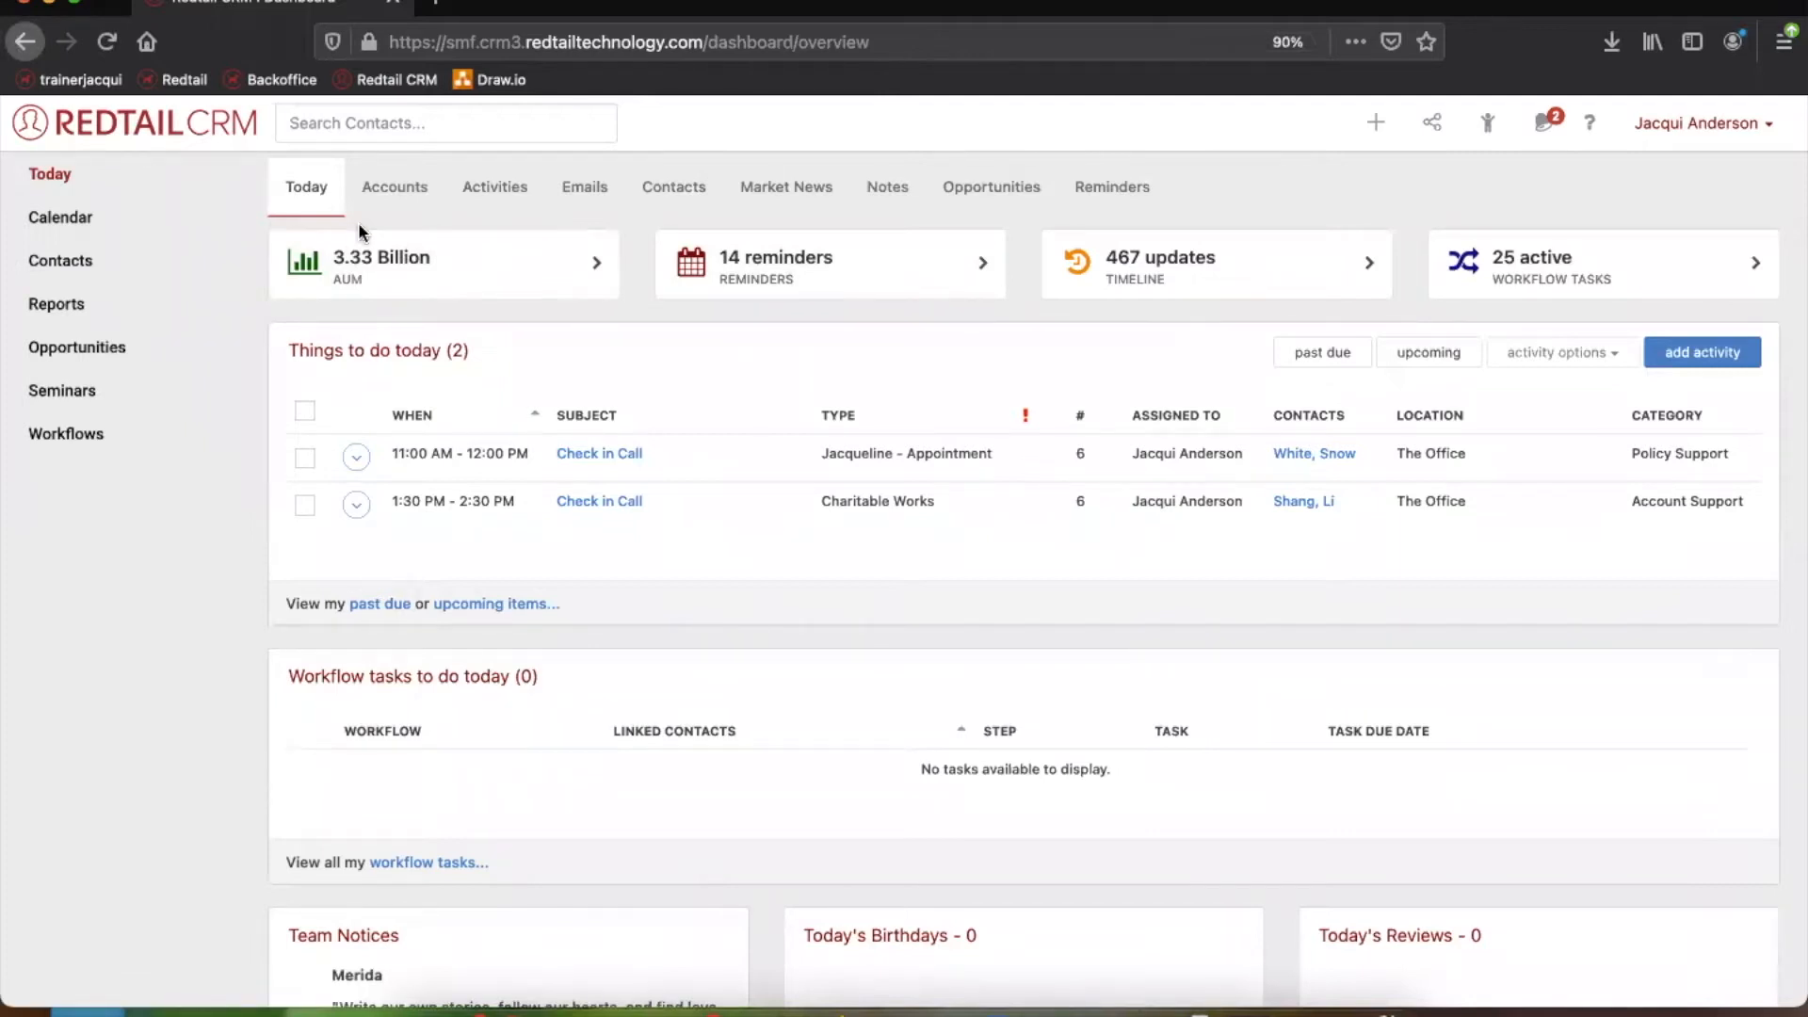
mouse_move(303, 214)
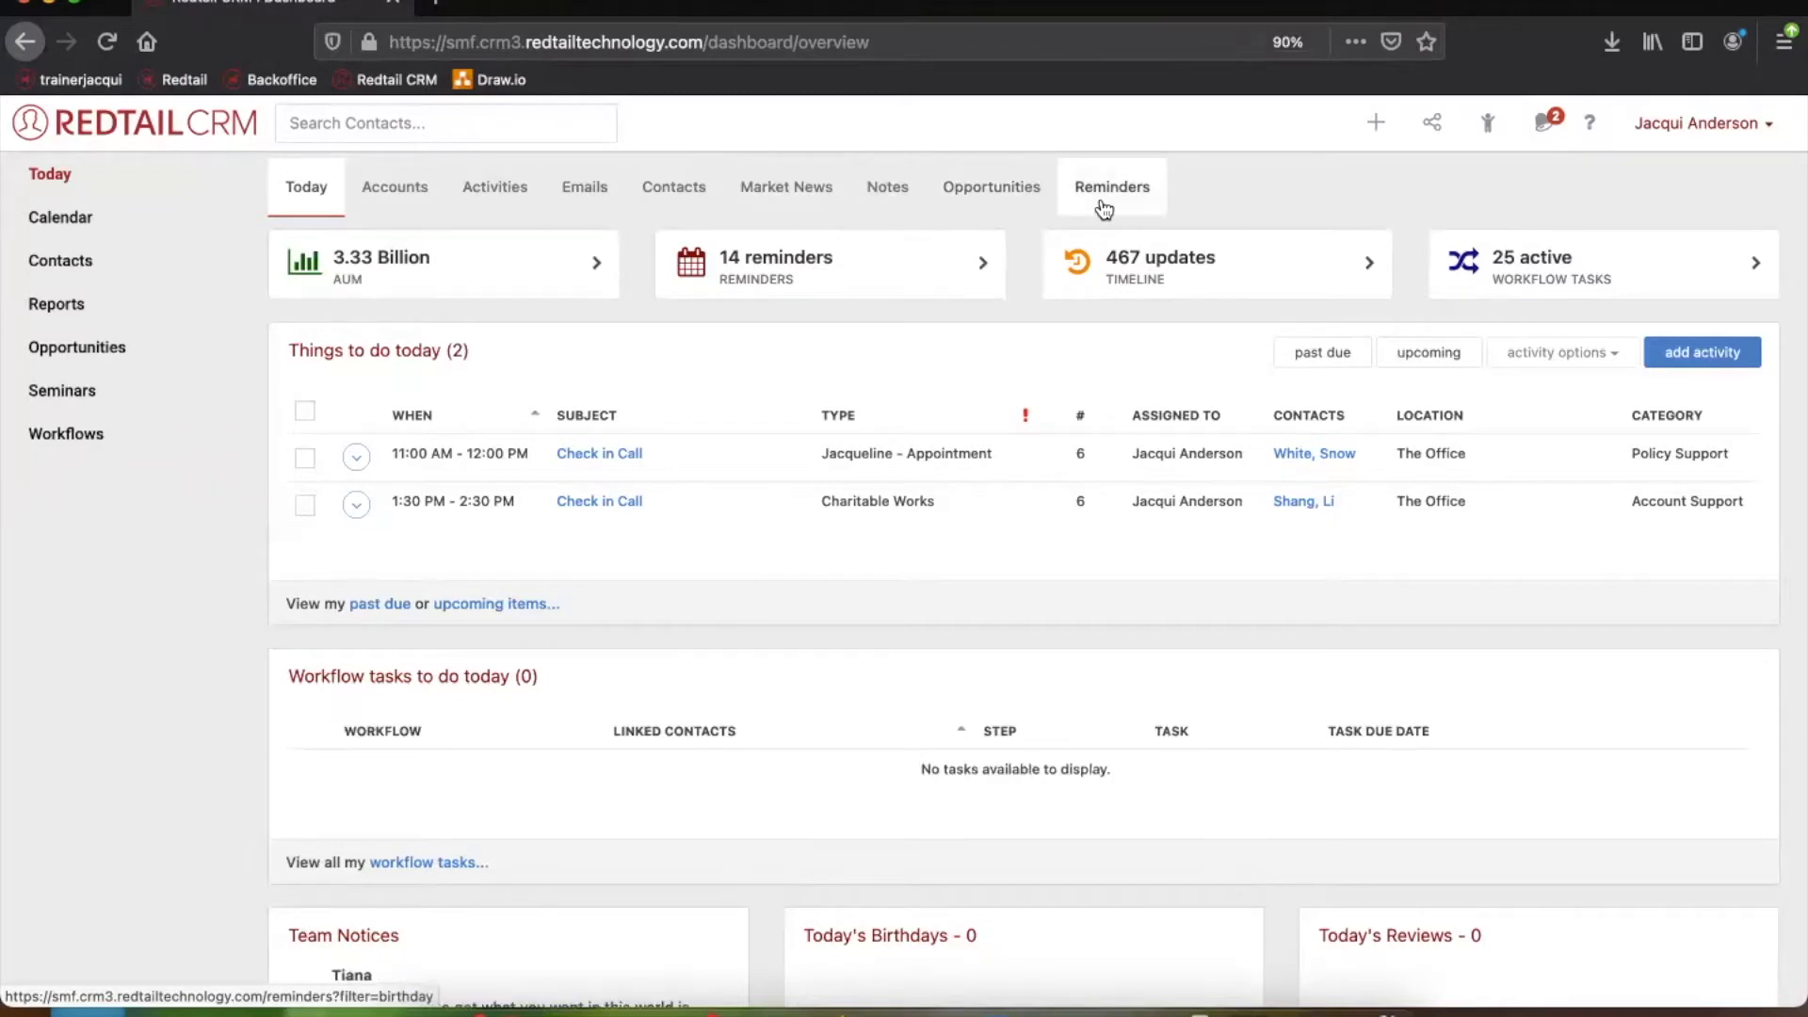
mouse_move(372, 208)
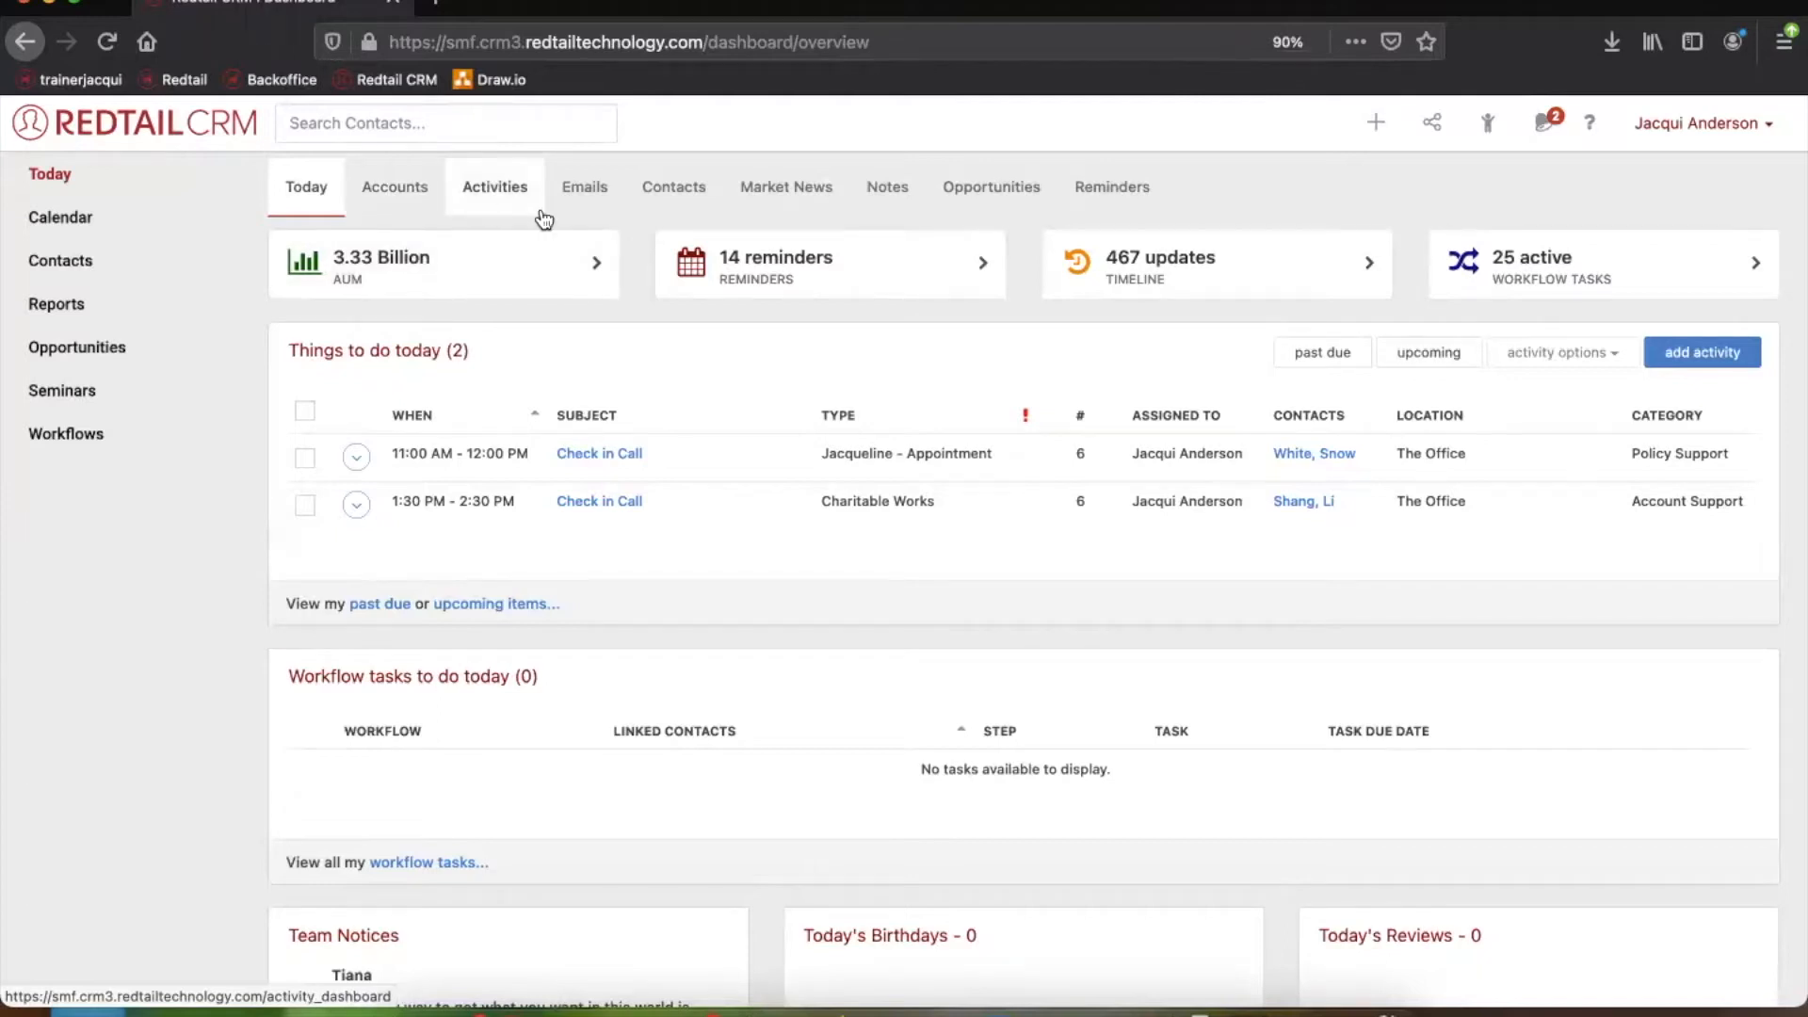
mouse_move(583, 202)
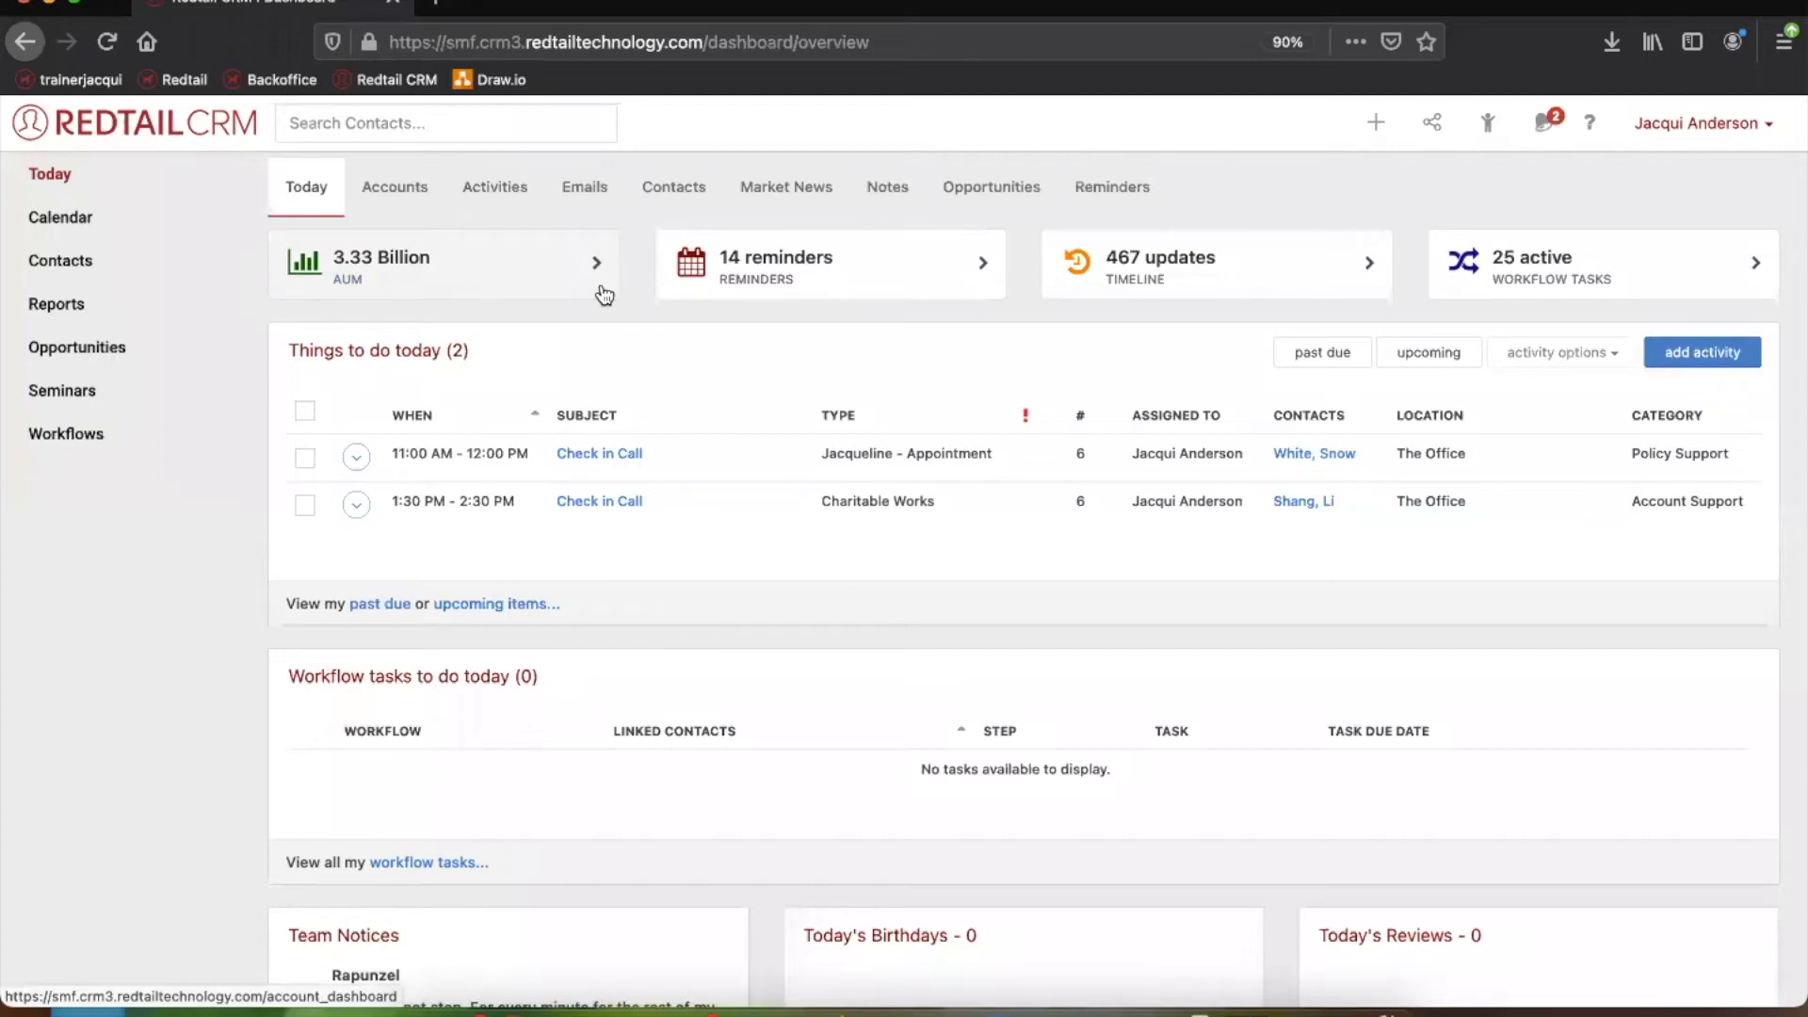
mouse_move(726, 293)
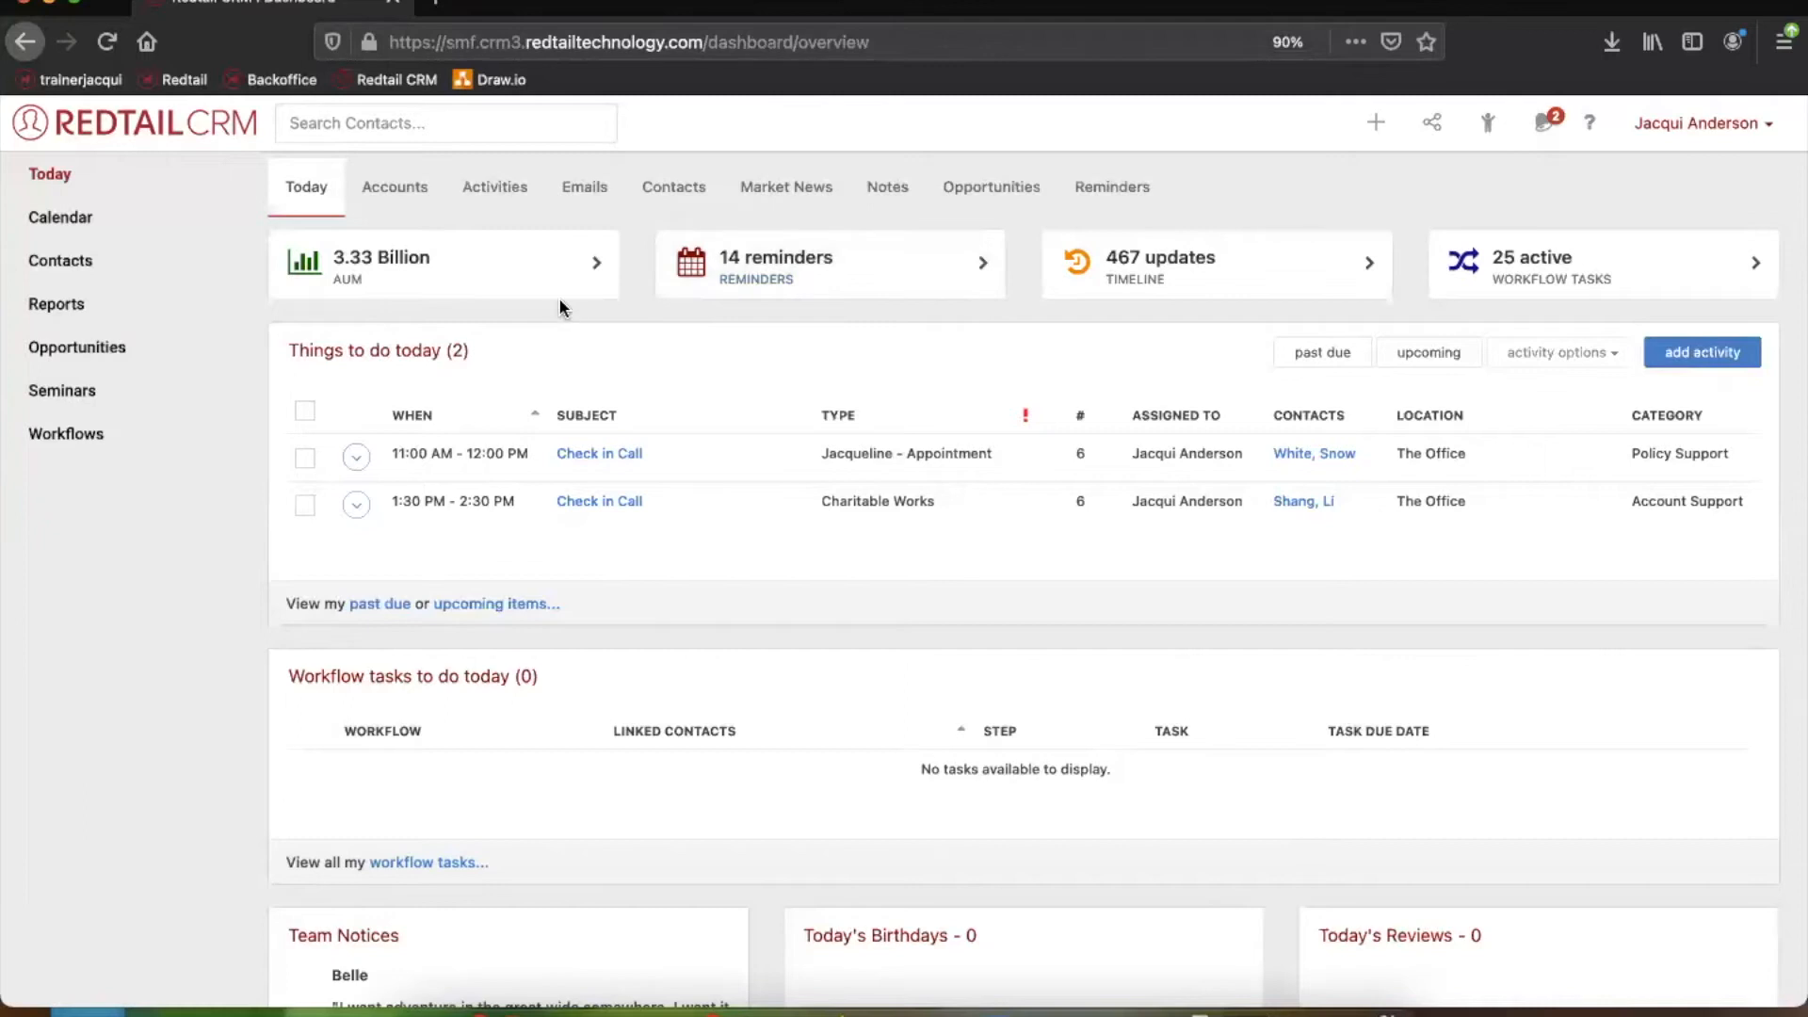
mouse_move(456, 271)
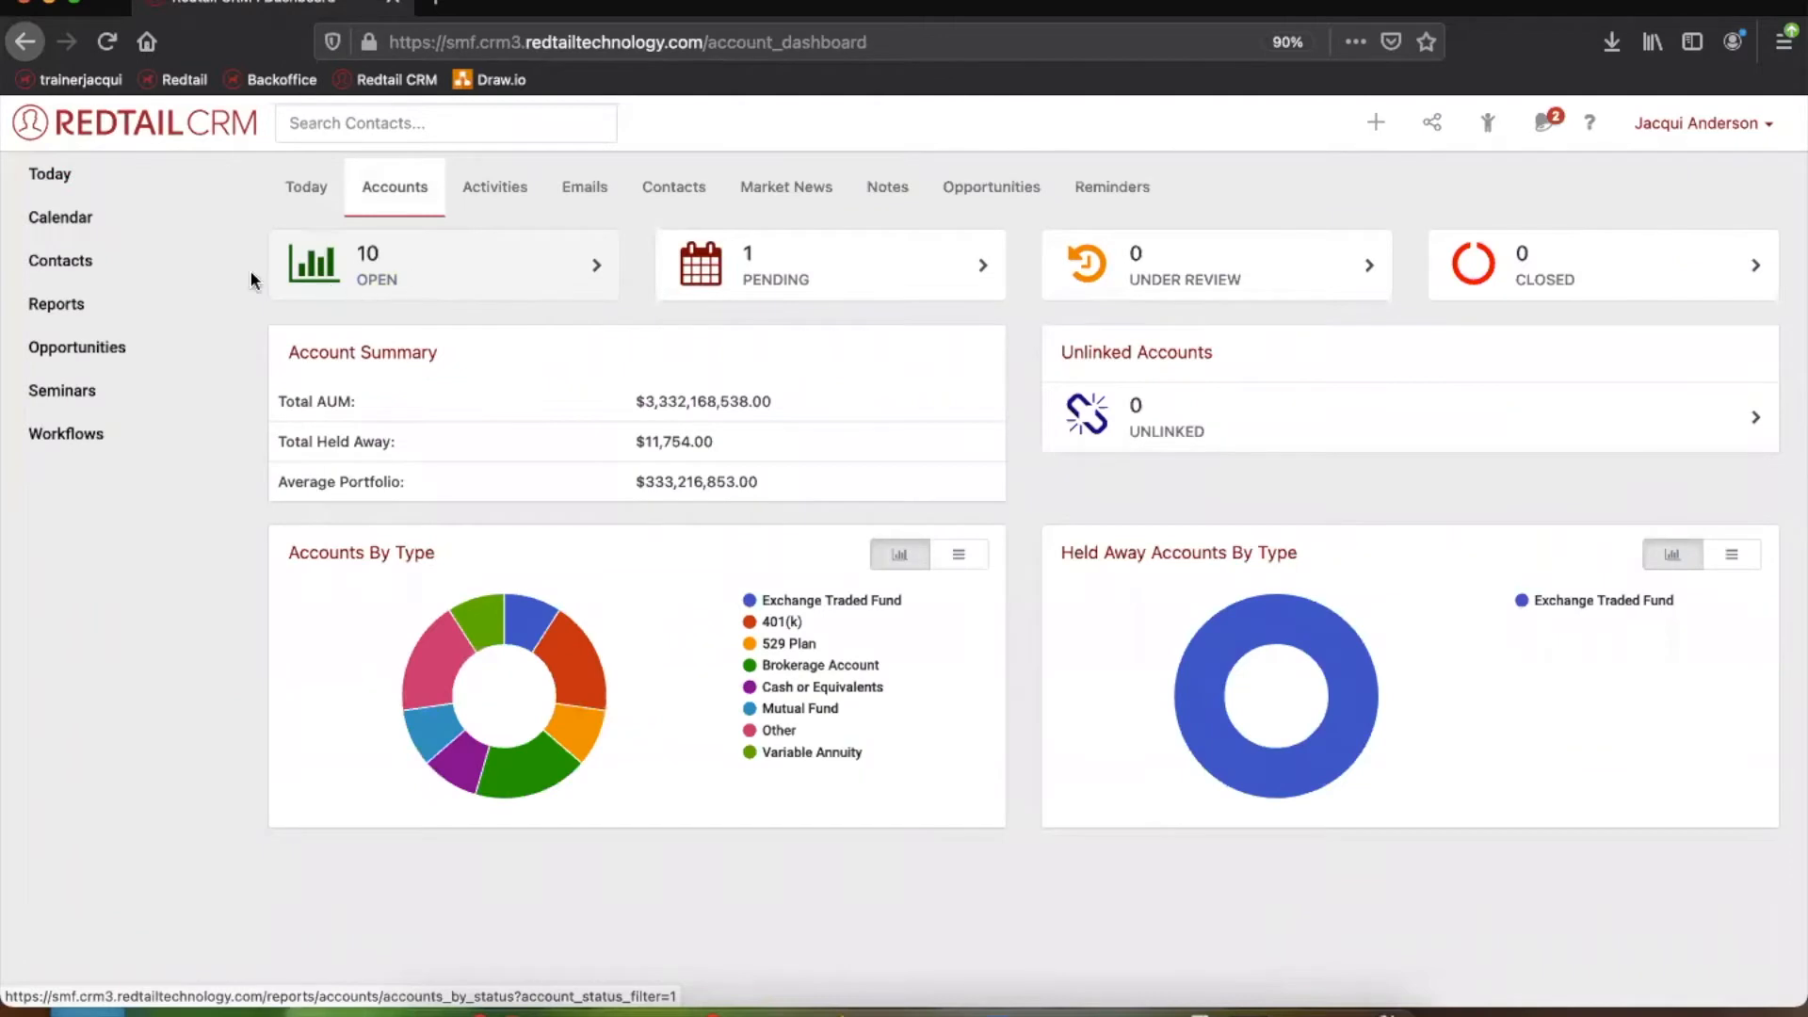
mouse_move(252, 438)
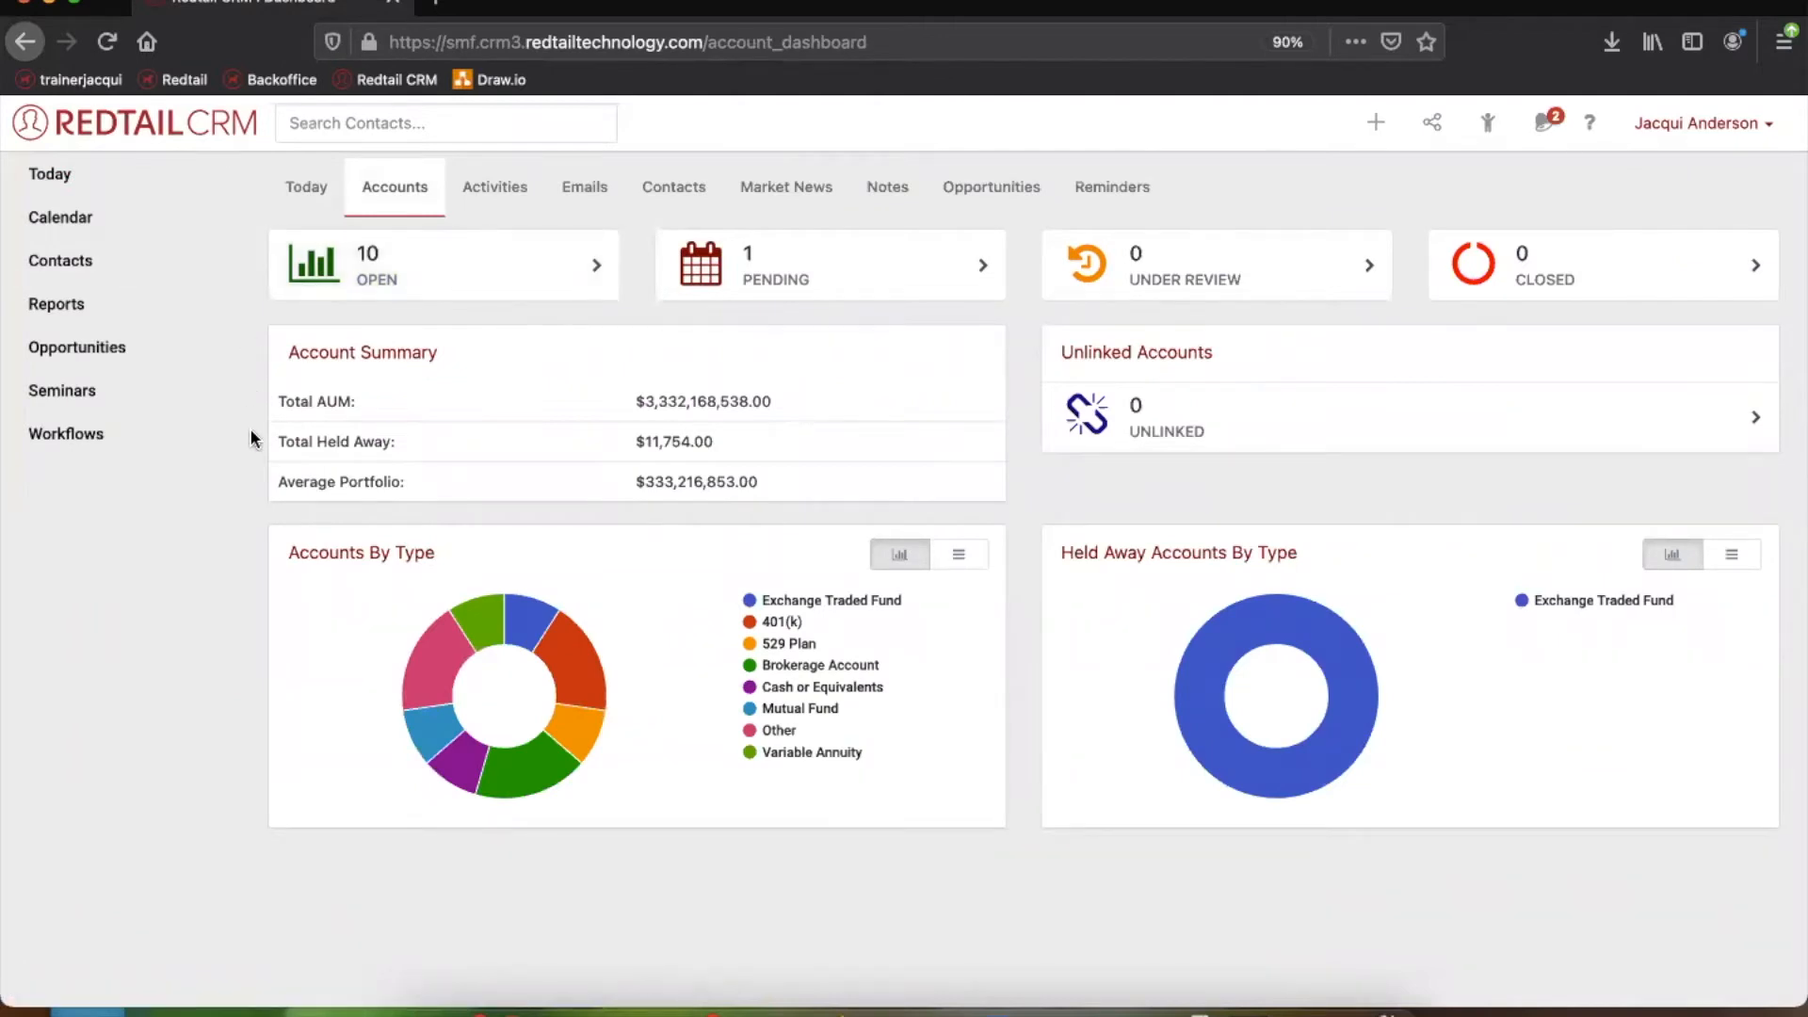
mouse_move(429, 282)
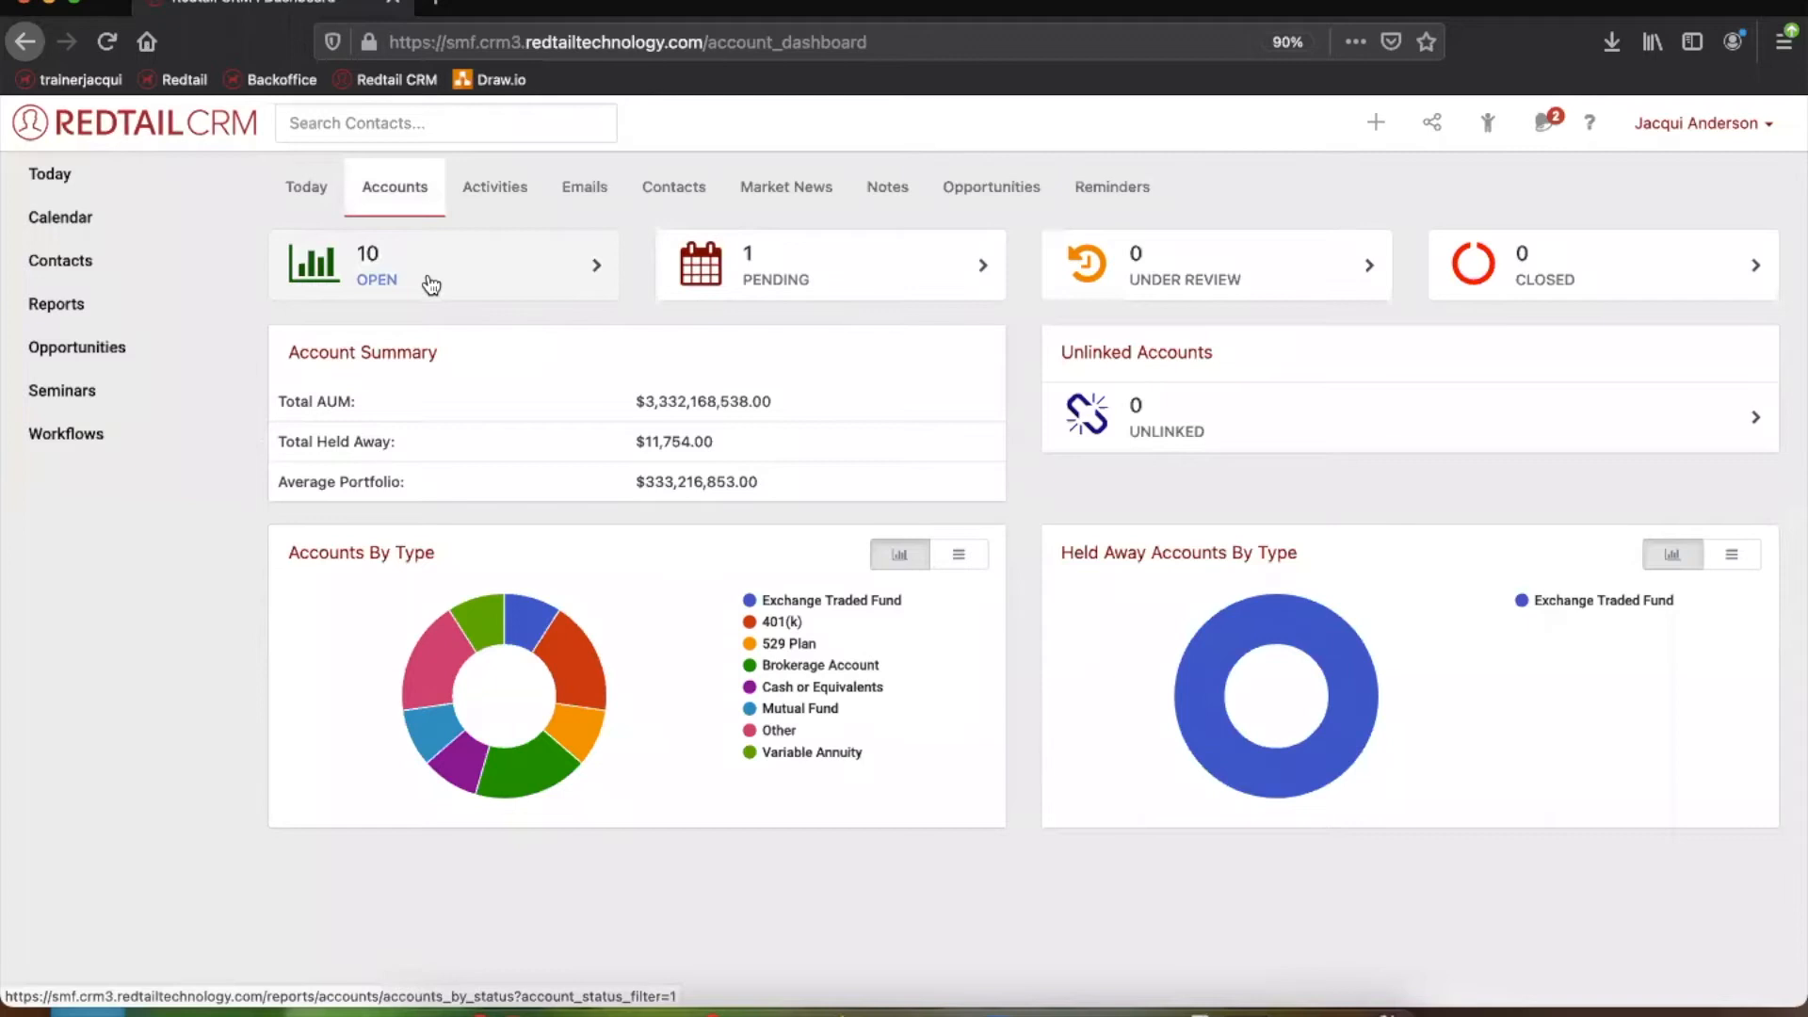
View the 10 open accounts report and the Accounts reports menu, then return to Today
click(432, 273)
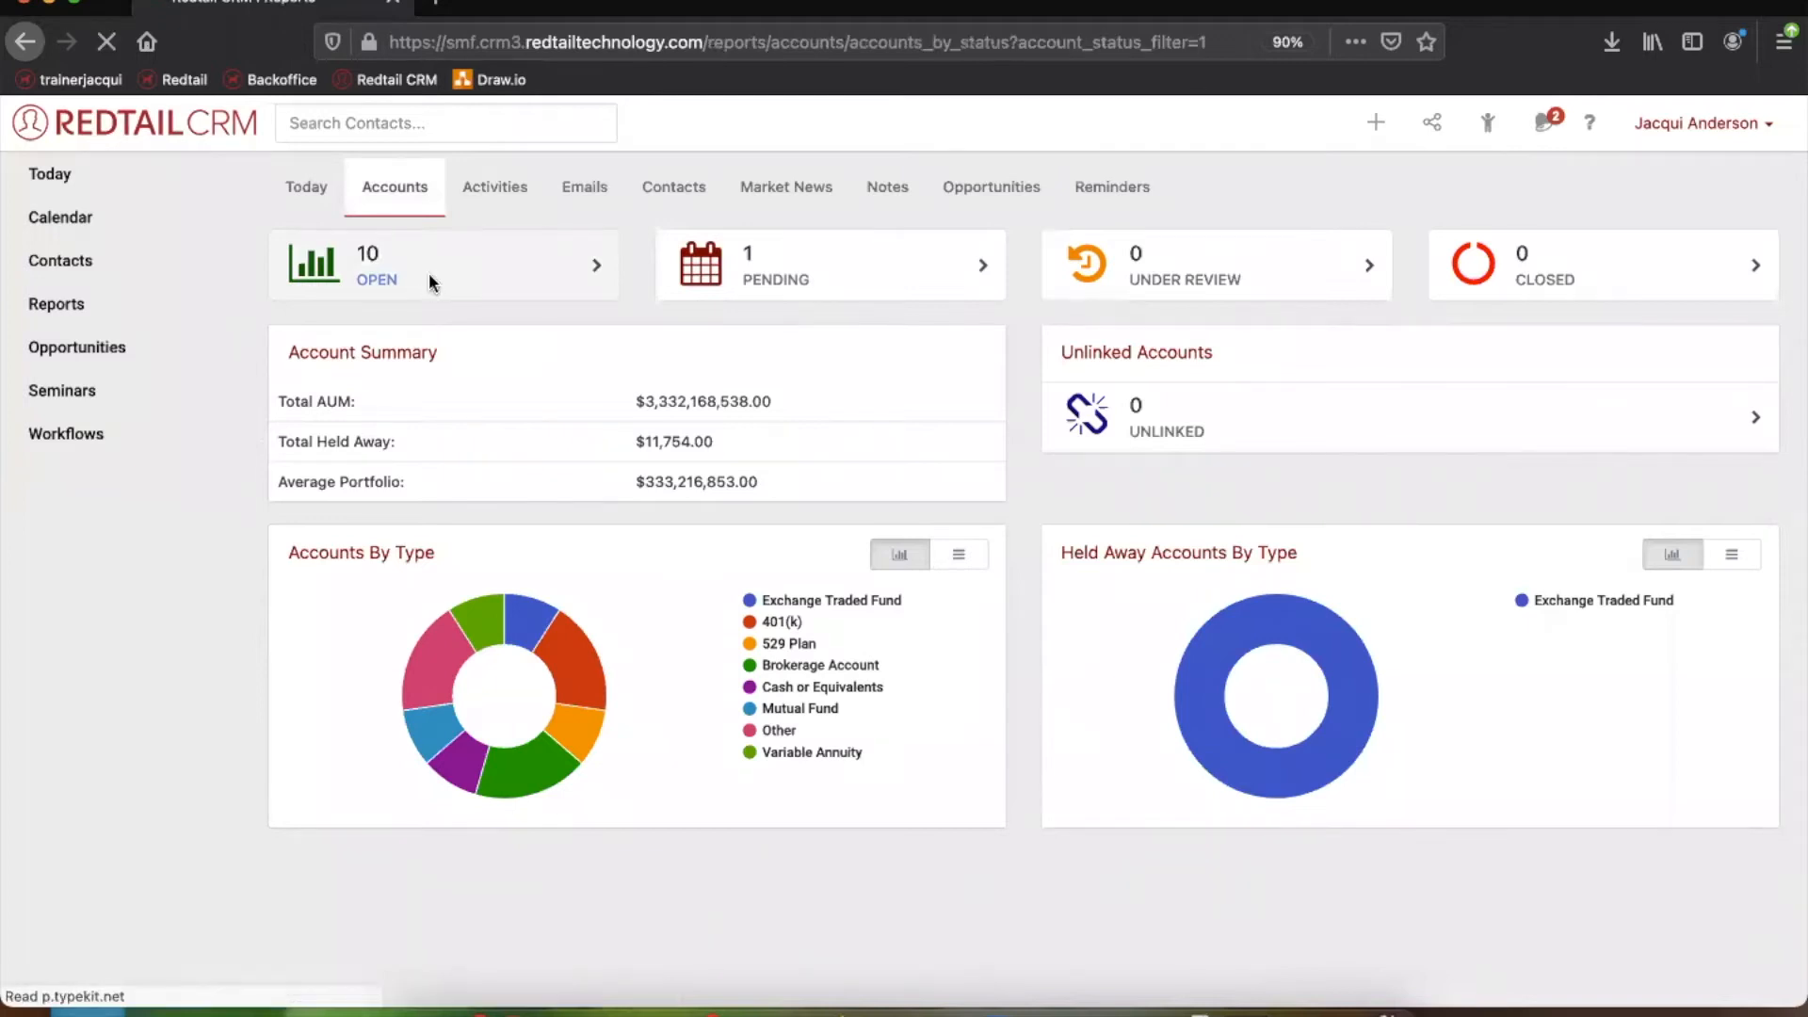
click(386, 265)
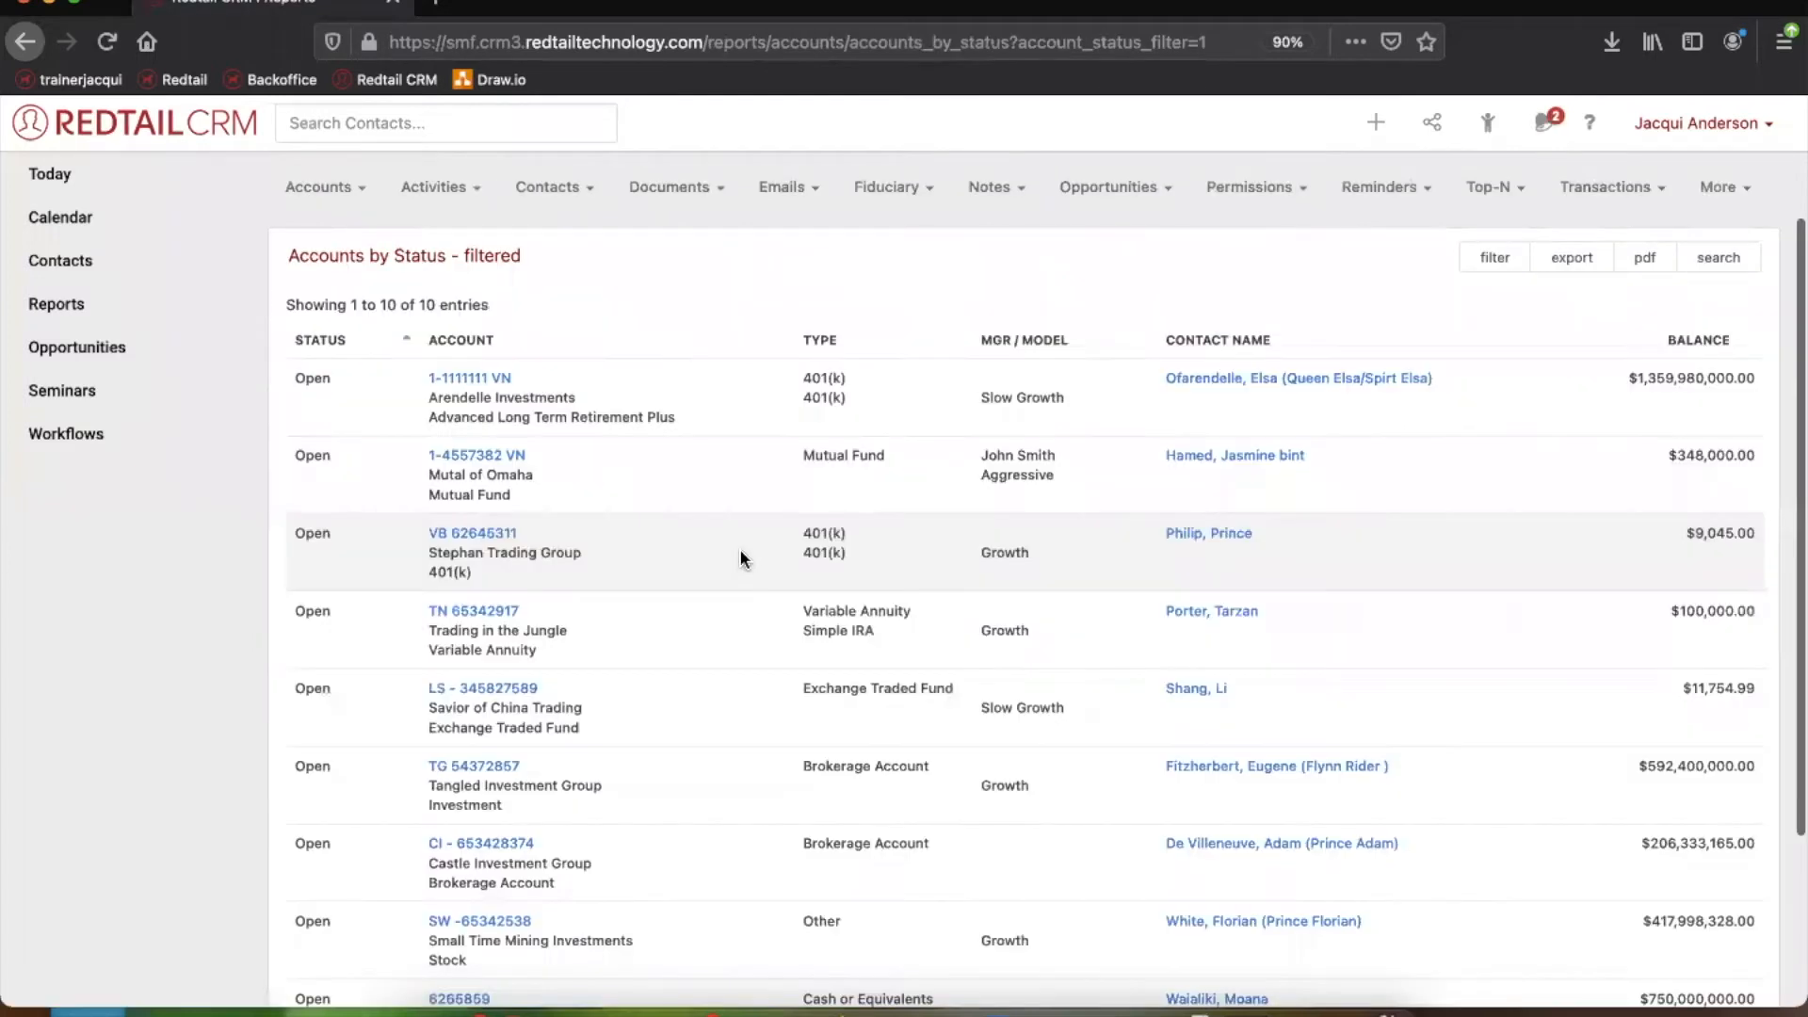
click(318, 187)
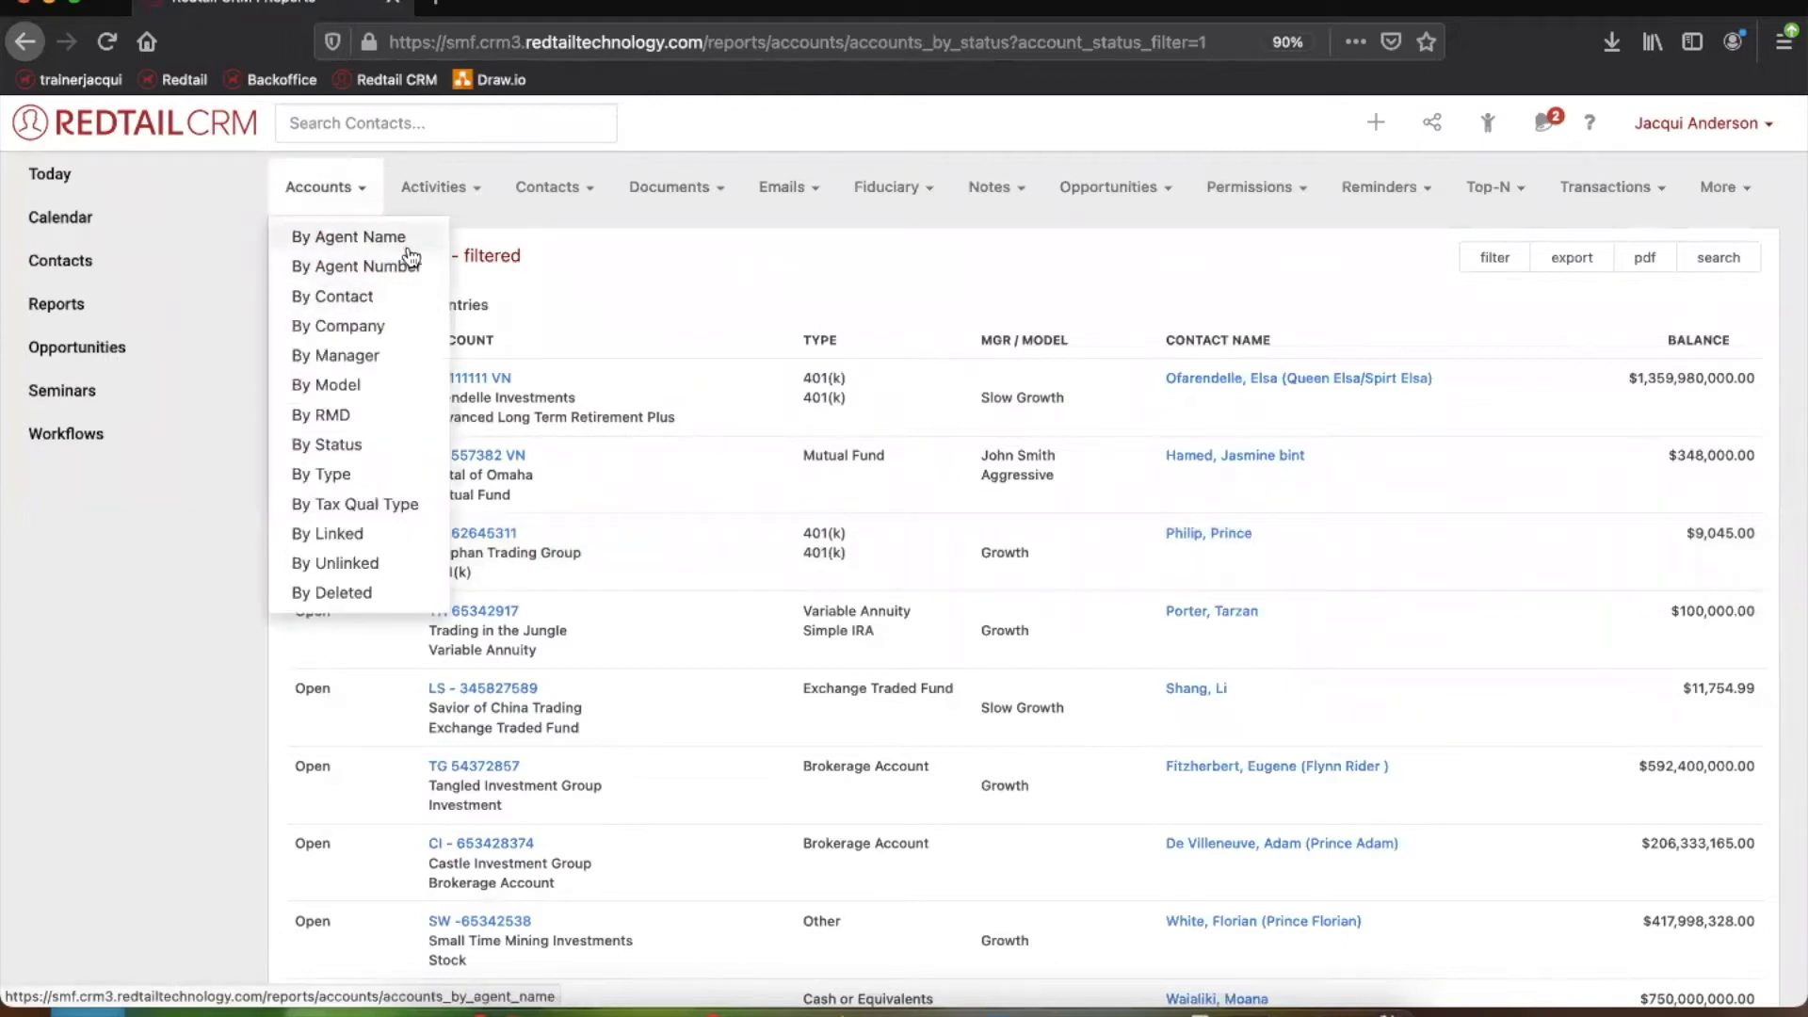
mouse_move(398, 571)
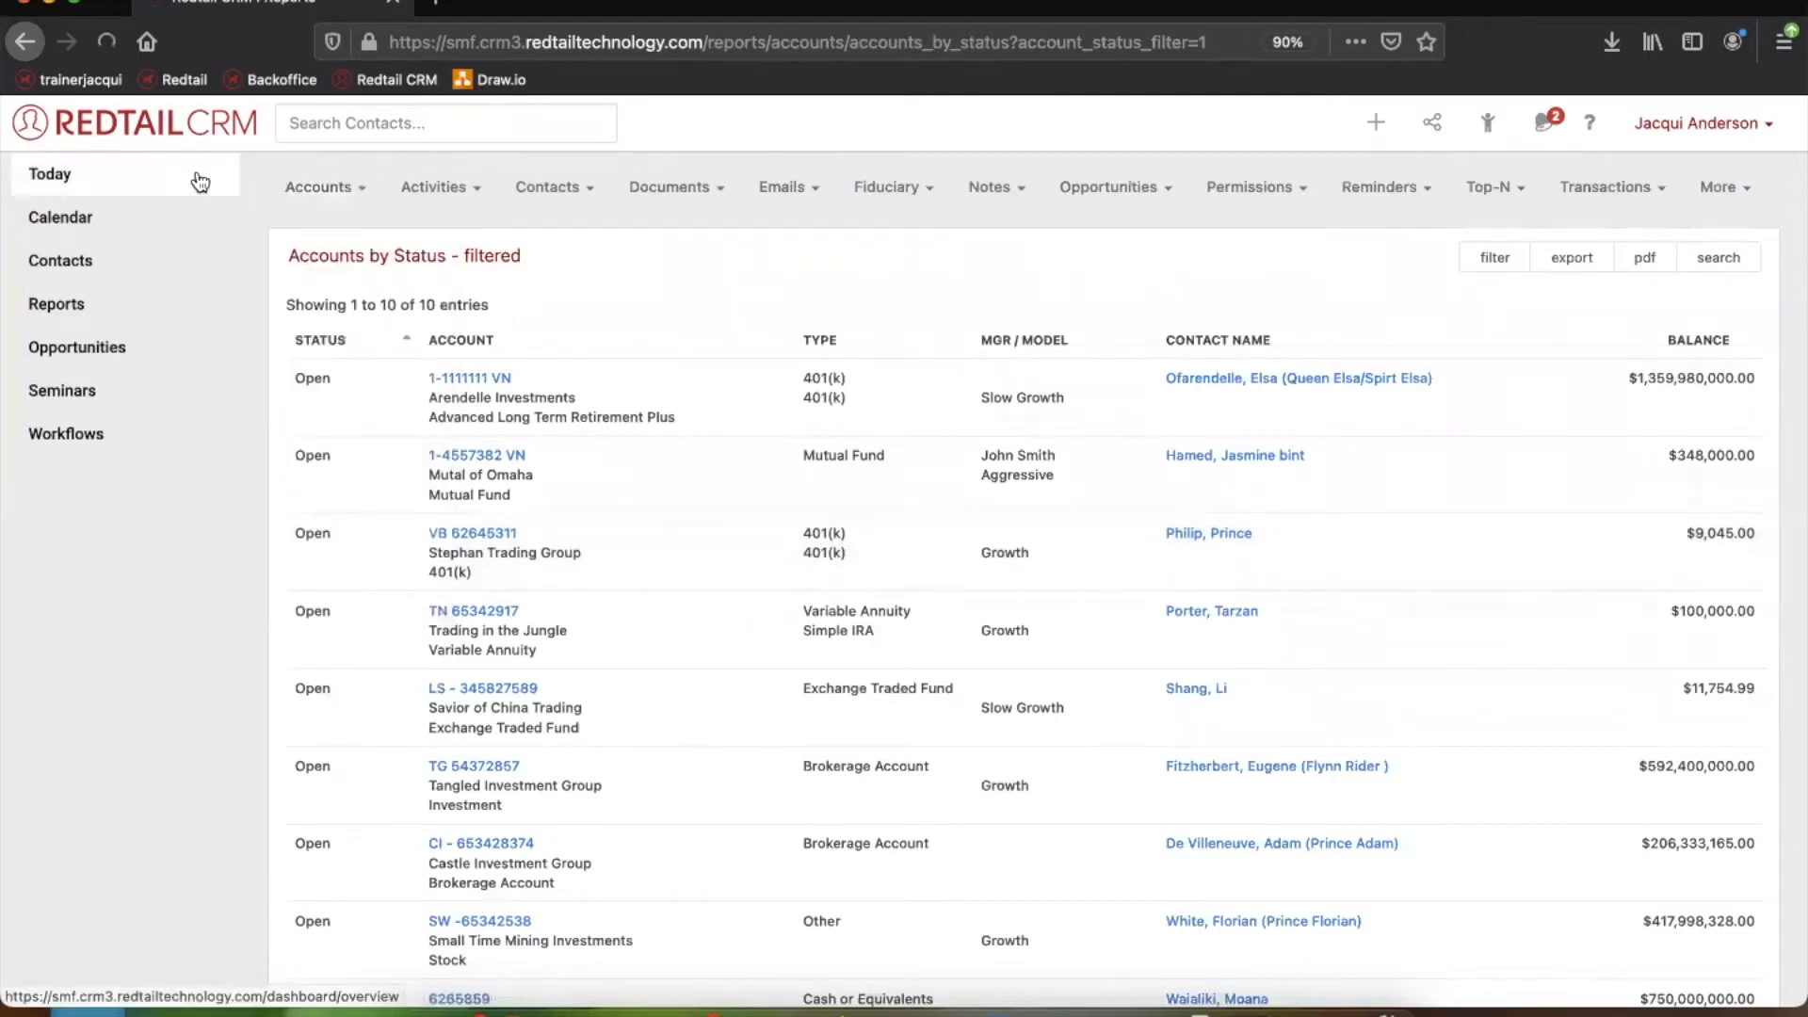
click(49, 174)
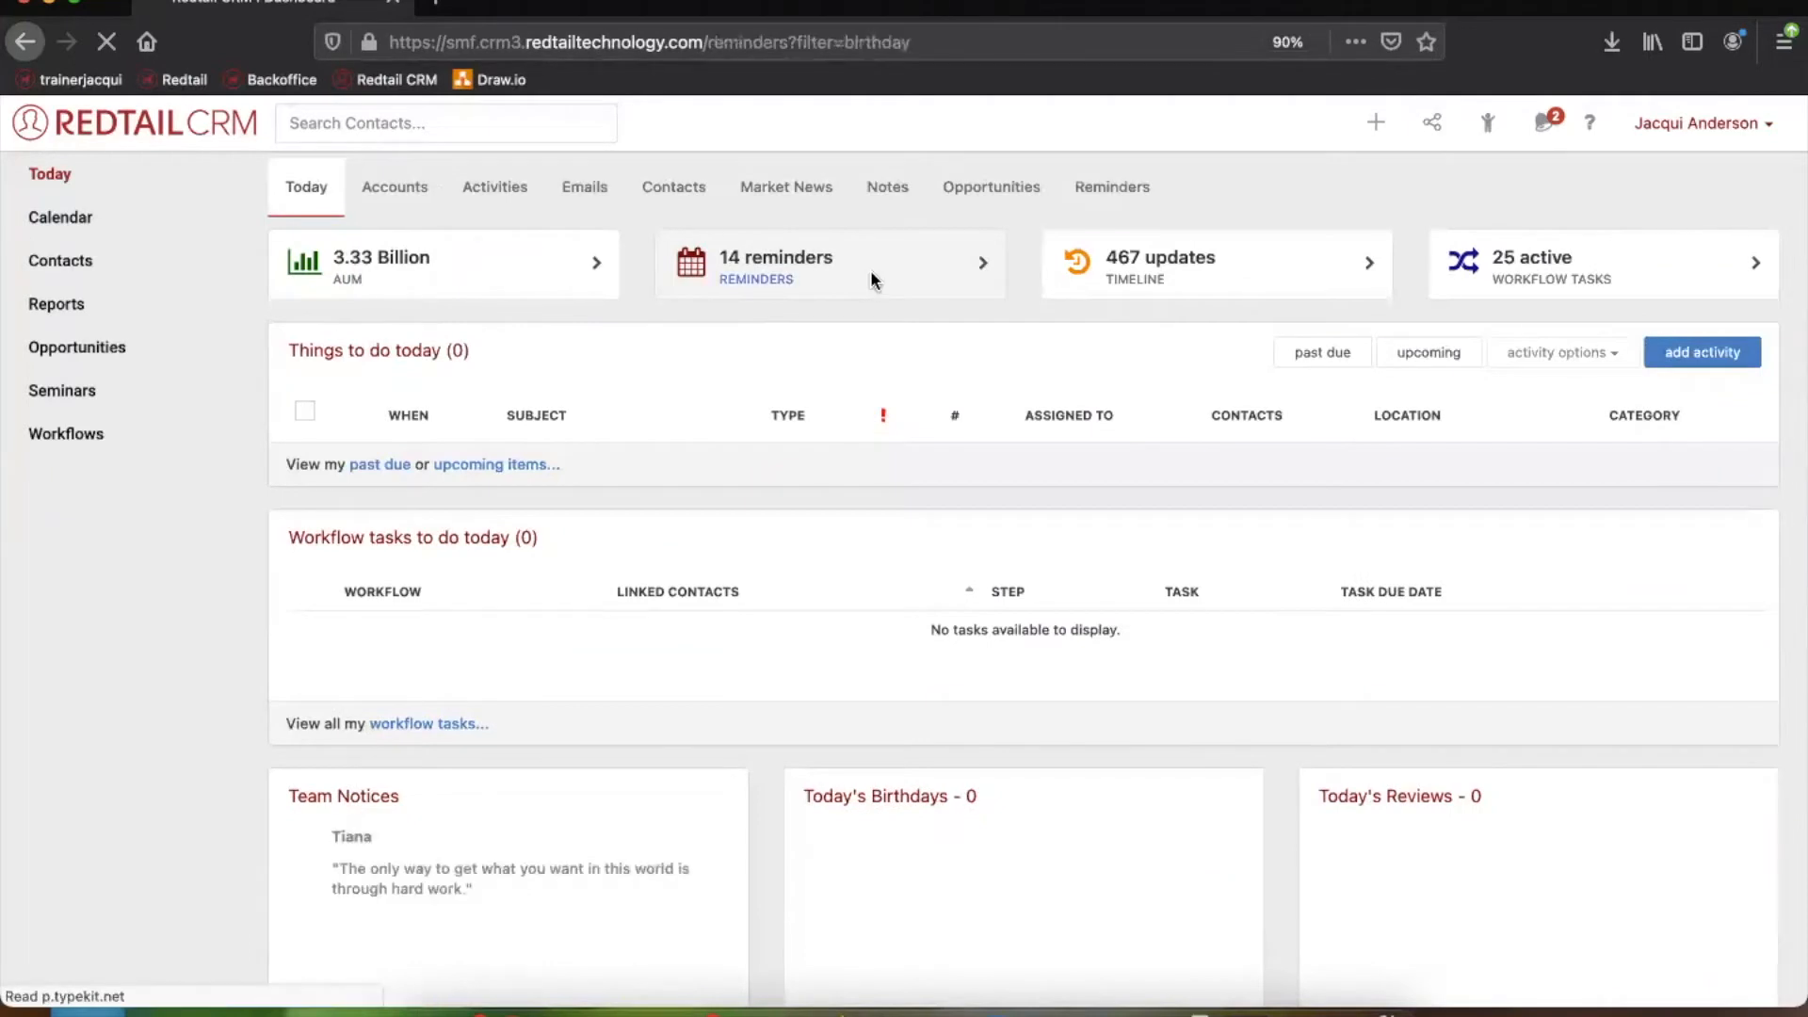
Open Reminders and filter to birthday reminders, showing five upcoming client birthdays
click(829, 264)
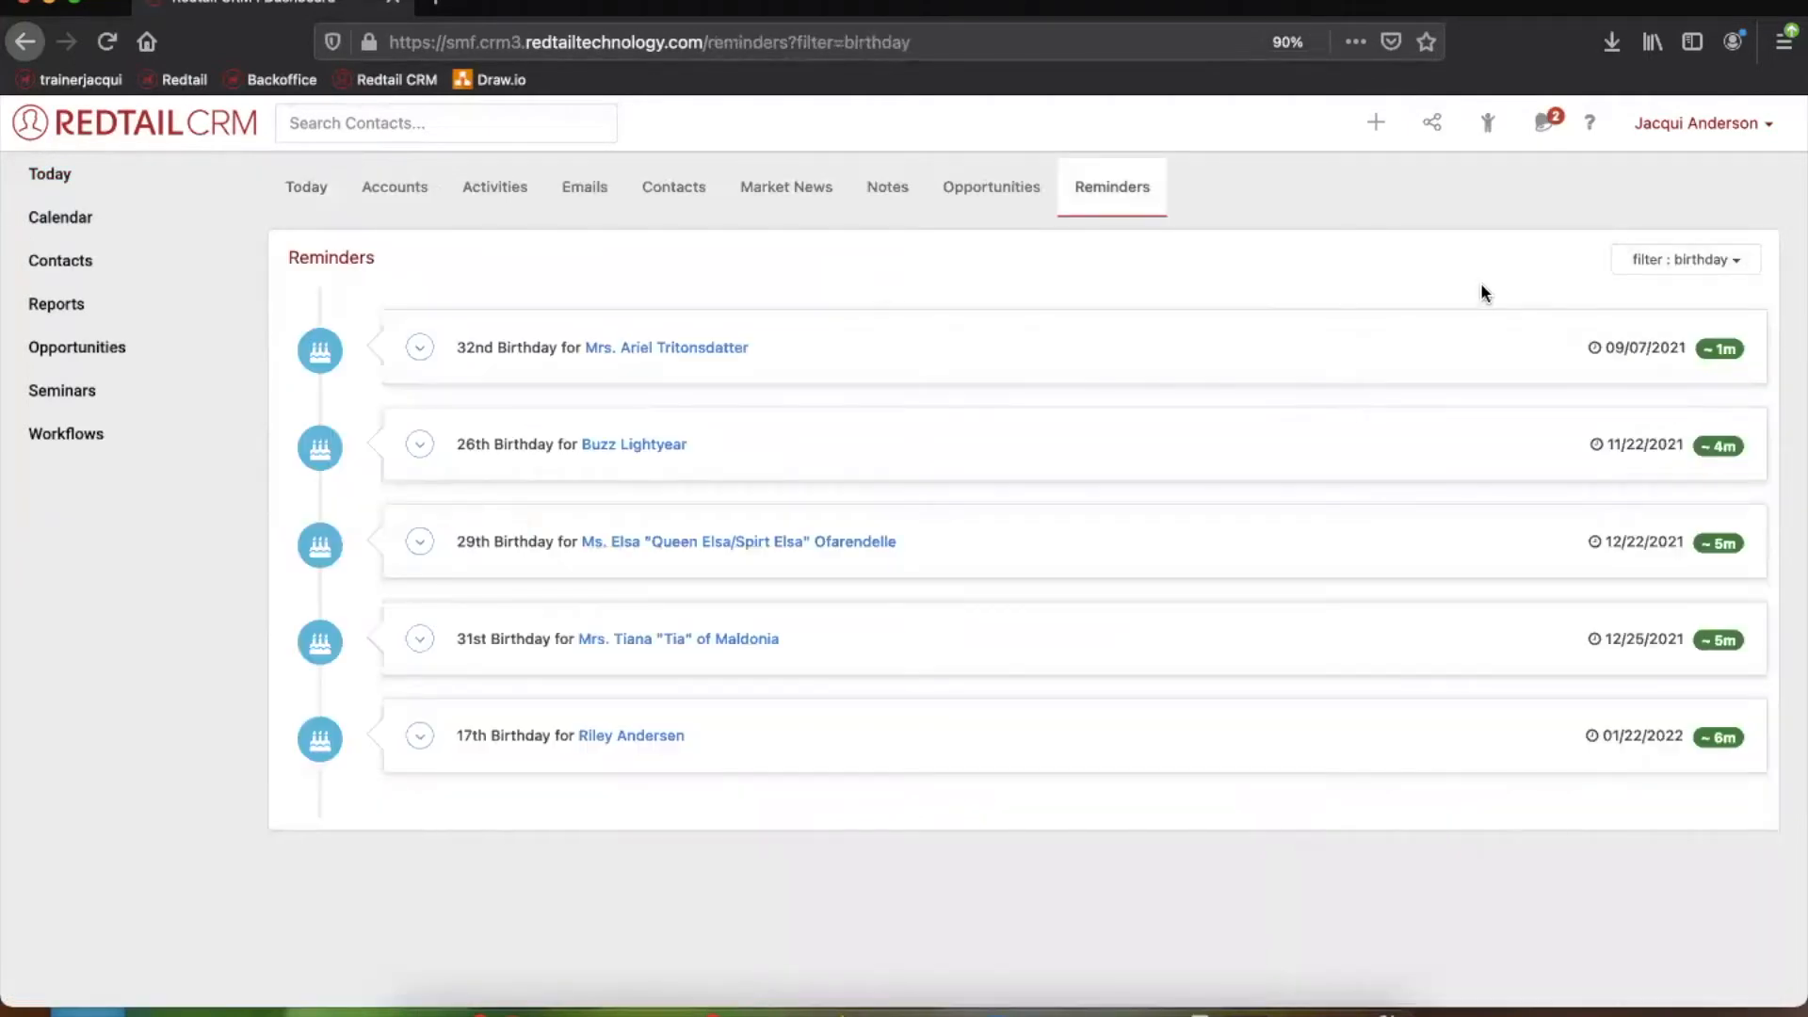
mouse_move(1266, 311)
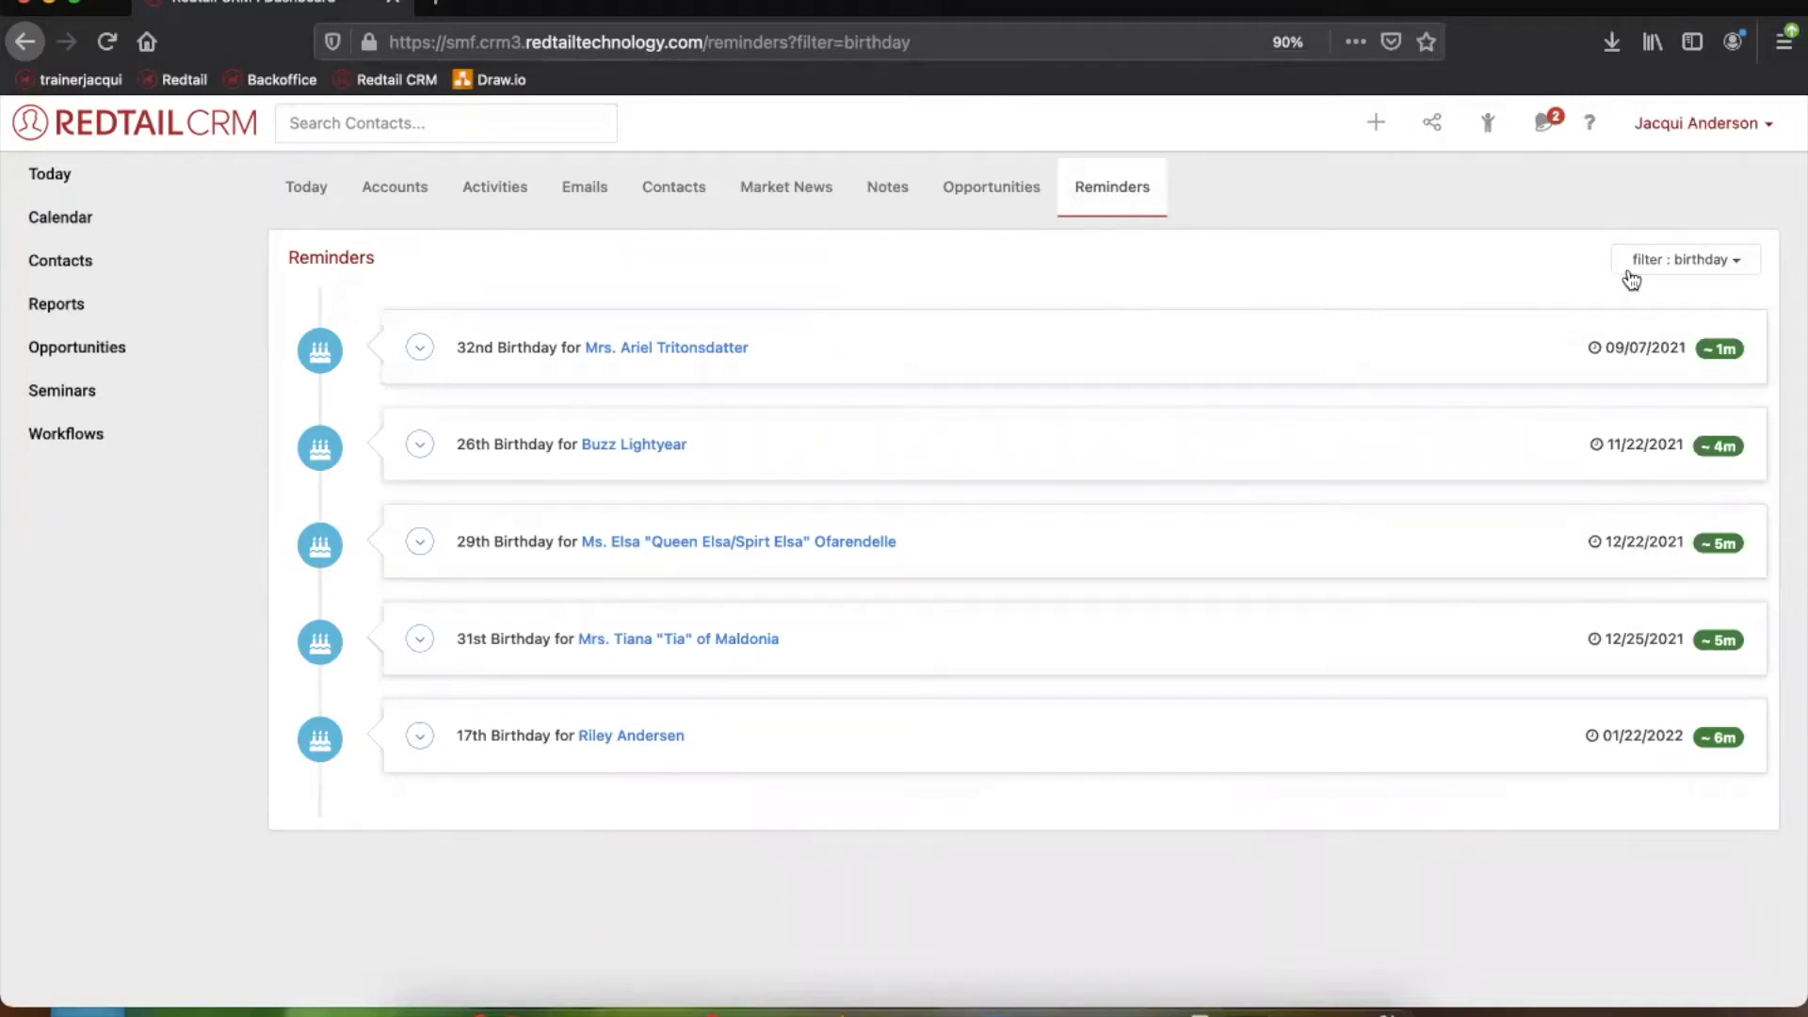
mouse_move(1680, 288)
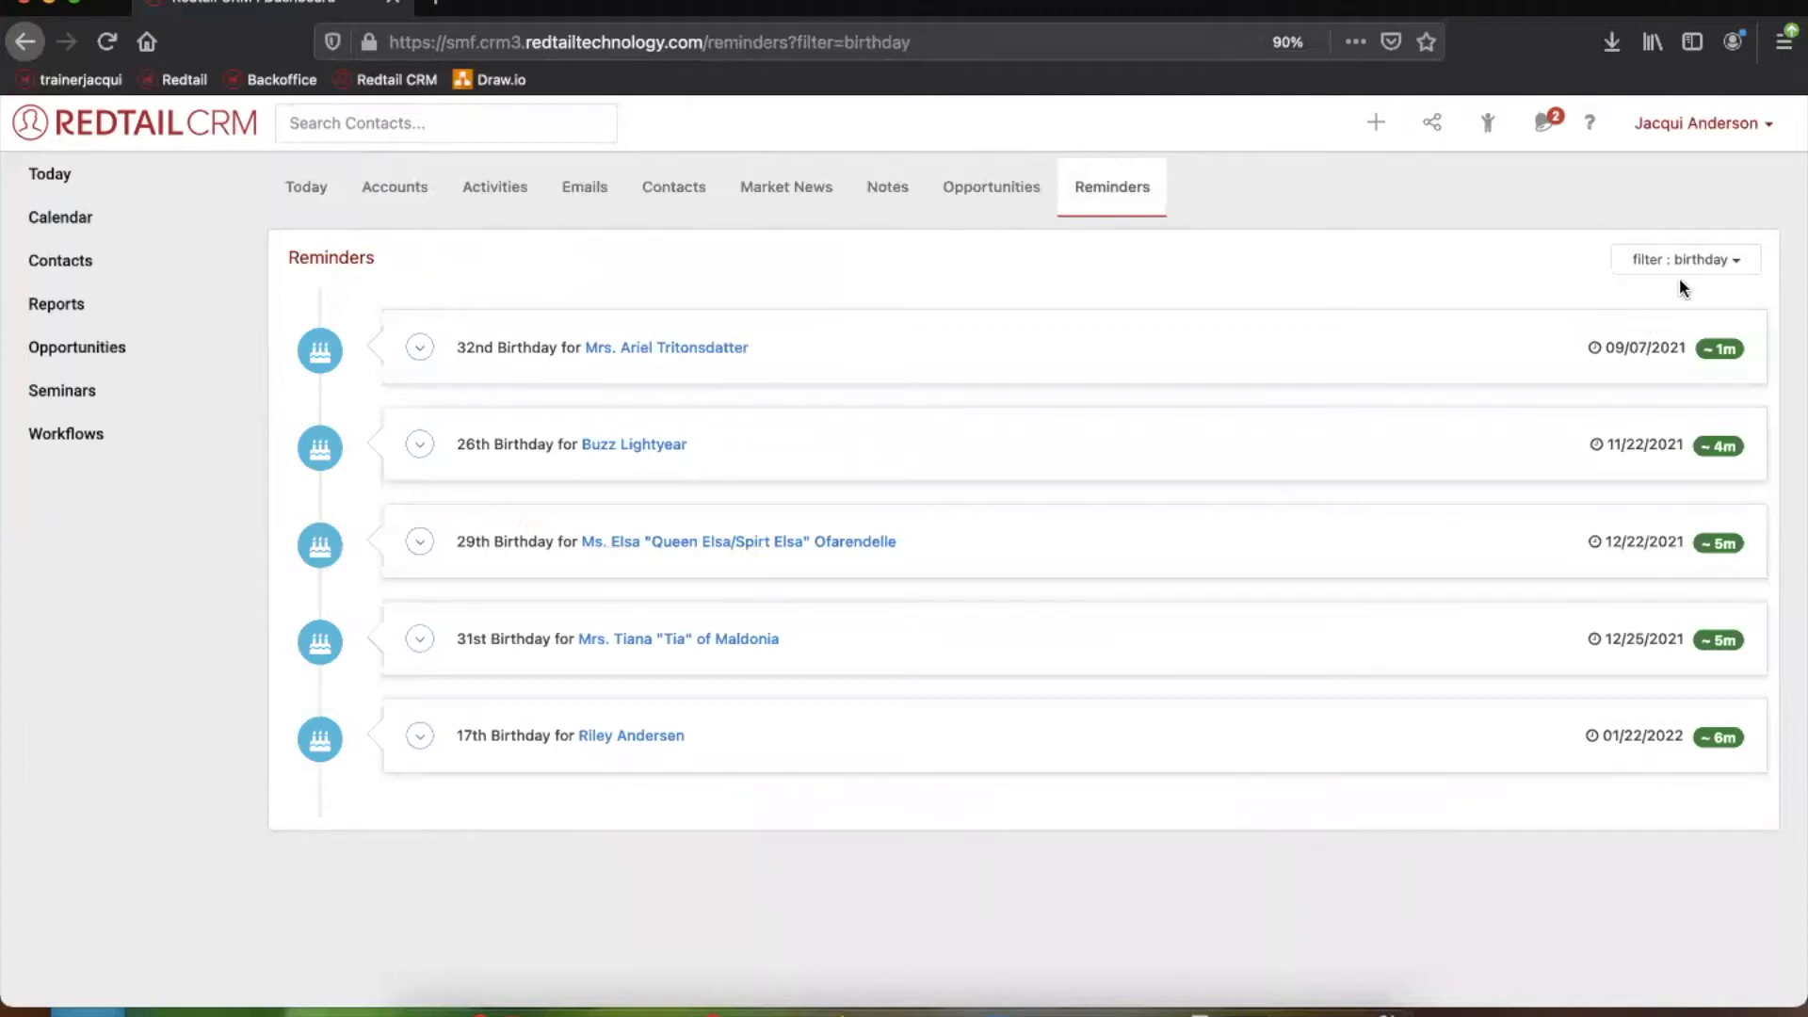
click(1684, 259)
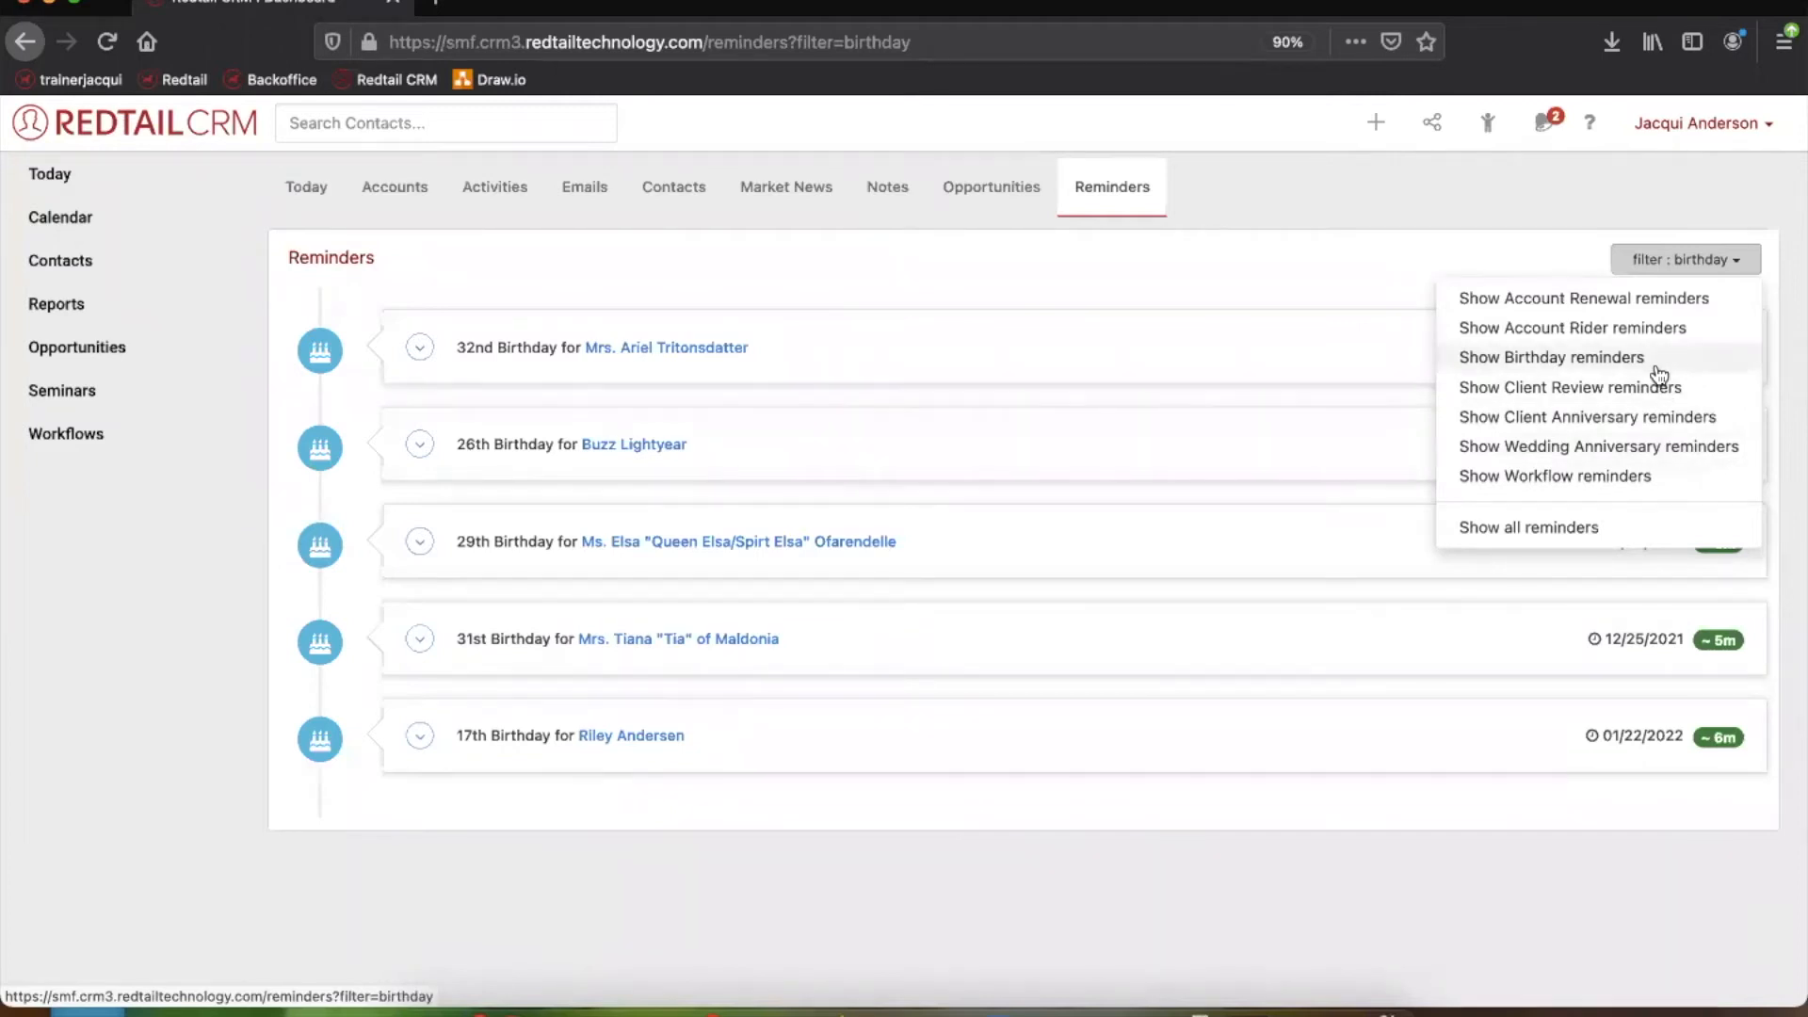
click(1551, 357)
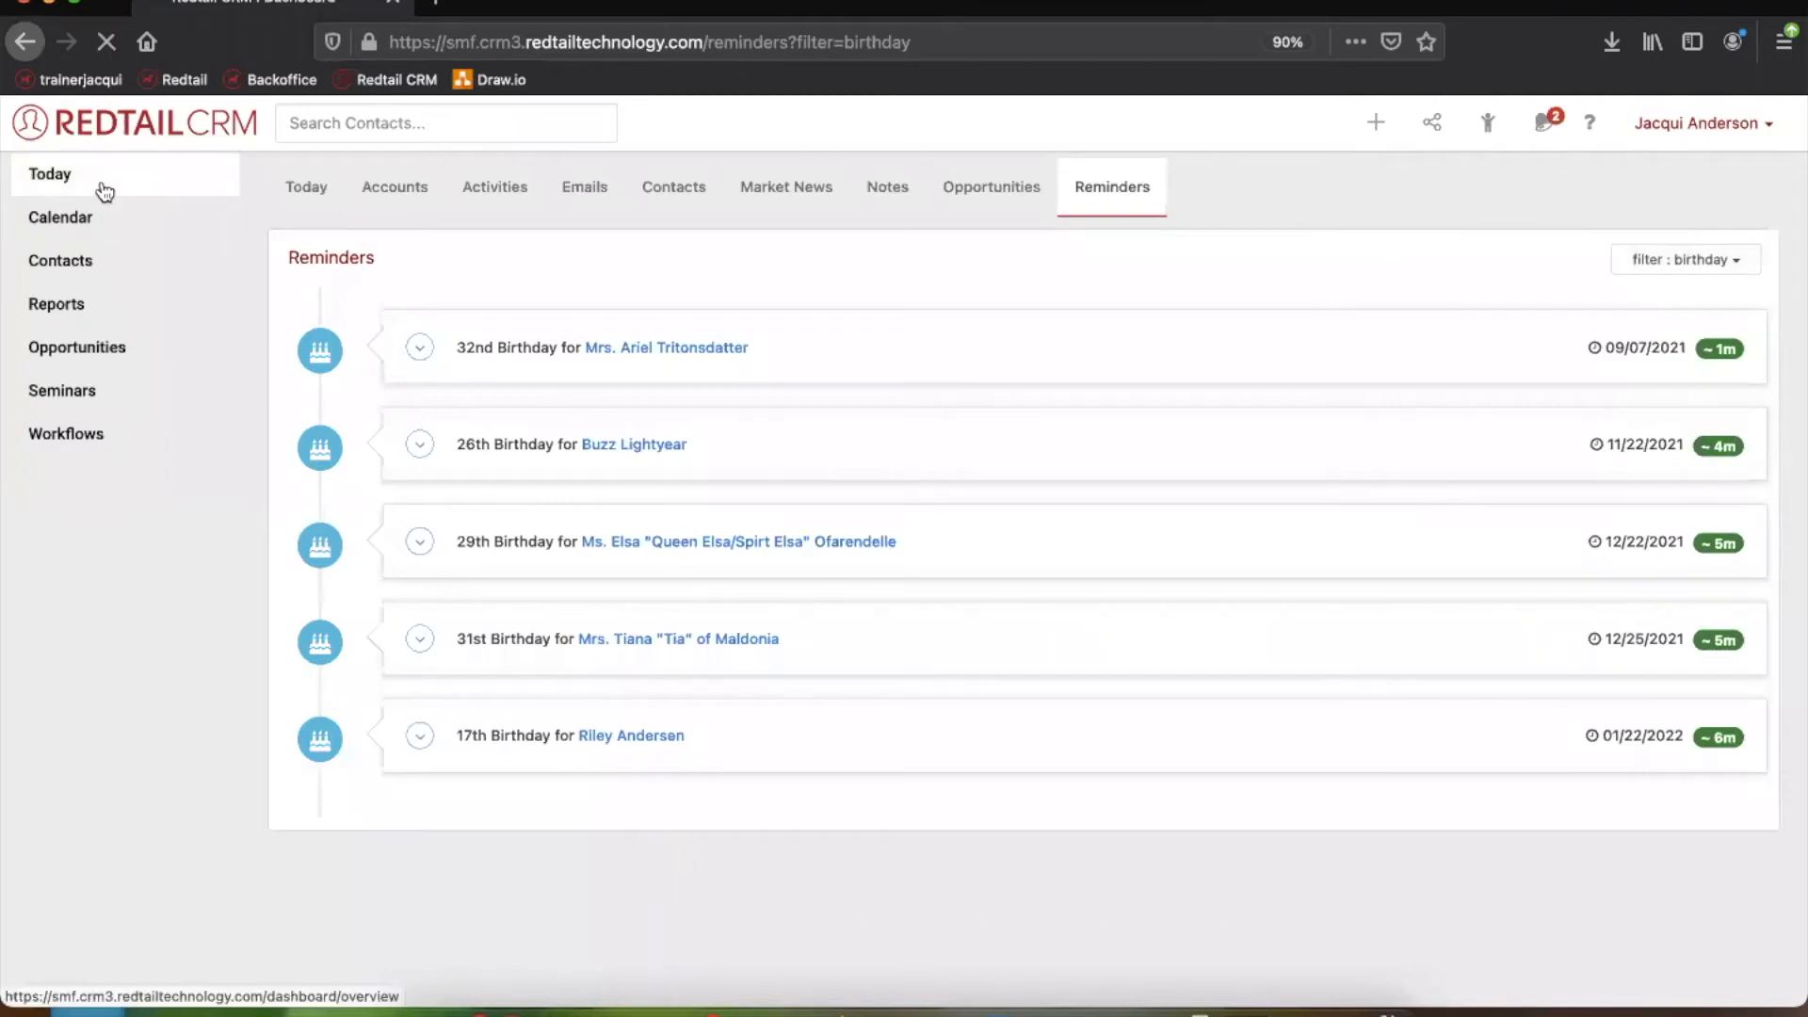
Sort Things to do today by When, putting the 1:30 PM Check in Call first
click(49, 174)
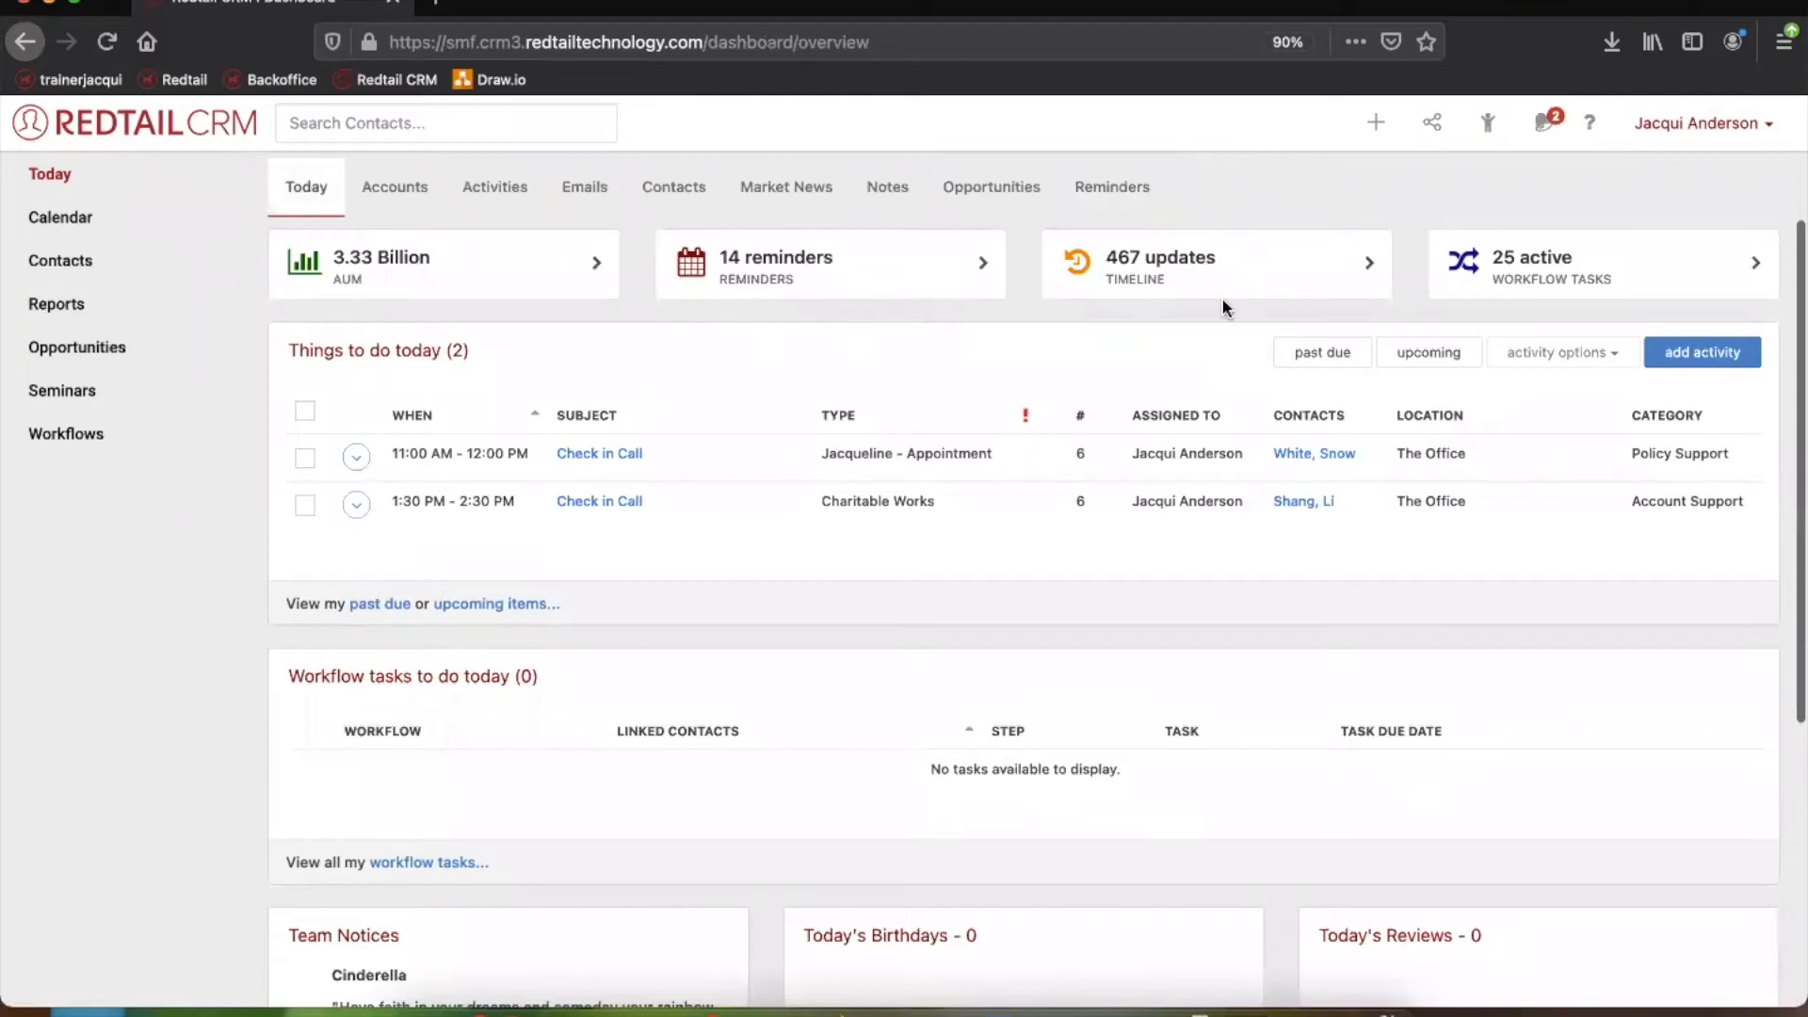
mouse_move(1420, 215)
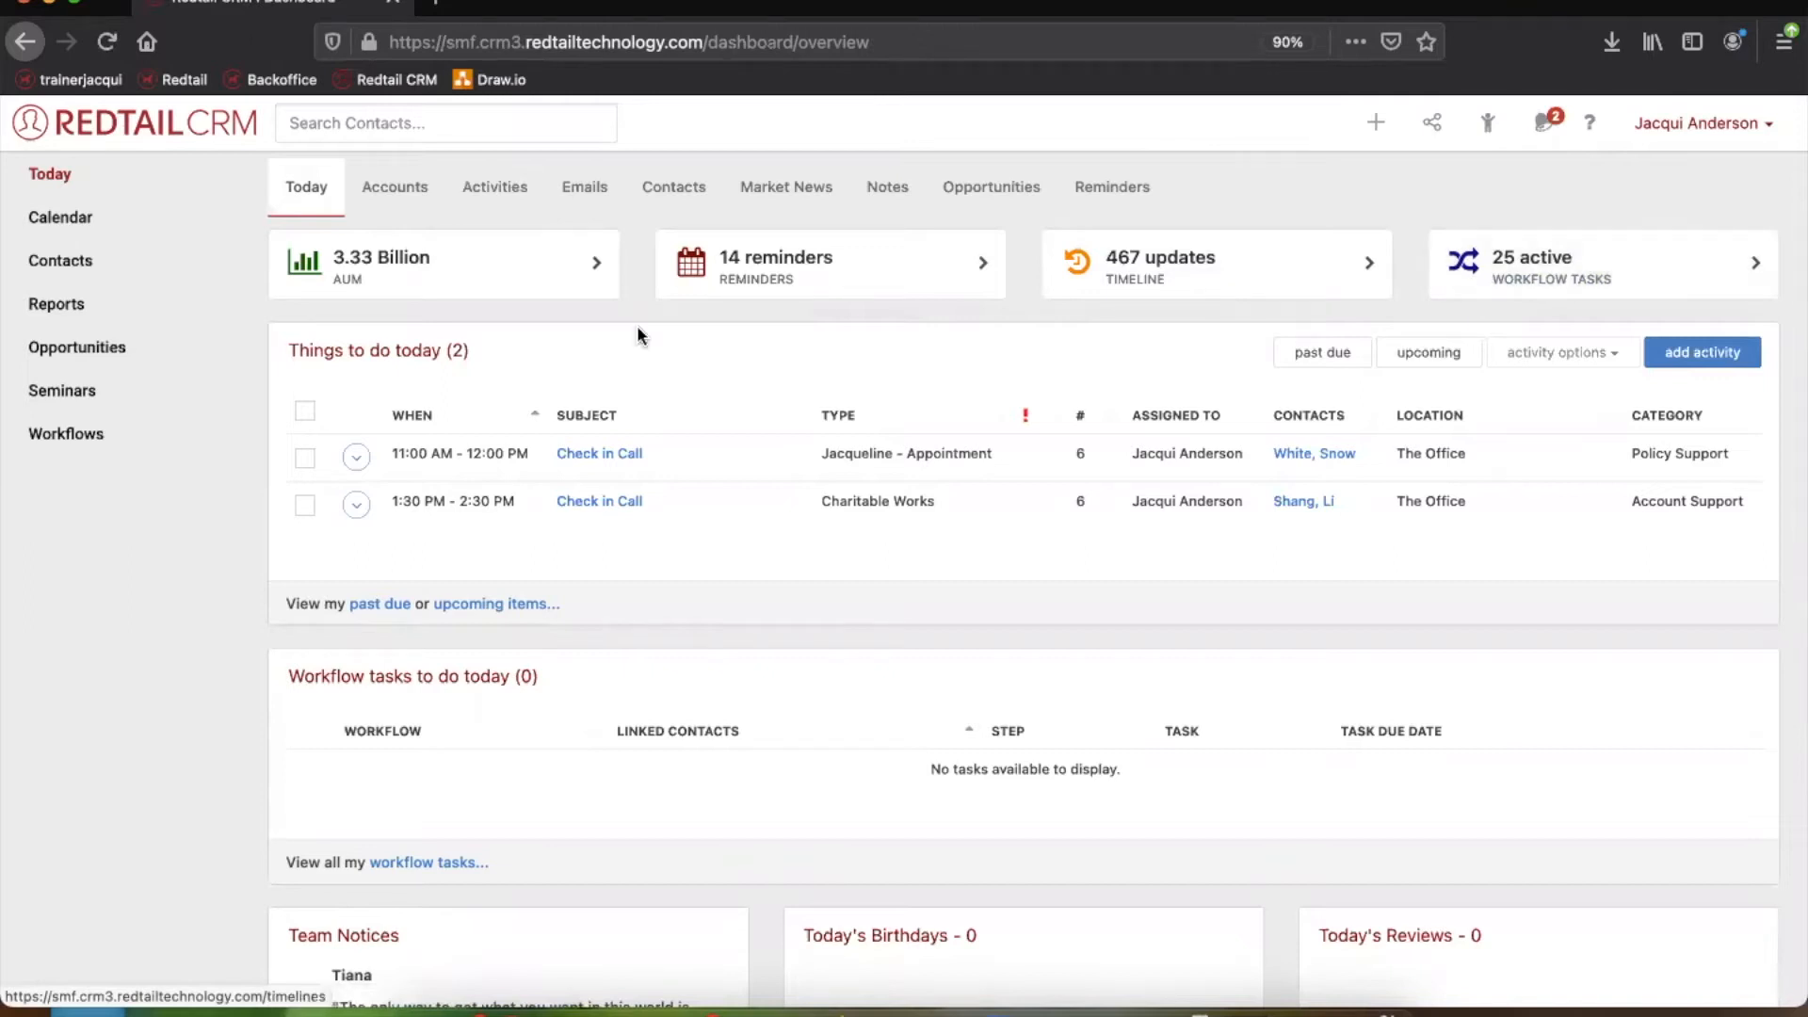
mouse_move(276, 330)
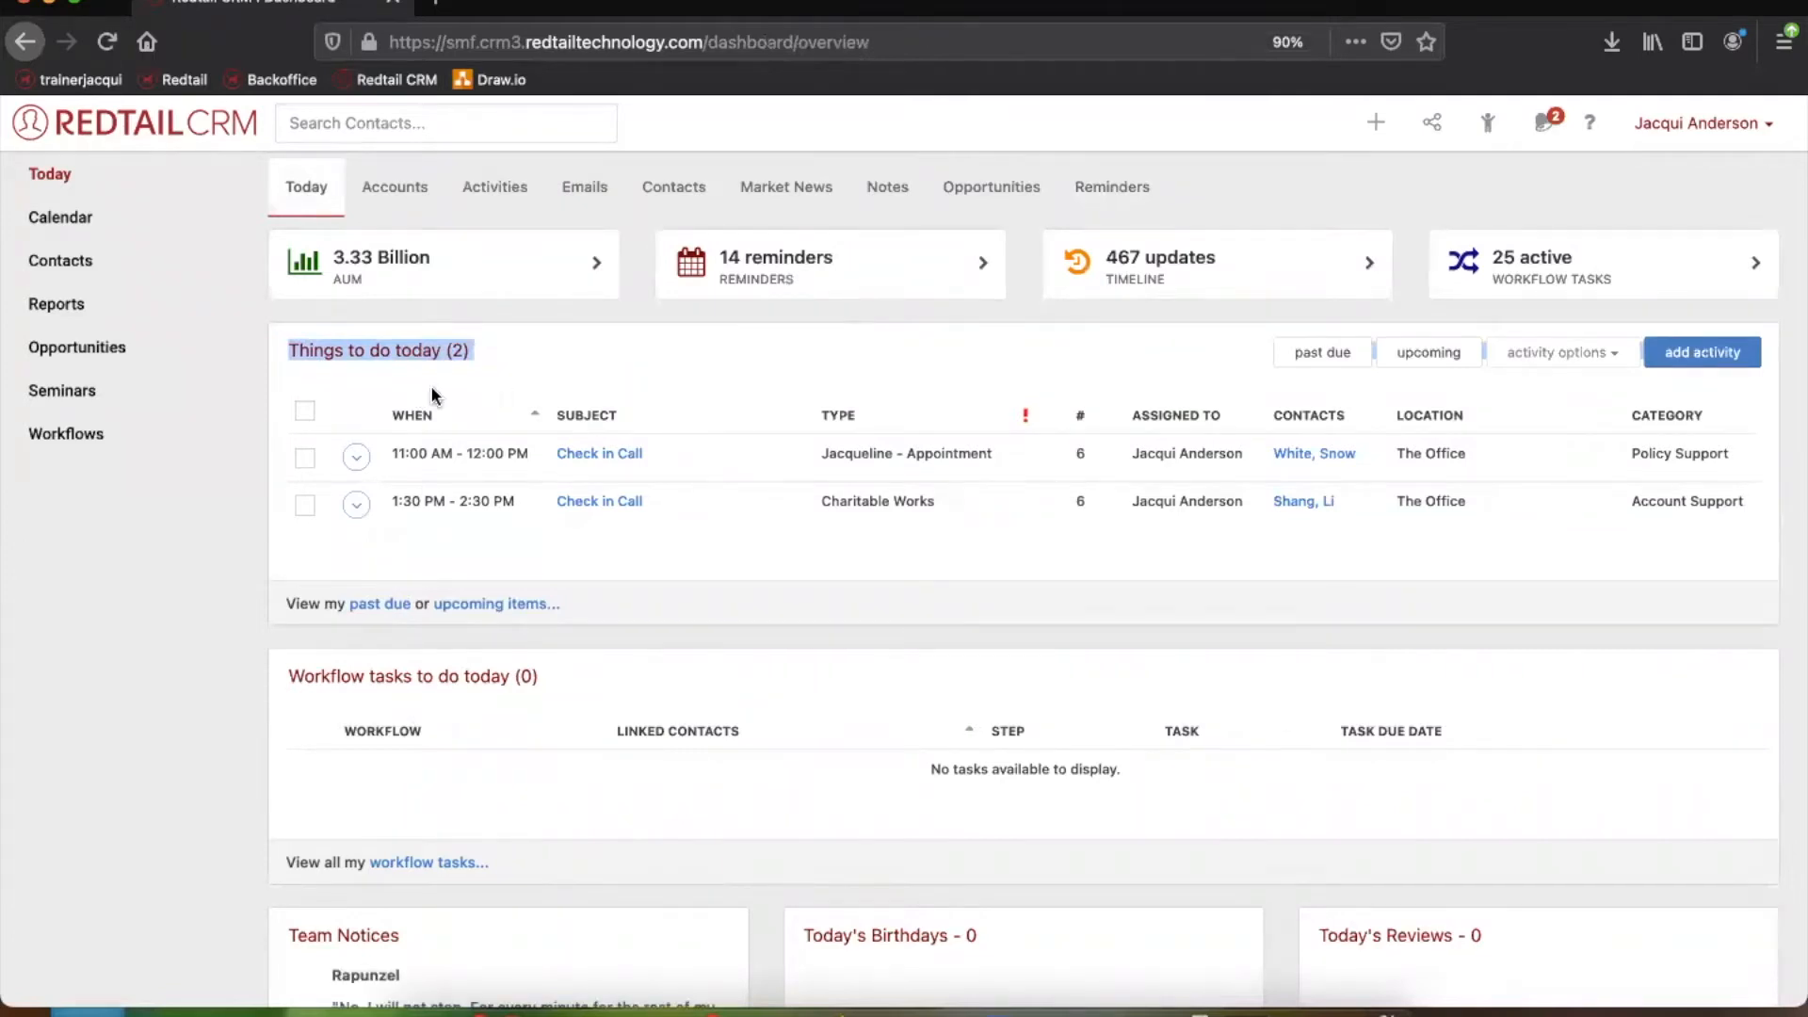
click(410, 414)
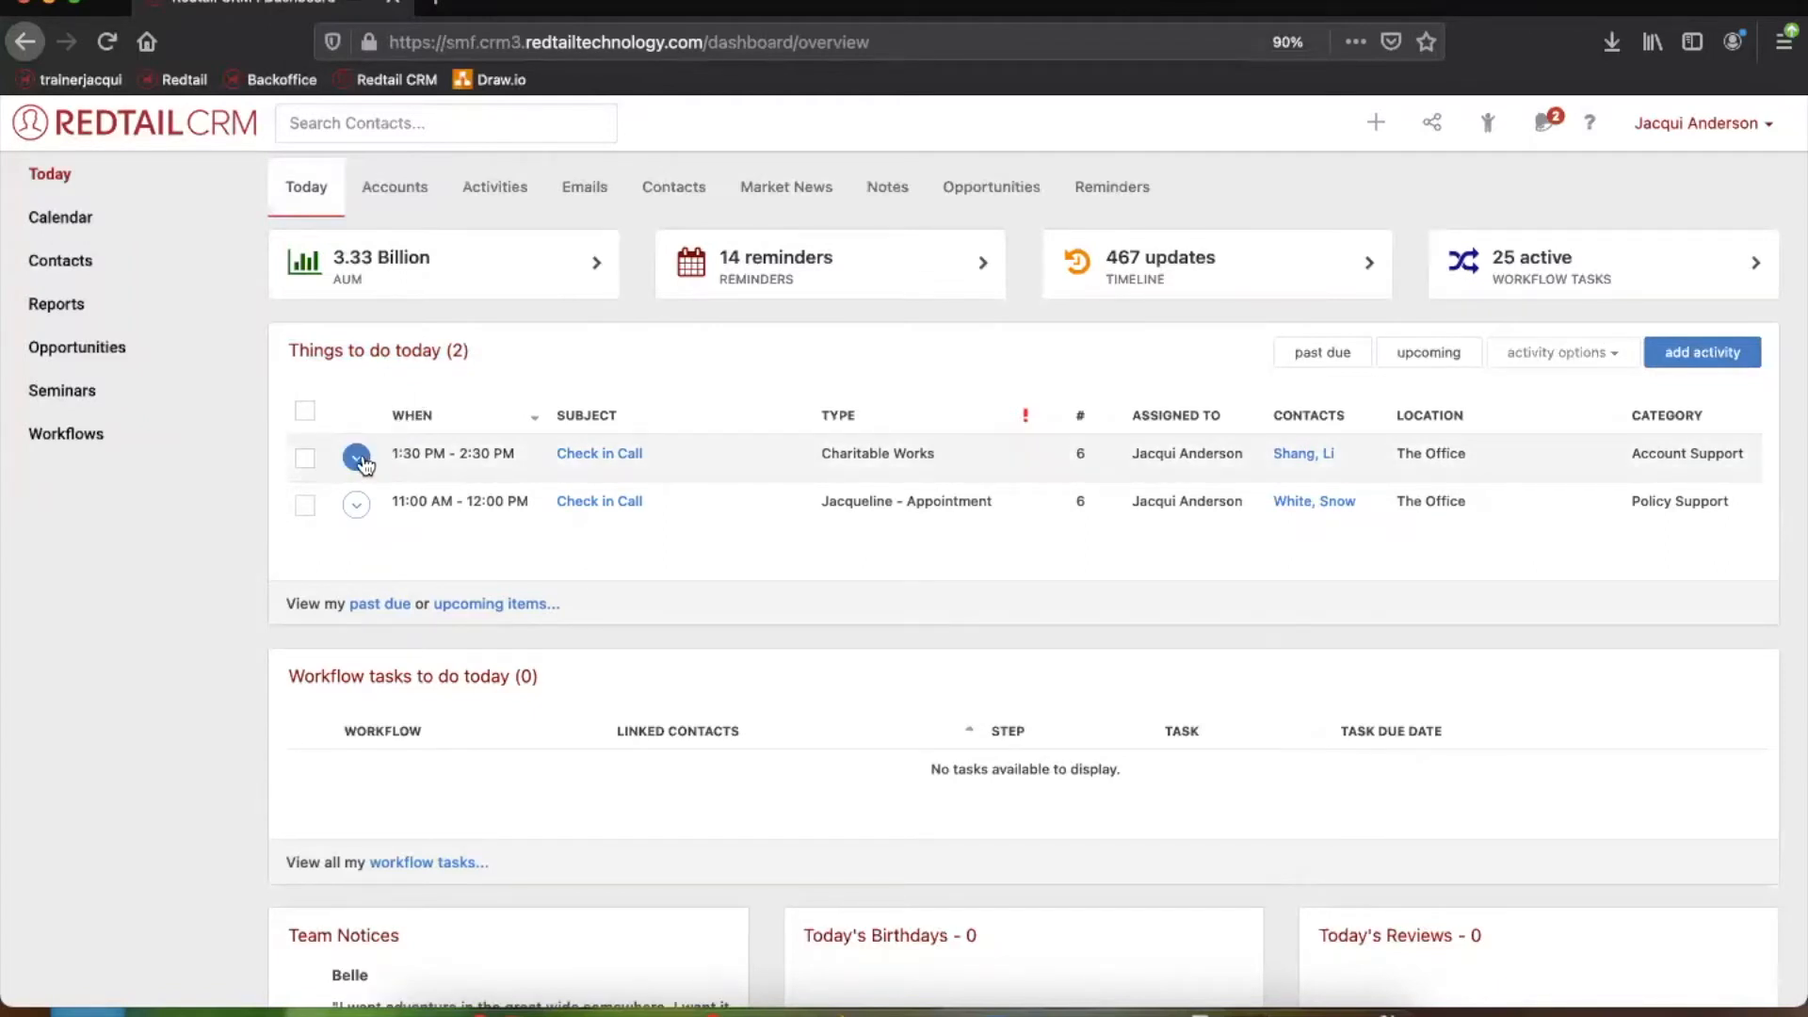
click(356, 456)
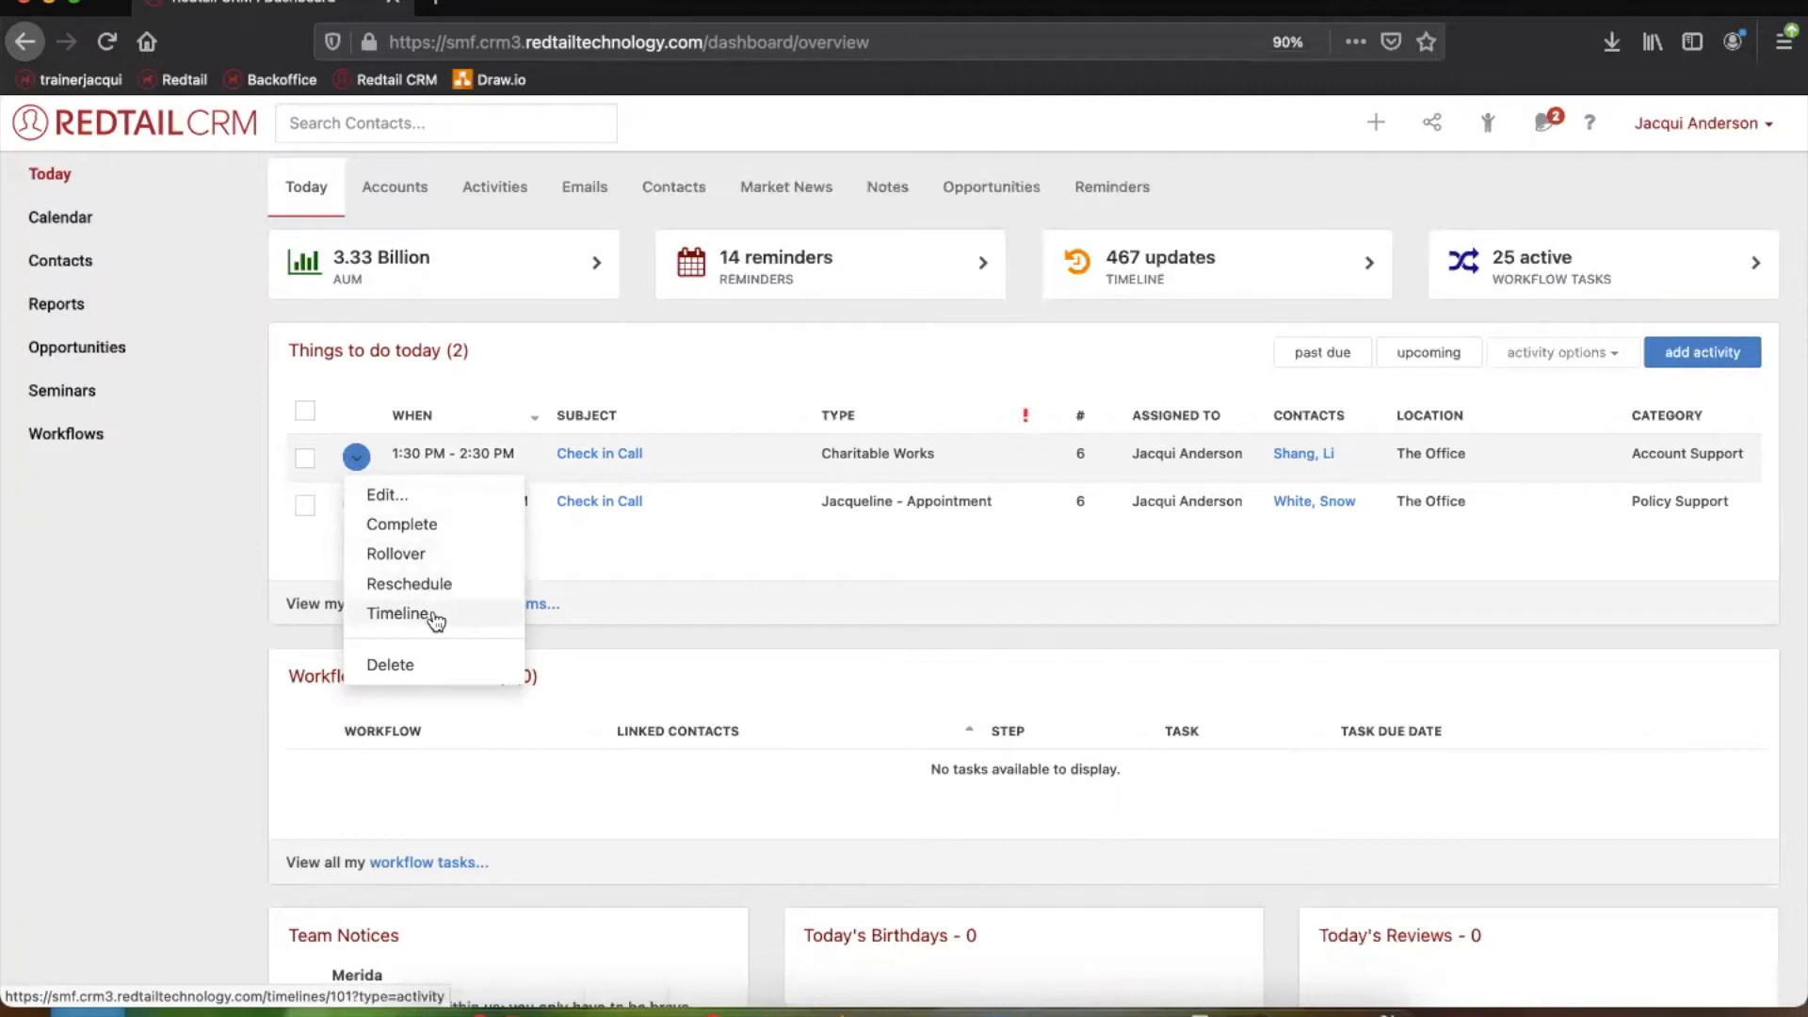
mouse_move(451, 621)
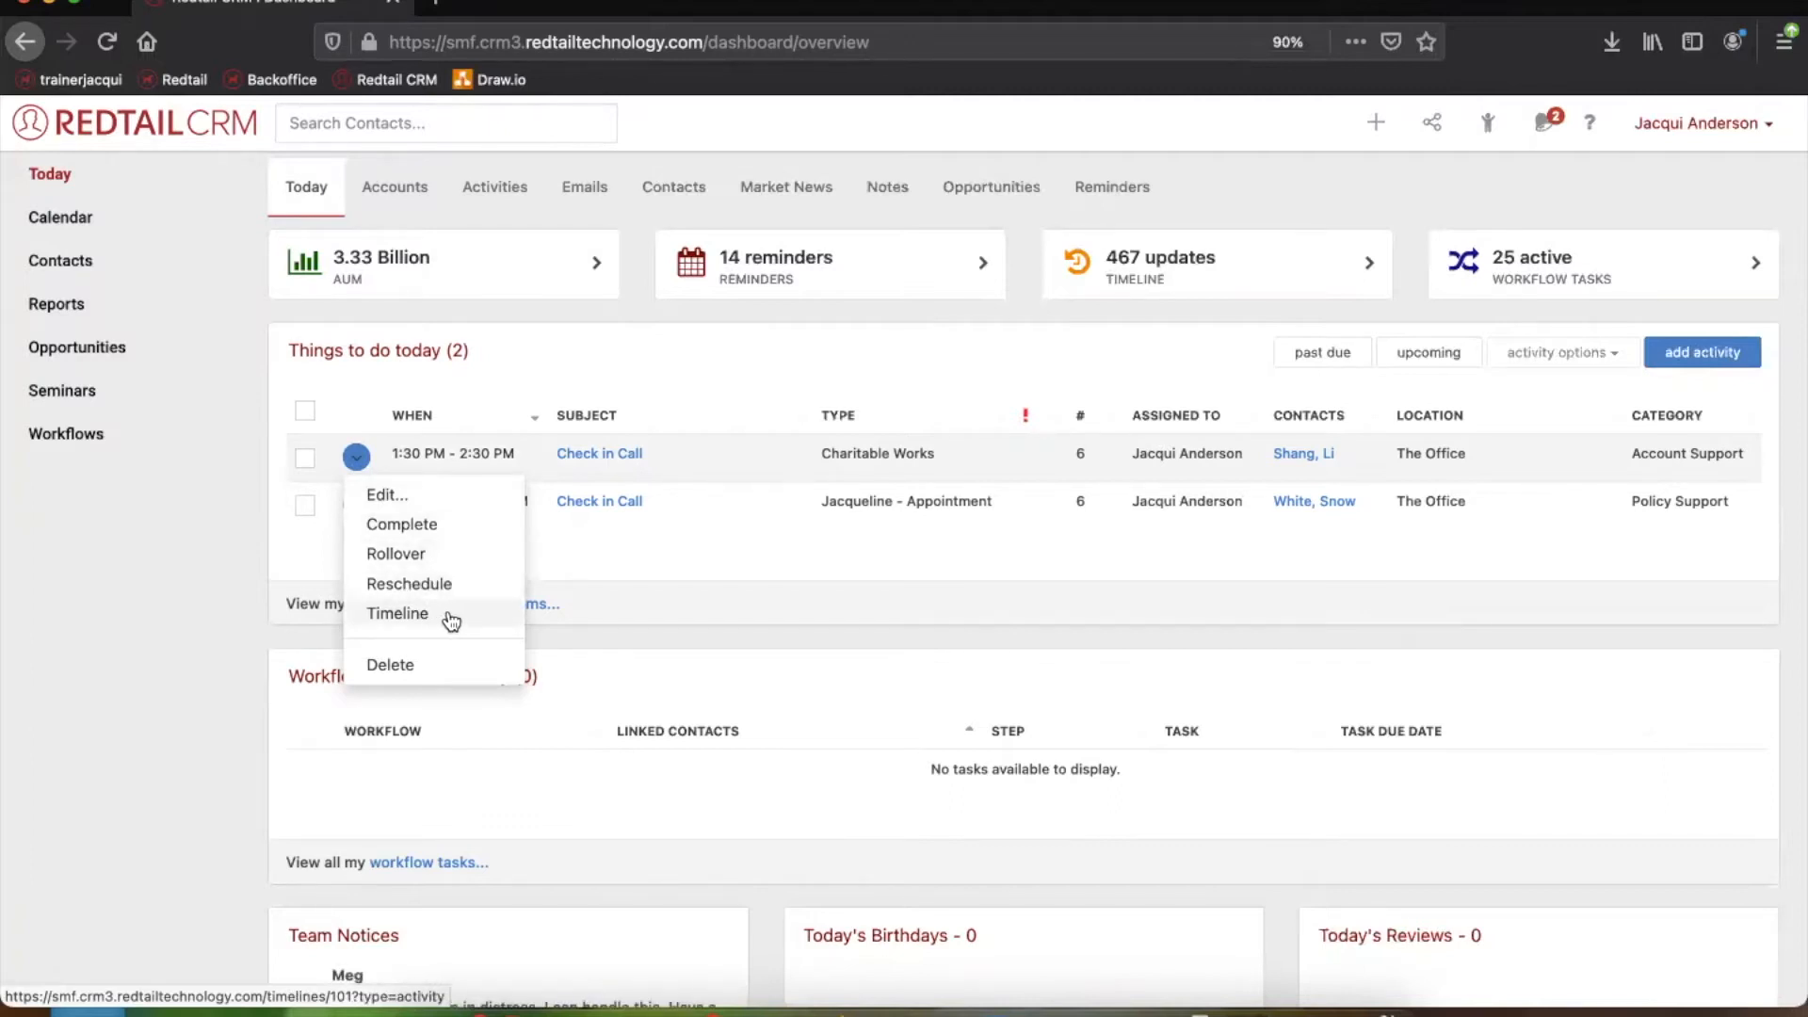
click(352, 394)
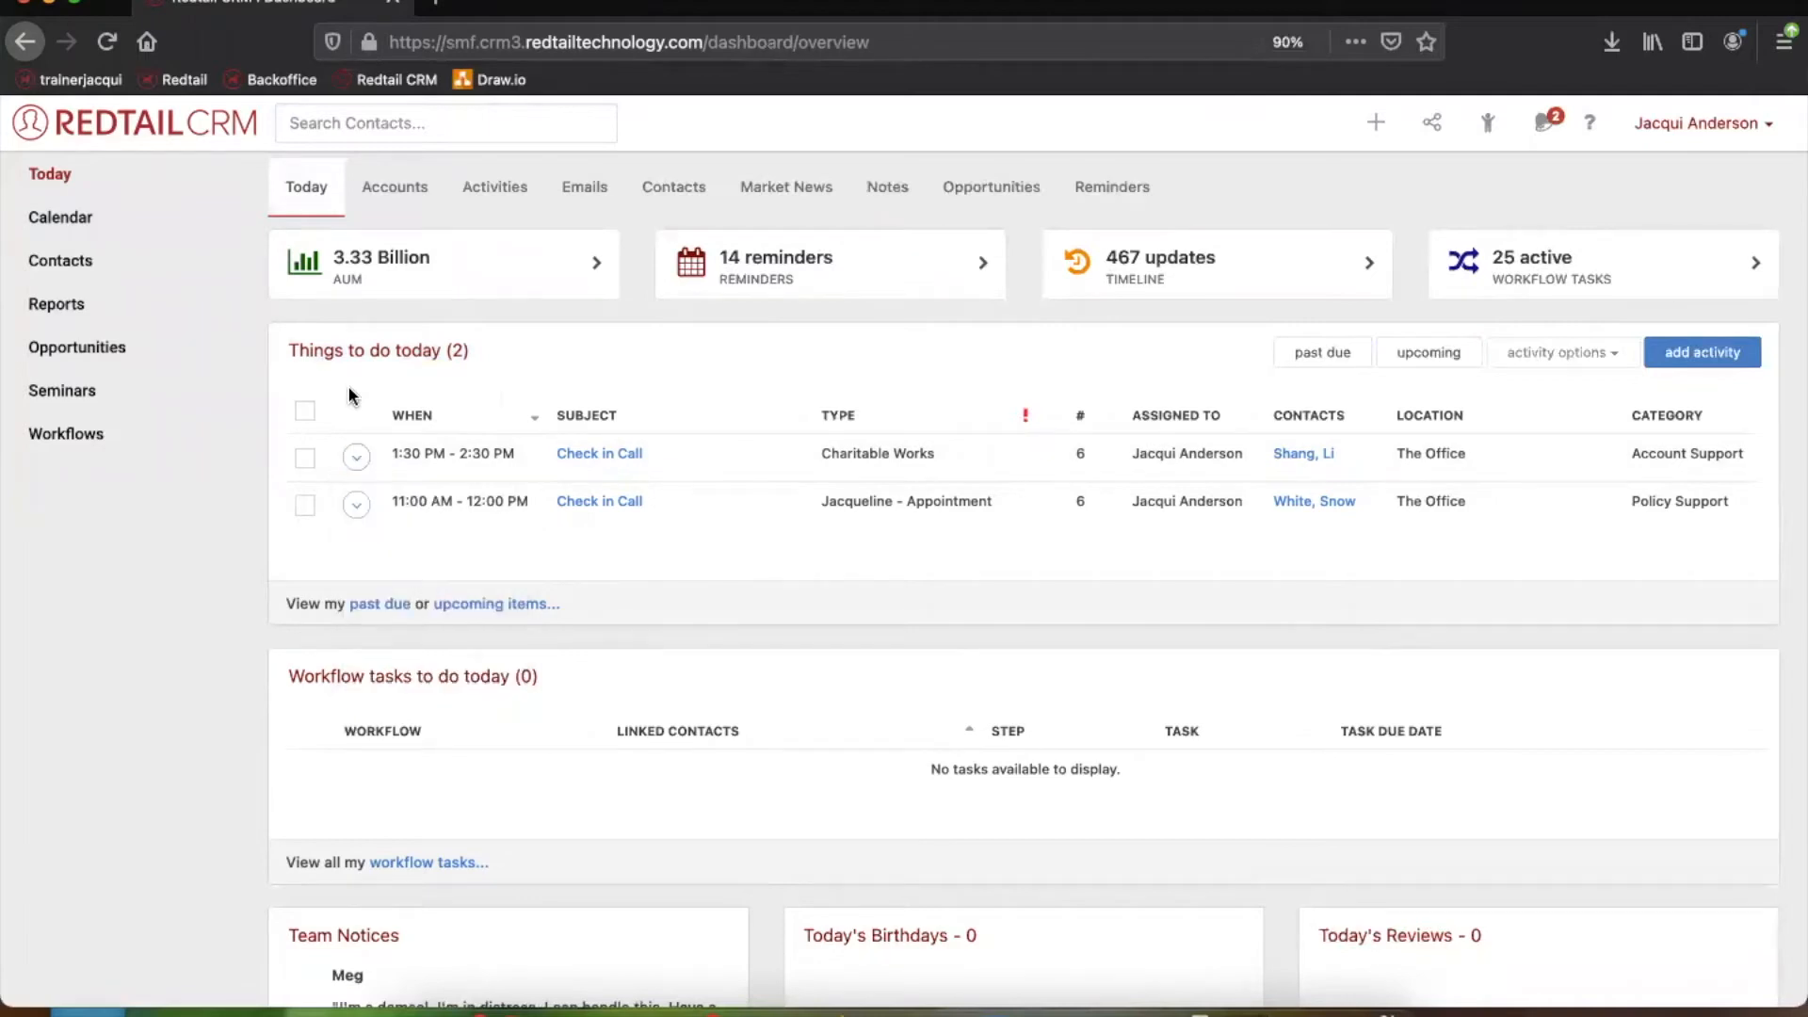
mouse_move(768, 412)
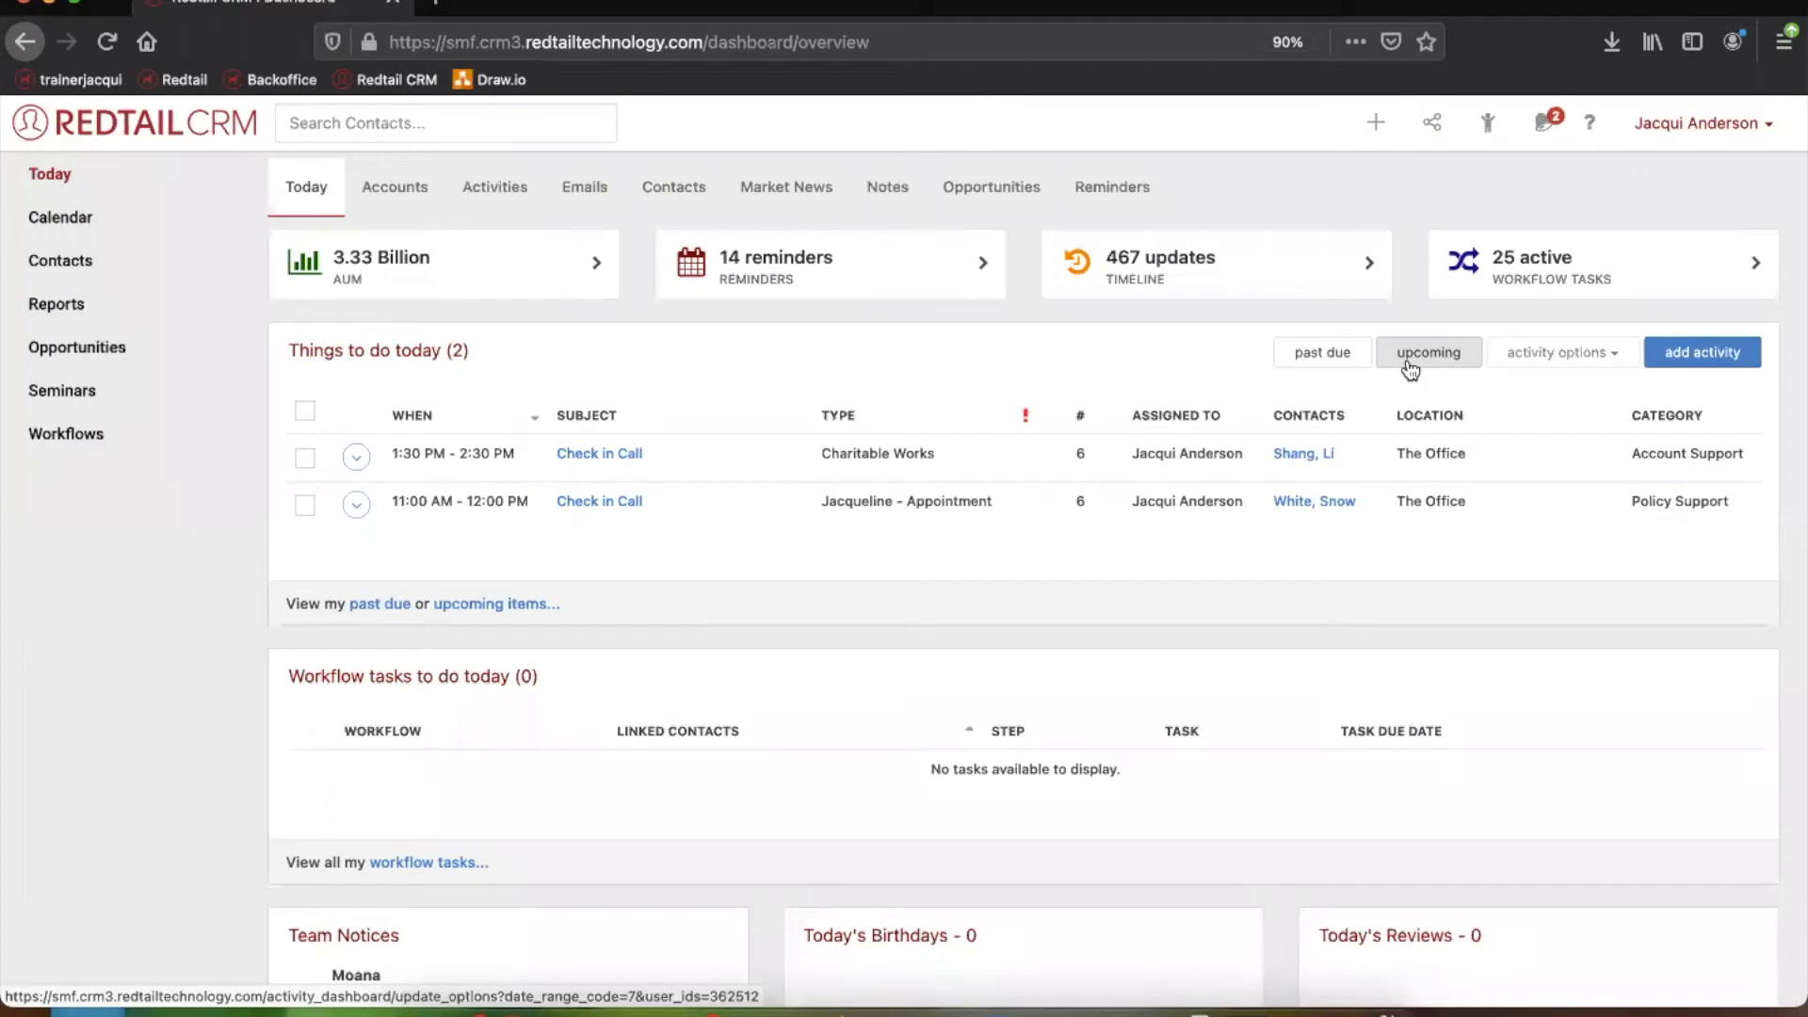
mouse_move(1297, 381)
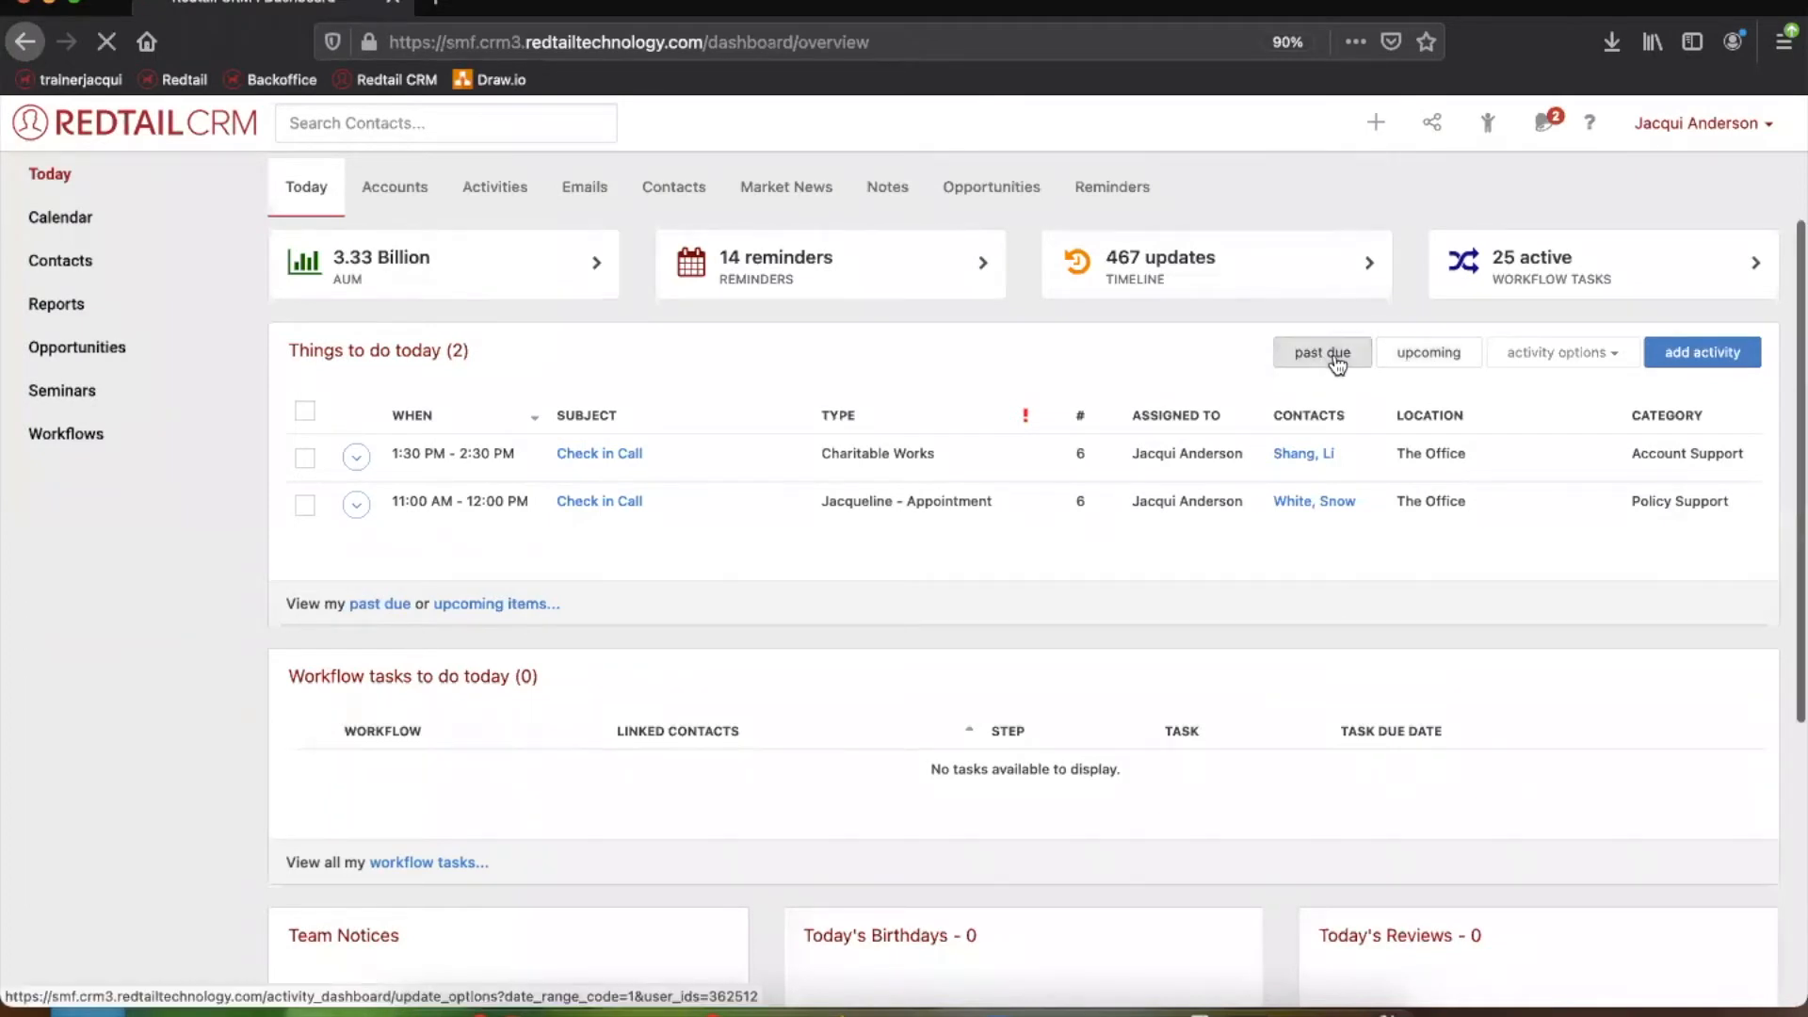
click(1322, 352)
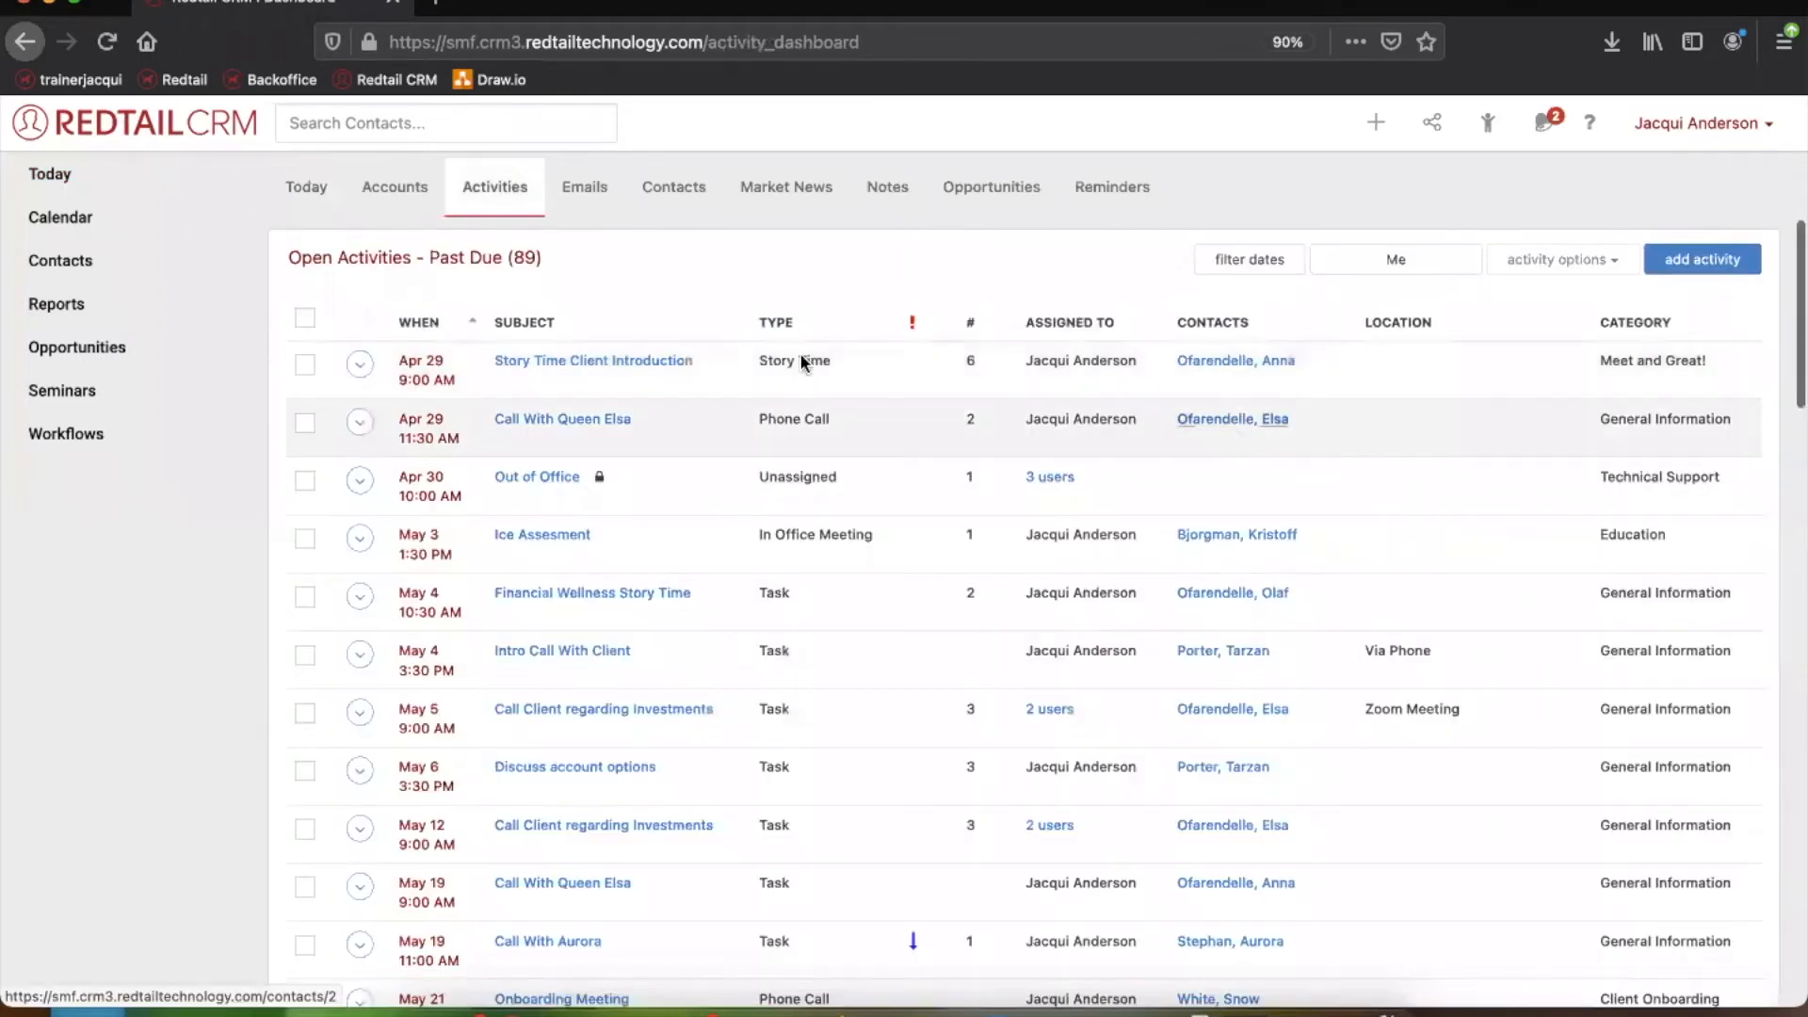
mouse_move(457, 585)
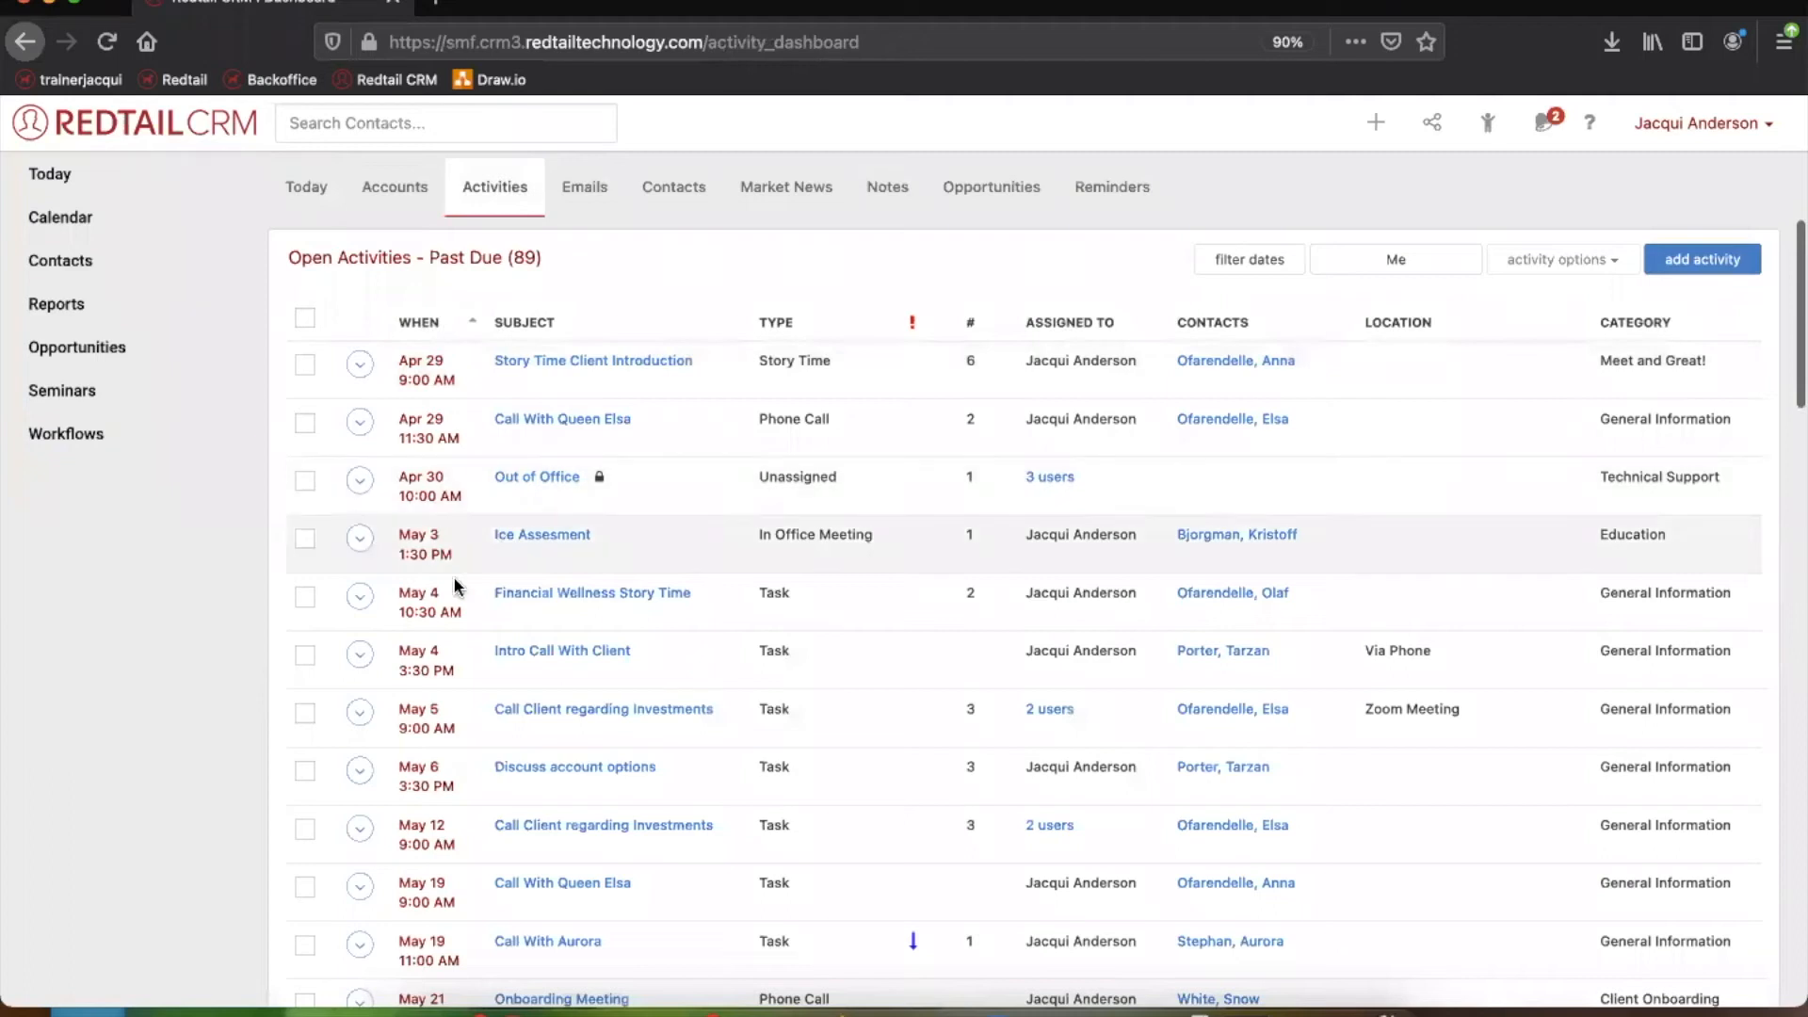
scroll(down, 3)
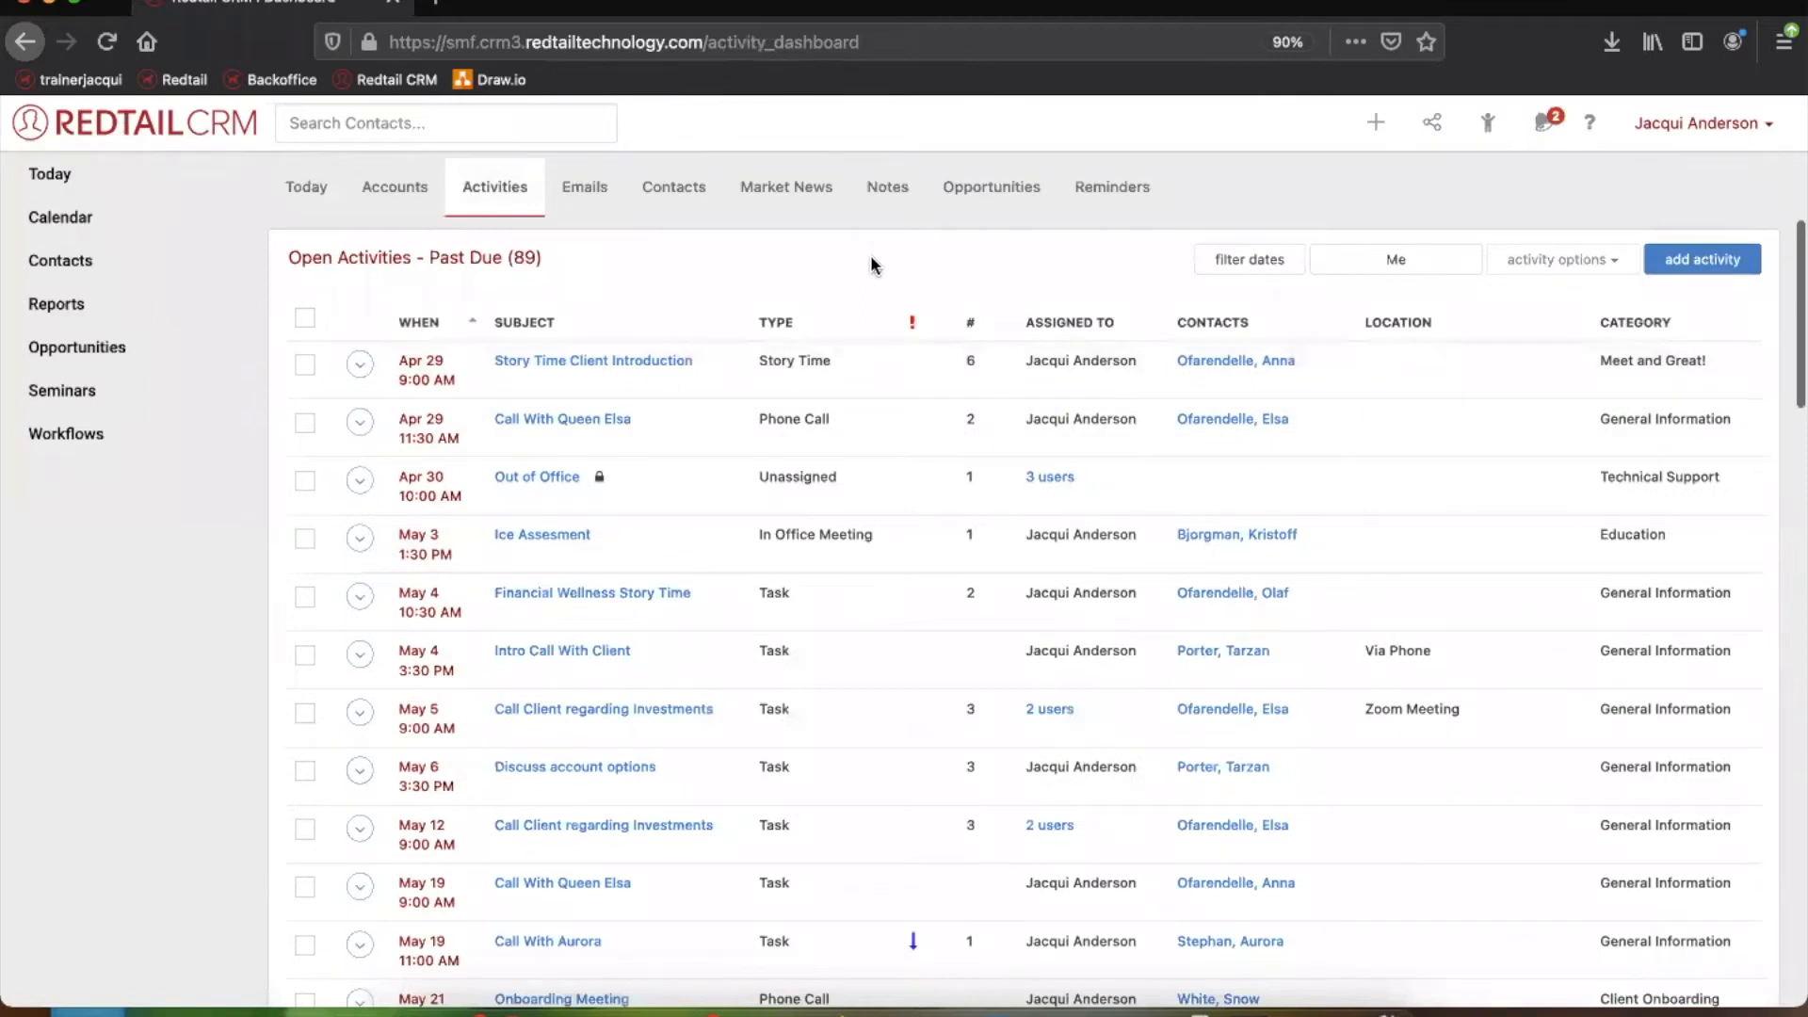
mouse_move(911, 273)
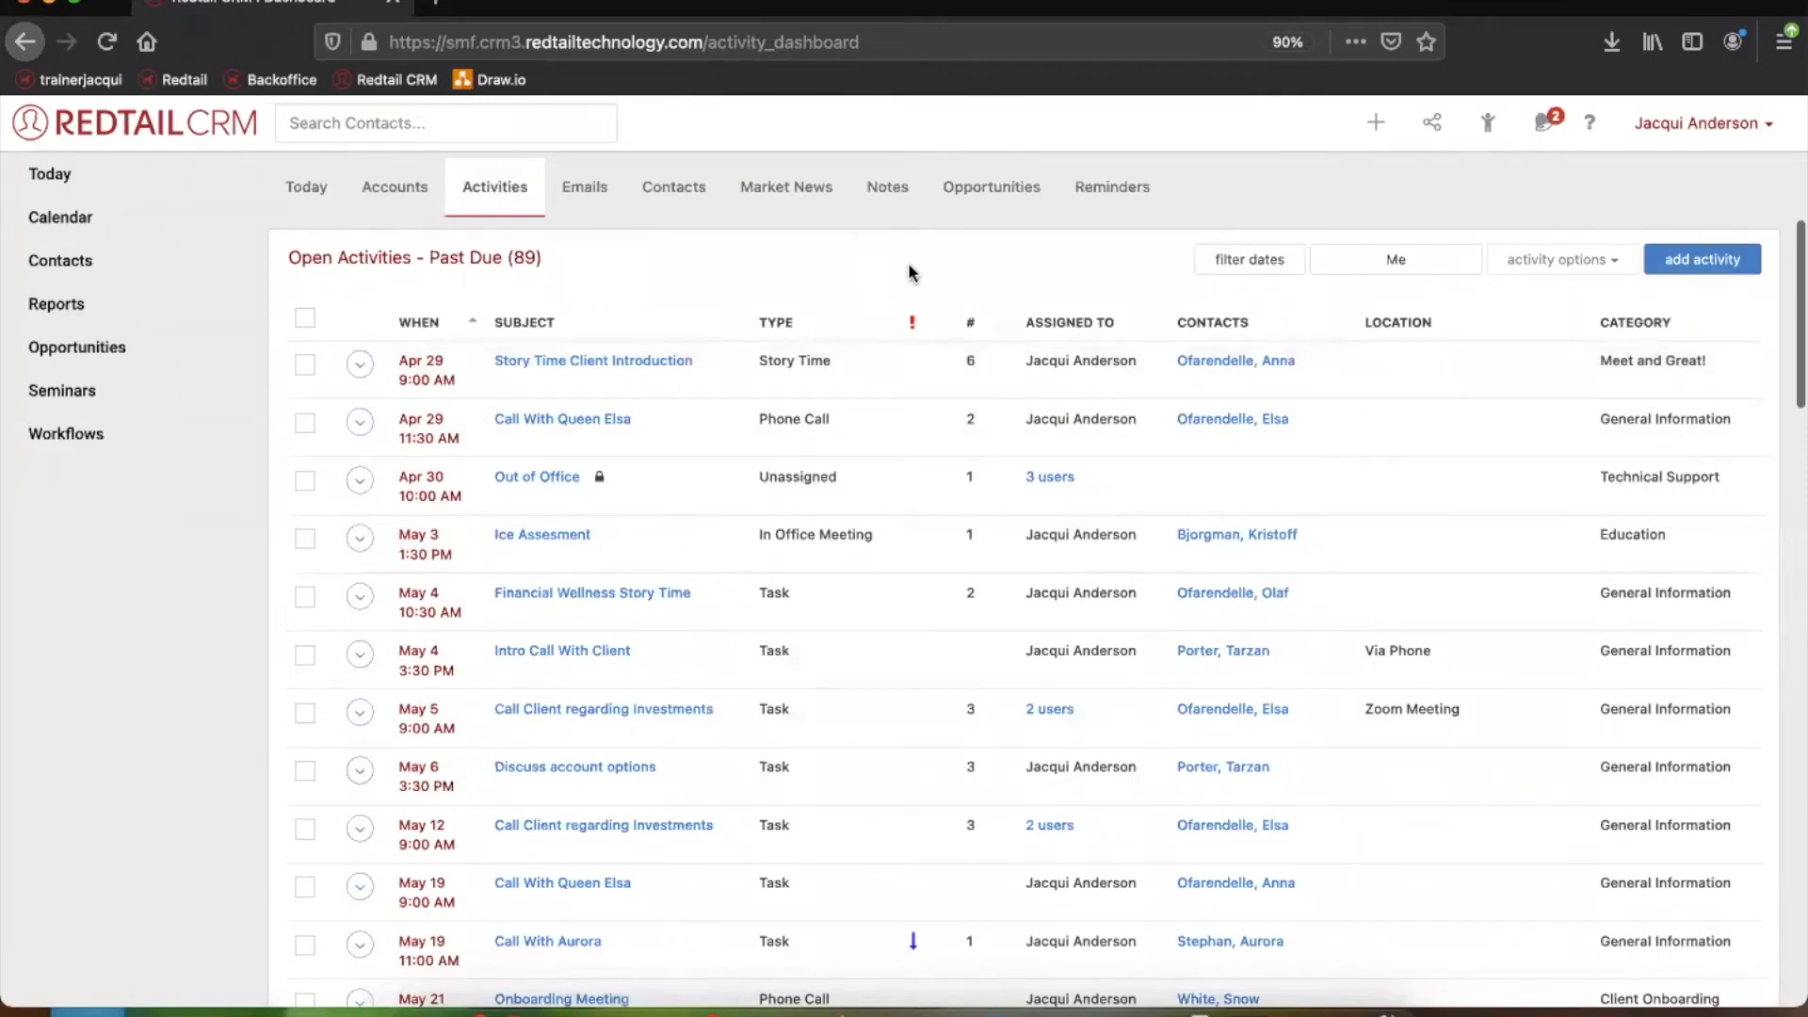
mouse_move(398, 304)
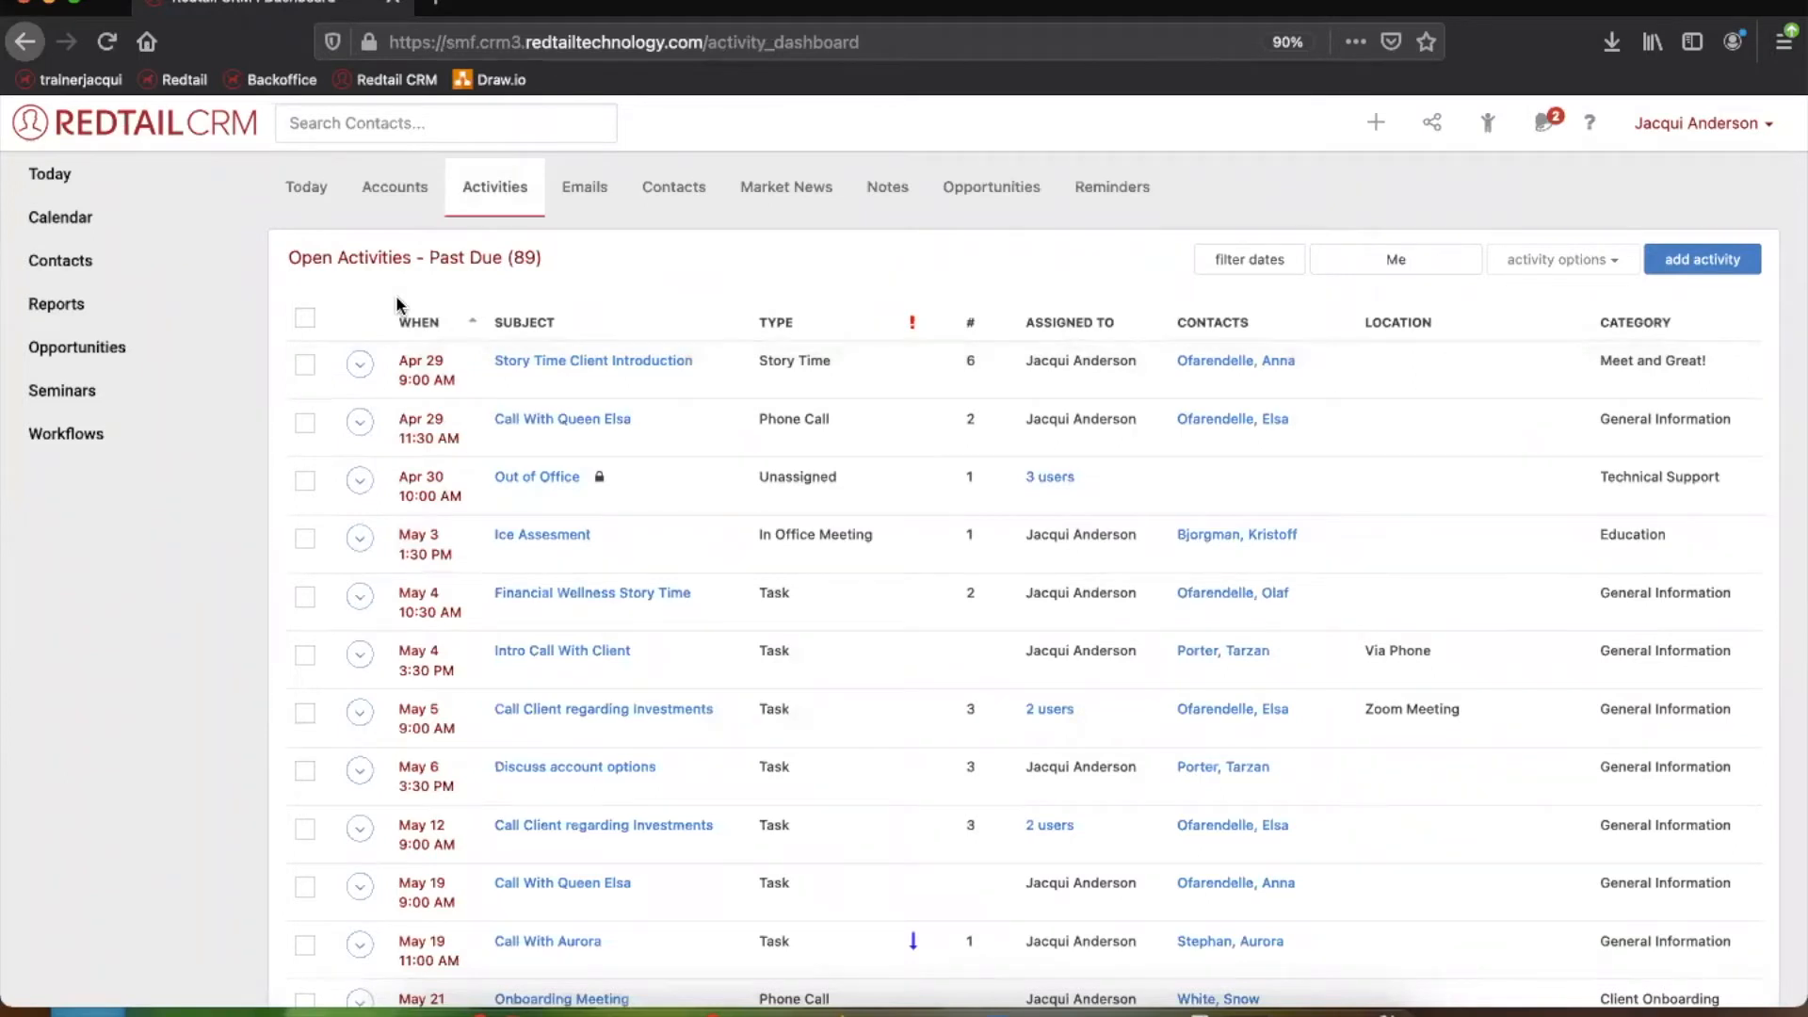
mouse_move(1183, 280)
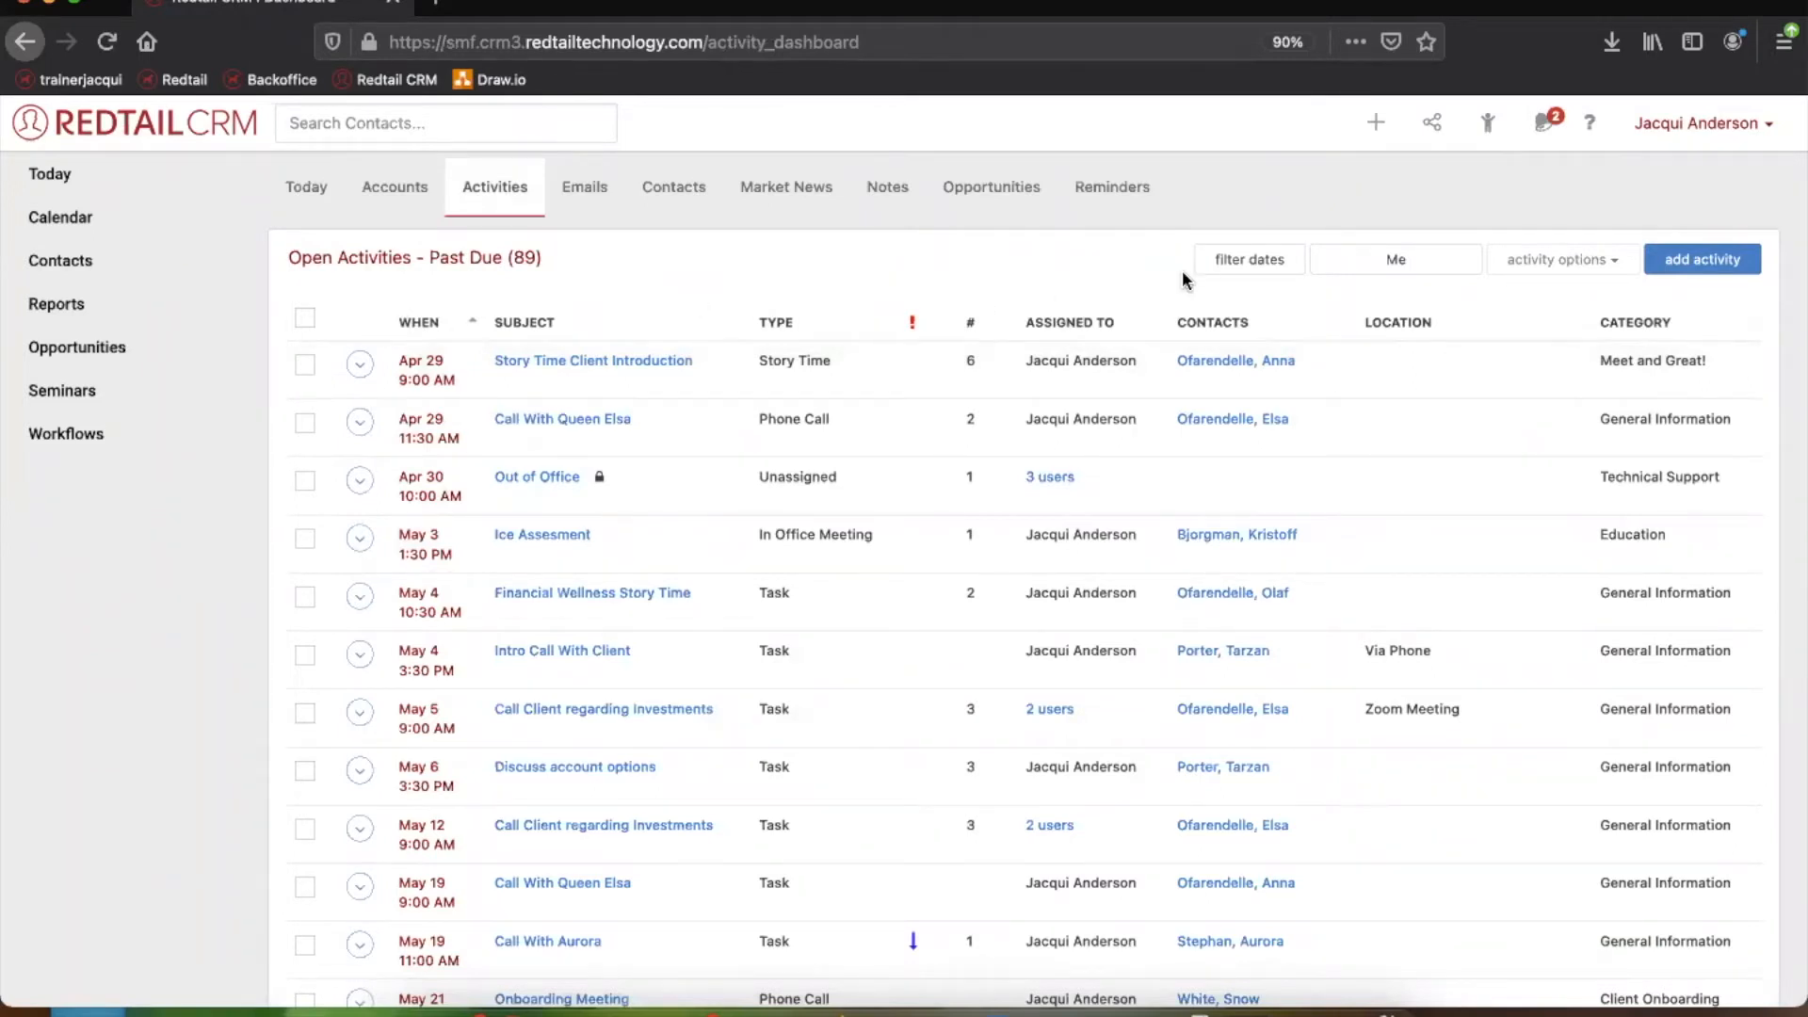
mouse_move(1129, 293)
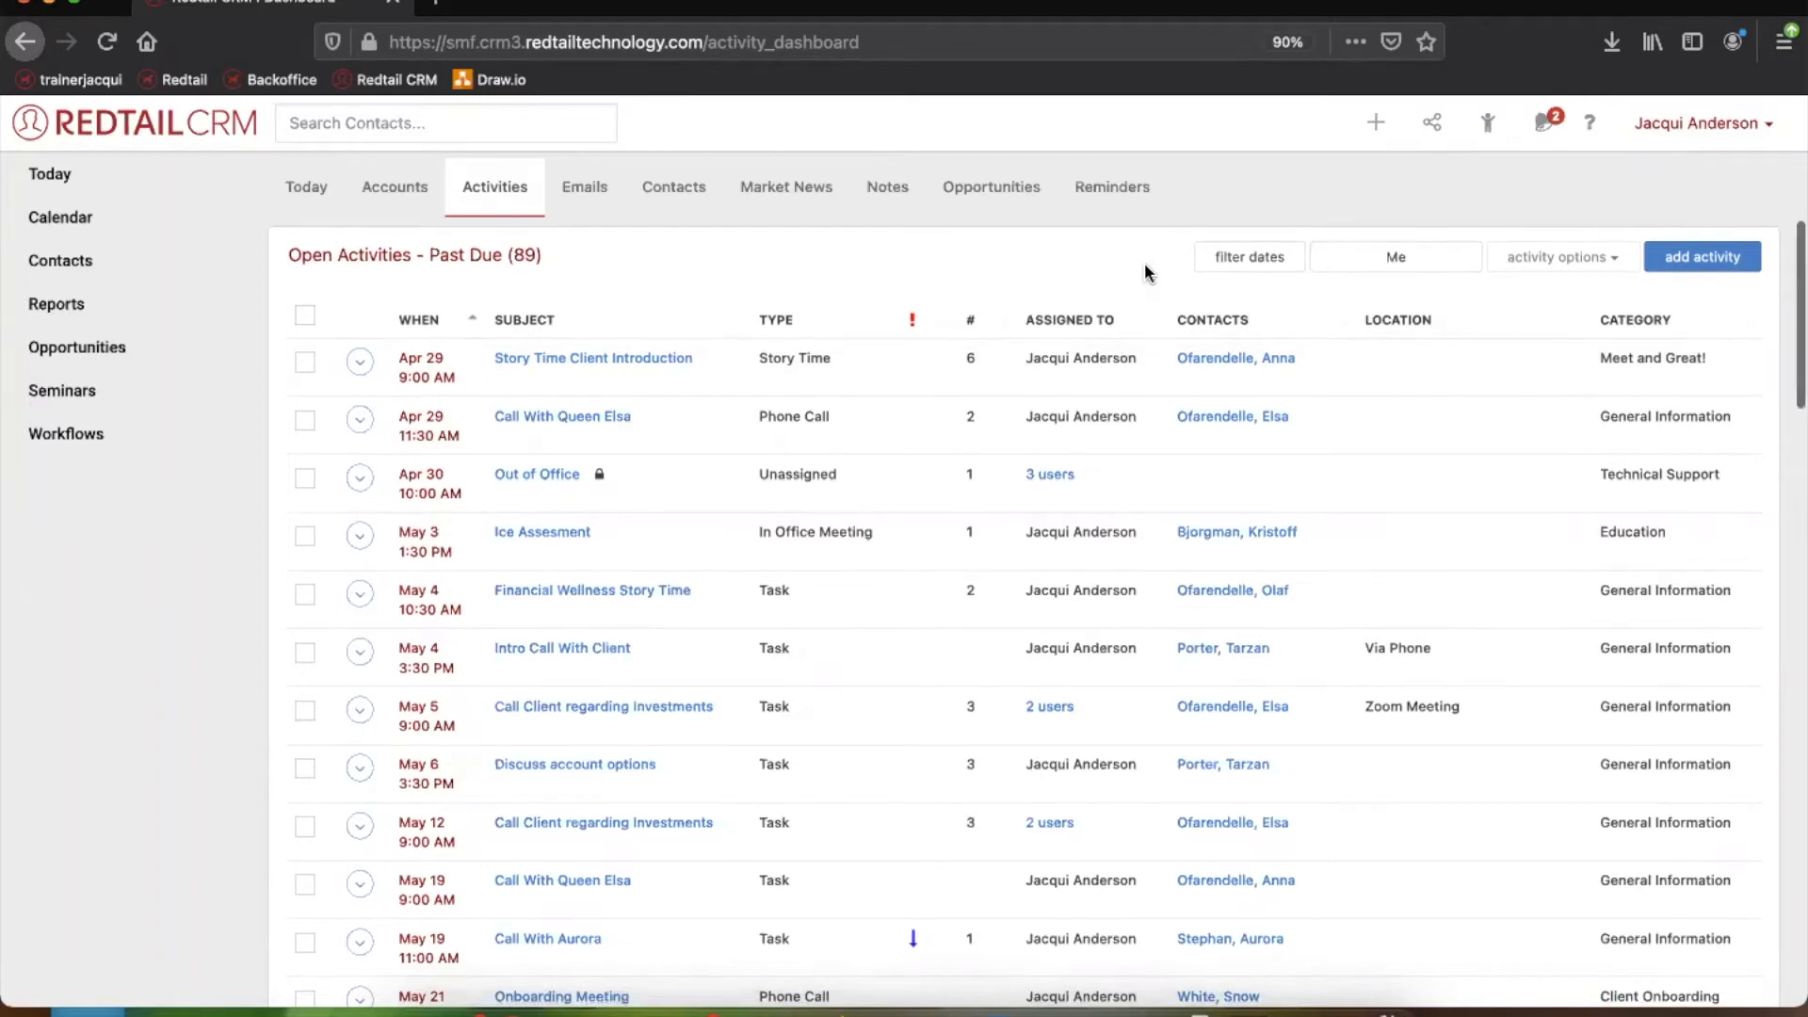
Filter open activities to Yesterday and select both Jul 28 Check in Calls
click(1249, 257)
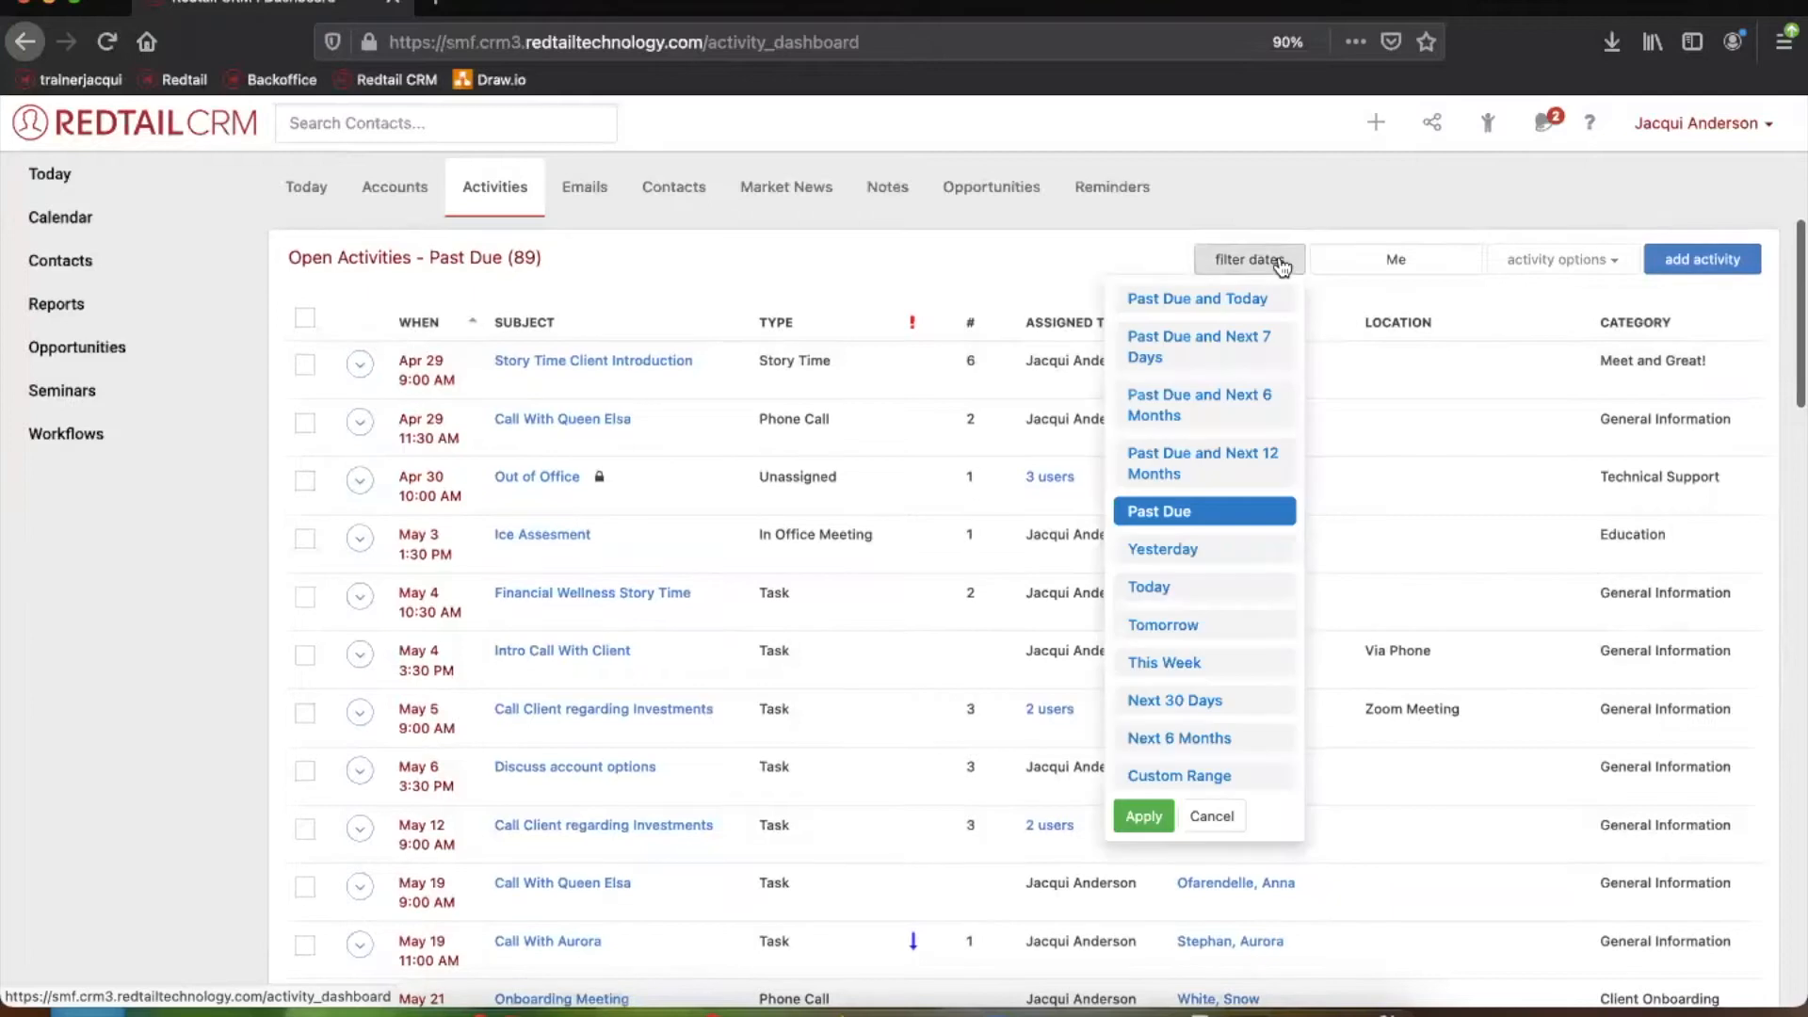
mouse_move(1179, 309)
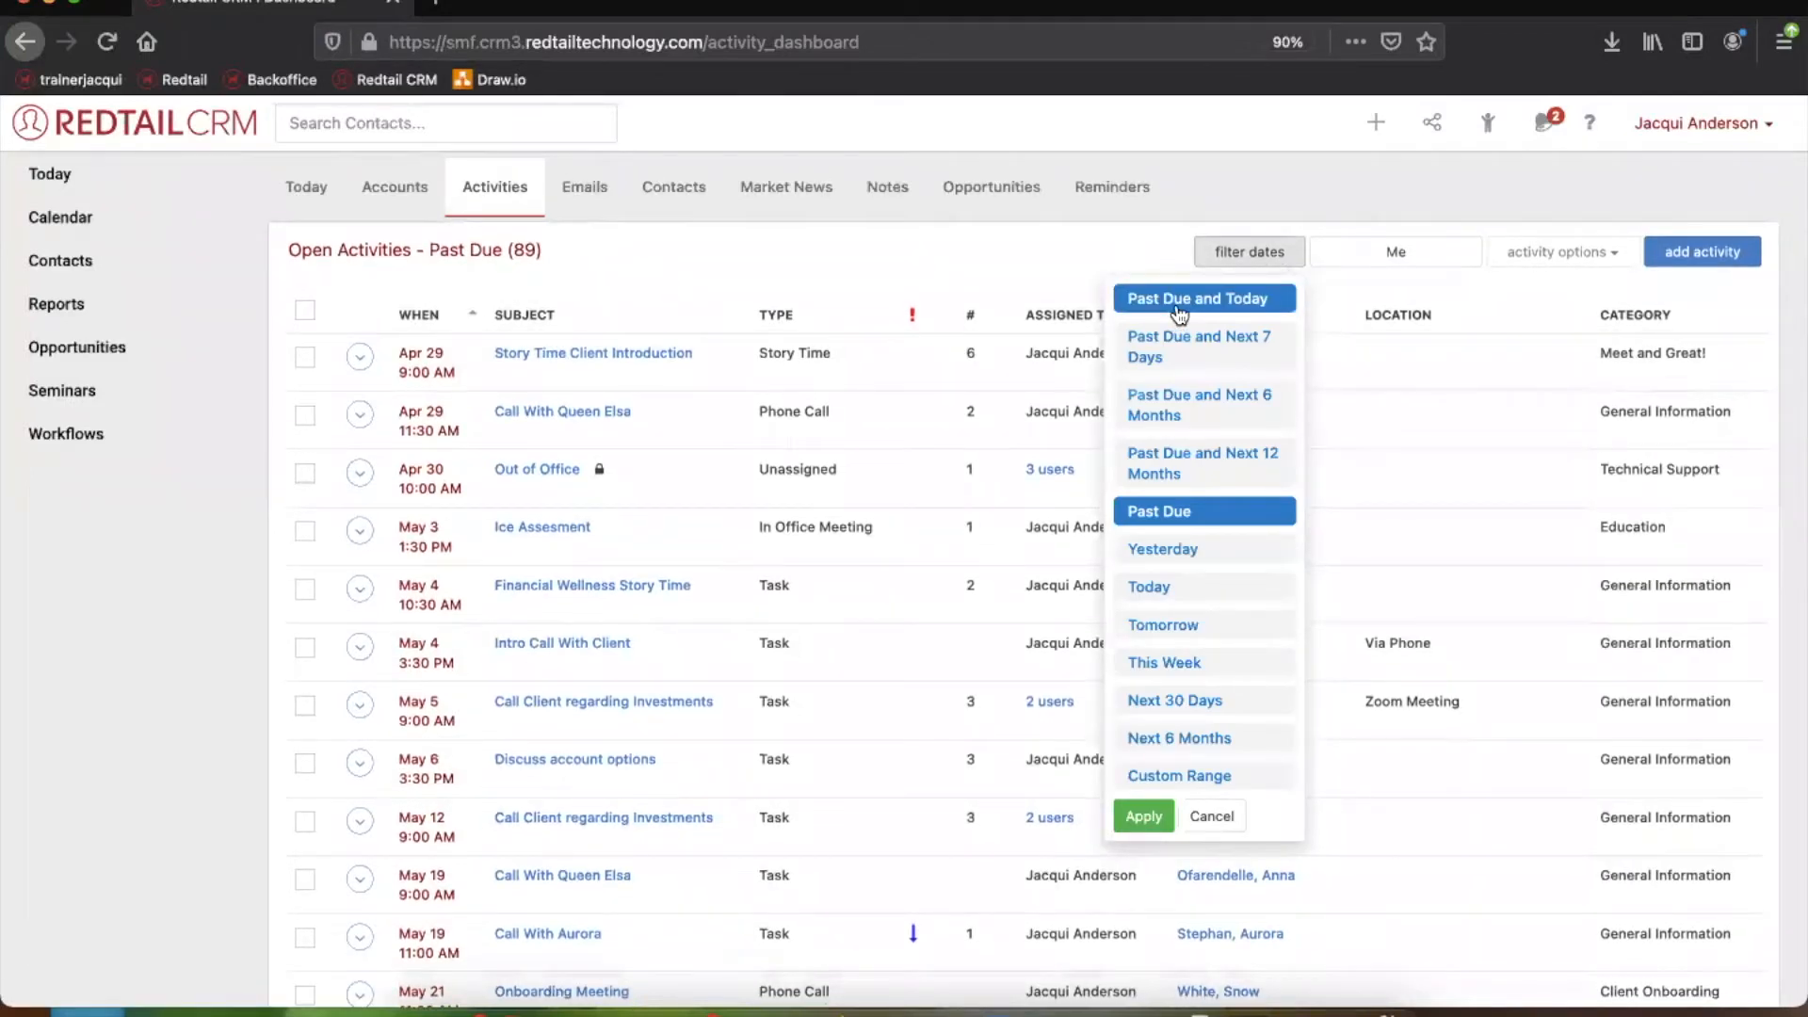
mouse_move(1184, 322)
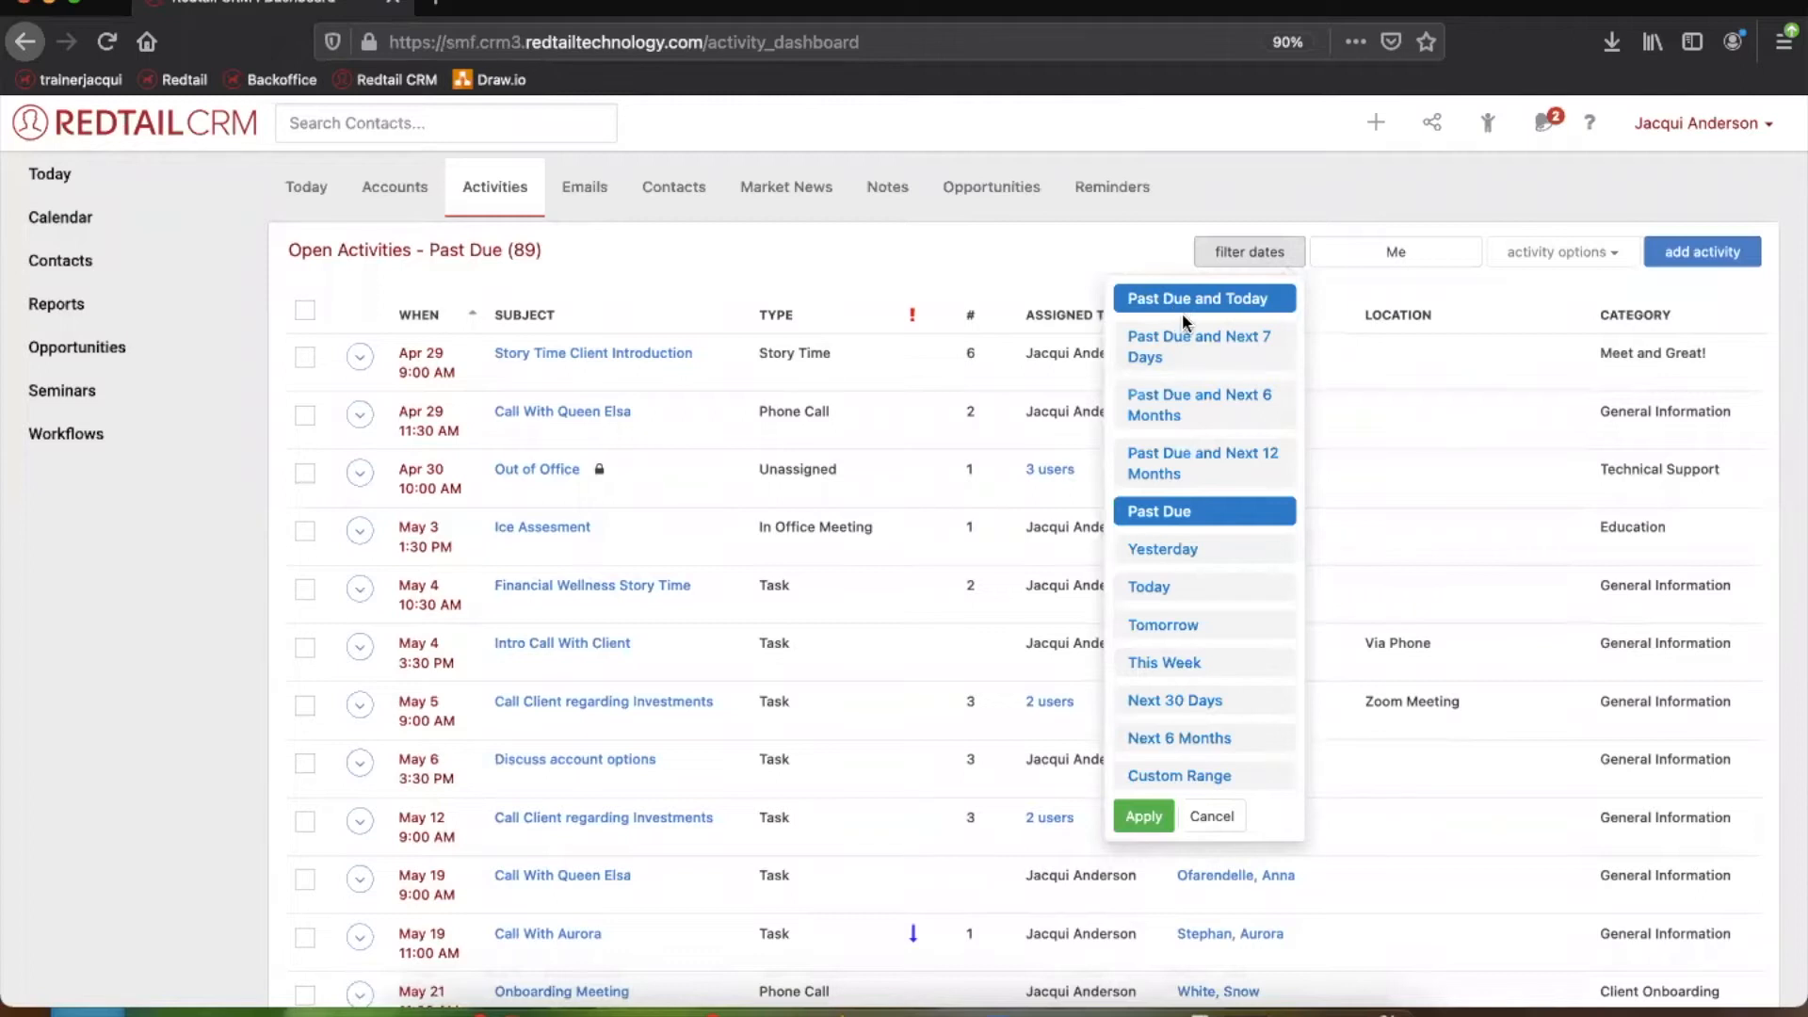
mouse_move(1173, 520)
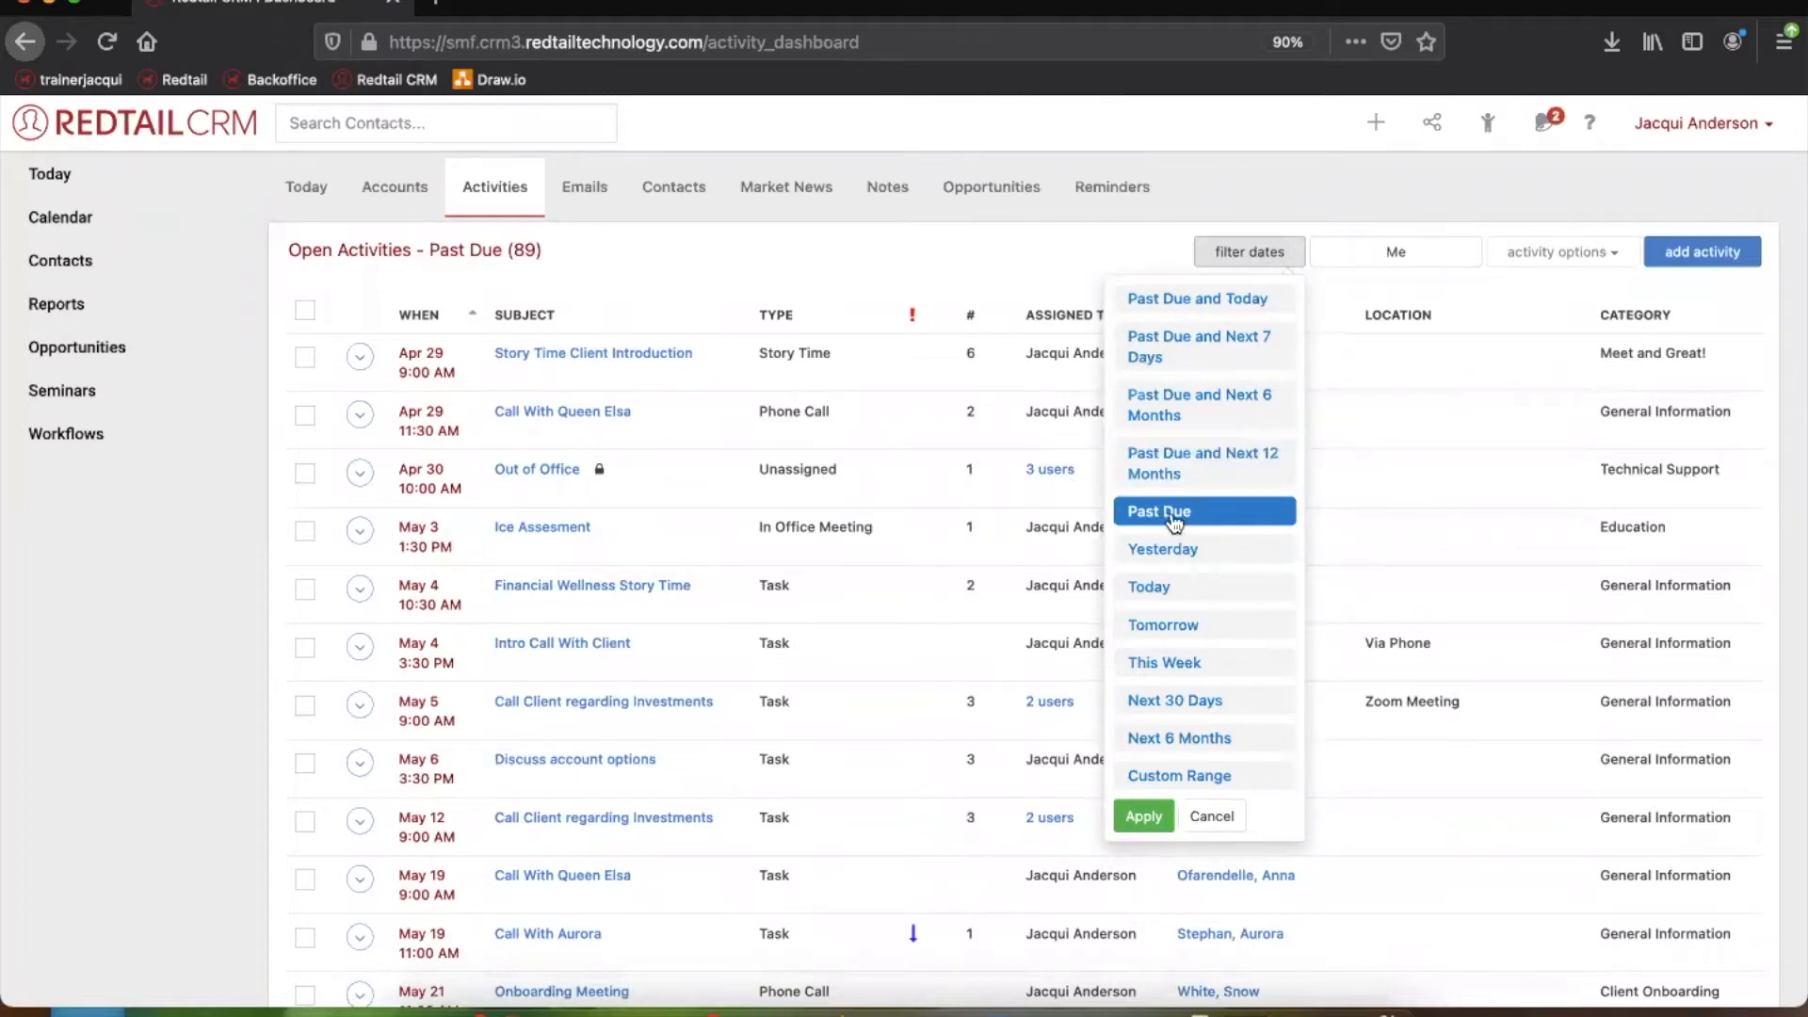
mouse_move(1180, 563)
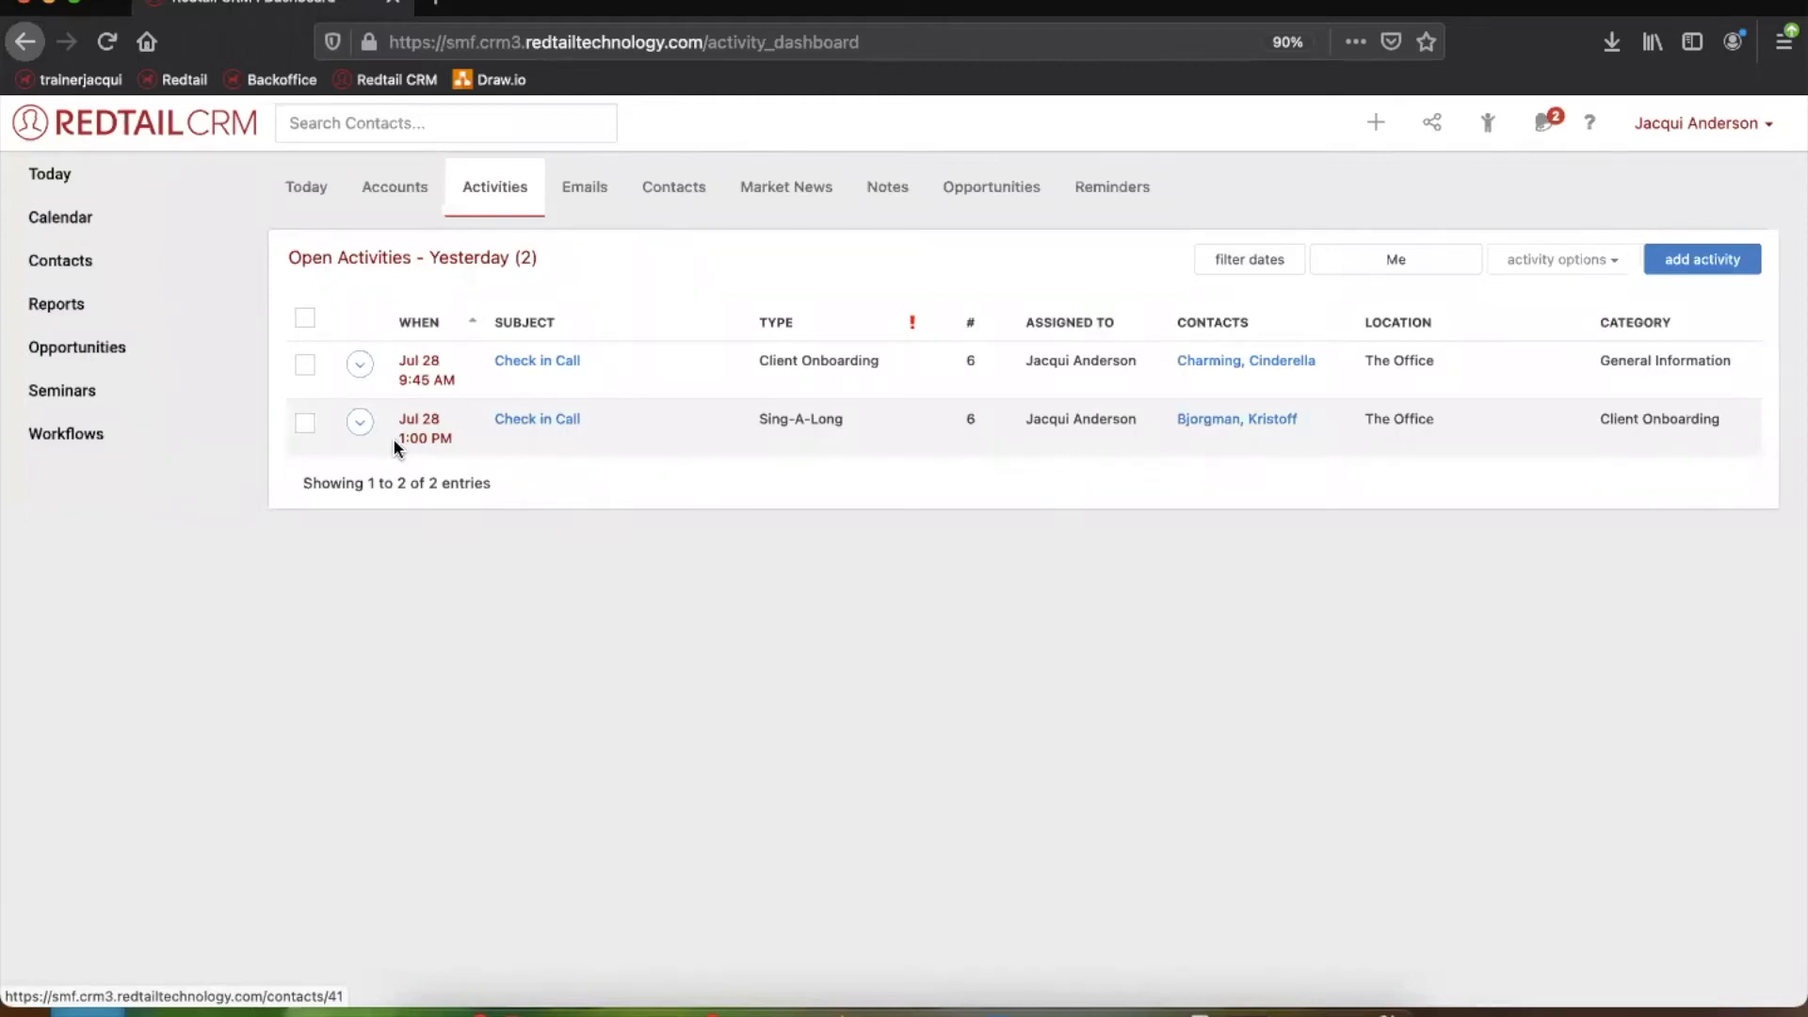
mouse_move(373, 393)
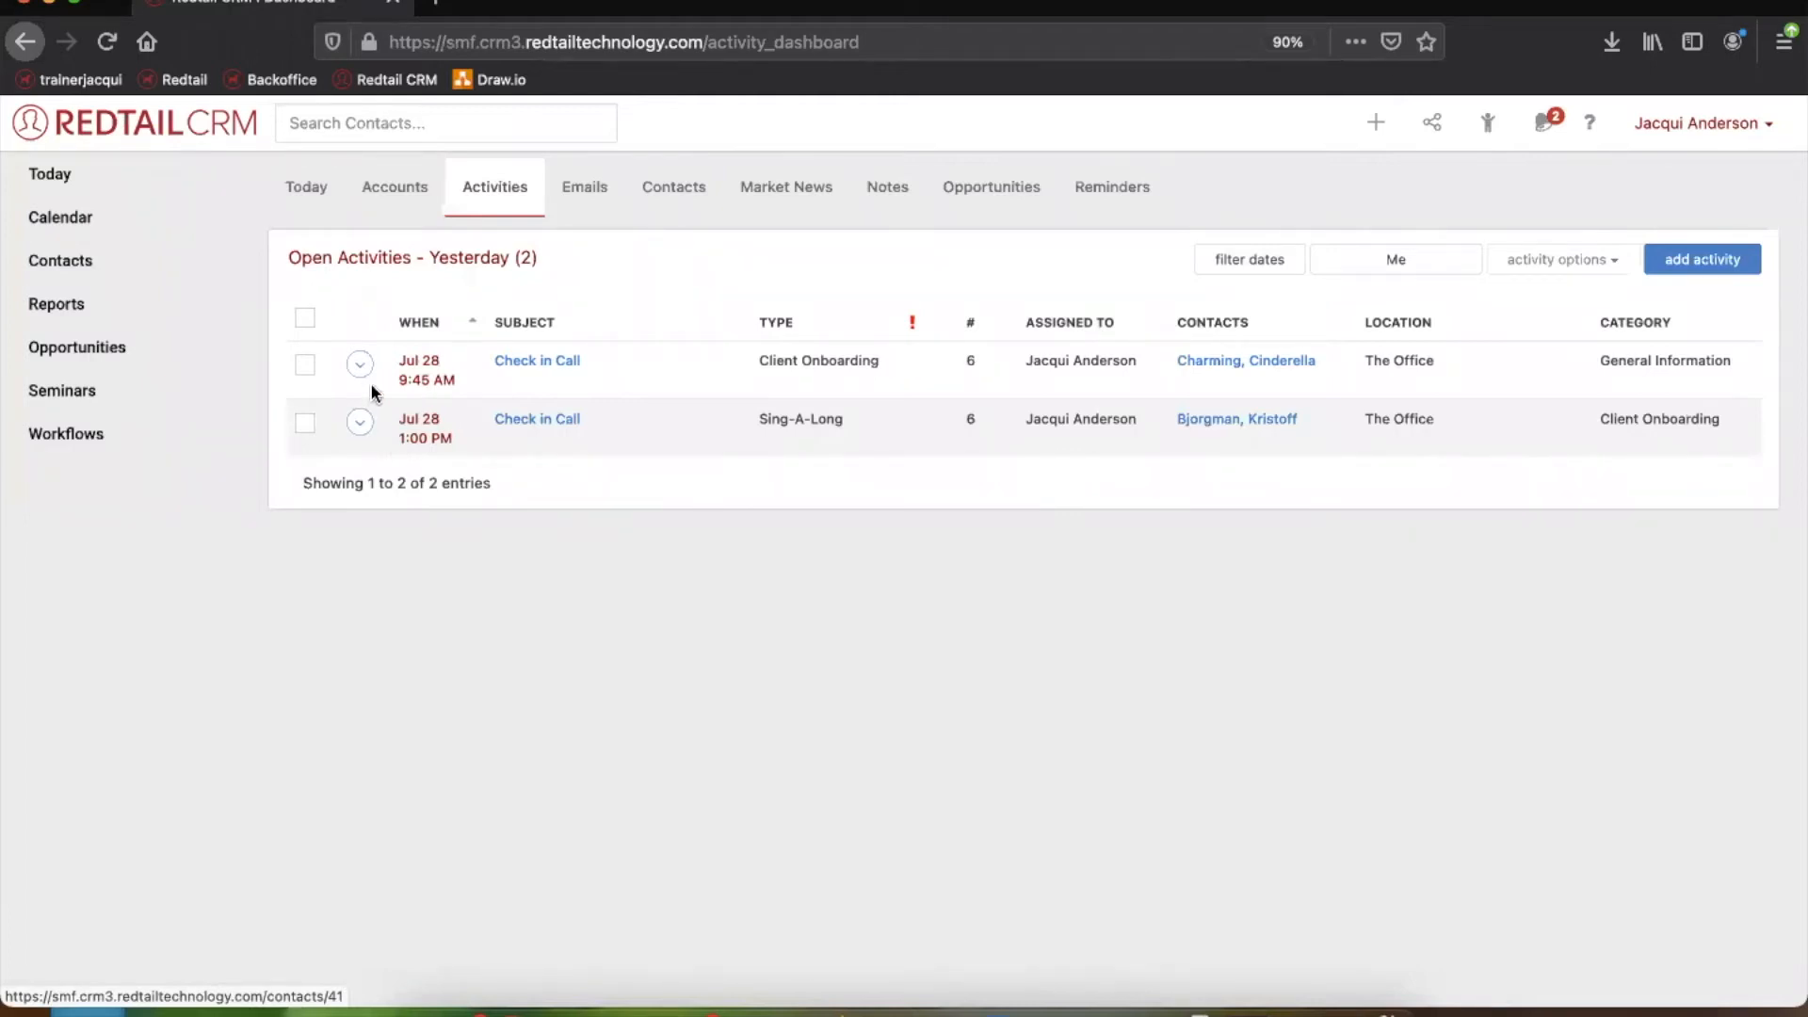
click(304, 317)
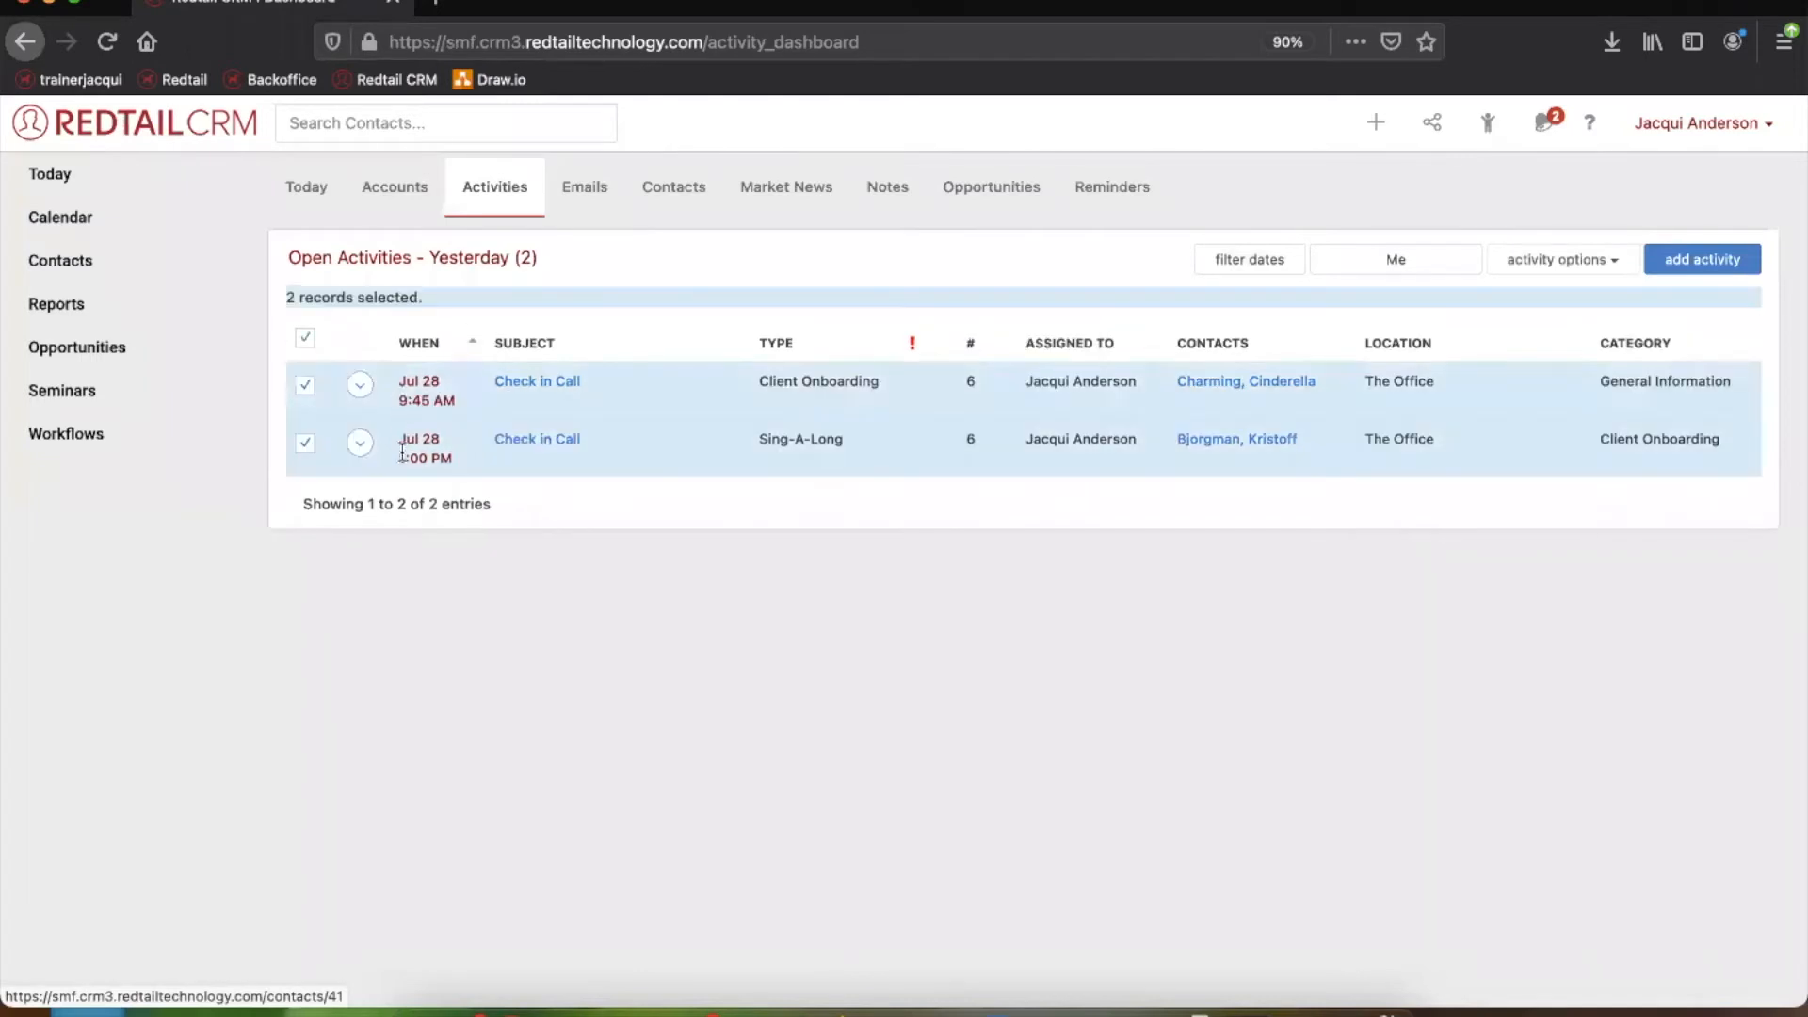
mouse_move(412, 523)
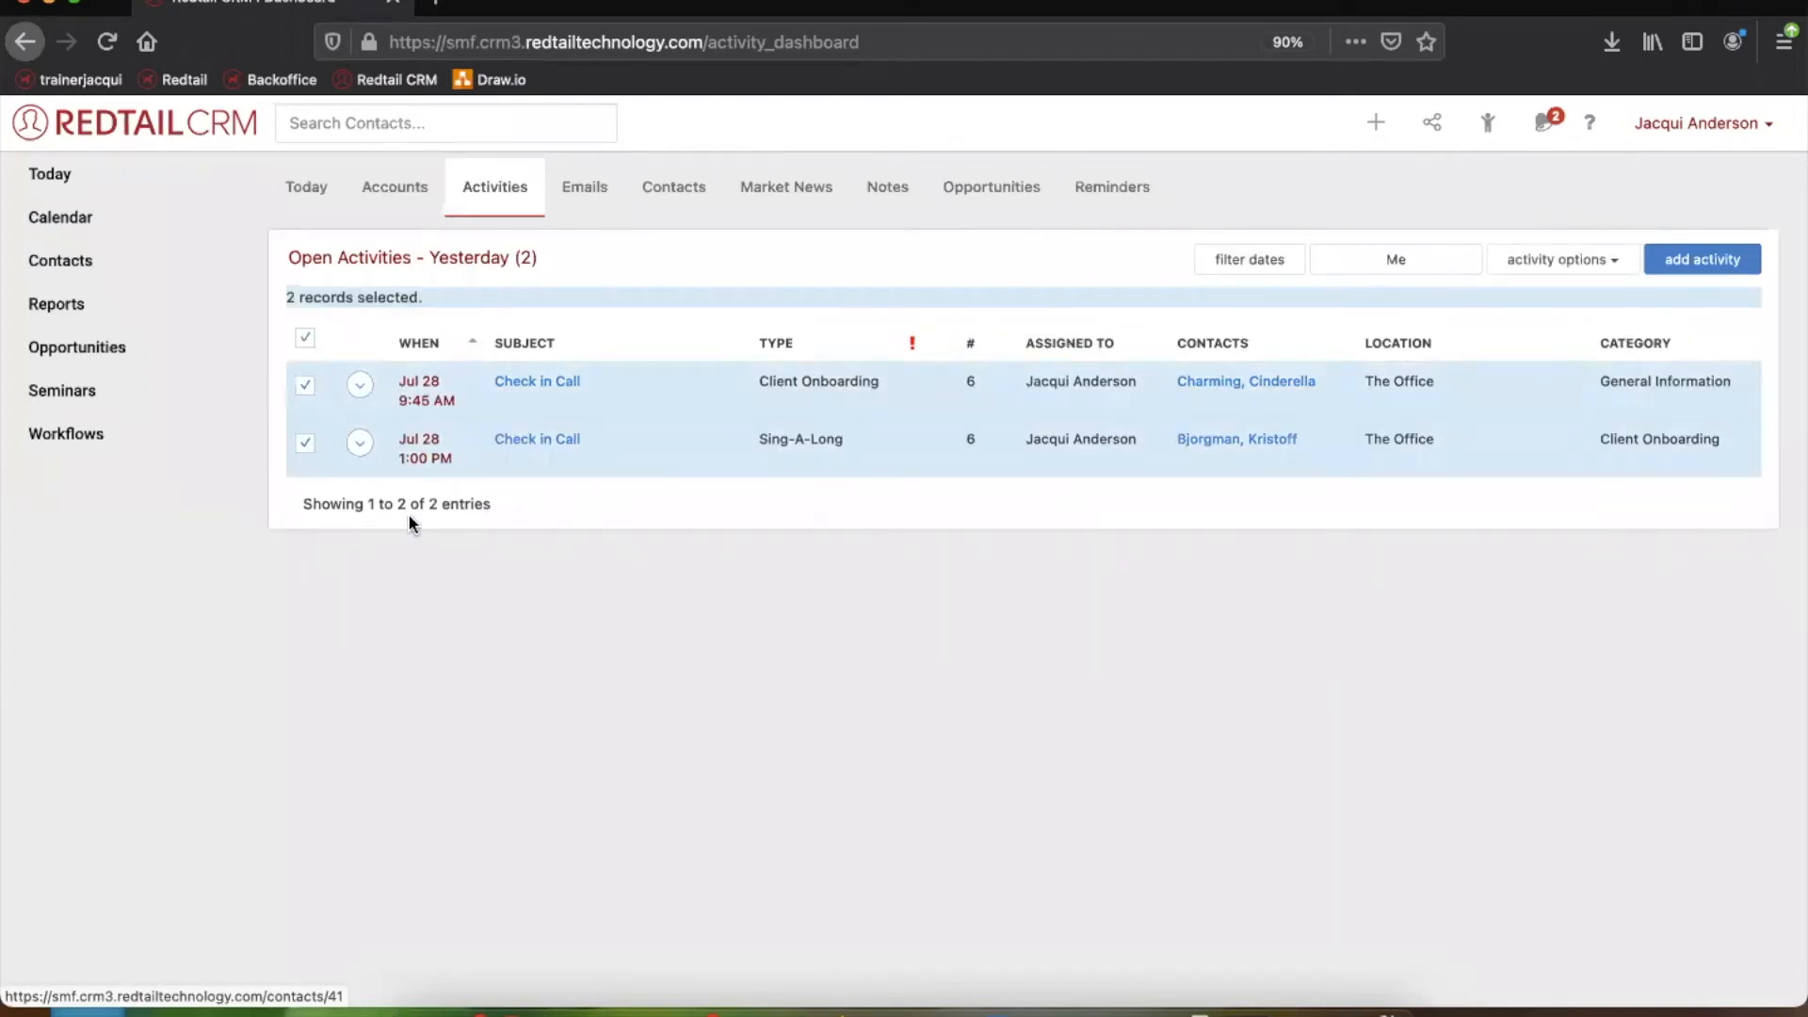
mouse_move(1544, 288)
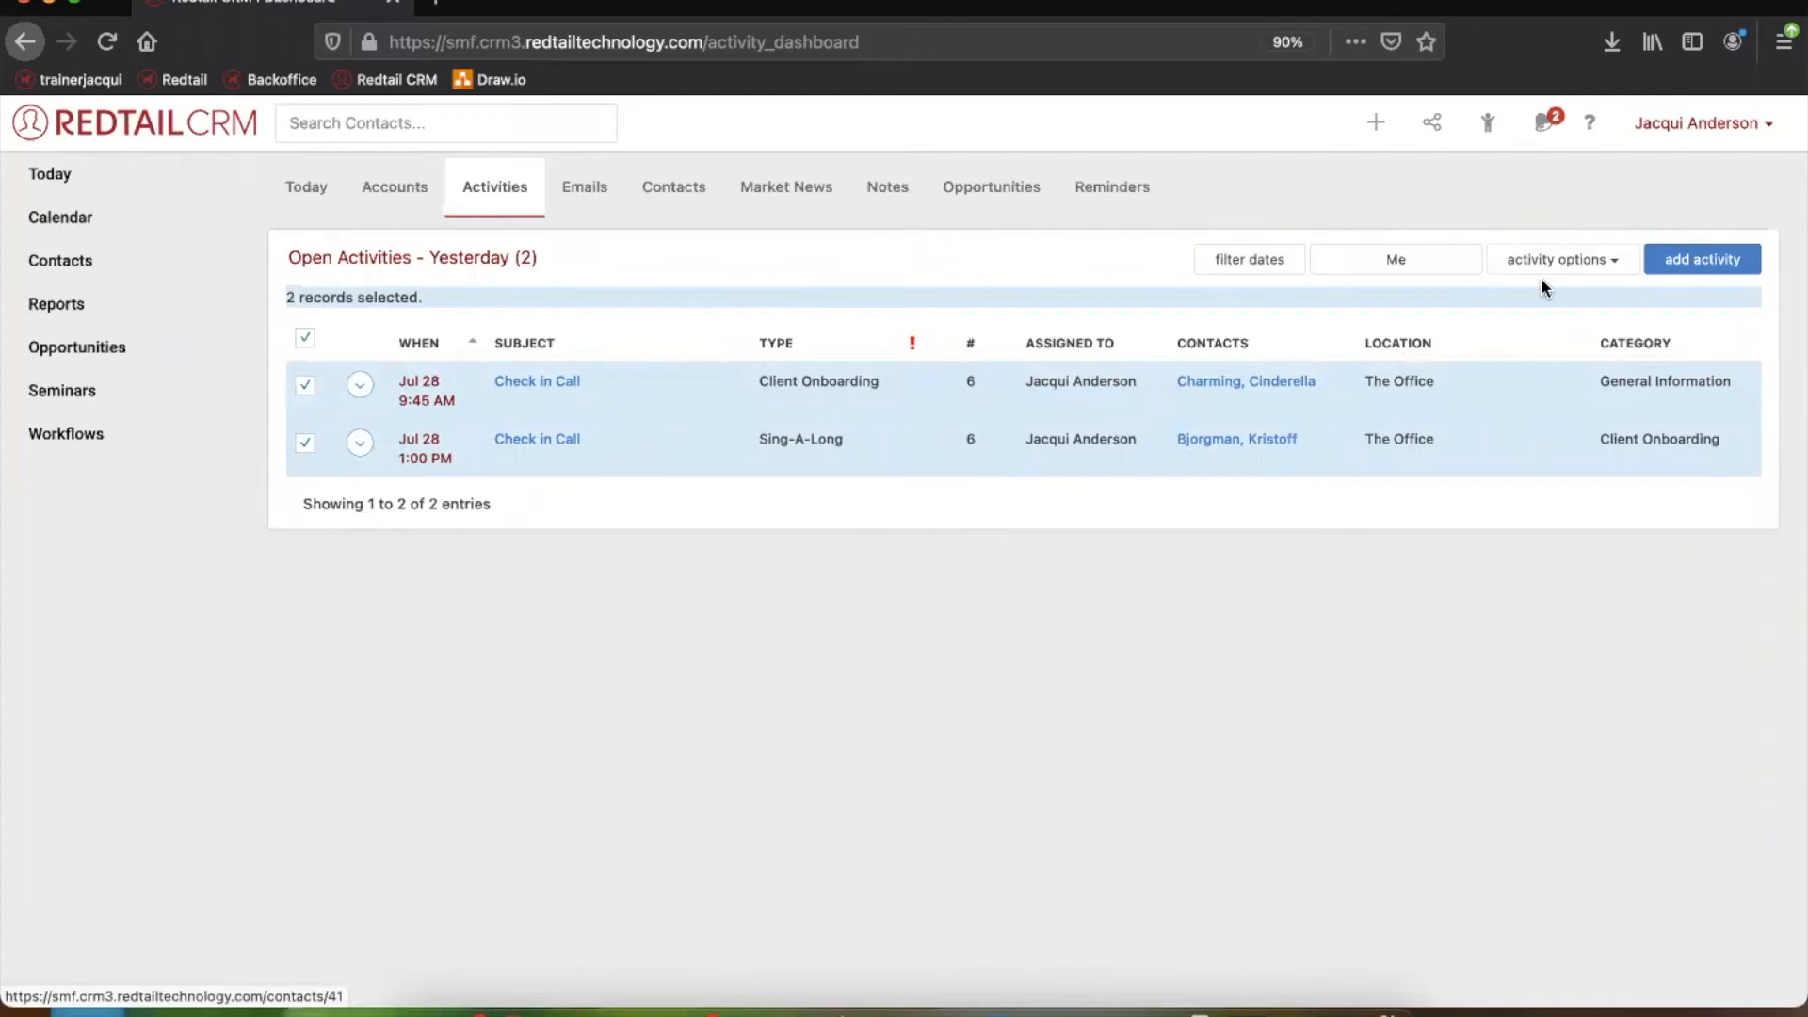
mouse_move(1546, 275)
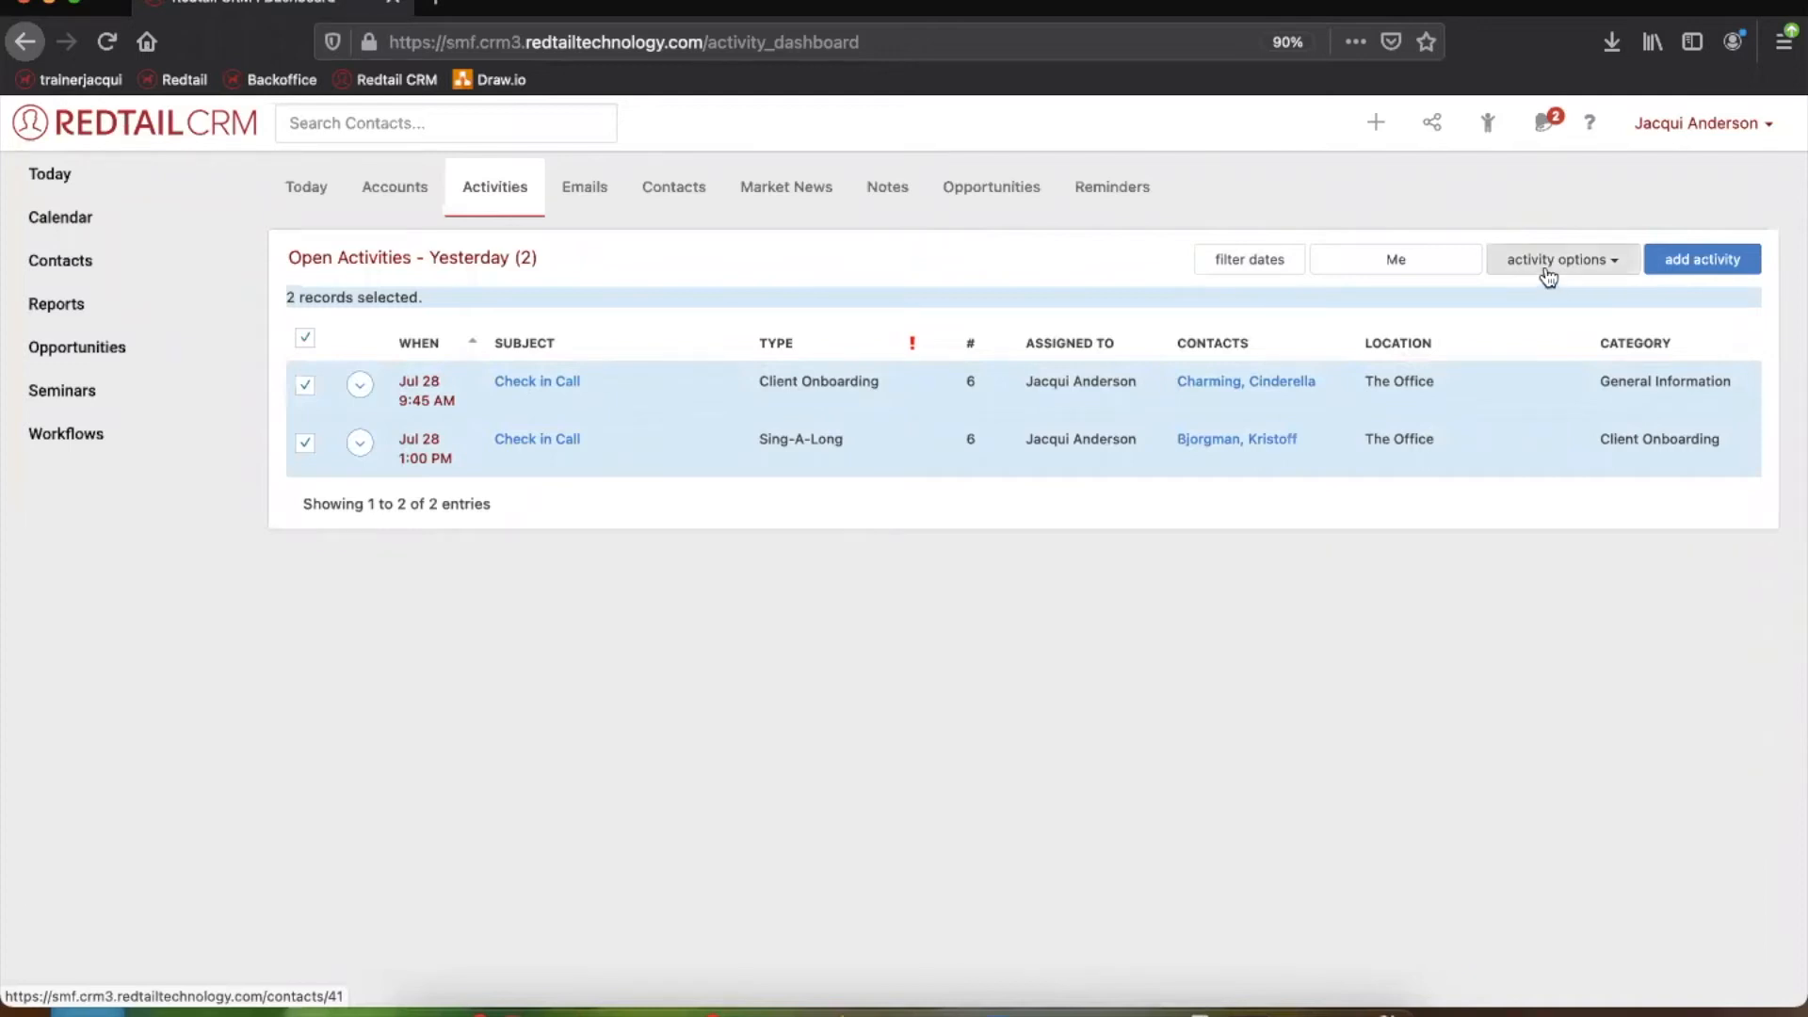
Bulk roll over both of yesterday's Check in Calls to today
click(1561, 259)
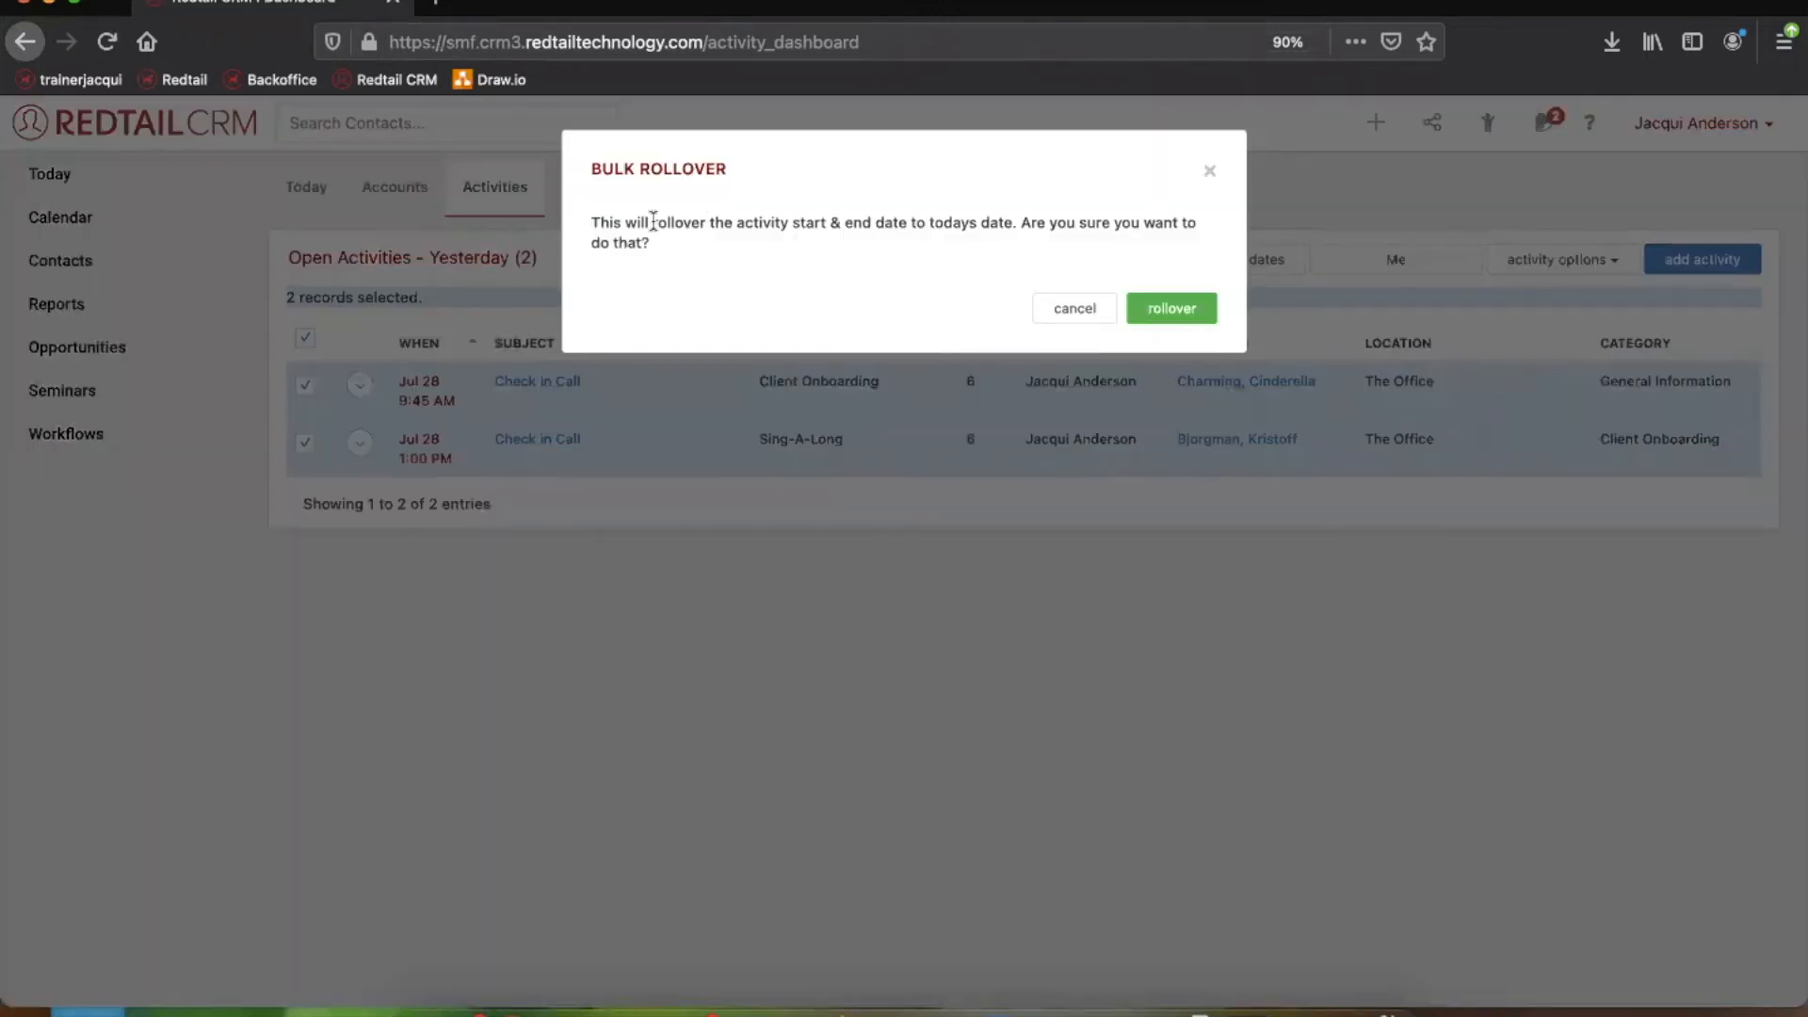
drag(652, 222, 1001, 222)
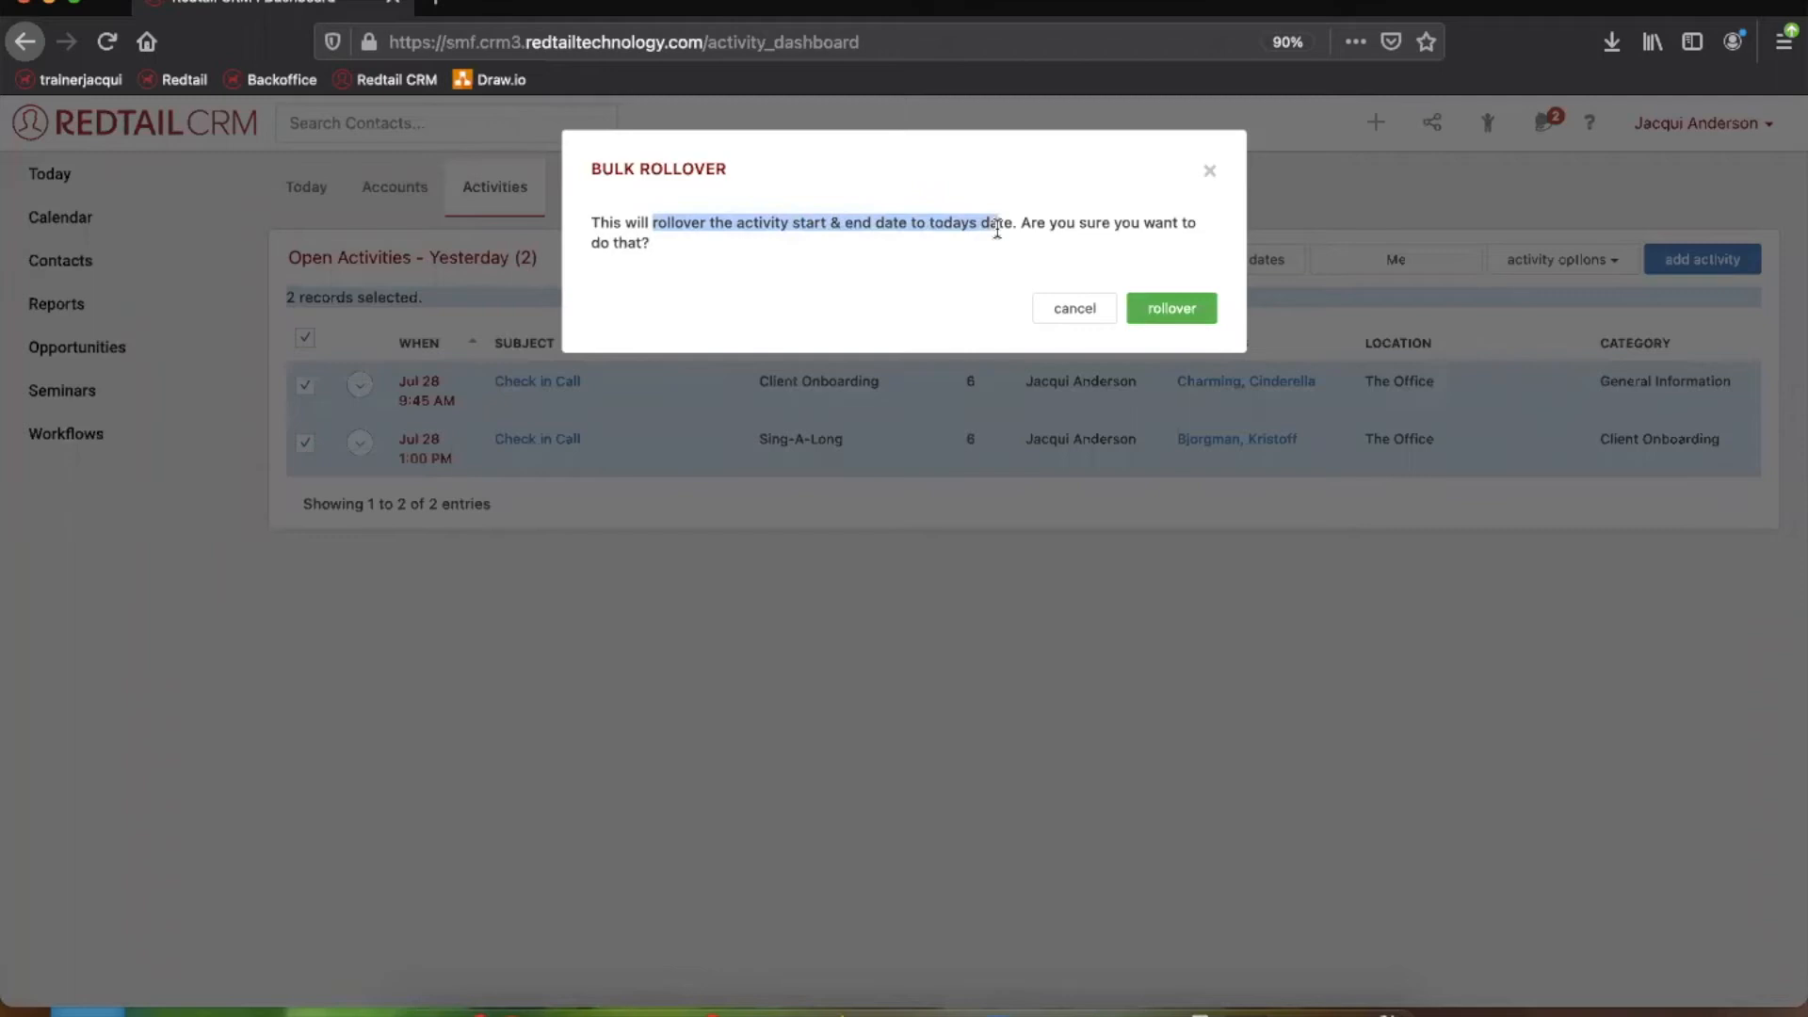
mouse_move(1171, 308)
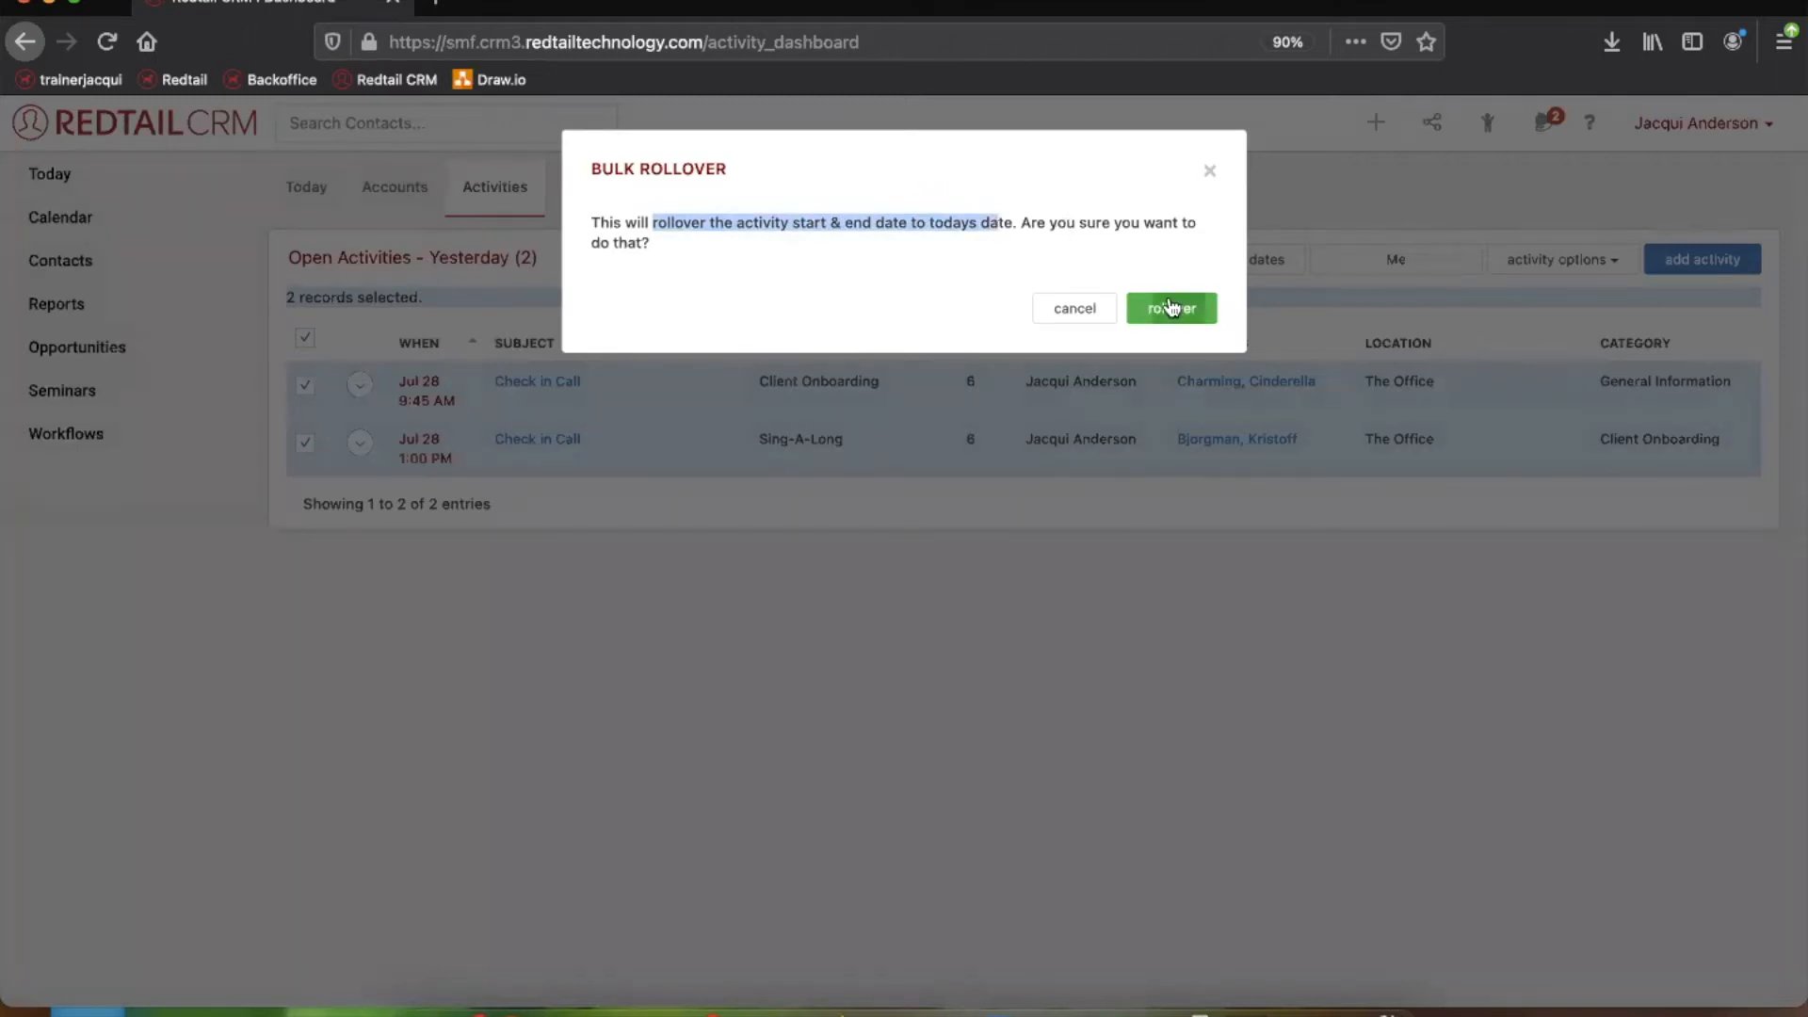
click(1171, 308)
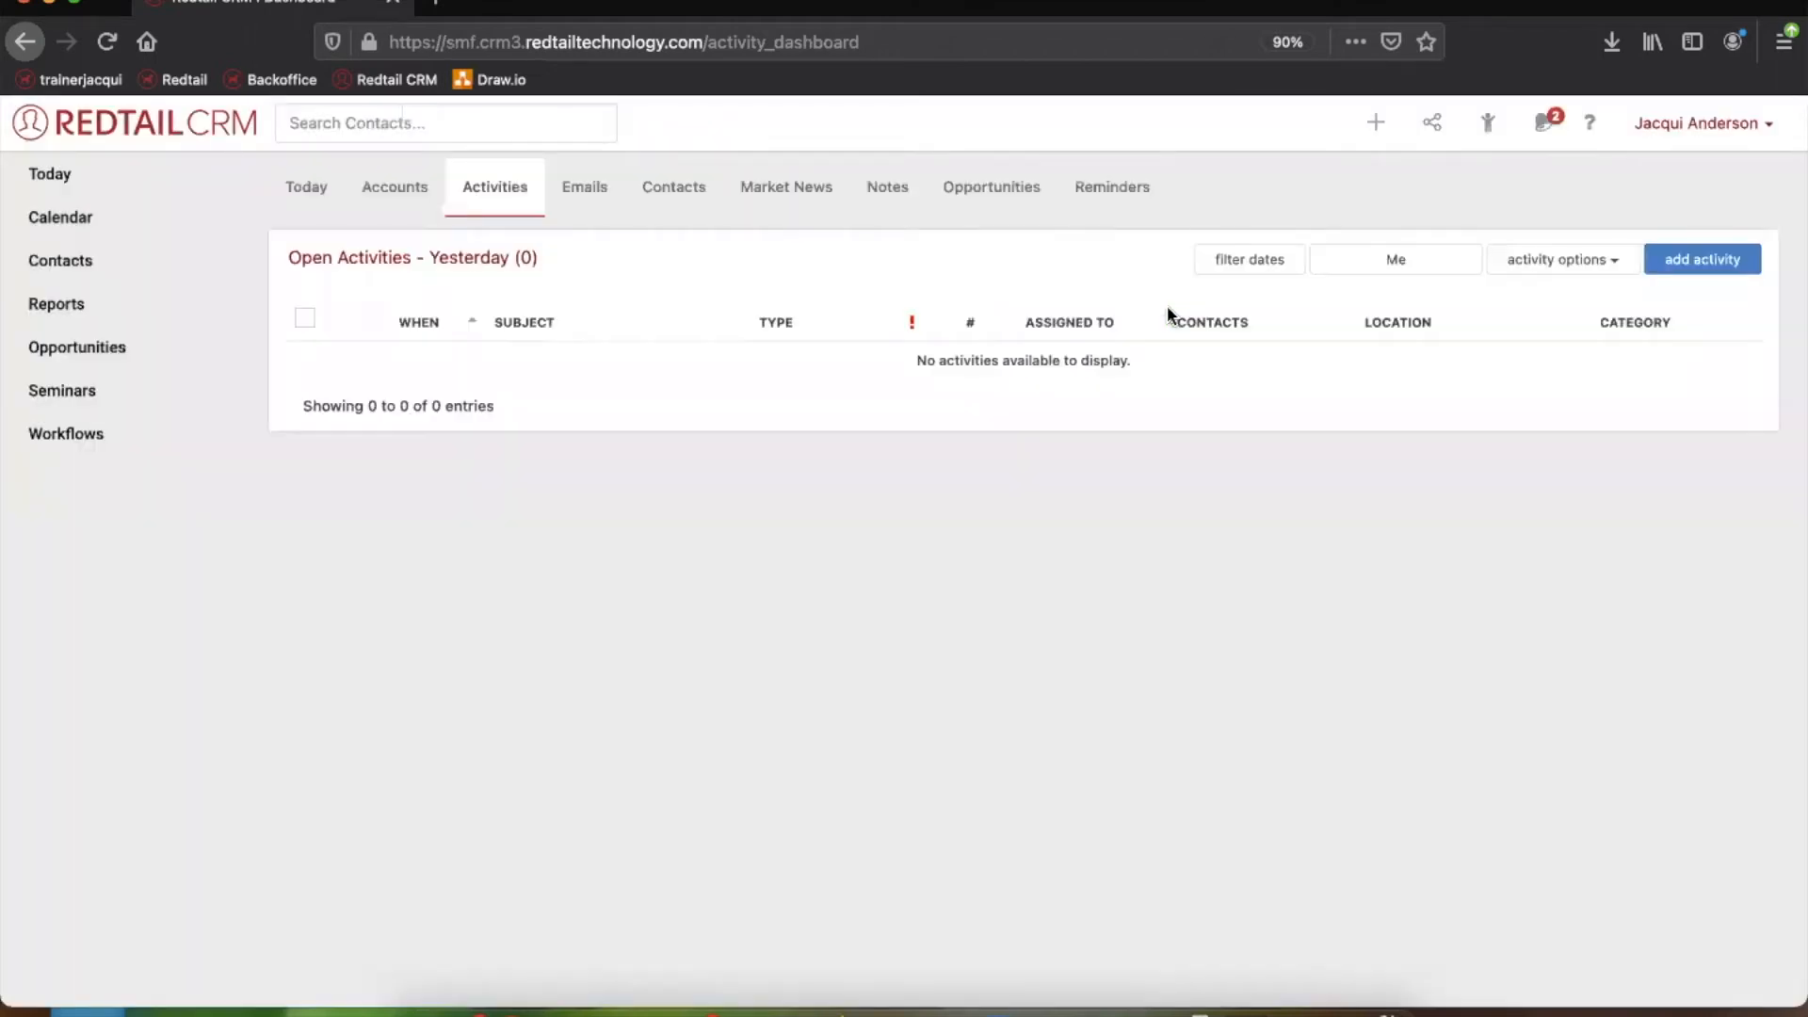
mouse_move(1293, 279)
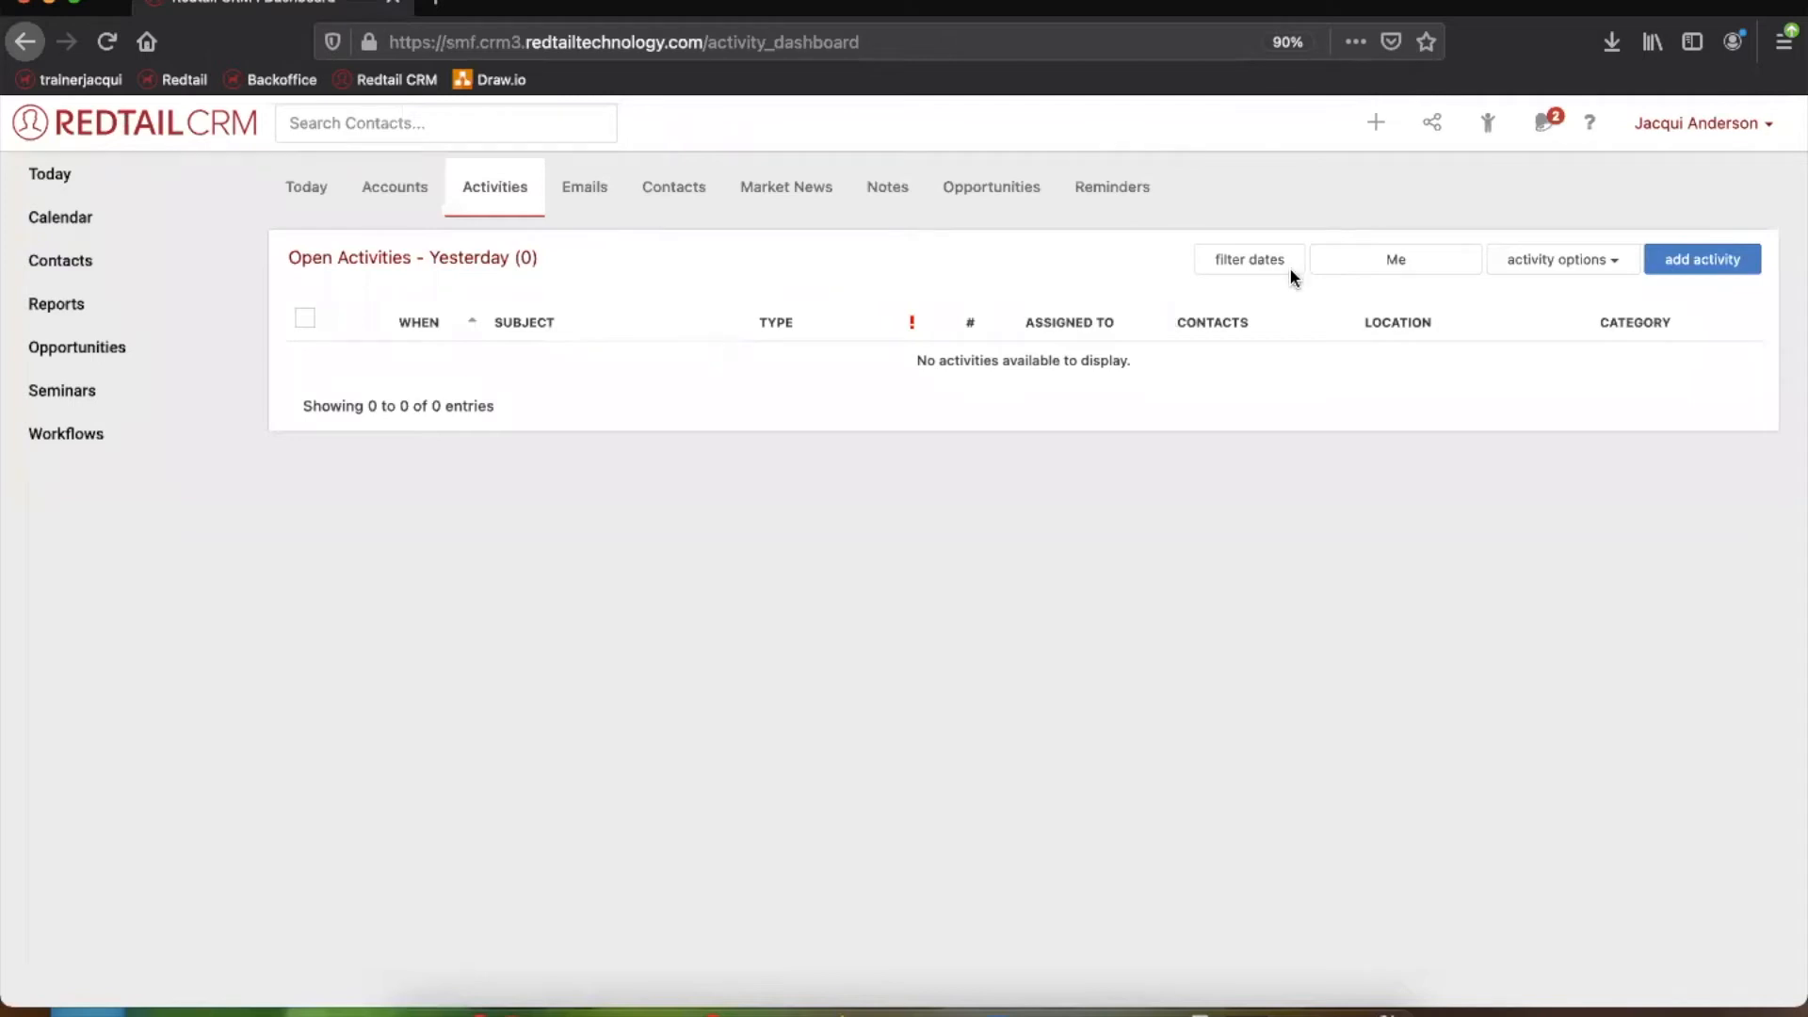
mouse_move(495, 193)
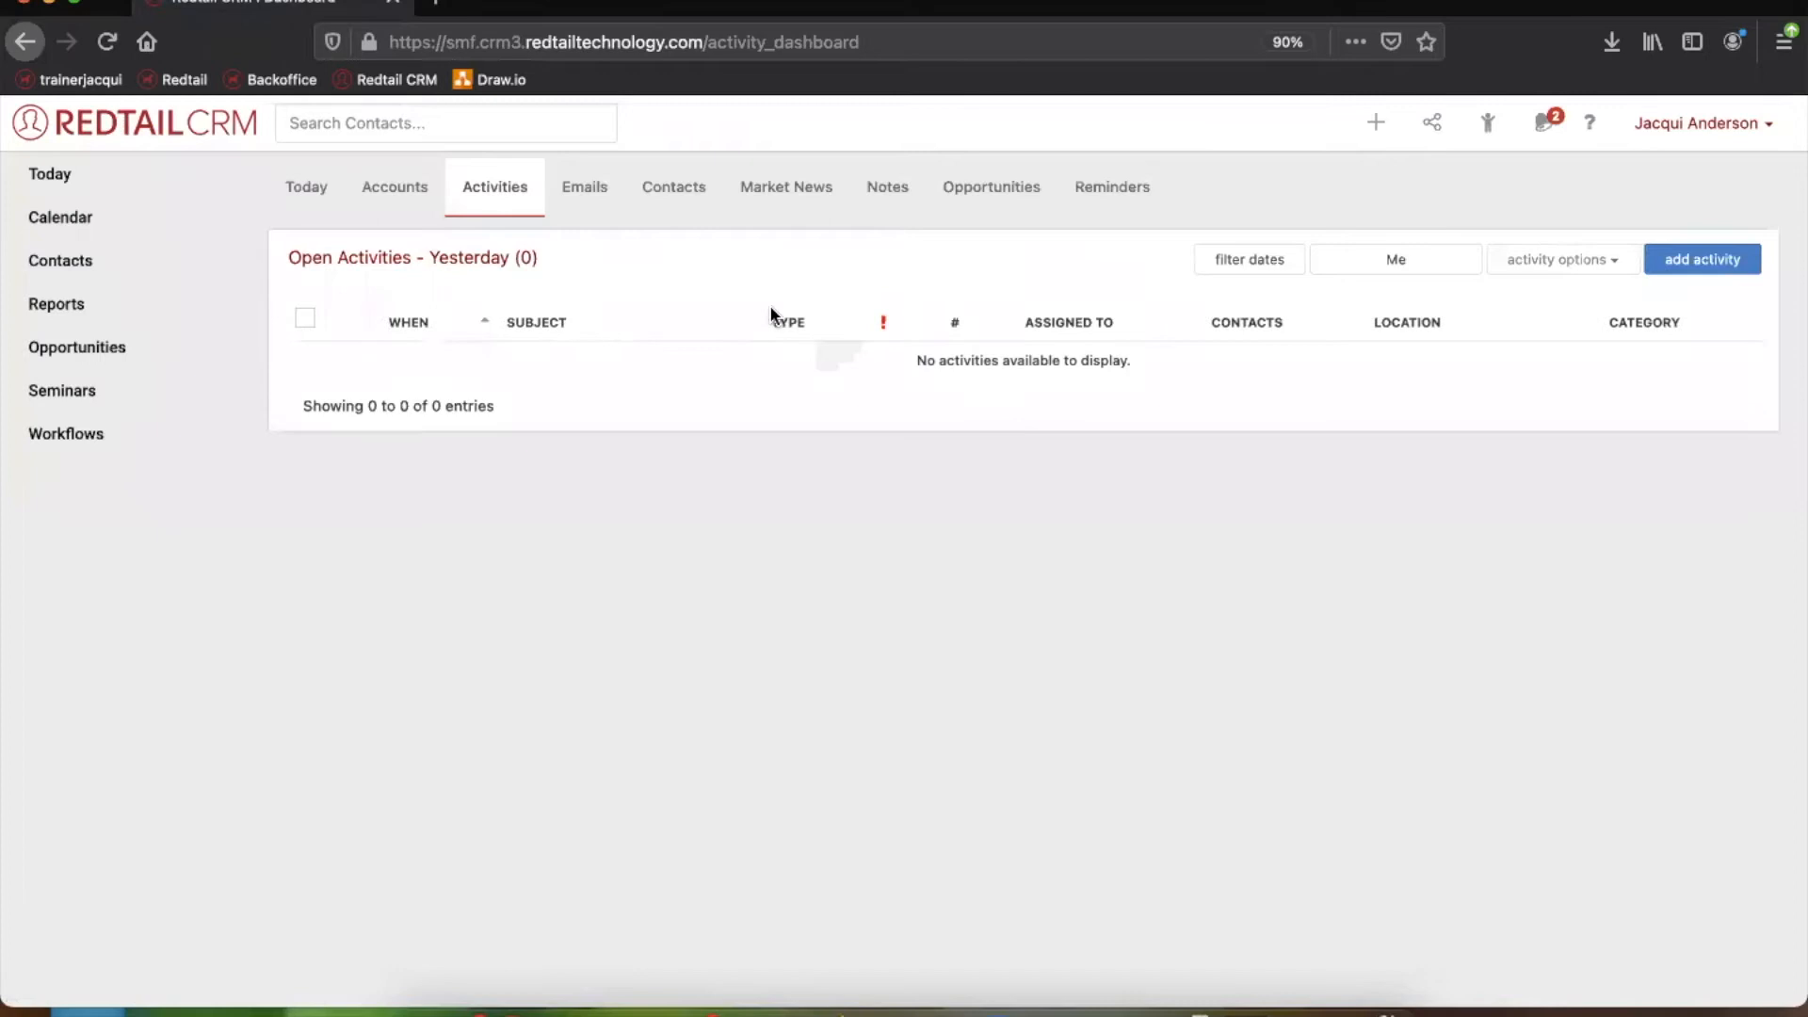
mouse_move(1333, 273)
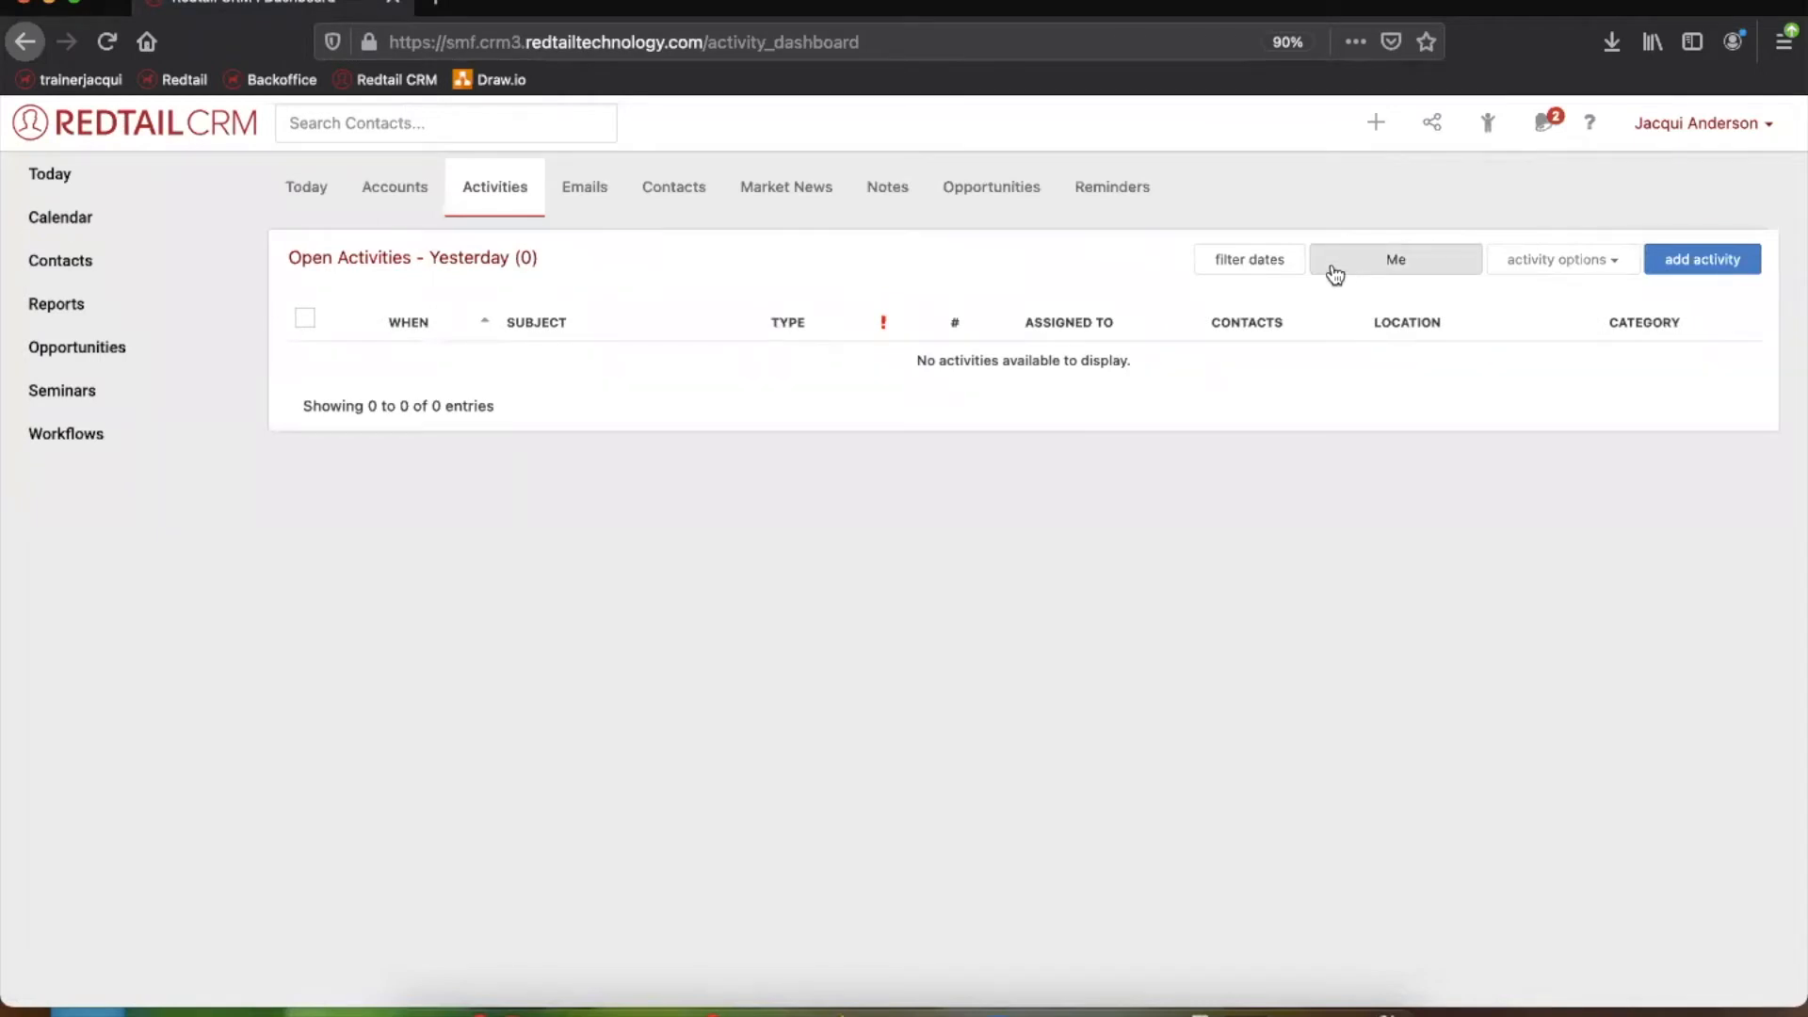
click(1396, 259)
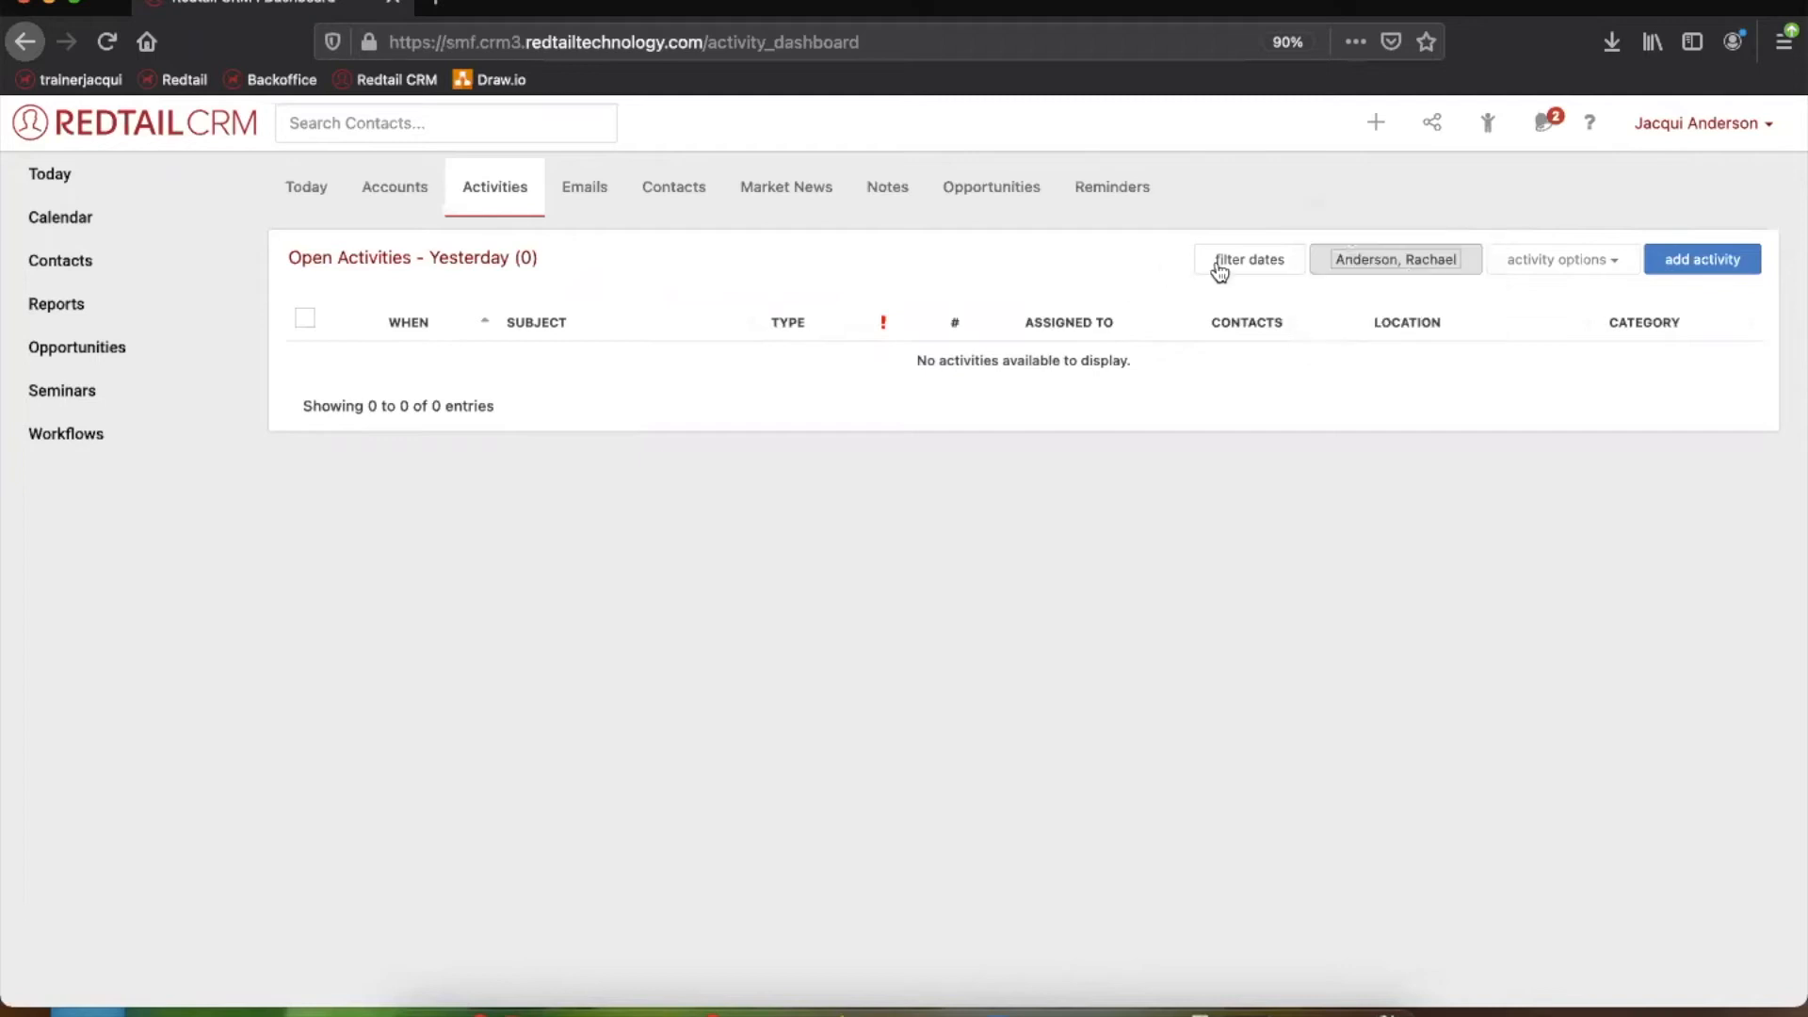
click(1248, 259)
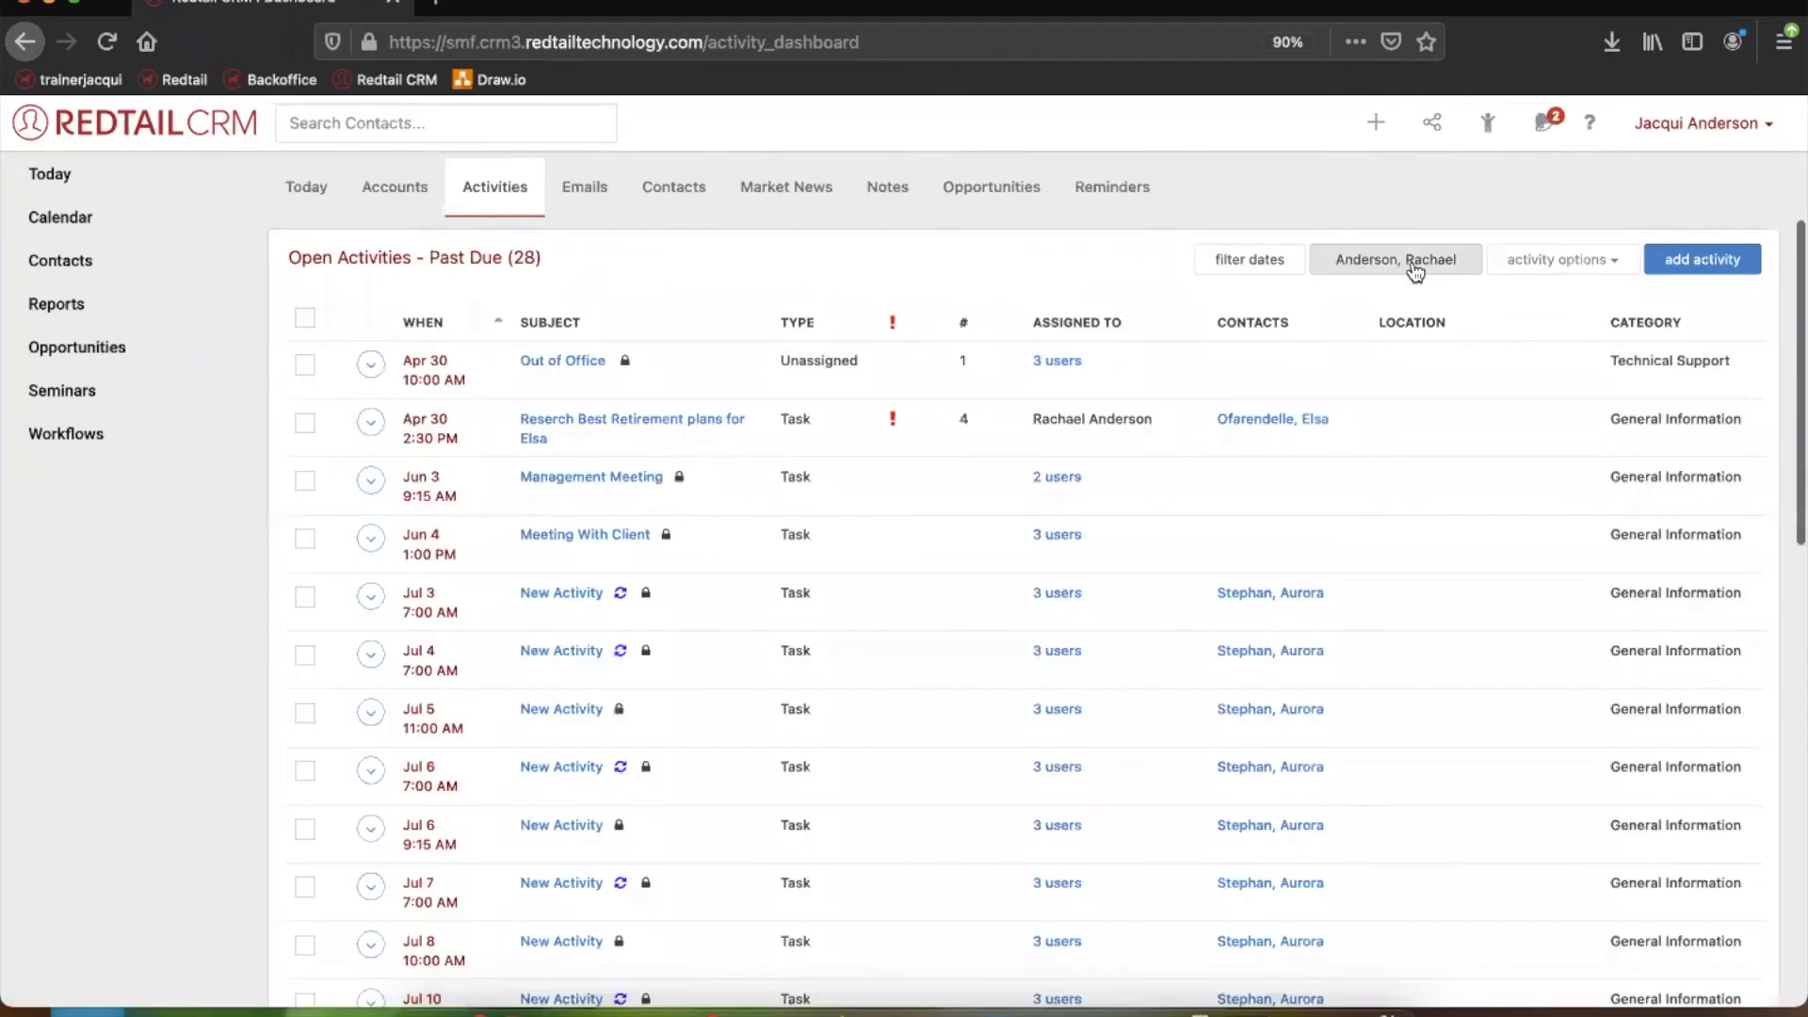
click(1396, 259)
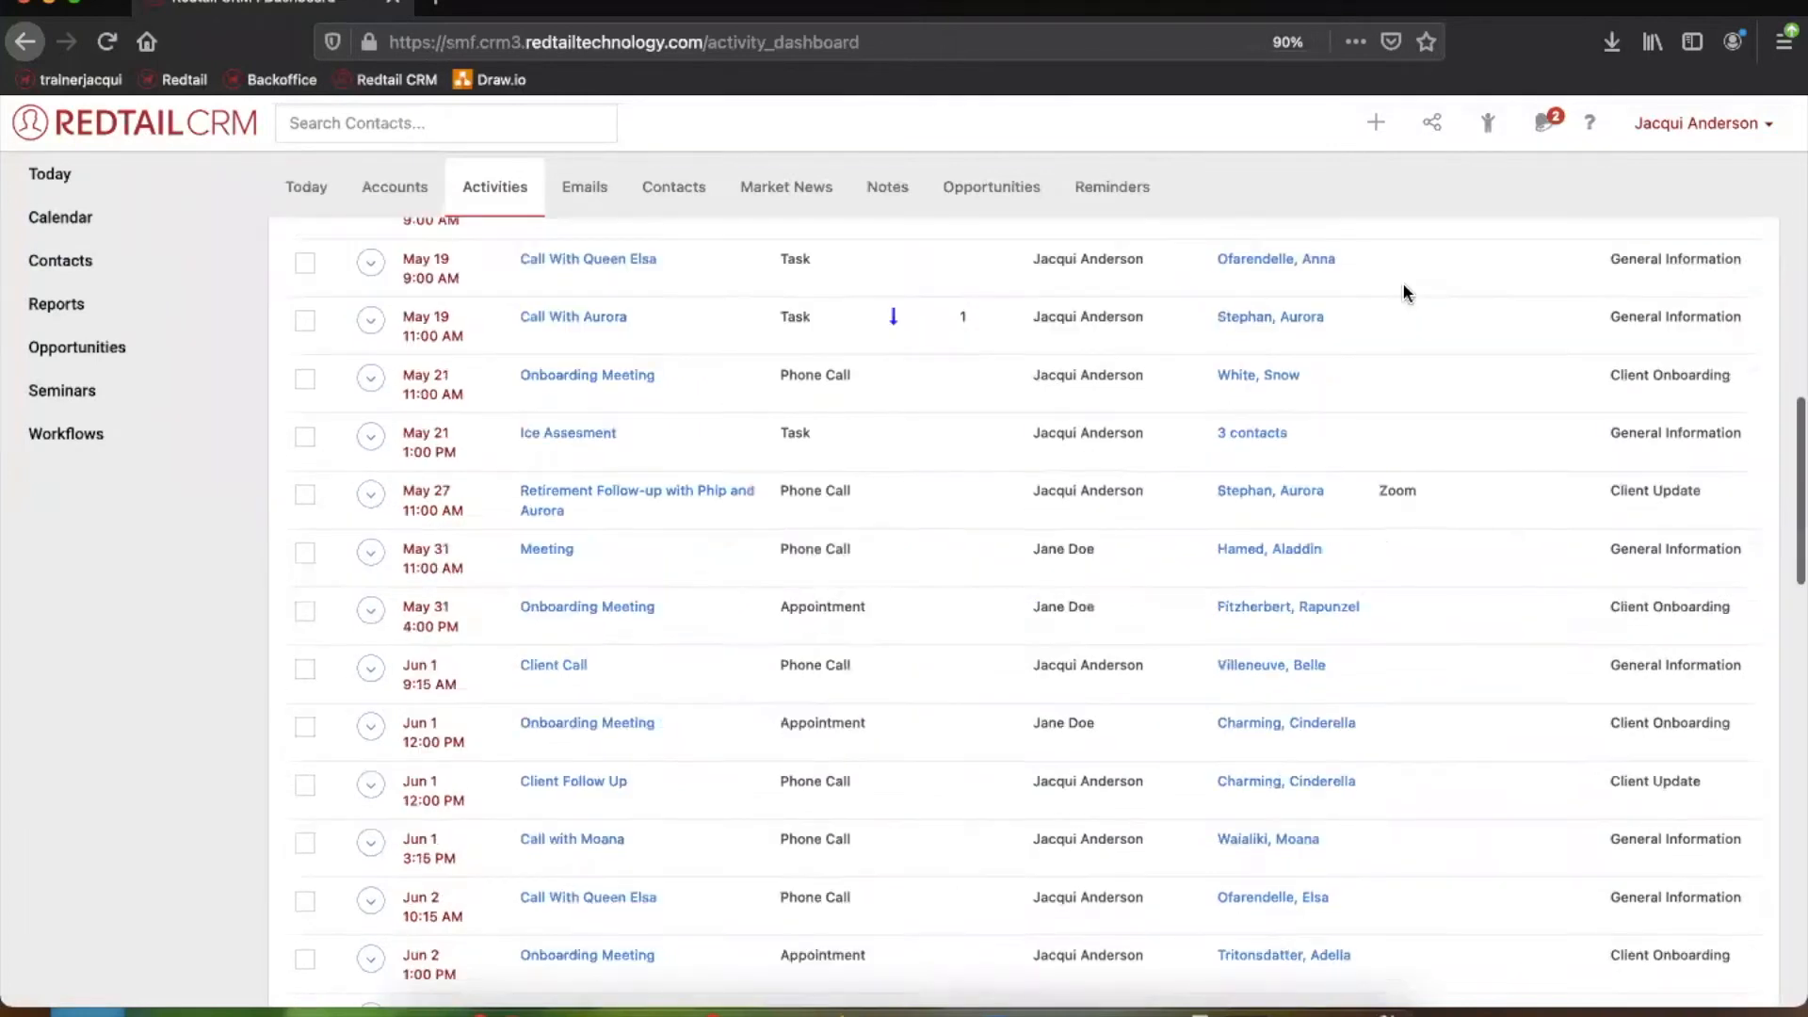
scroll(down, 3)
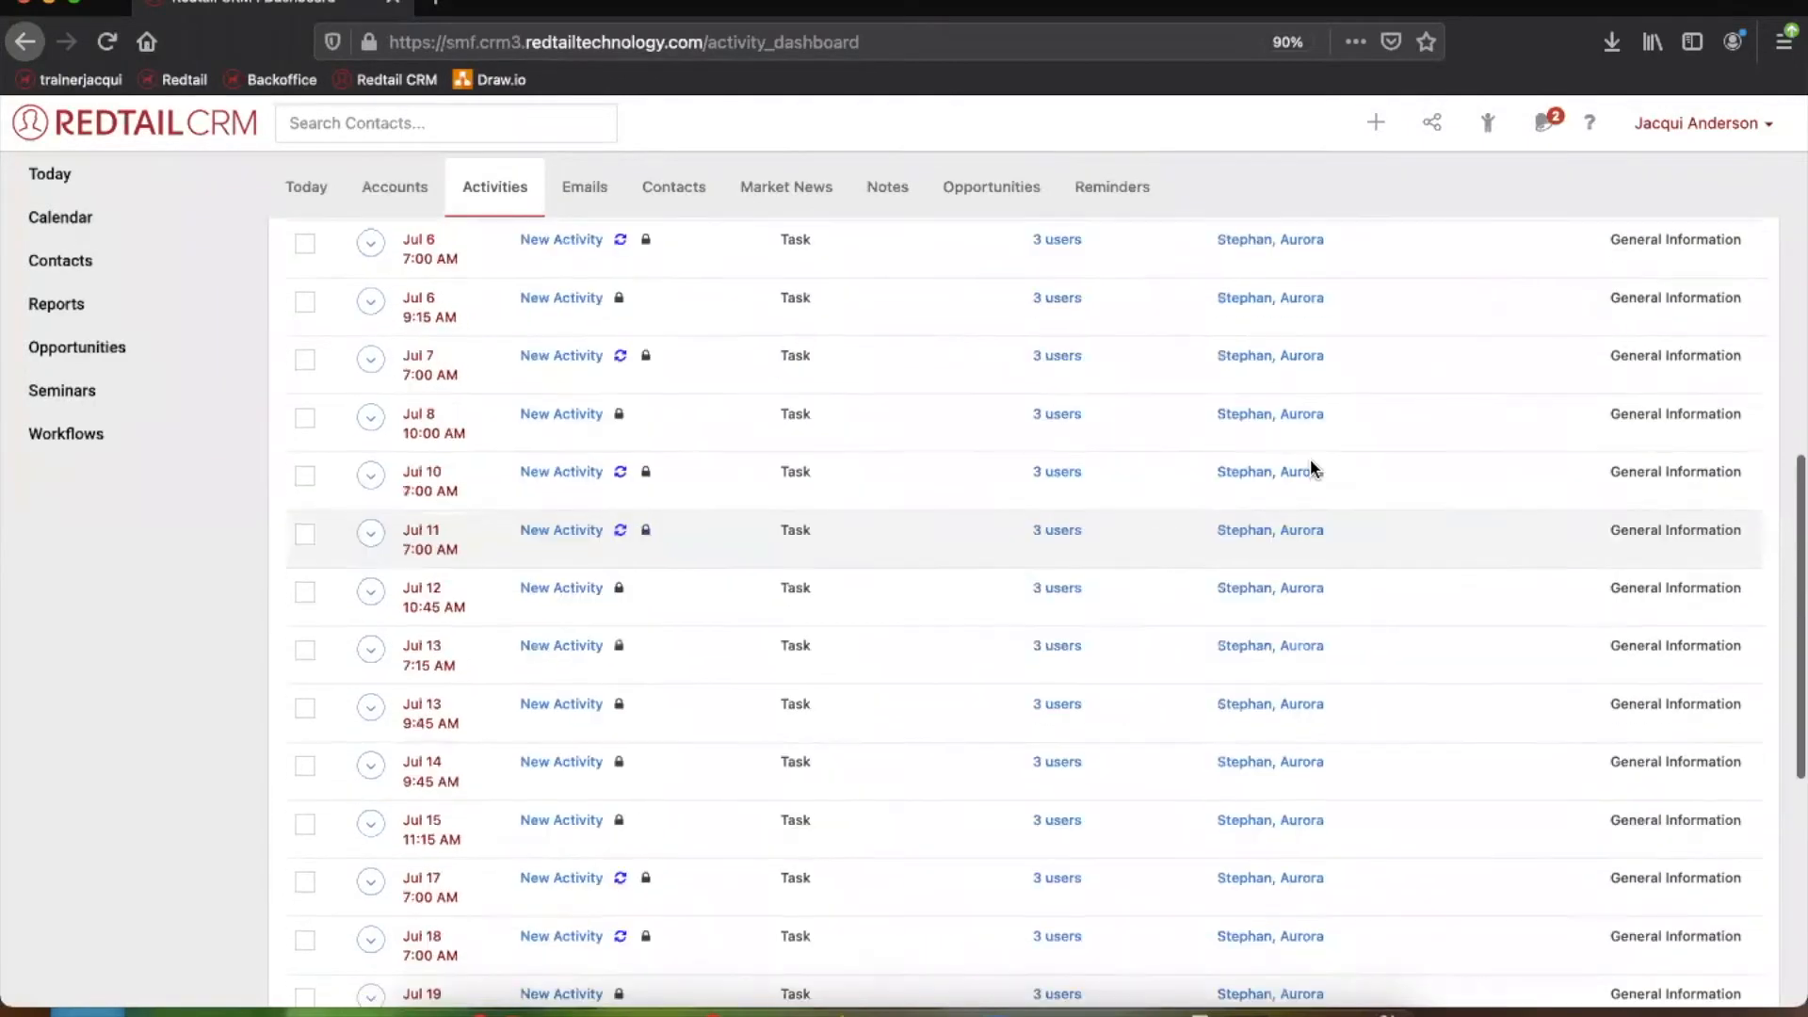
scroll(up, 3)
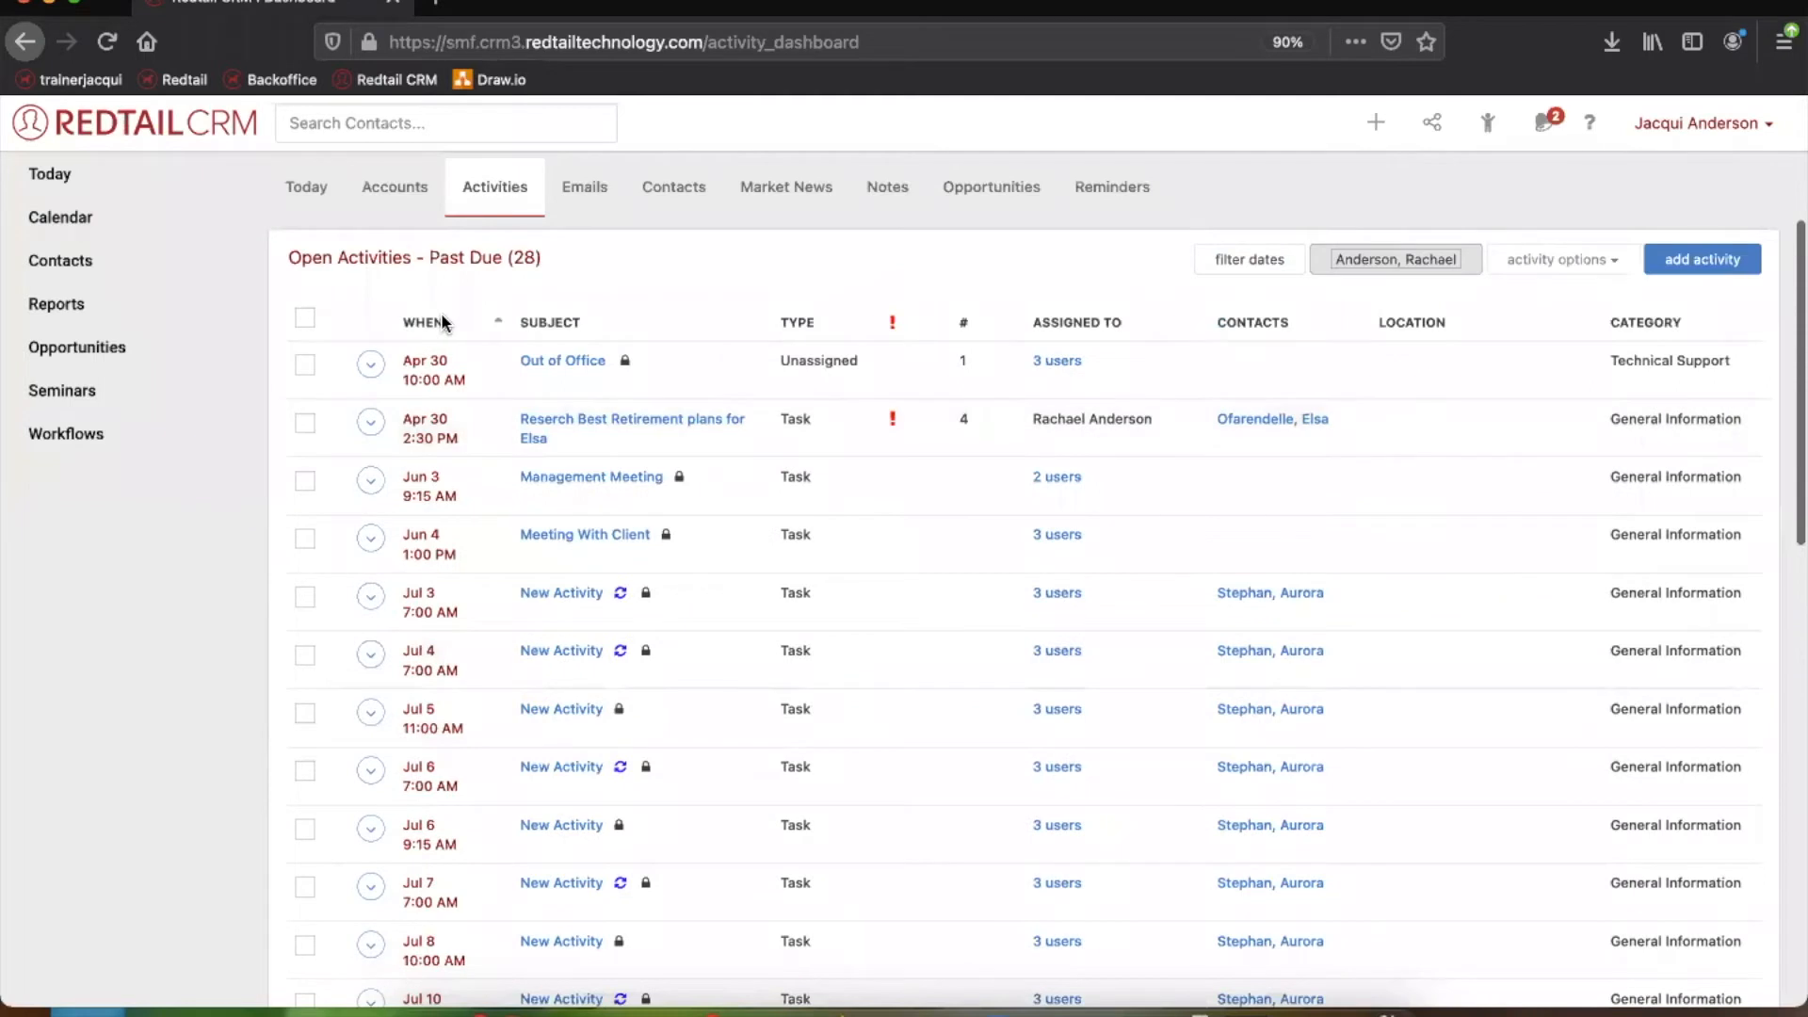
mouse_move(397, 322)
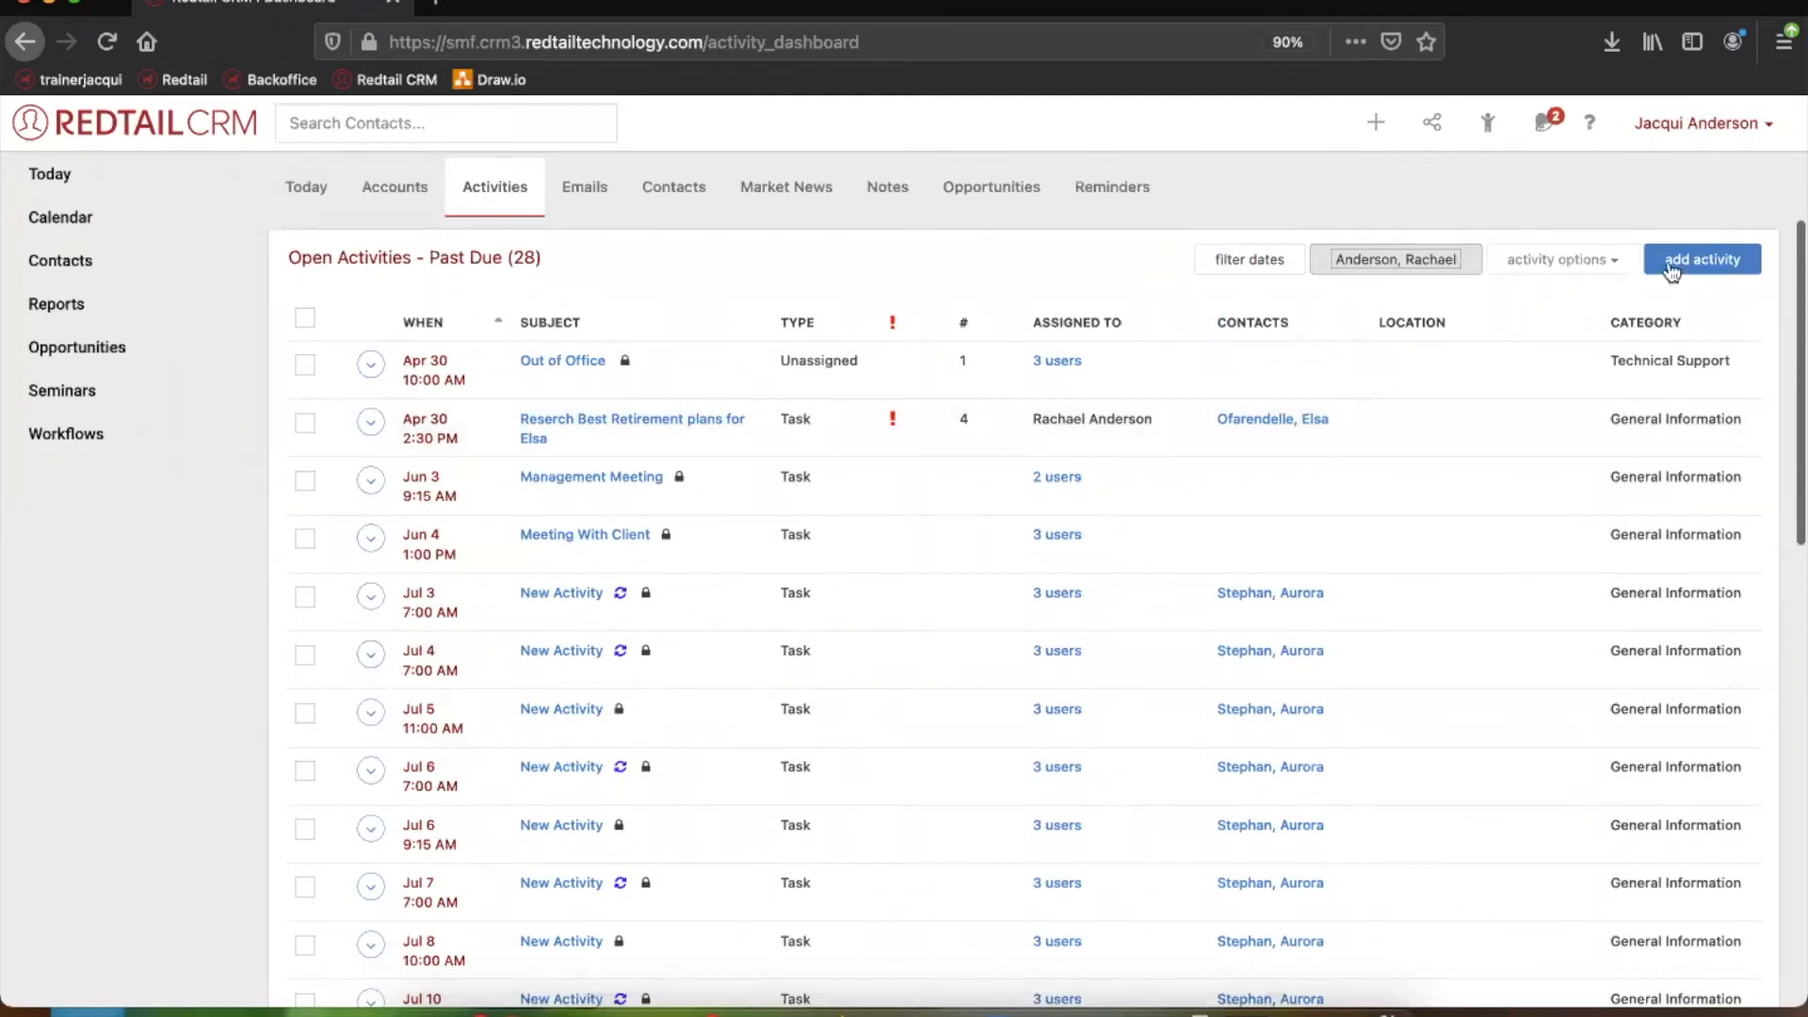
mouse_move(300, 186)
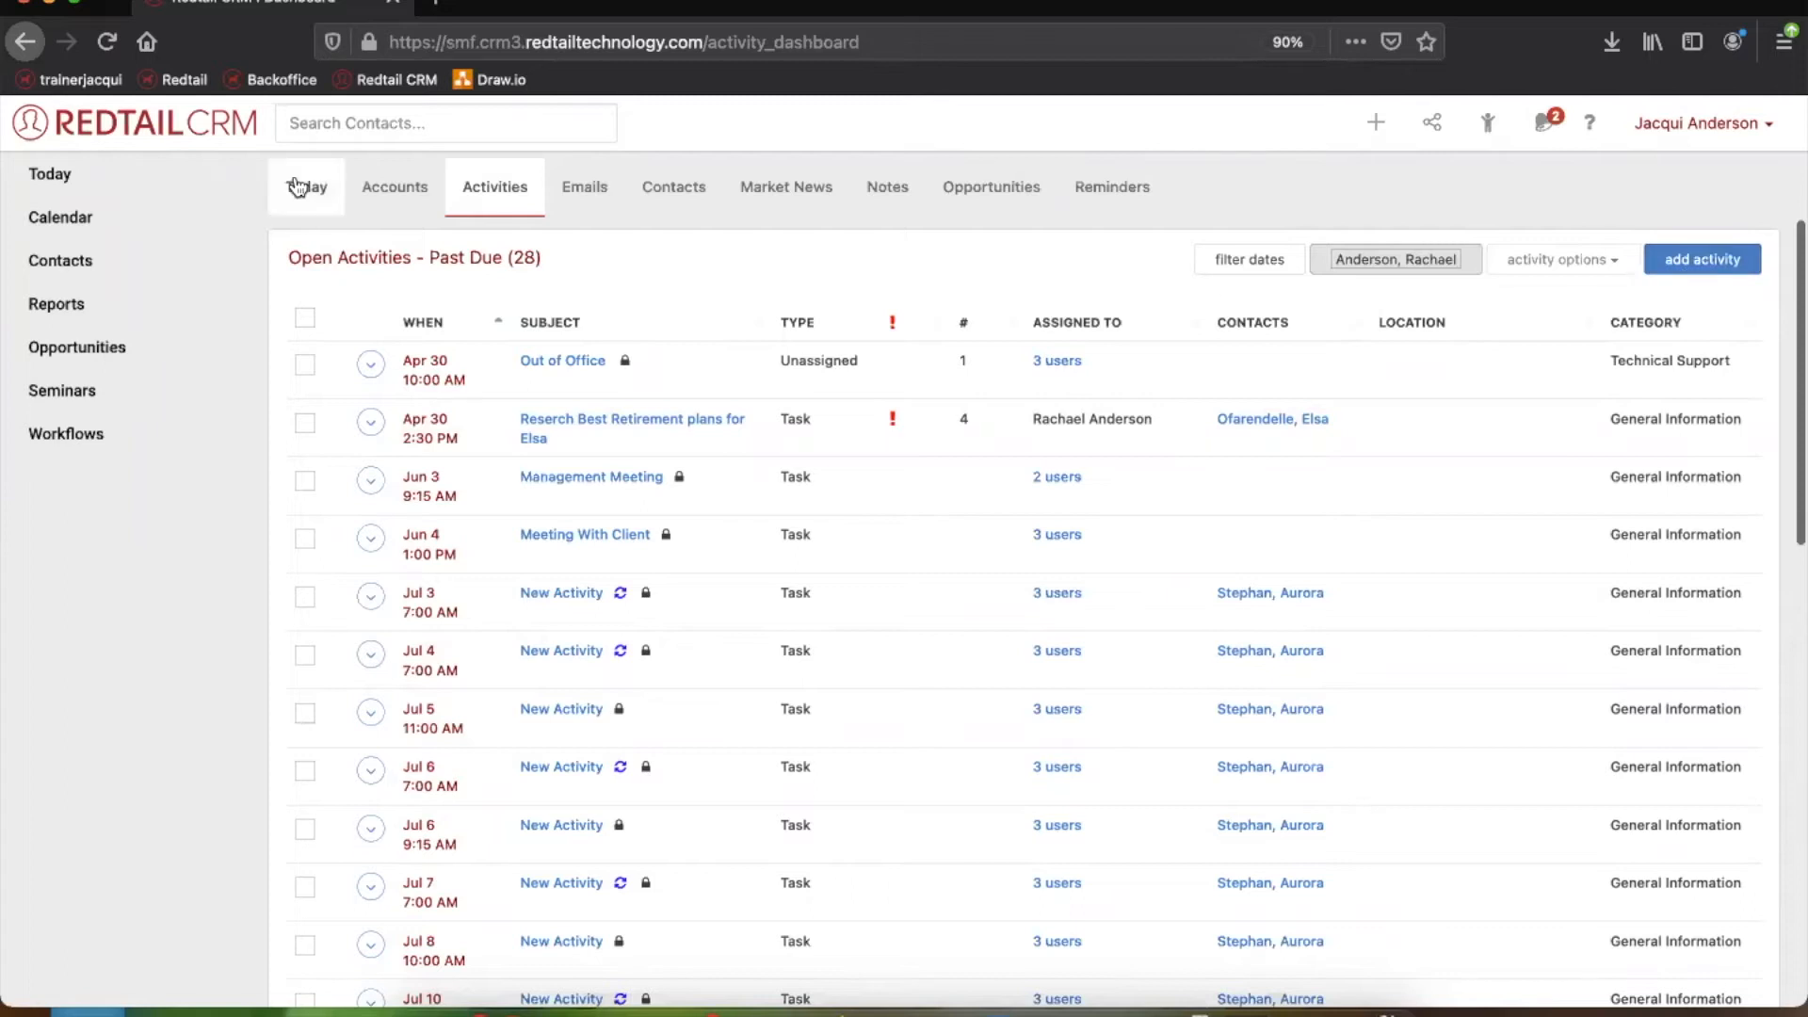
Return to Today and scroll through Team Notices, Birthdays, Reviews and MobileAssistant Messages
click(306, 186)
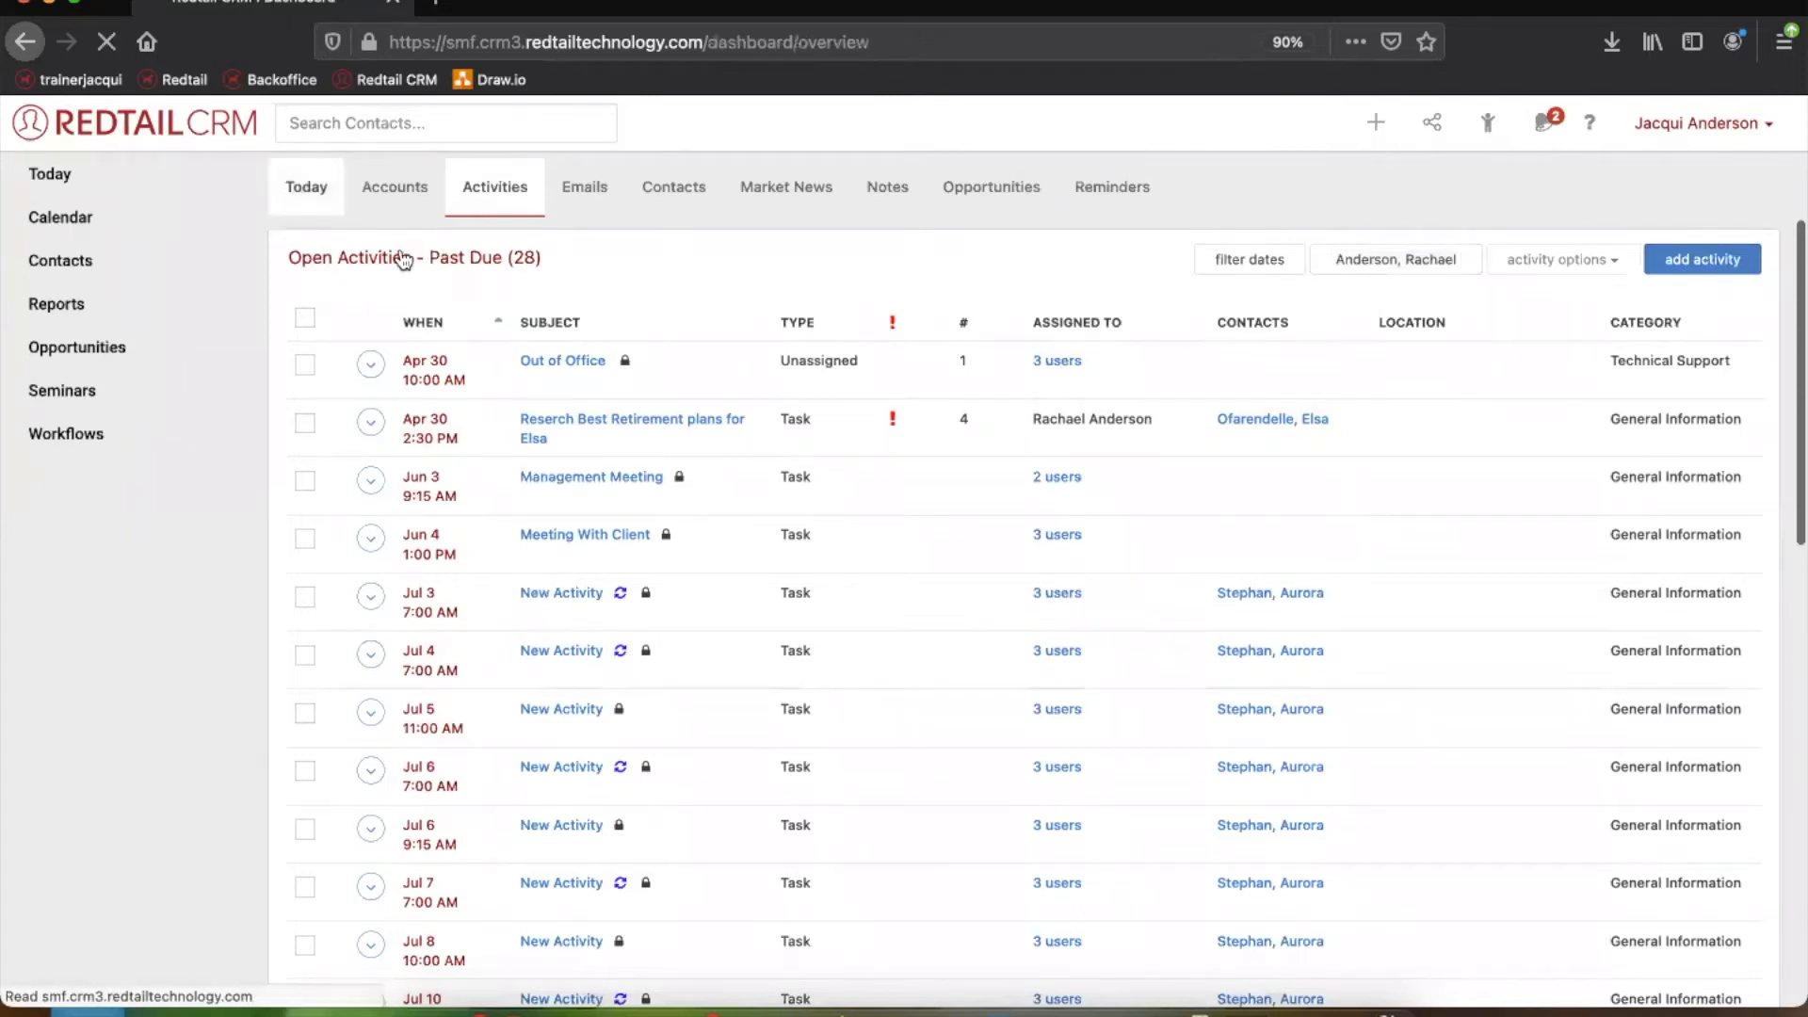
click(306, 186)
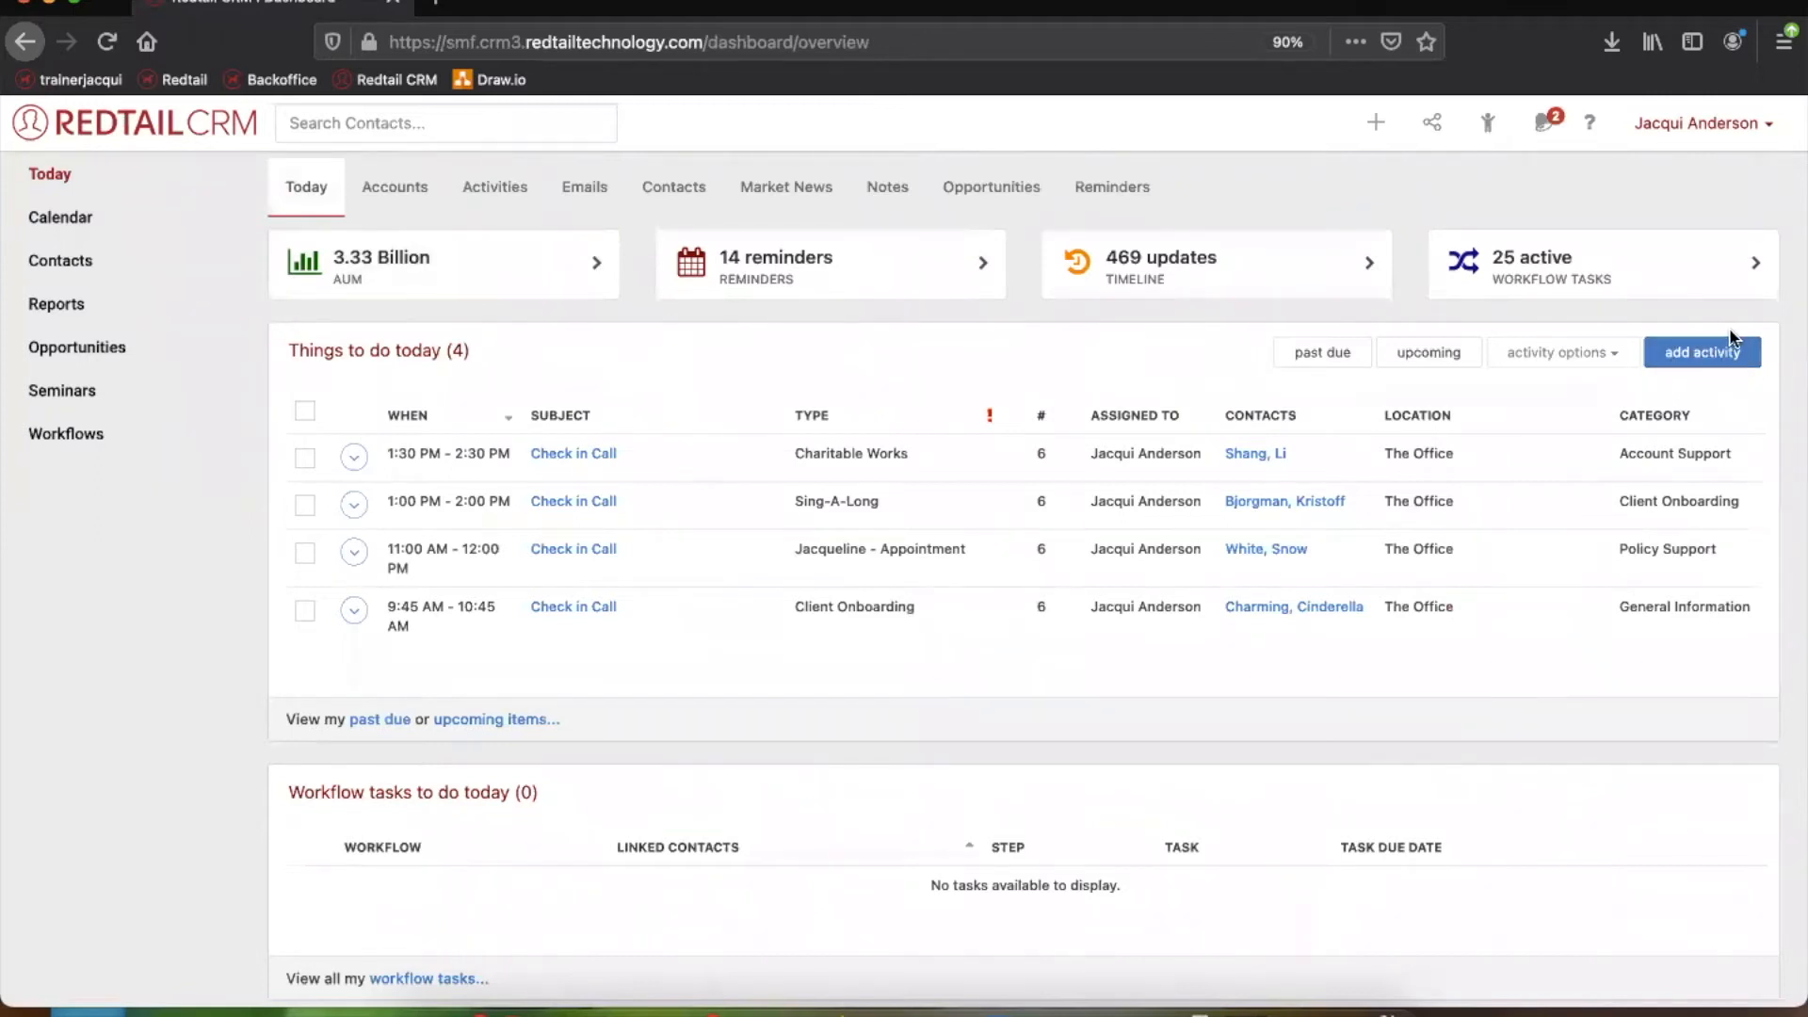
click(1375, 122)
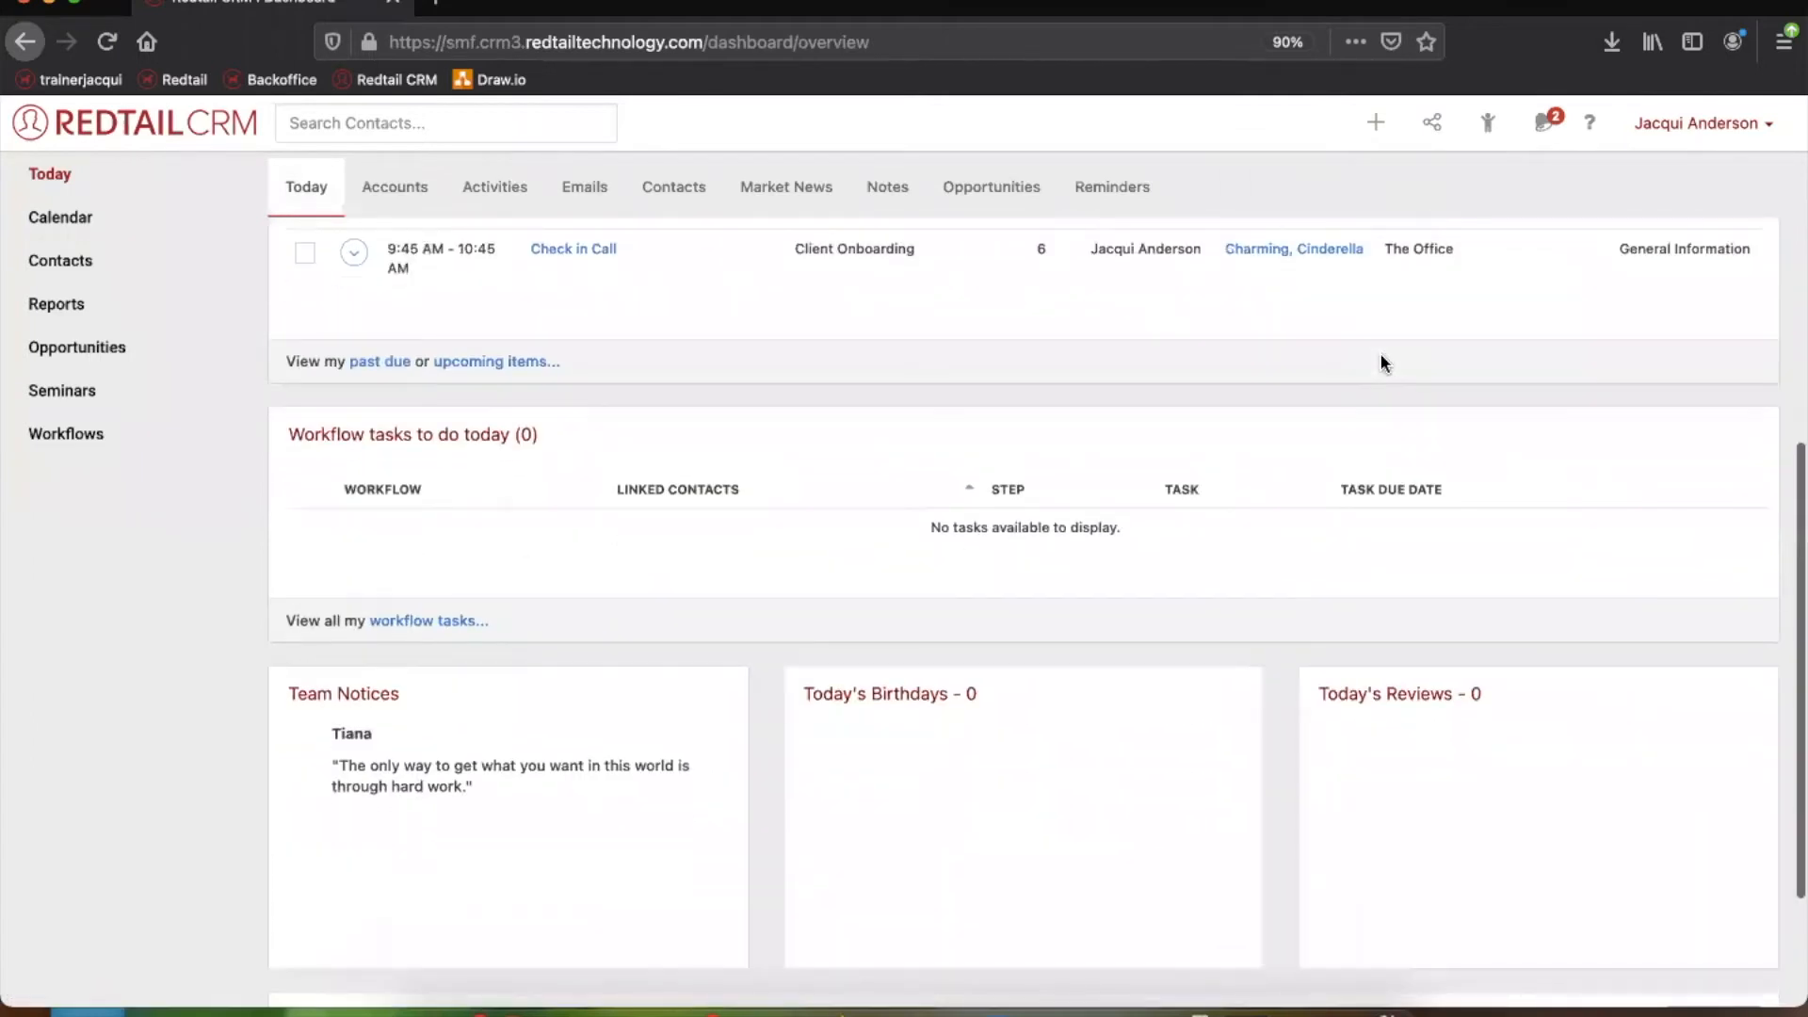
scroll(down, 3)
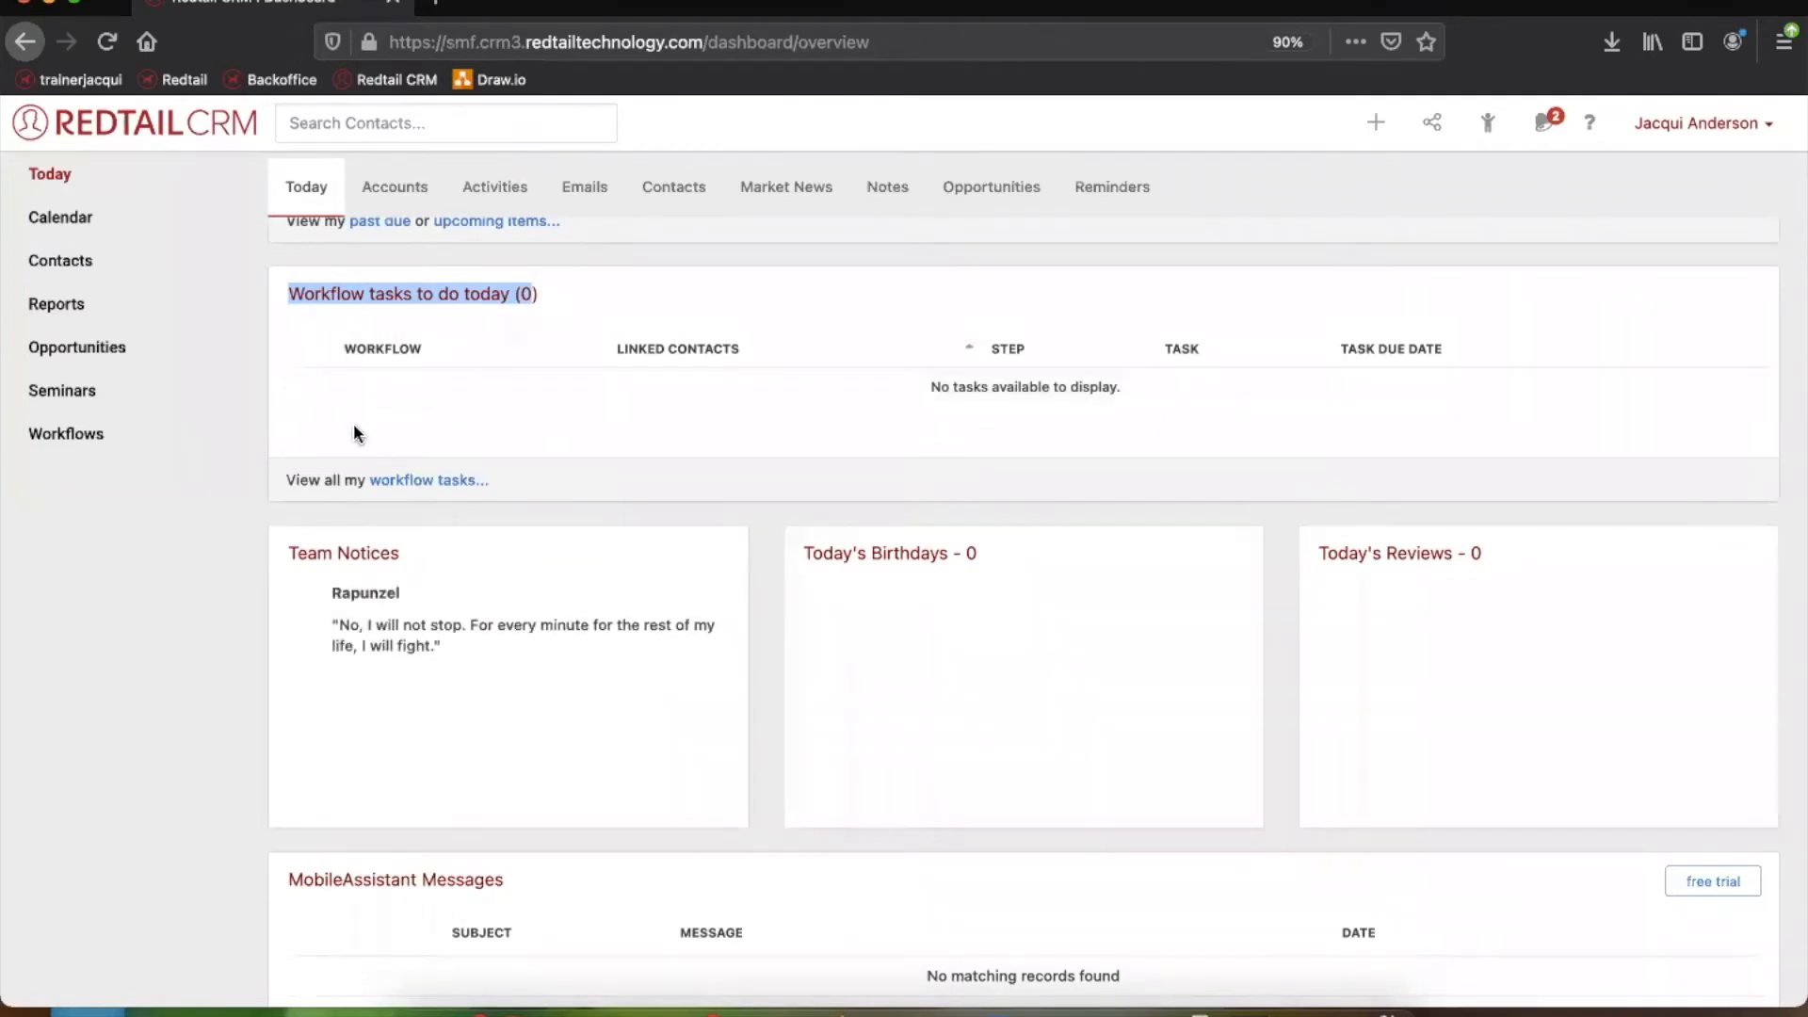
mouse_move(519, 328)
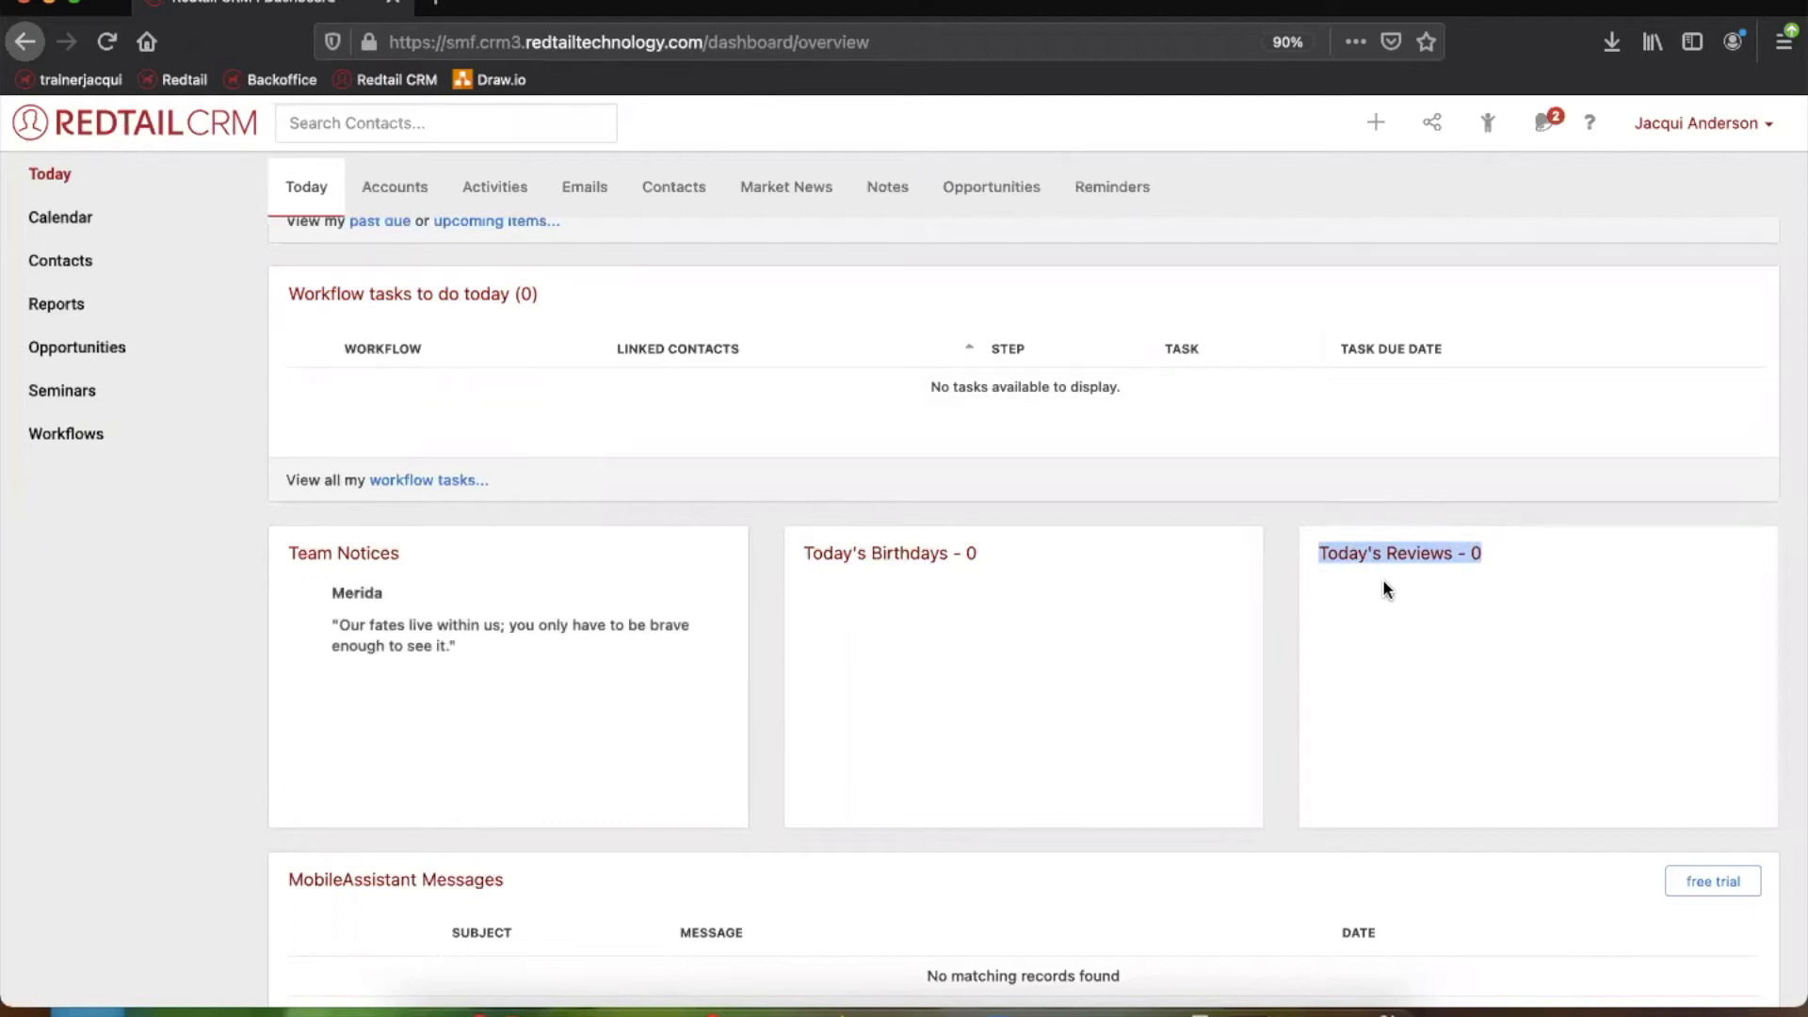
scroll(down, 3)
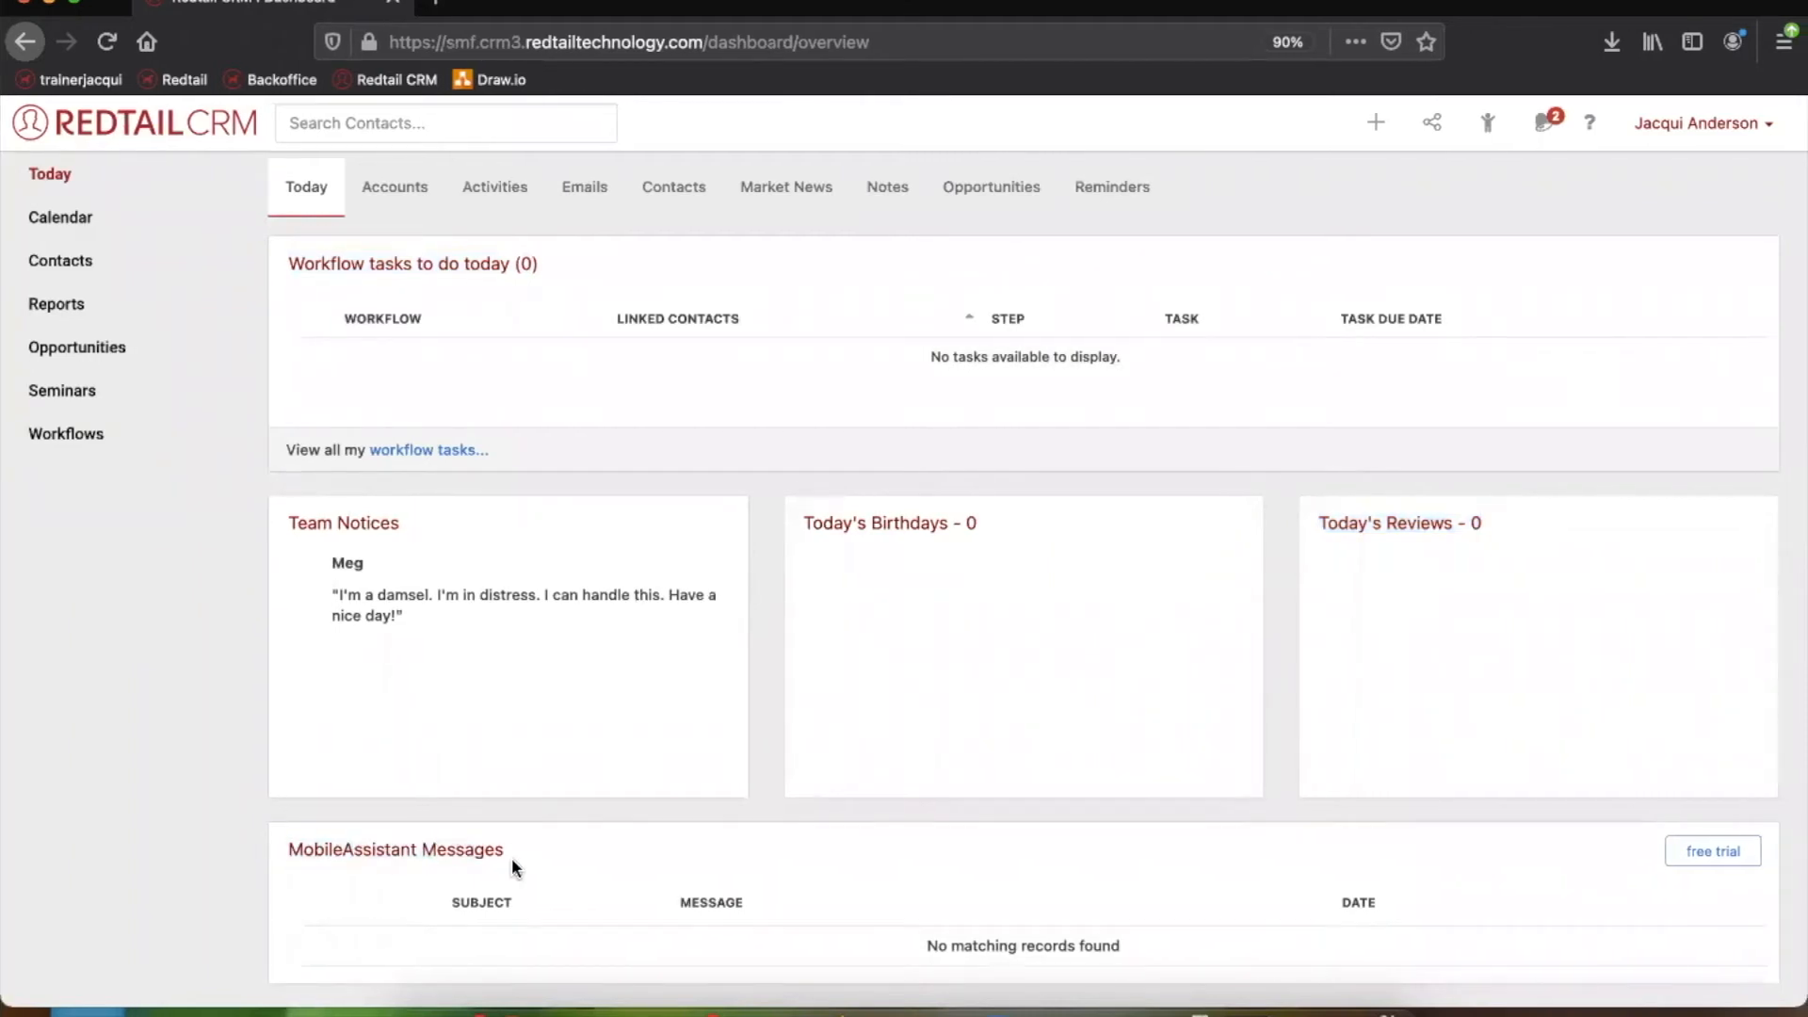
mouse_move(778, 868)
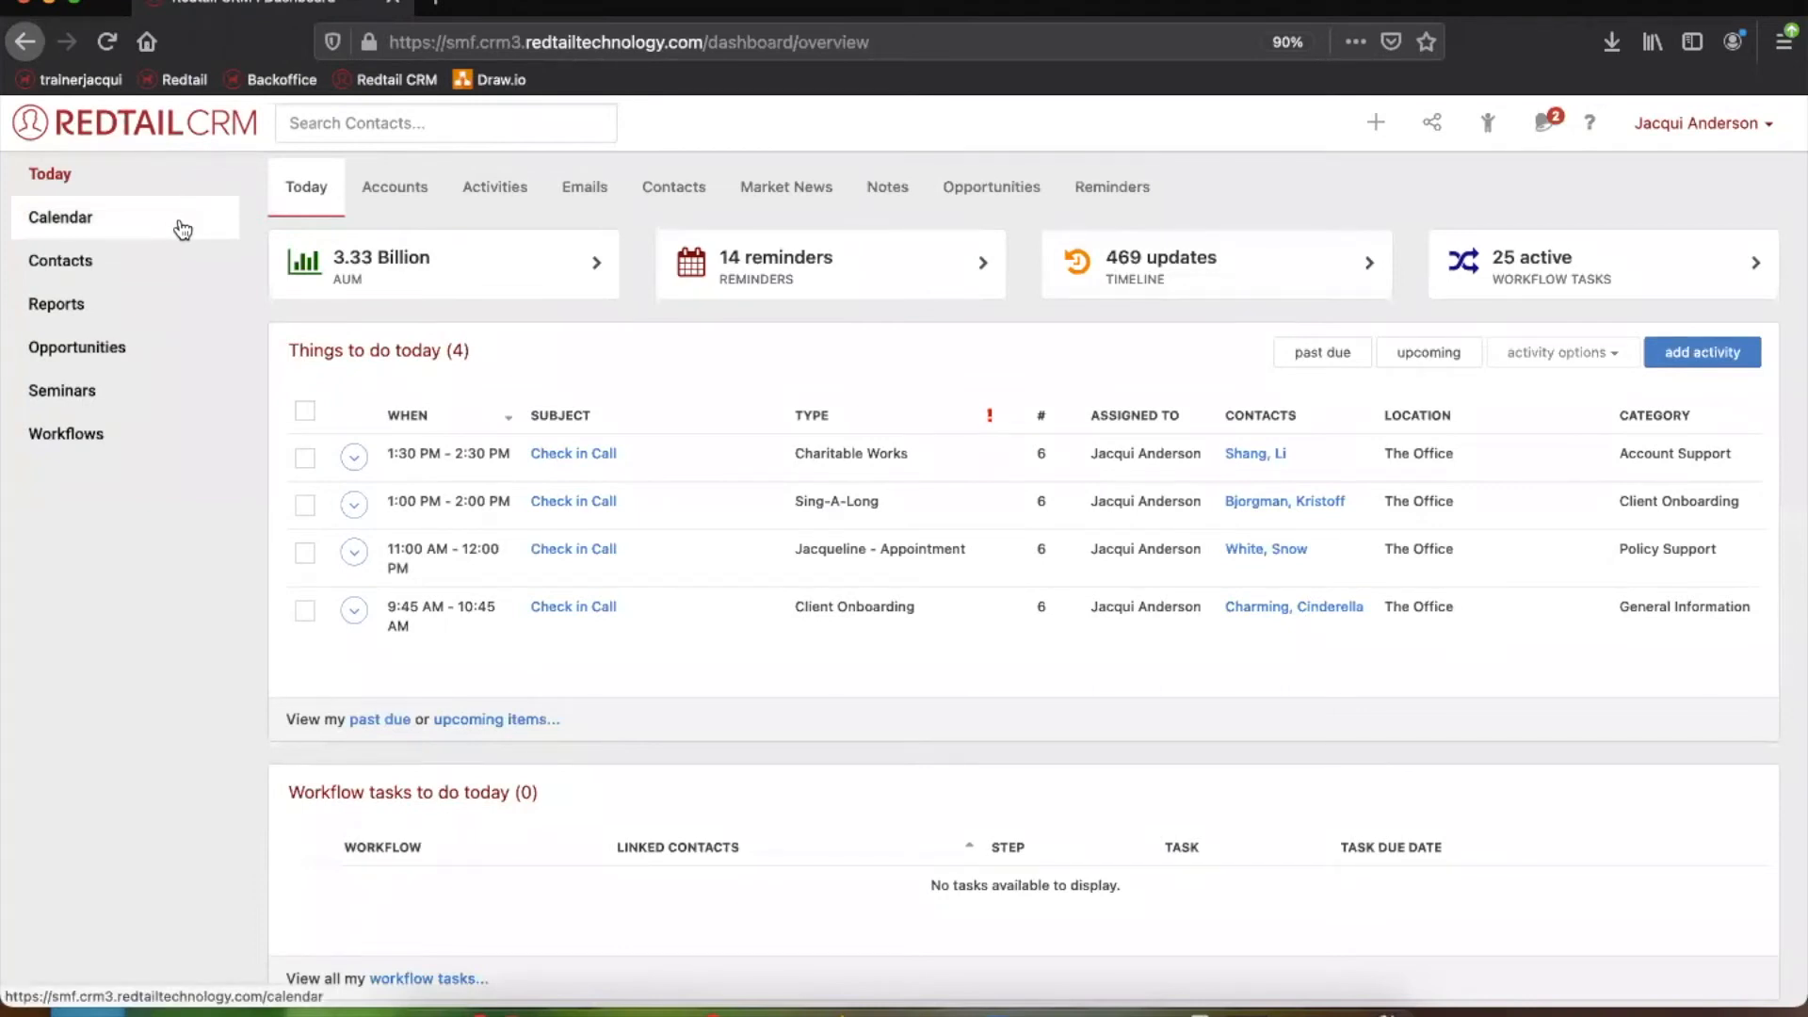
mouse_move(162, 226)
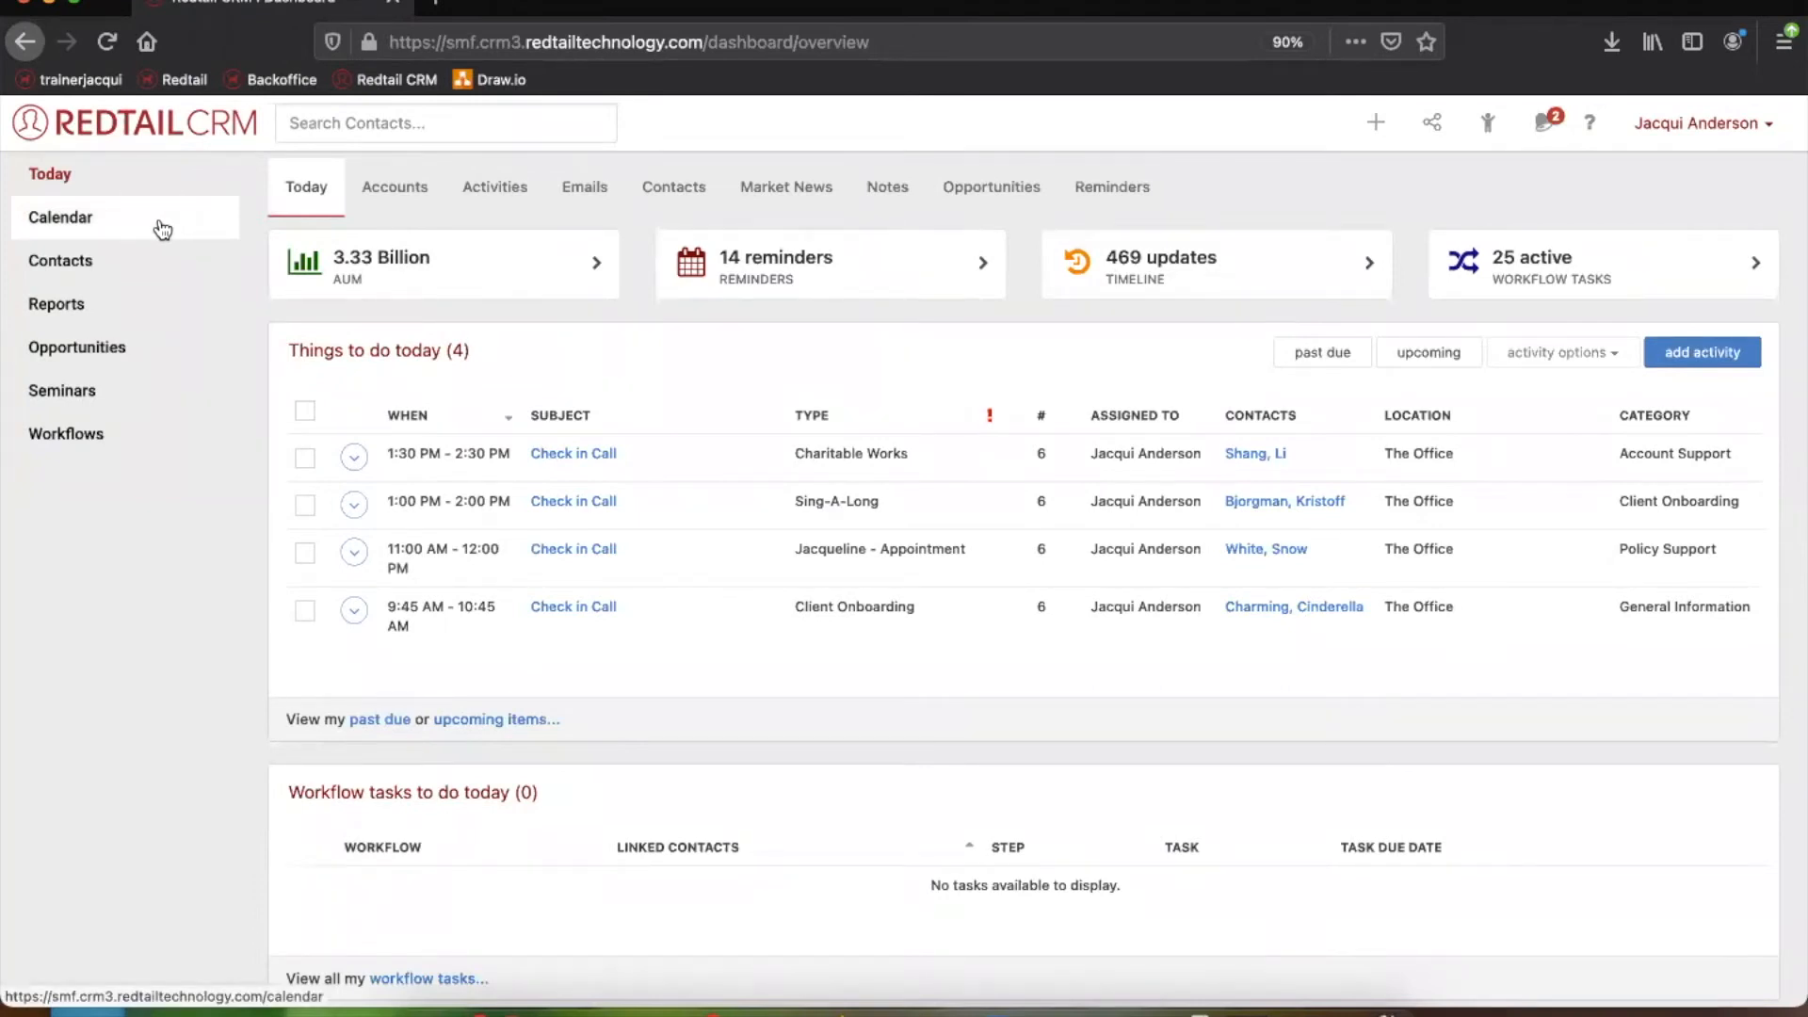
Open the Calendar, browse weeks from Jul 19 to Aug 8, and return to Jul 26
click(60, 217)
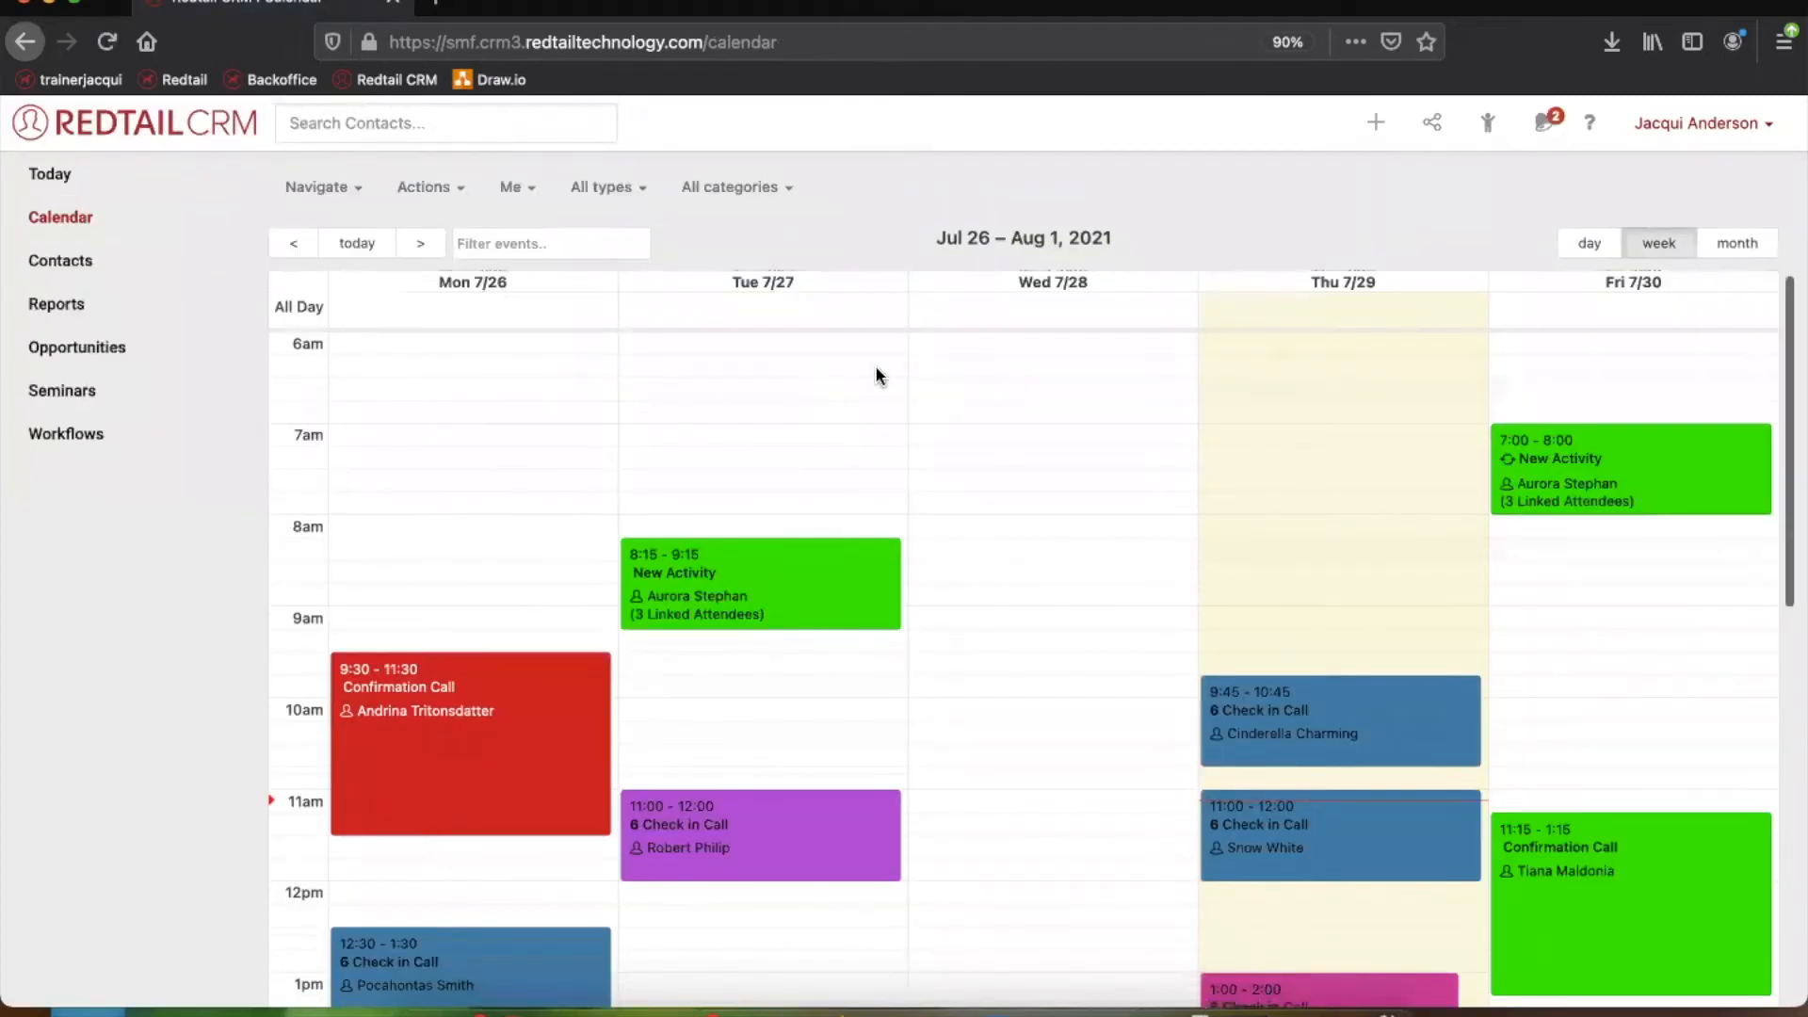
mouse_move(1054, 252)
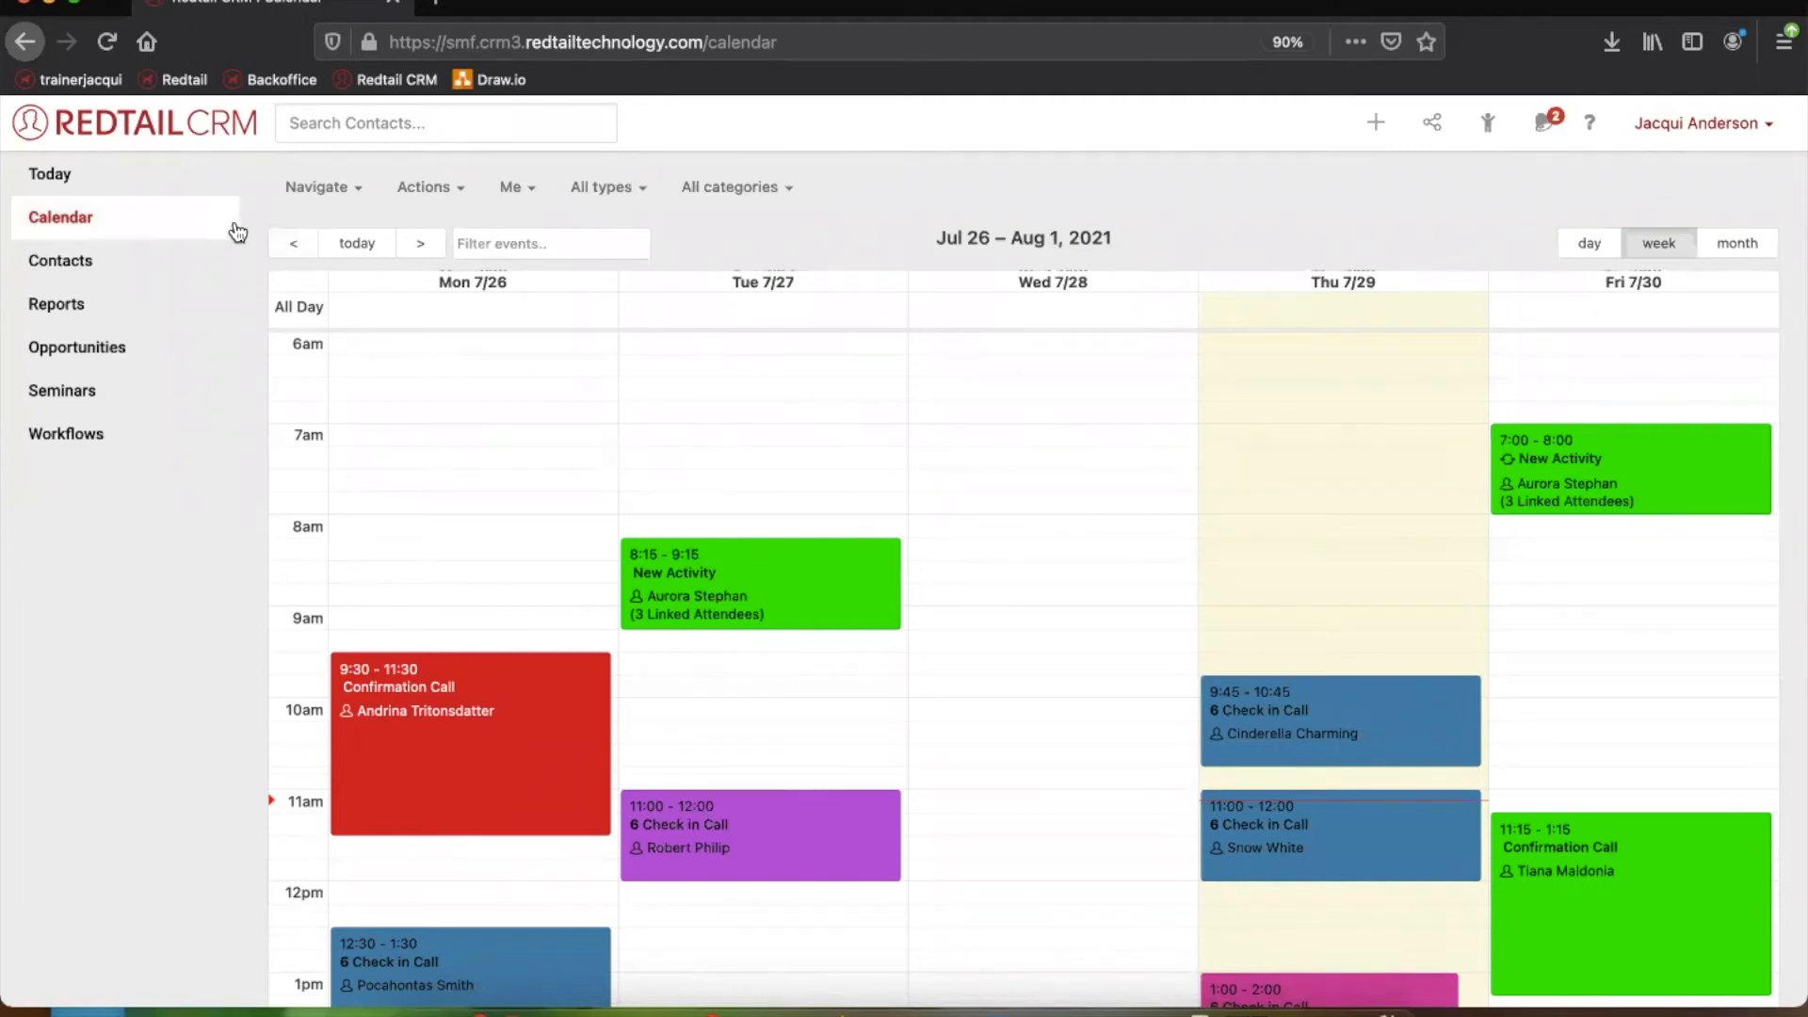
mouse_move(247, 244)
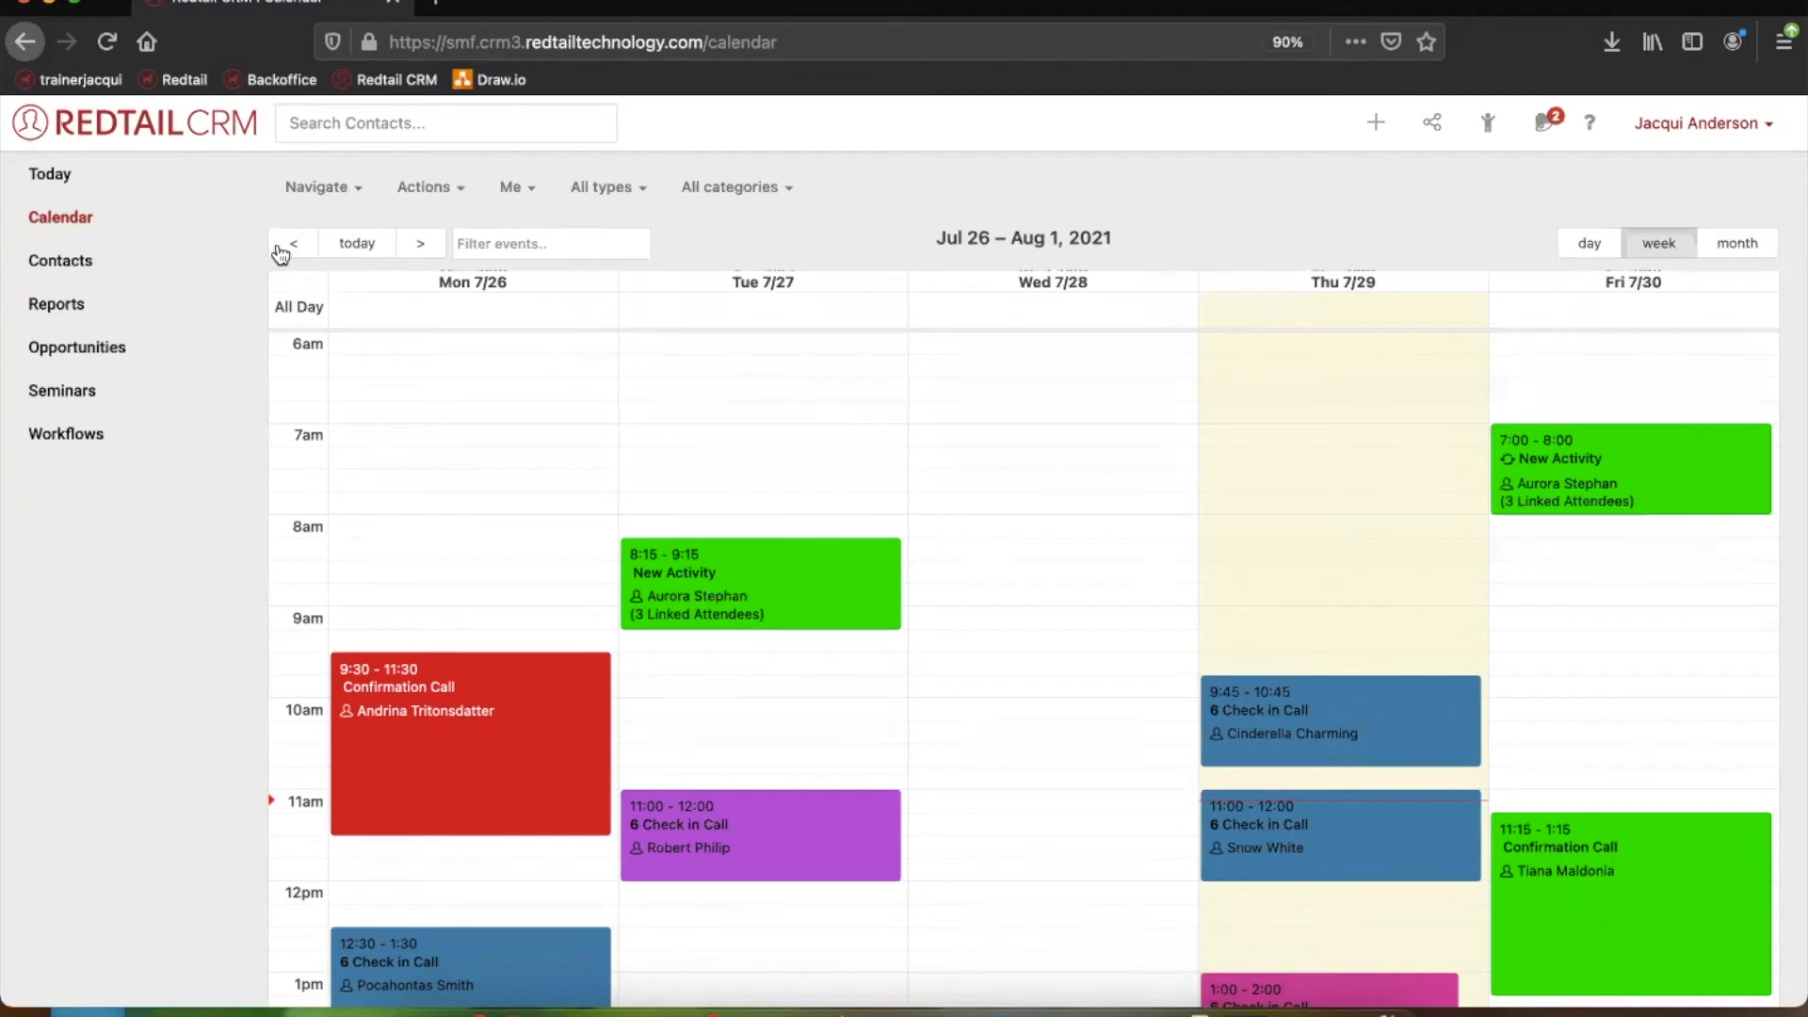
click(293, 243)
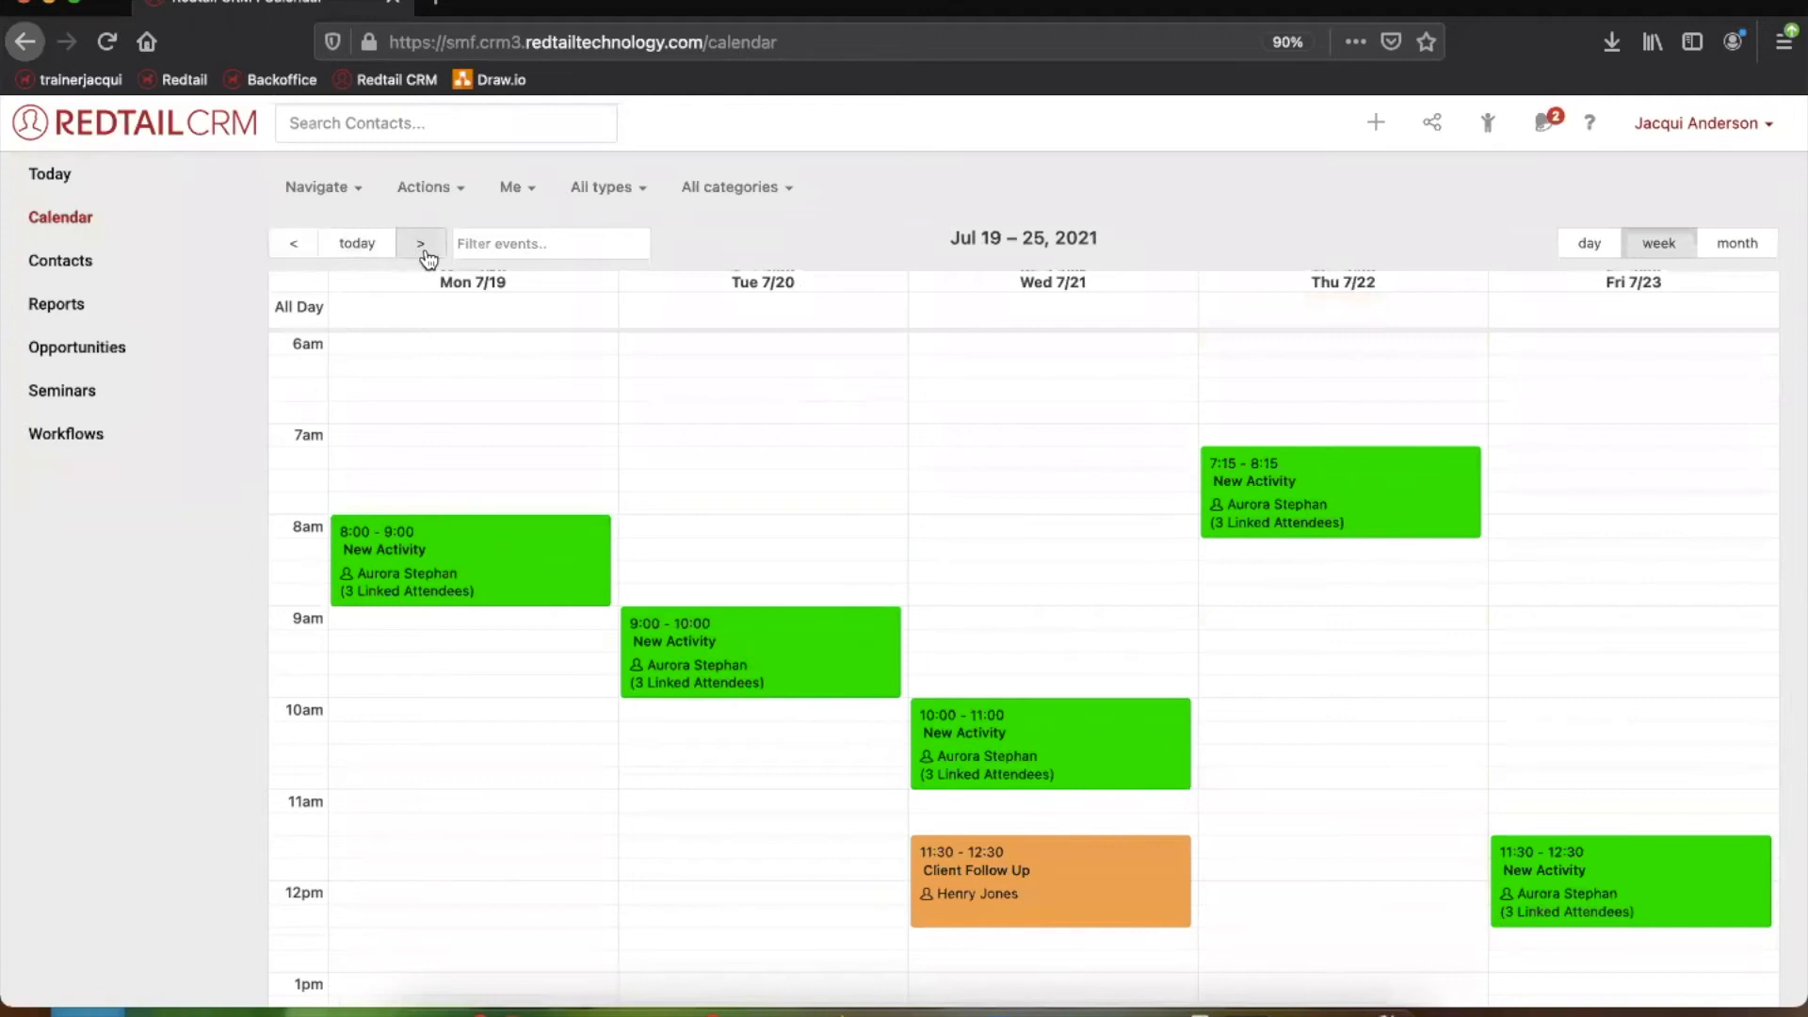
click(420, 243)
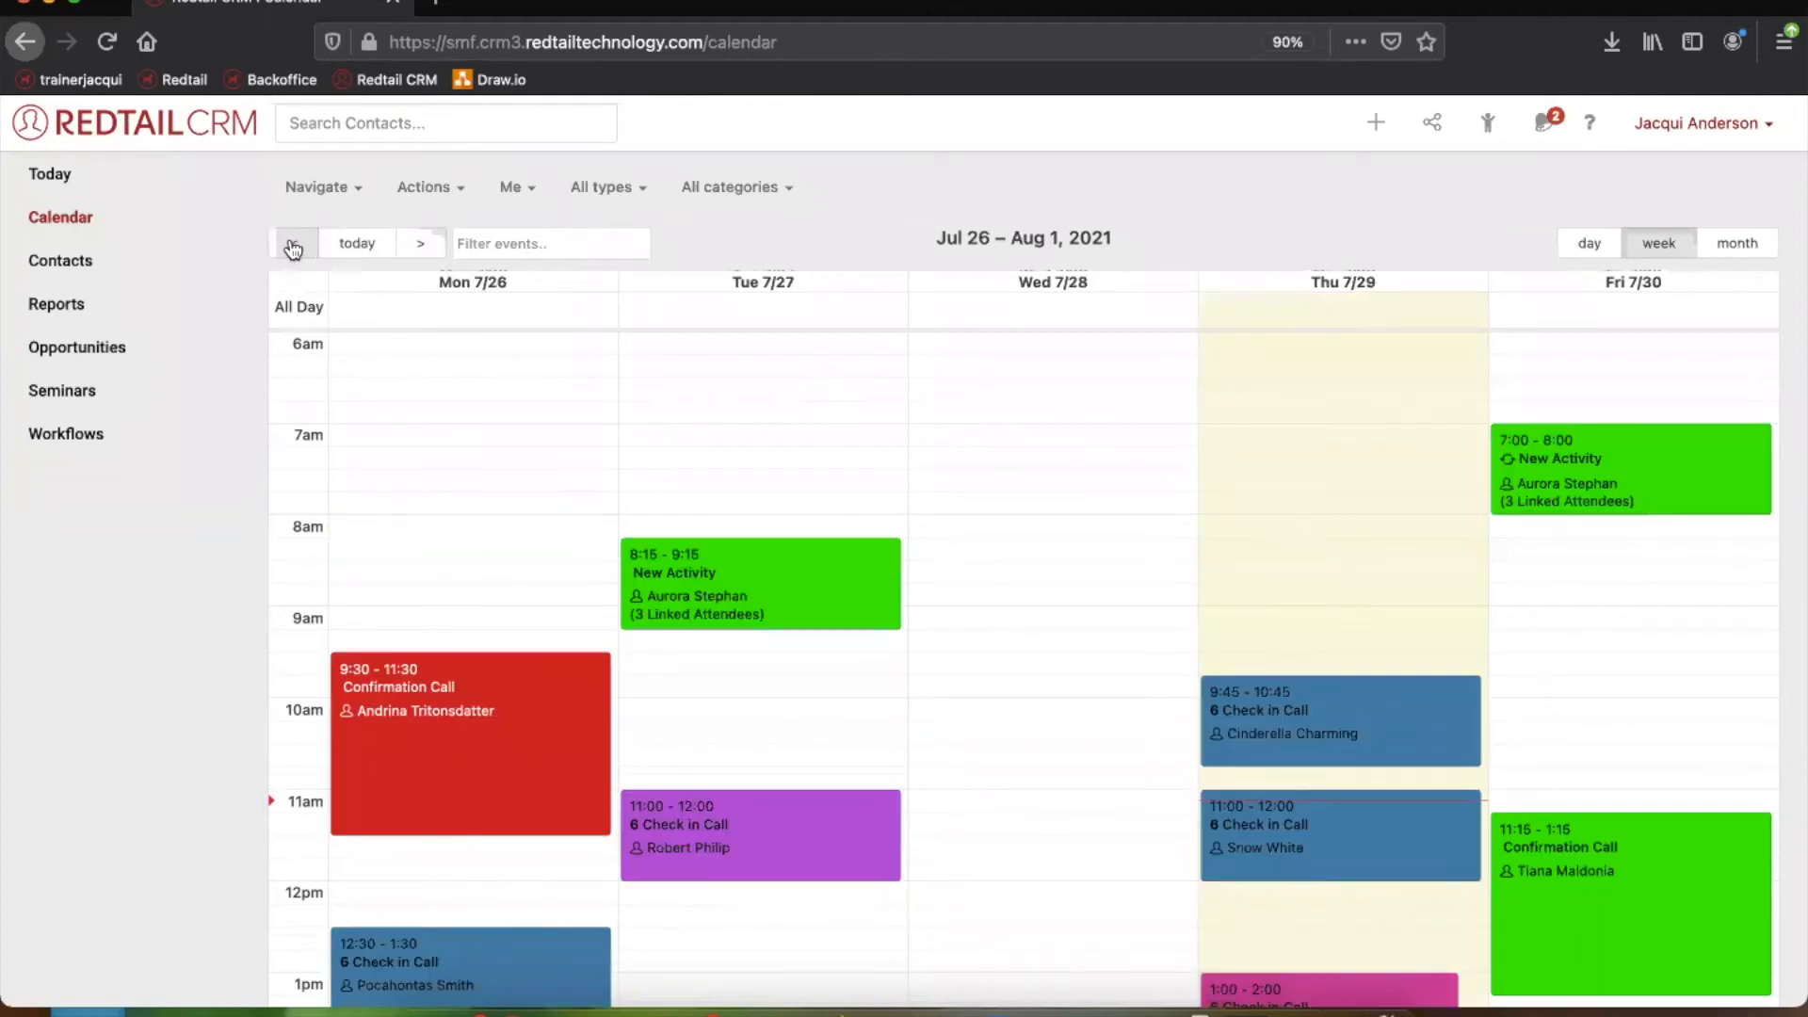
click(293, 243)
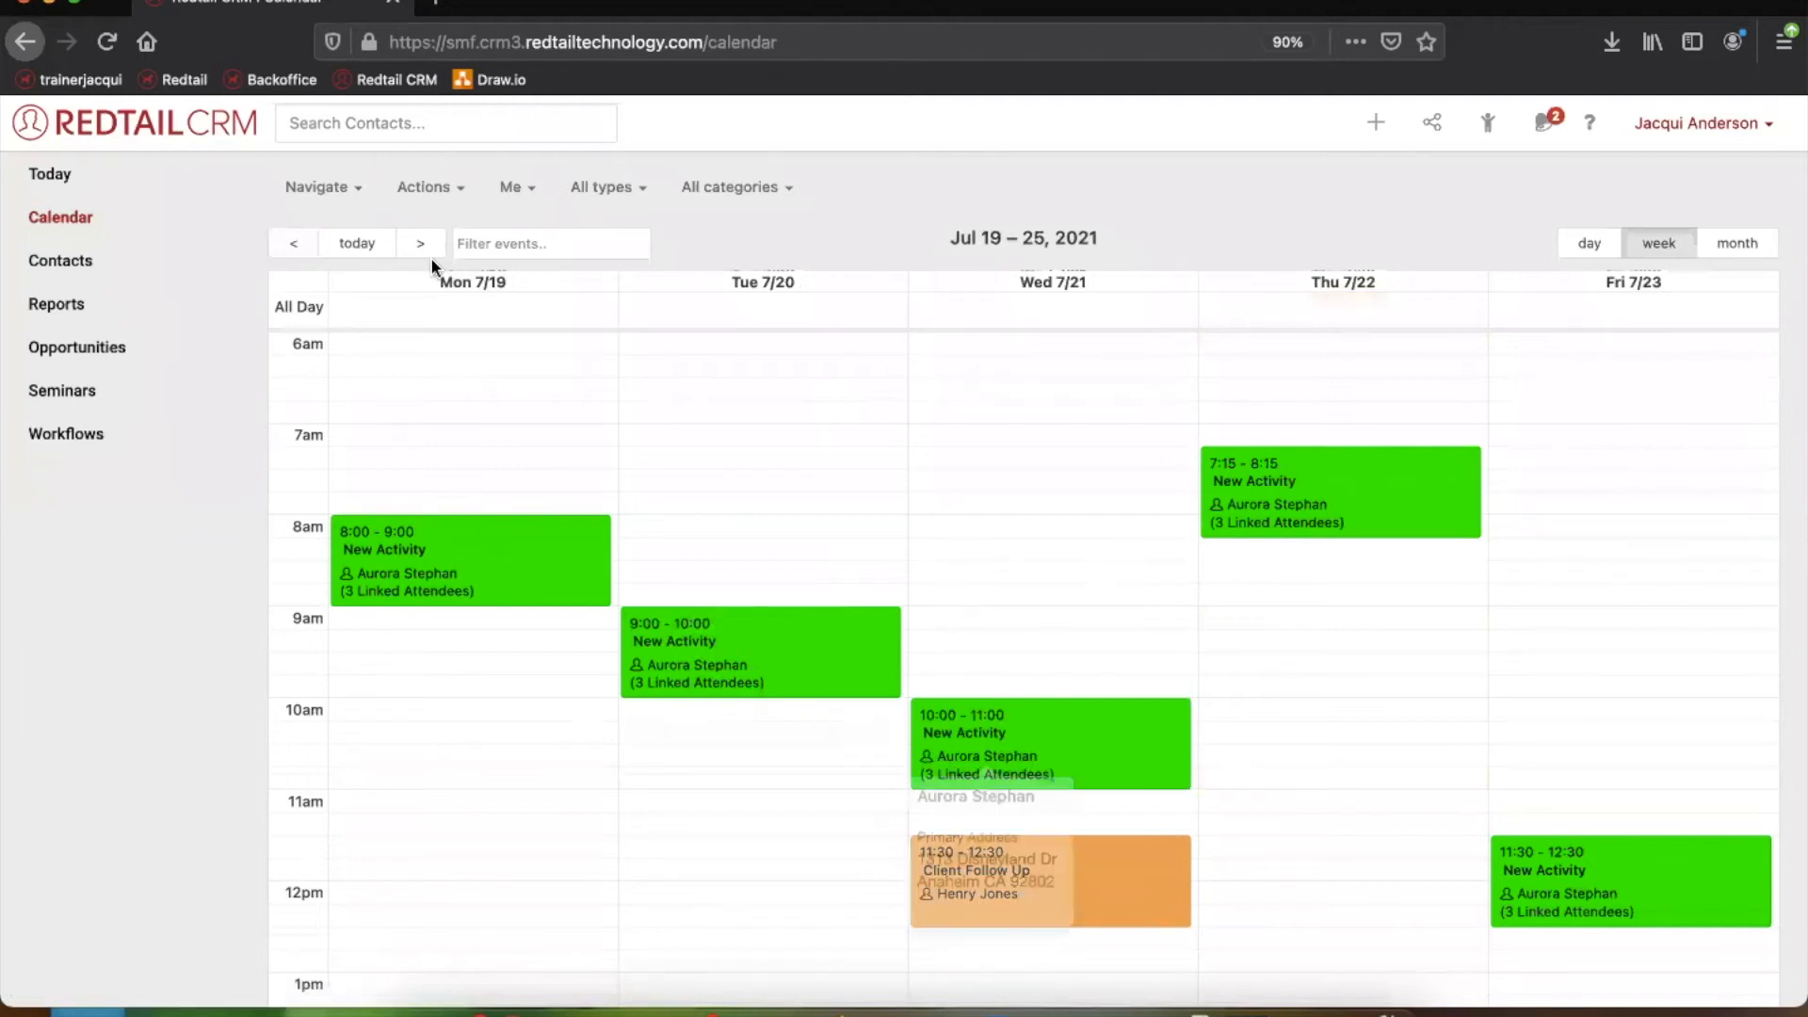
click(421, 242)
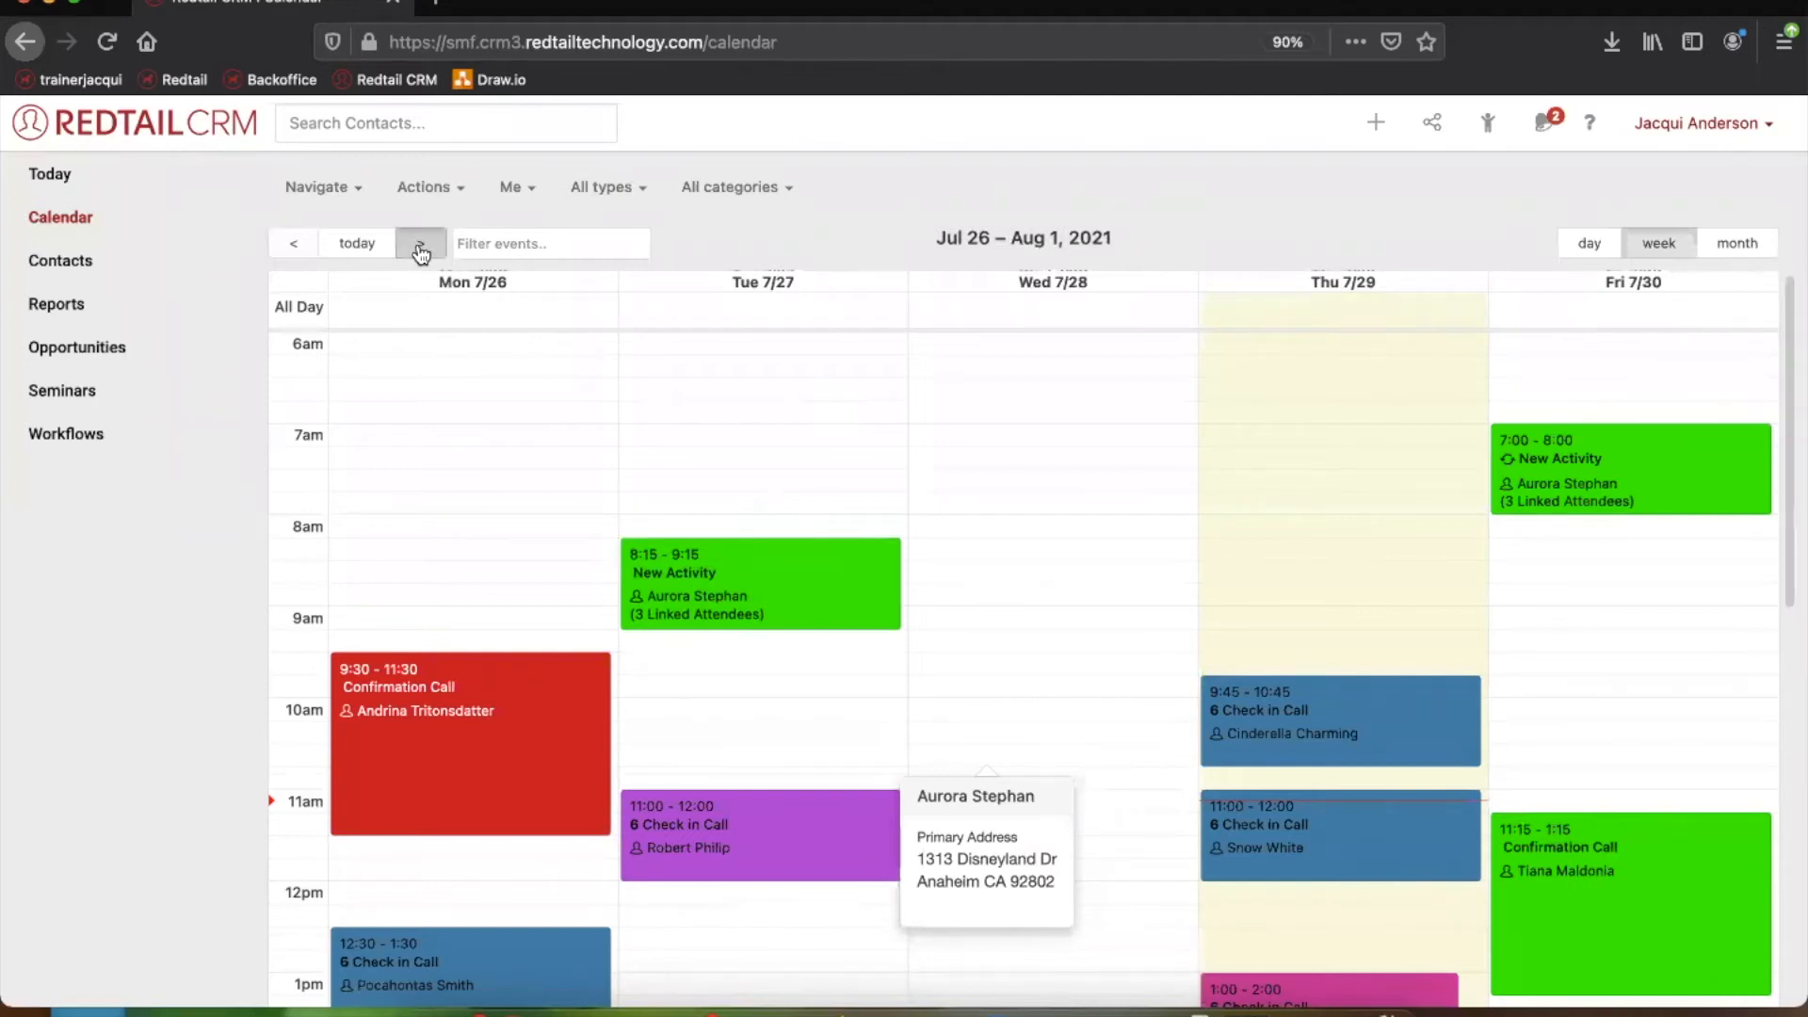
click(420, 242)
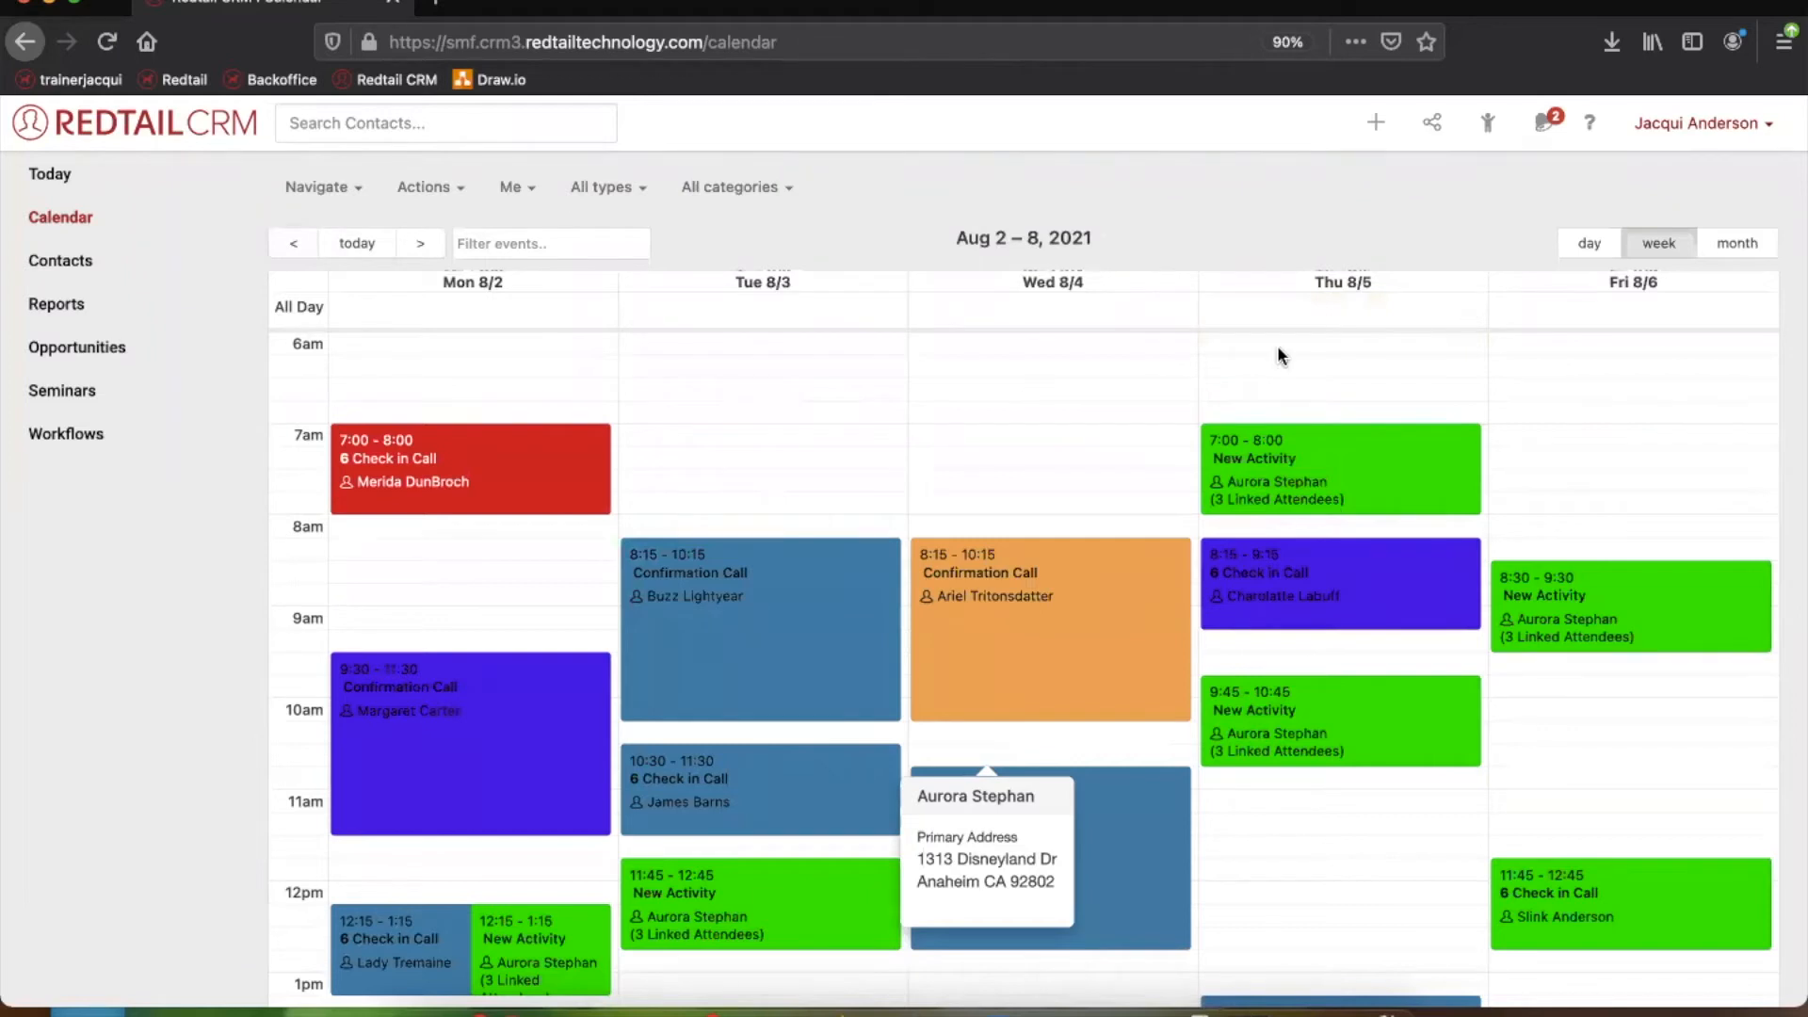
mouse_move(359, 248)
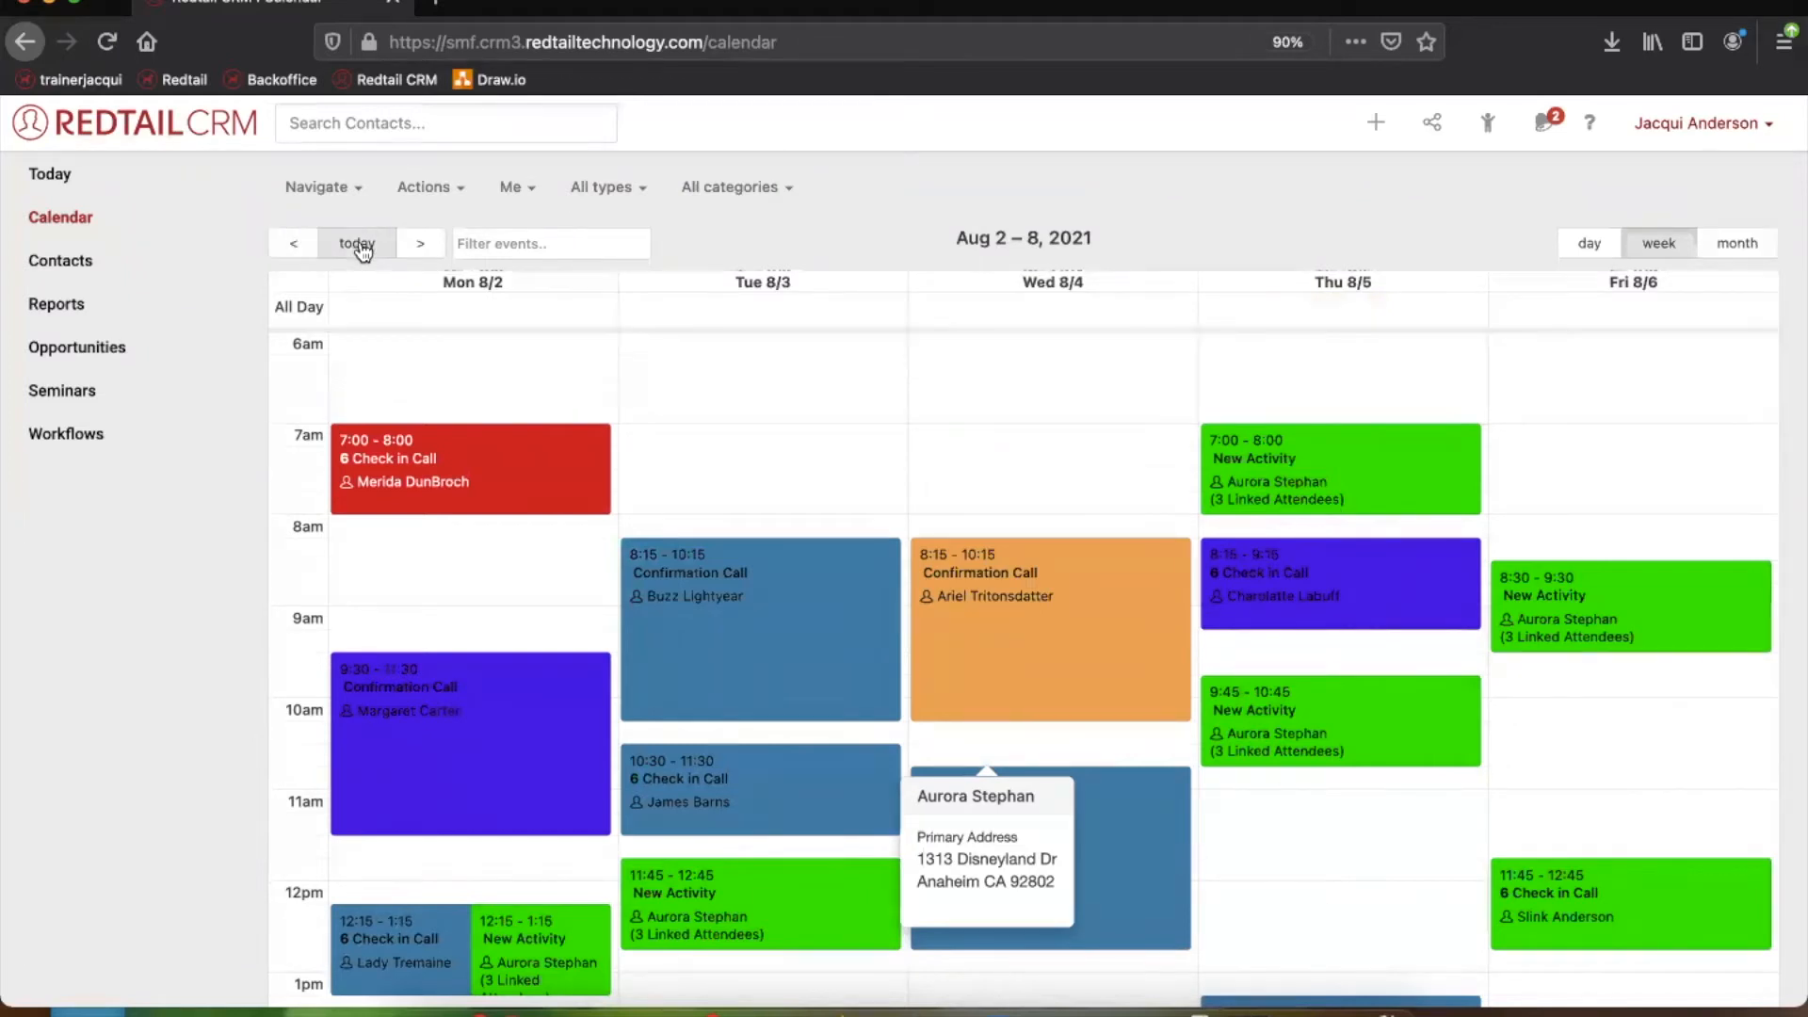
click(293, 243)
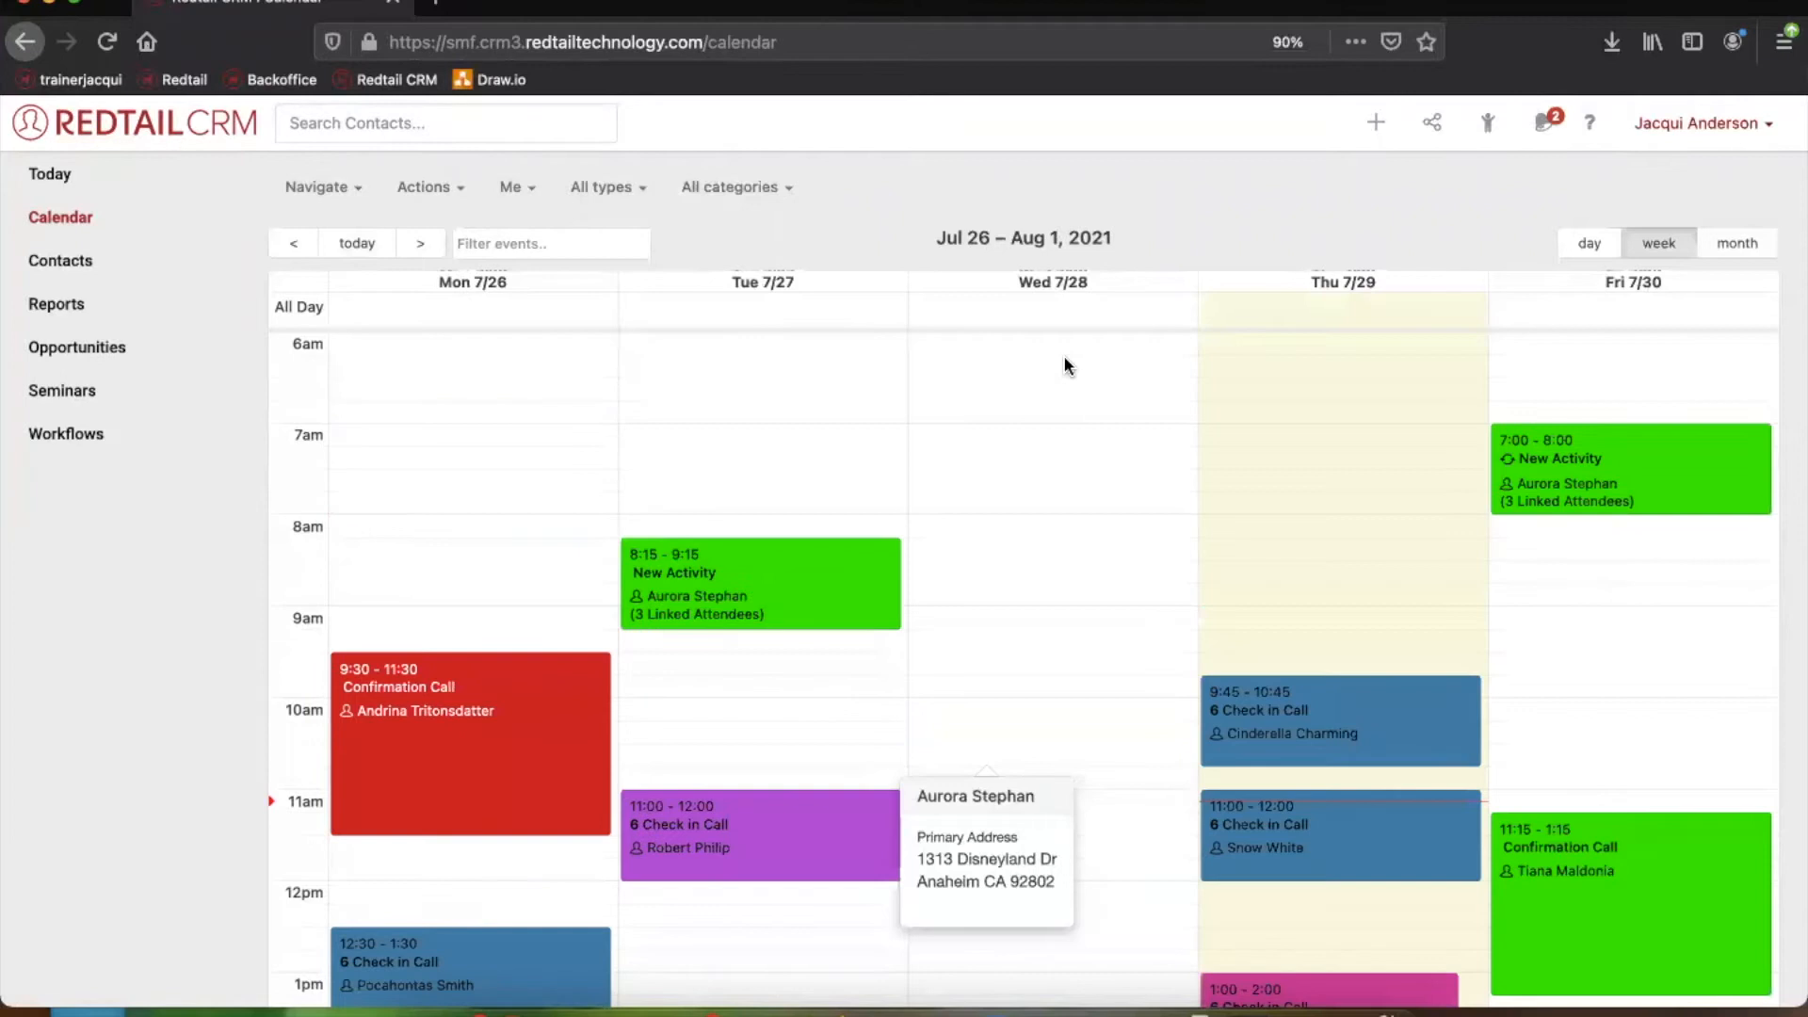
mouse_move(1292, 557)
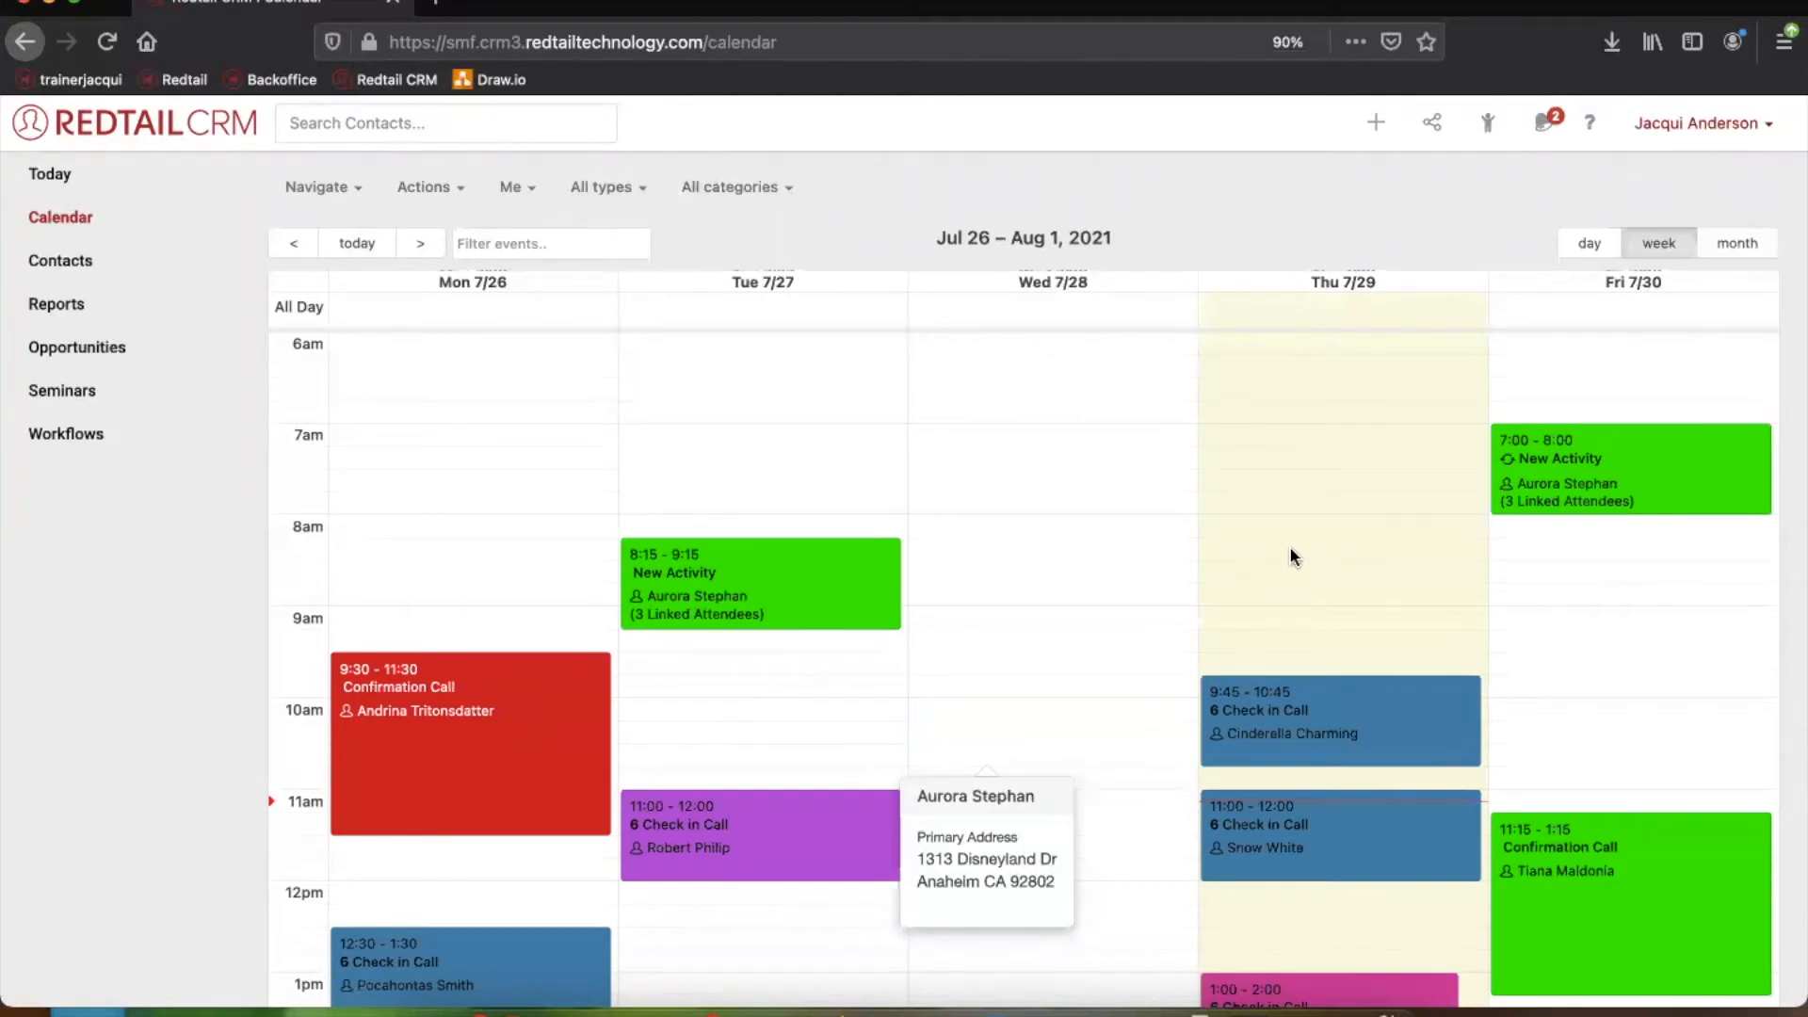
mouse_move(264, 330)
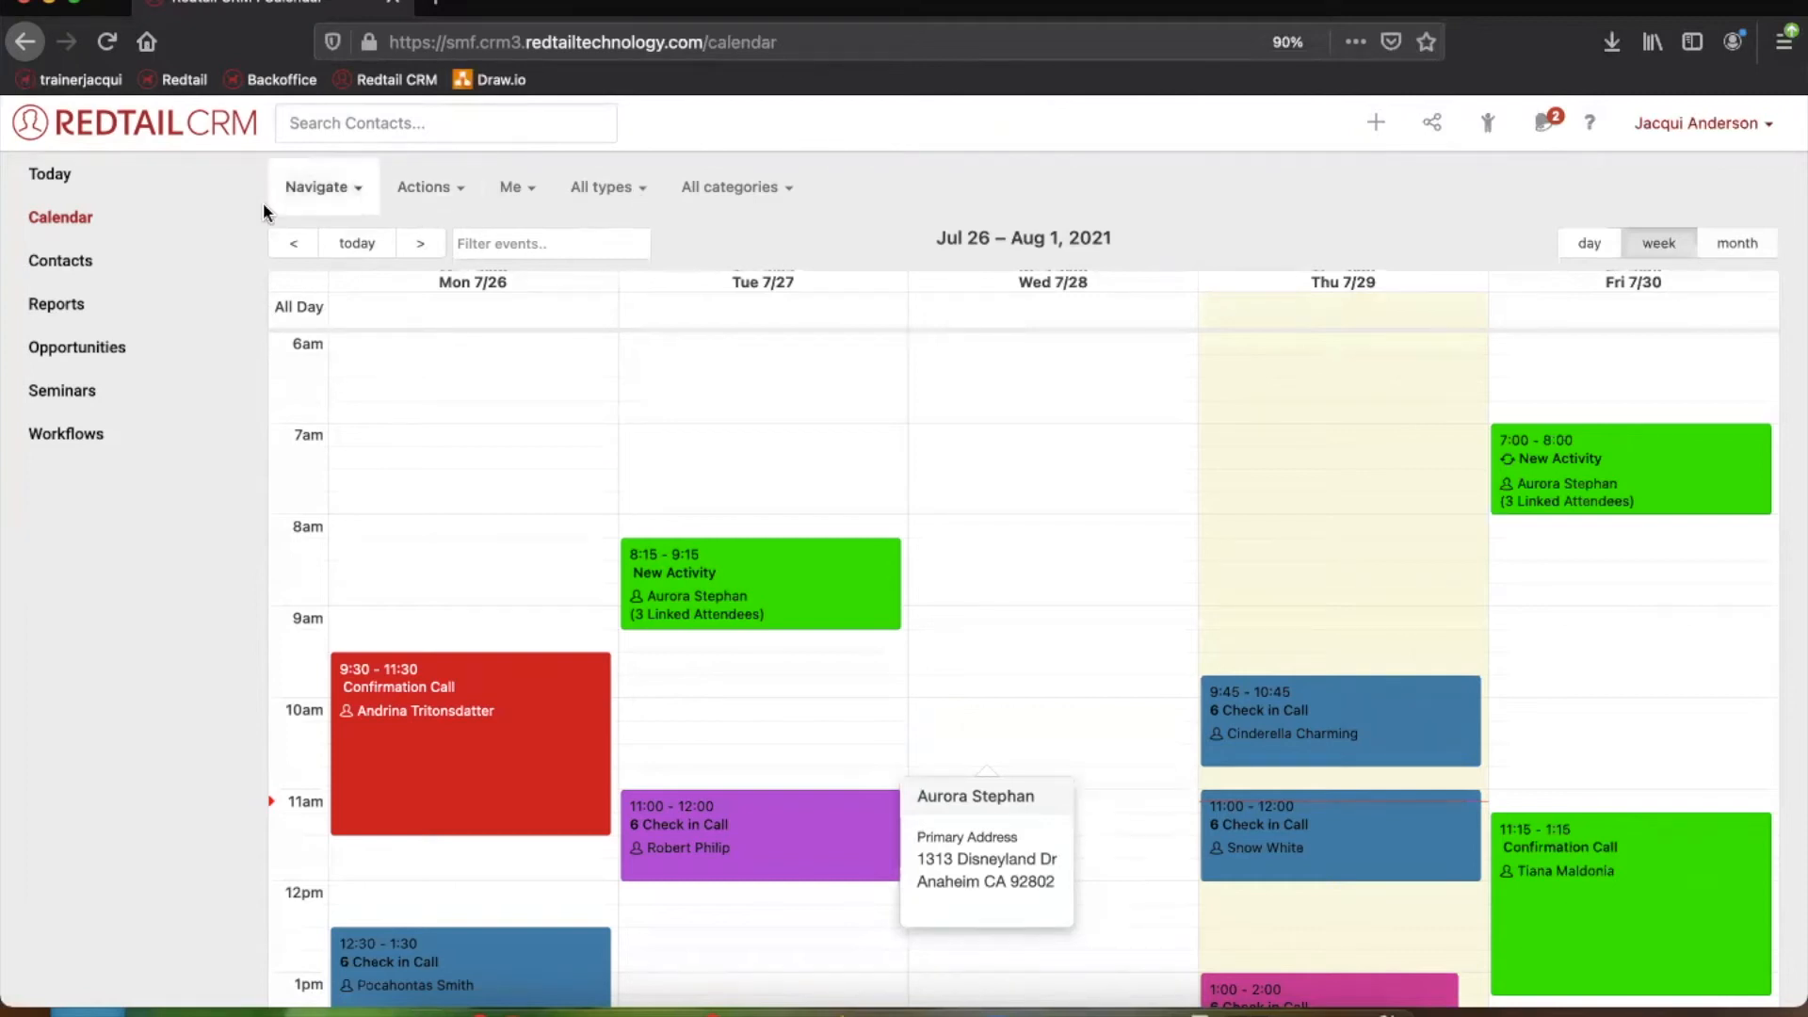
mouse_move(323, 193)
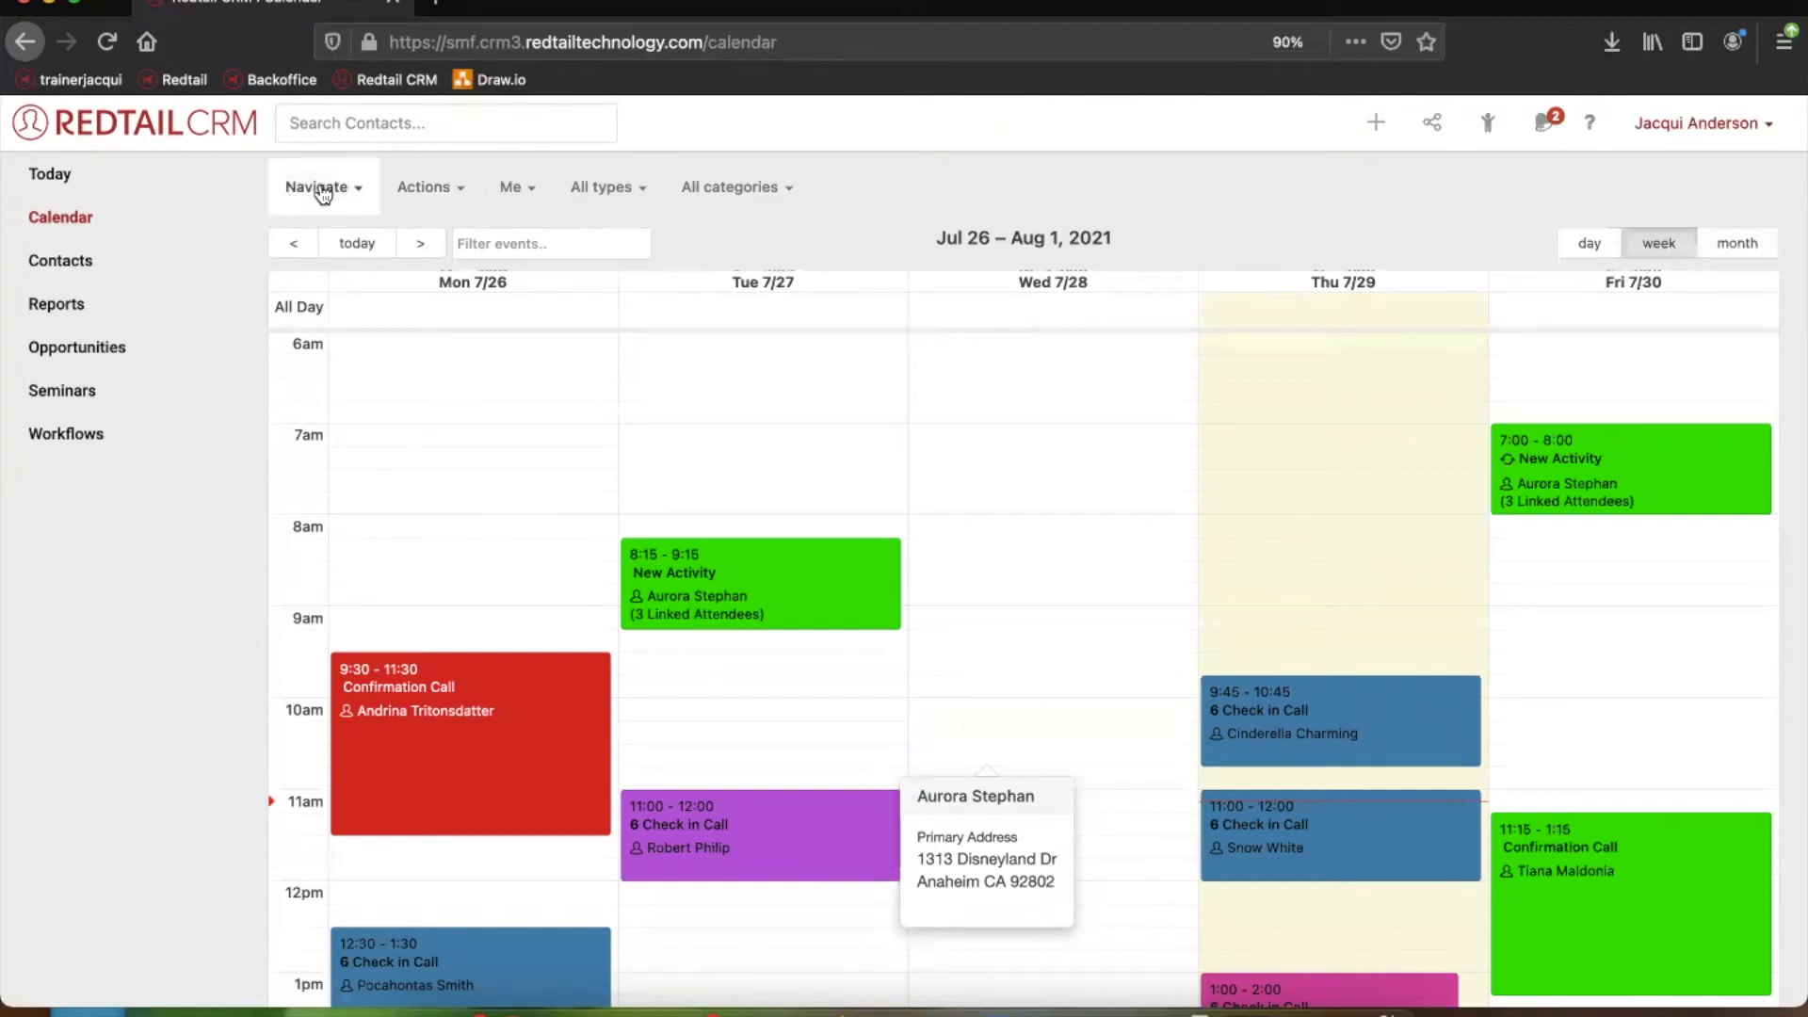
click(324, 187)
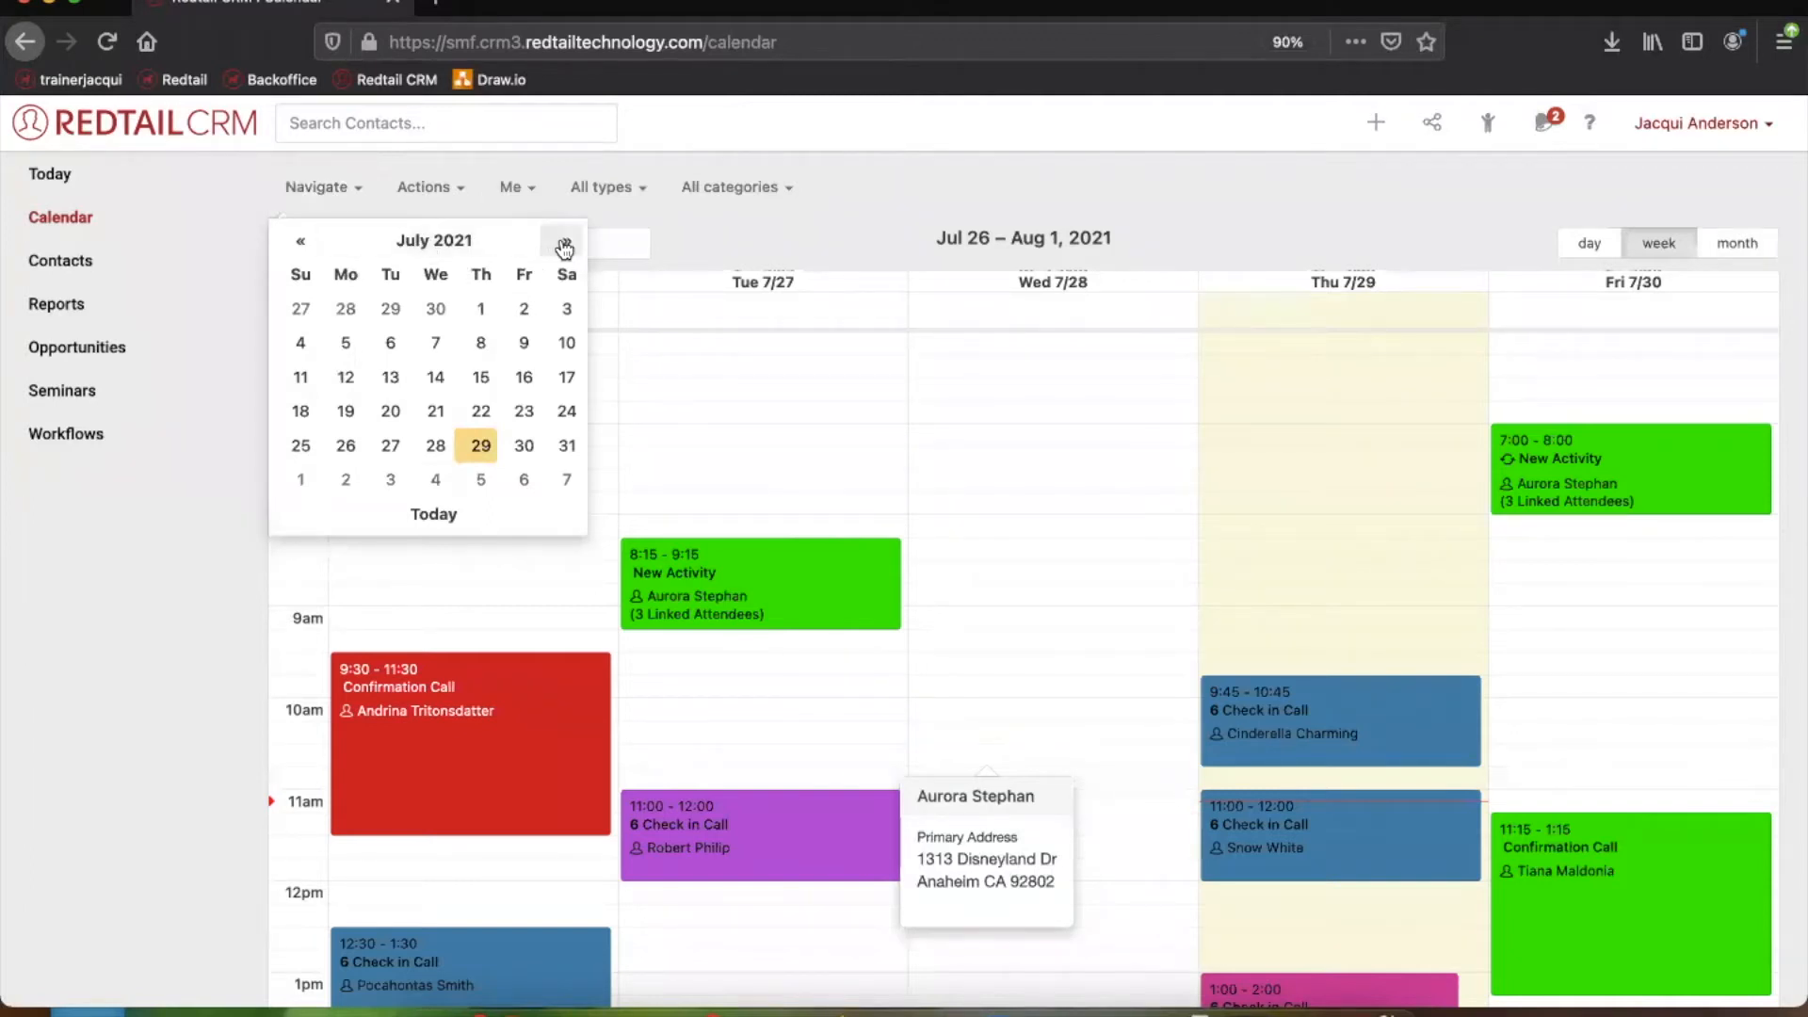
click(562, 243)
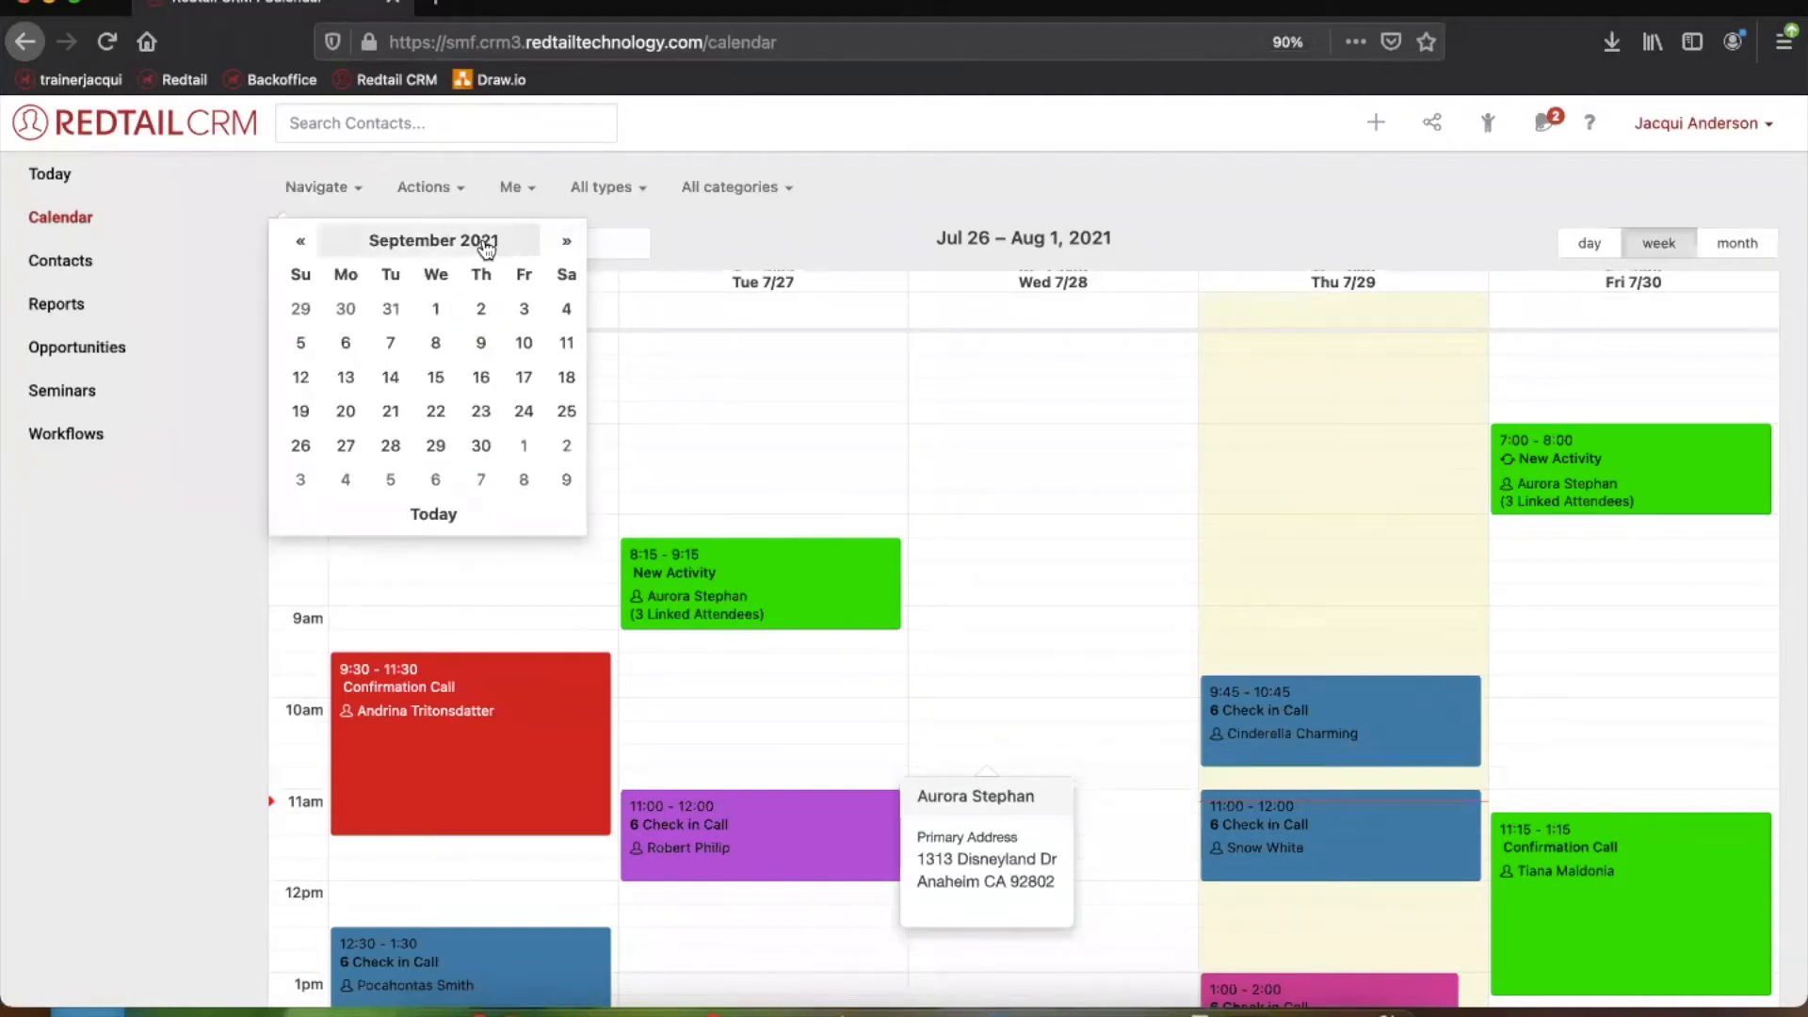
click(432, 240)
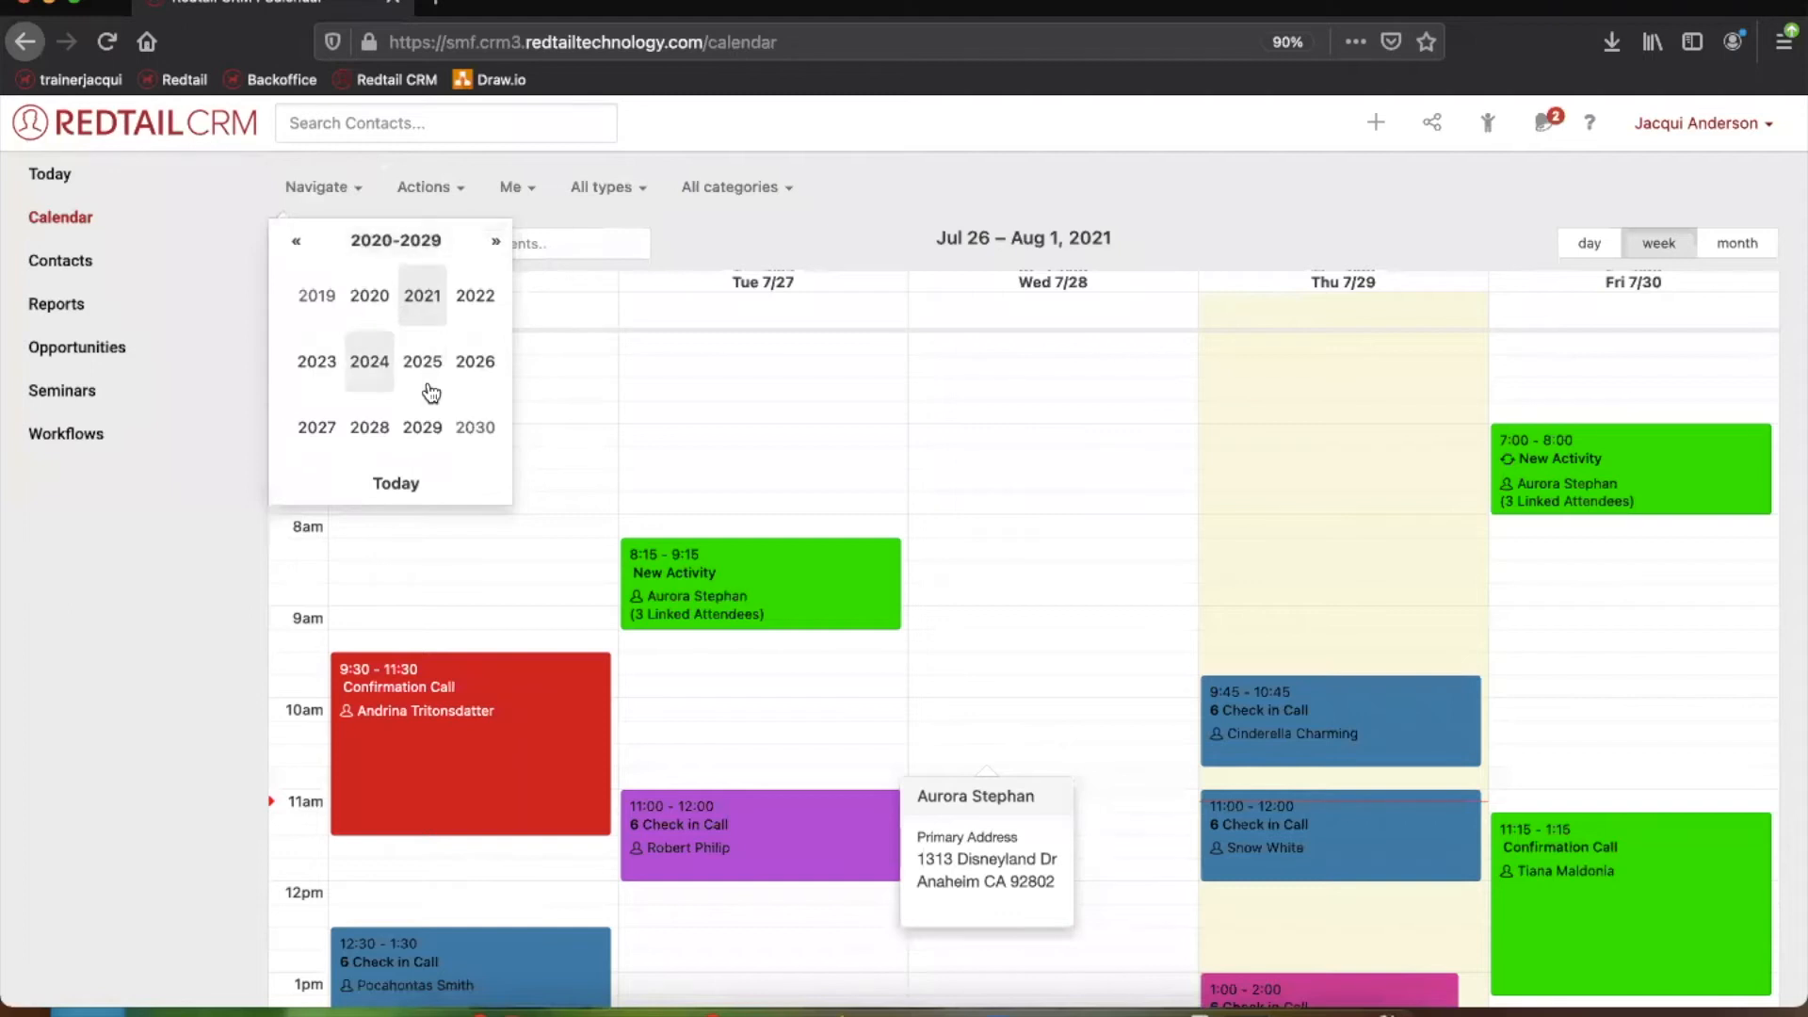
click(422, 187)
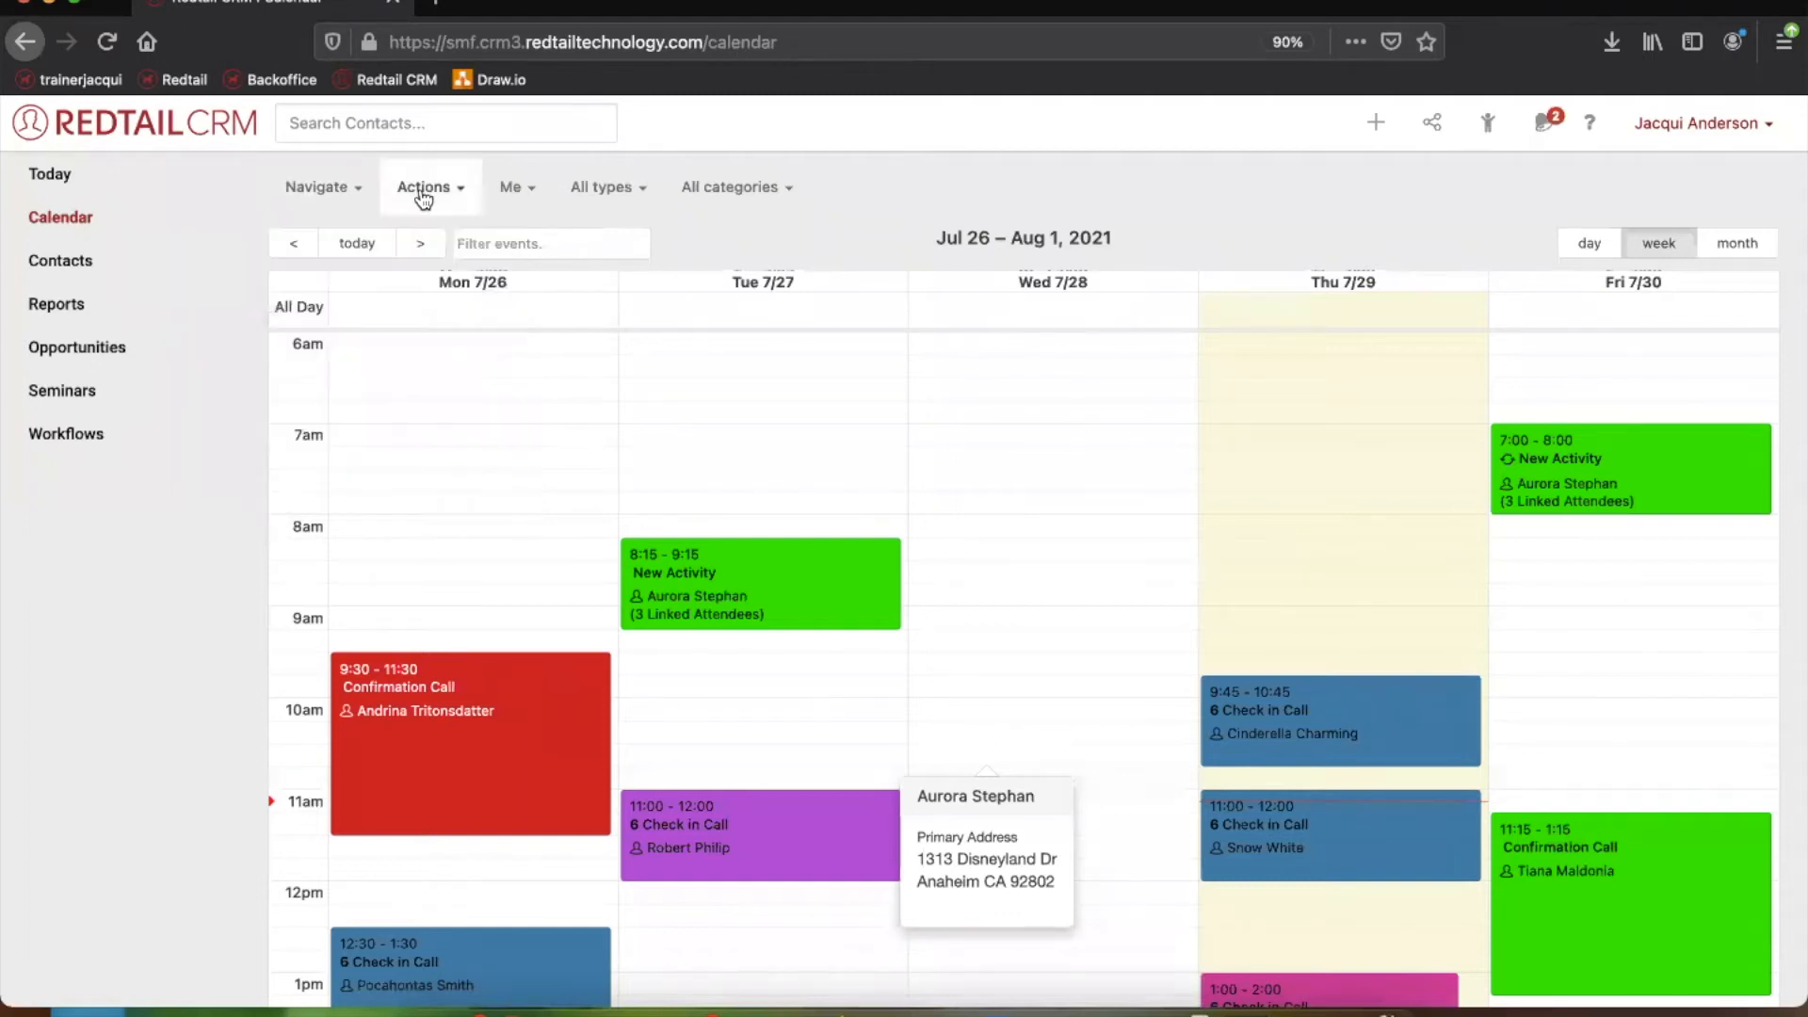
click(426, 186)
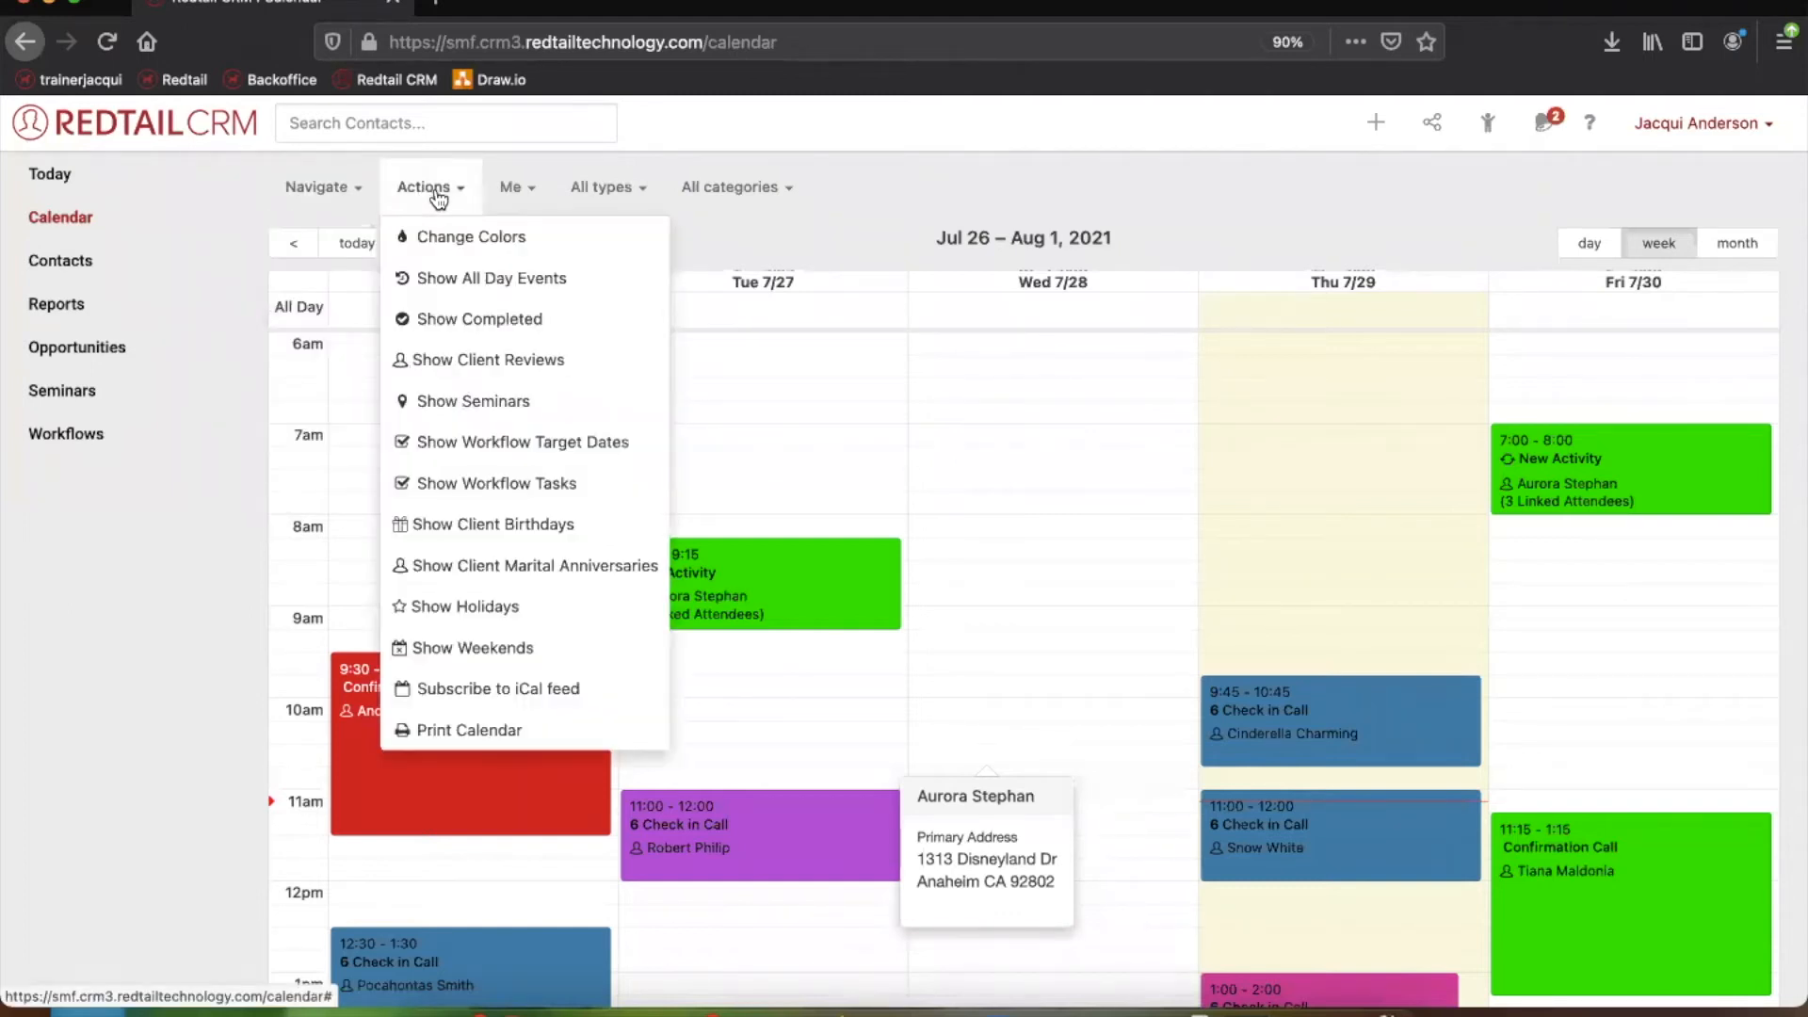
mouse_move(469, 267)
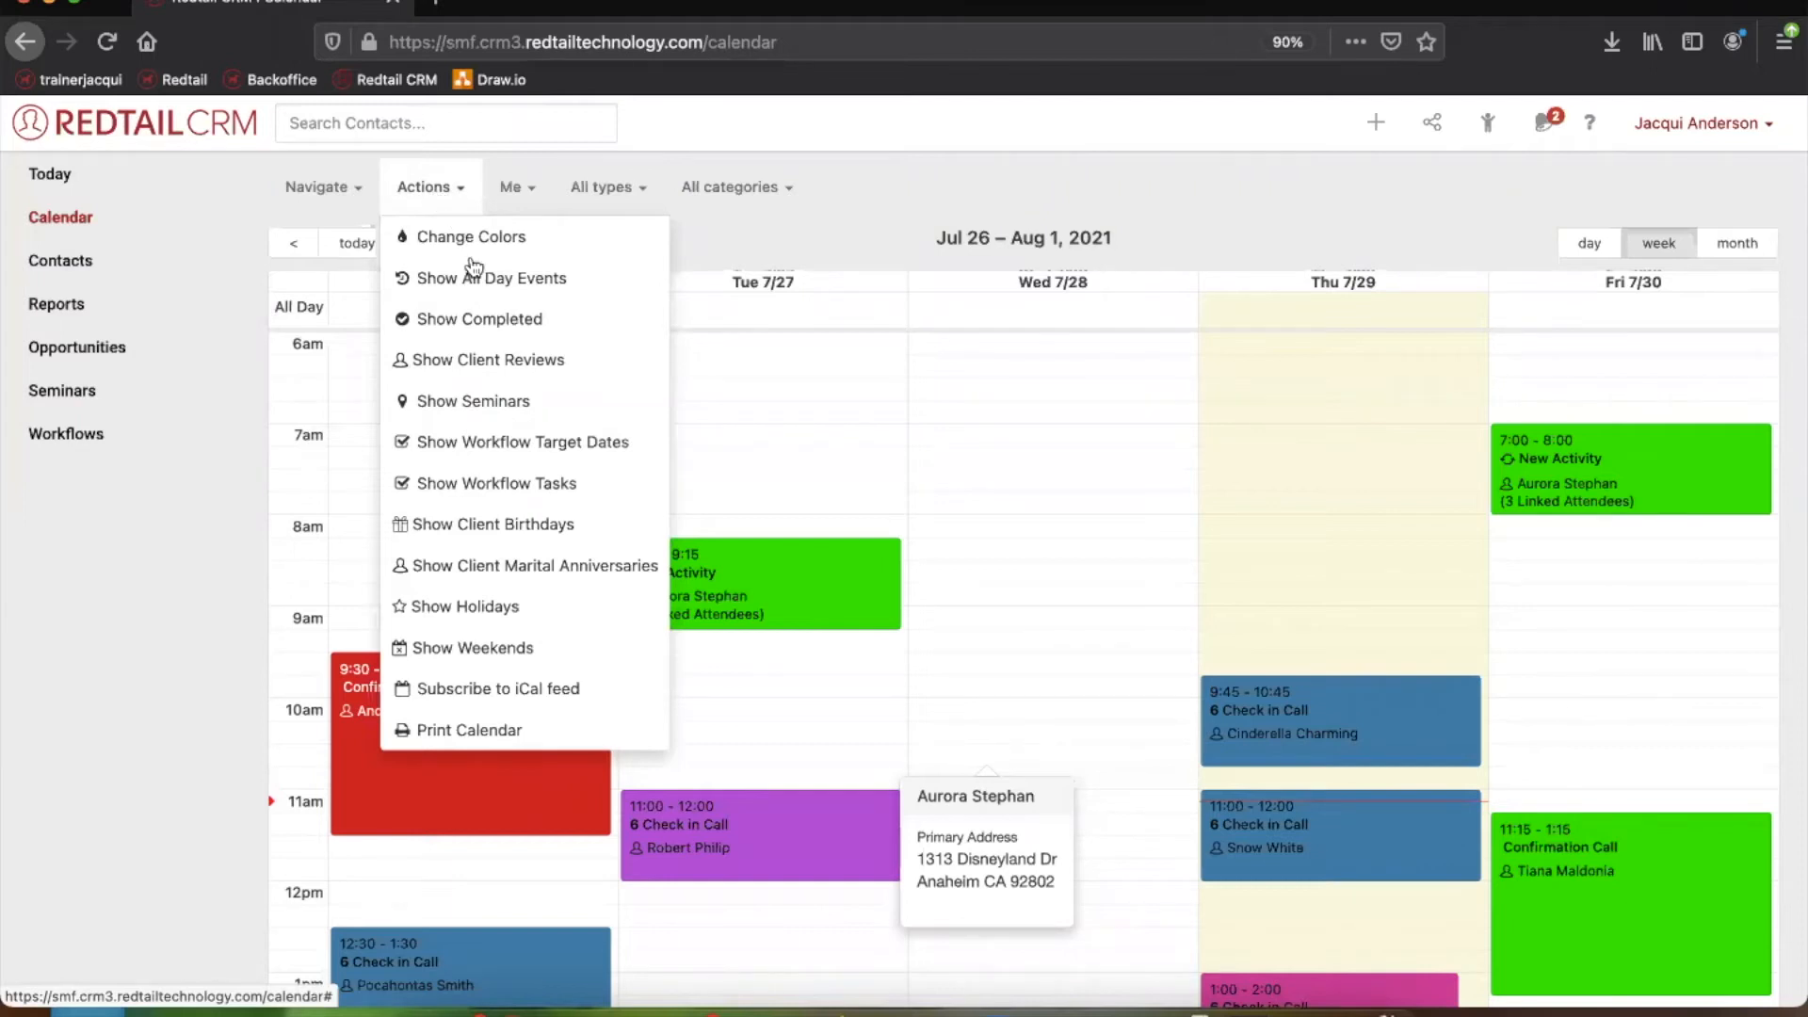
mouse_move(544, 389)
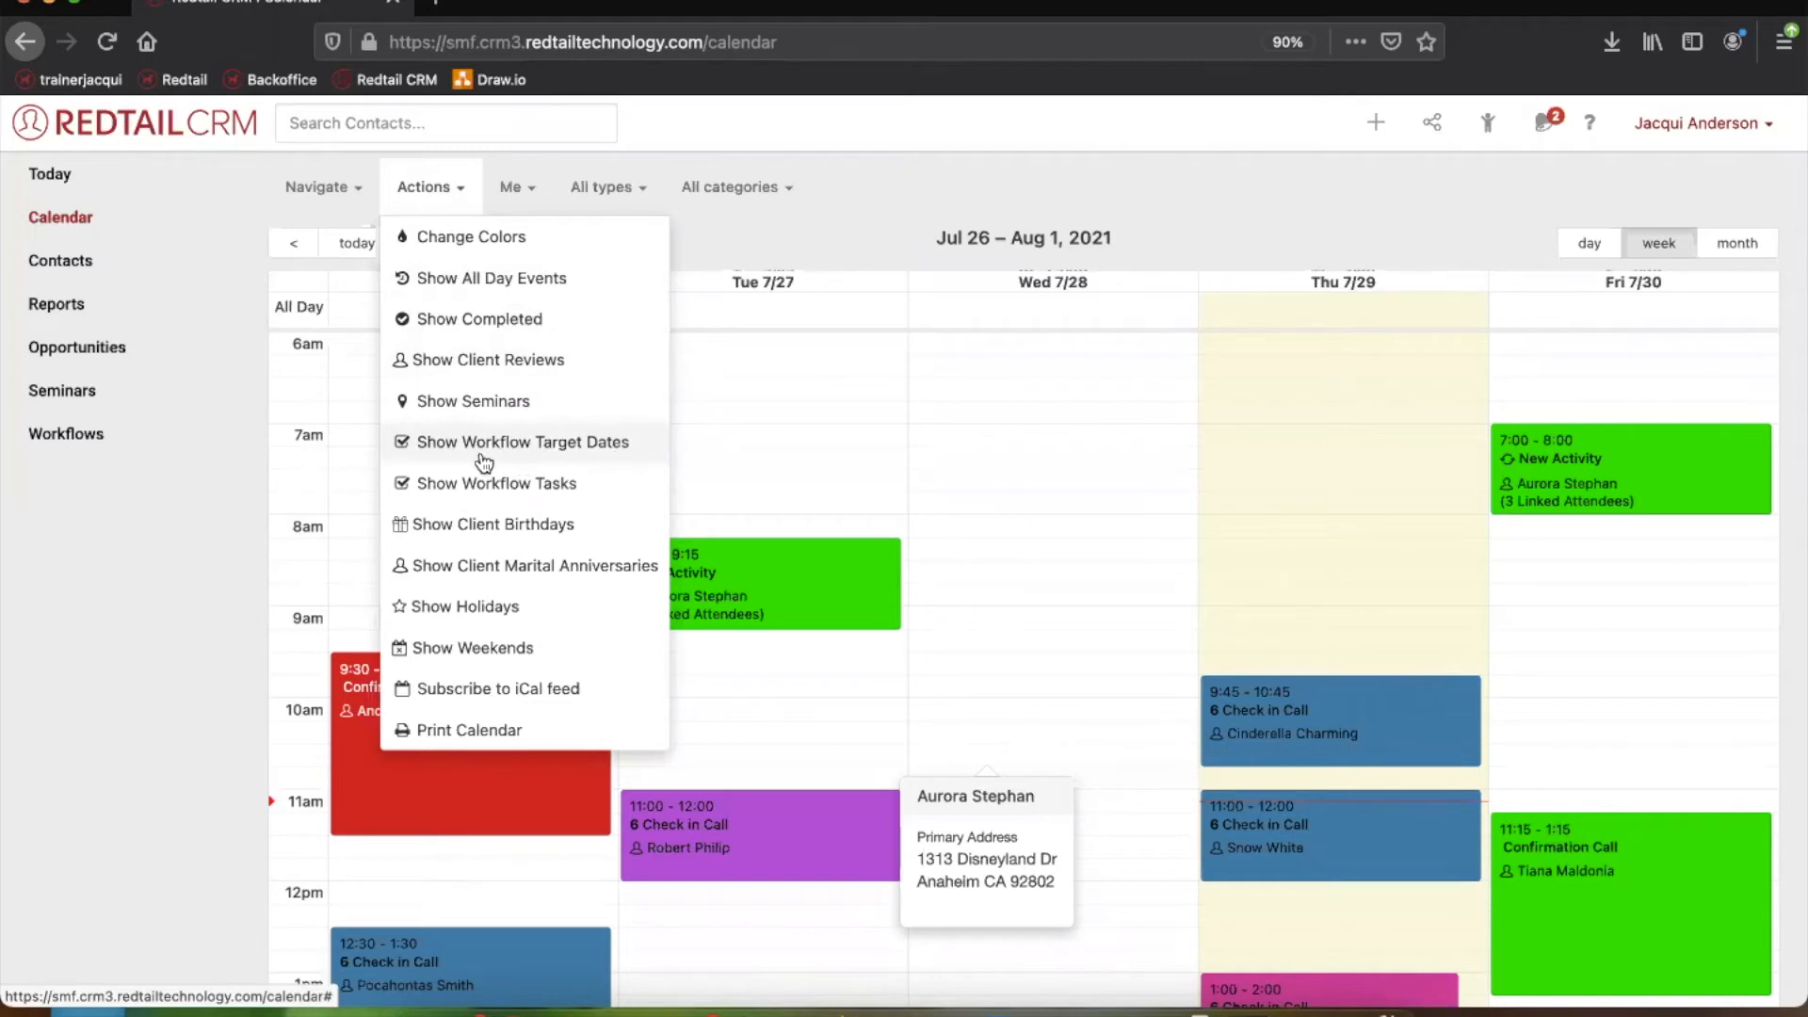
mouse_move(500, 468)
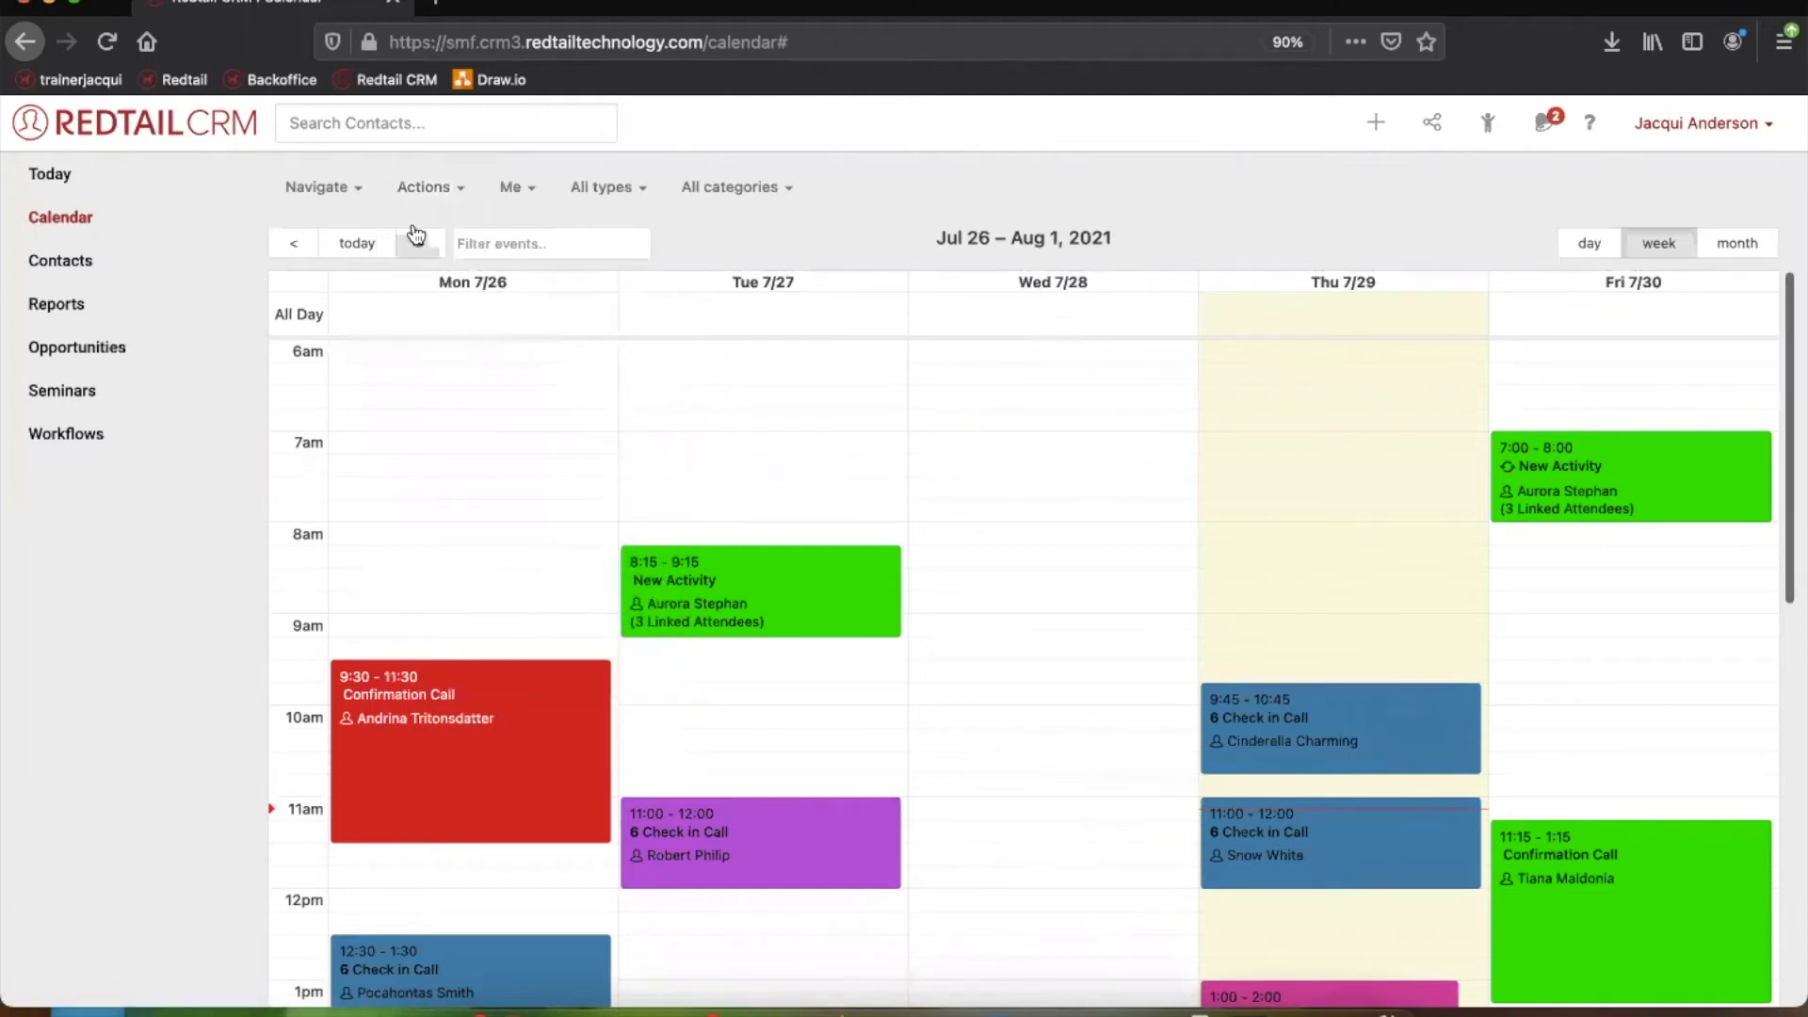
click(431, 187)
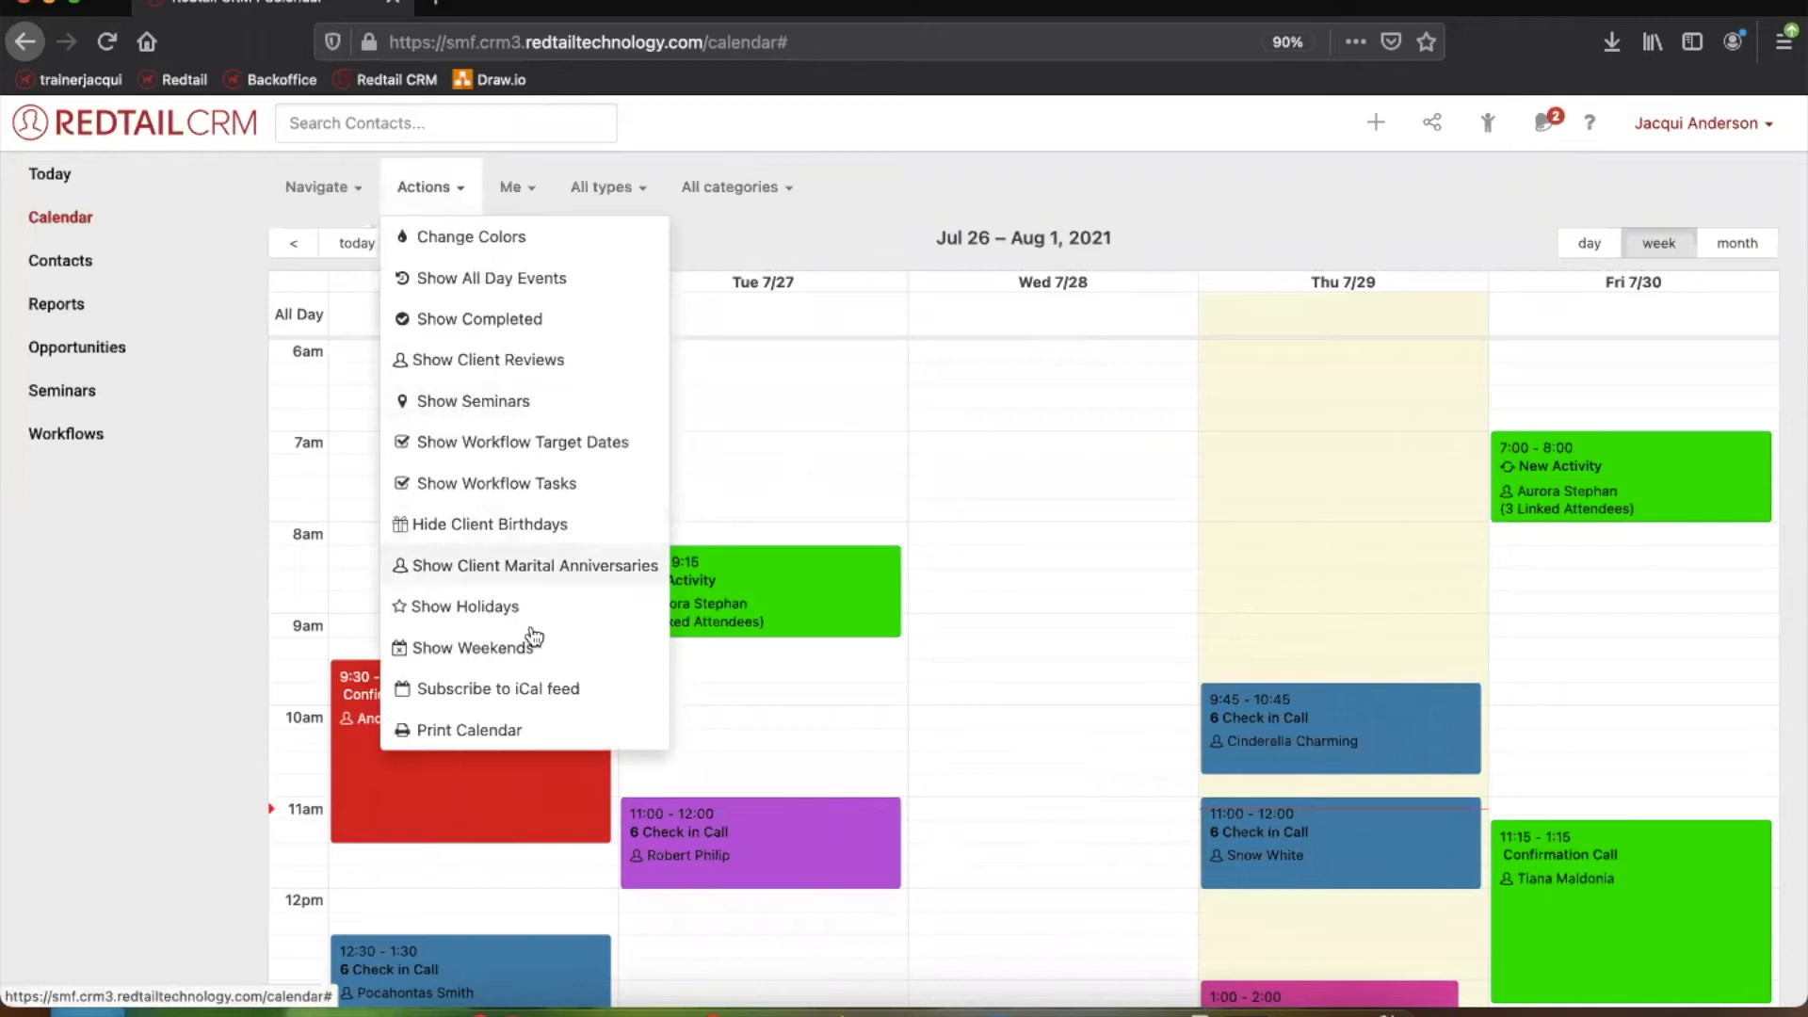
mouse_move(569, 671)
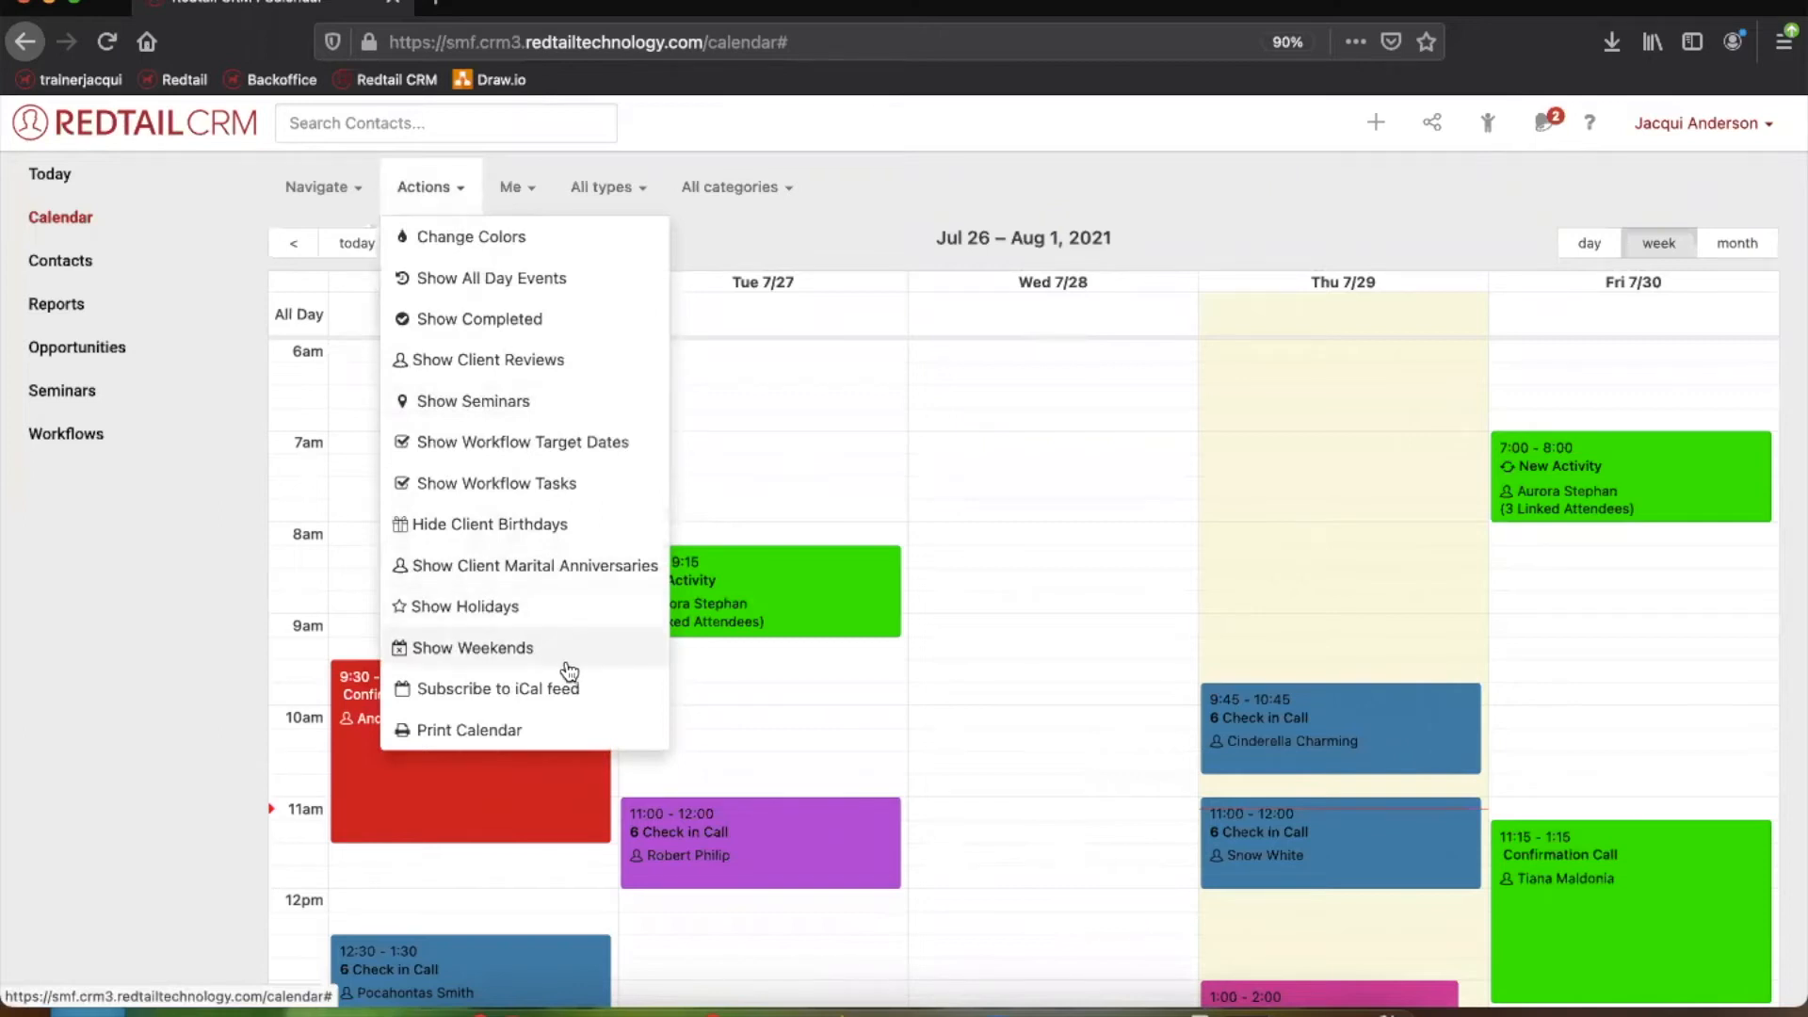
mouse_move(477, 564)
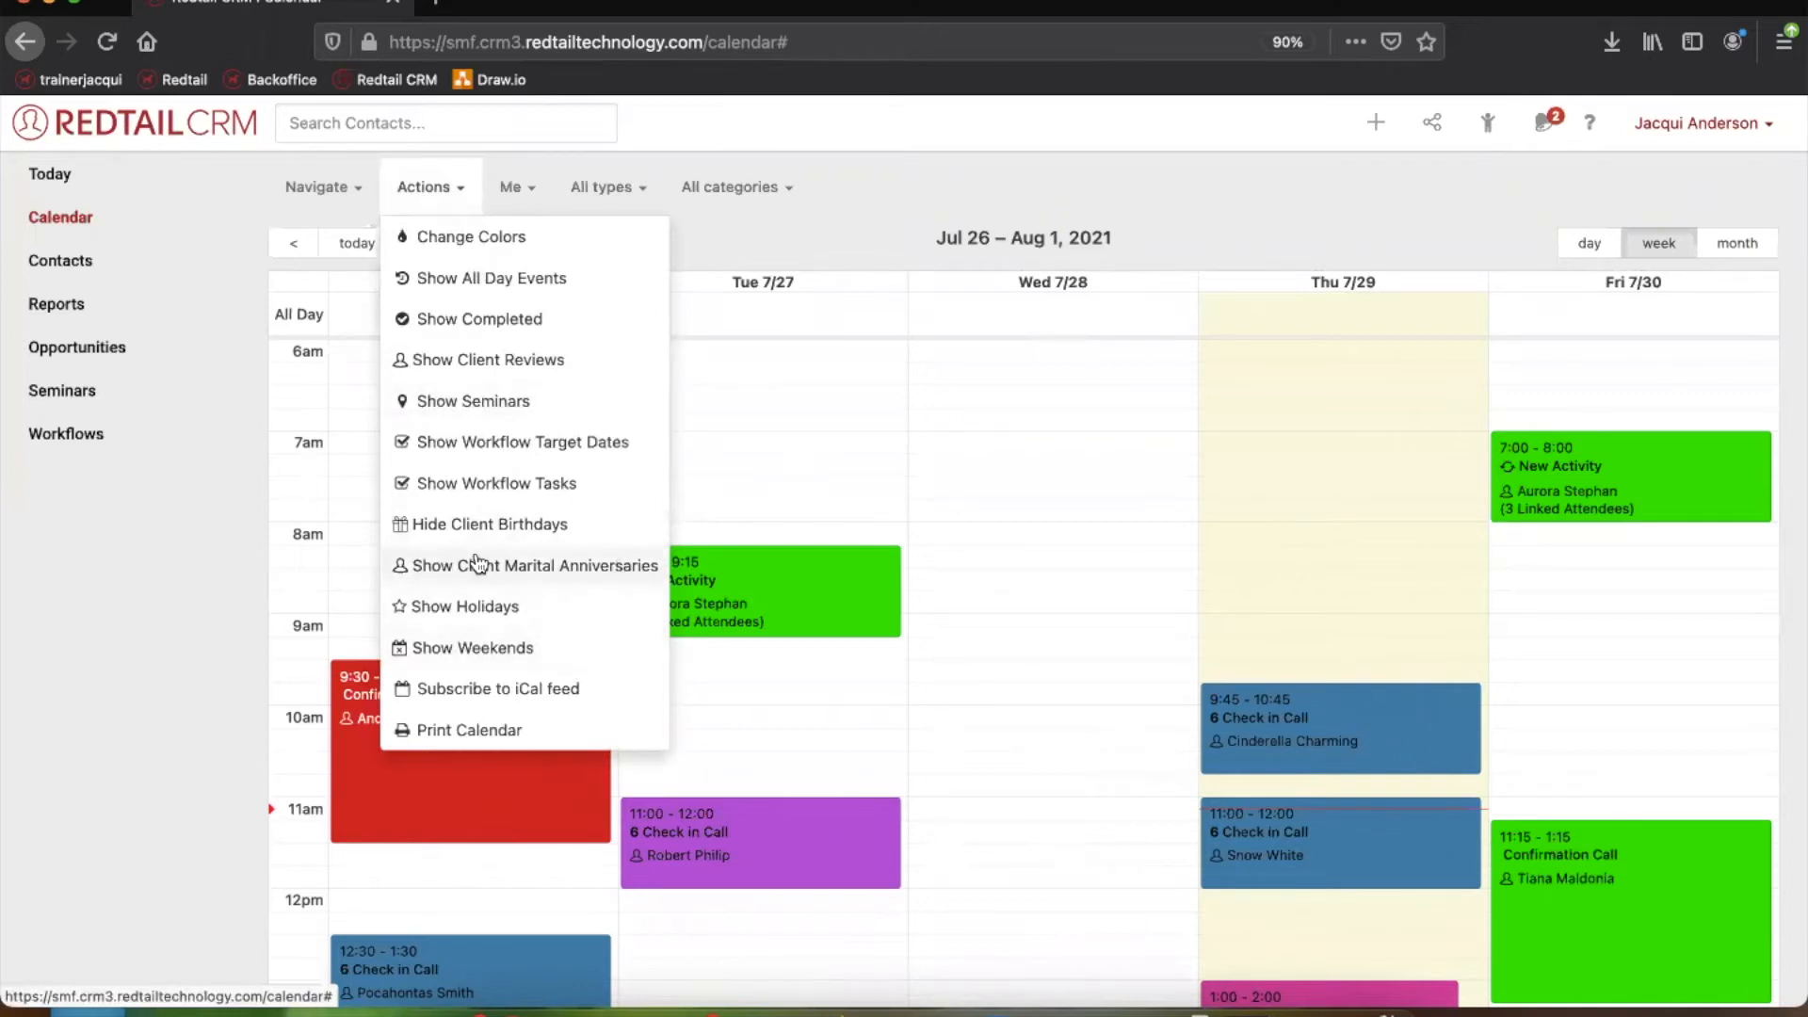
click(429, 187)
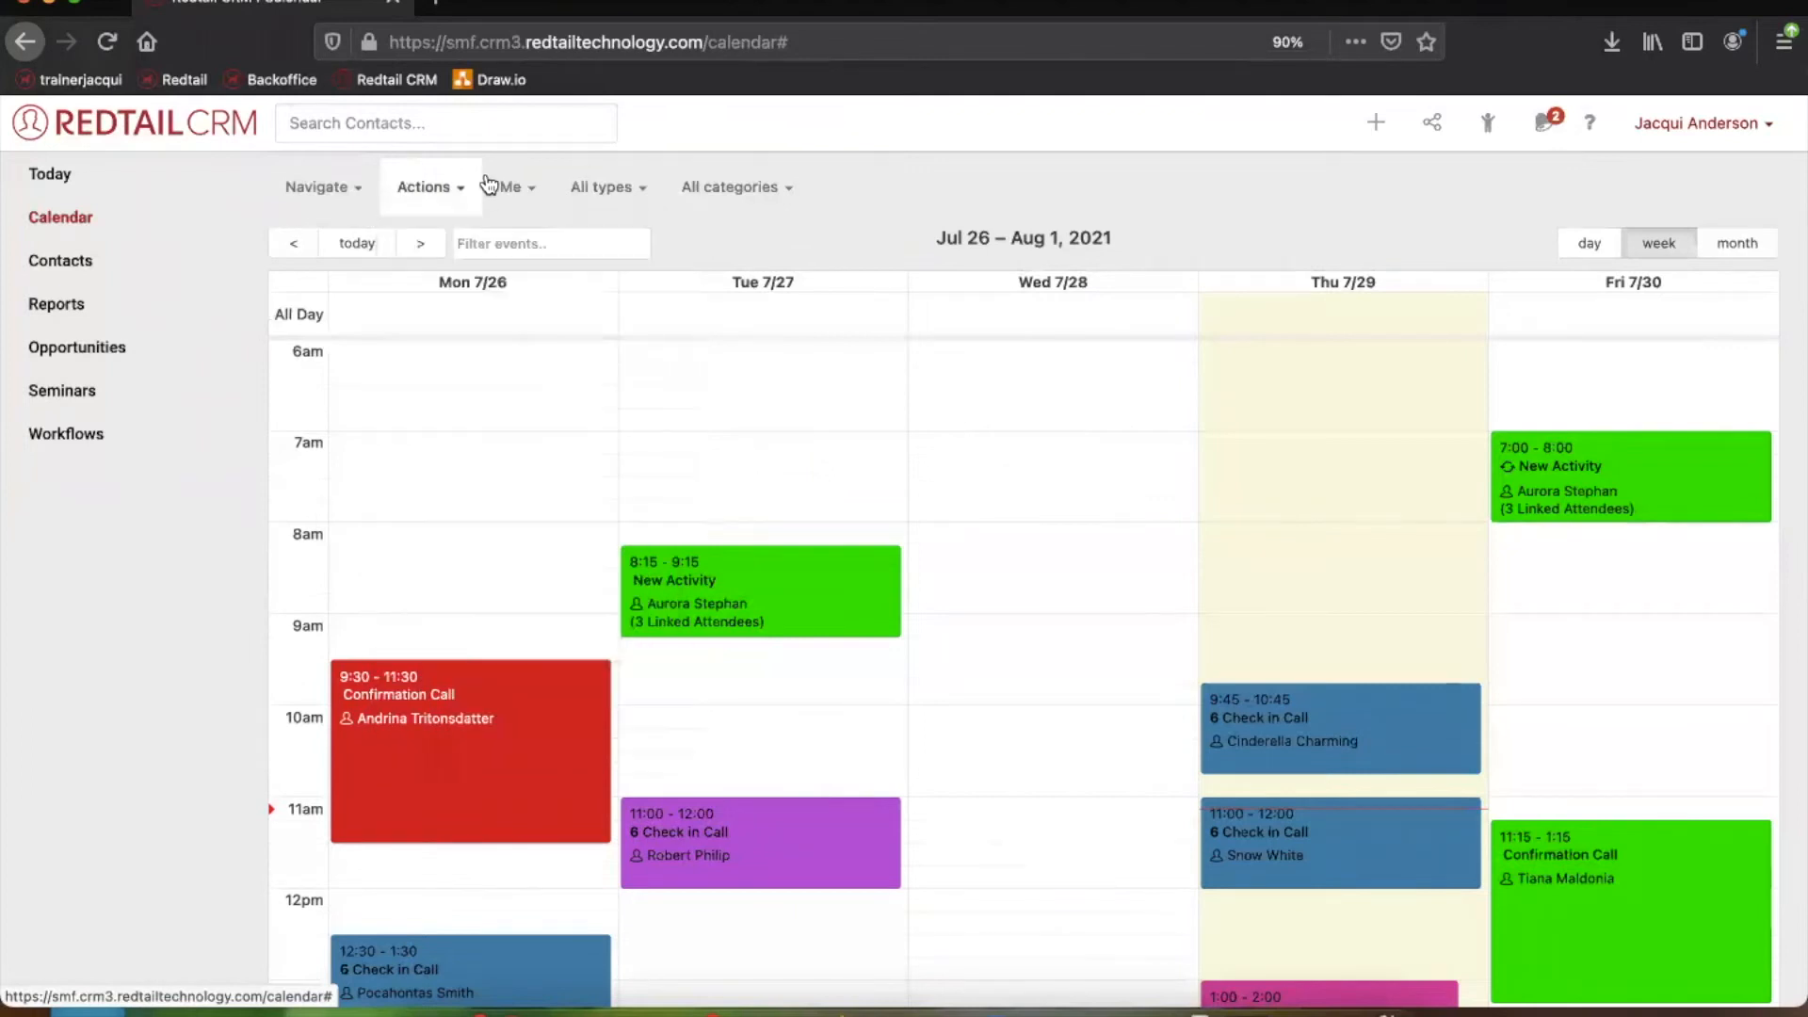
click(509, 187)
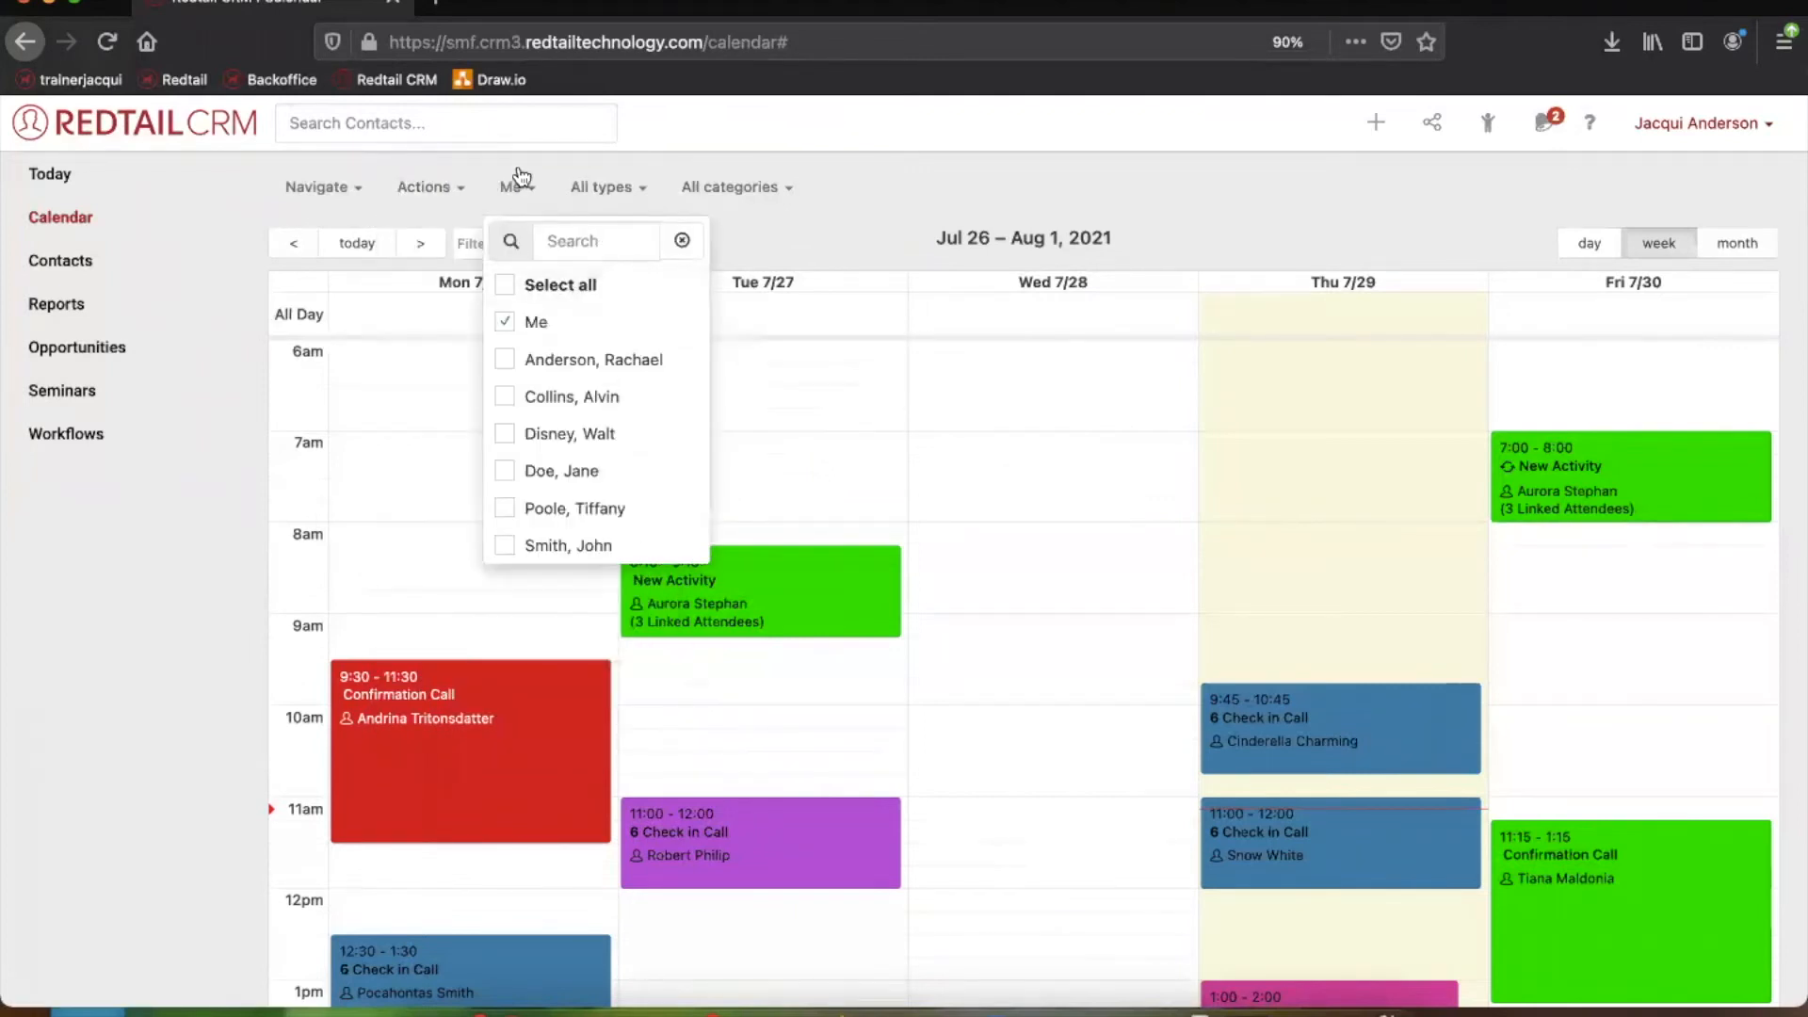
mouse_move(512, 179)
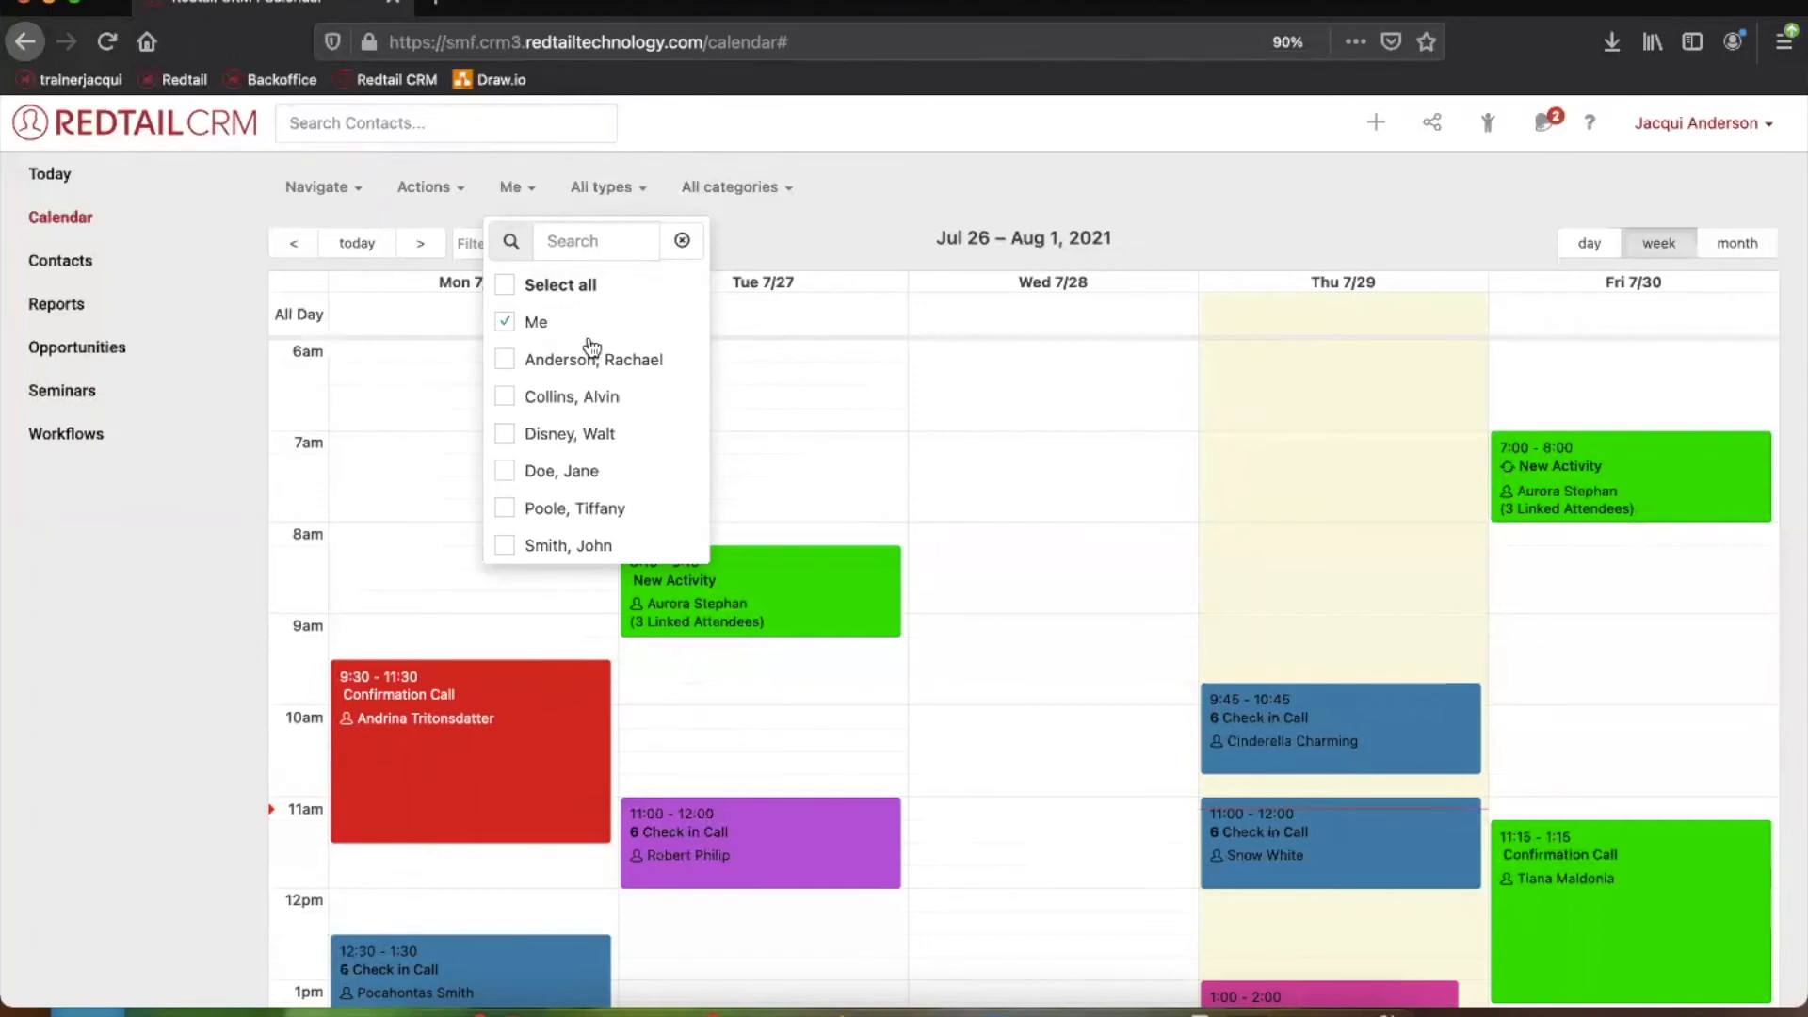
click(504, 359)
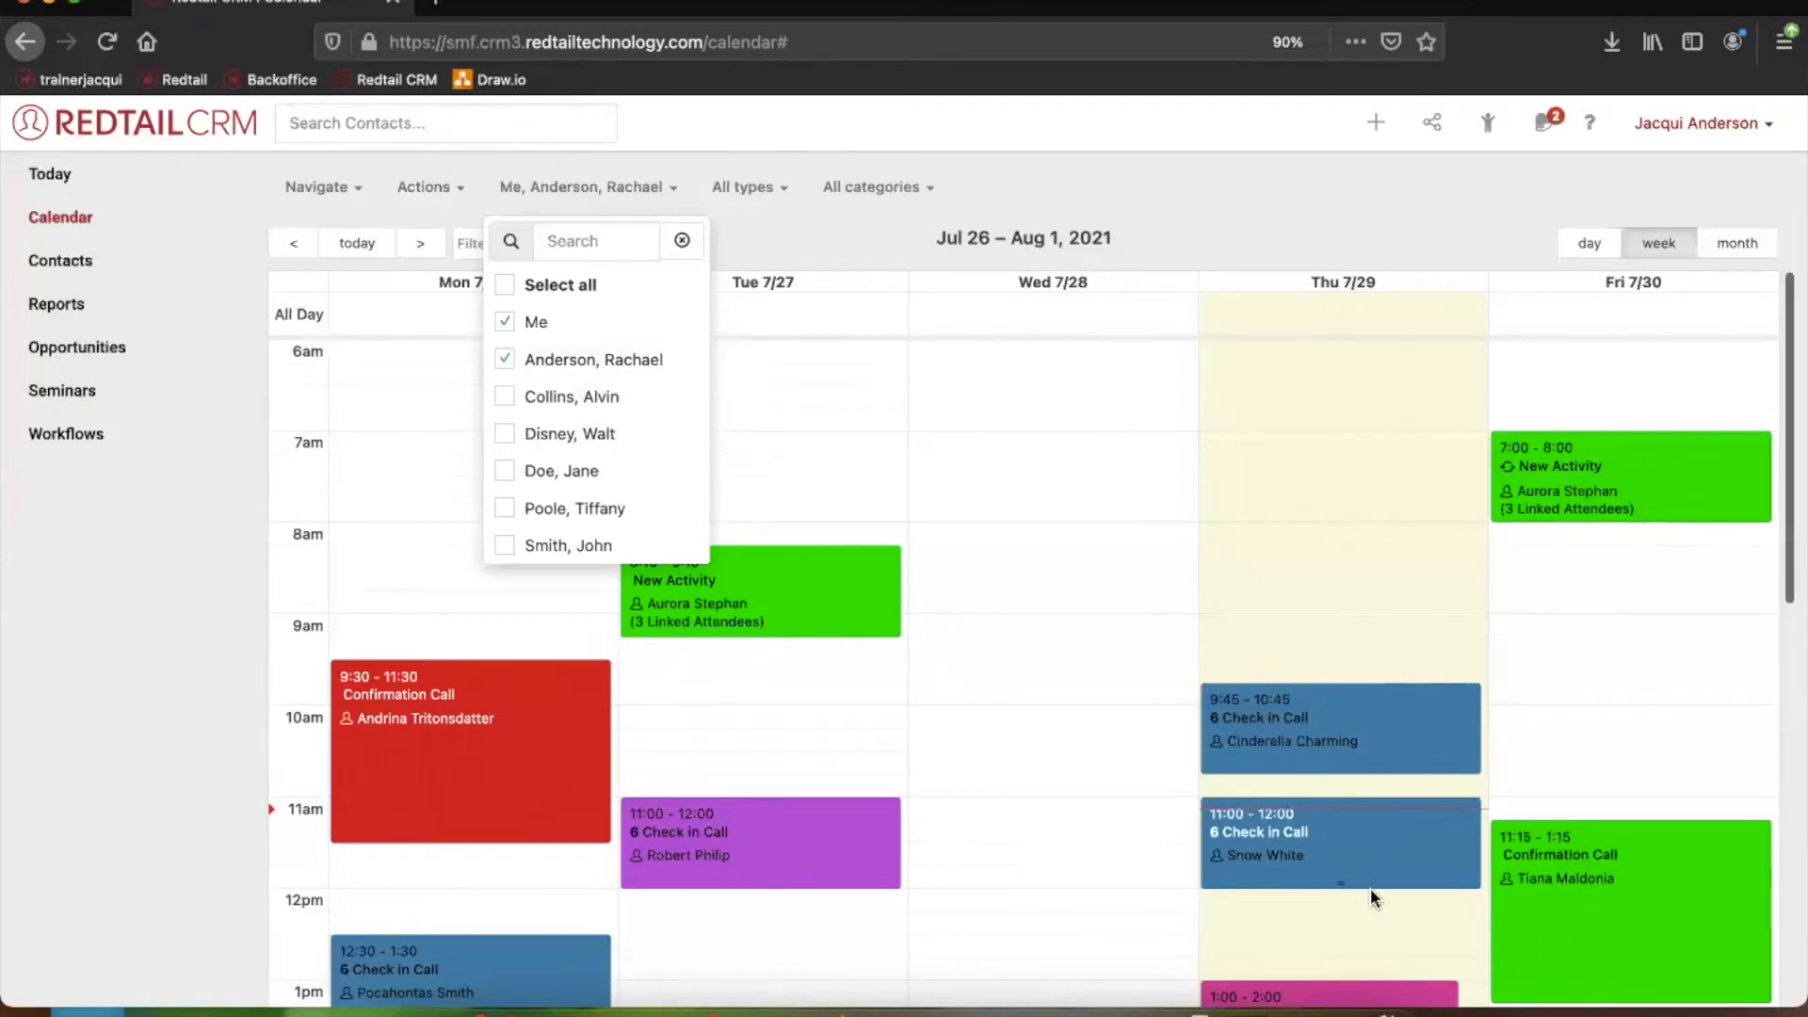
mouse_move(1567, 736)
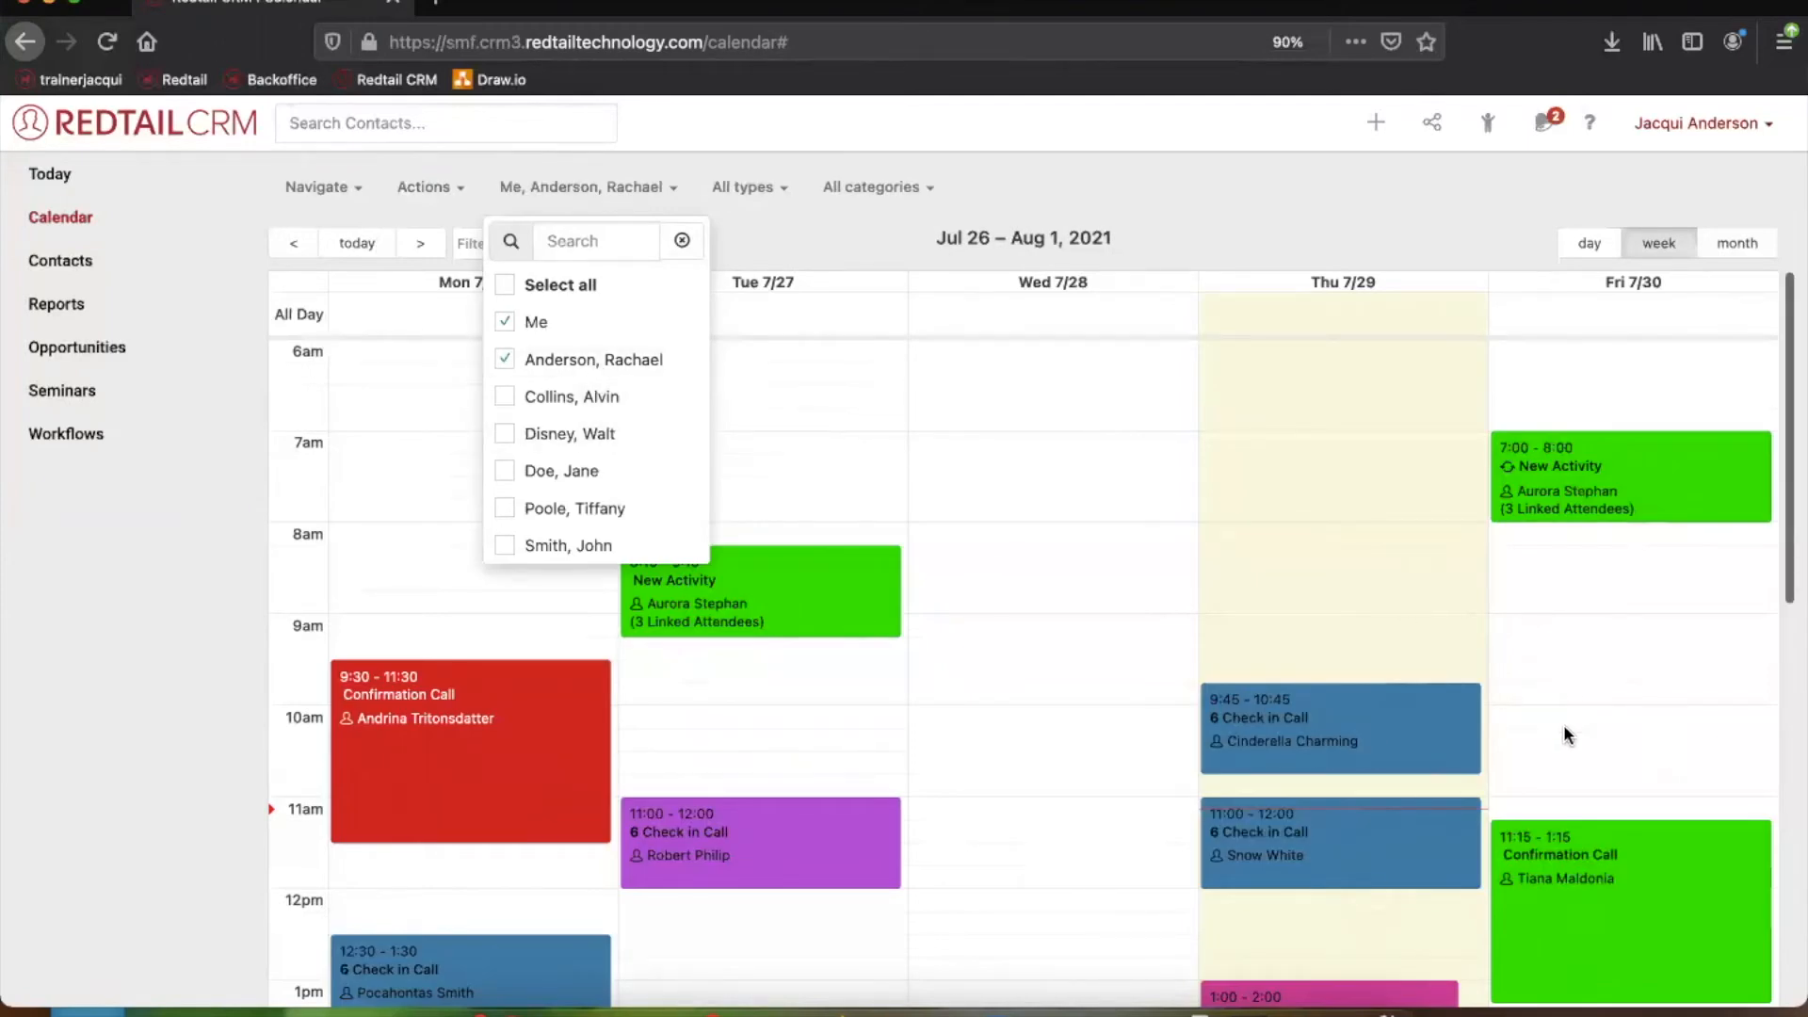
mouse_move(716, 463)
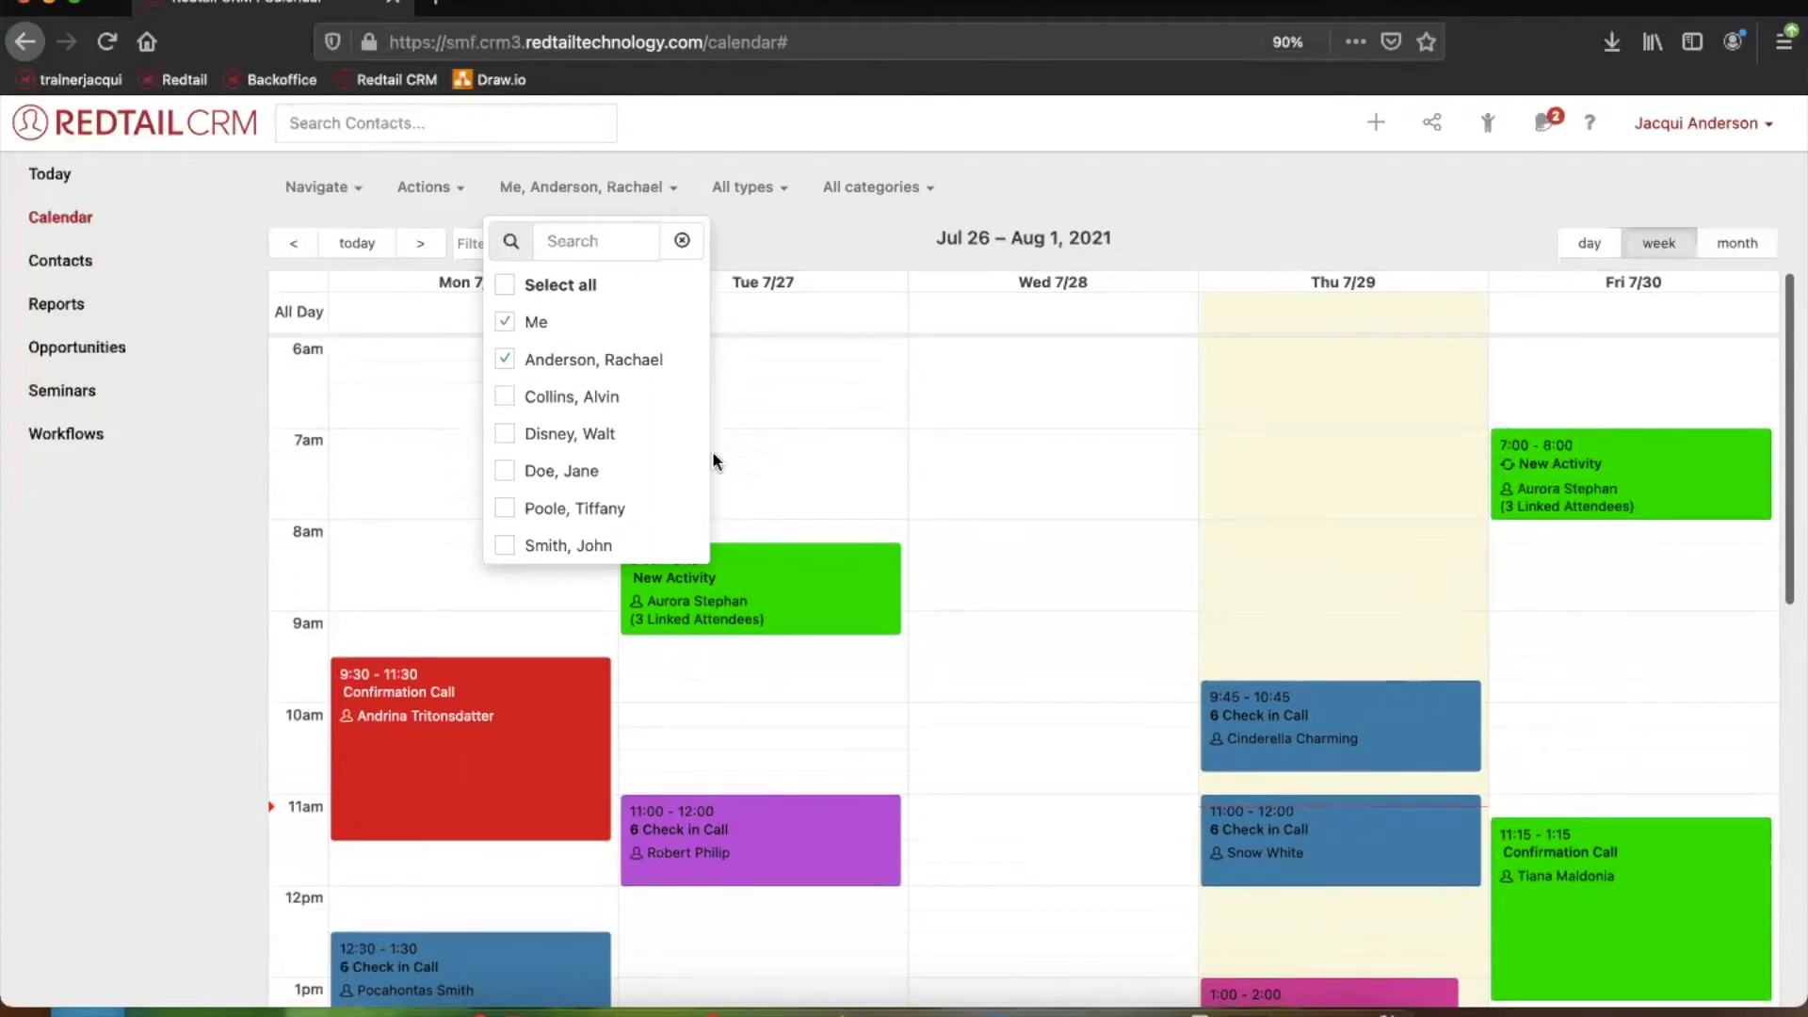
click(747, 188)
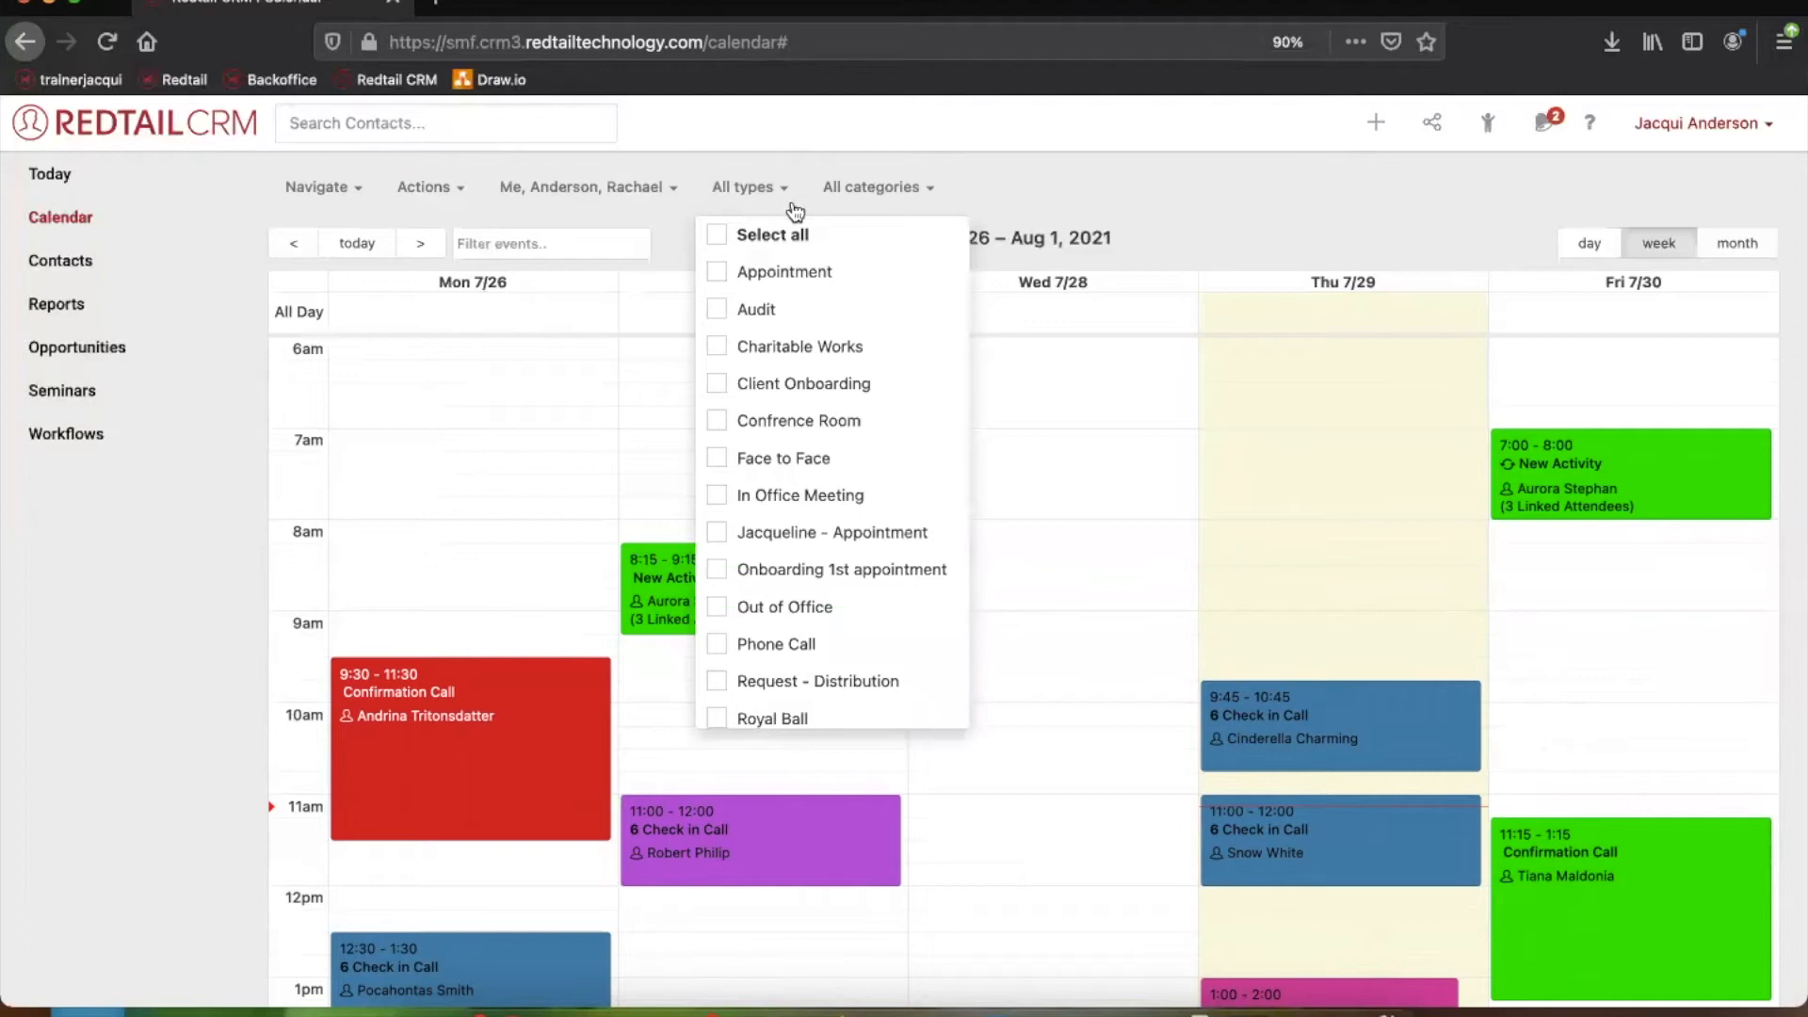
mouse_move(746, 200)
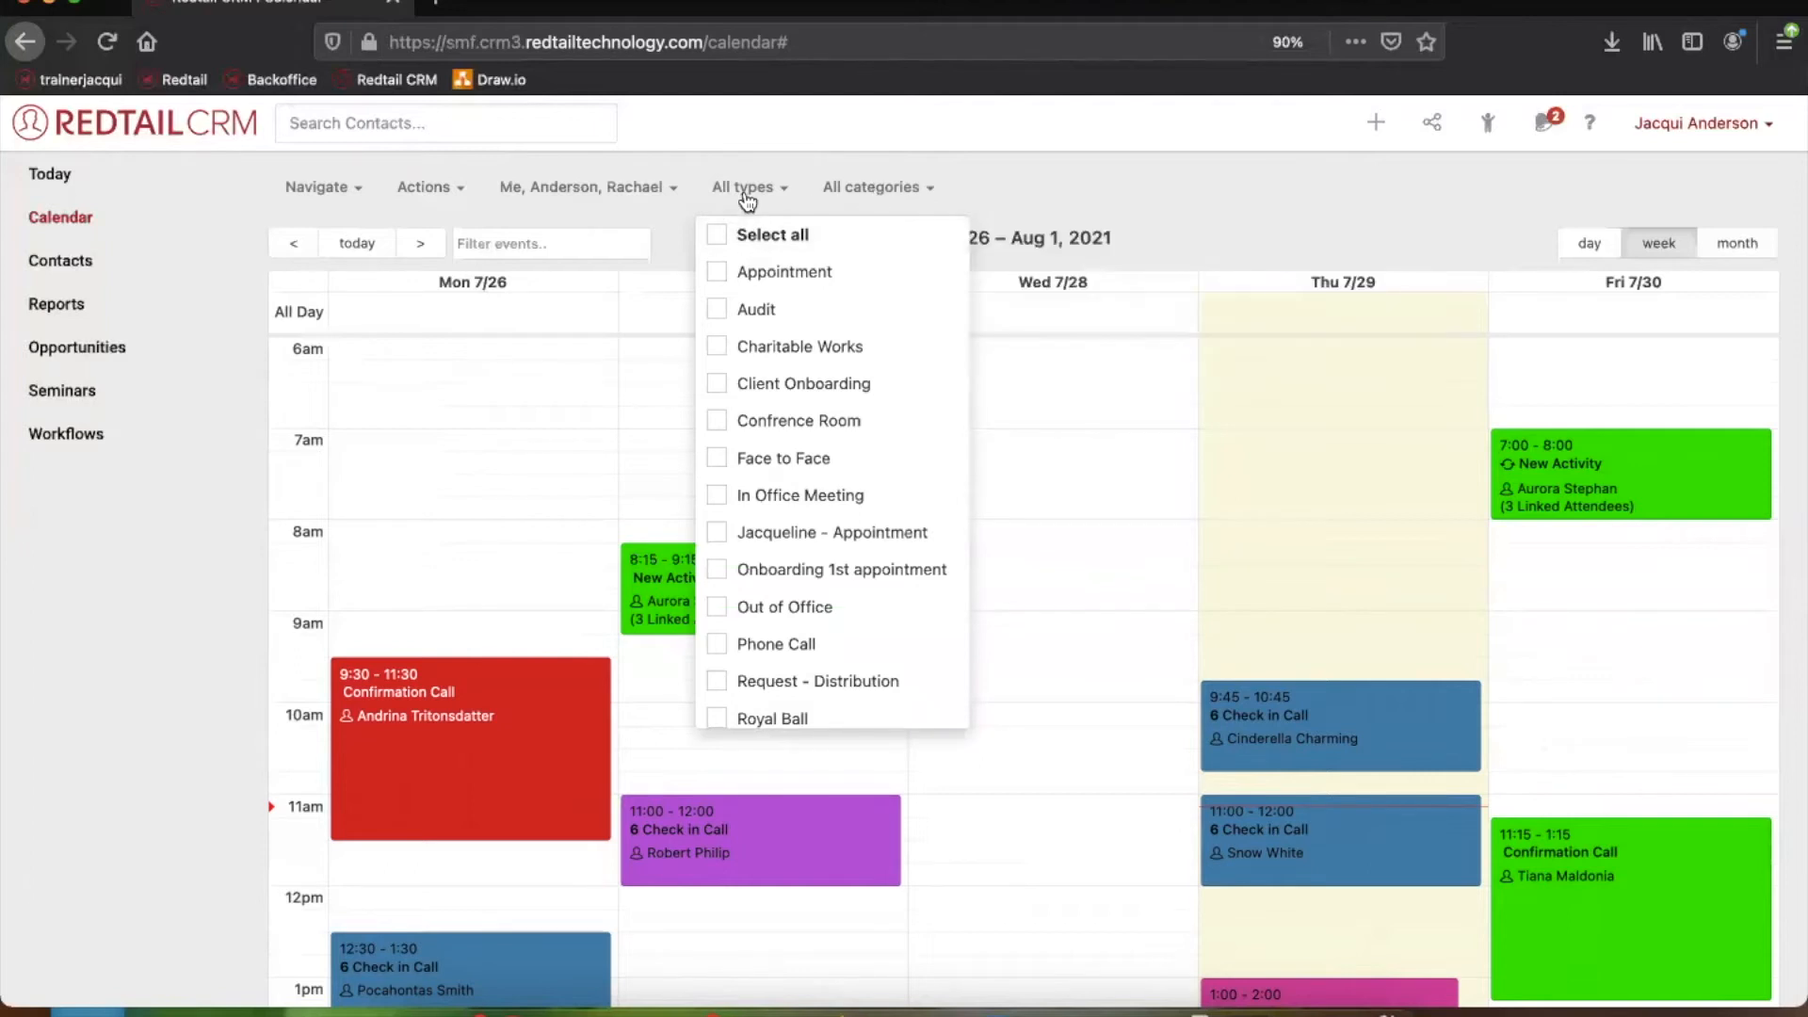
mouse_move(746, 216)
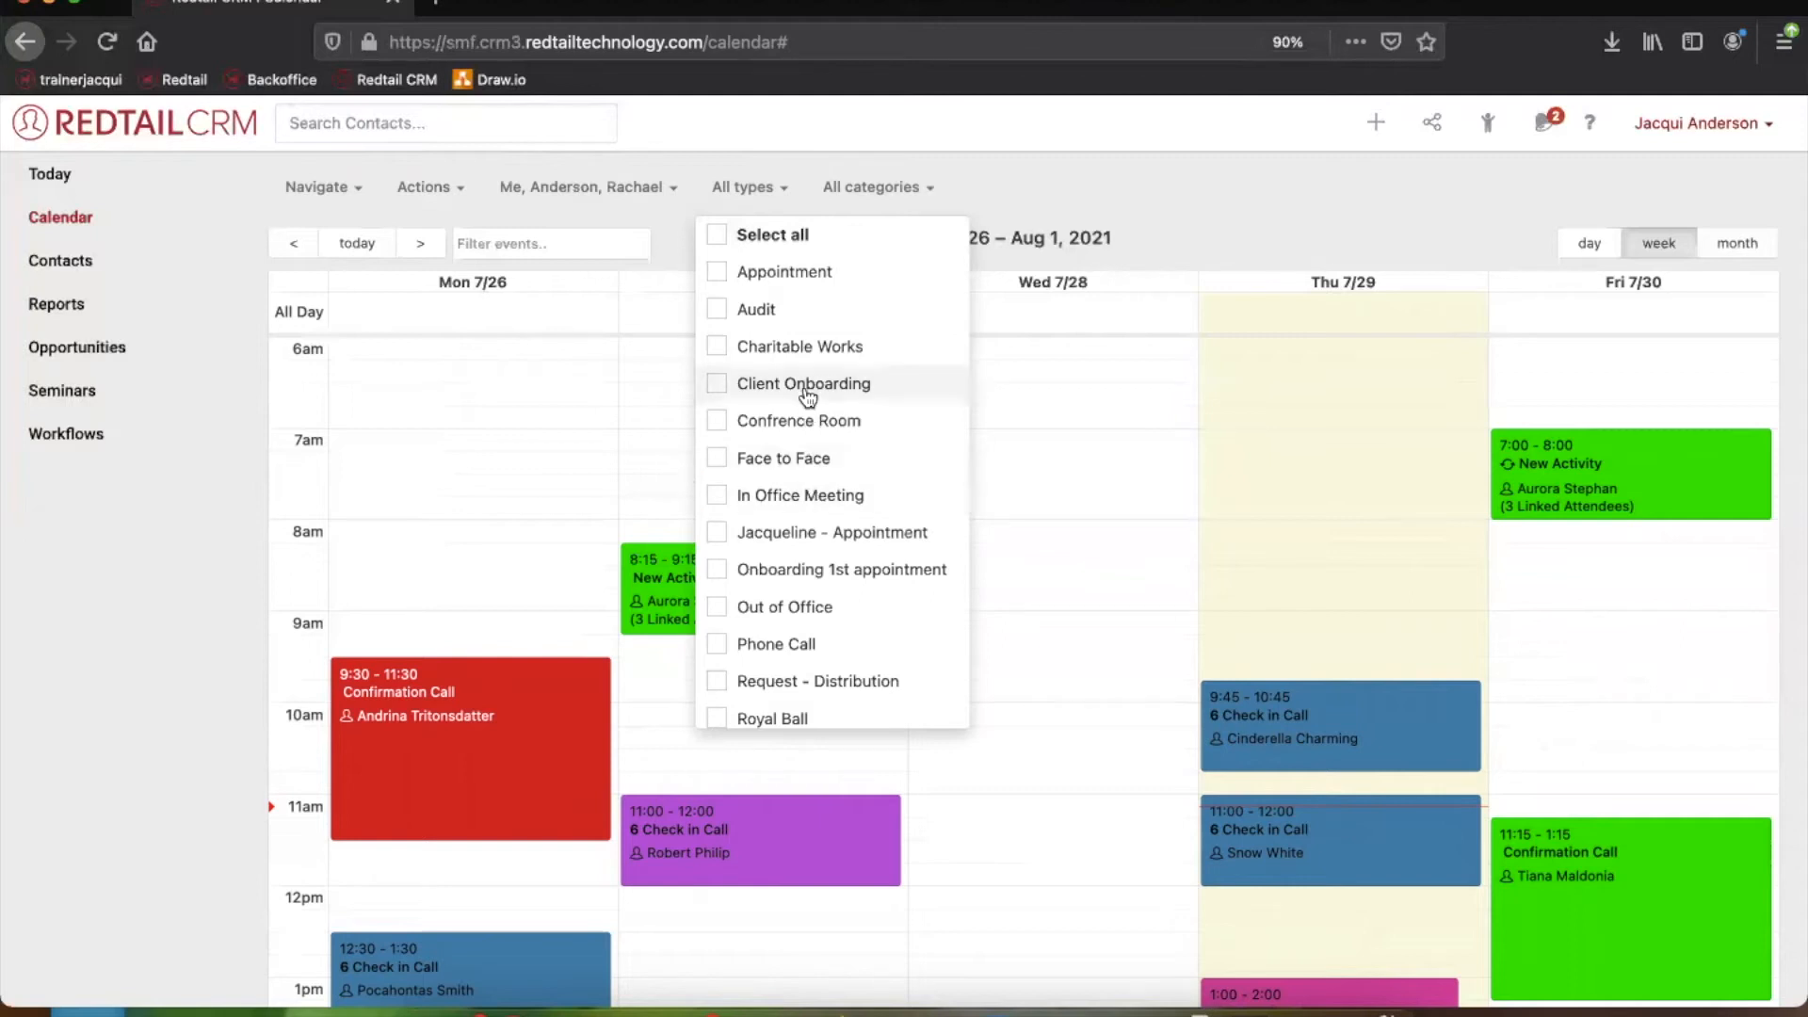
click(716, 383)
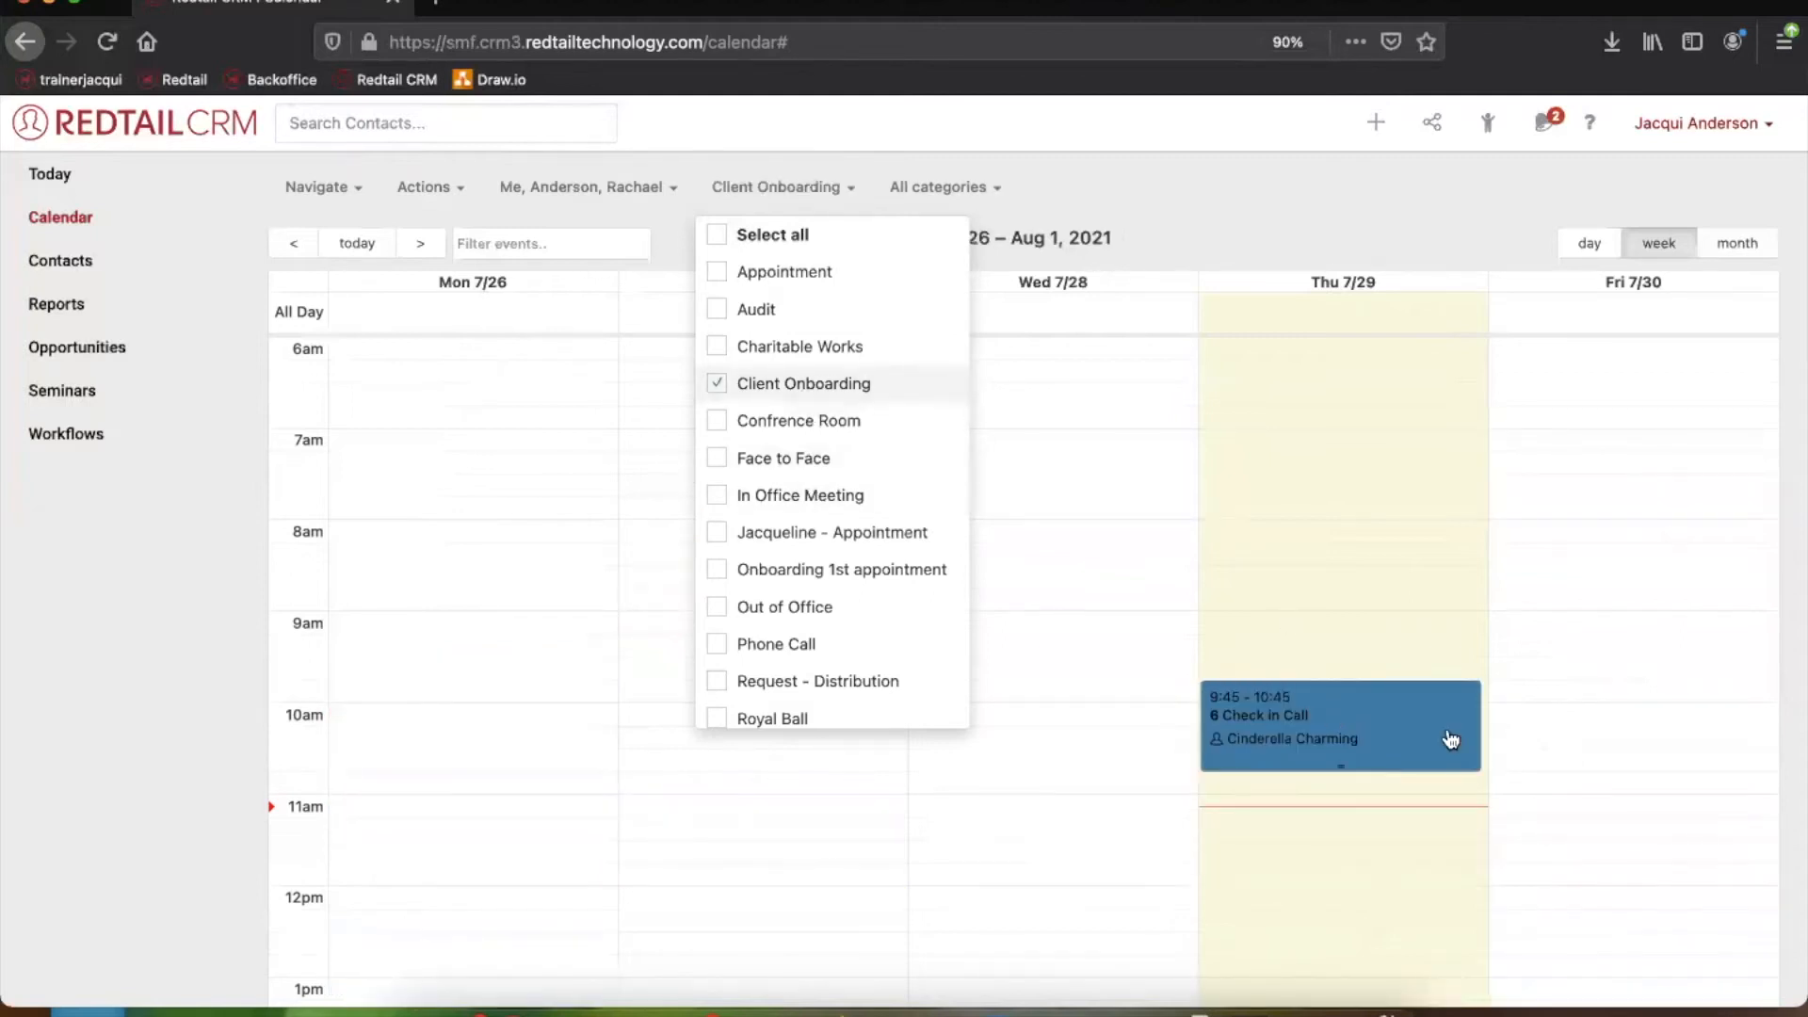
mouse_move(804, 320)
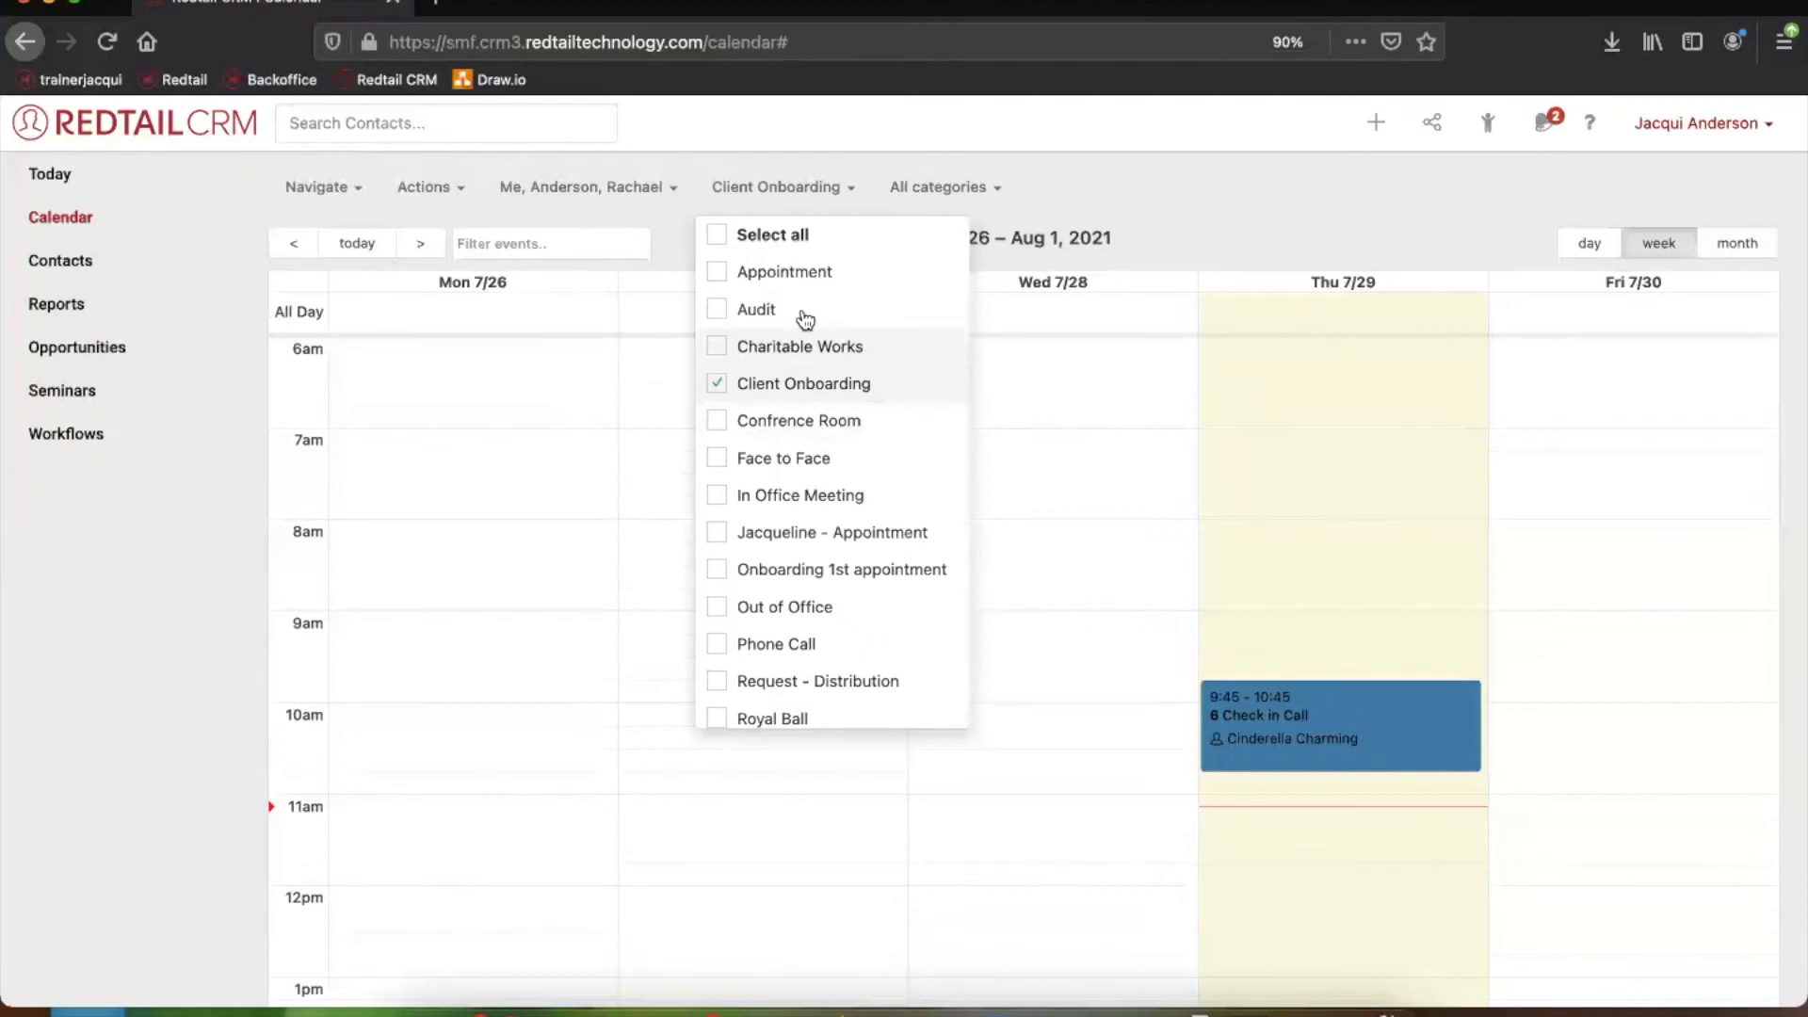
click(716, 271)
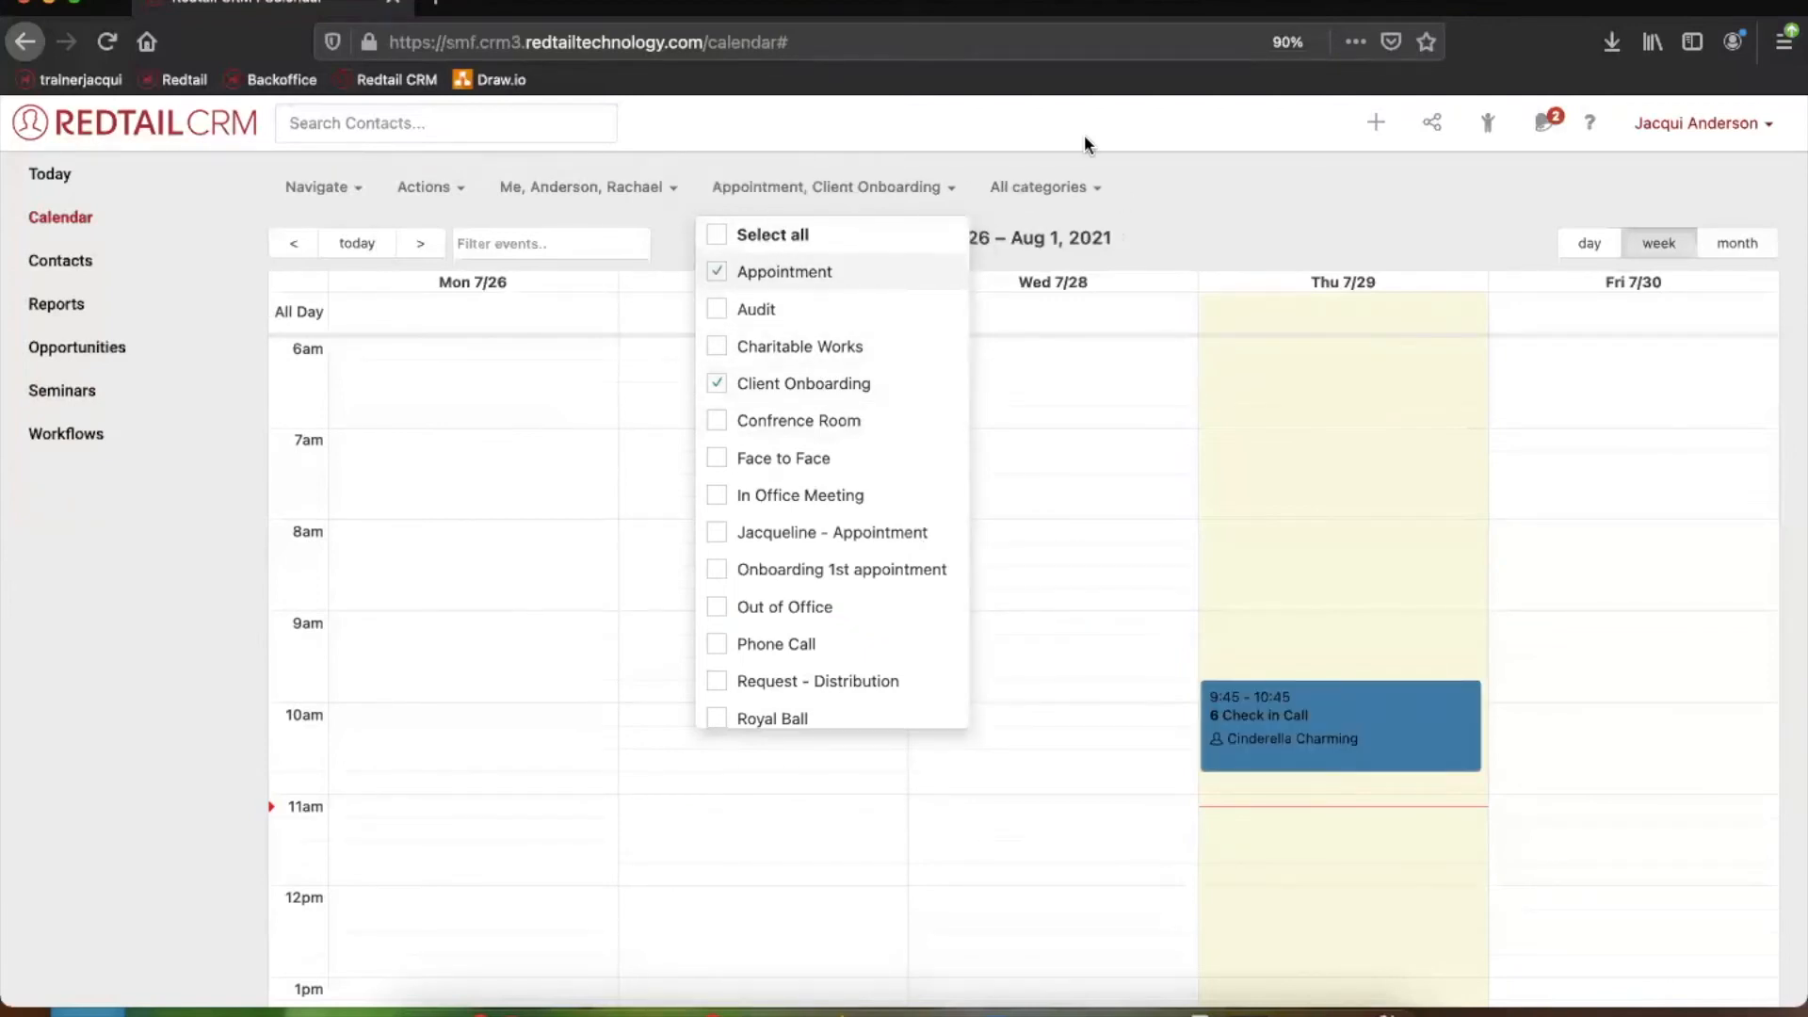
mouse_move(1029, 206)
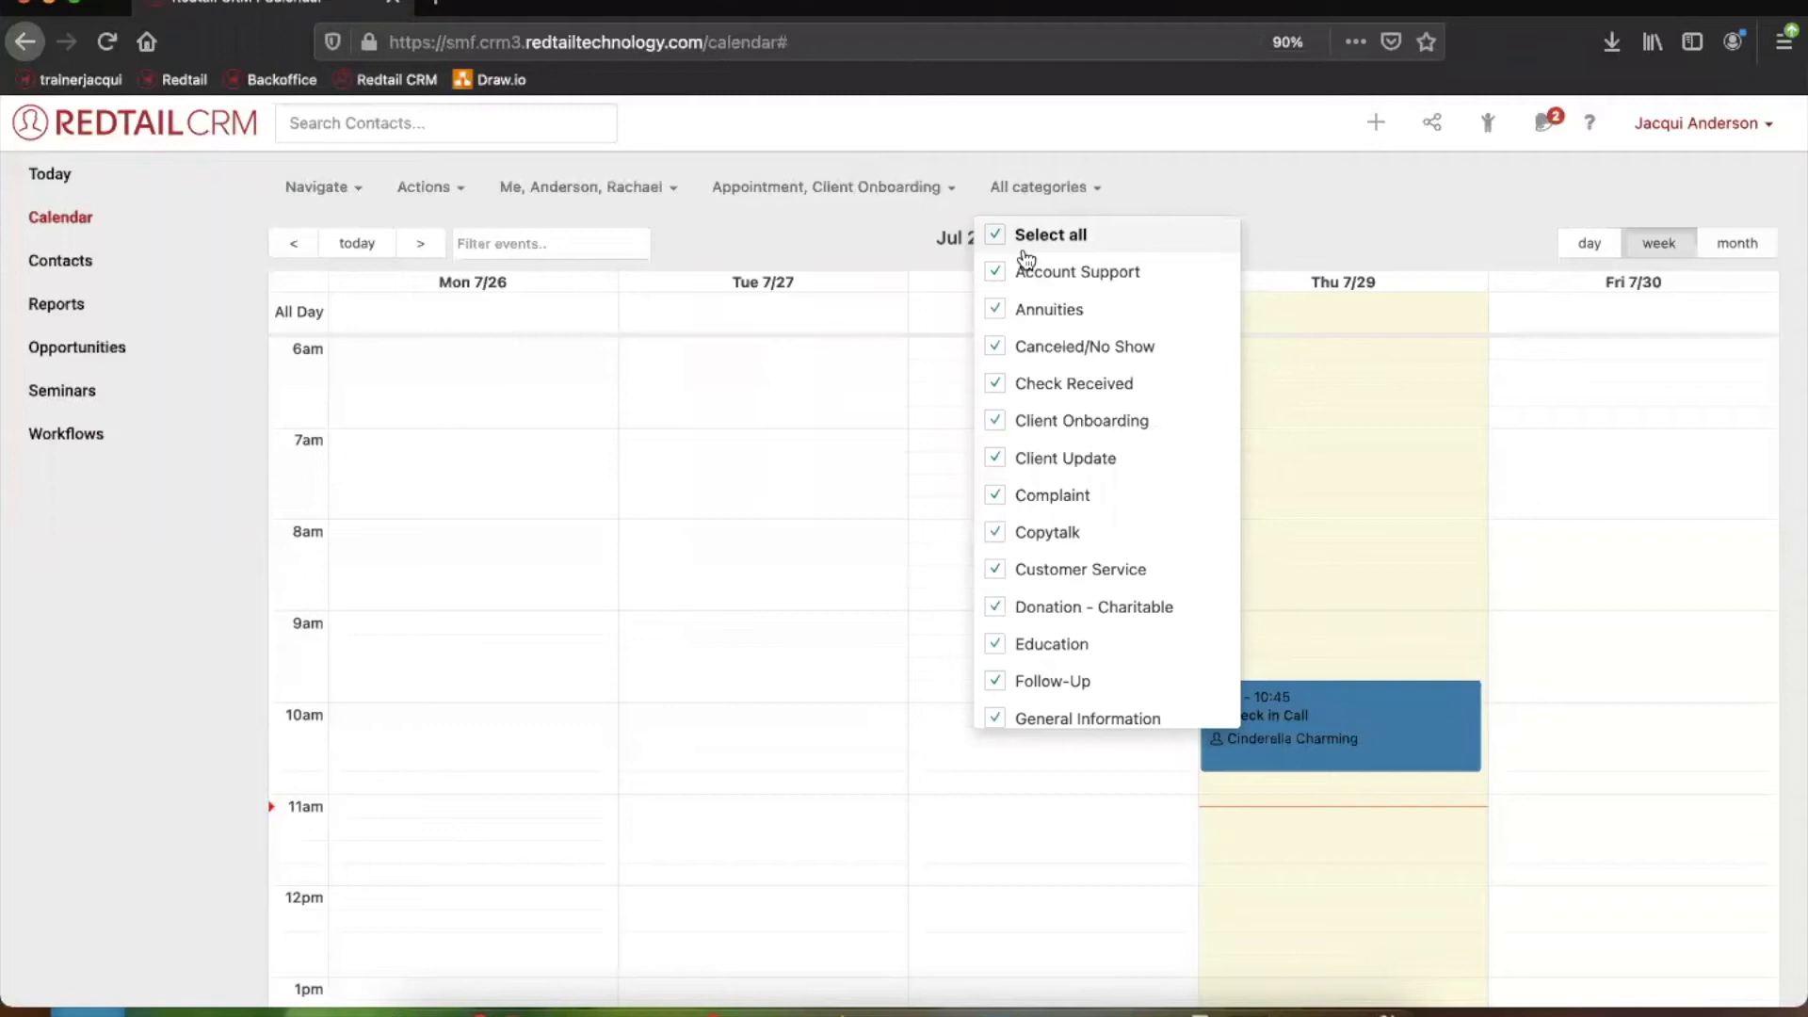
click(833, 186)
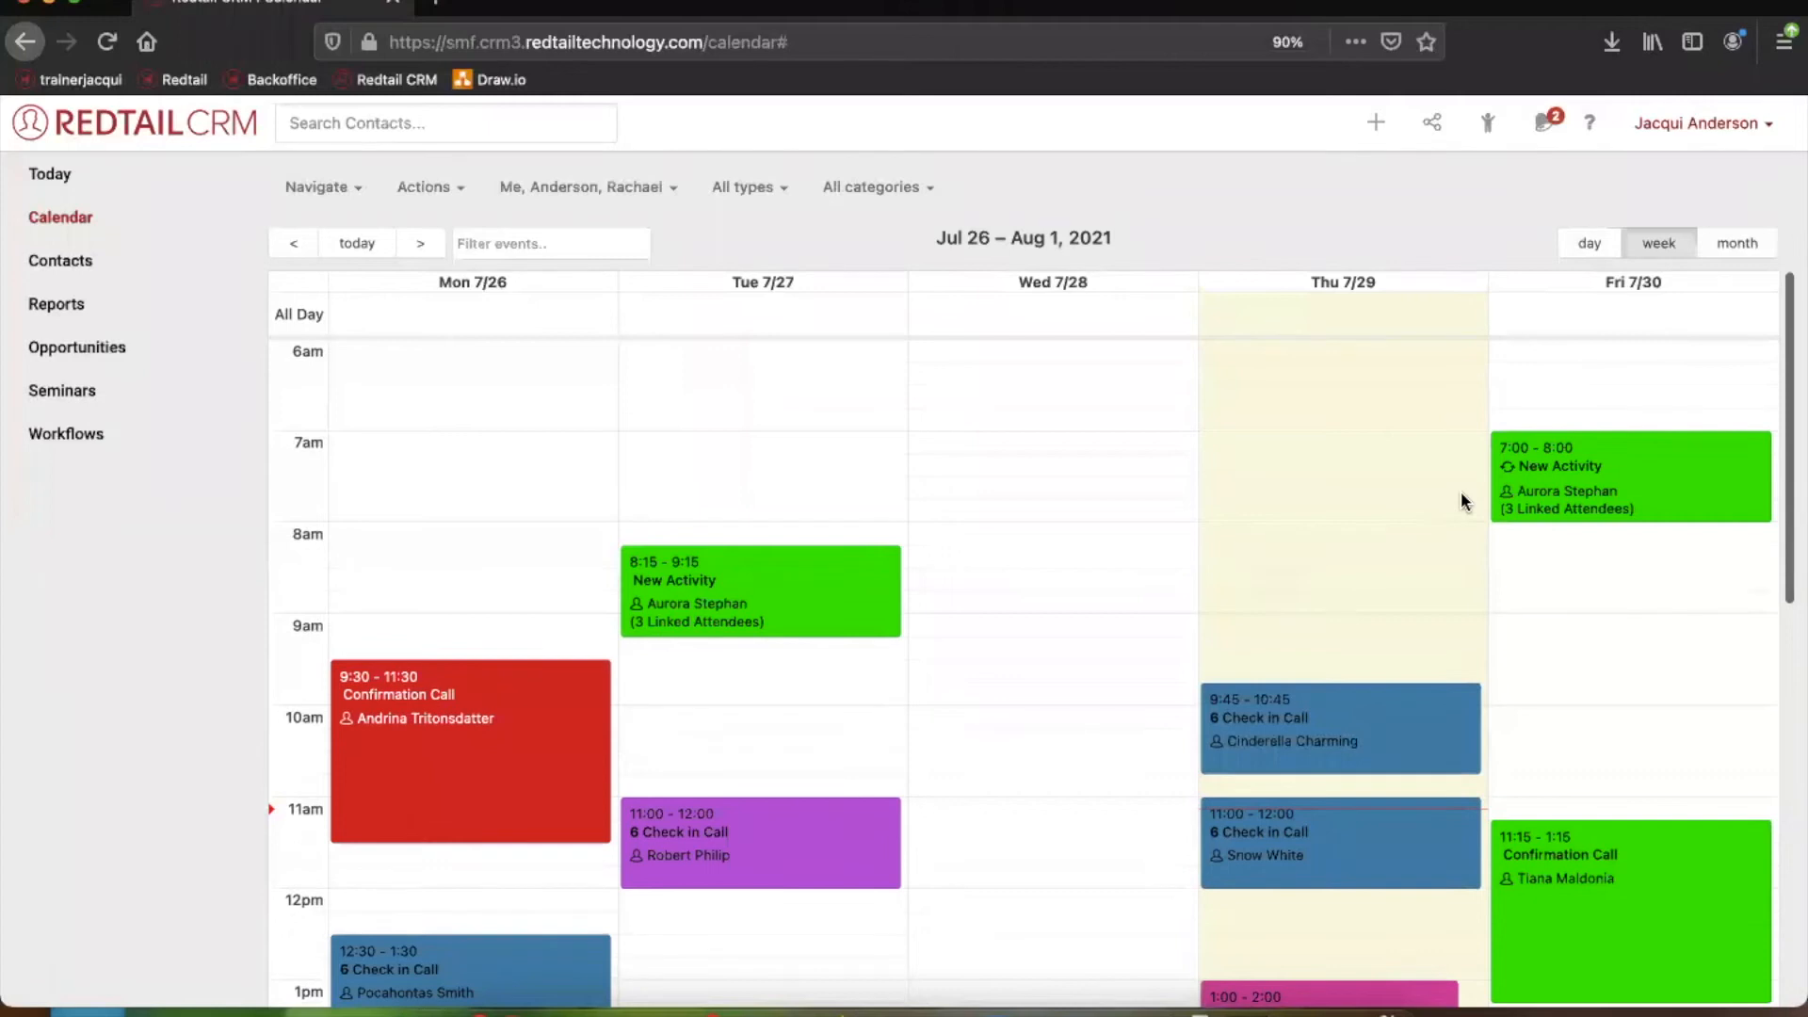
scroll(down, 3)
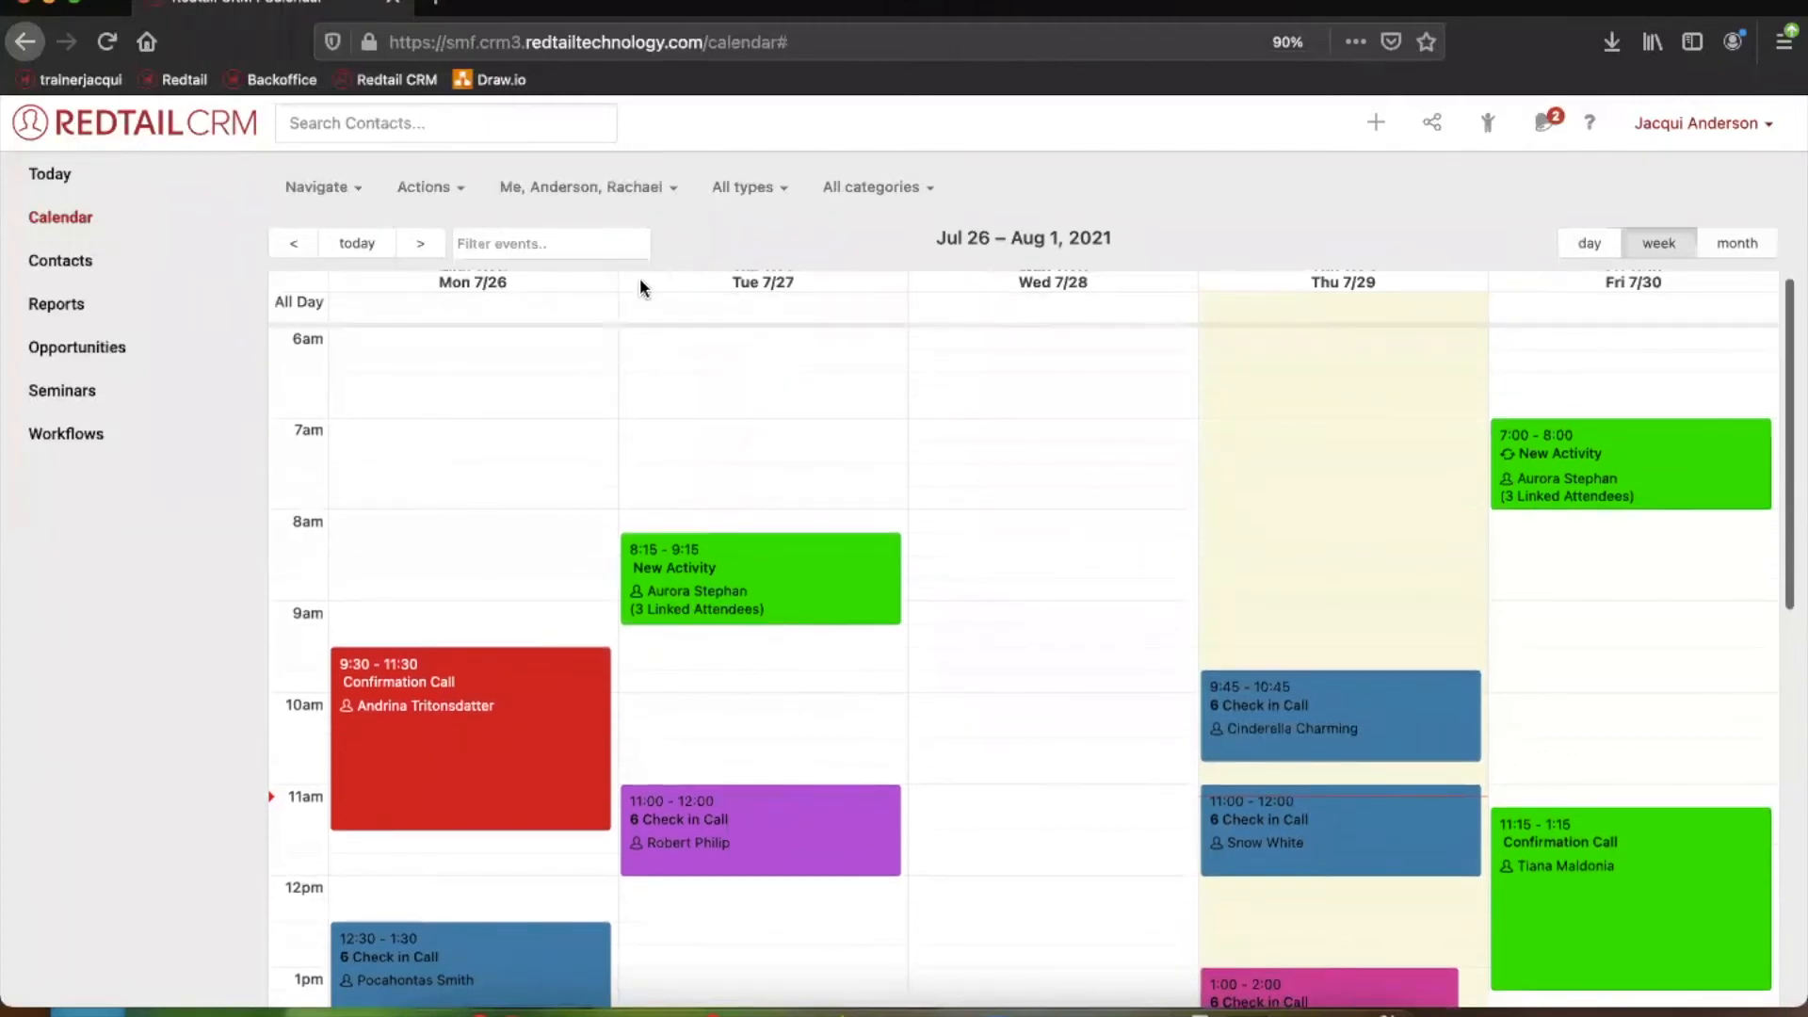
click(430, 187)
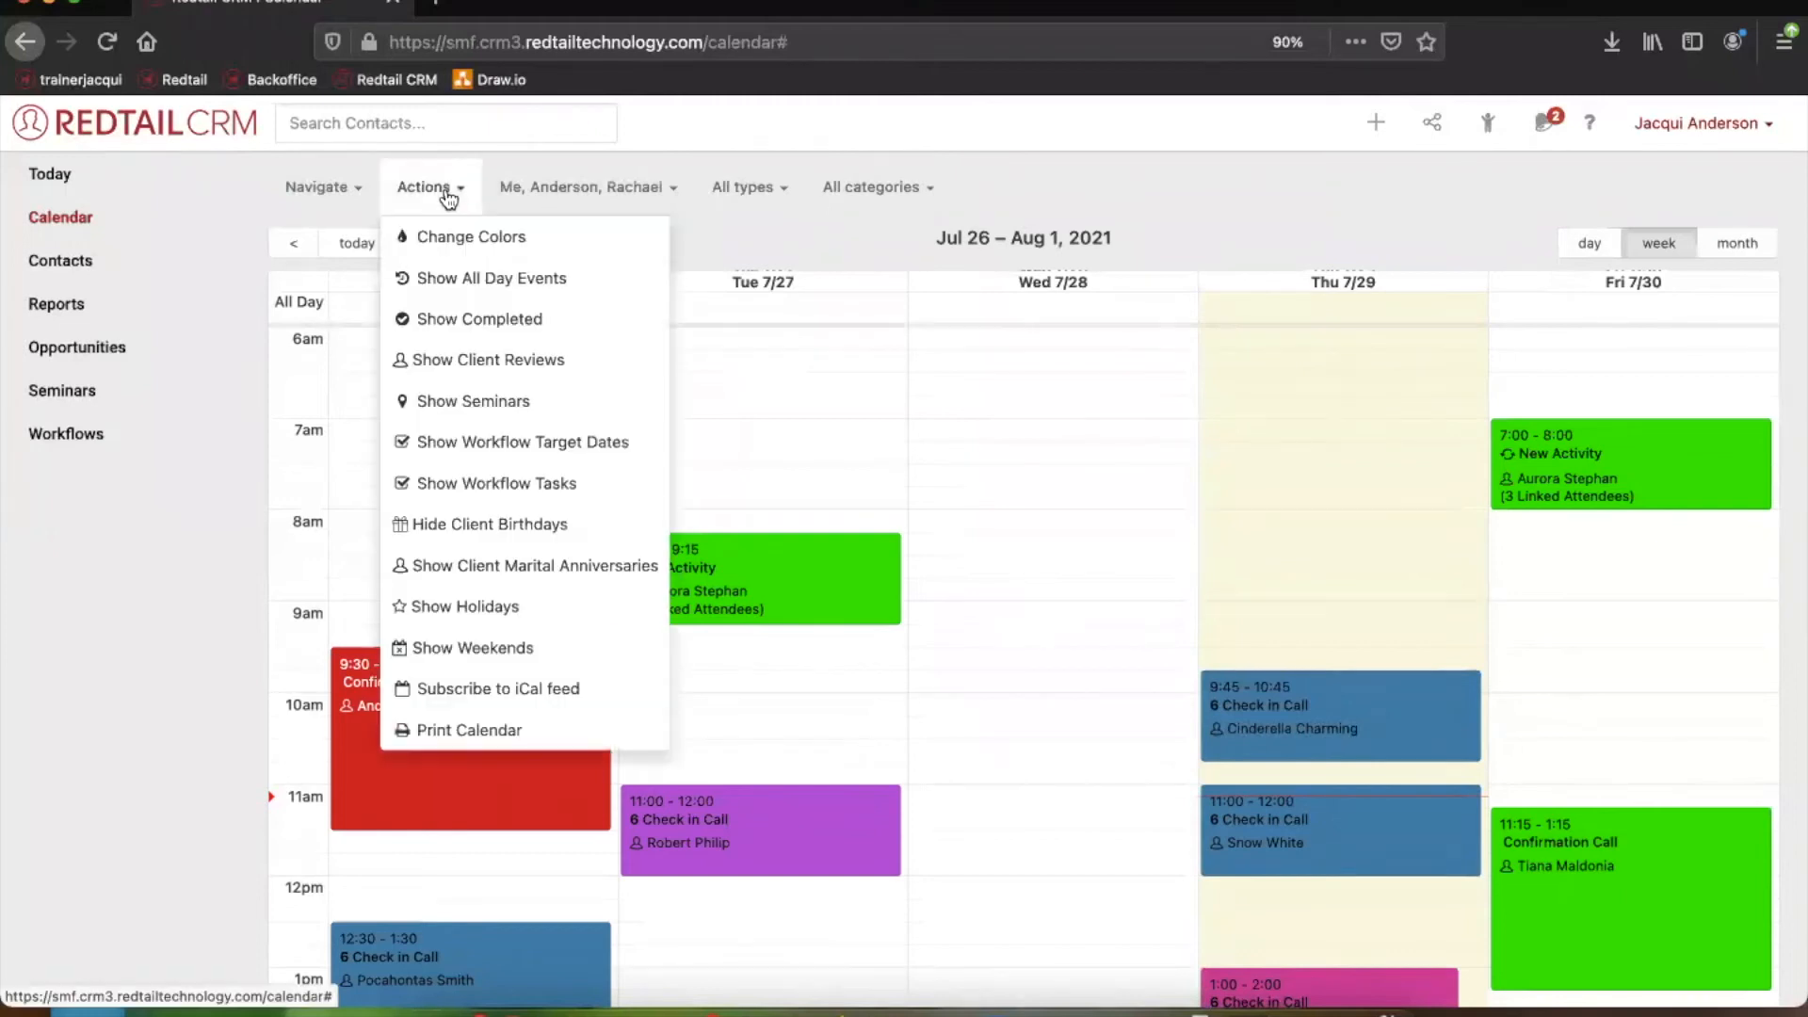
mouse_move(490, 209)
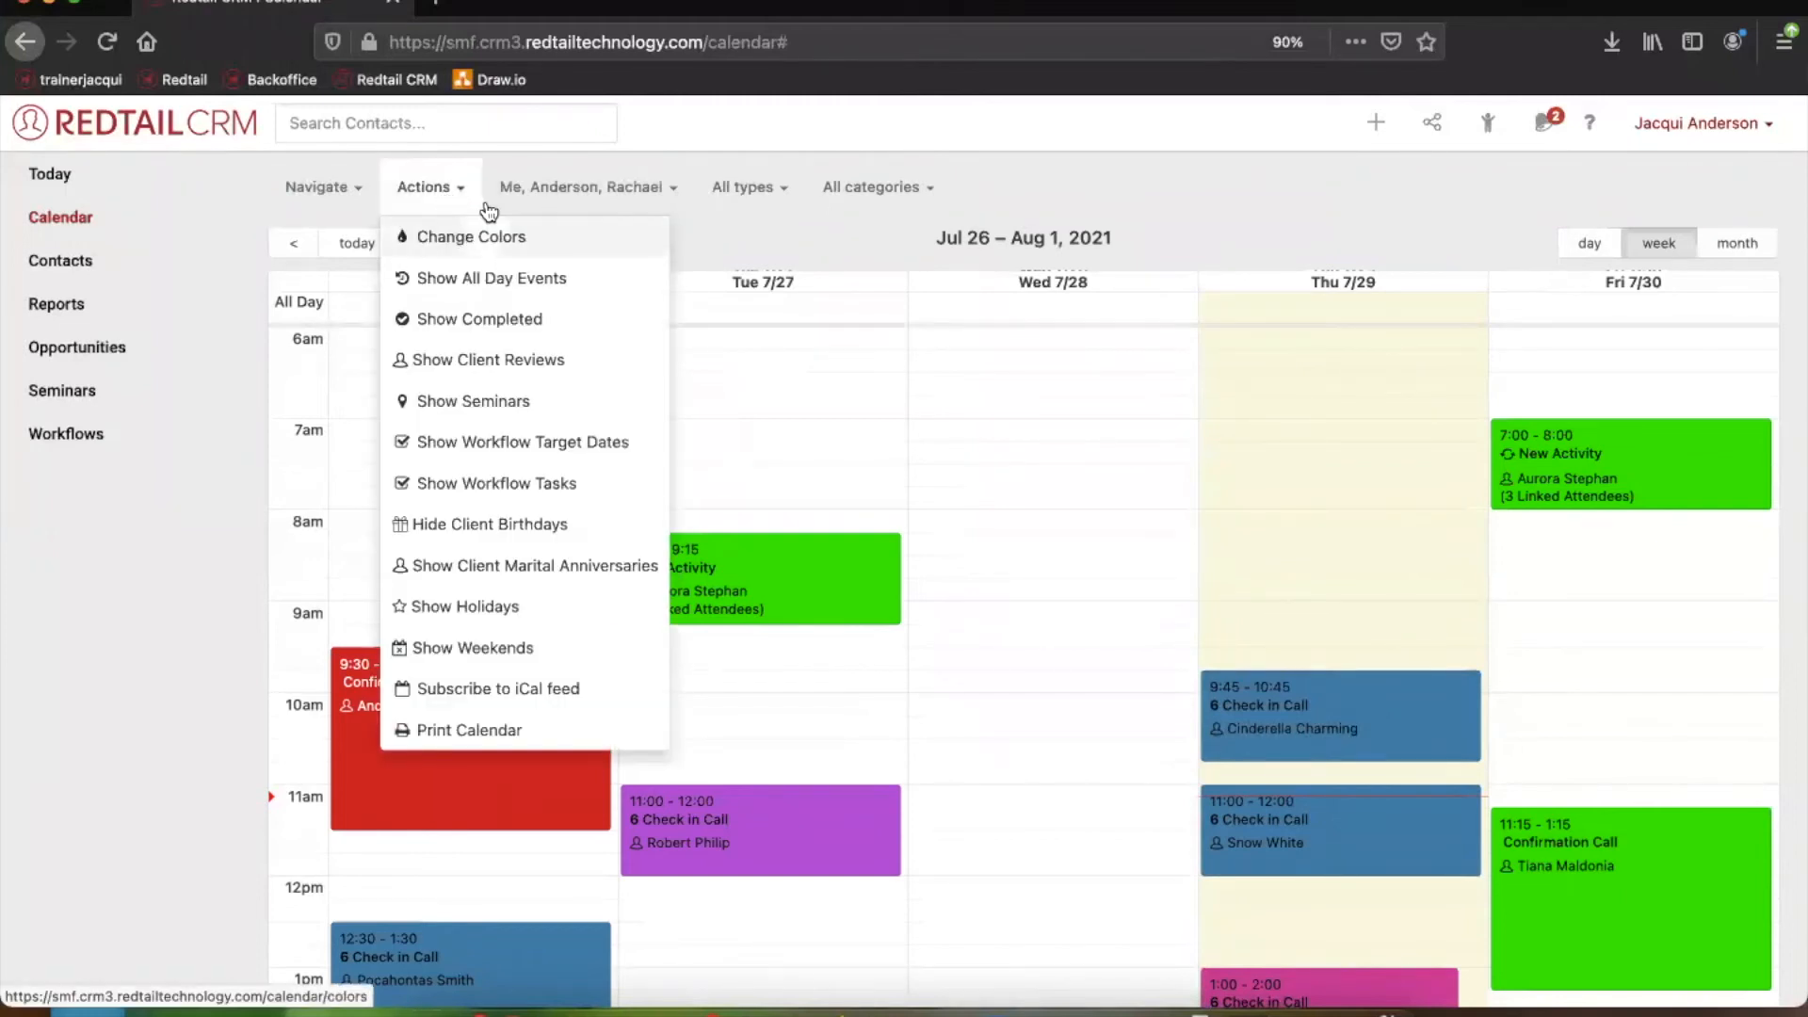
mouse_move(443, 186)
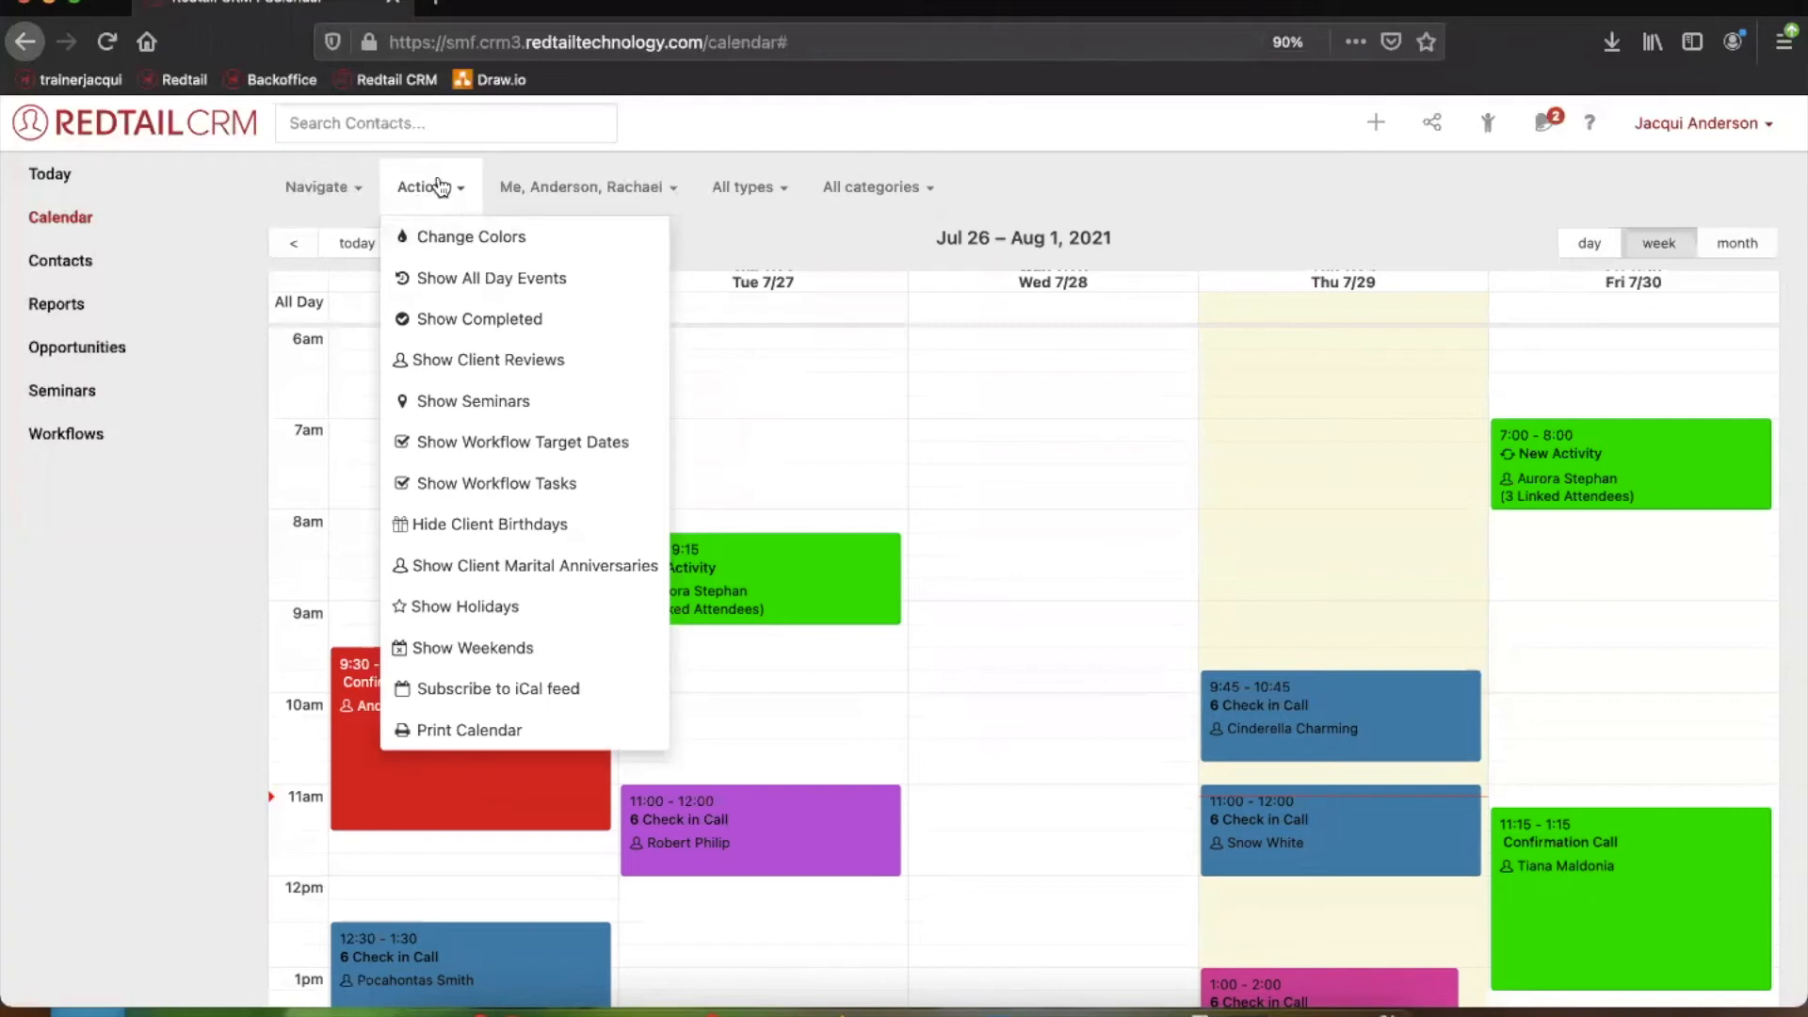
mouse_move(436, 228)
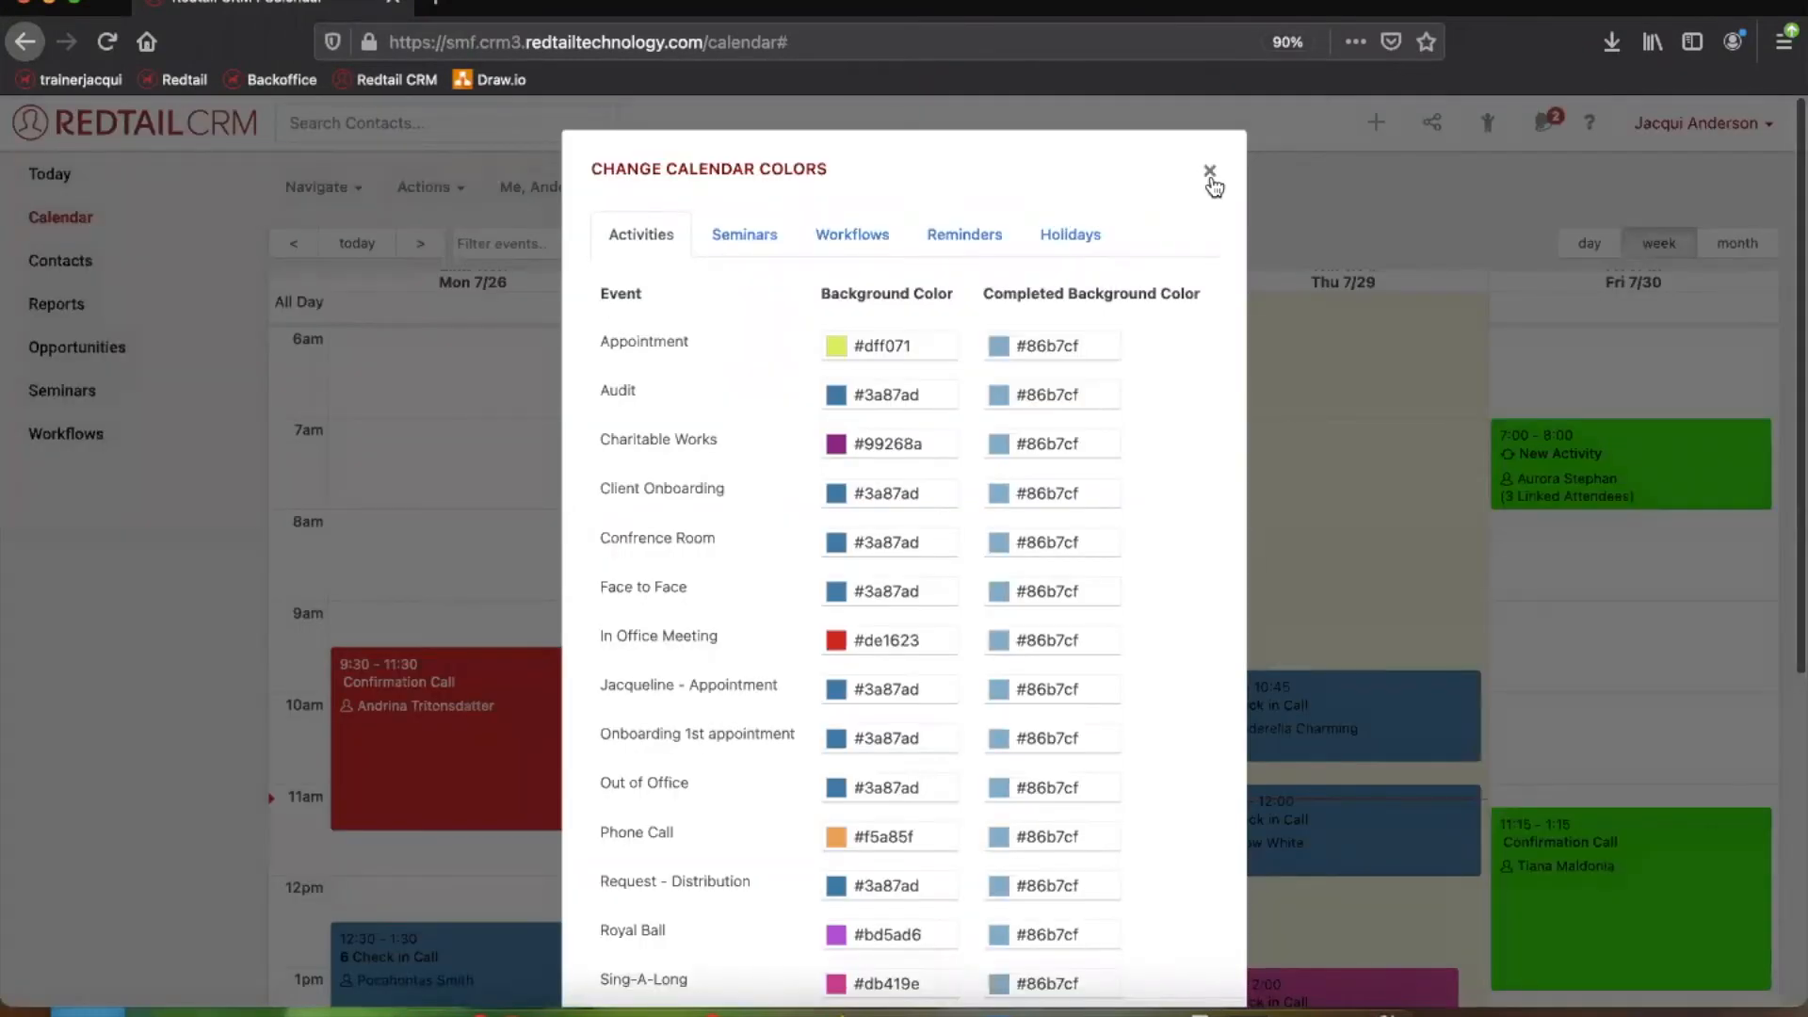
click(1209, 171)
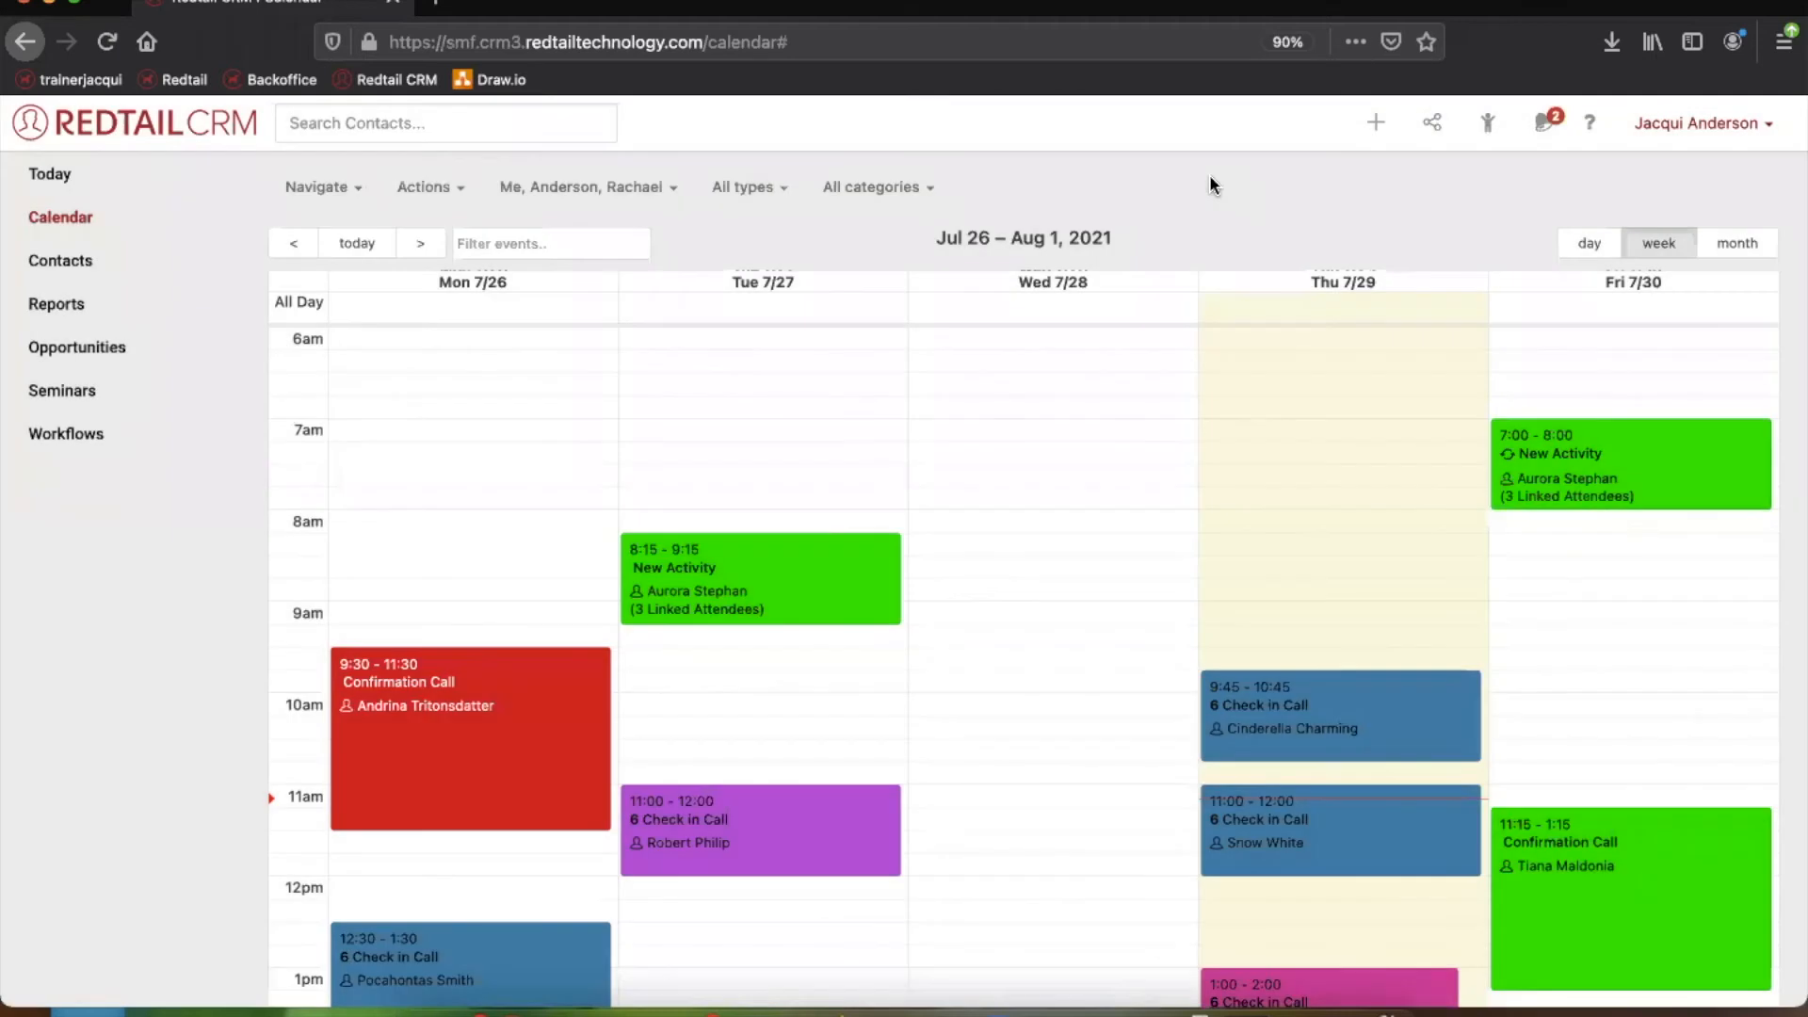
scroll(down, 3)
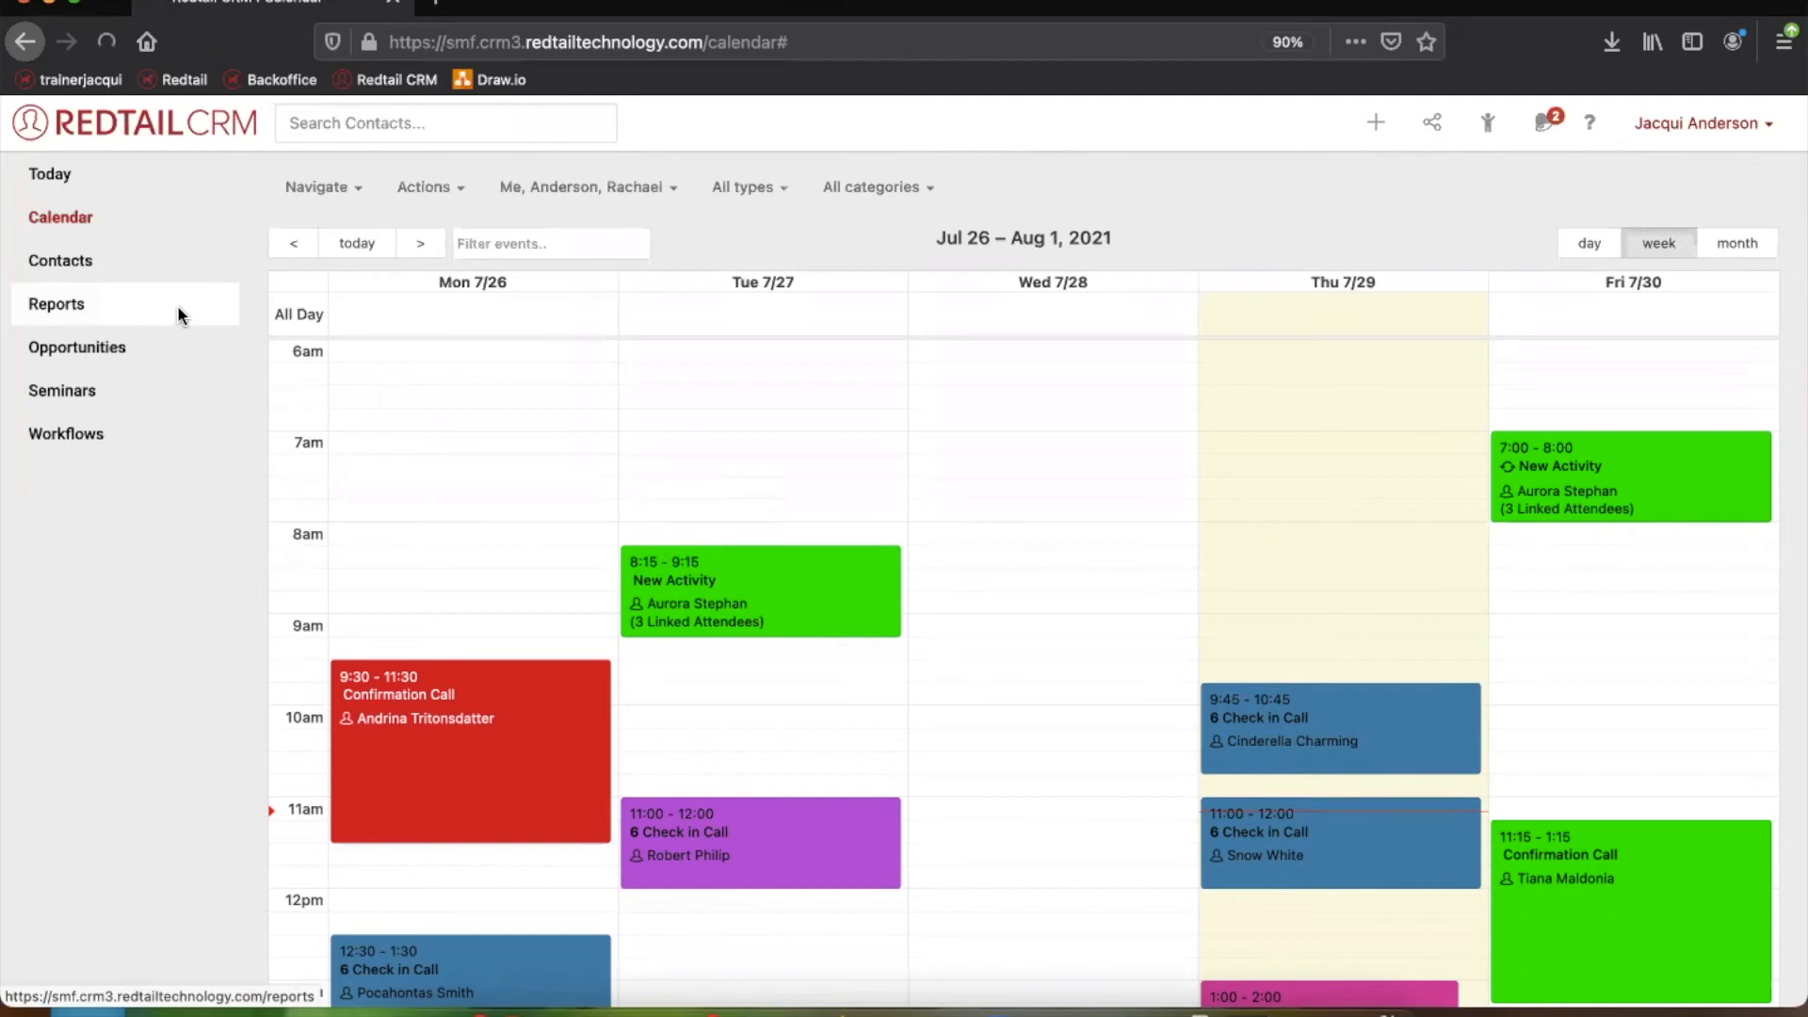
Browse Reports to Activity Reports and open Activities Assigned To You By Others
click(55, 304)
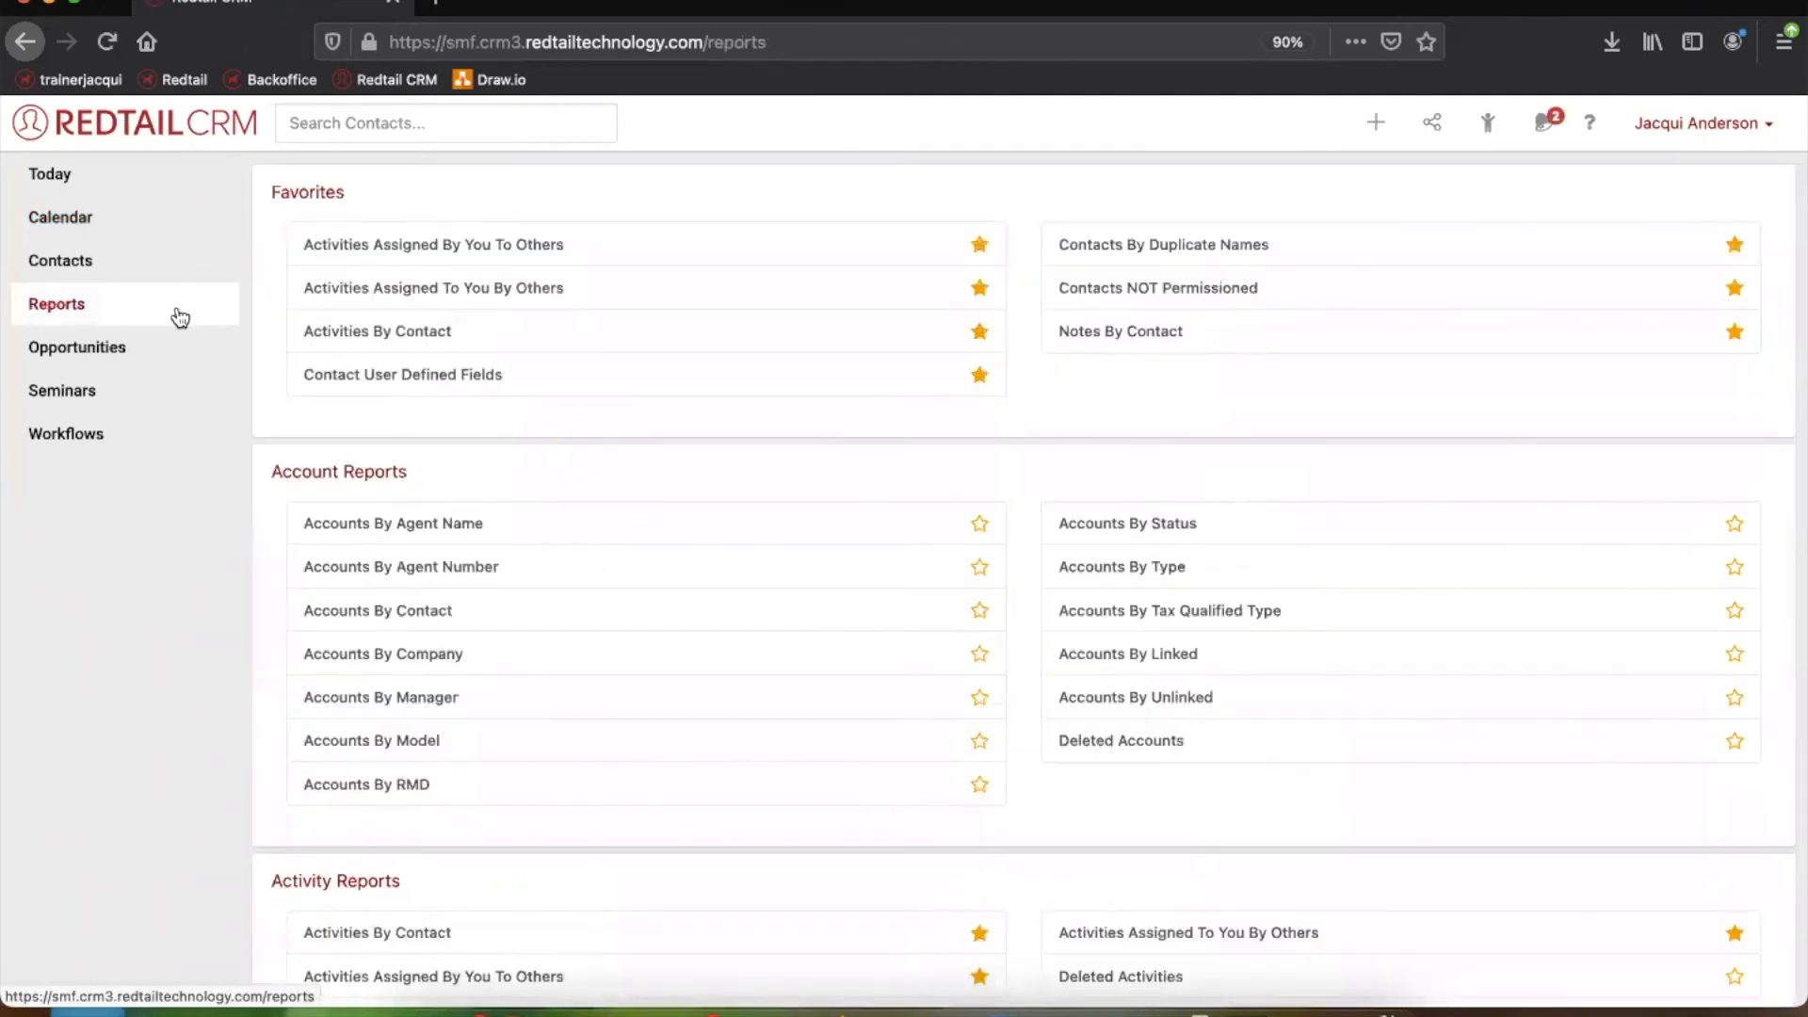
mouse_move(773, 475)
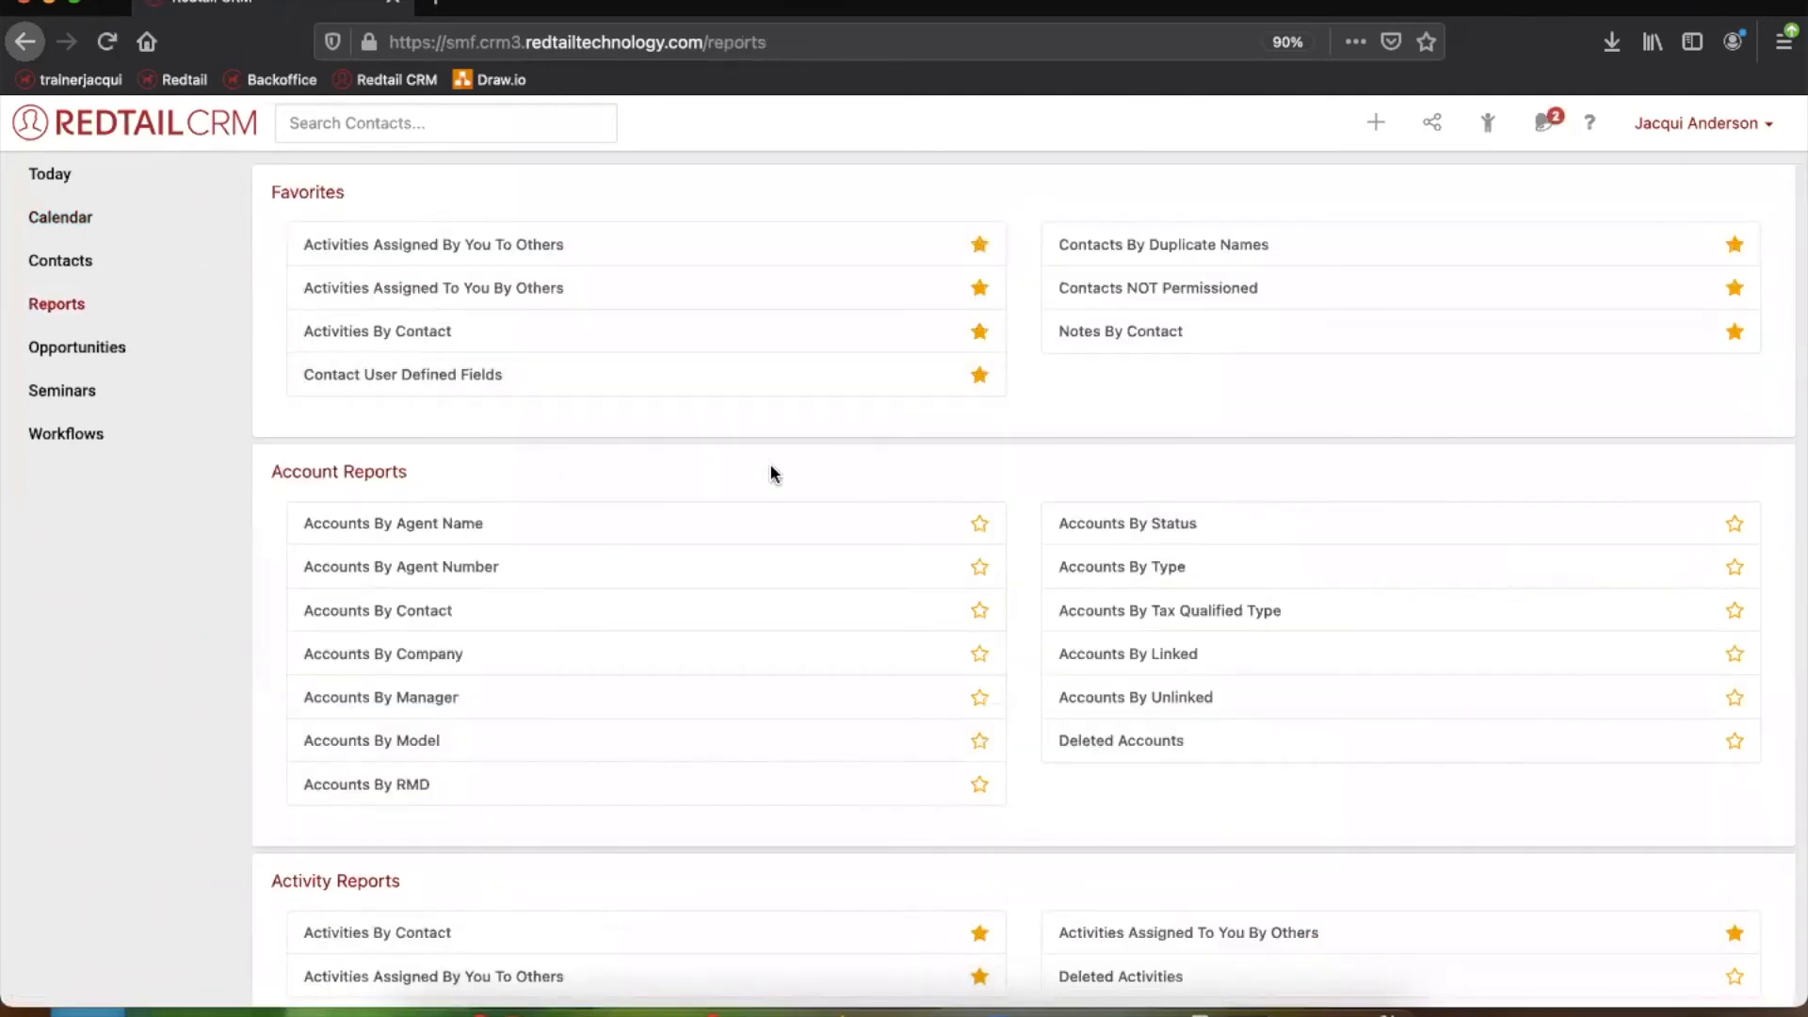
scroll(down, 3)
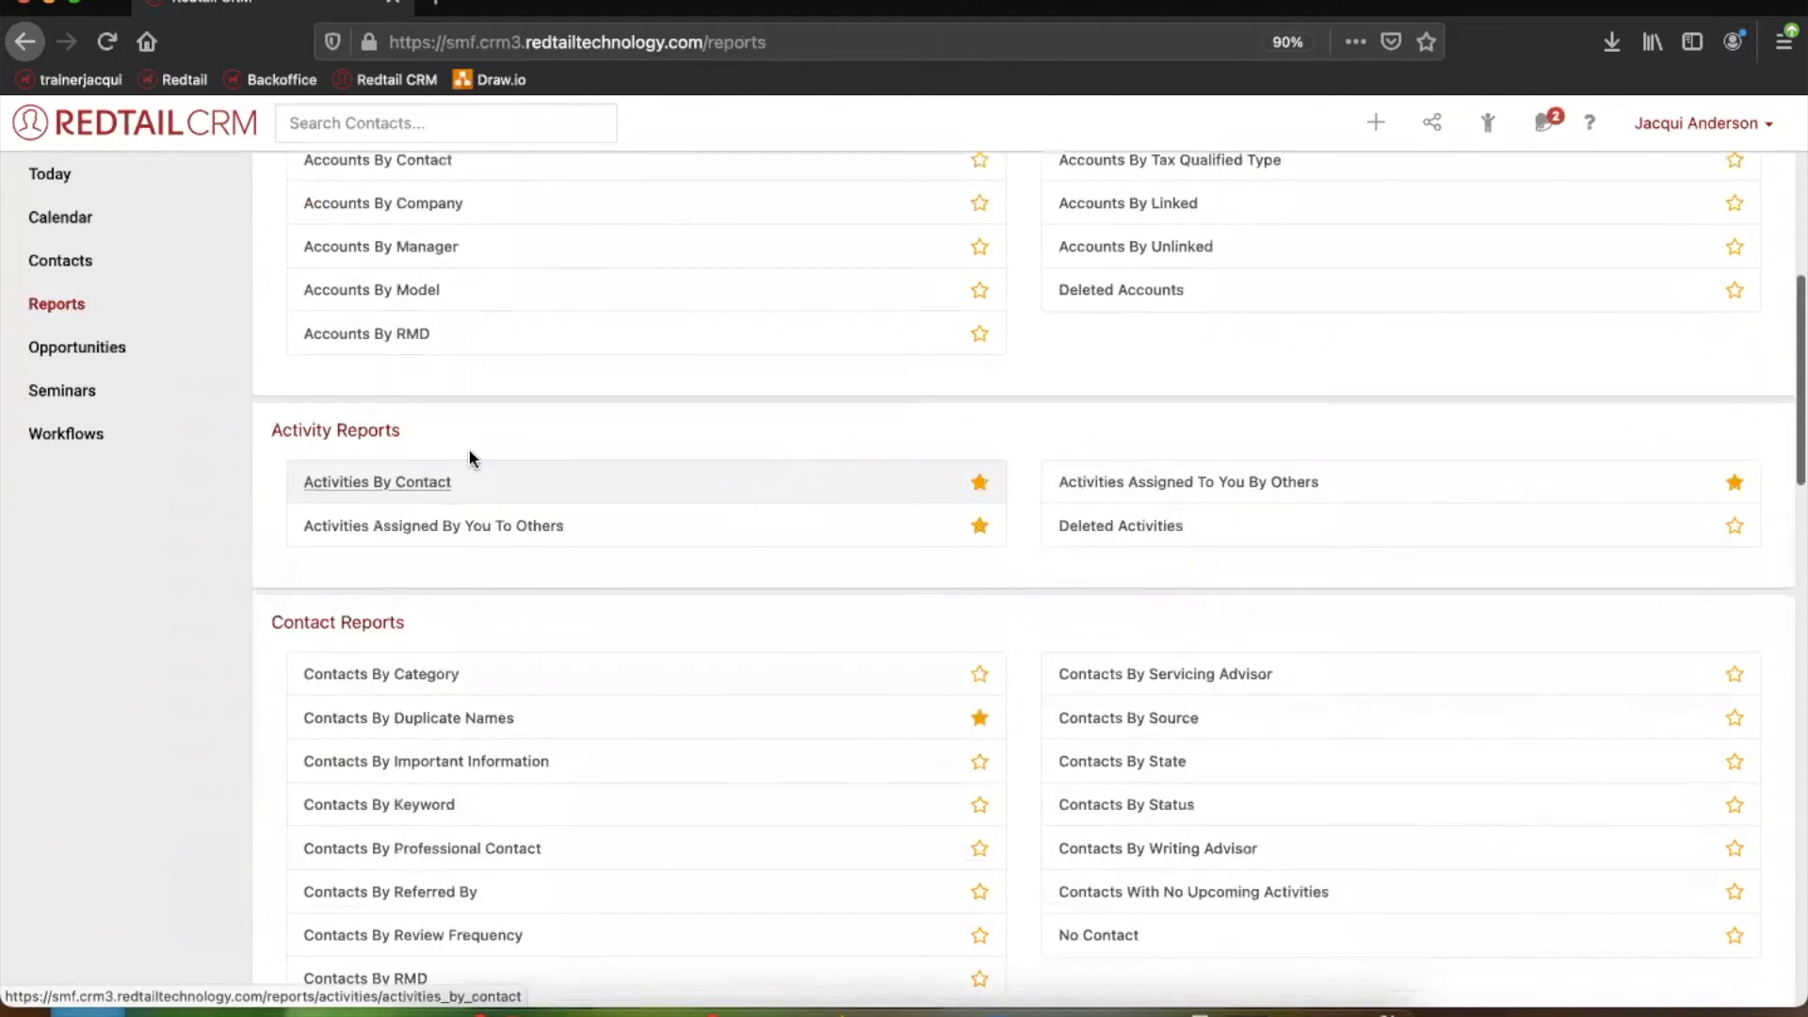
mouse_move(432, 543)
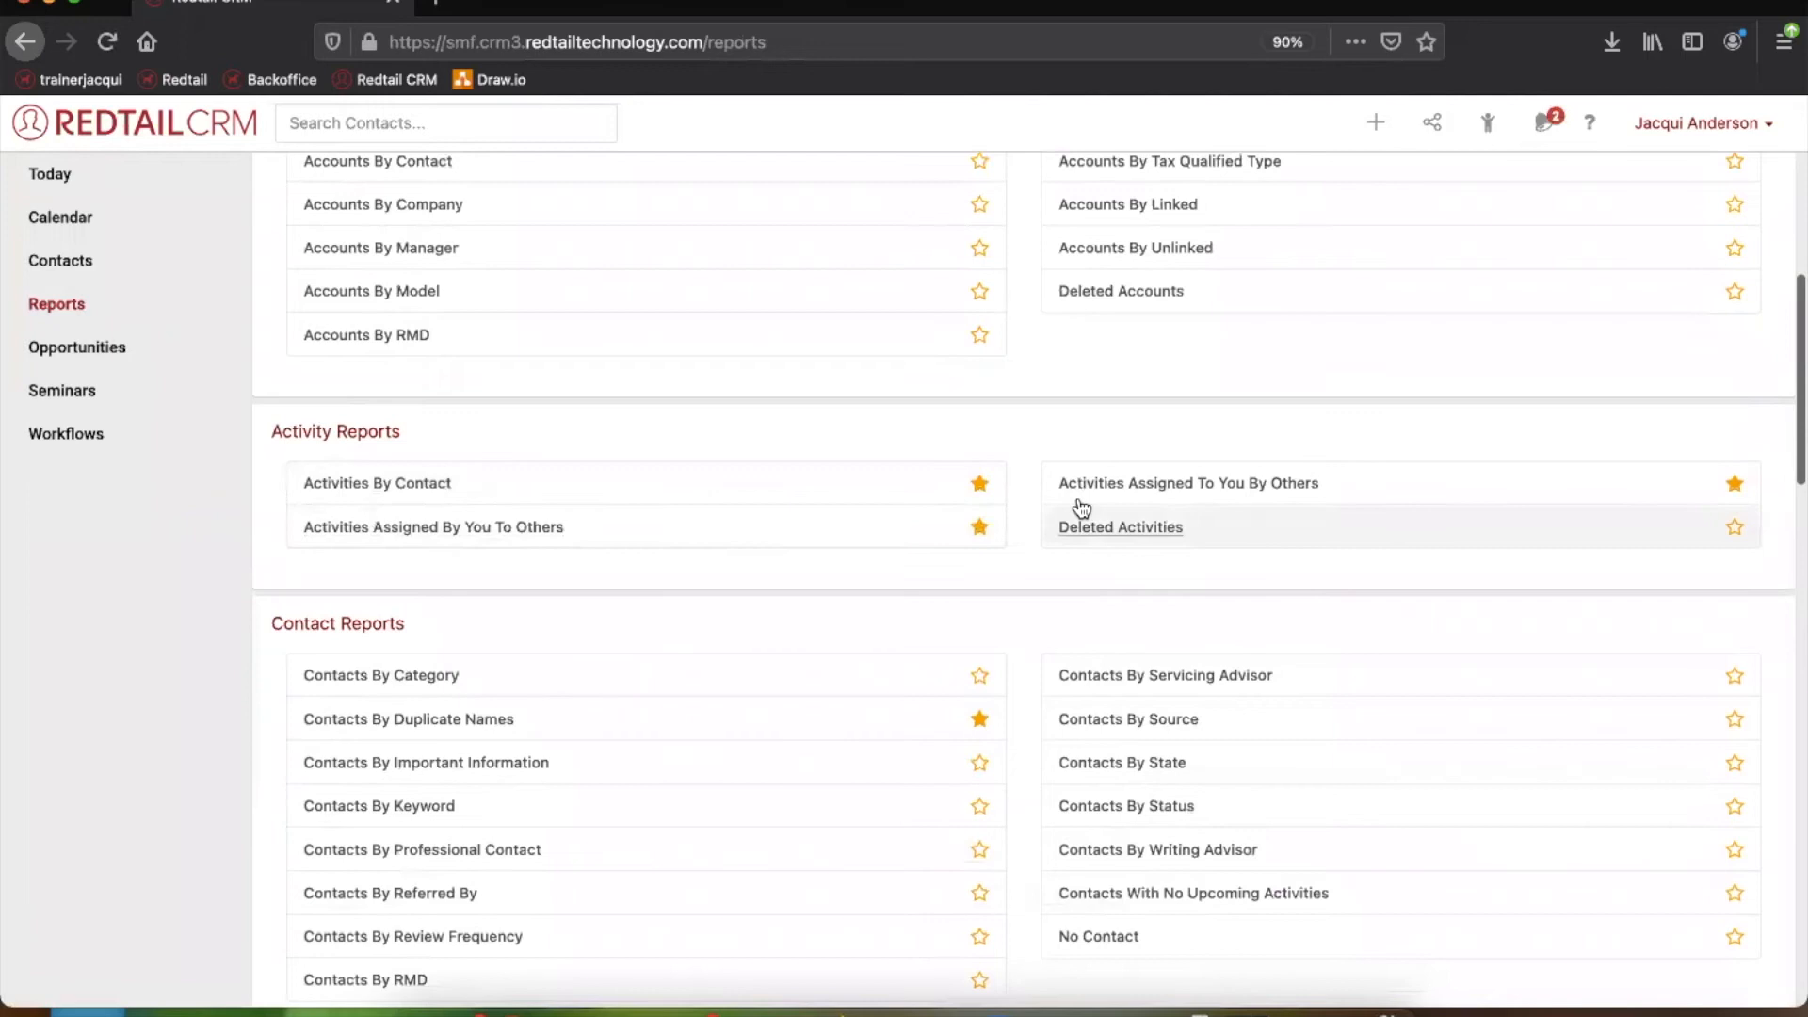
mouse_move(1136, 500)
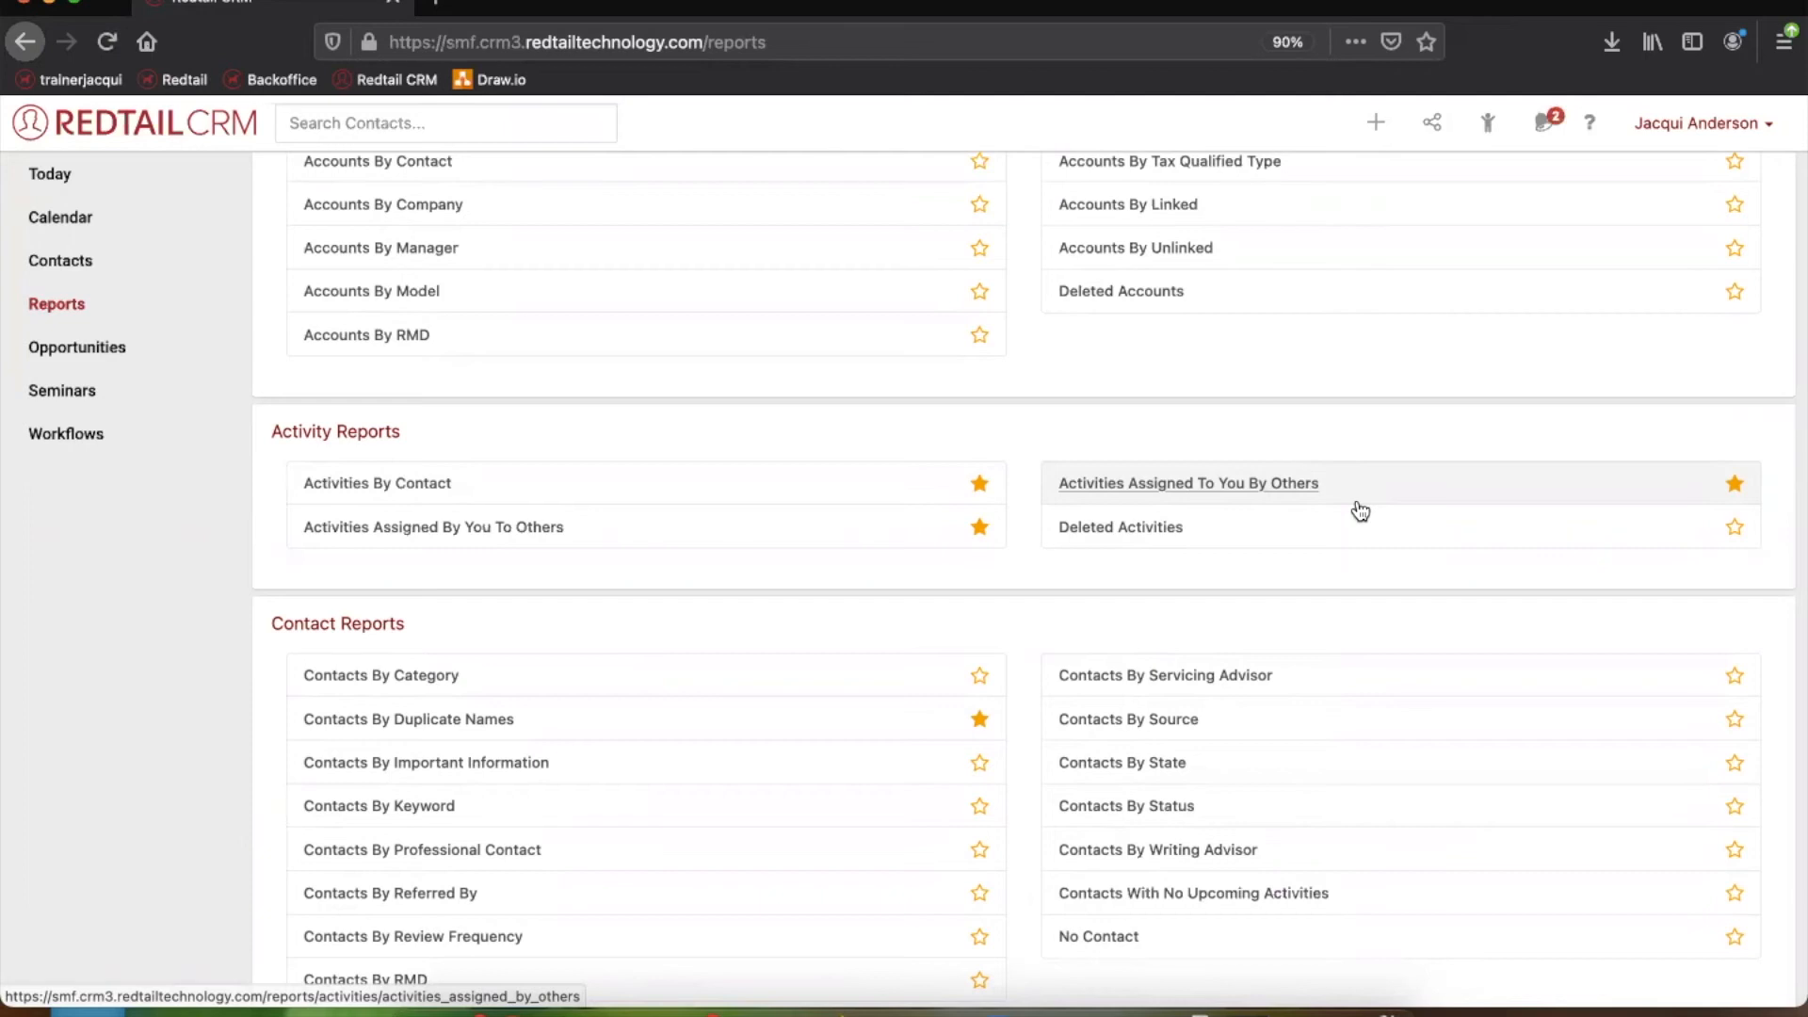
mouse_move(1076, 499)
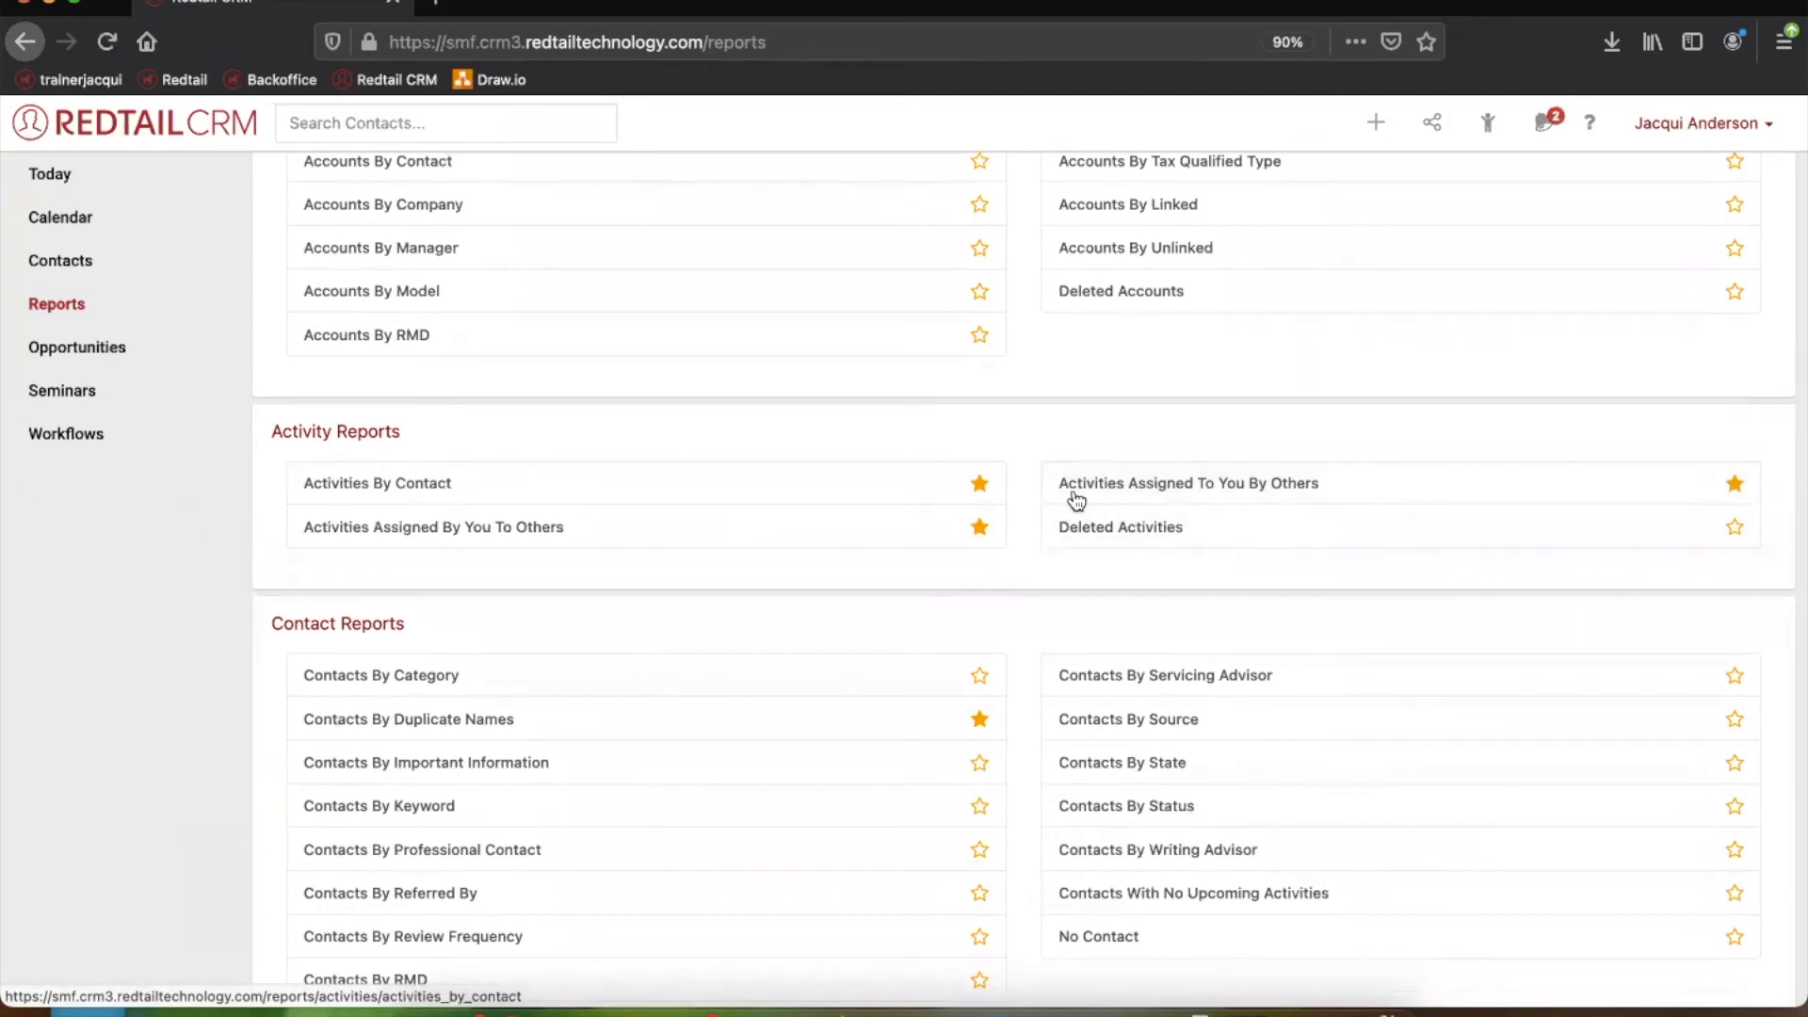
mouse_move(907, 539)
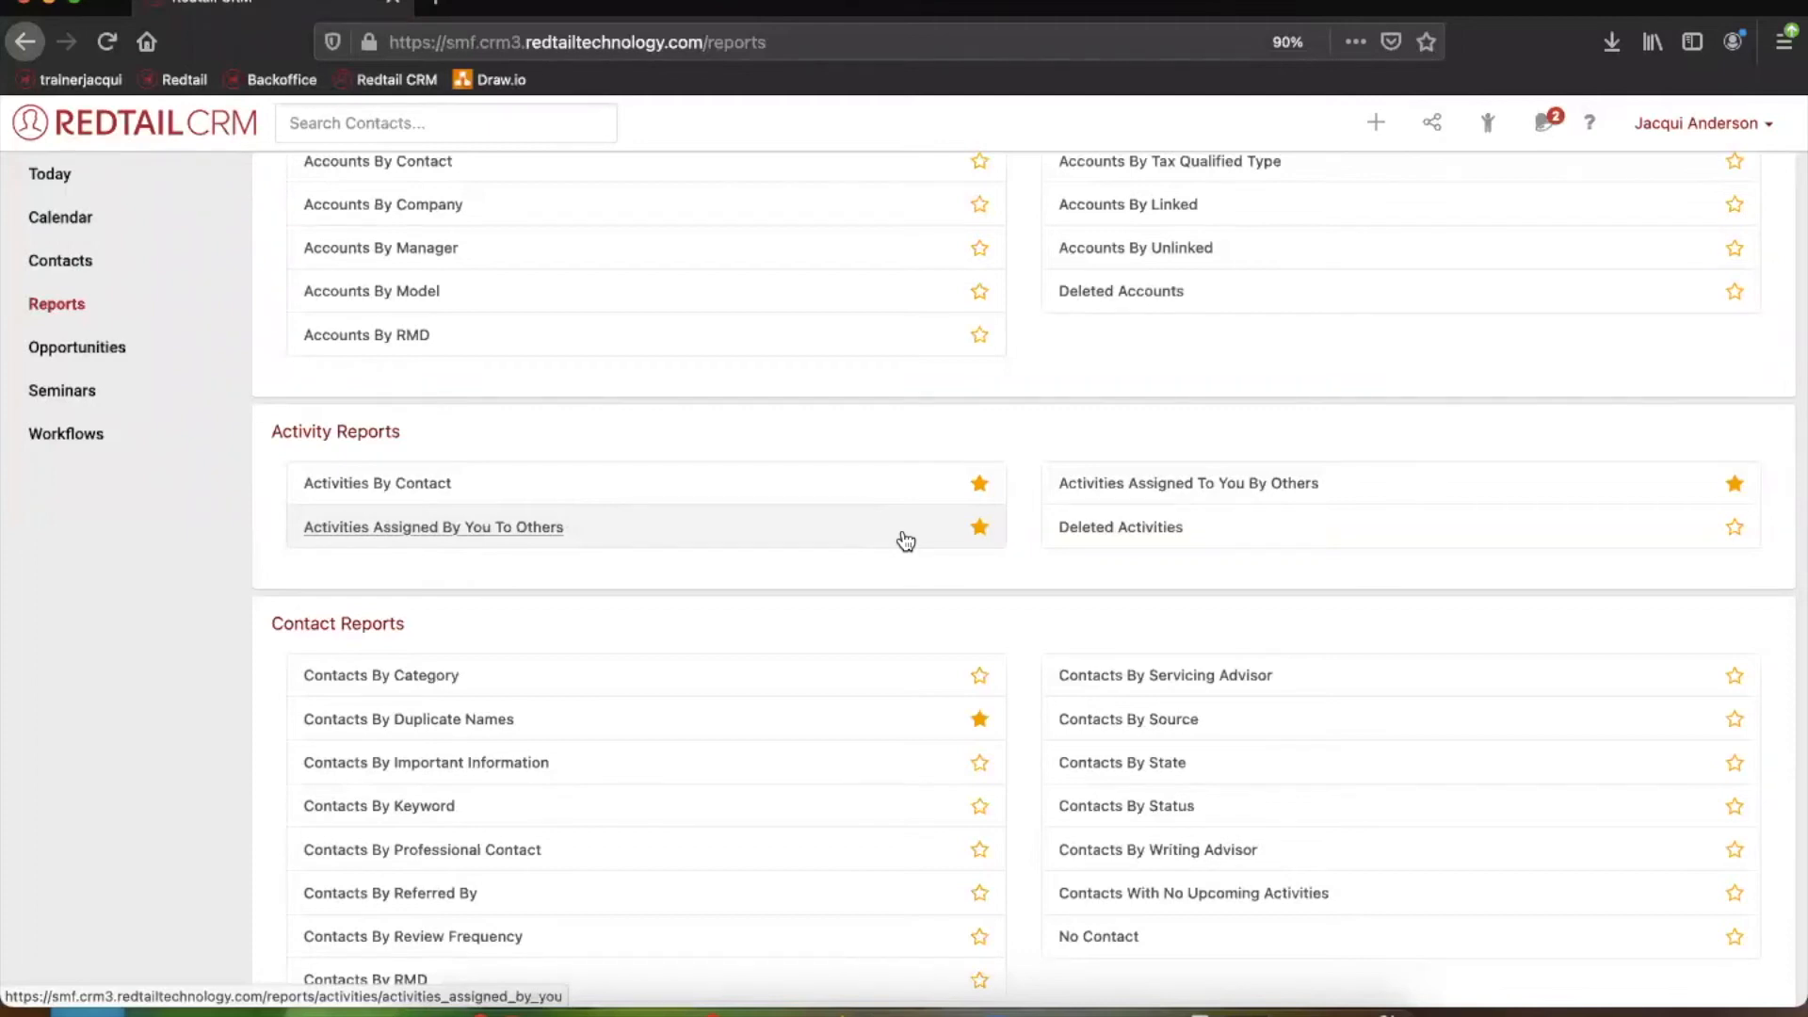
click(979, 527)
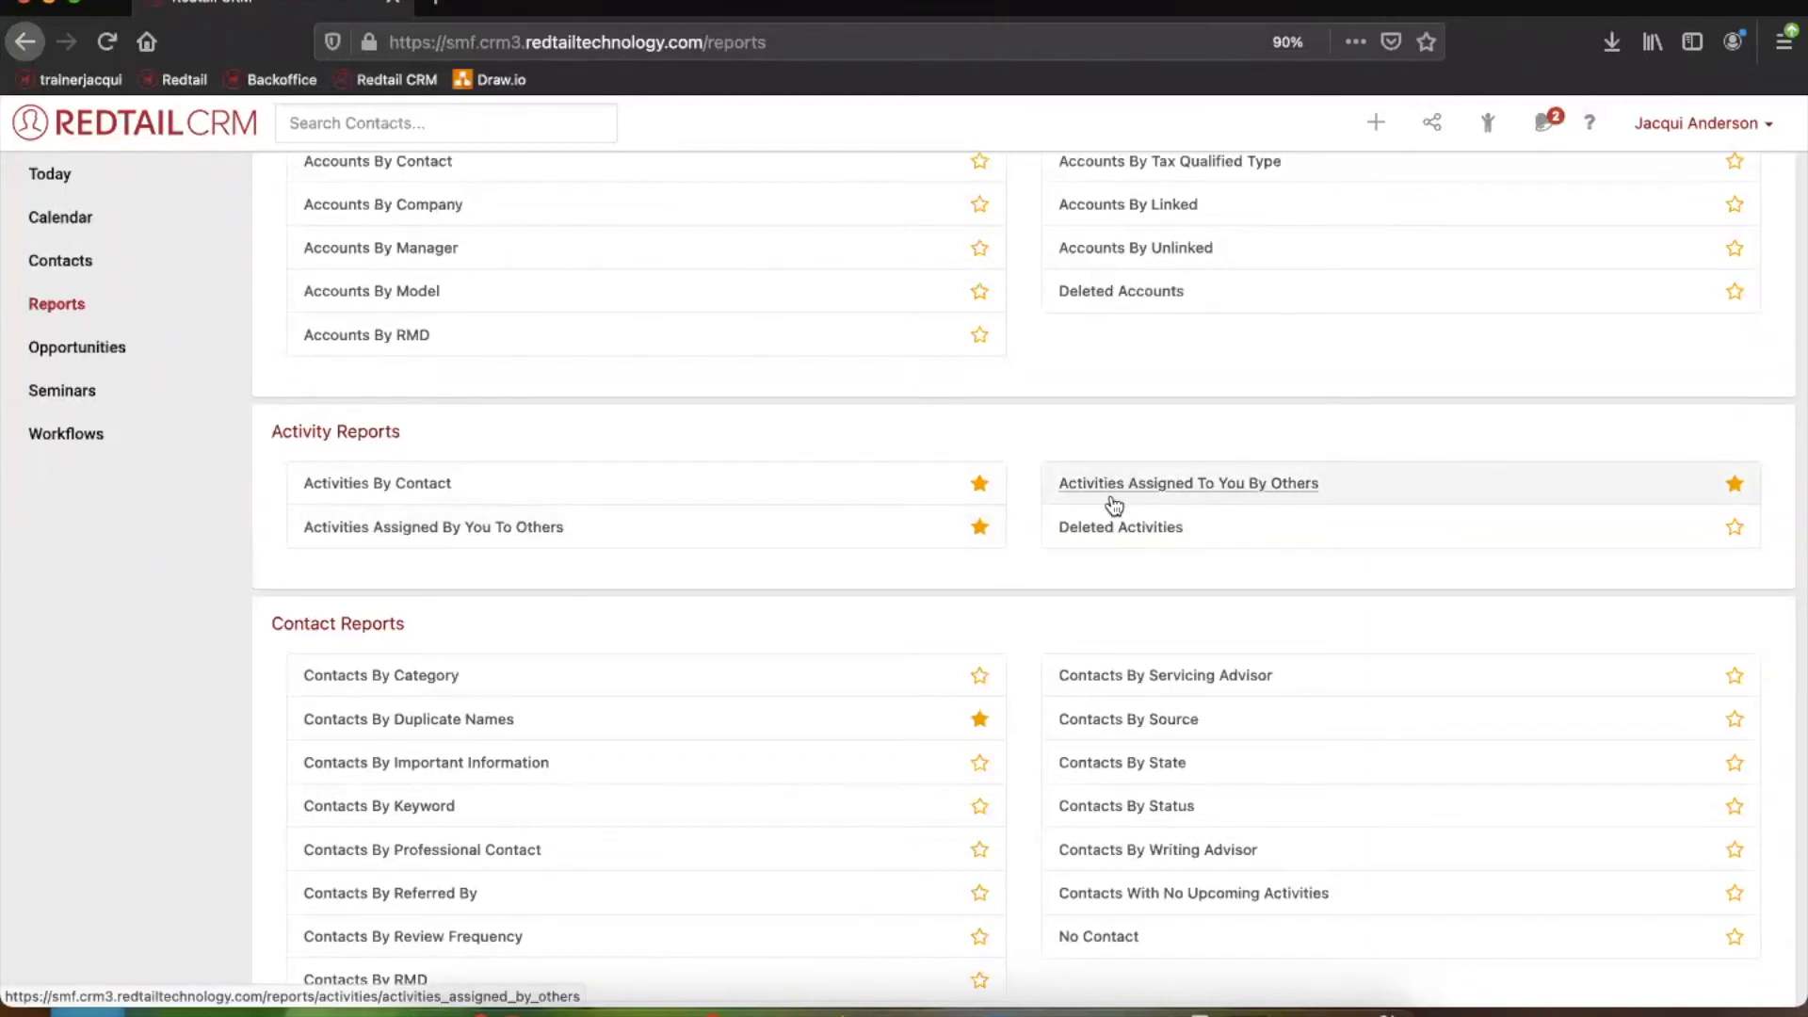
click(1187, 483)
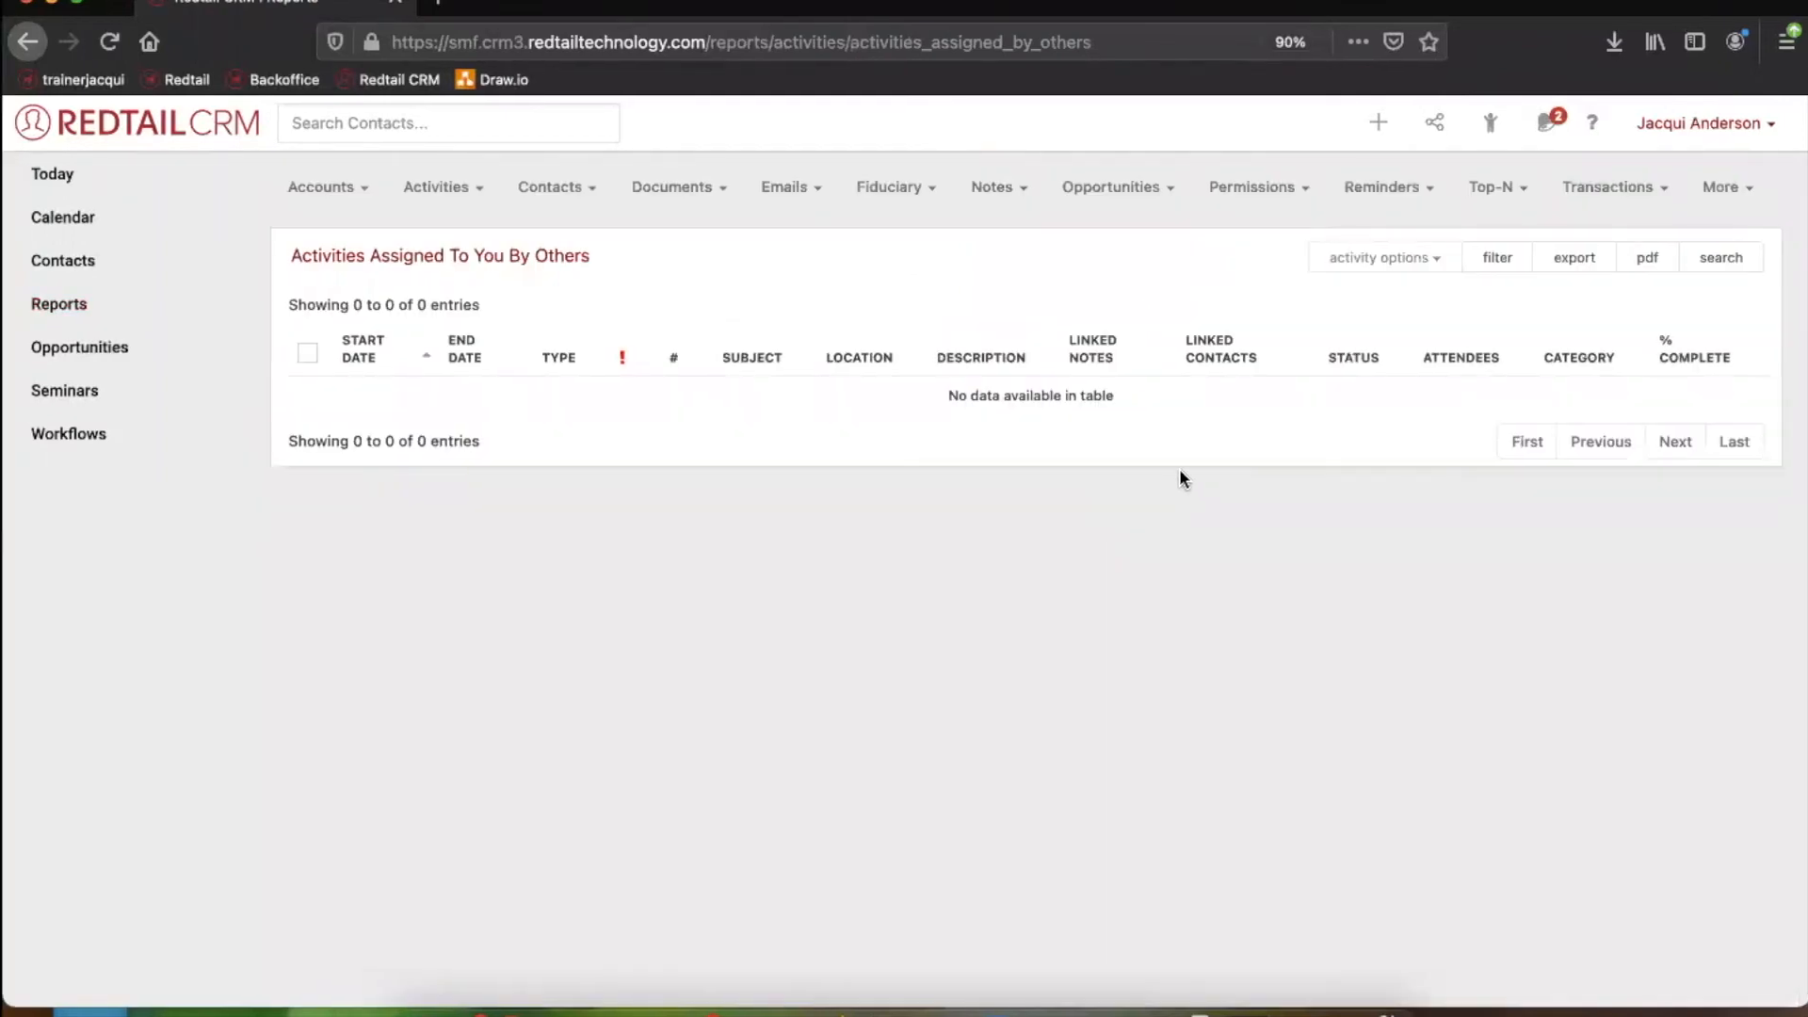
mouse_move(27, 40)
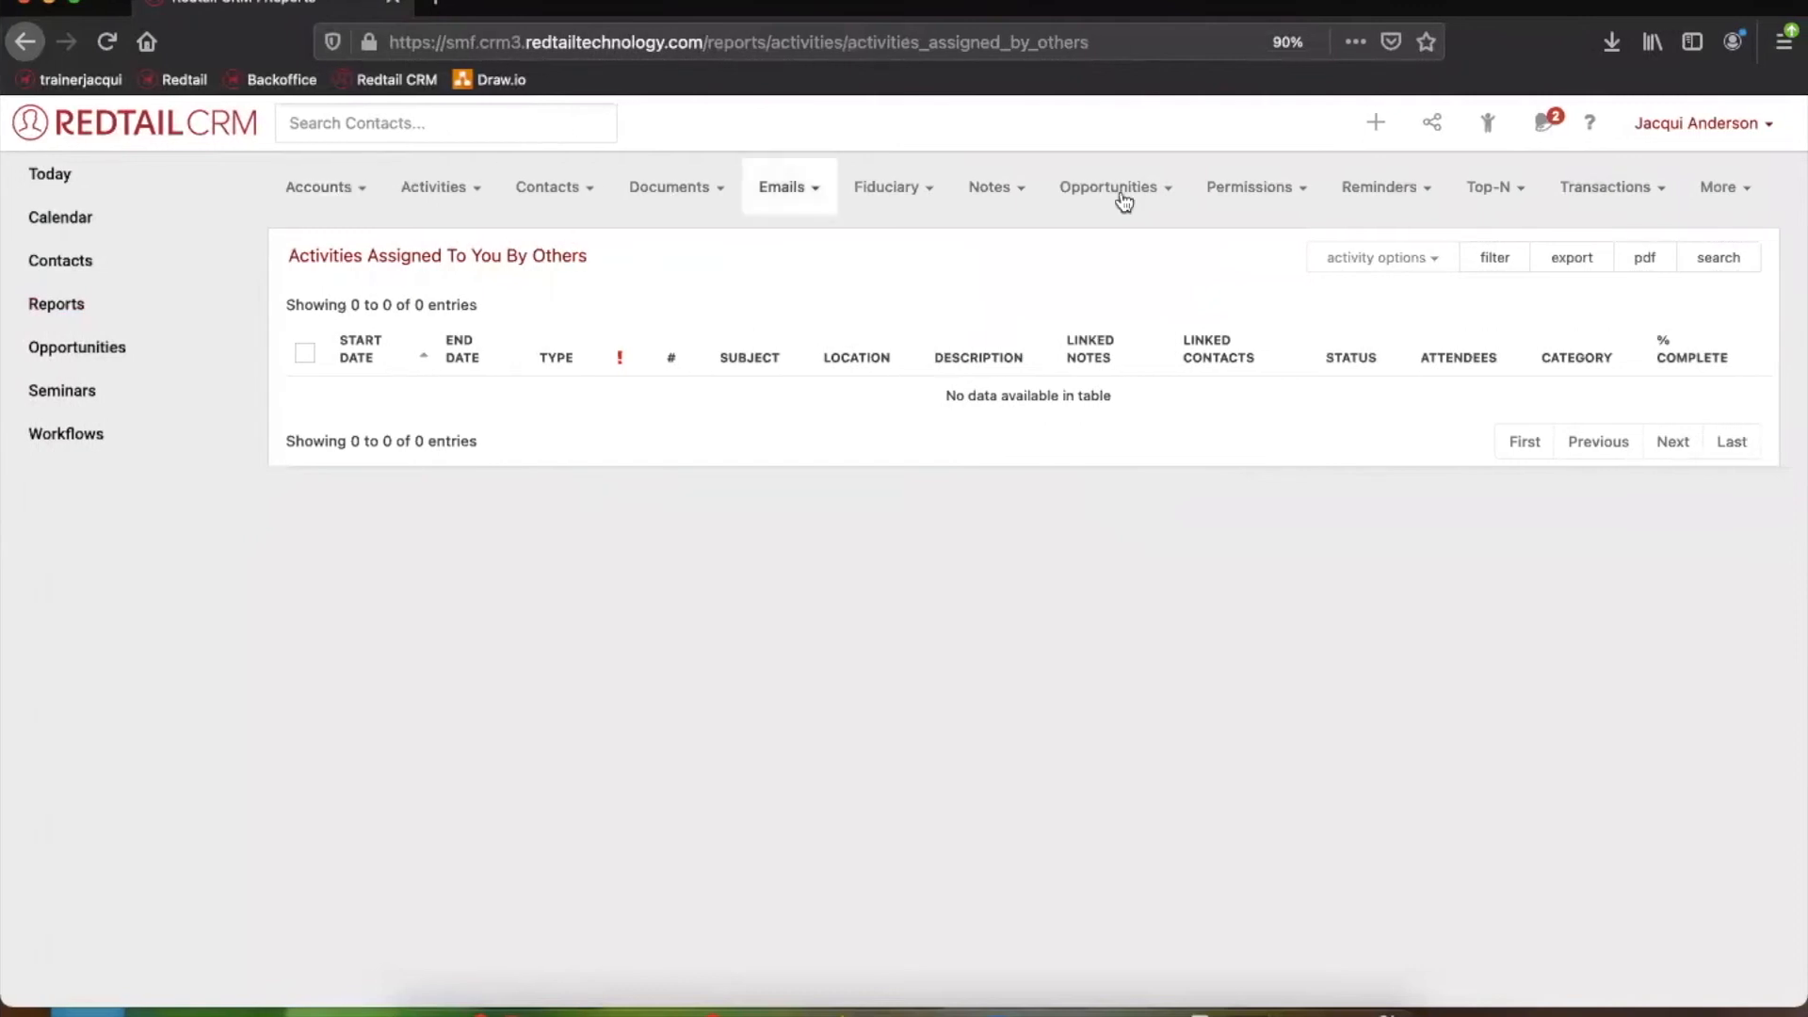
mouse_move(465, 191)
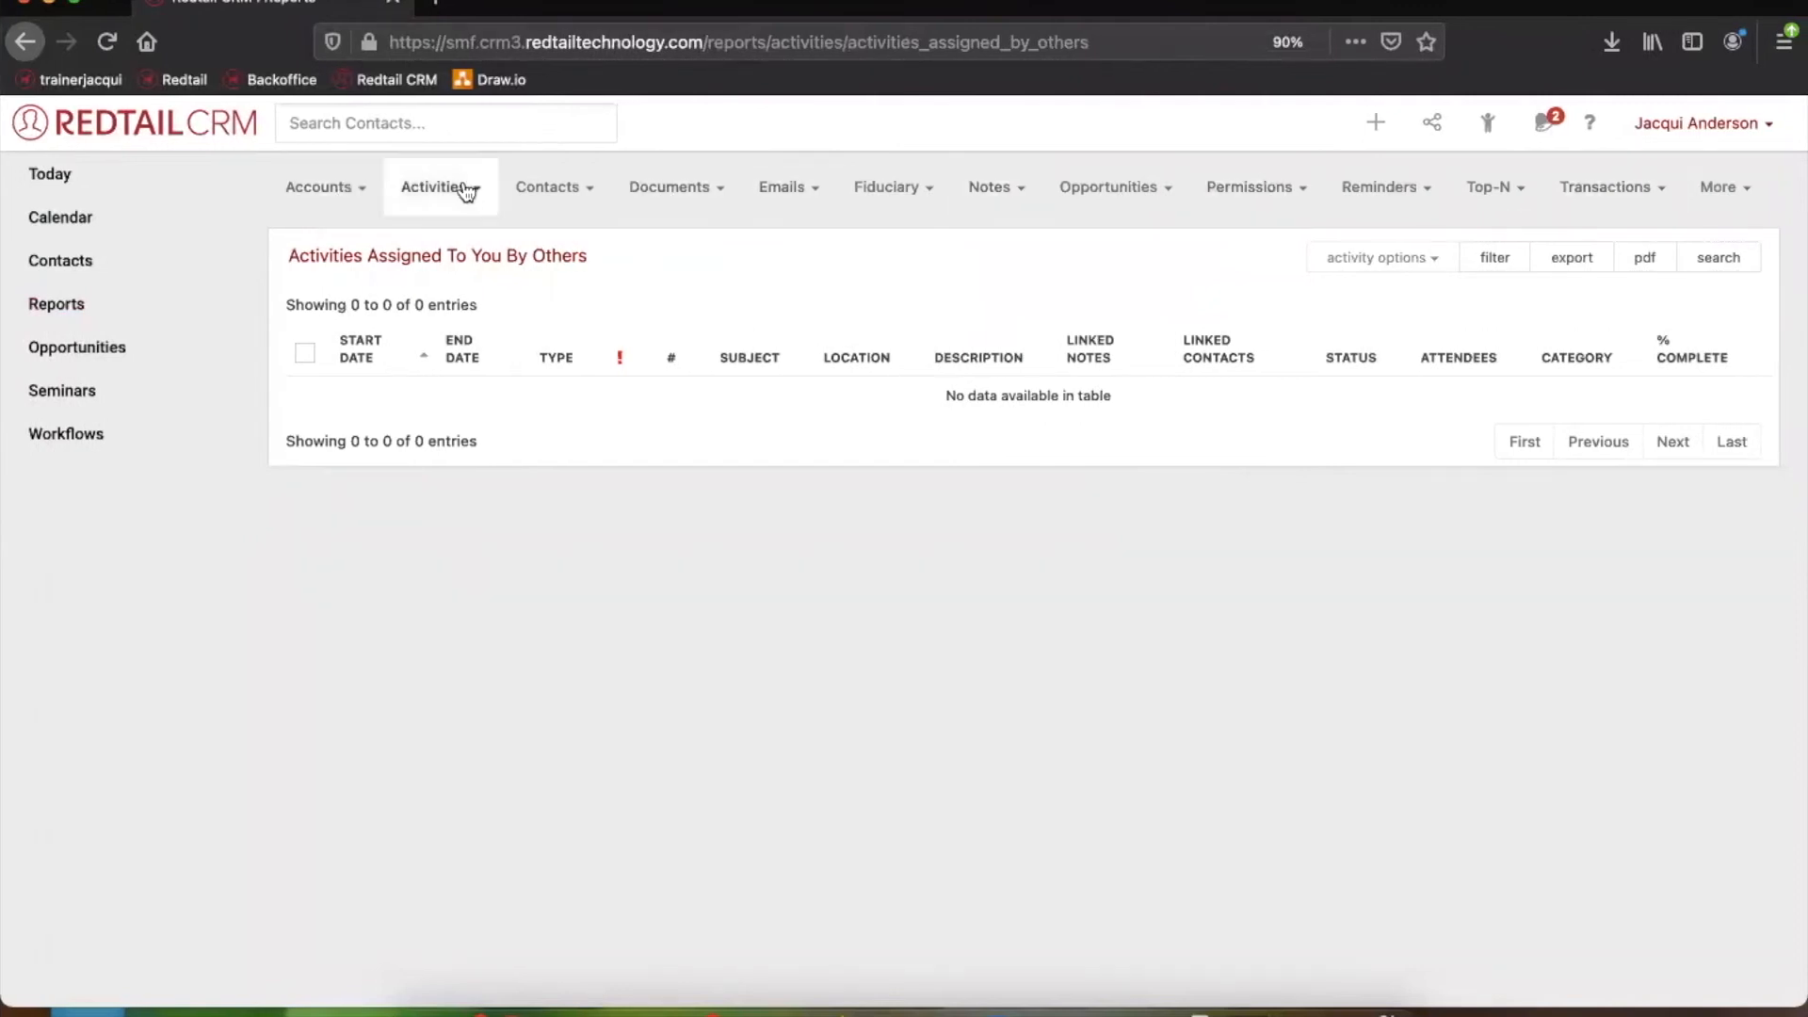
Switch the activities report from Assigned To You By Others to Assigned By You To Others
click(434, 187)
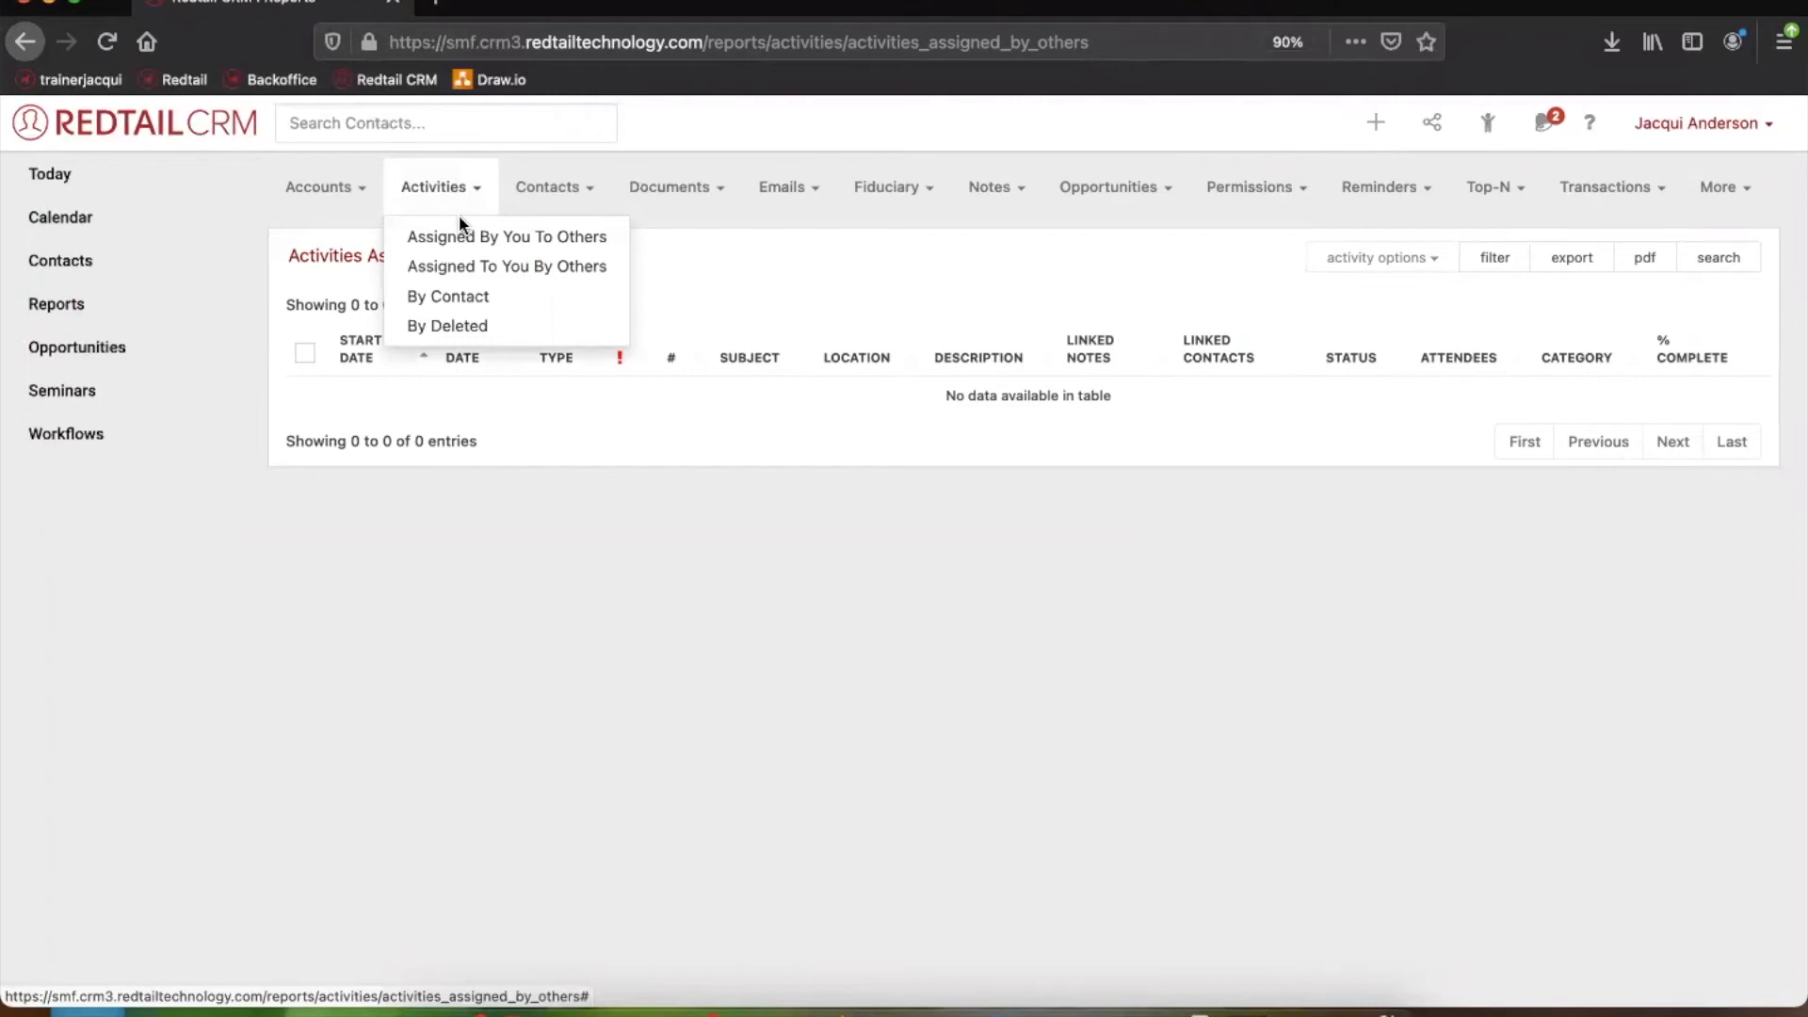
mouse_move(469, 273)
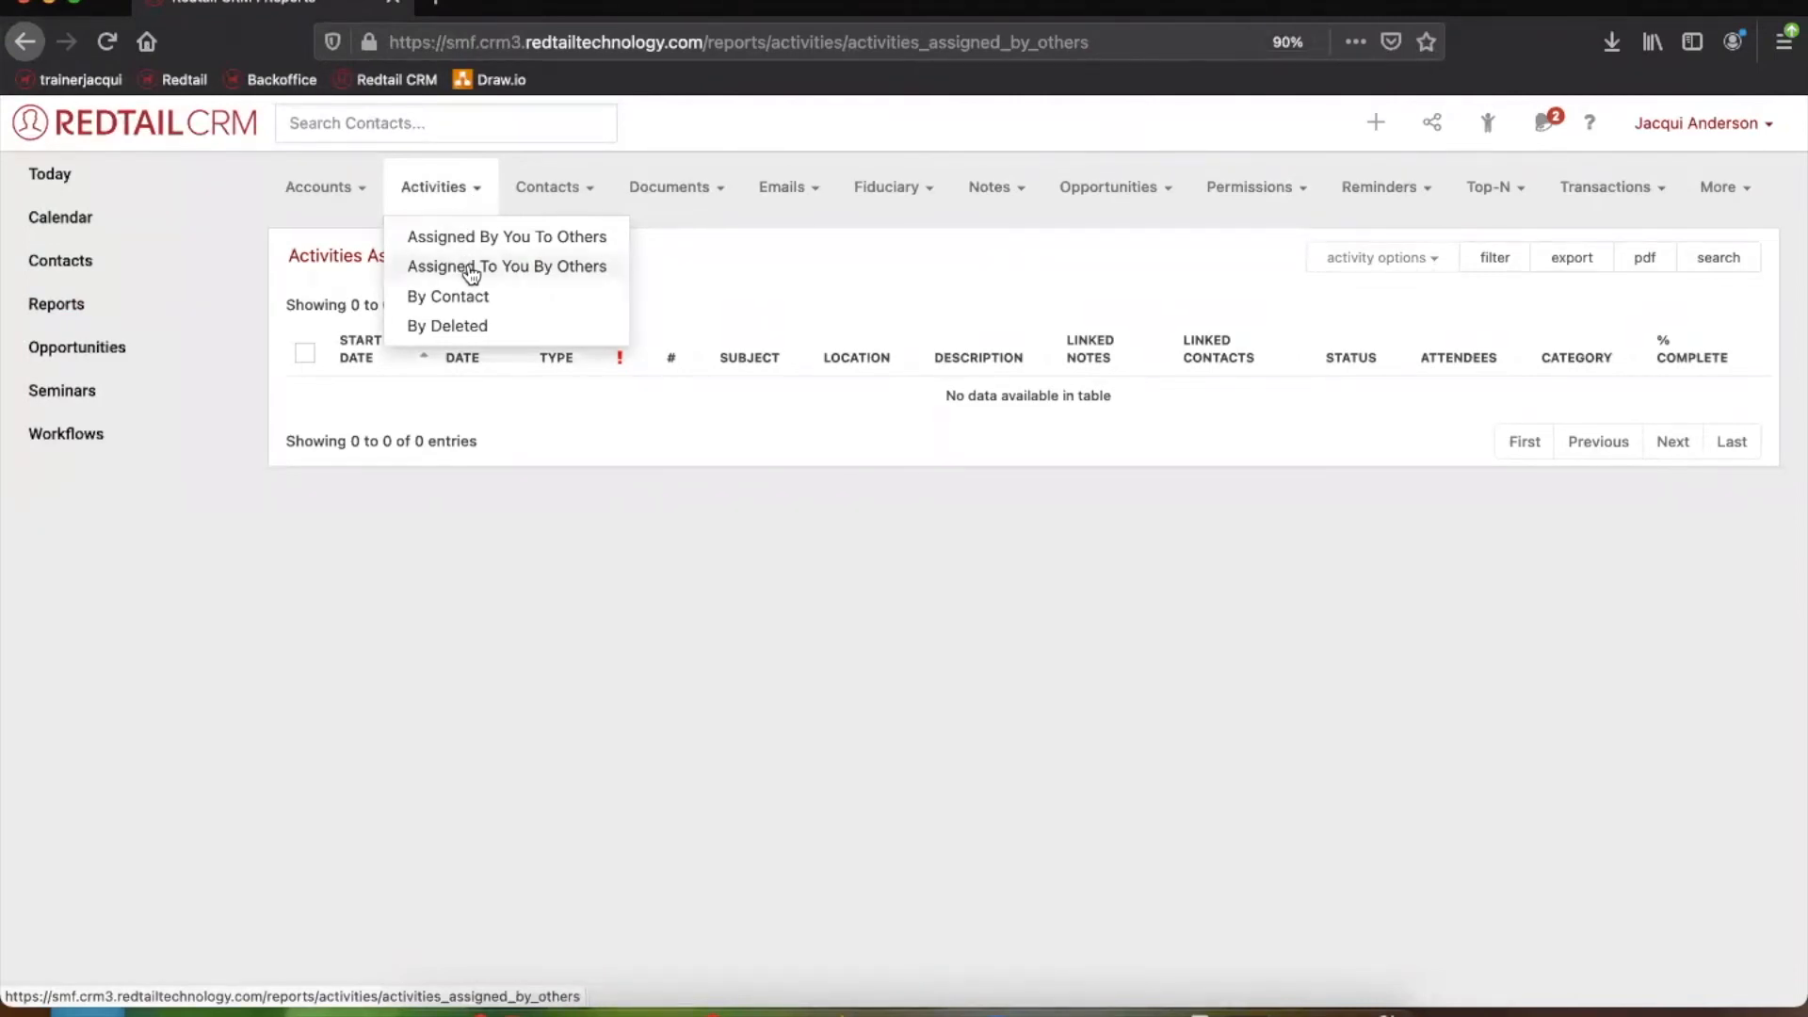
mouse_move(585, 277)
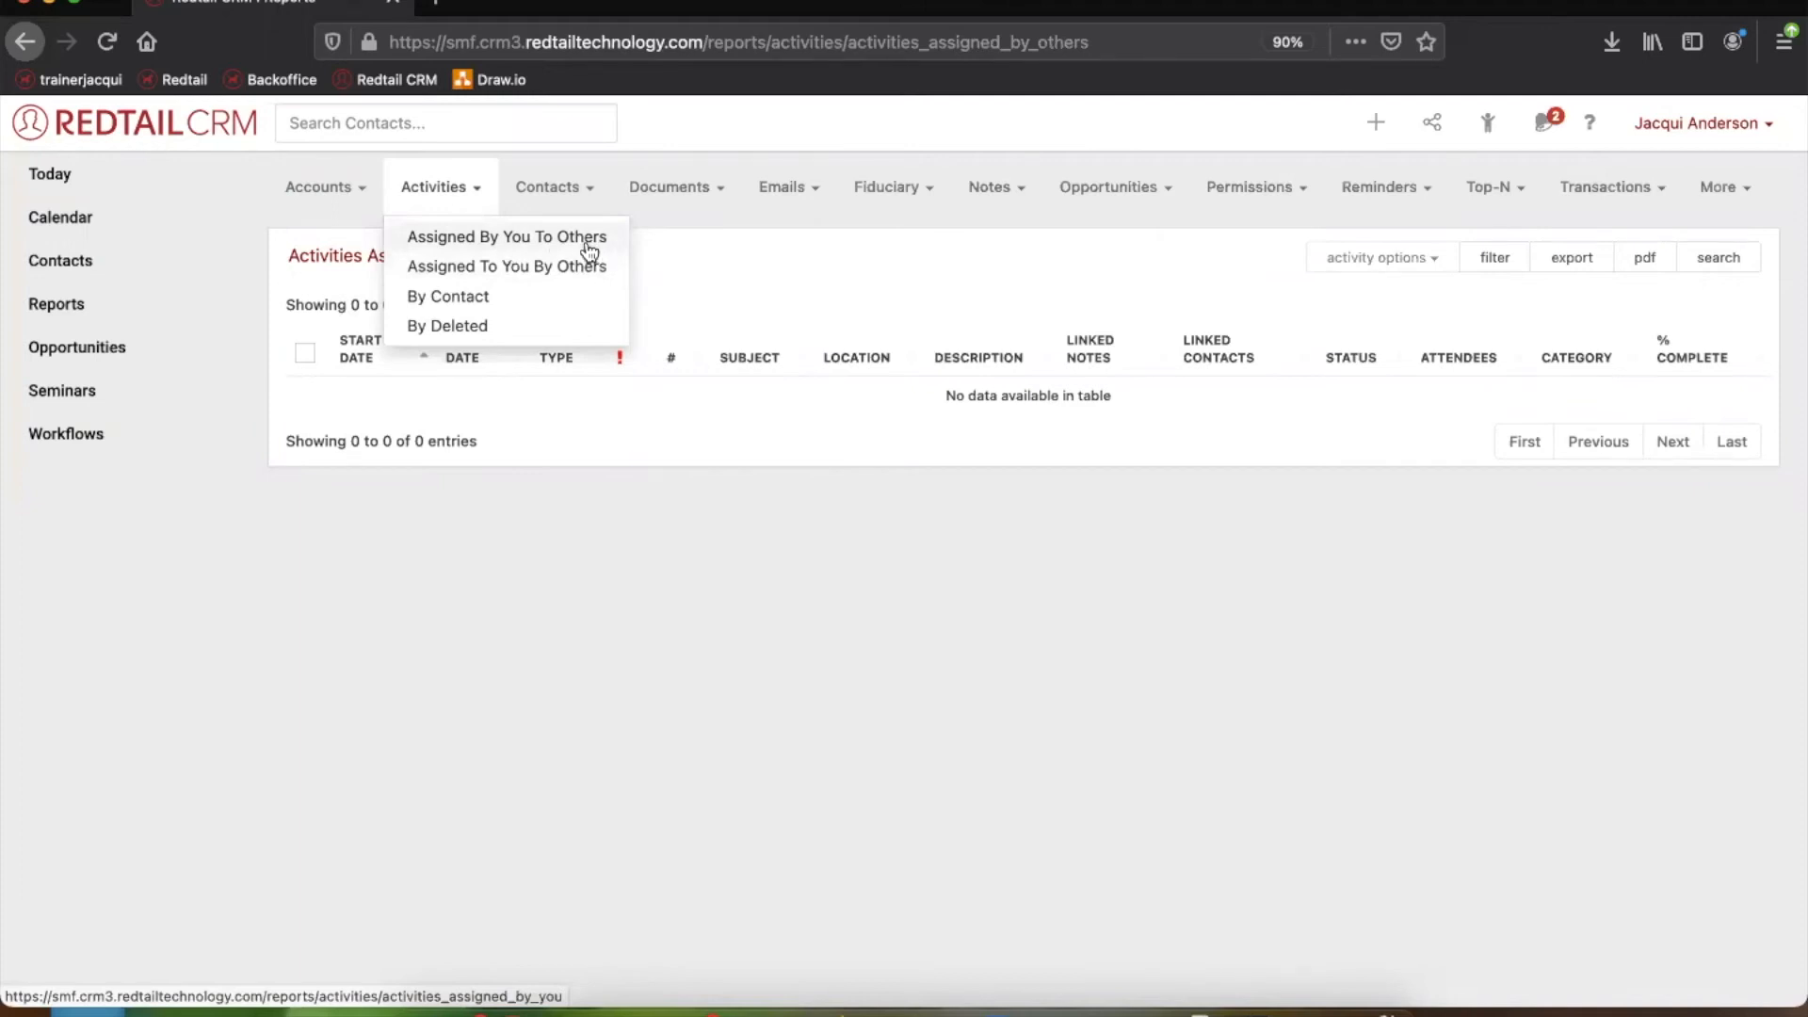
click(507, 236)
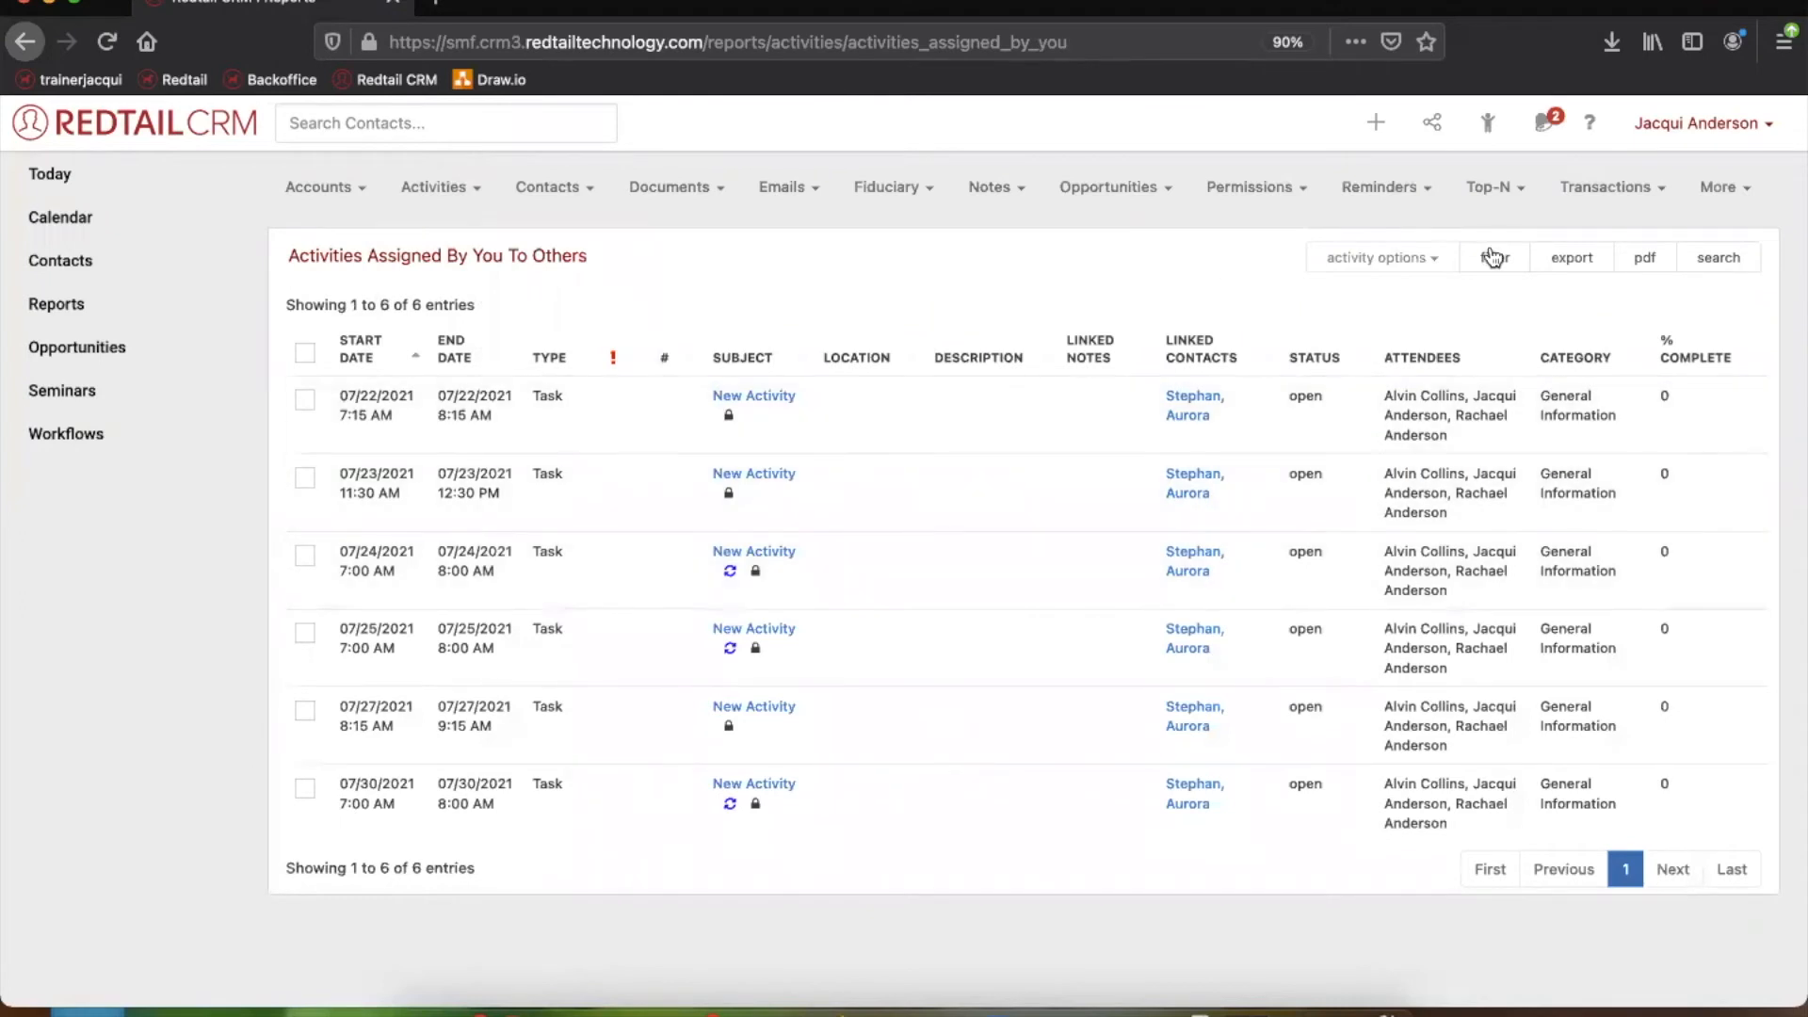
mouse_move(1580, 269)
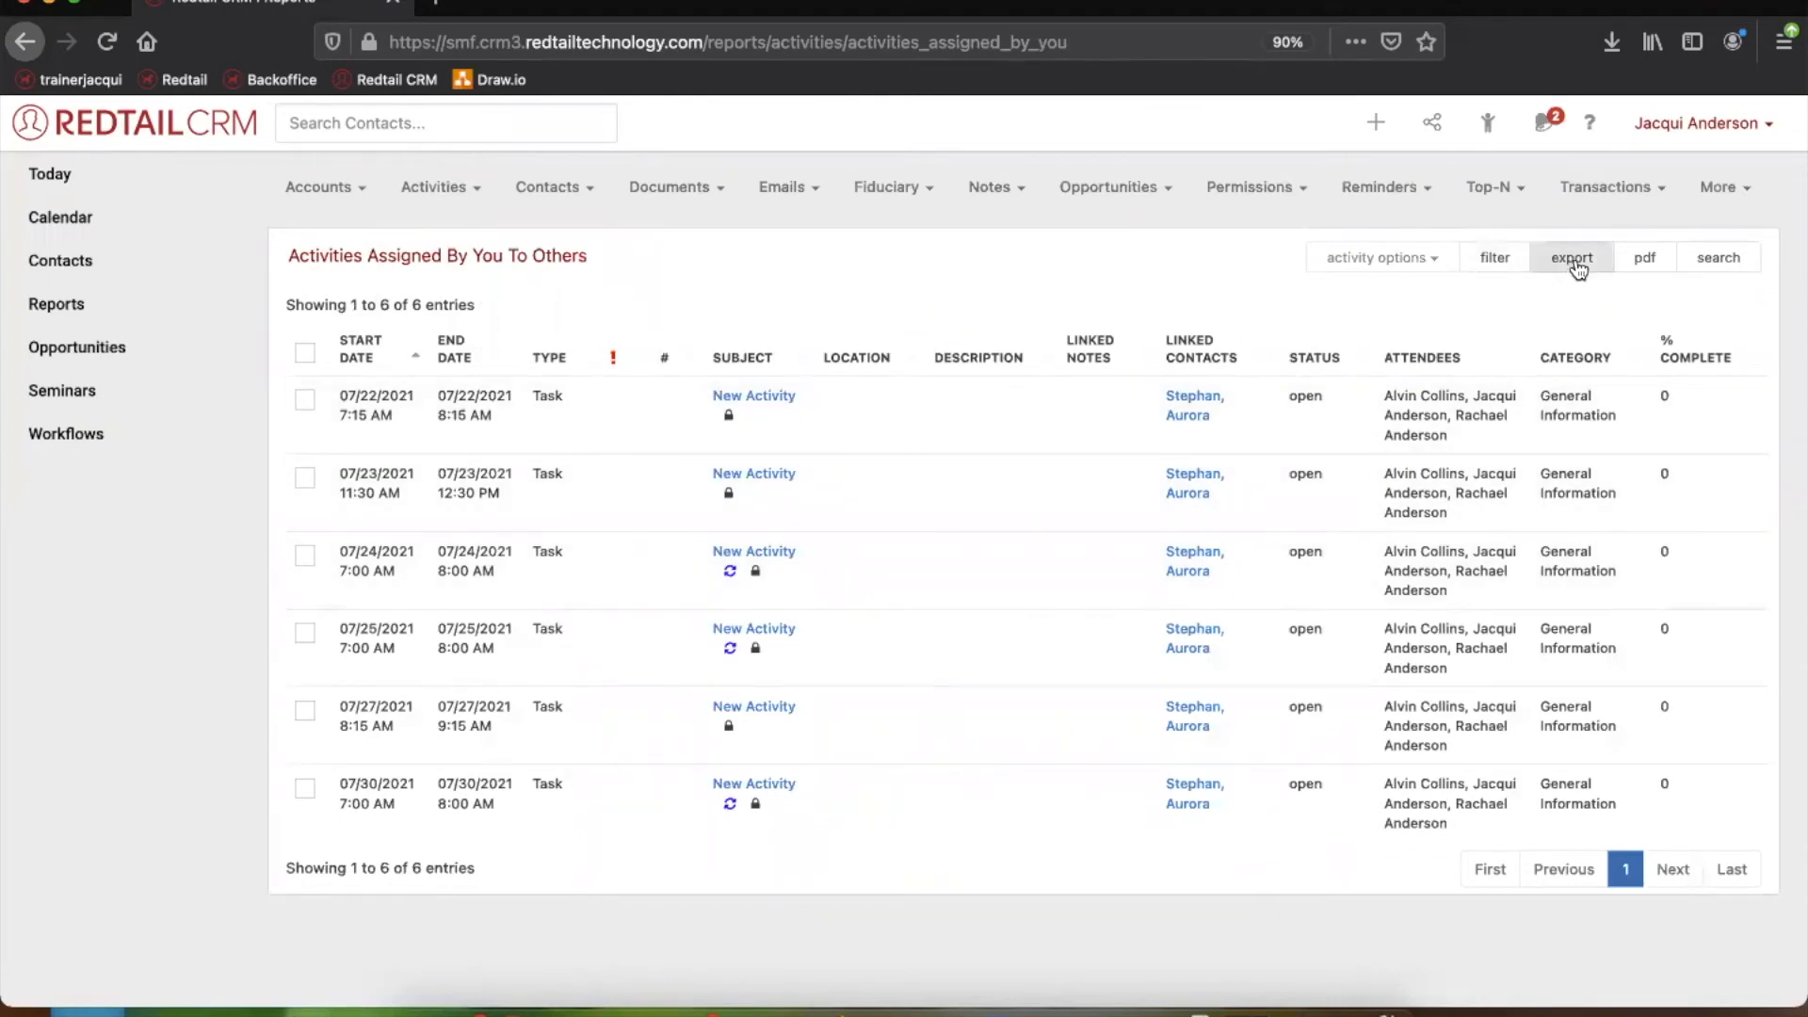
mouse_move(1649, 257)
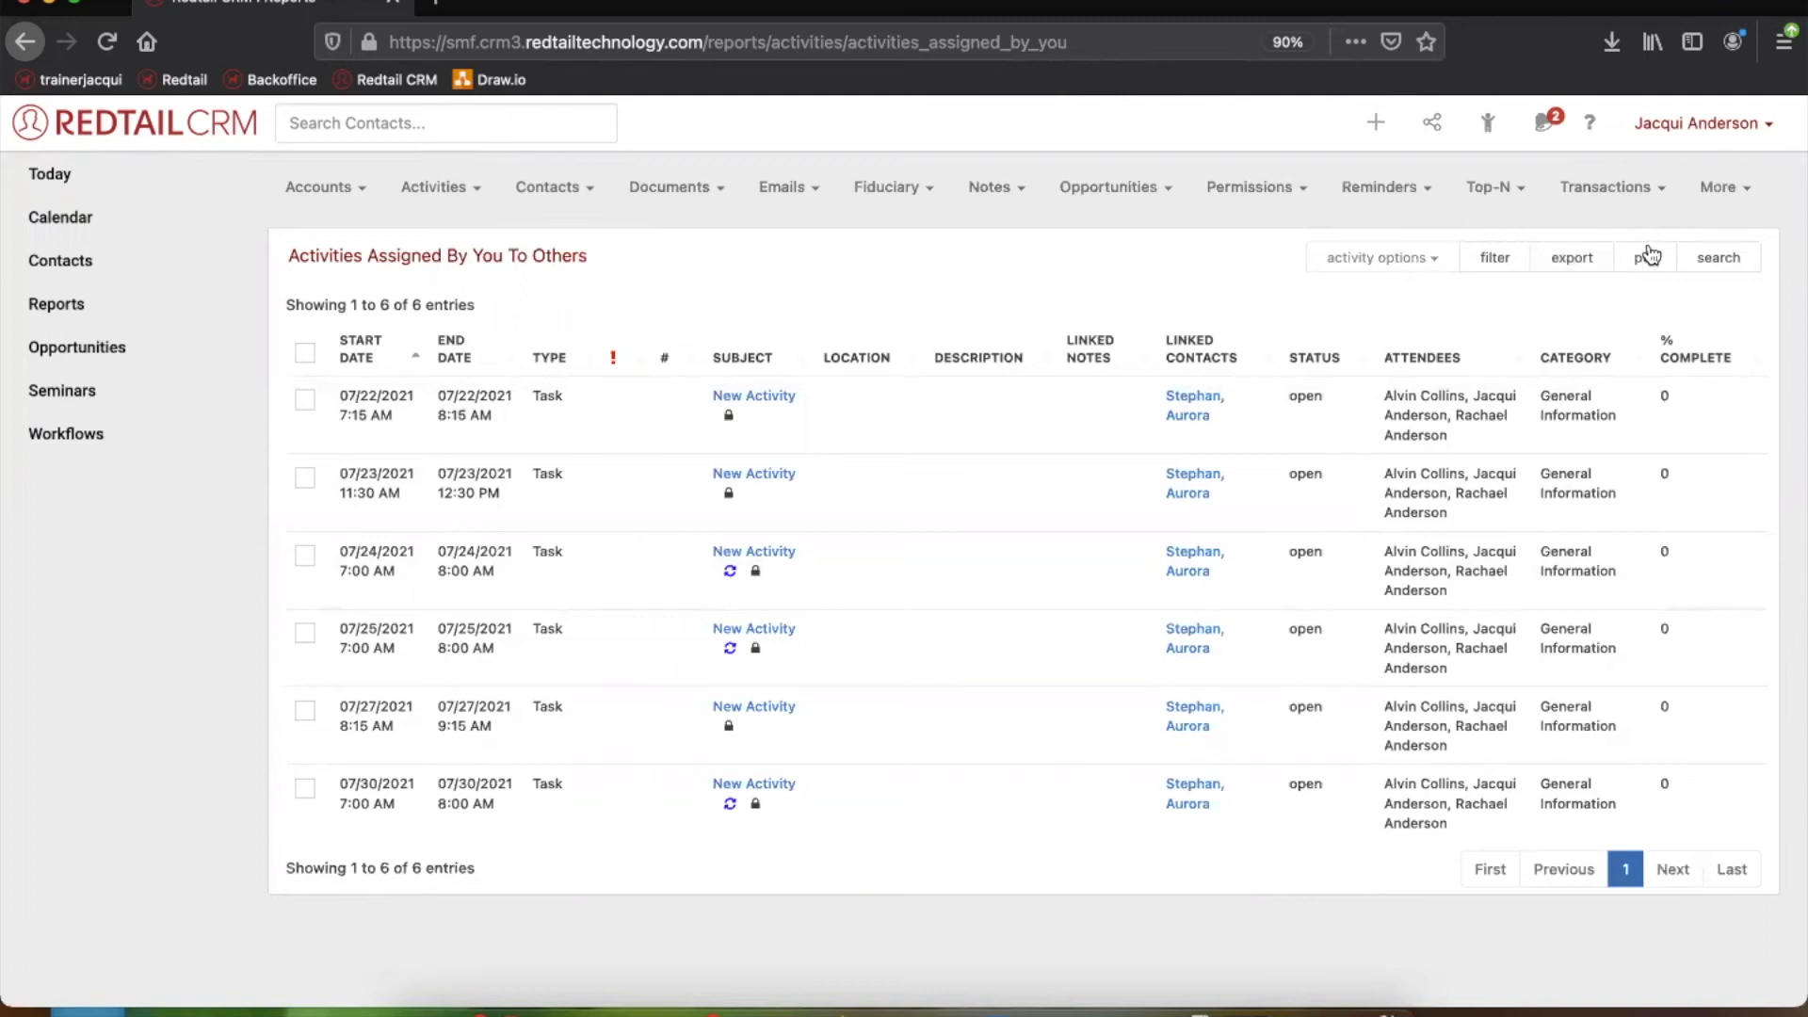
mouse_move(1636, 266)
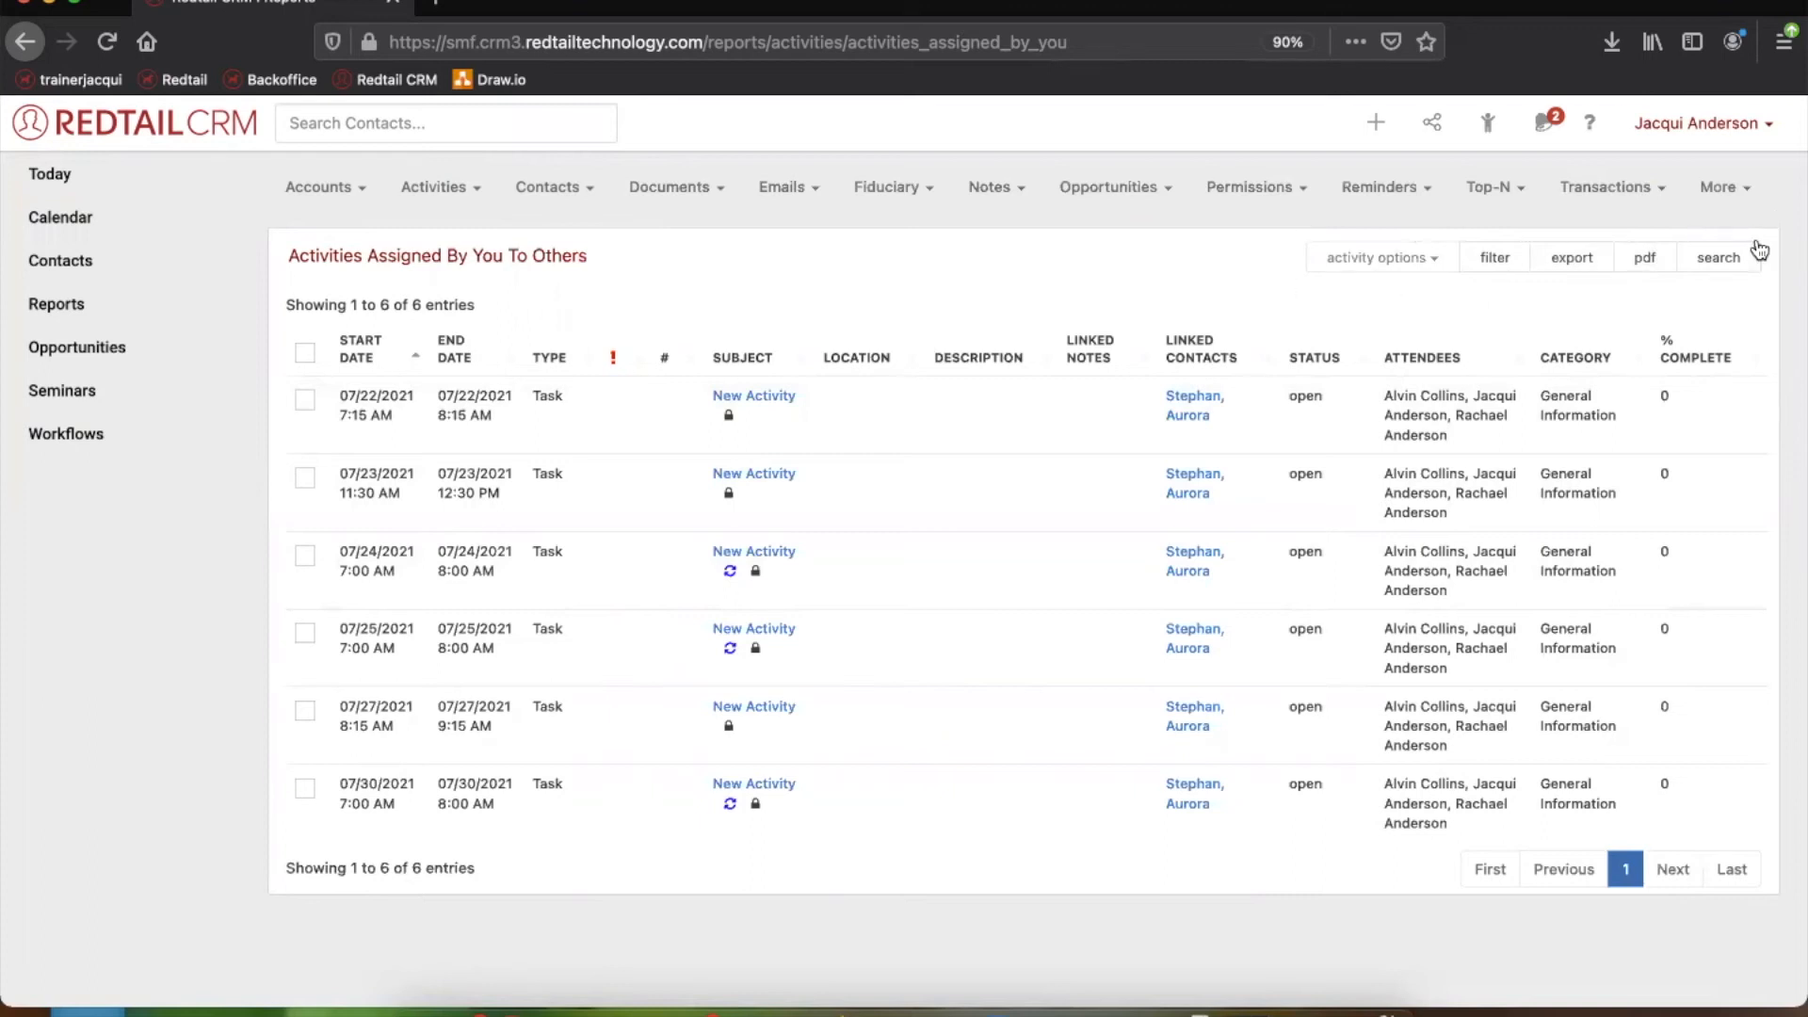
mouse_move(950, 301)
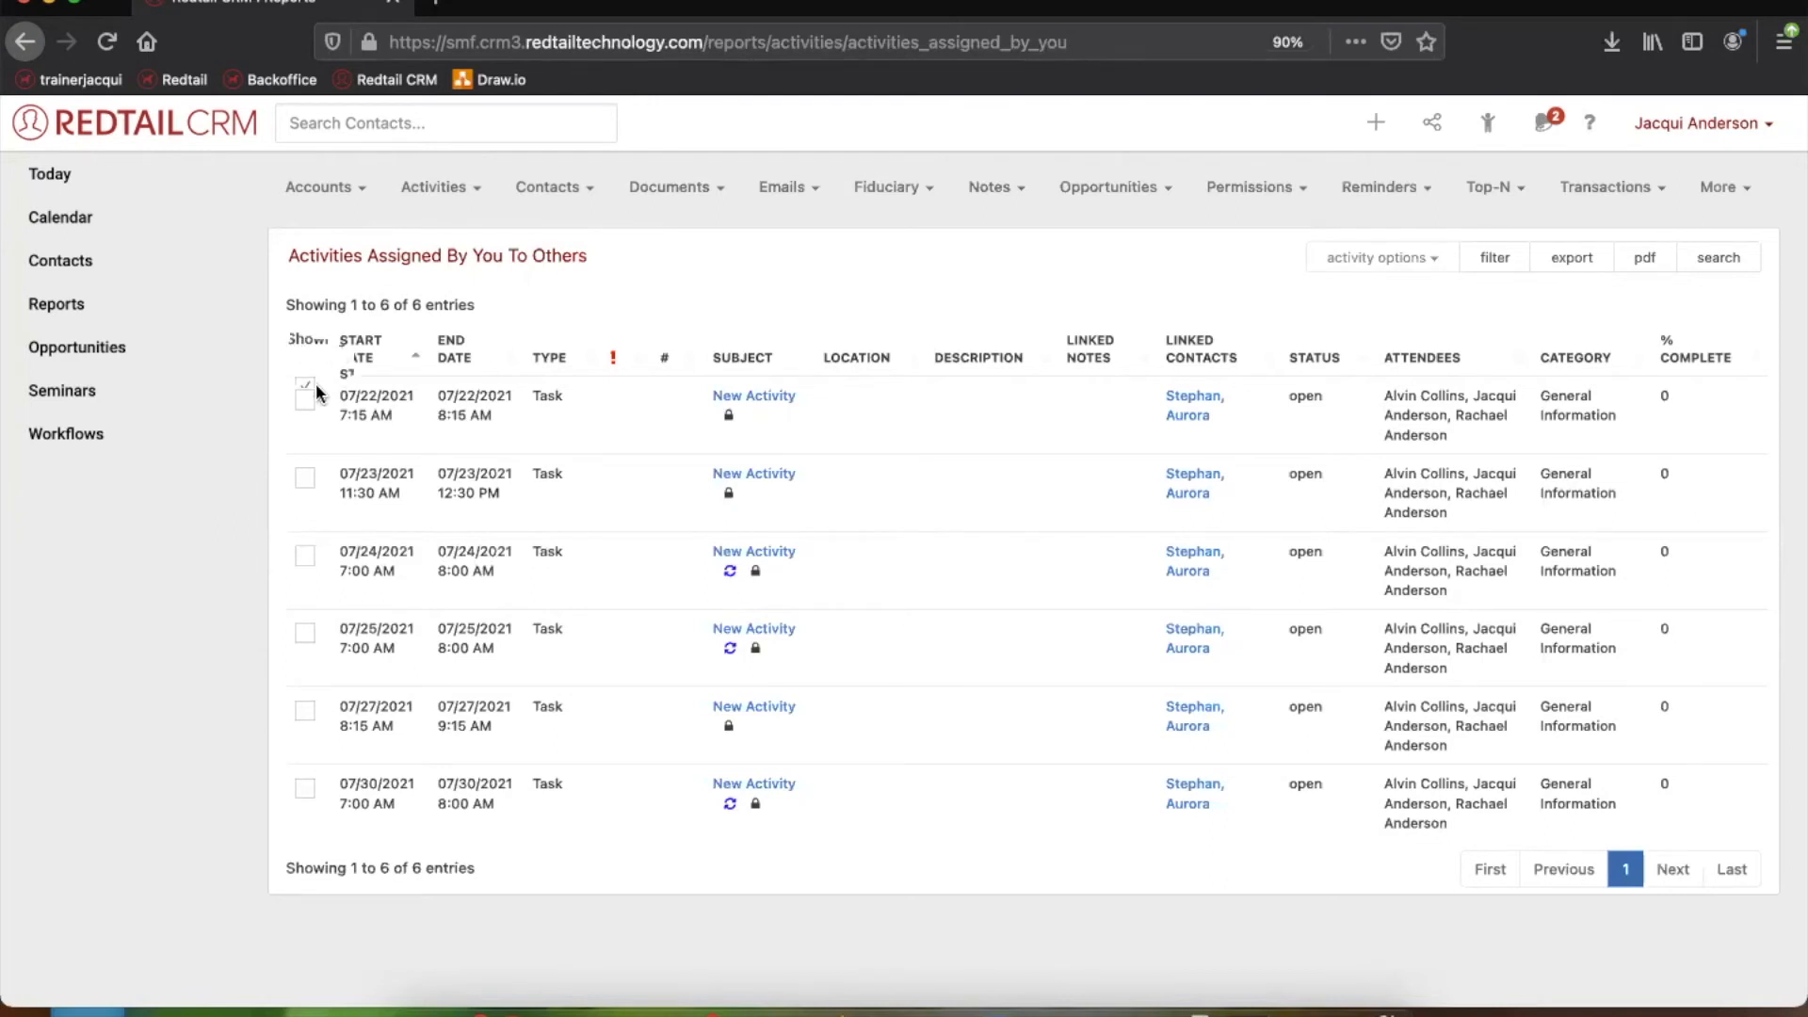
Select all activities, deselect some rows, and preview the bulk action options
click(303, 400)
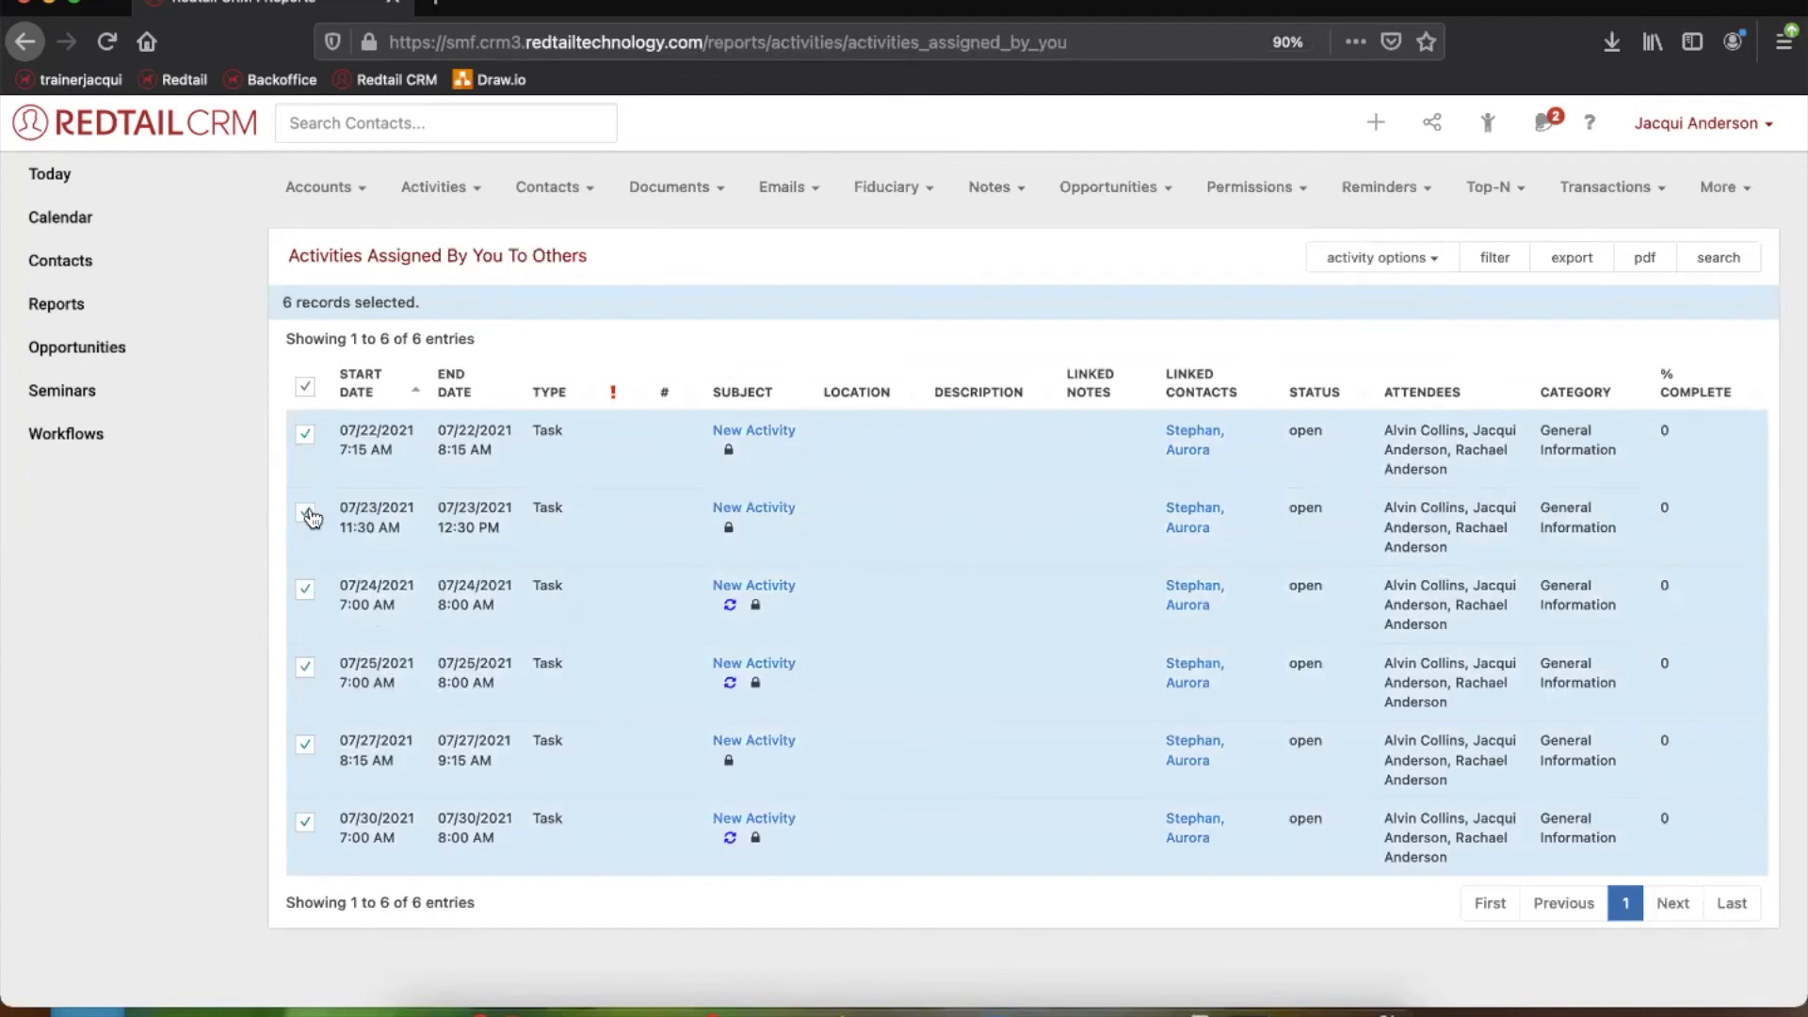
click(304, 515)
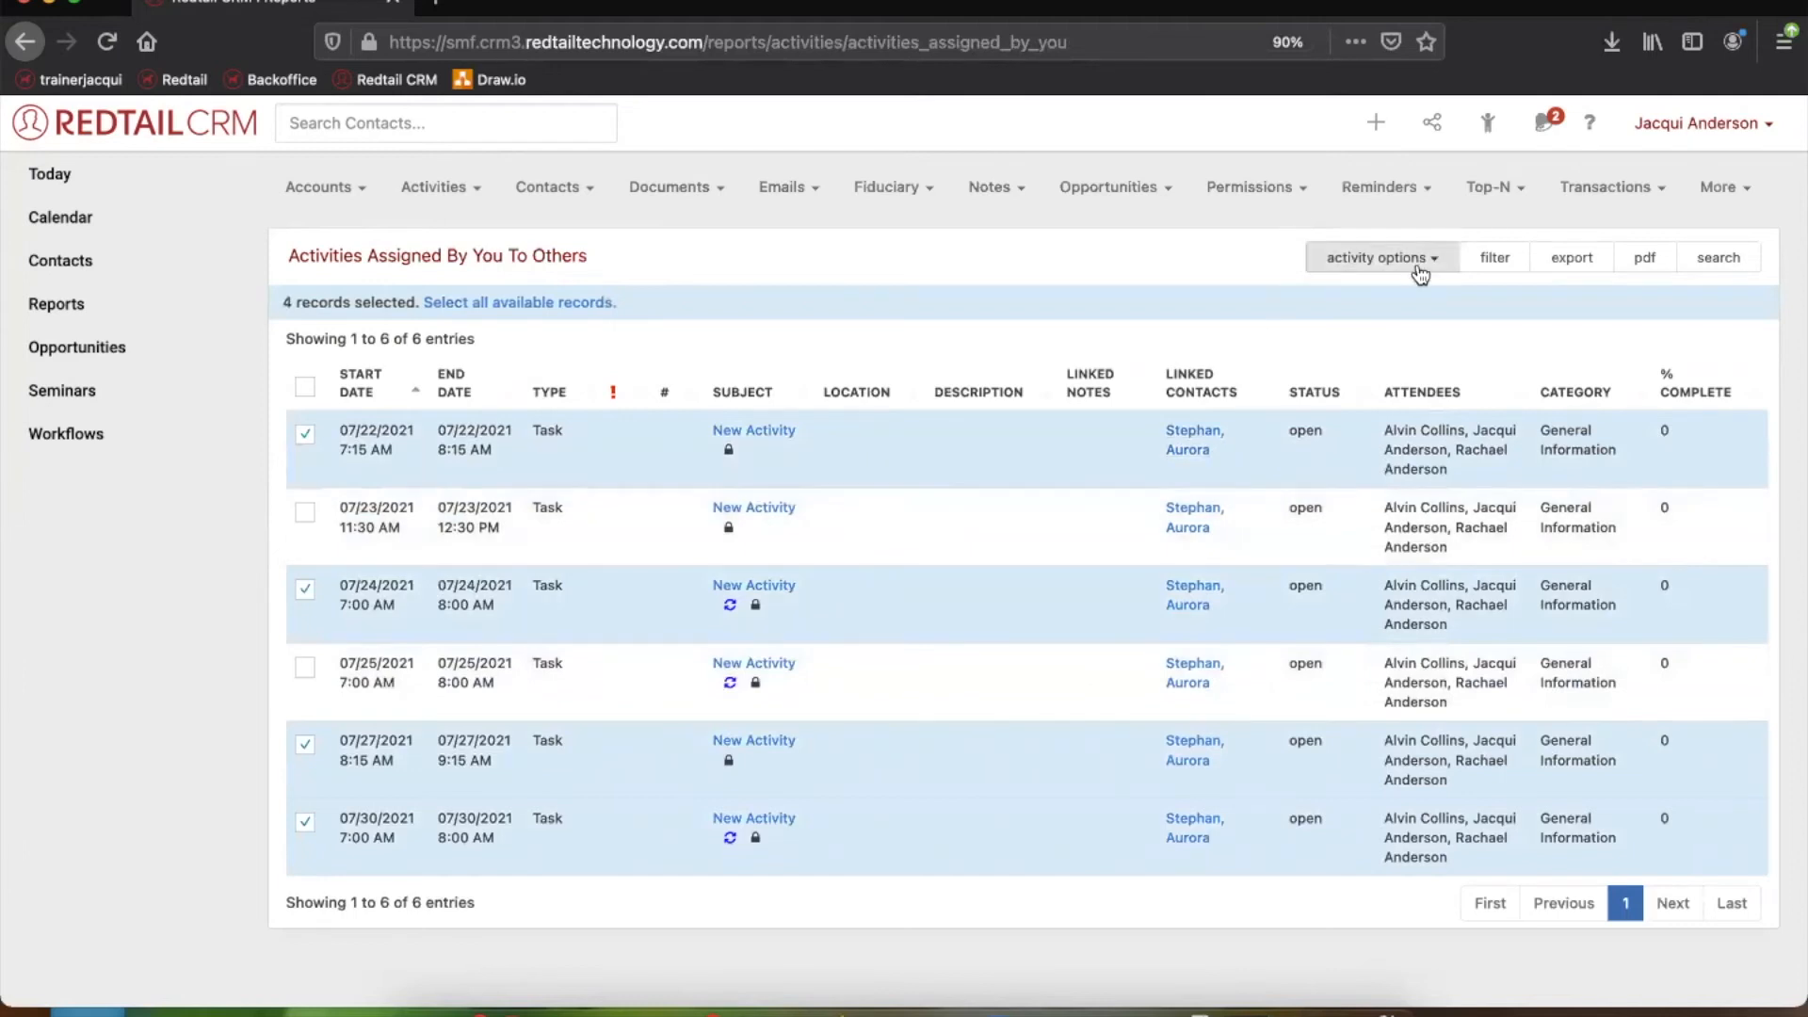
click(1380, 257)
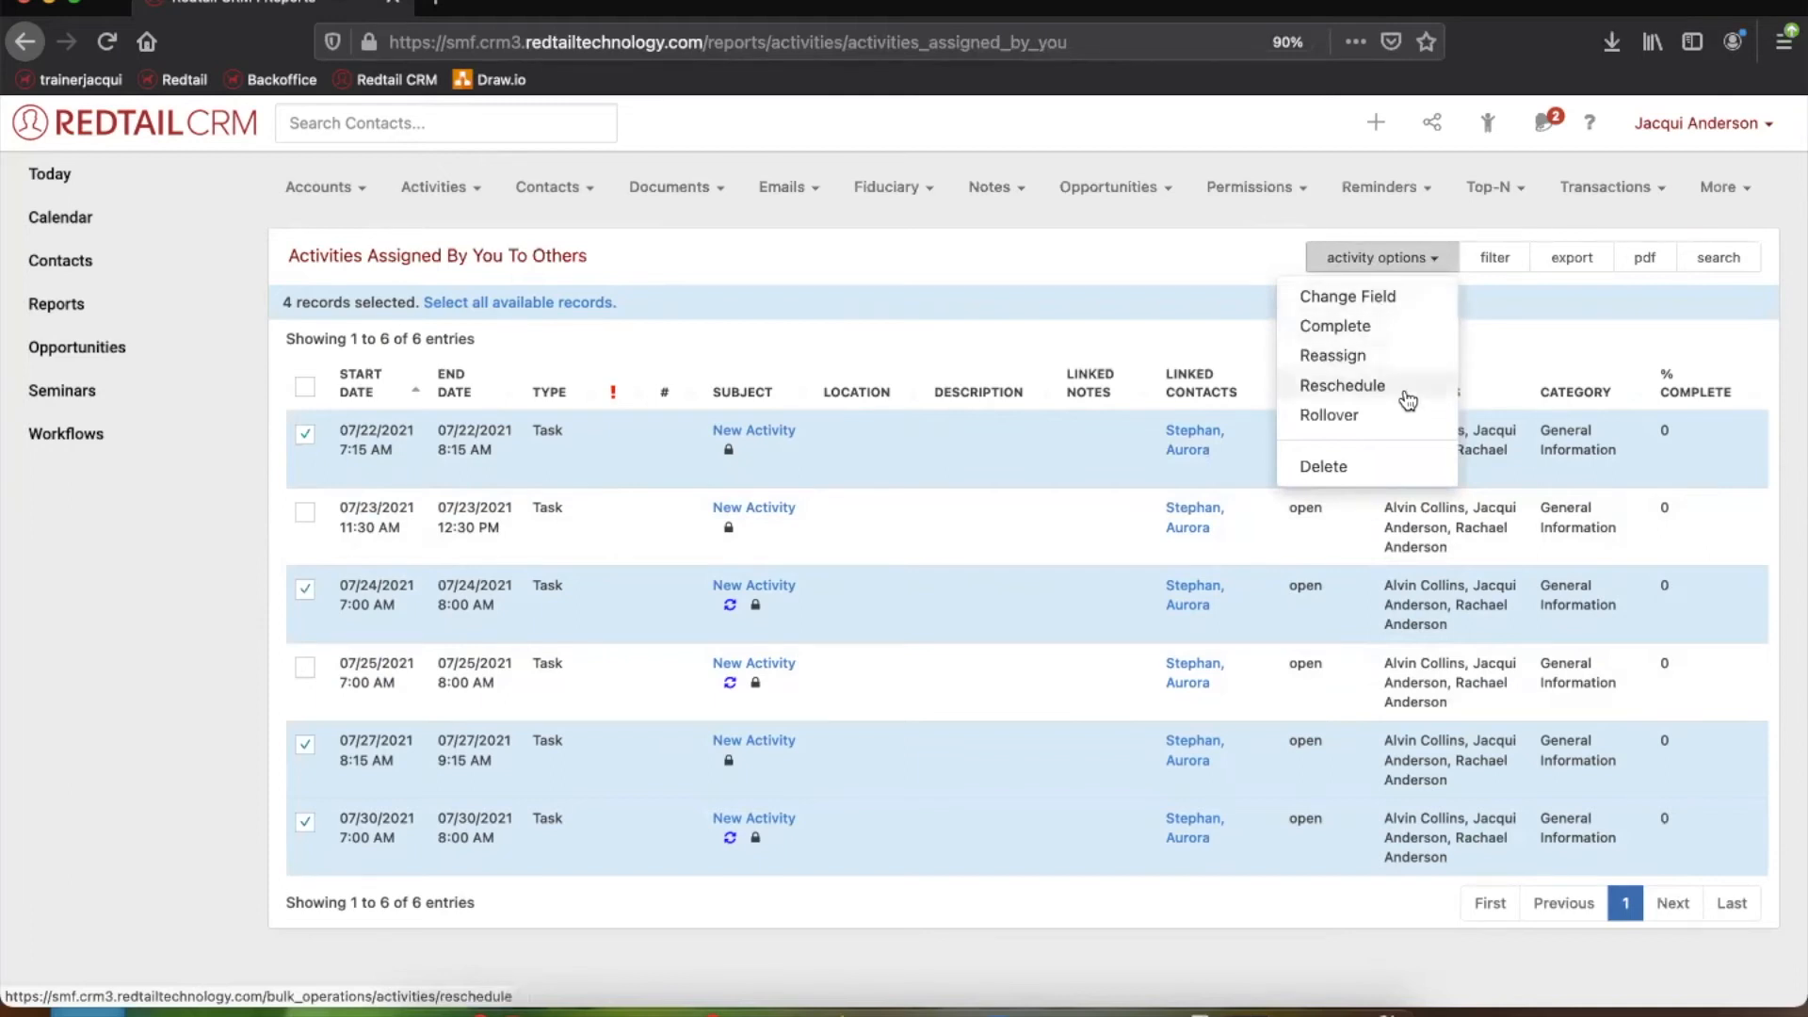
mouse_move(1360, 429)
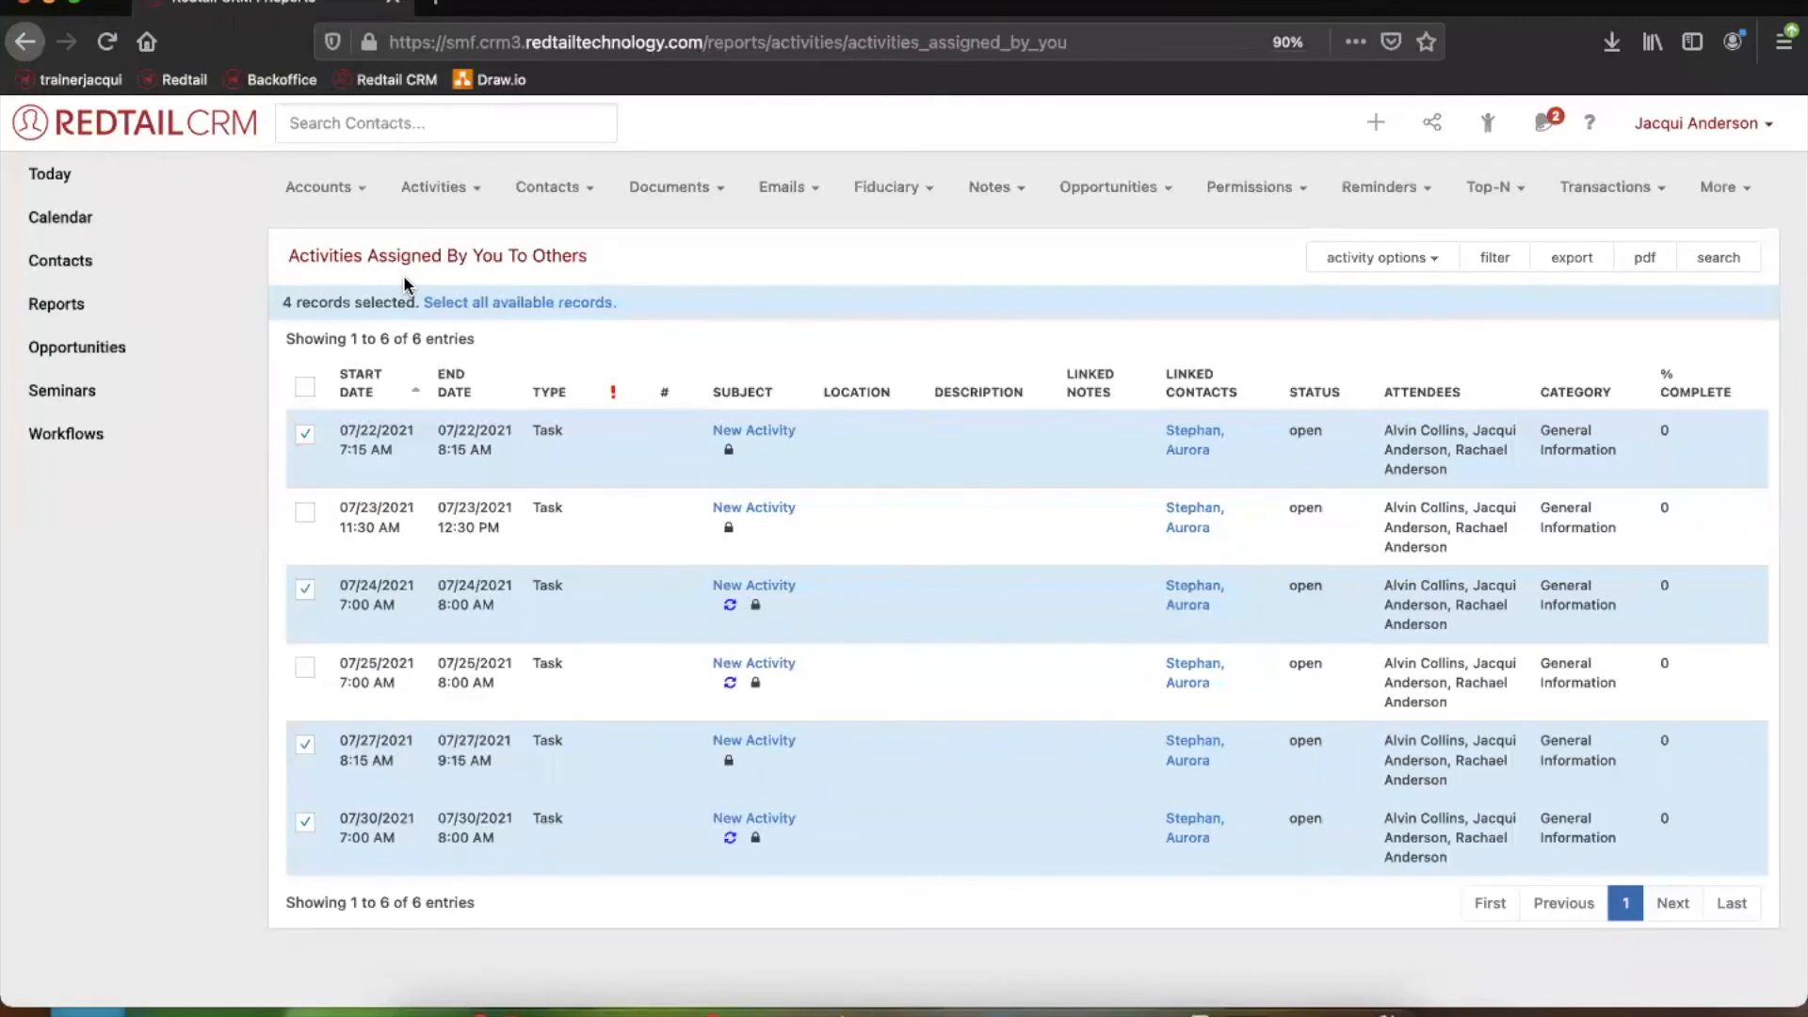
mouse_move(1367, 209)
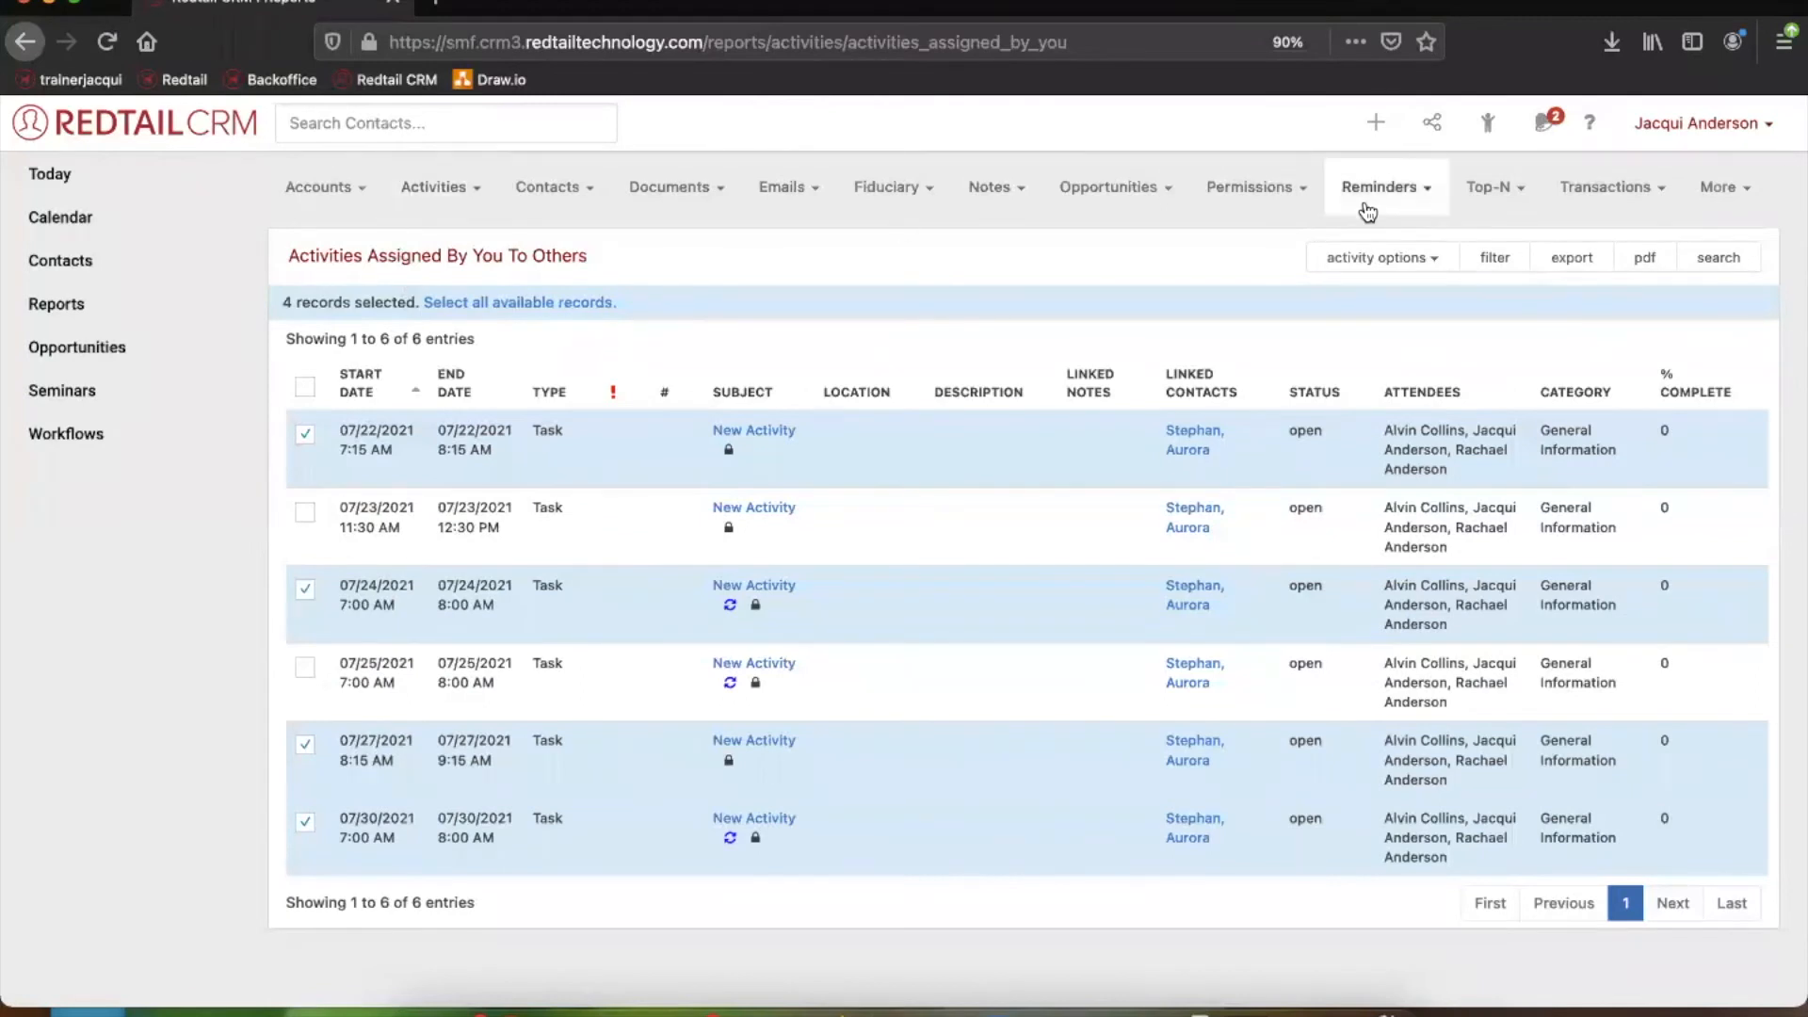
mouse_move(1313, 211)
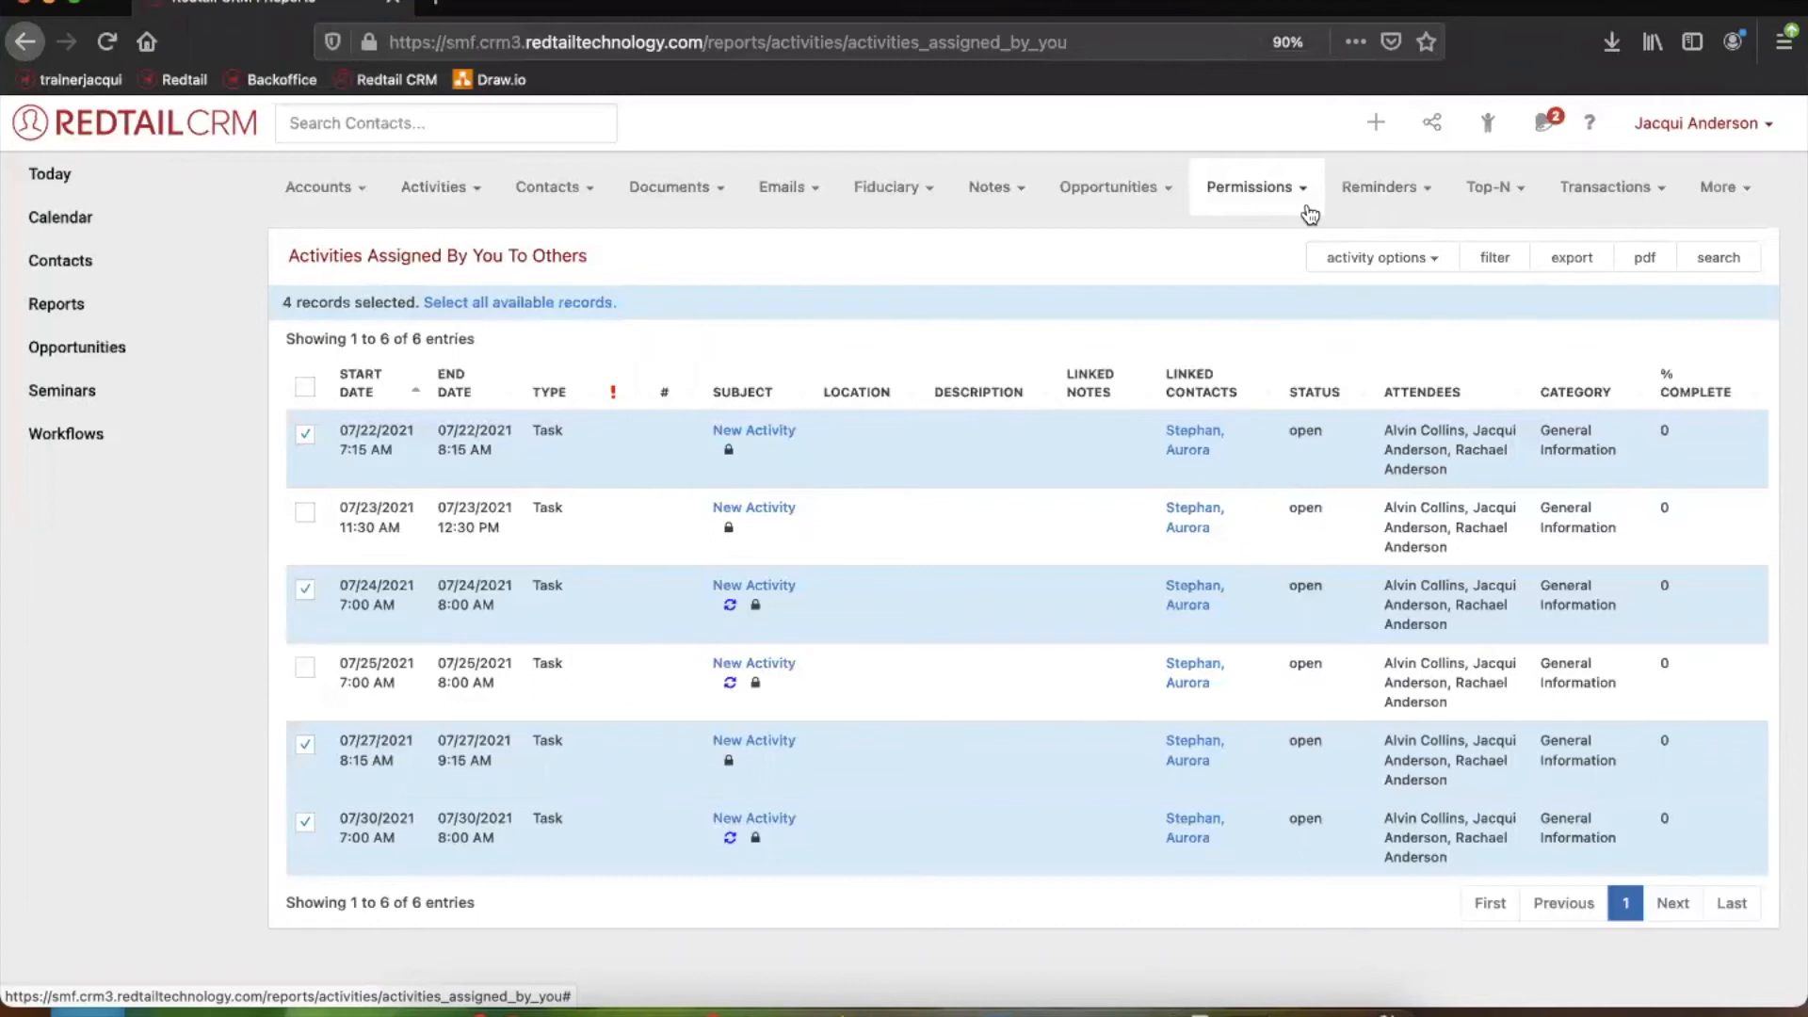
mouse_move(531, 199)
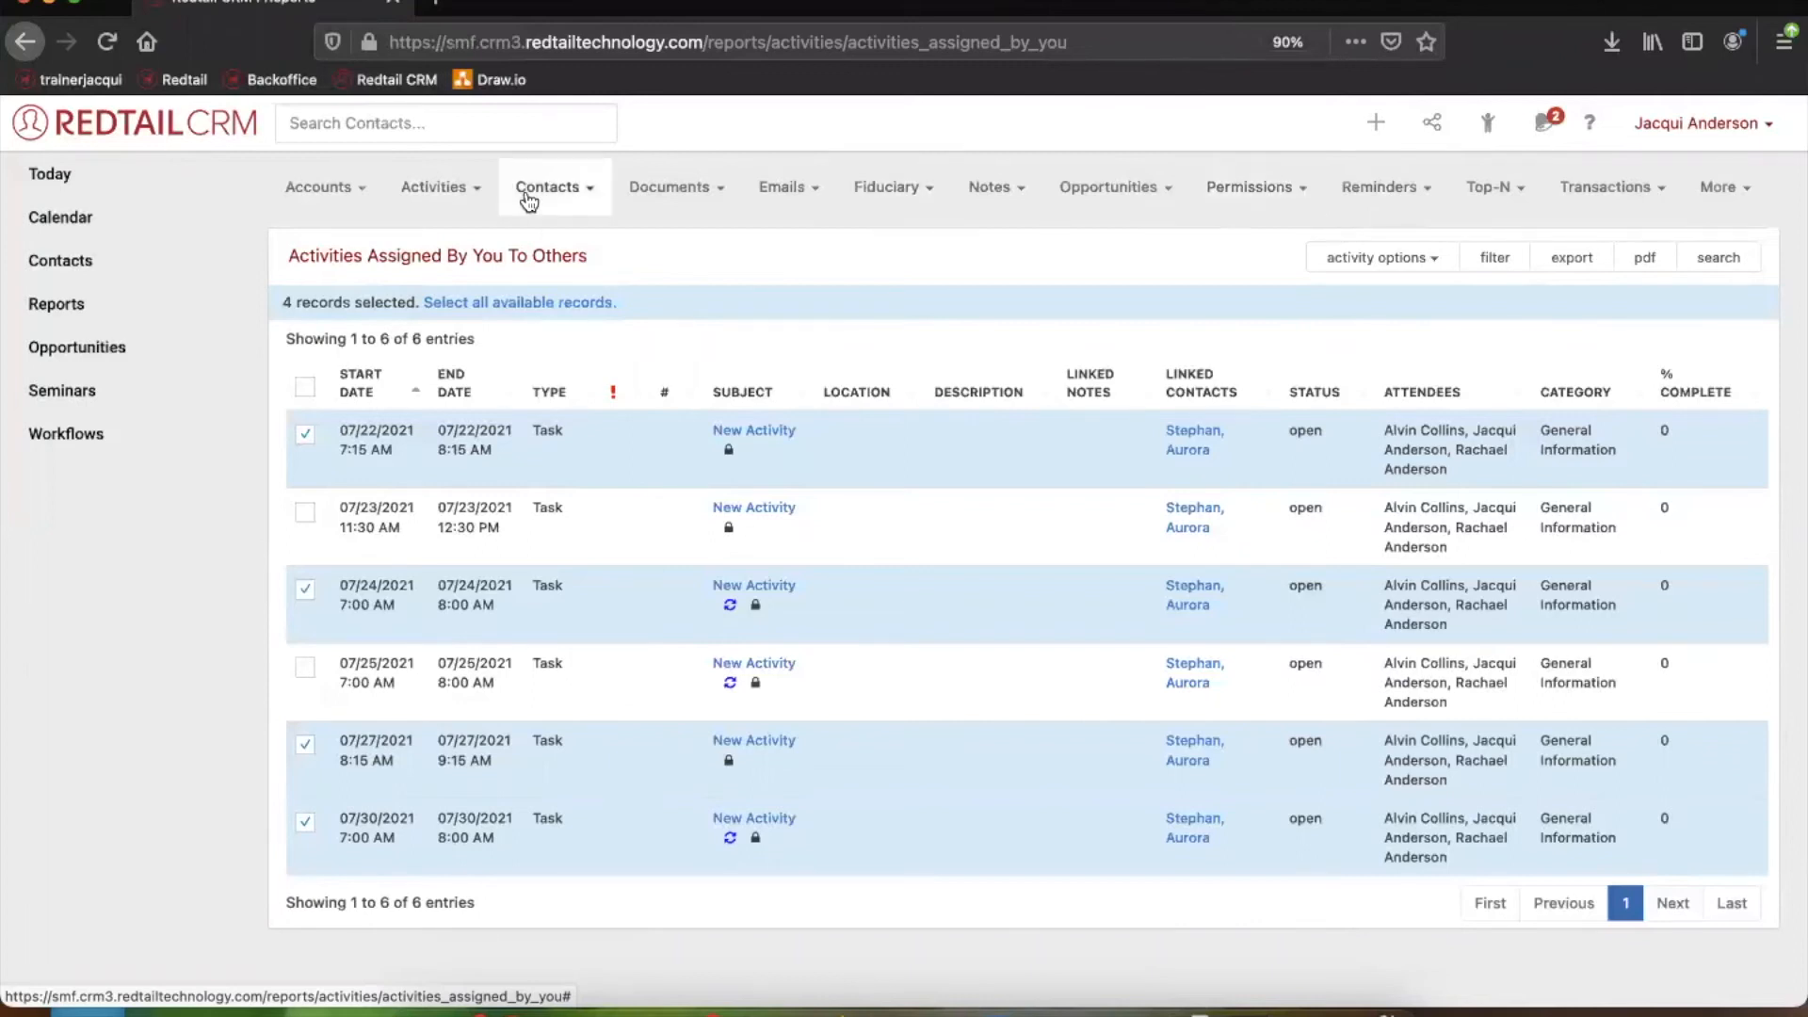
Open Notes > By Contact from the report navigation bar
click(995, 187)
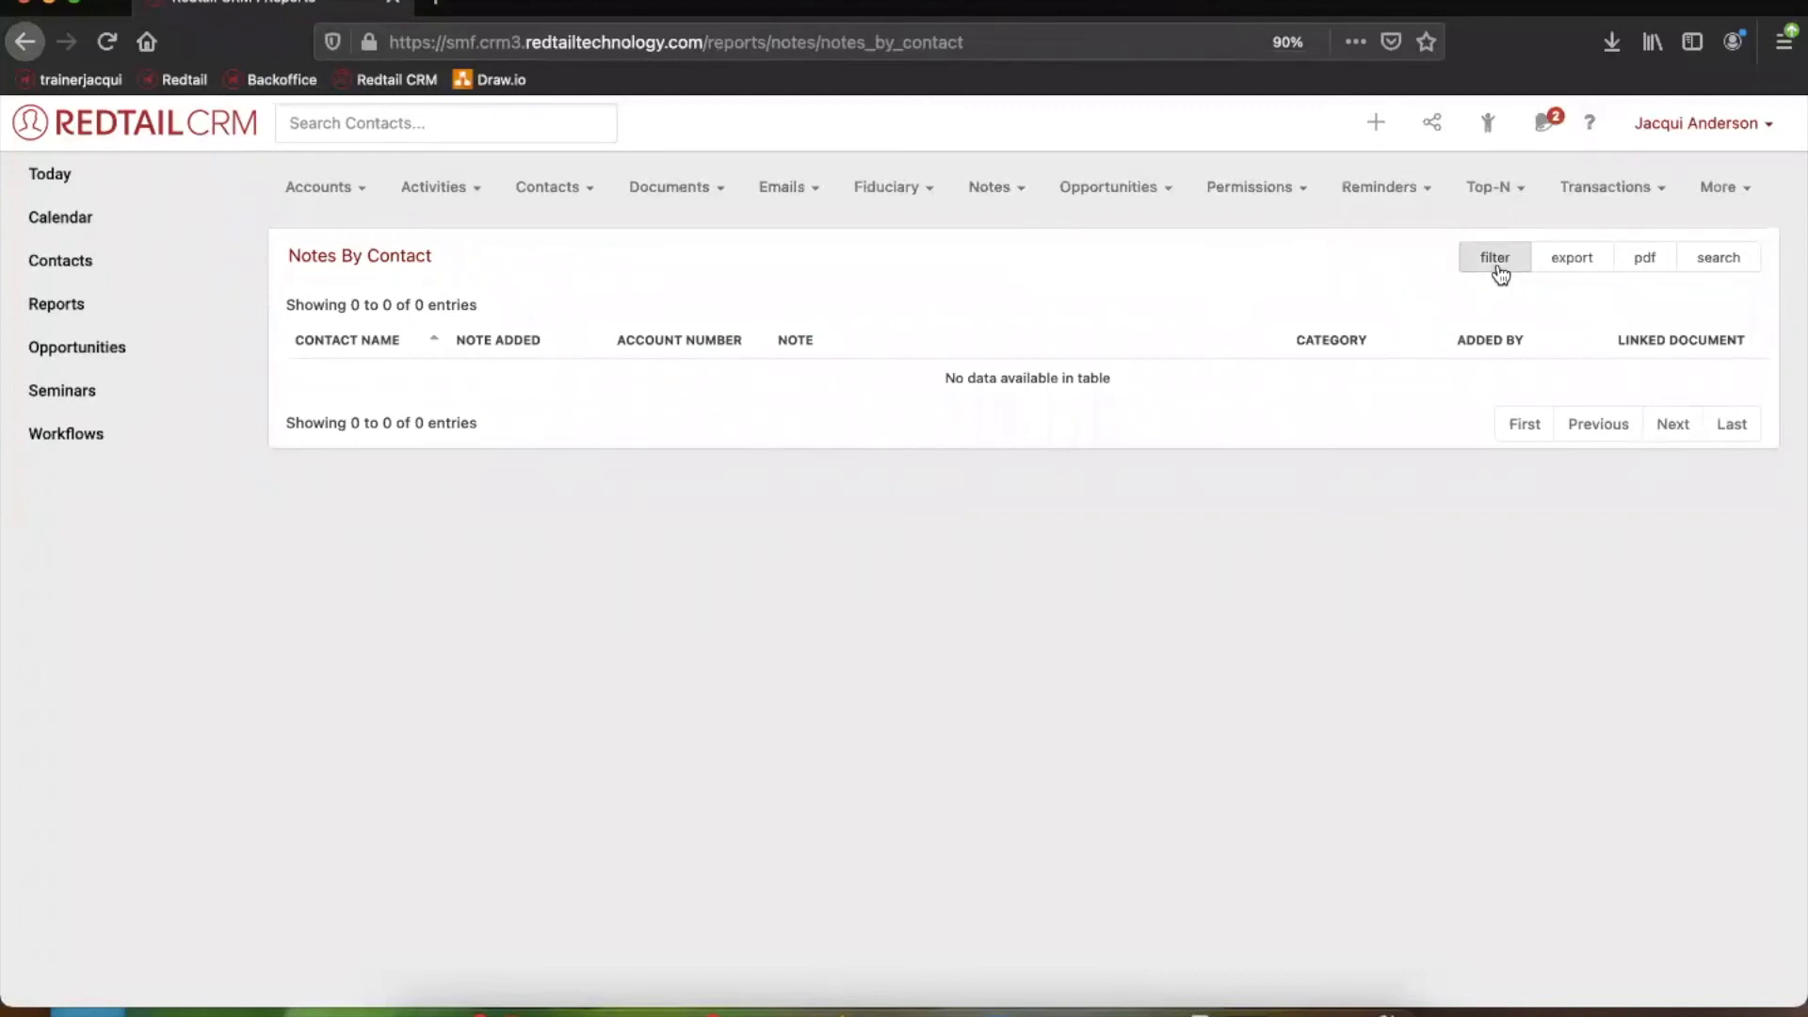
click(1494, 257)
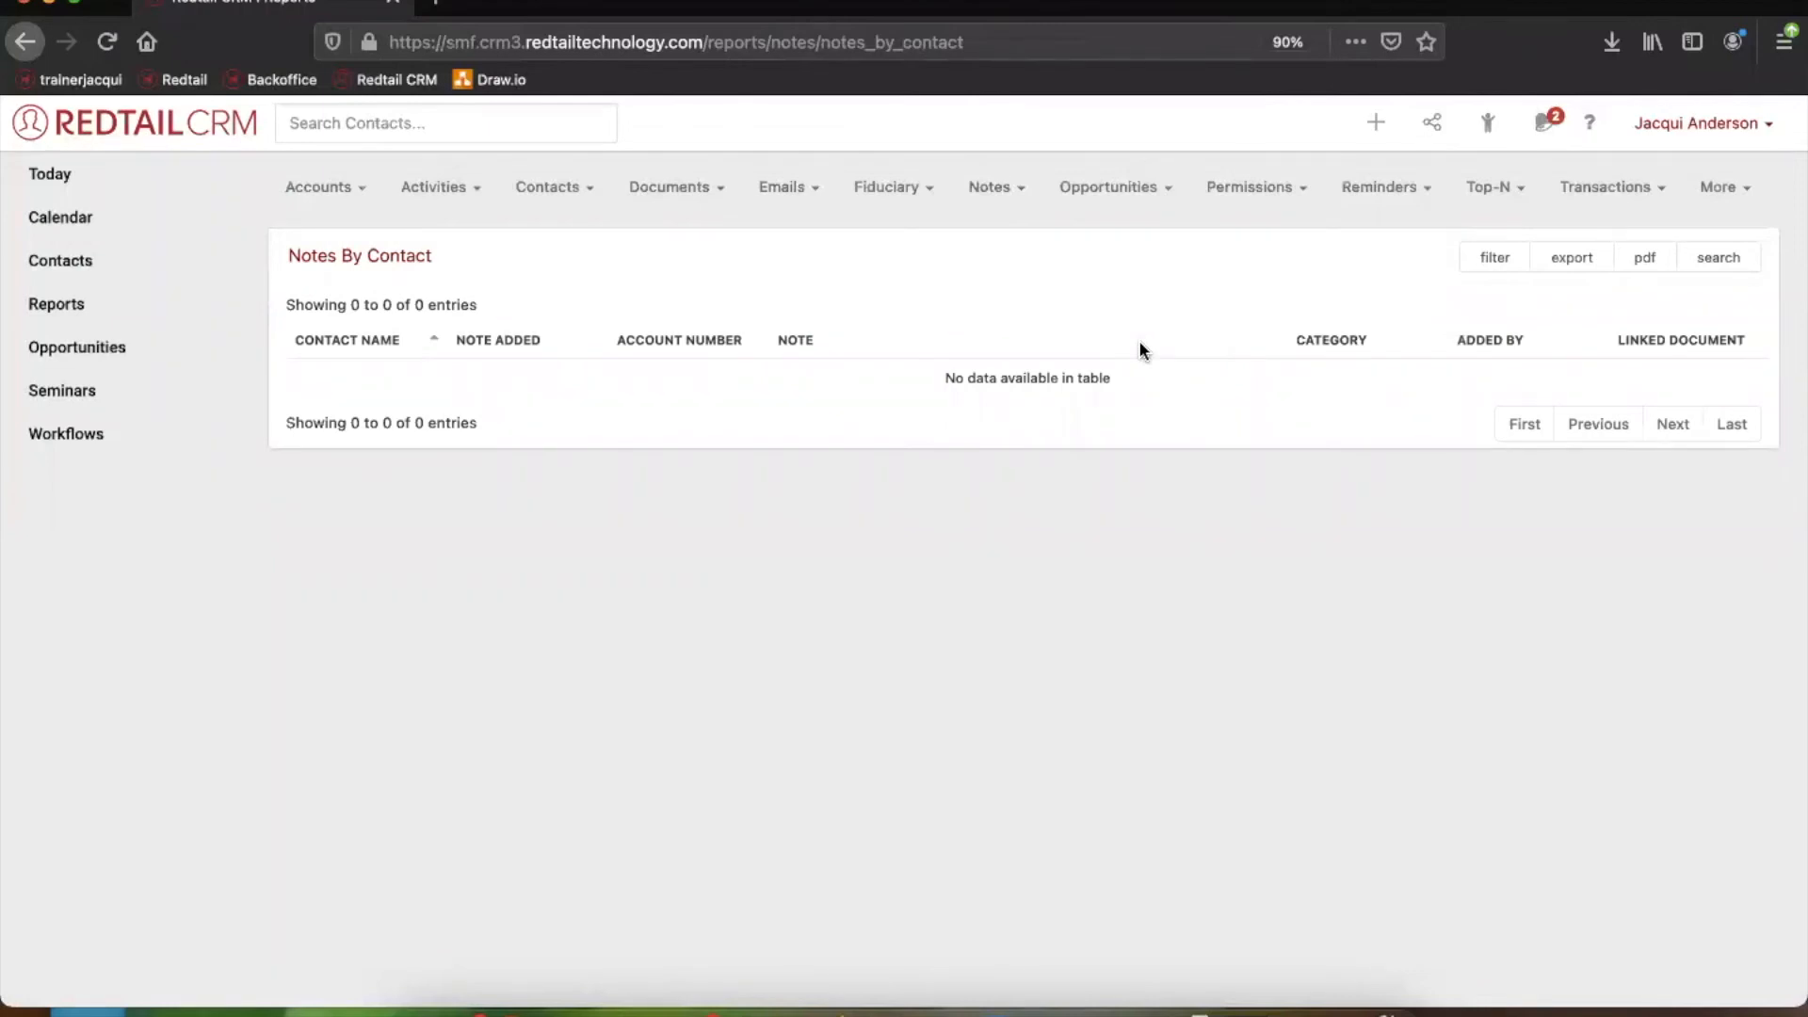
mouse_move(608, 364)
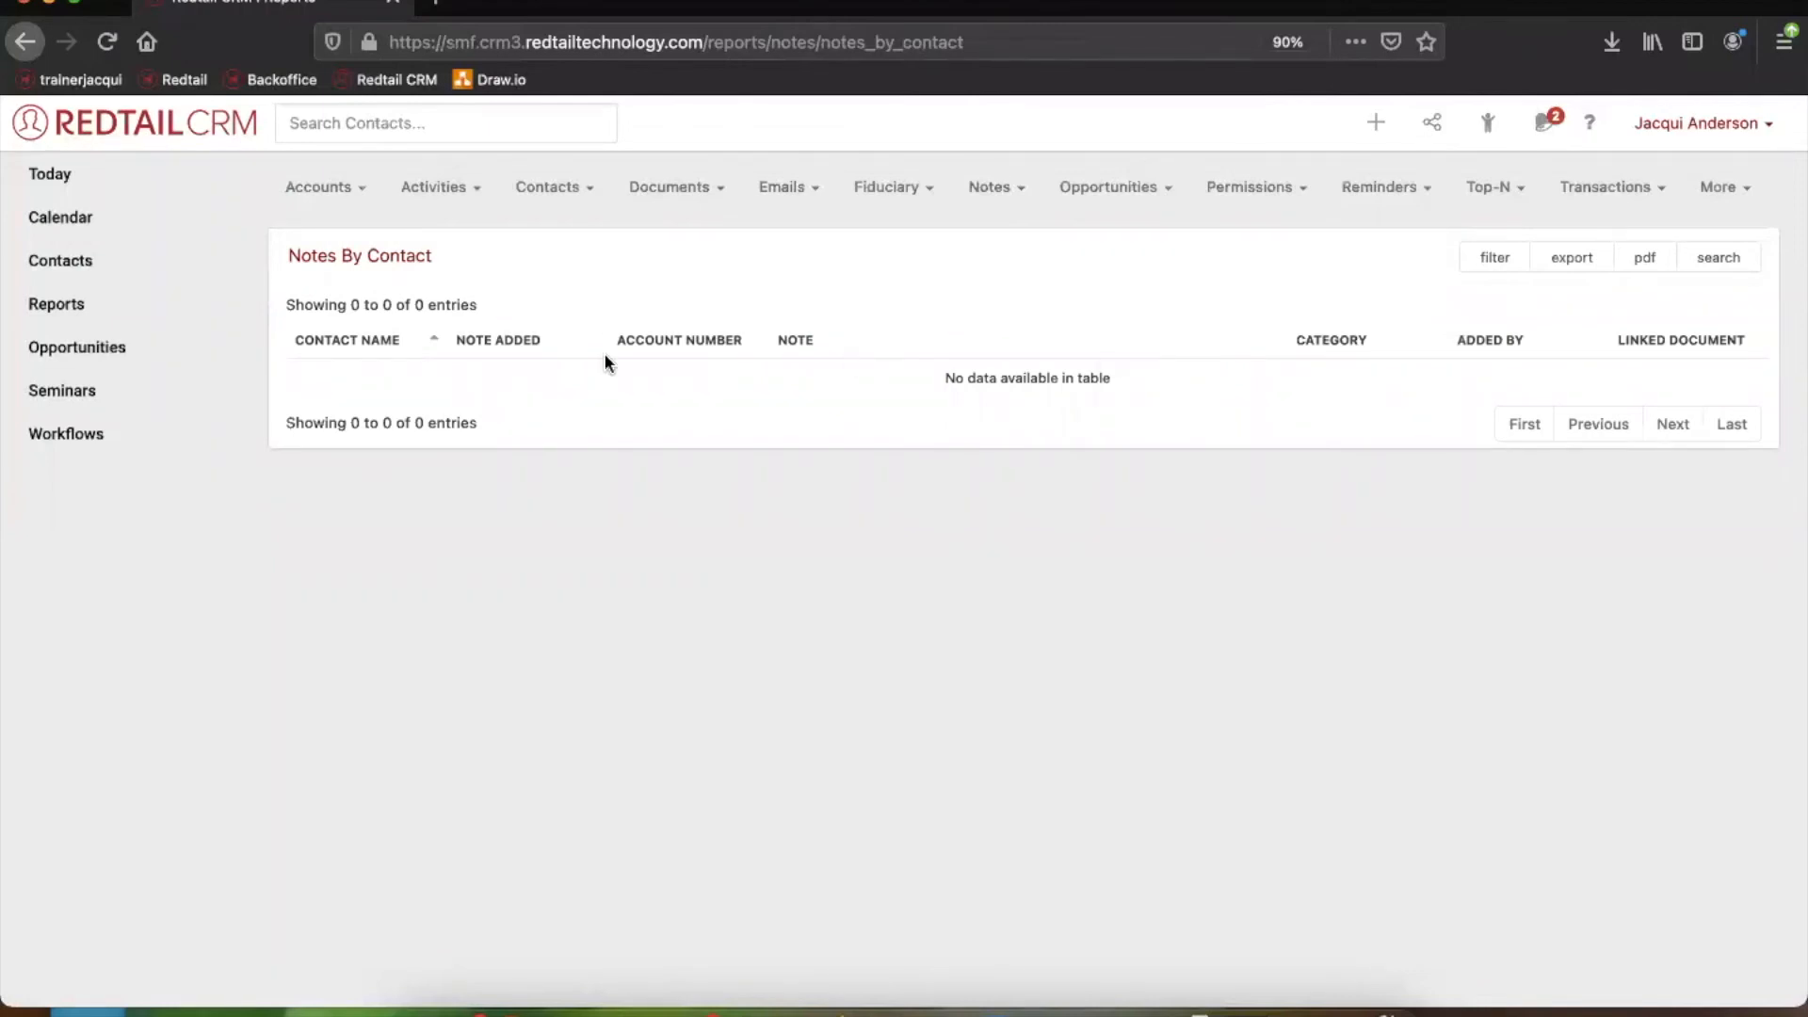
mouse_move(1500, 257)
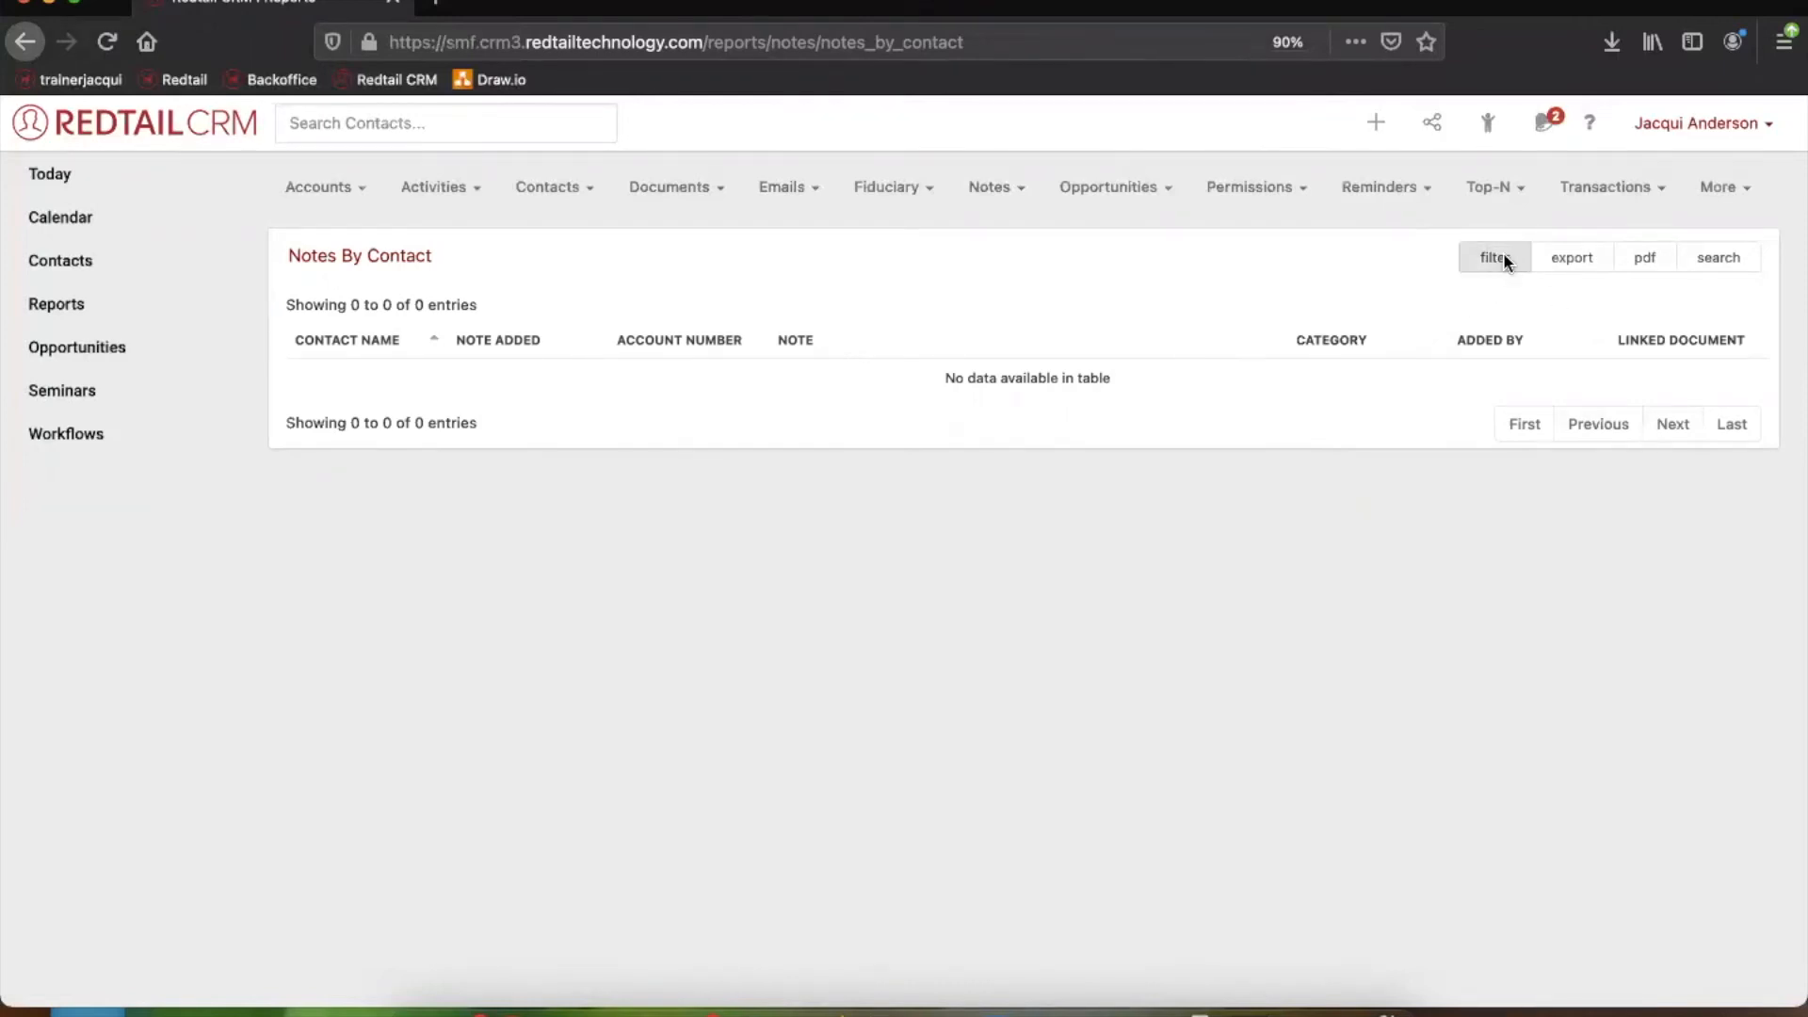
Filter notes from 05/01/2021 to 07/30/2021 and apply the filters
click(1494, 256)
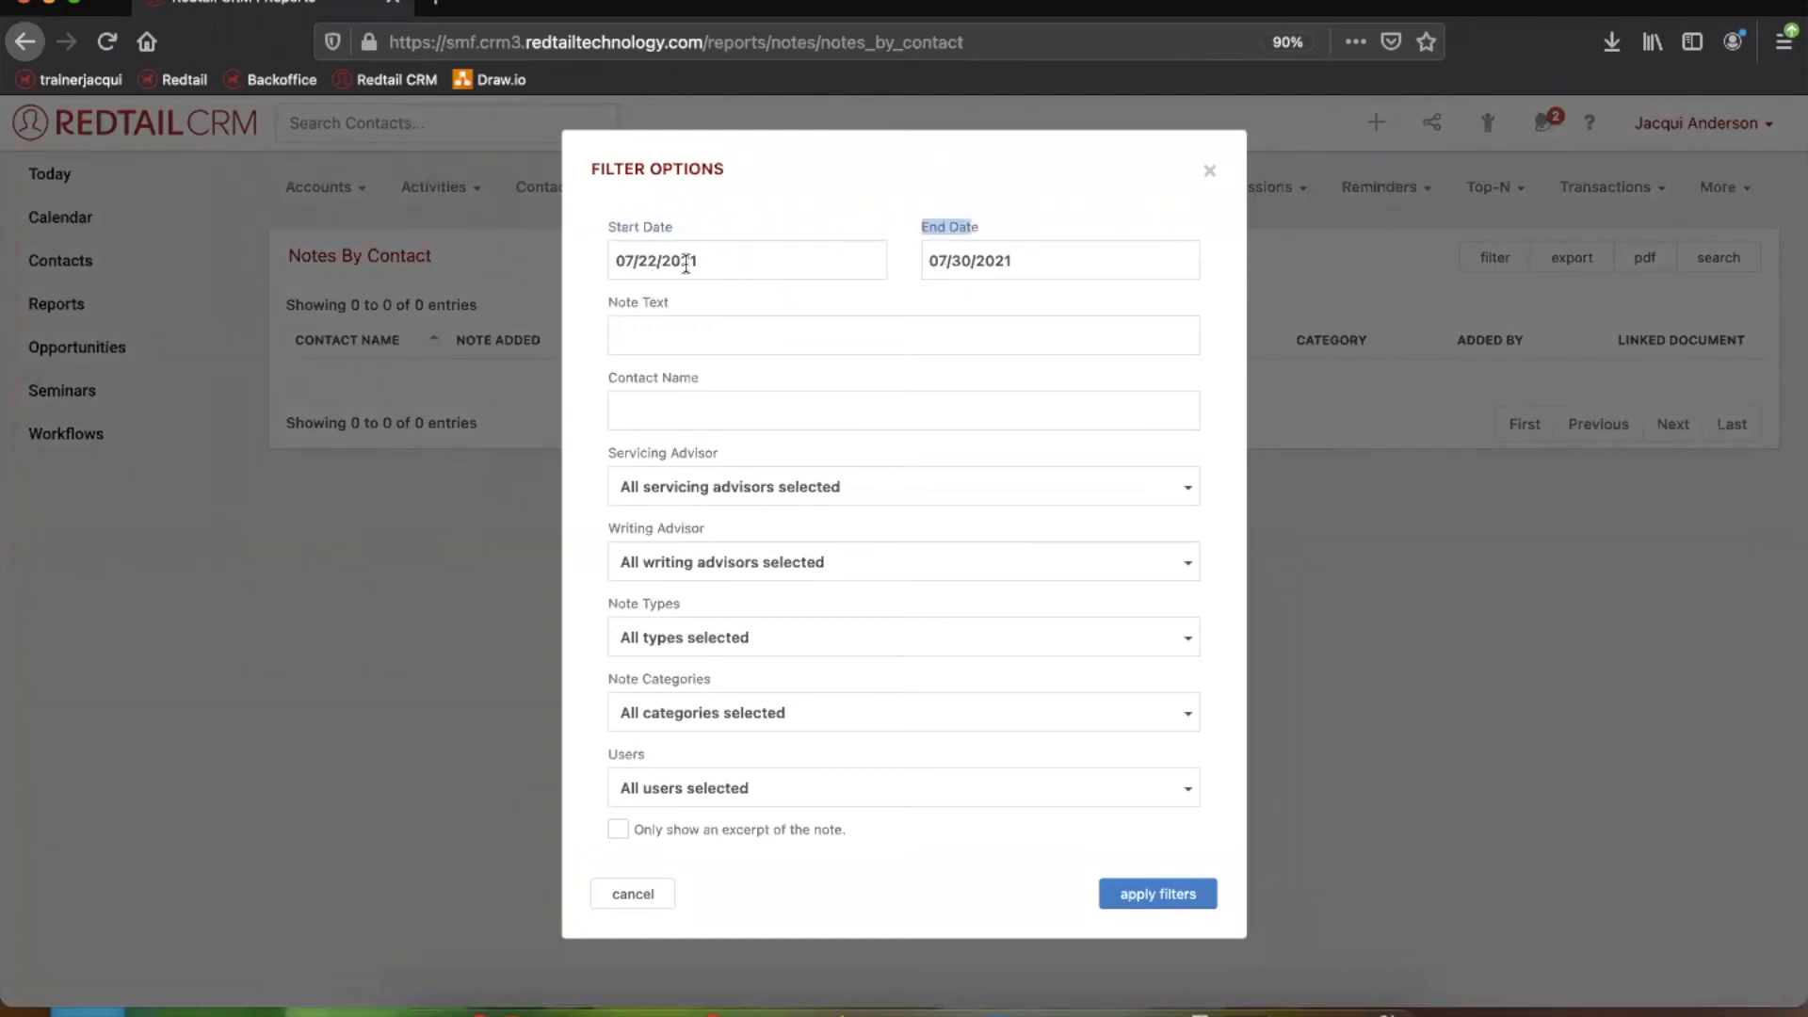
click(748, 261)
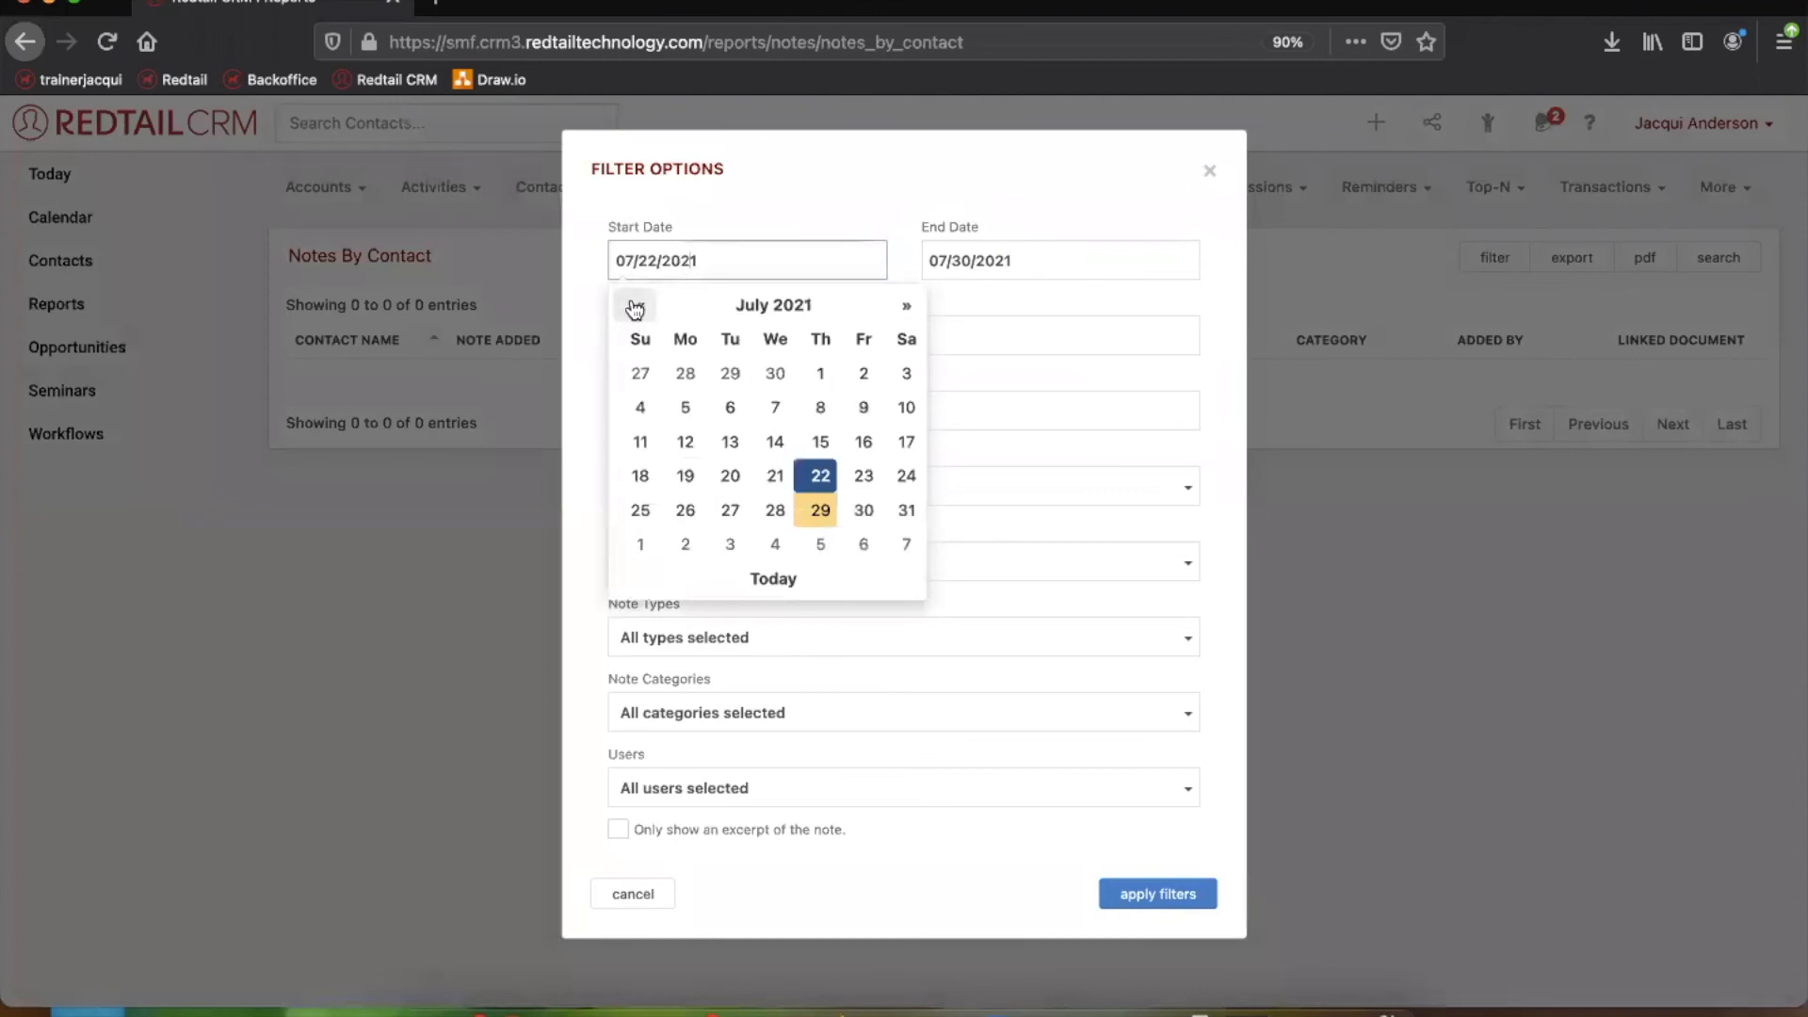
click(635, 306)
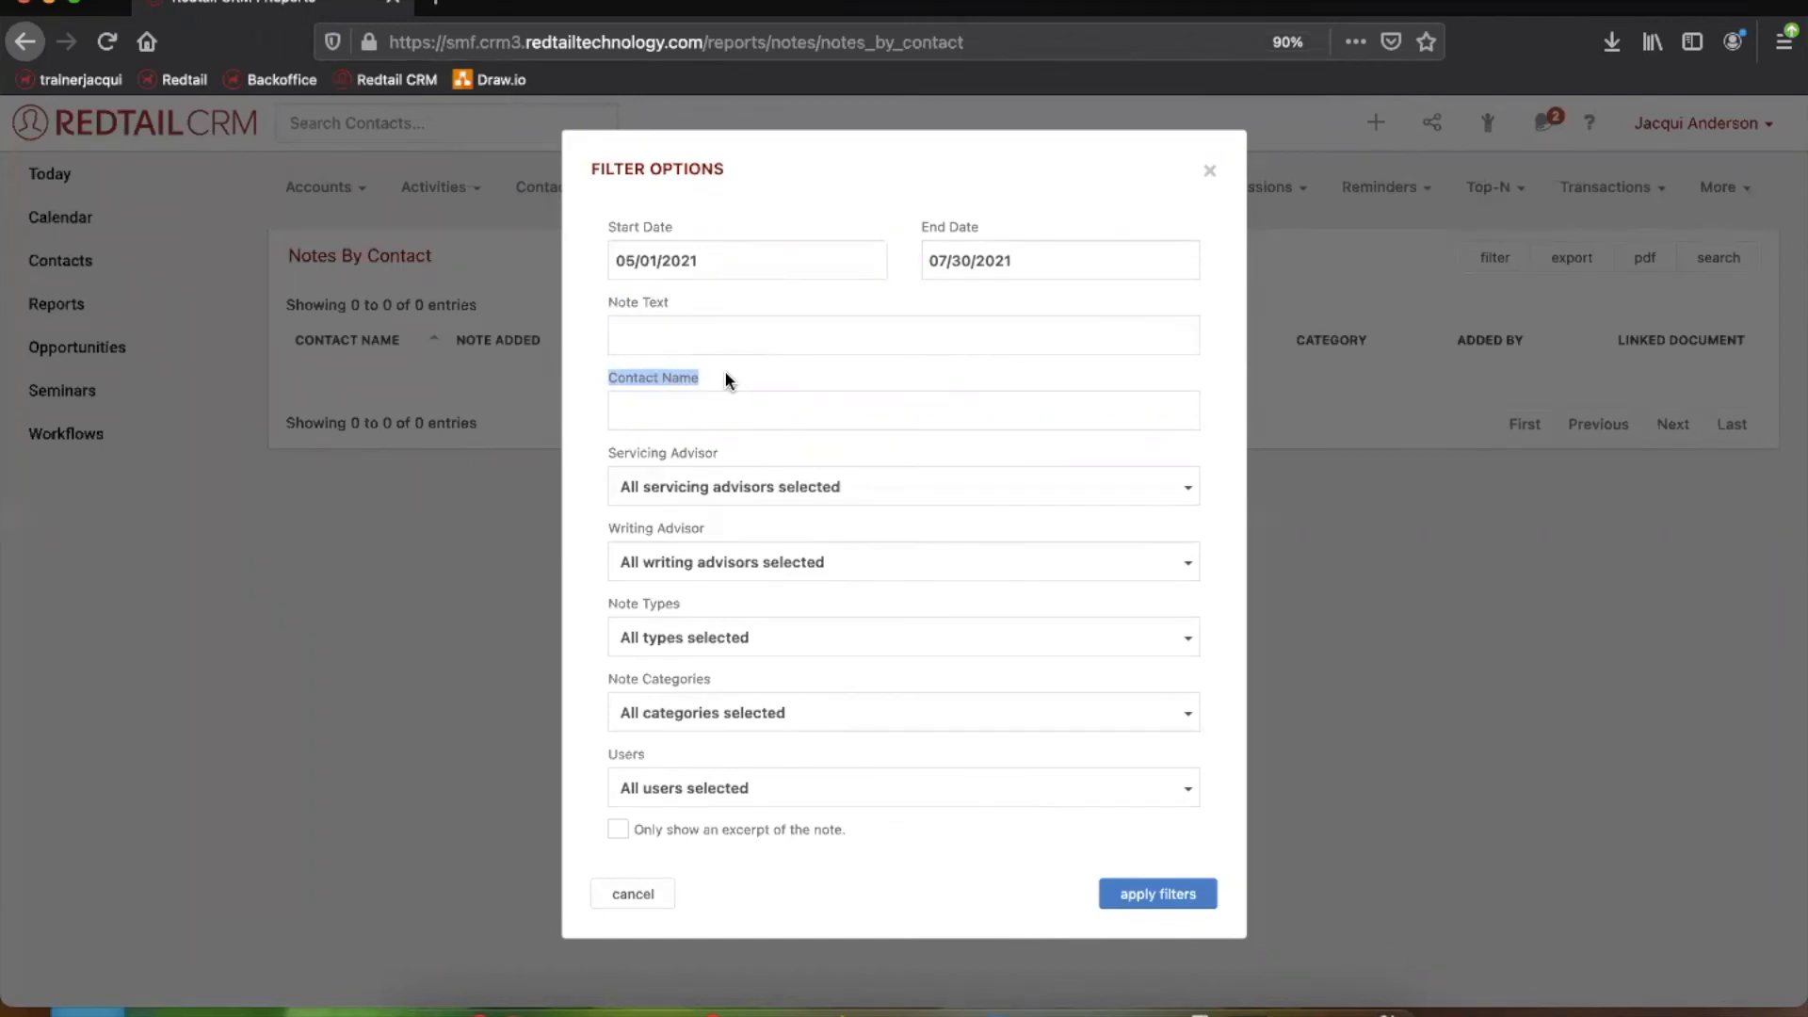
mouse_move(719, 682)
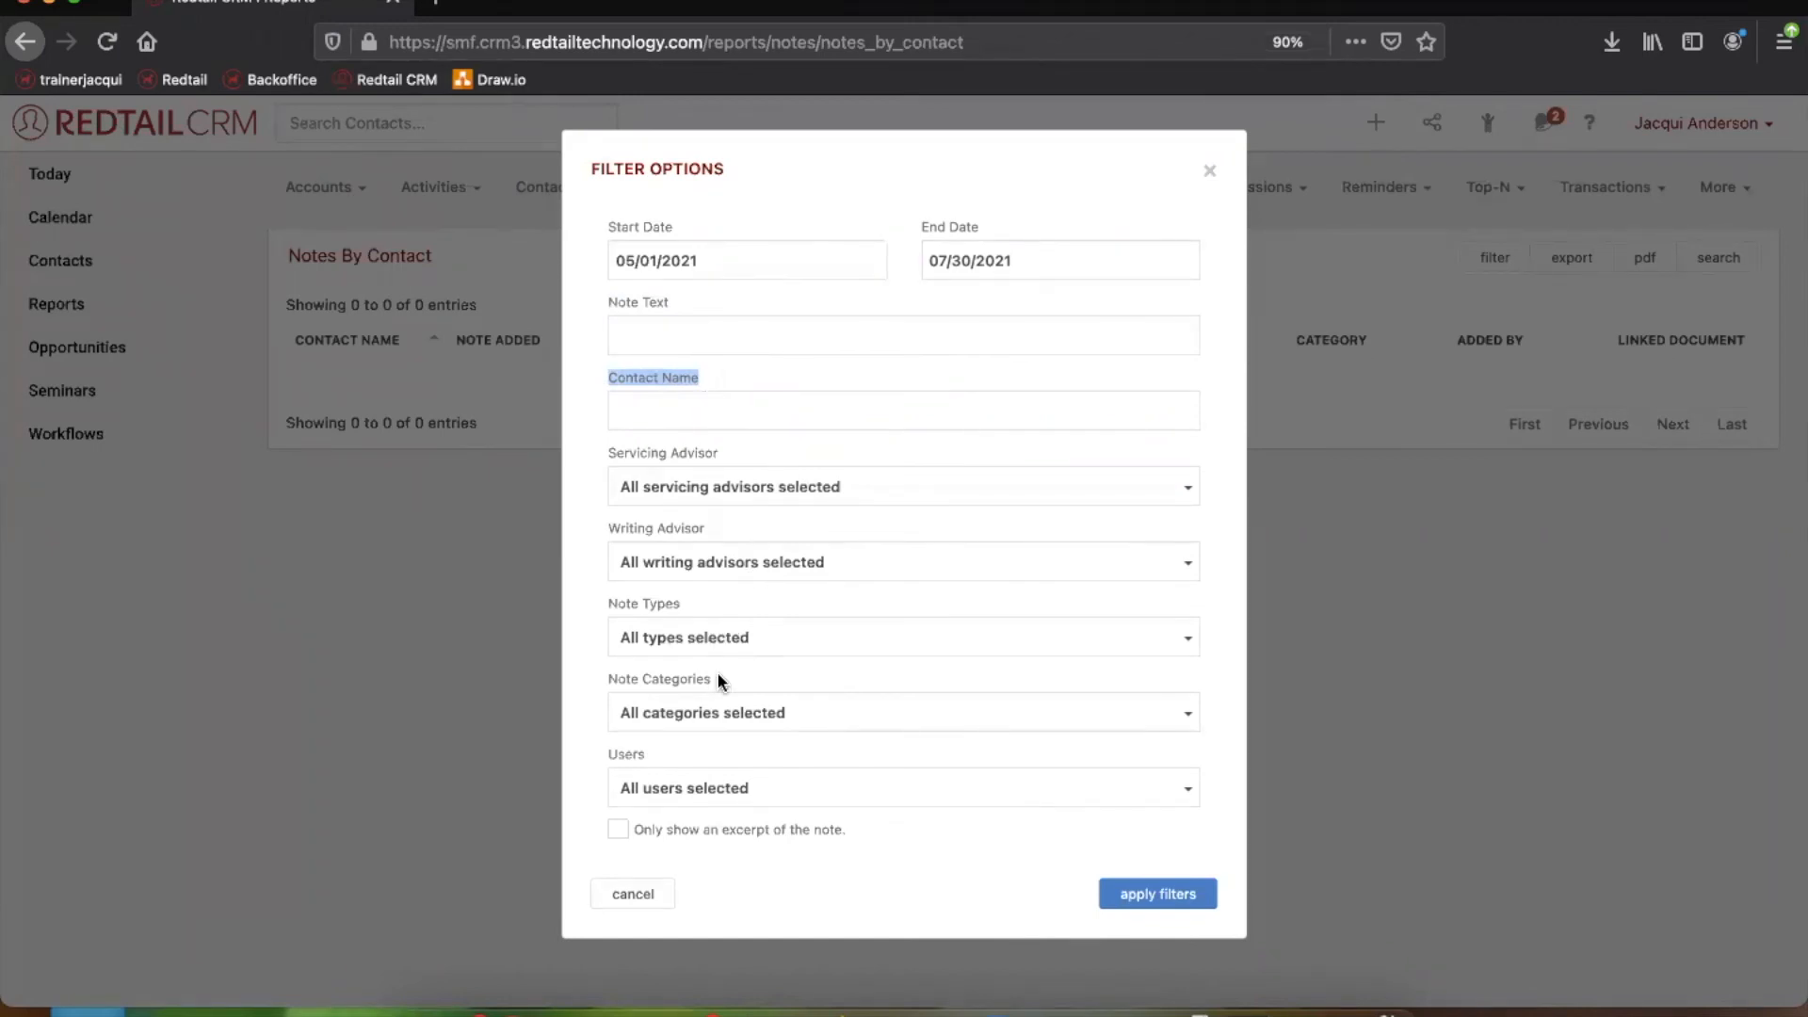
mouse_move(667, 600)
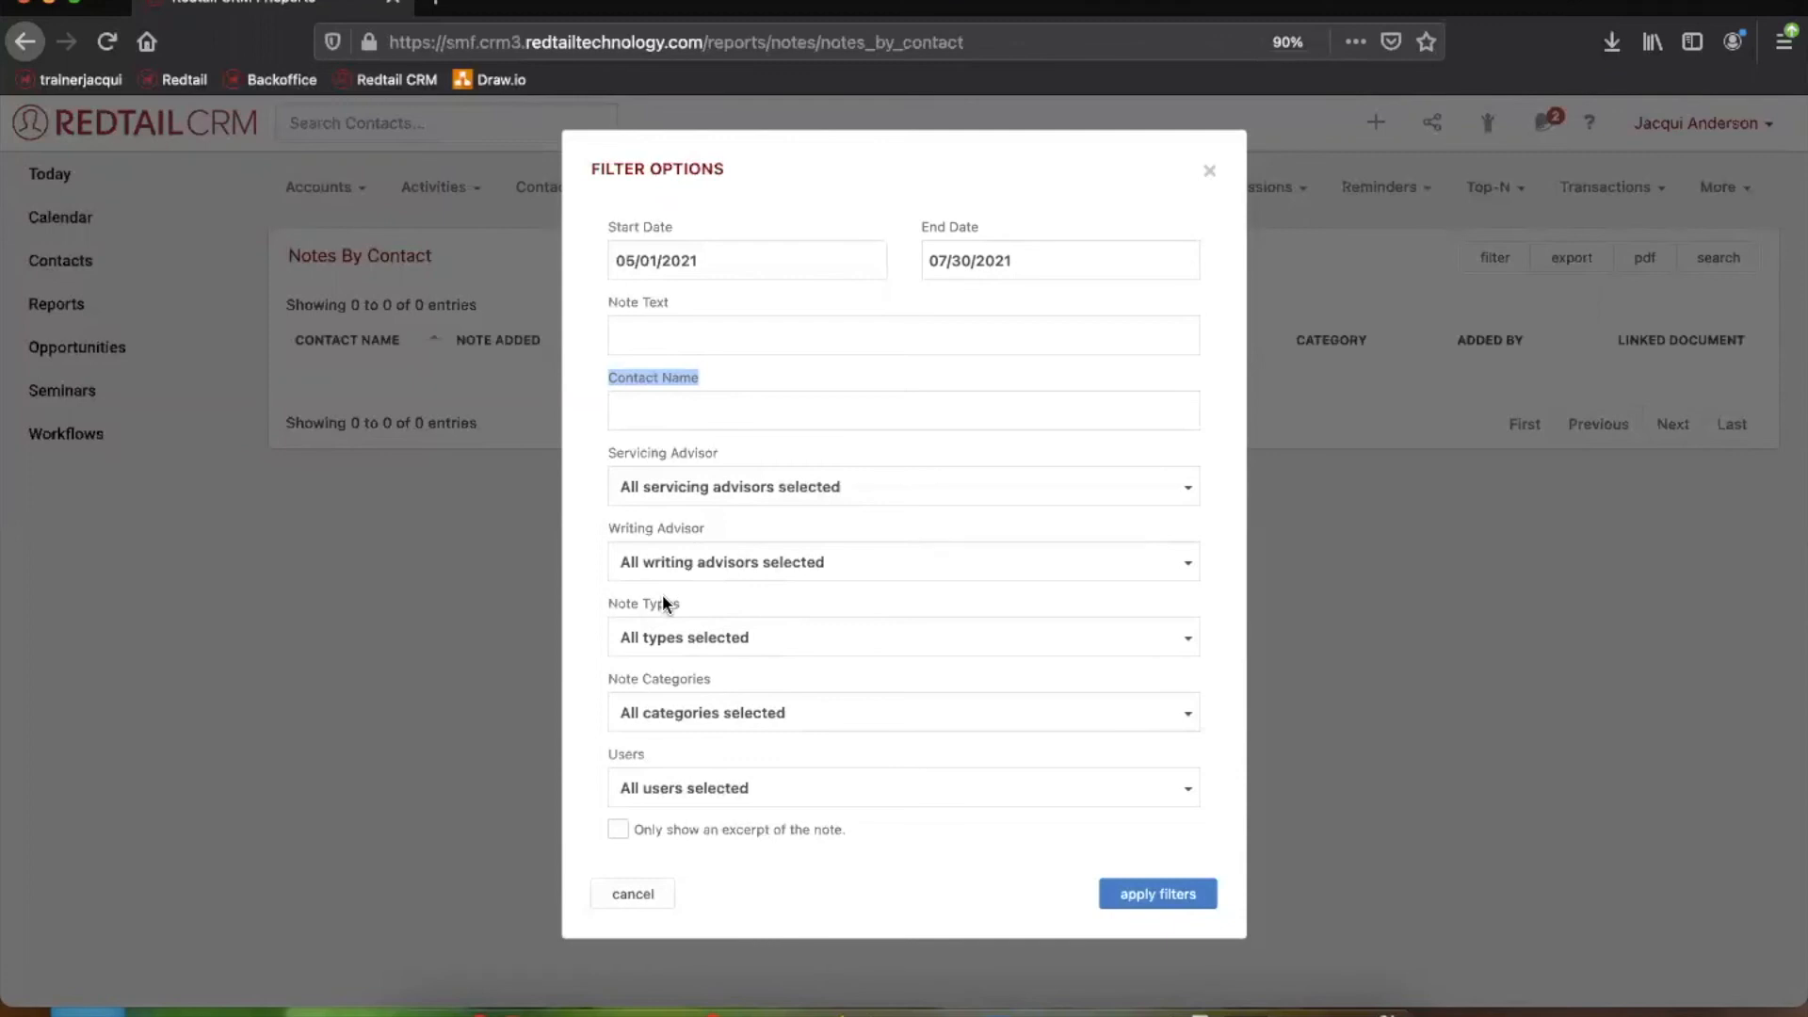
mouse_move(720, 773)
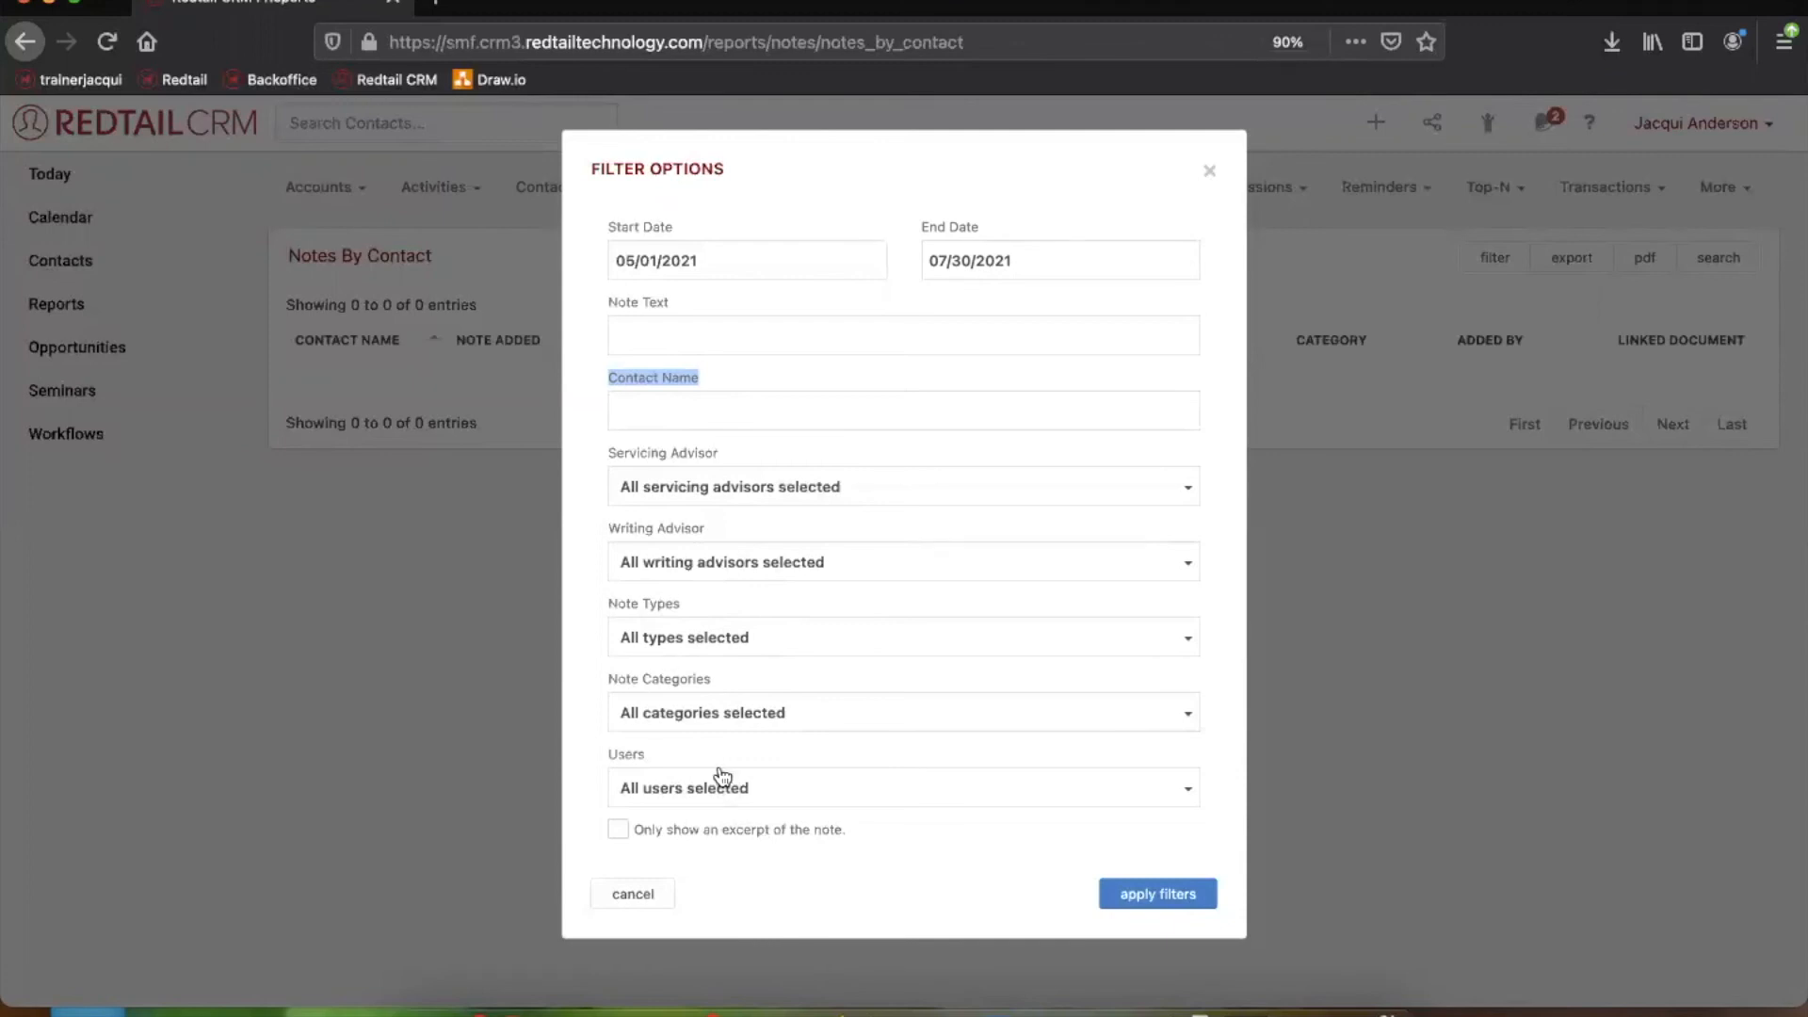
mouse_move(720, 776)
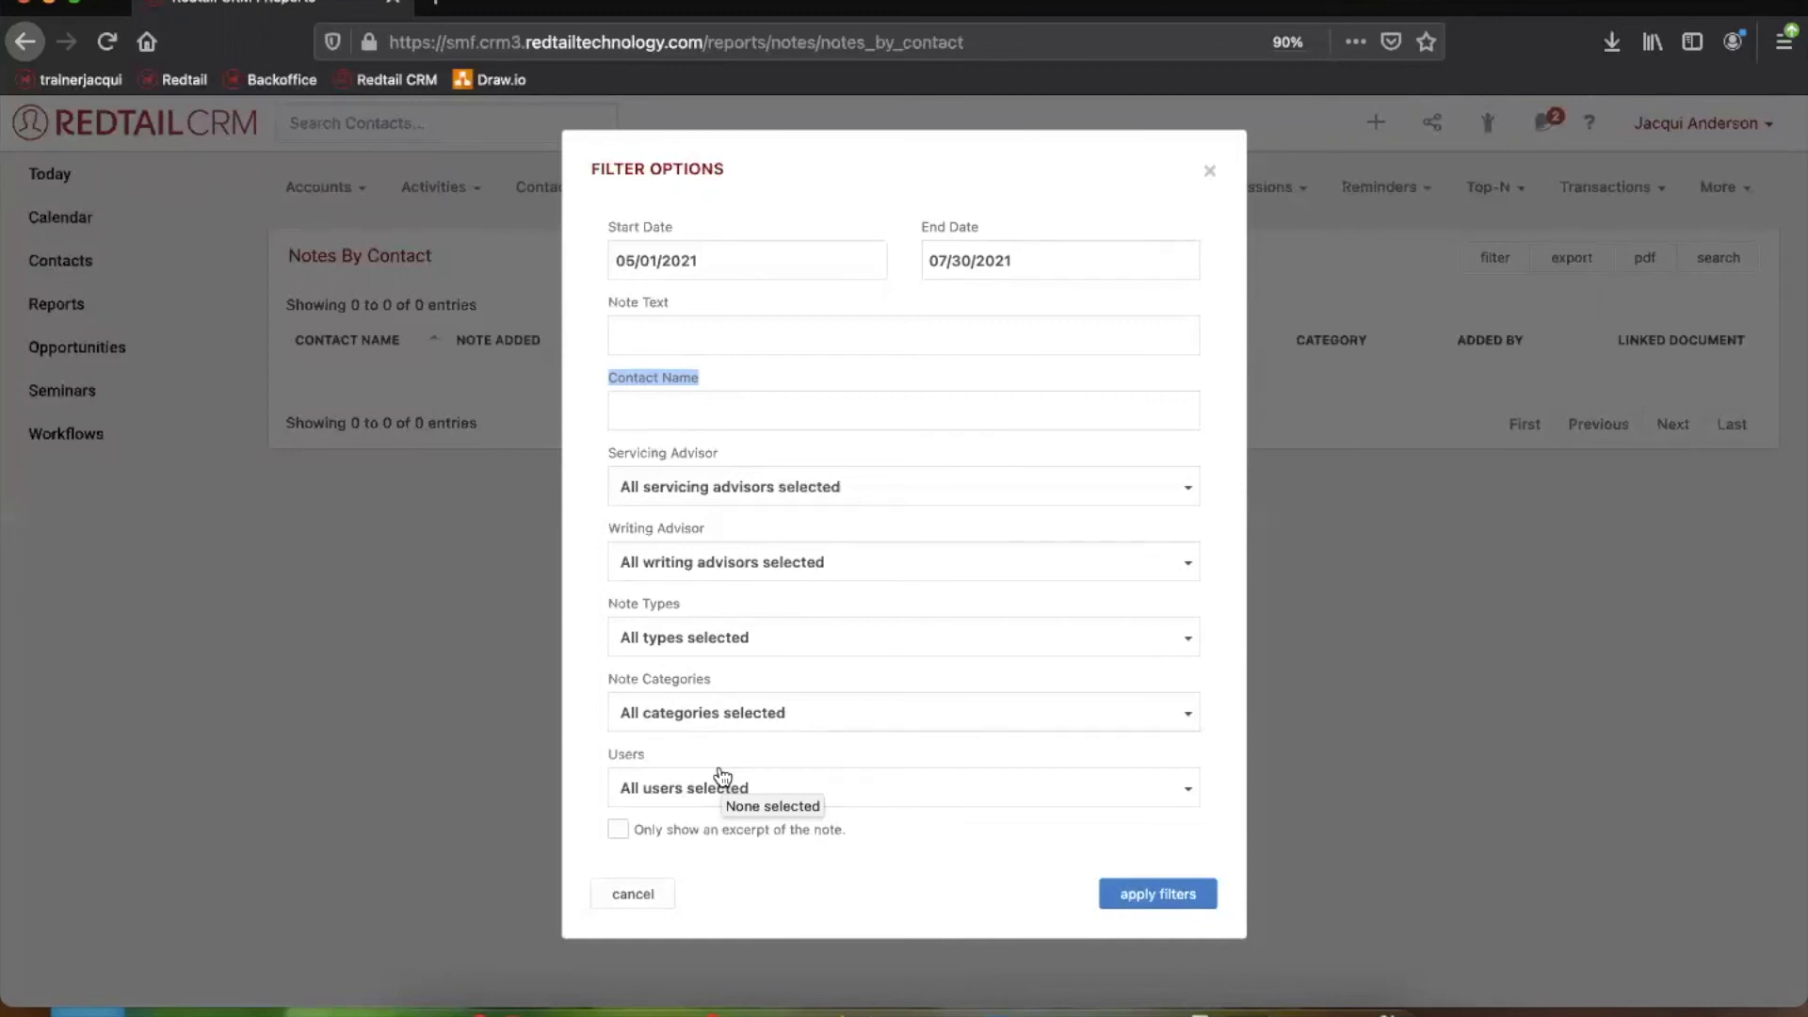
mouse_move(870, 834)
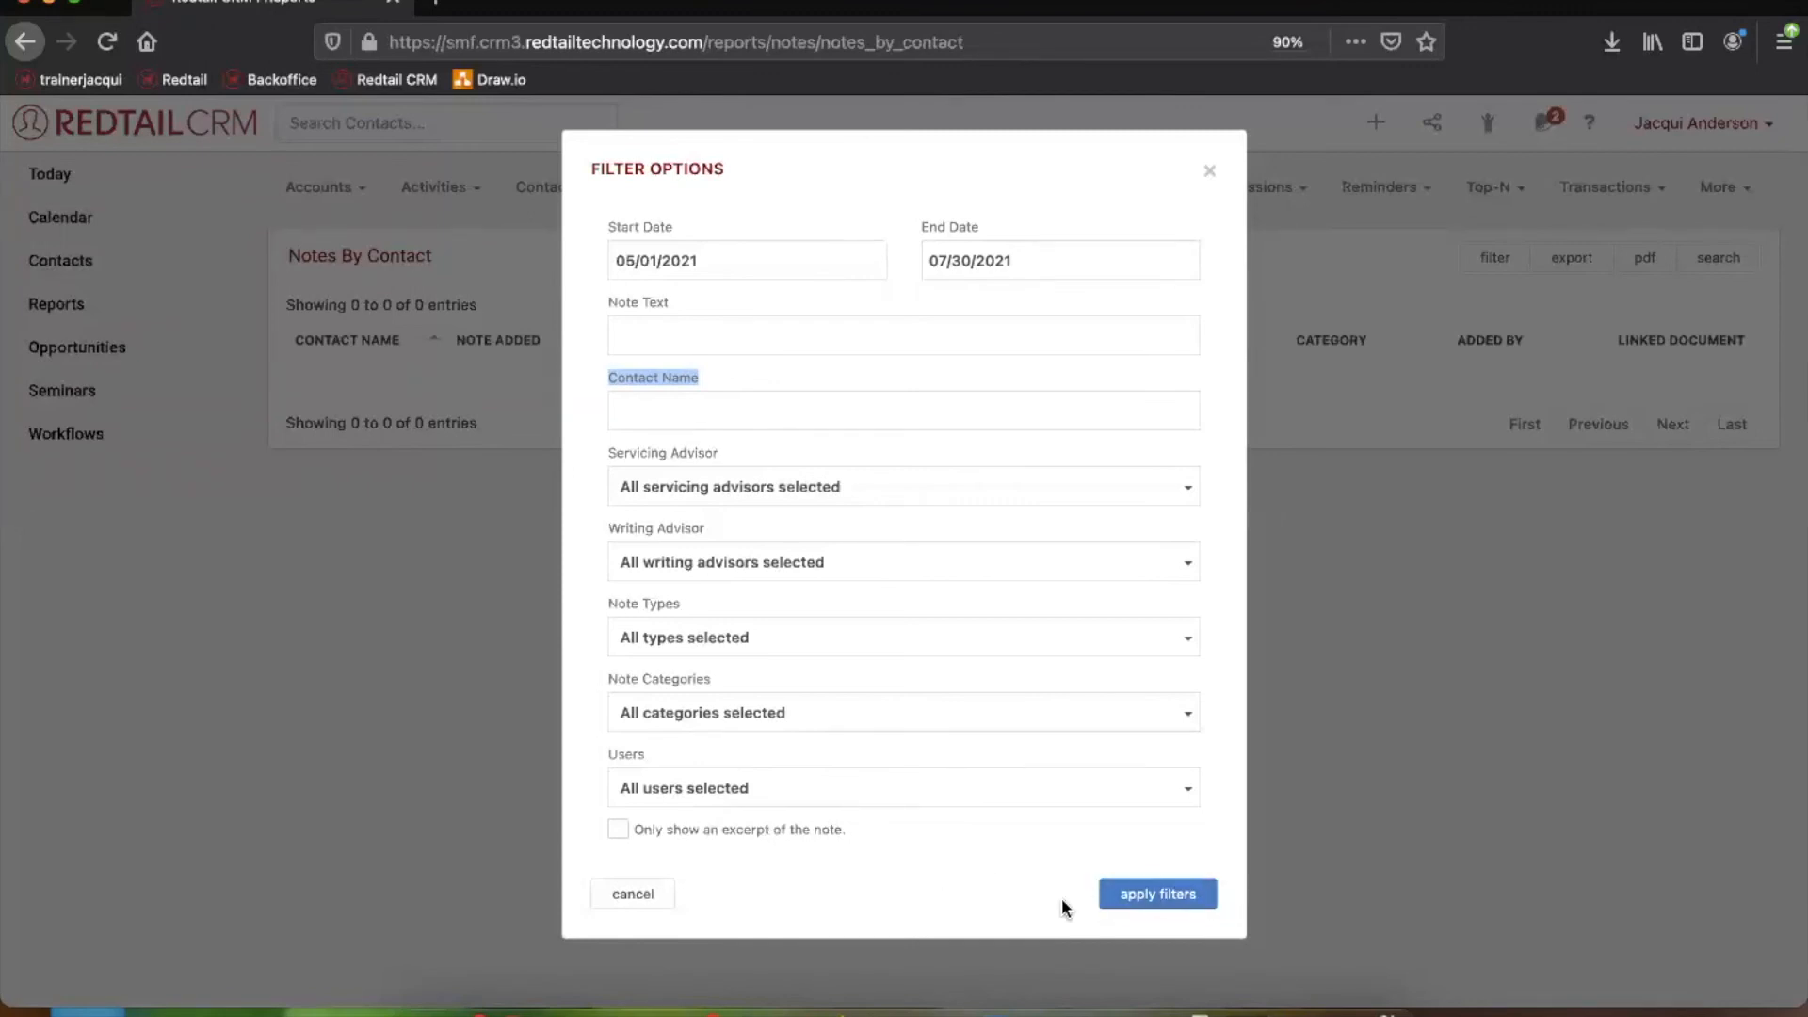
click(1157, 894)
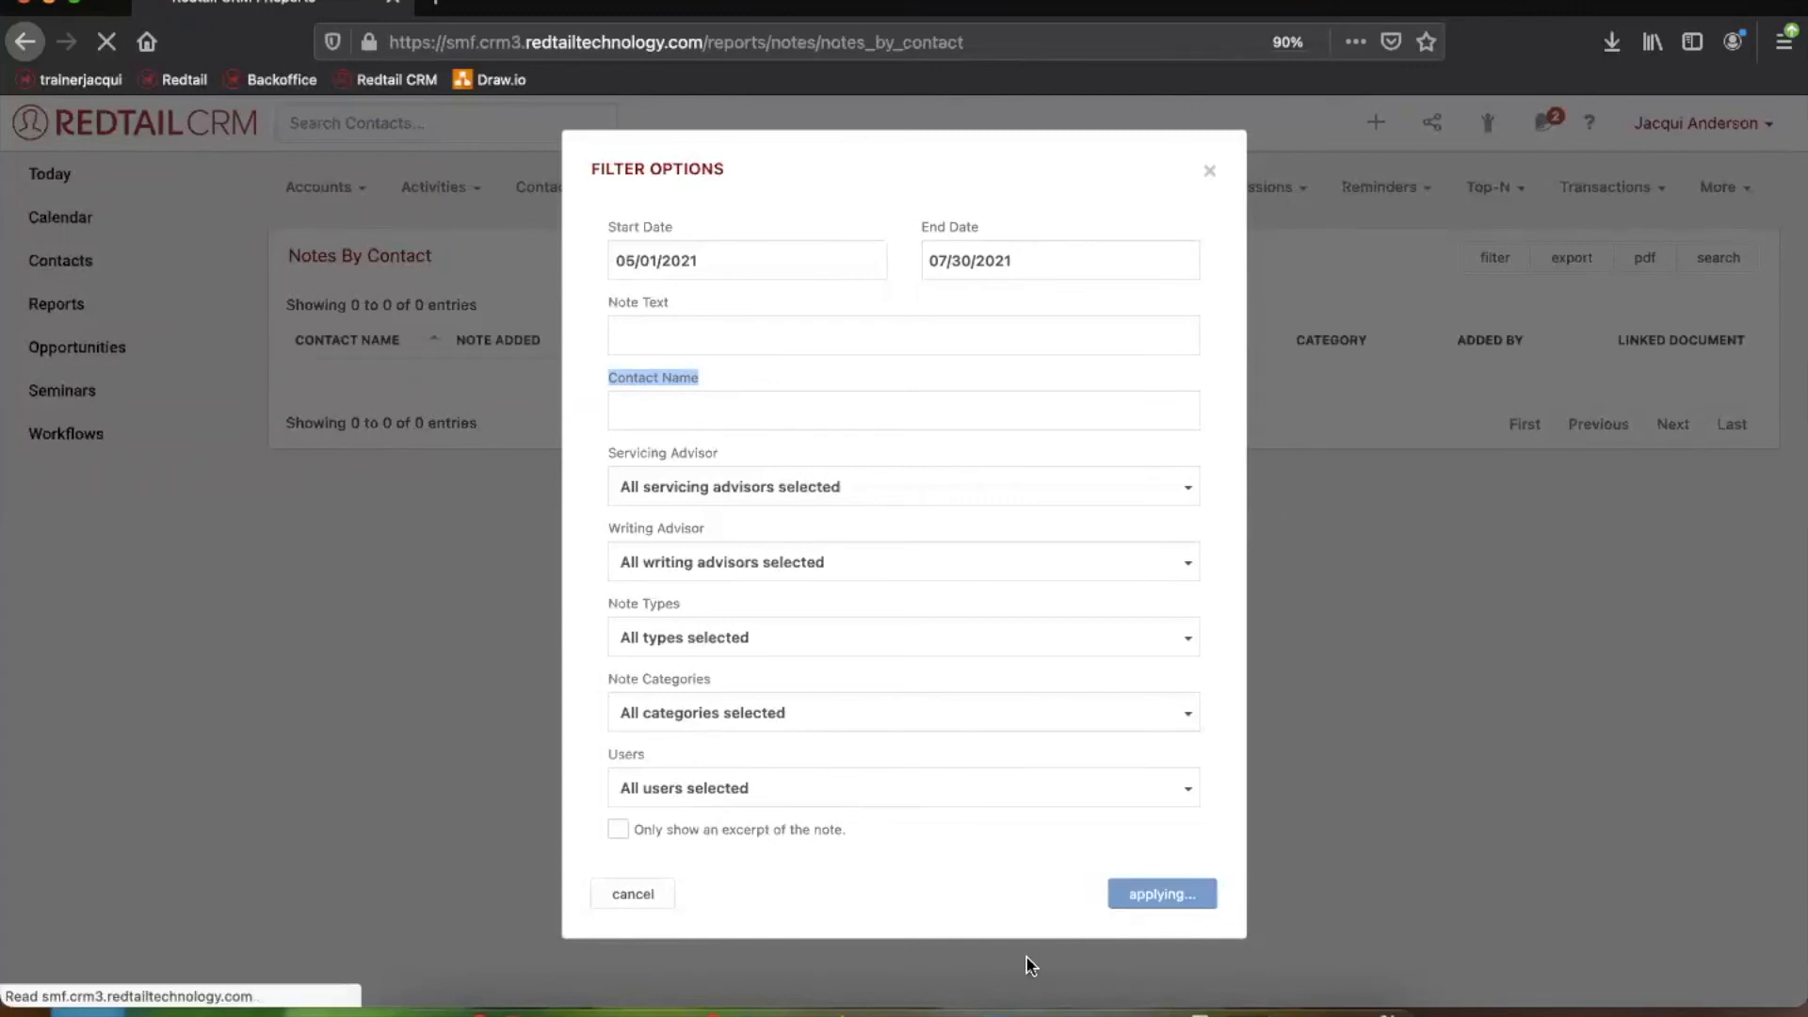
Scroll through the 28 filtered notes, starting from Kristoff Bjorgman's 05/18/2021 entry
click(1162, 893)
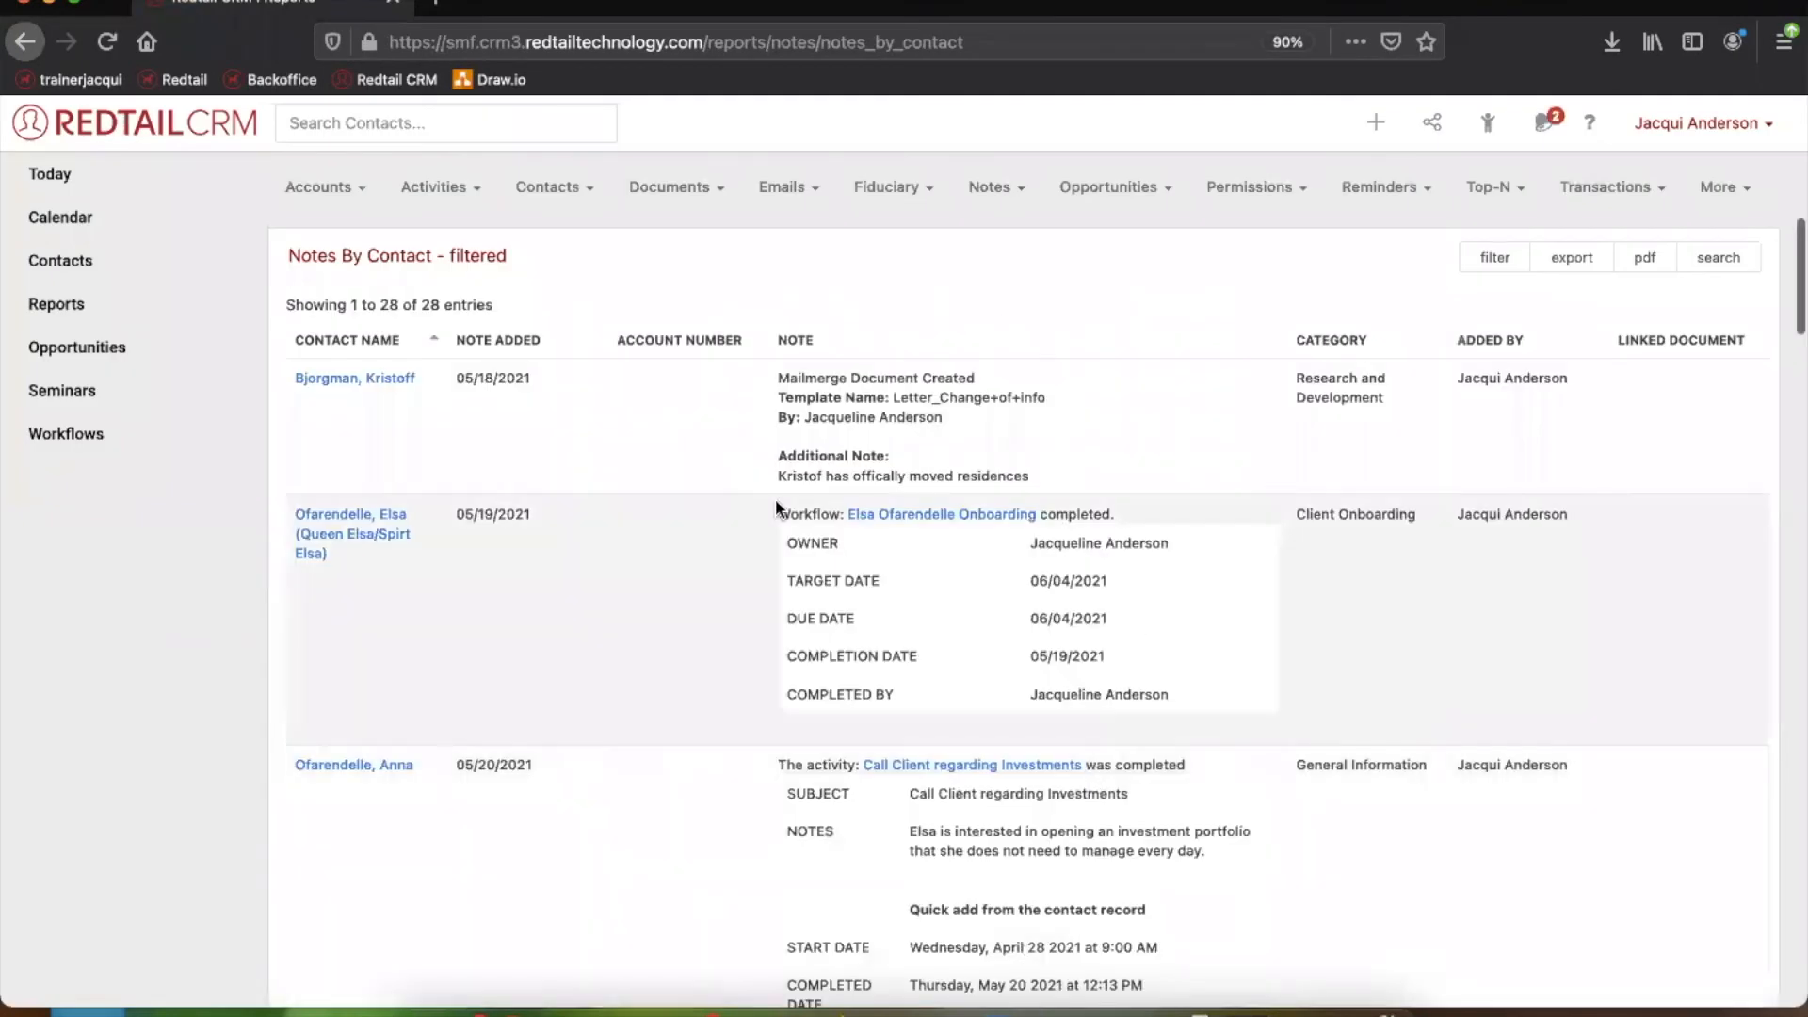
scroll(down, 3)
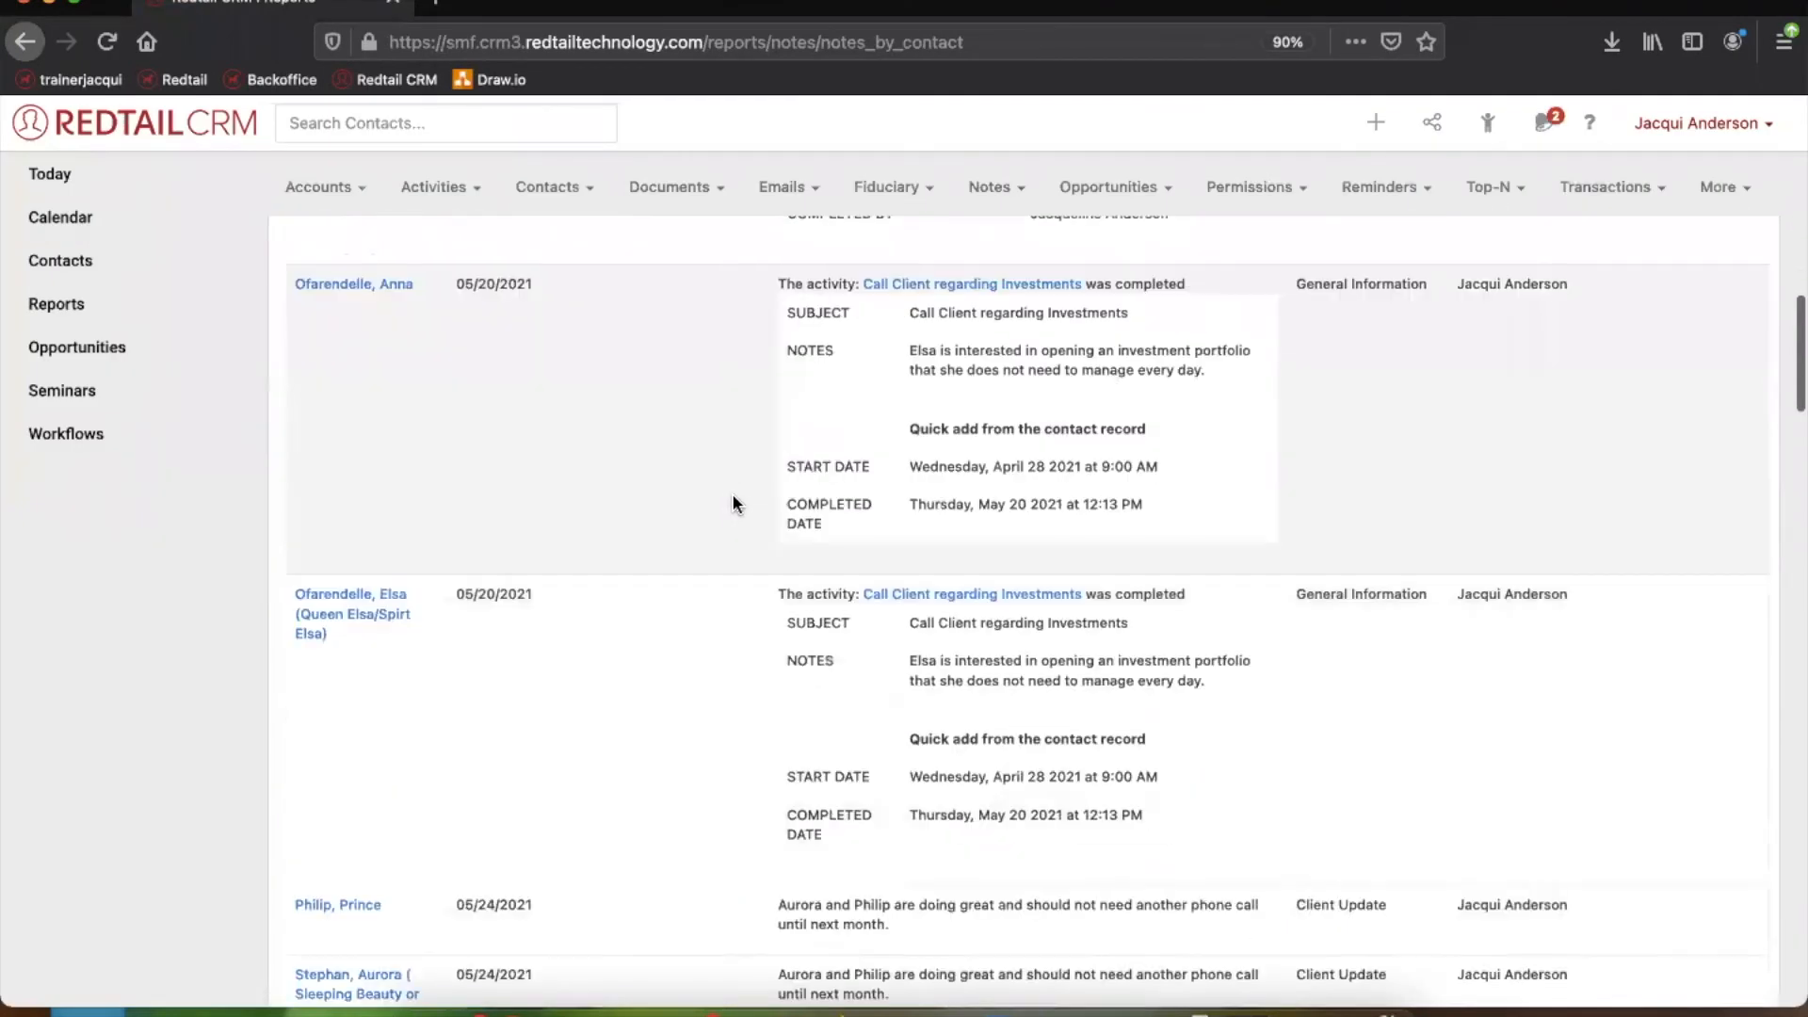
scroll(down, 3)
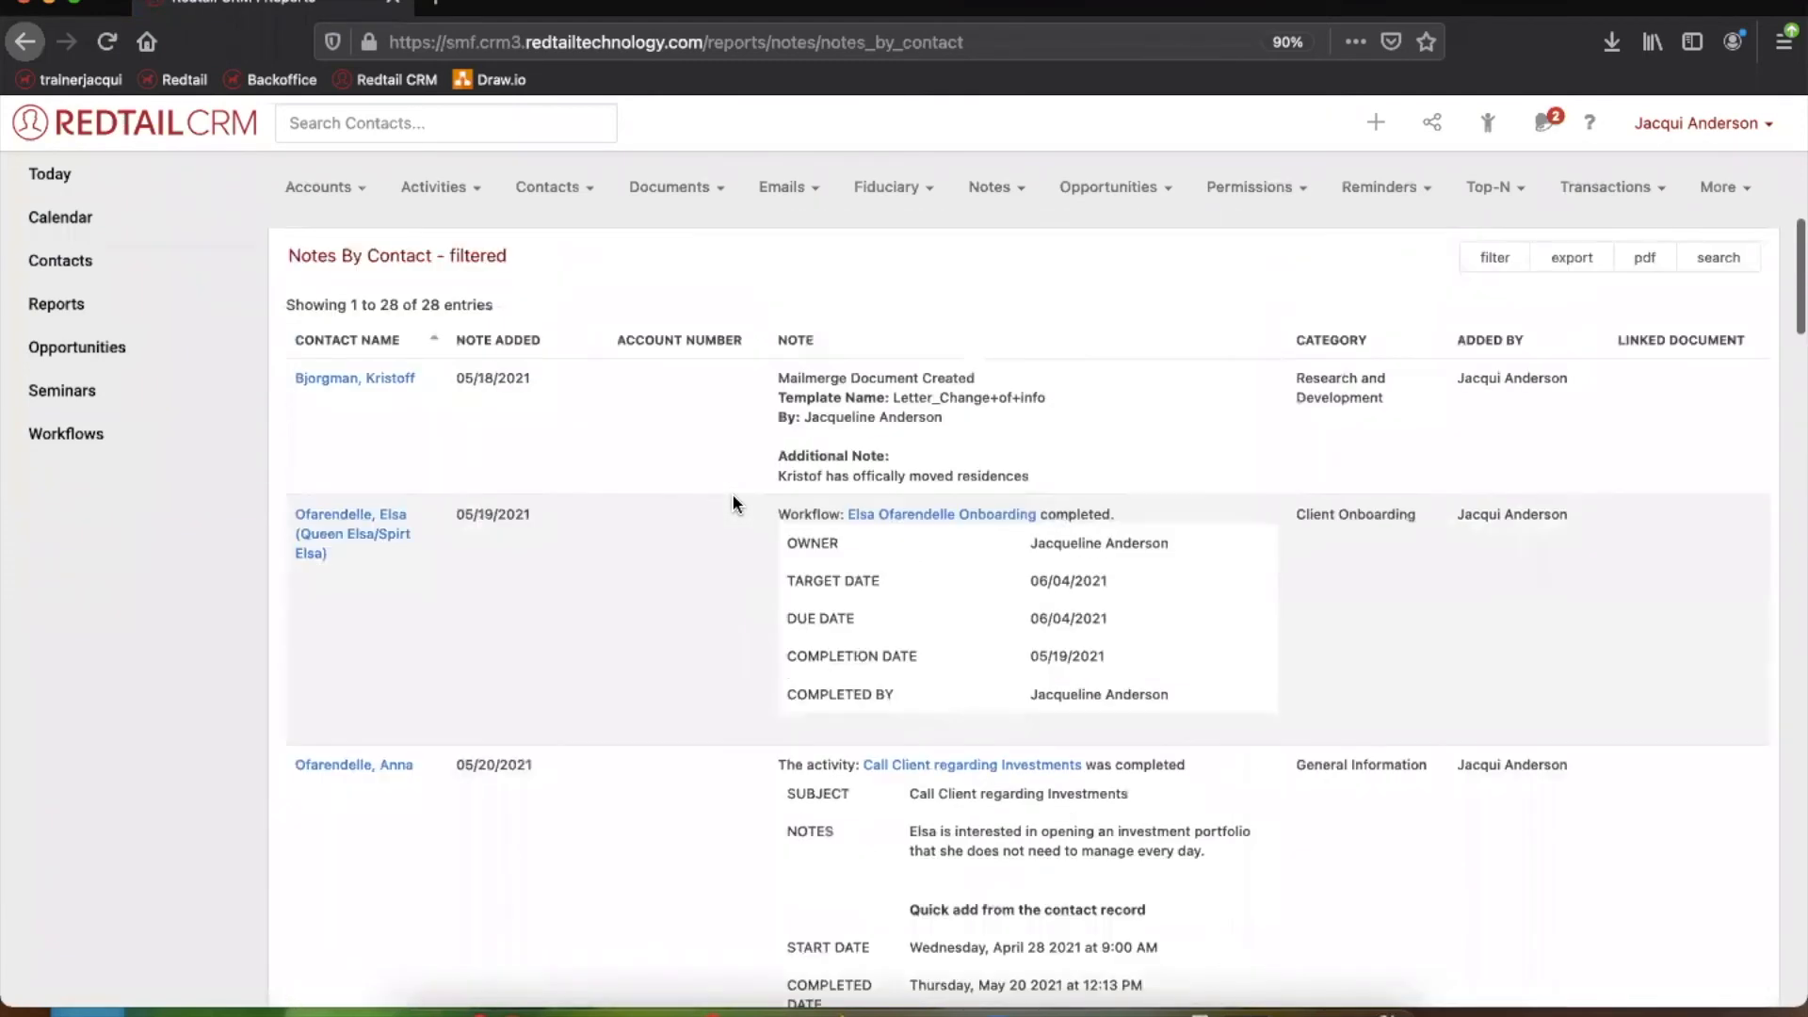
scroll(down, 3)
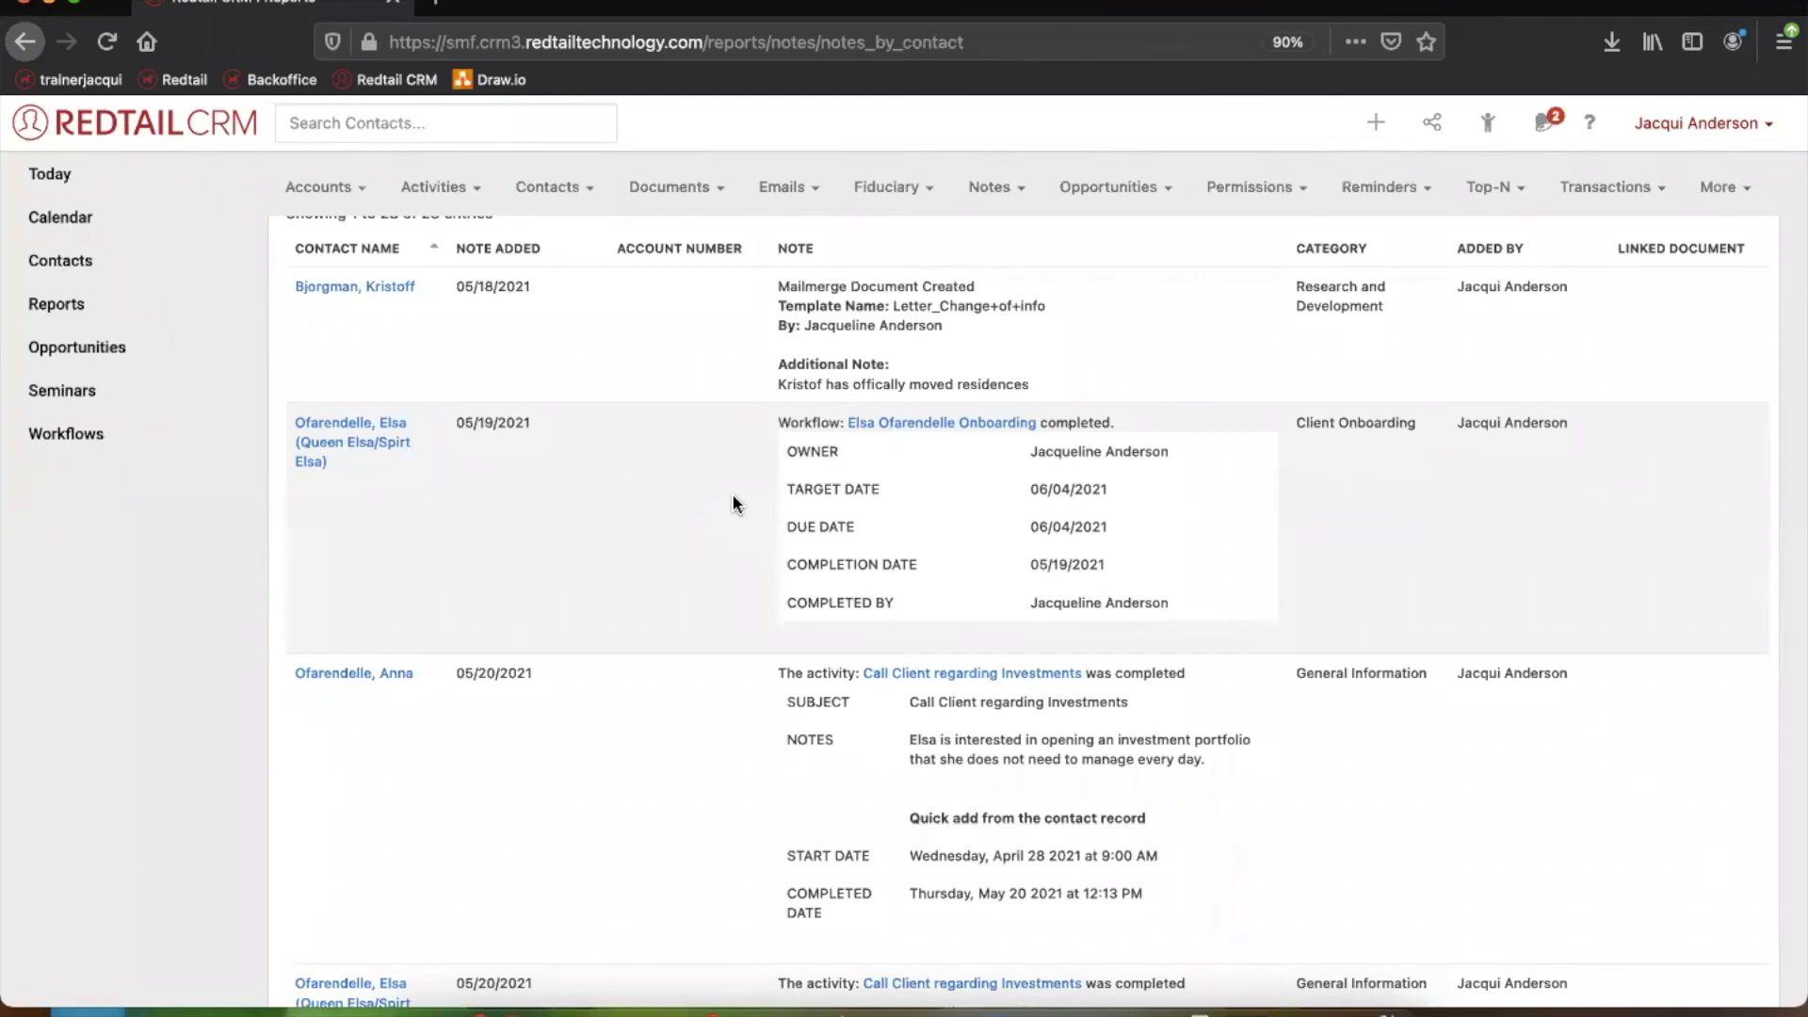
mouse_move(246, 270)
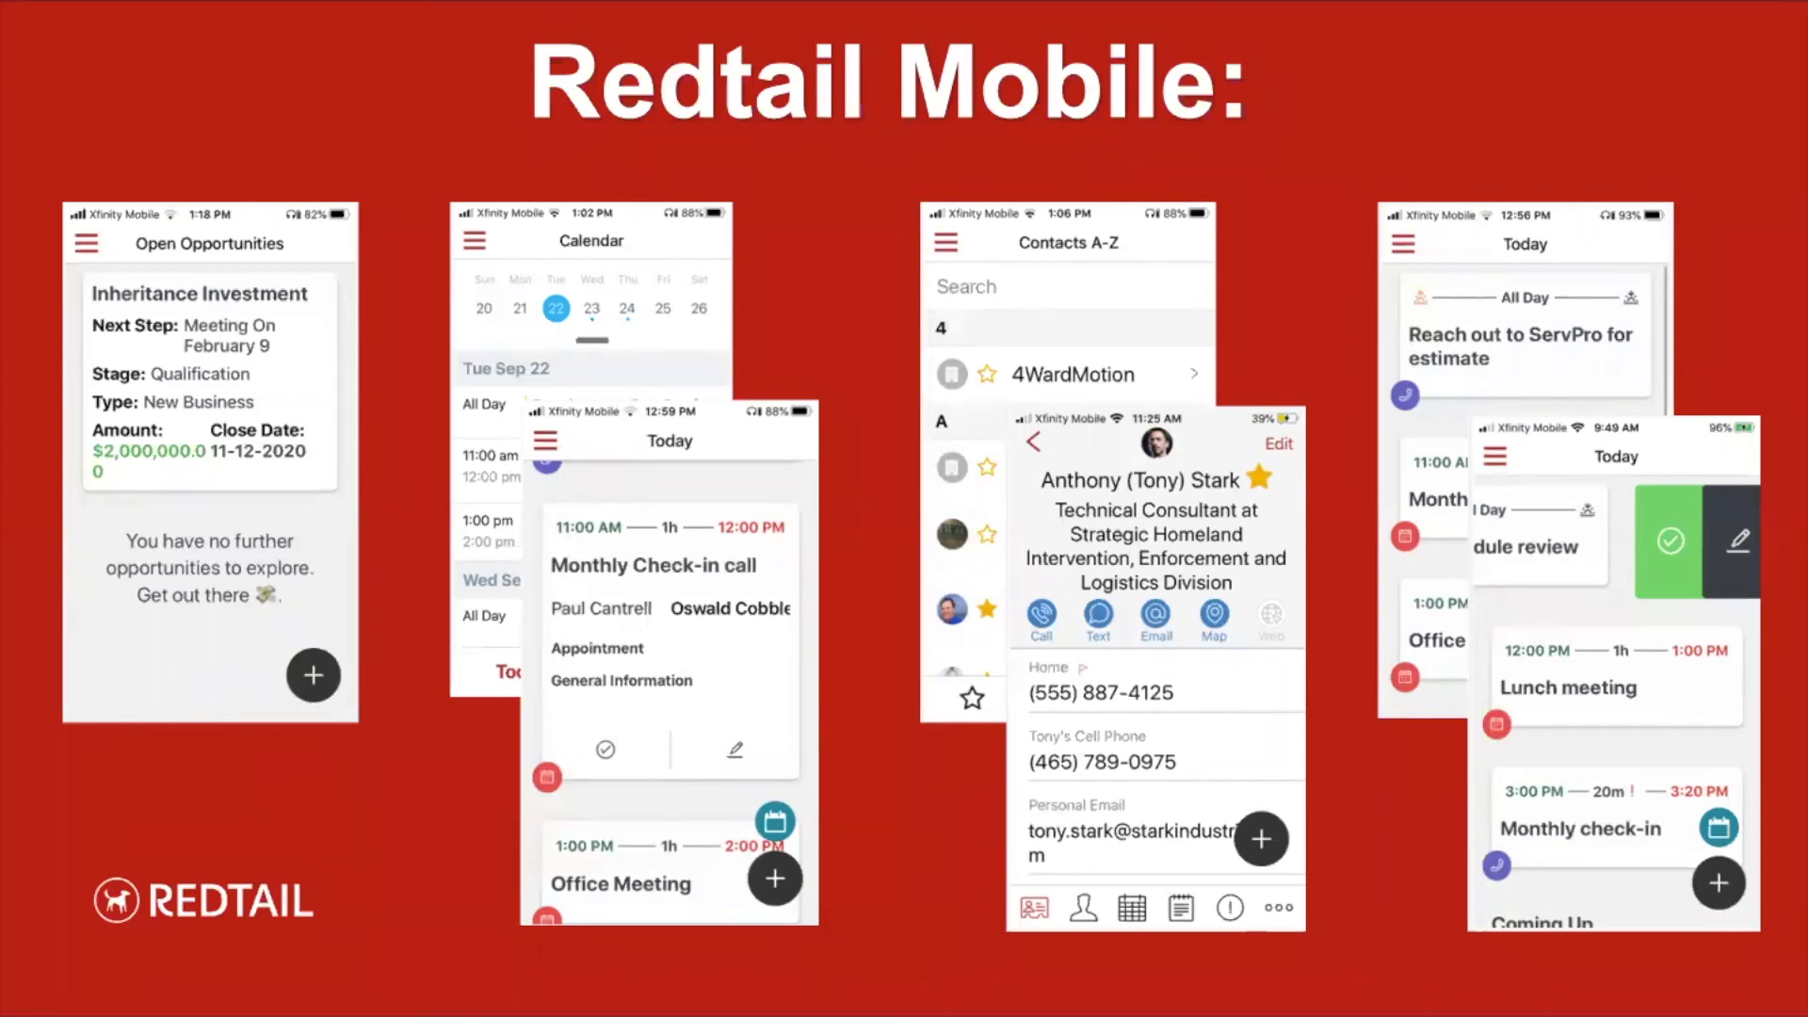
mouse_move(149, 217)
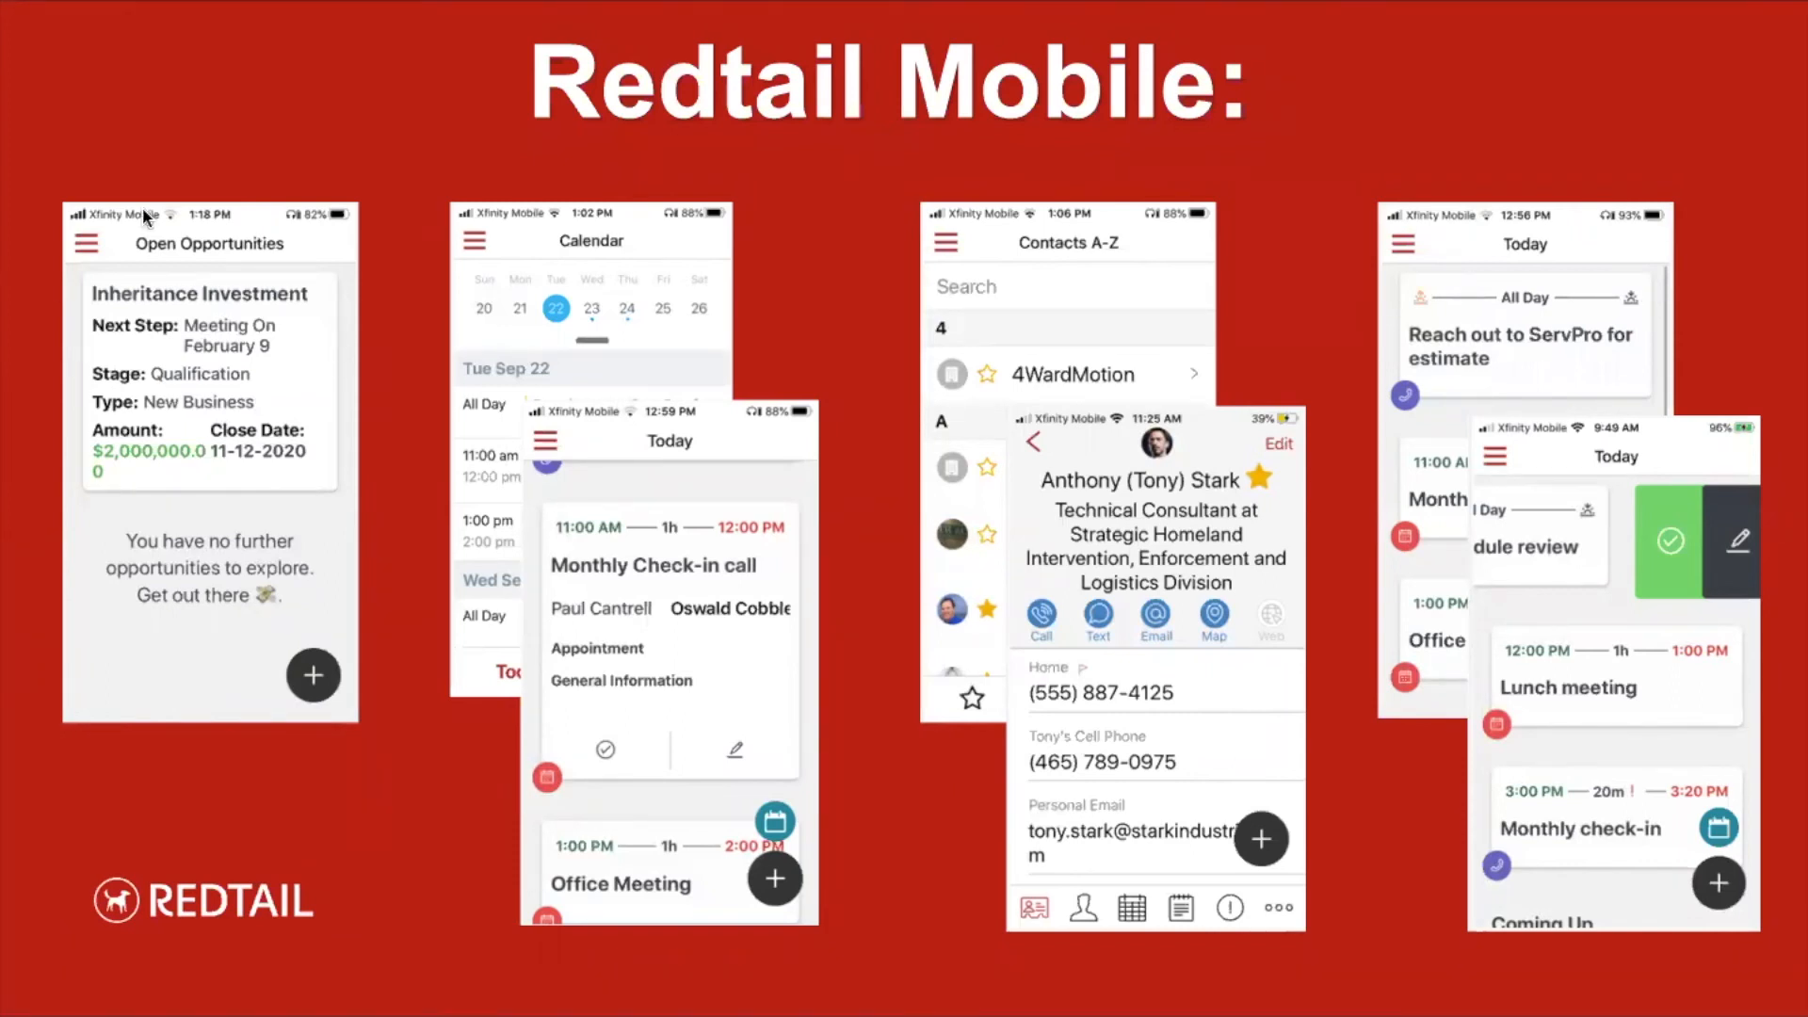
mouse_move(329, 172)
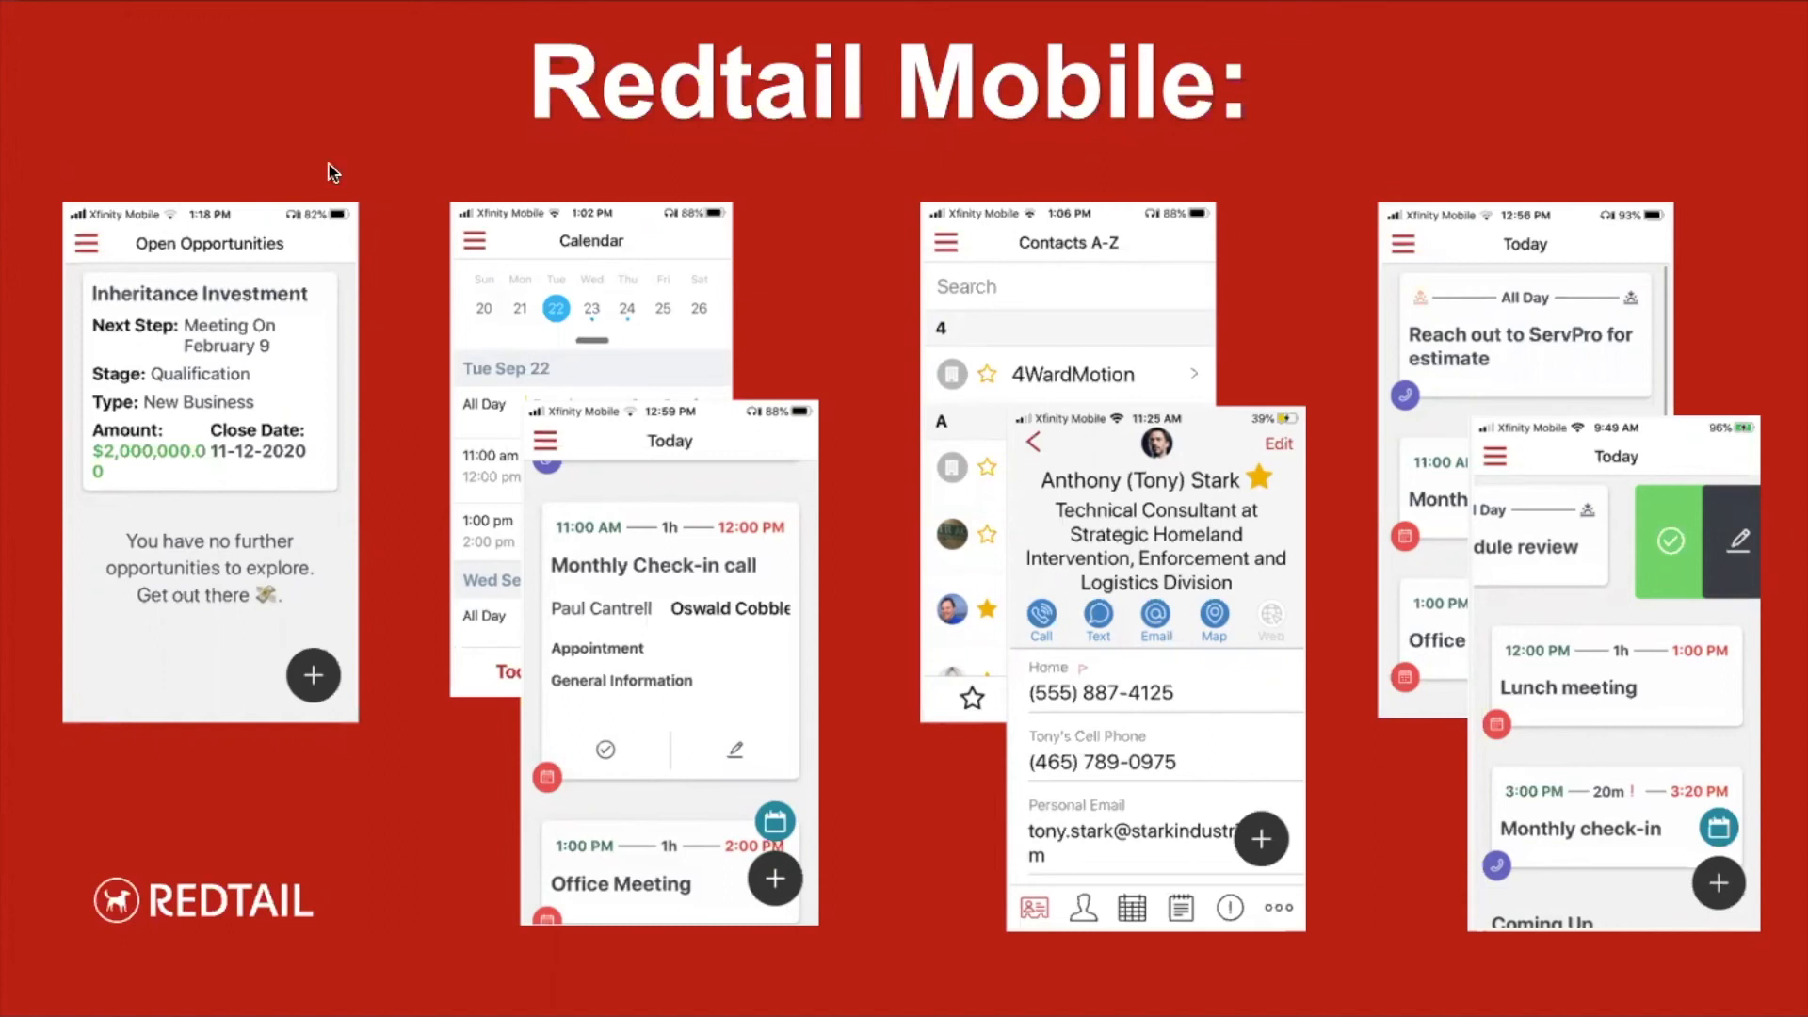
mouse_move(36, 551)
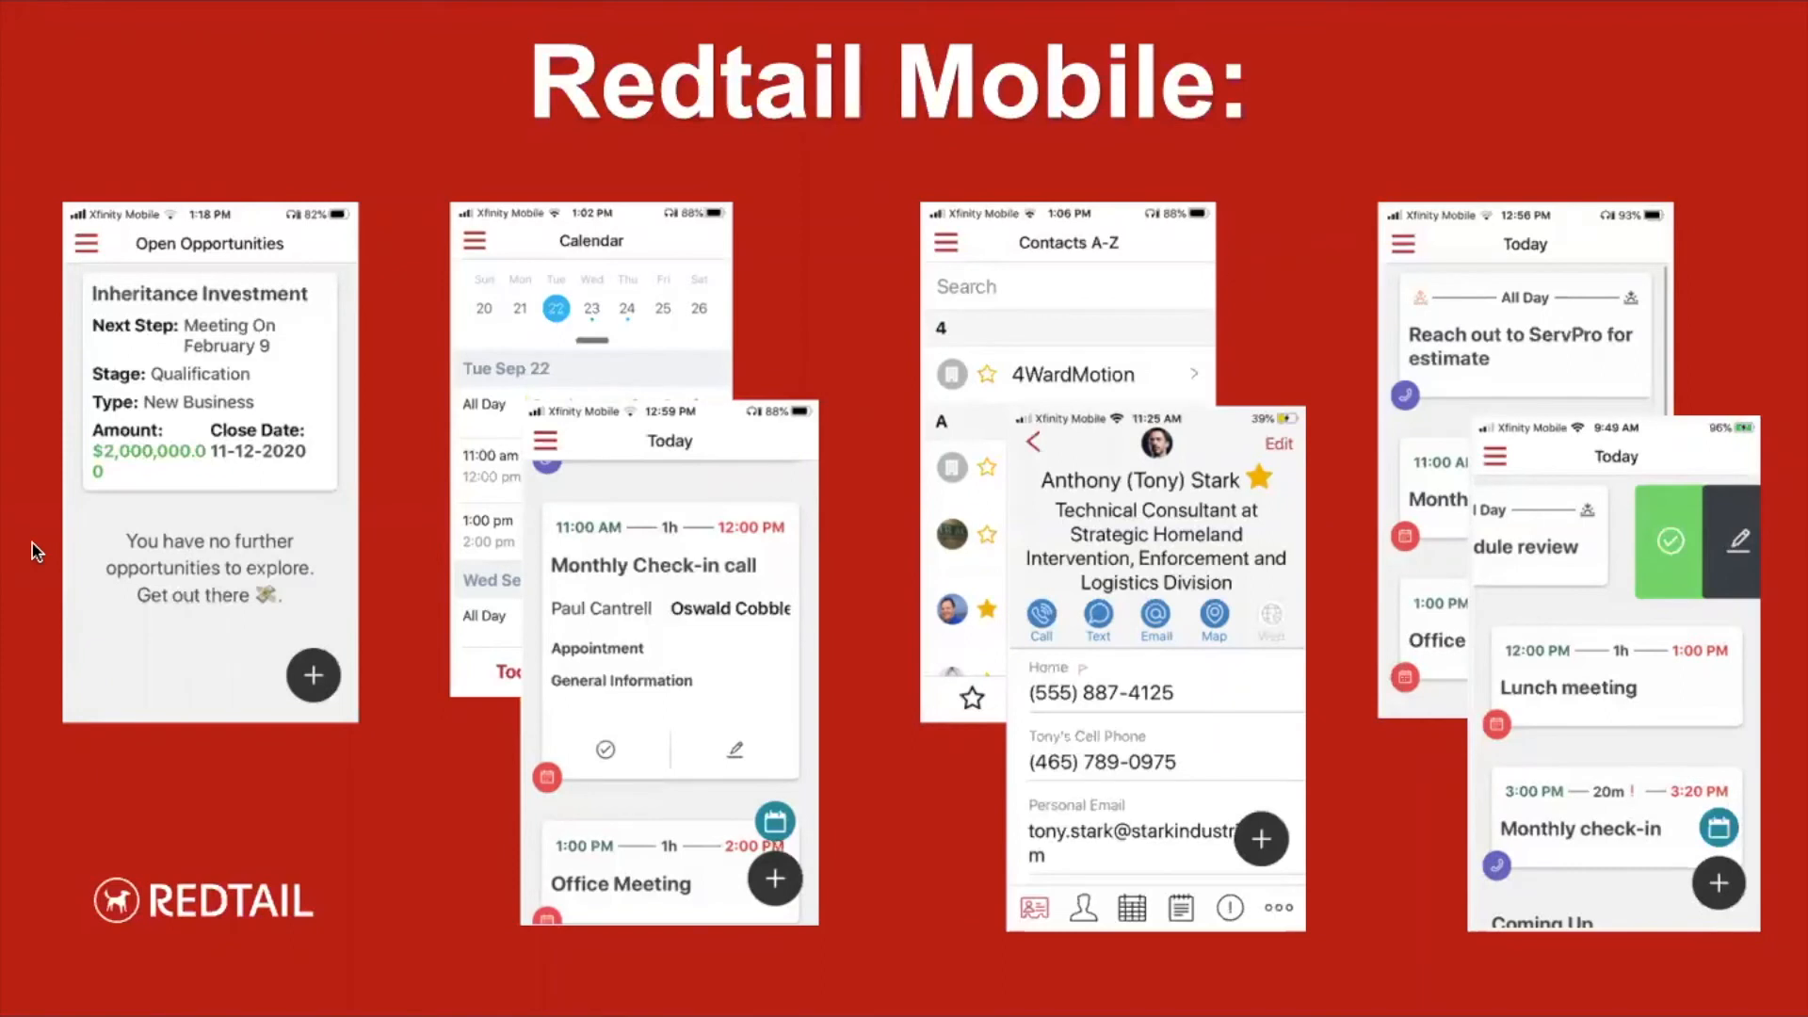
mouse_move(405, 197)
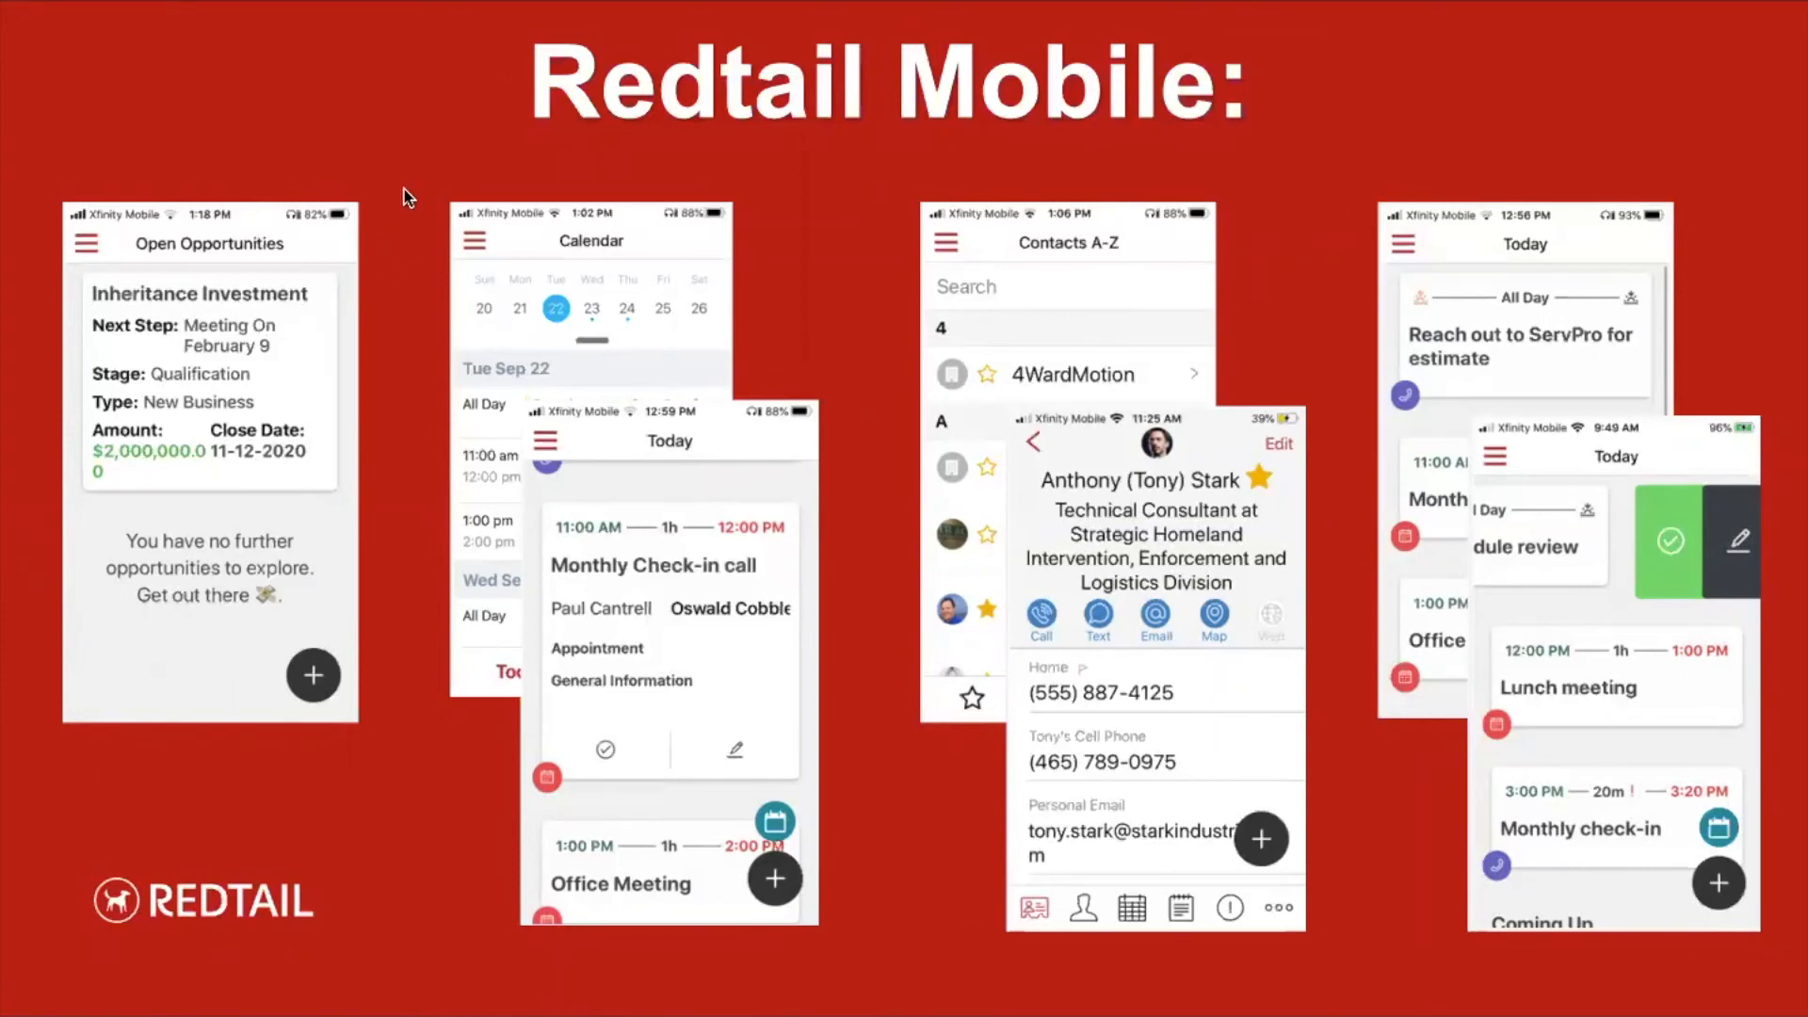
mouse_move(504, 705)
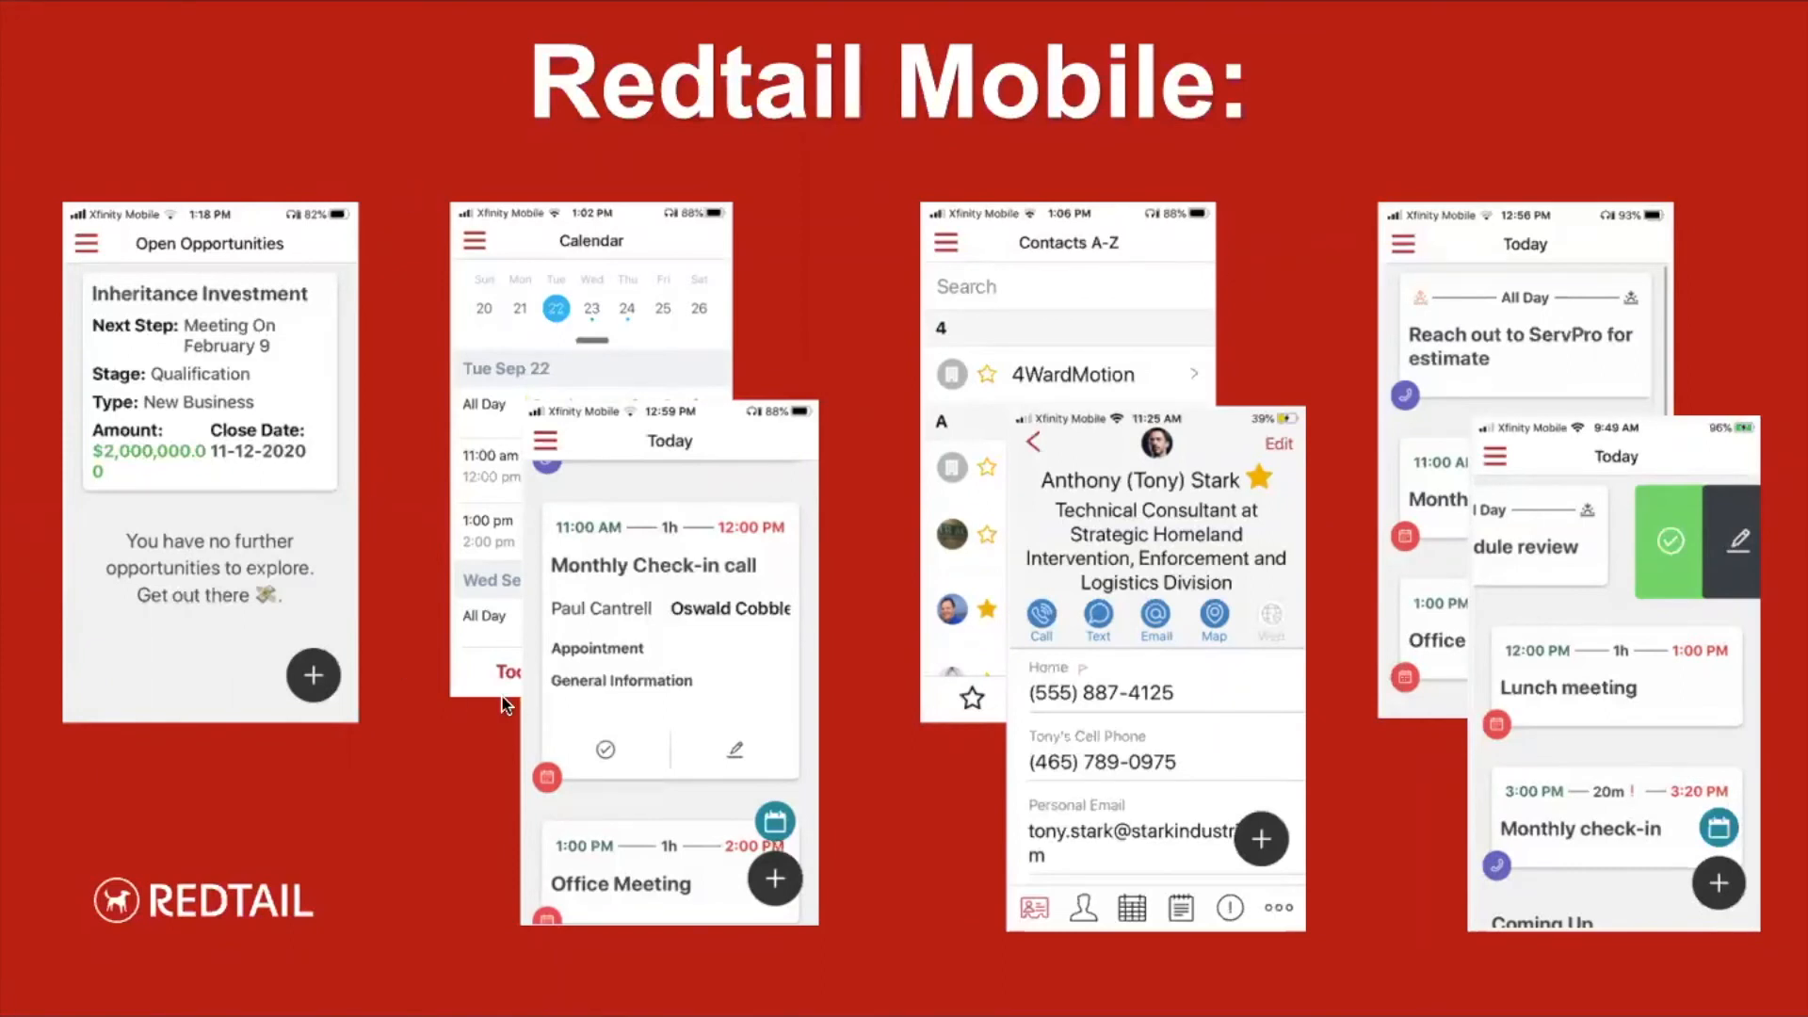
mouse_move(698, 758)
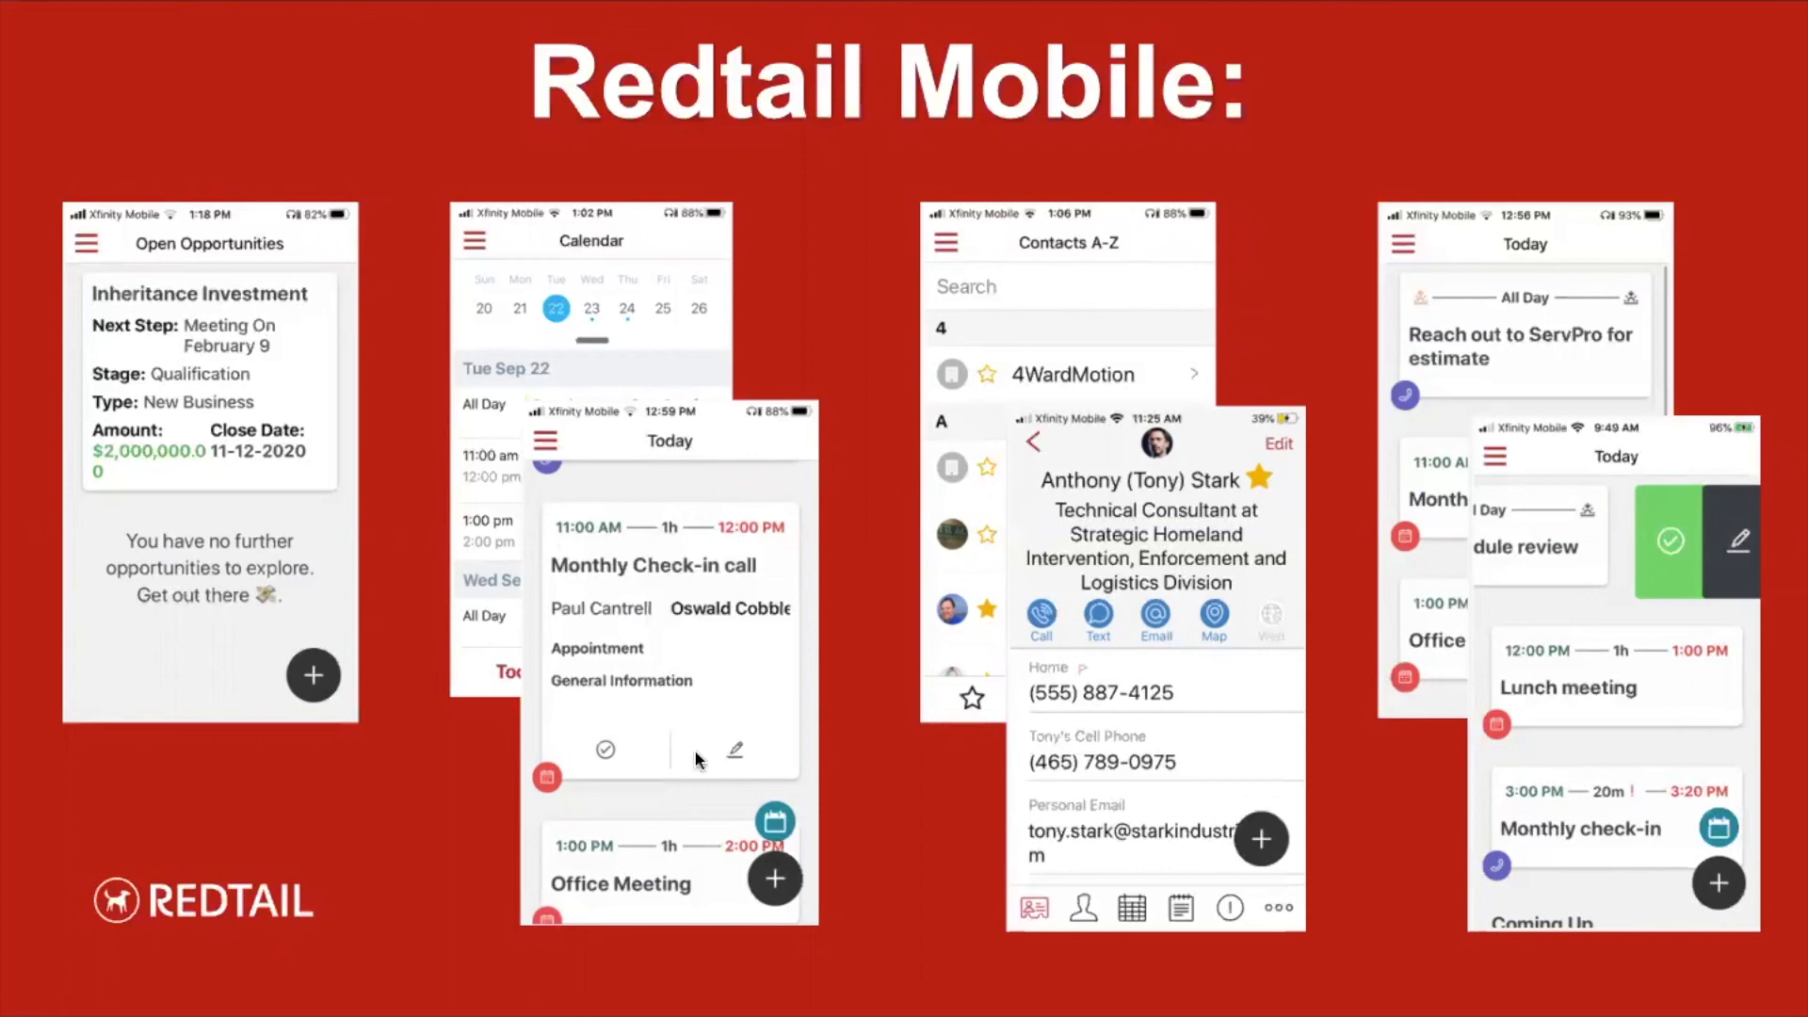
mouse_move(624, 775)
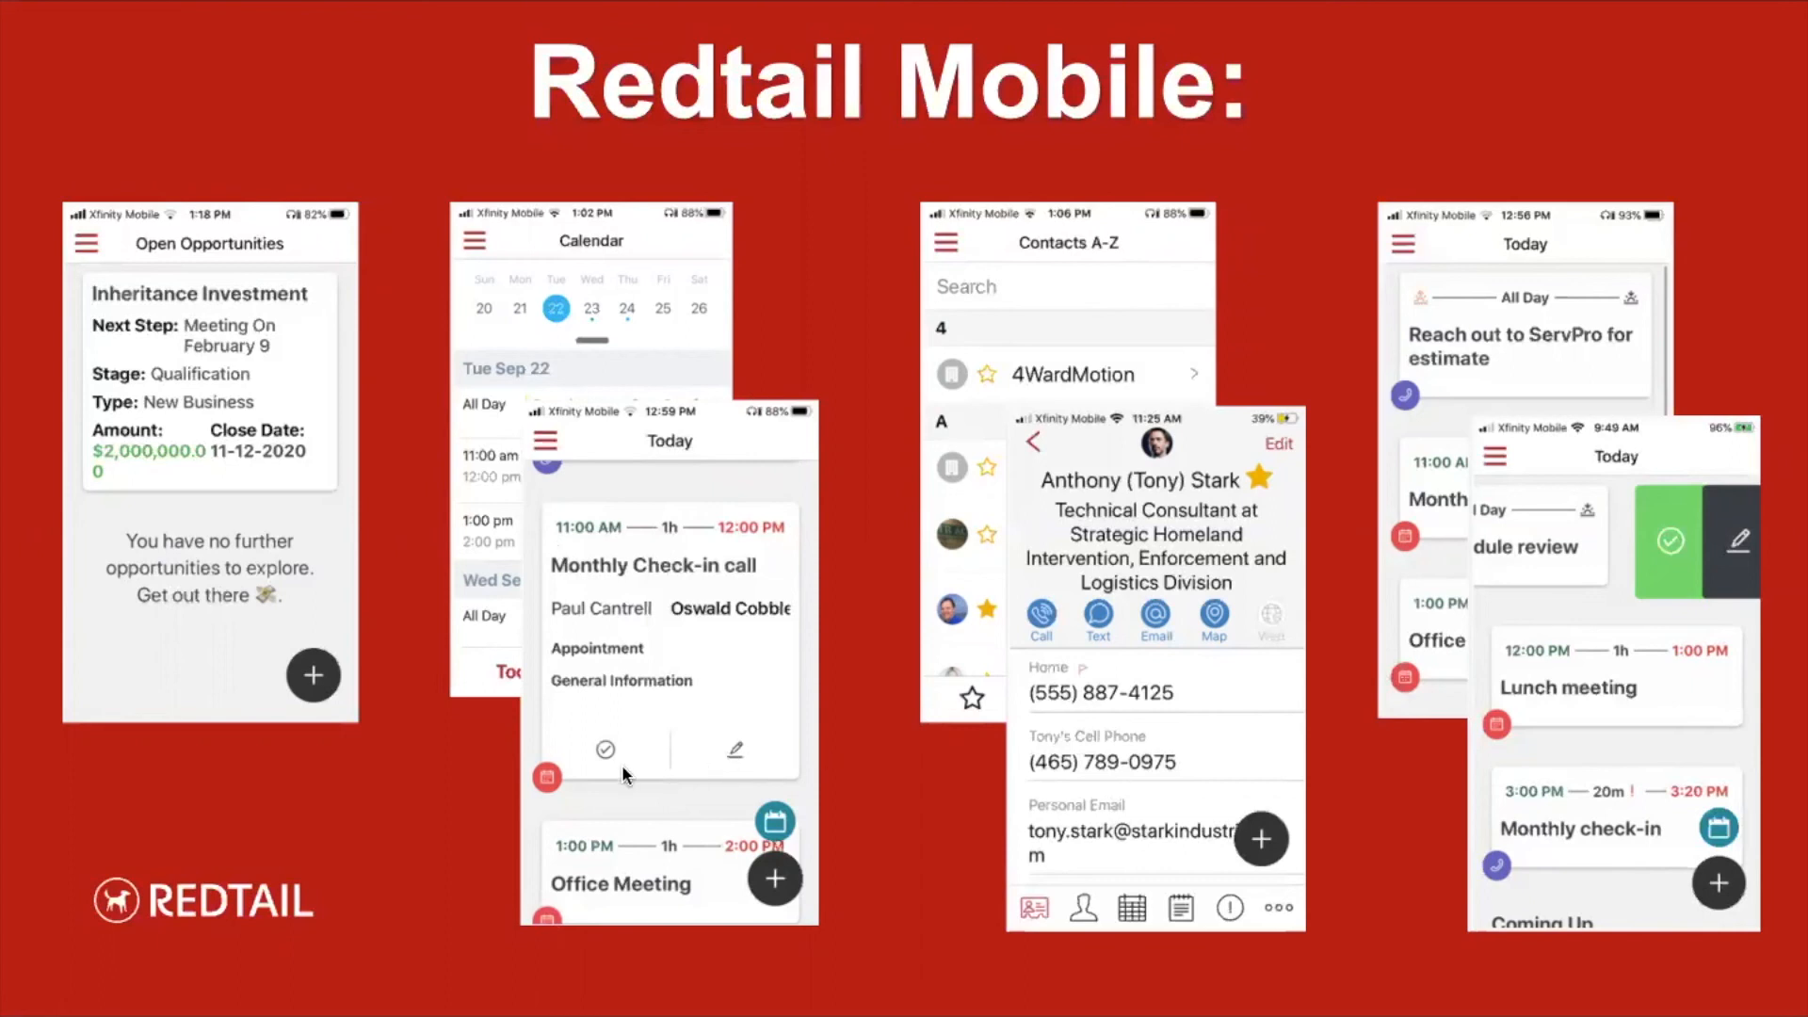
mouse_move(636, 778)
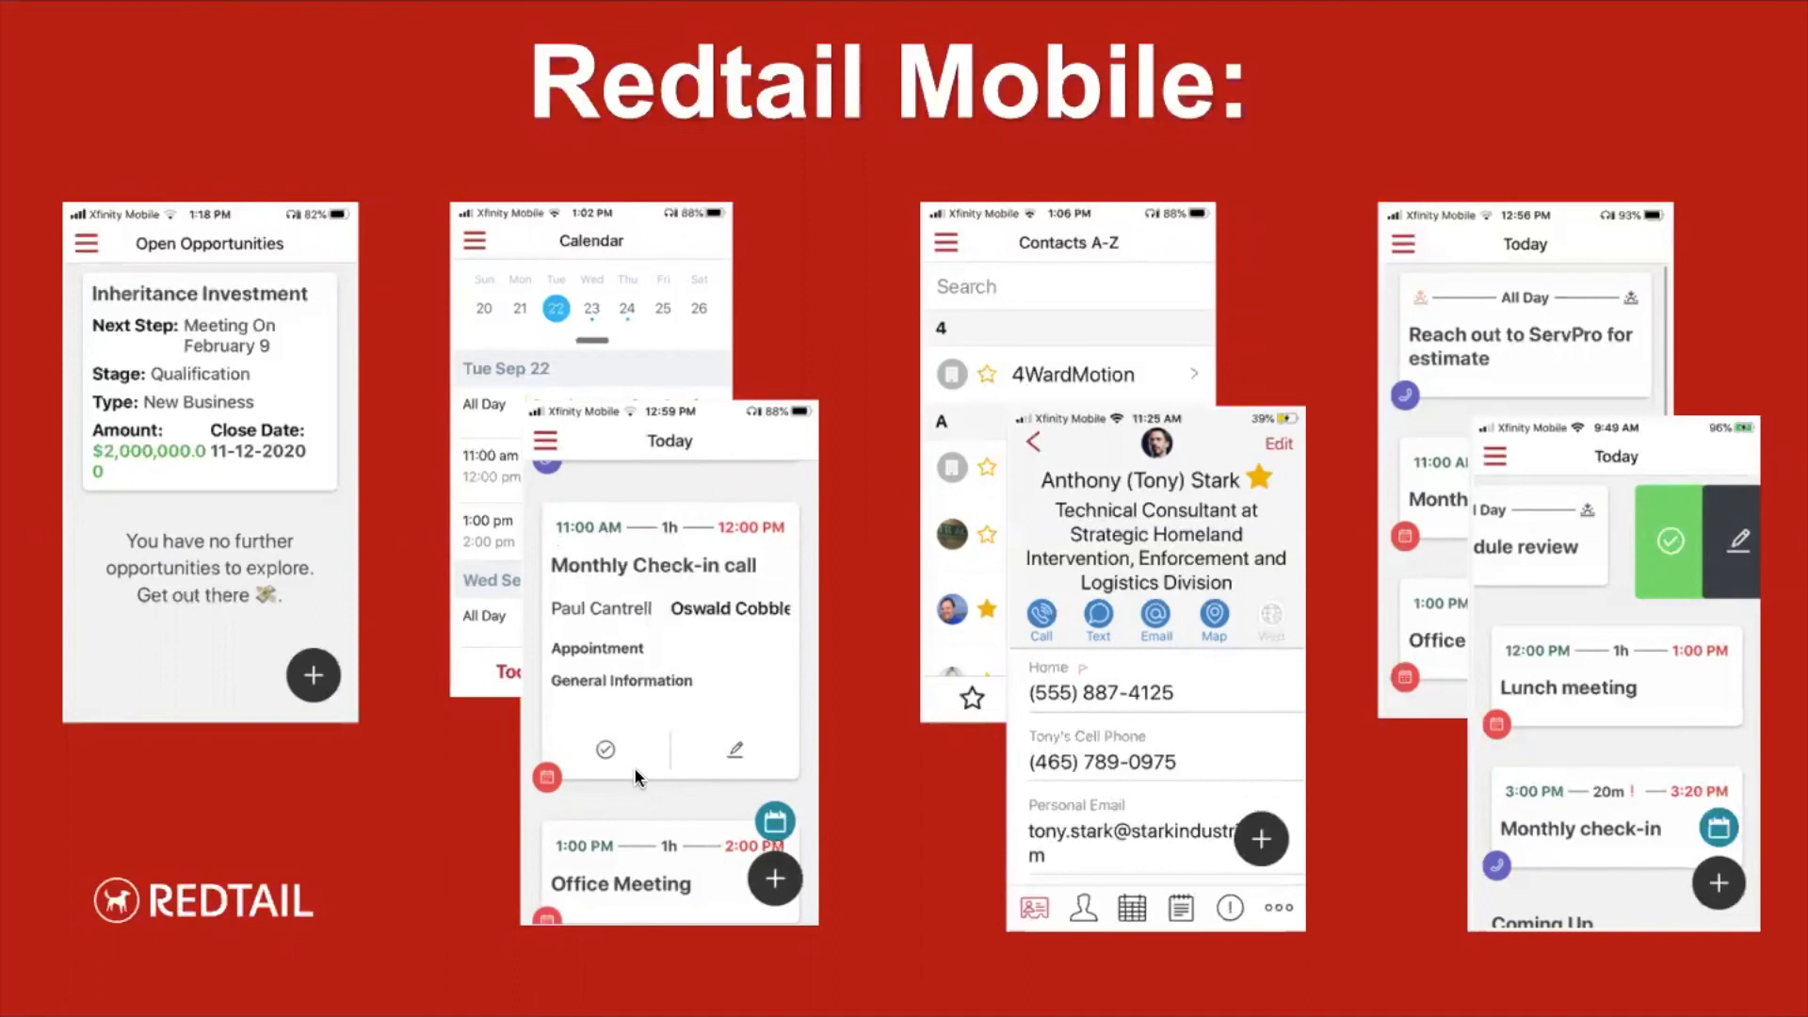
mouse_move(876, 687)
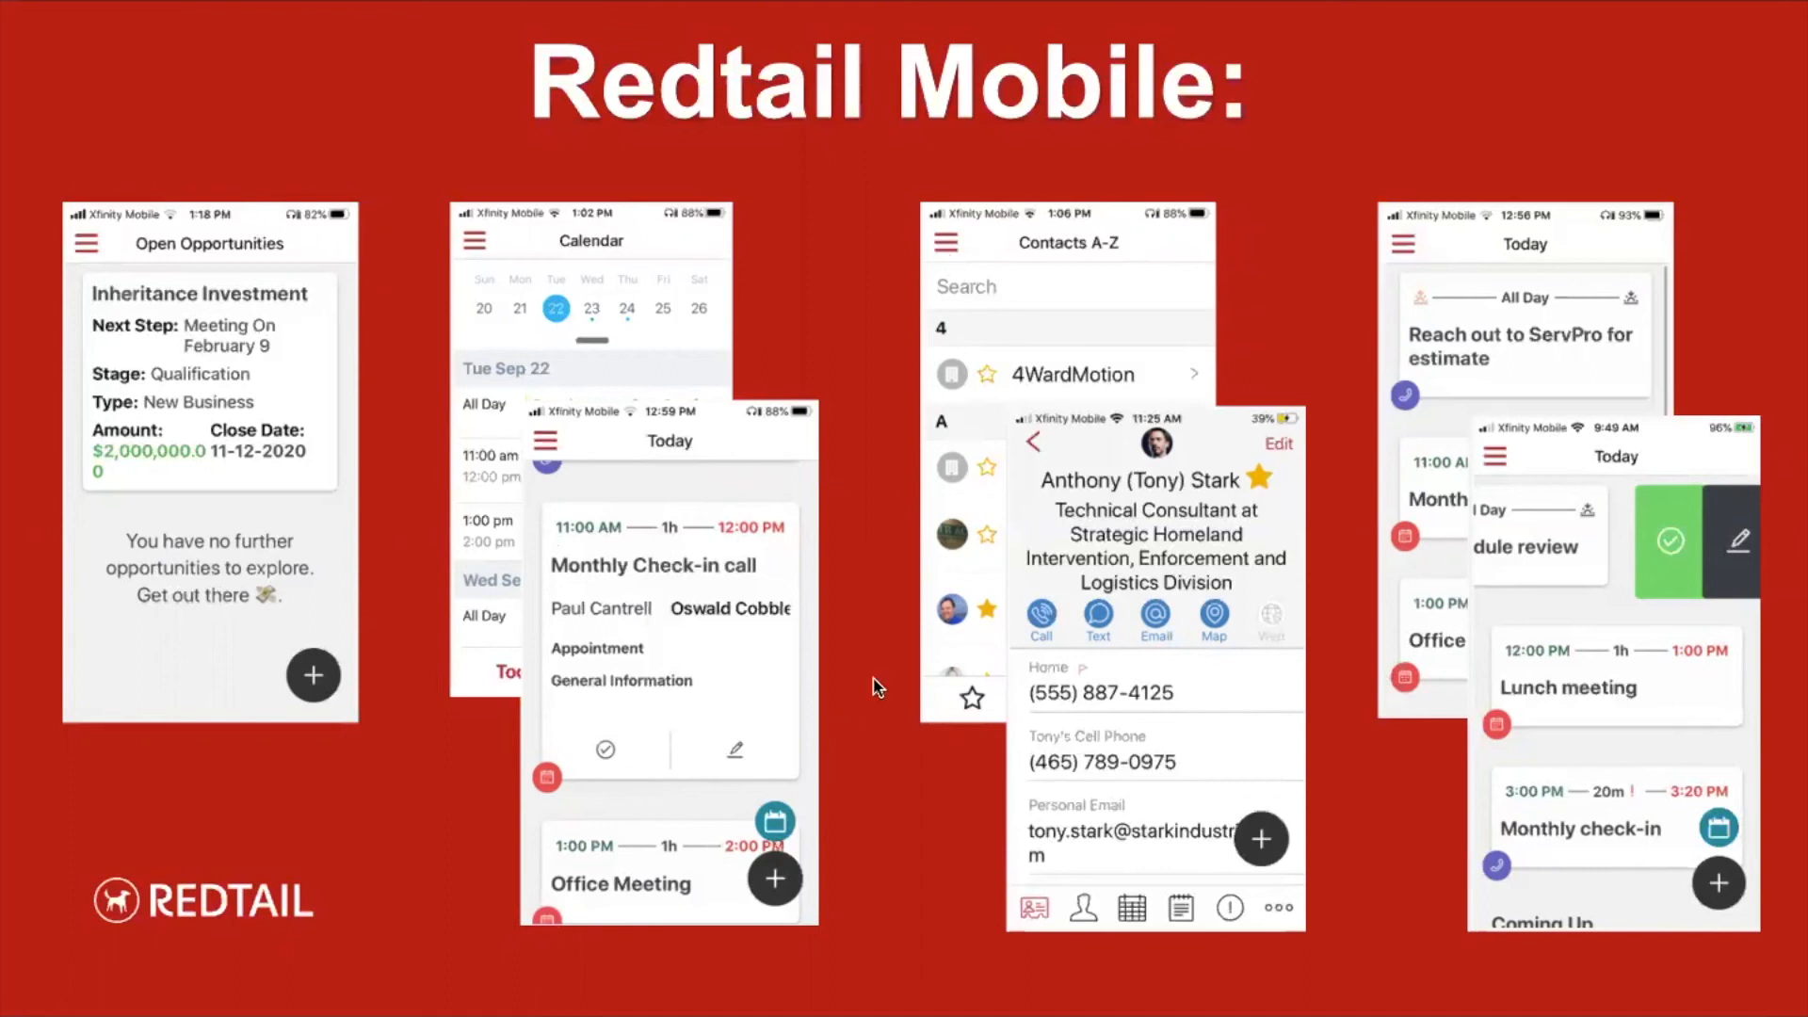
mouse_move(964, 754)
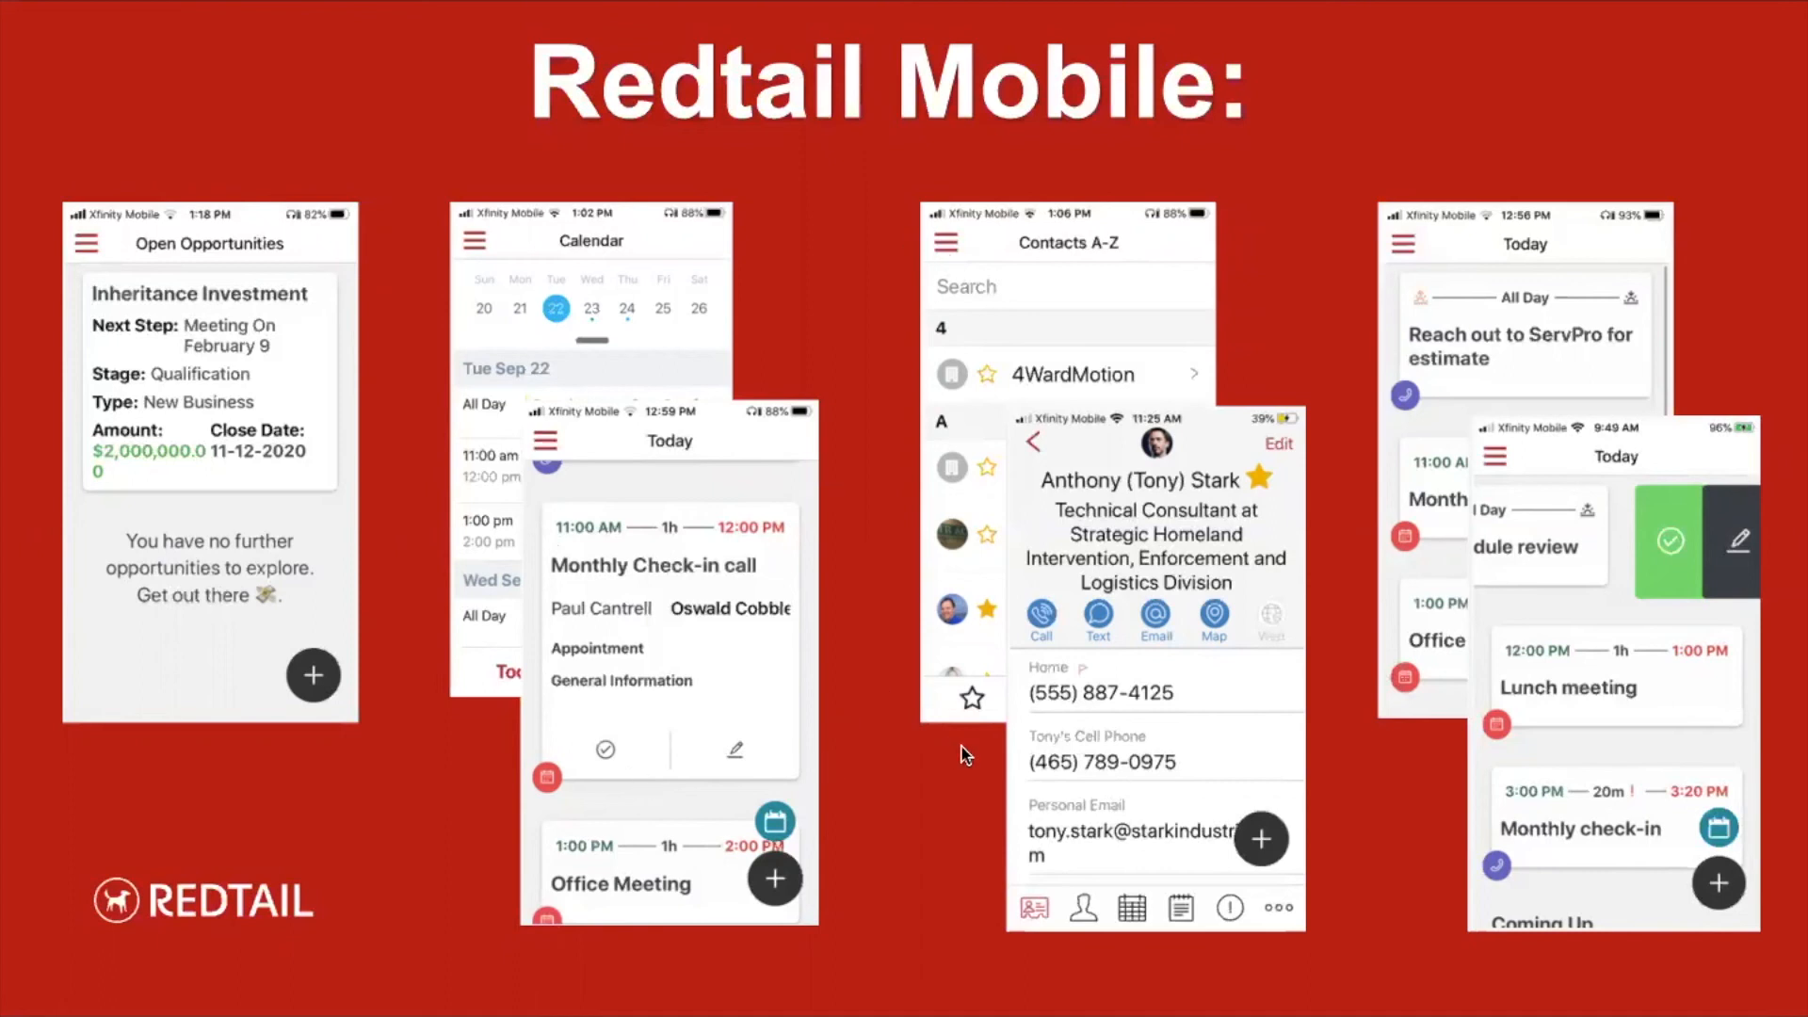
mouse_move(887, 728)
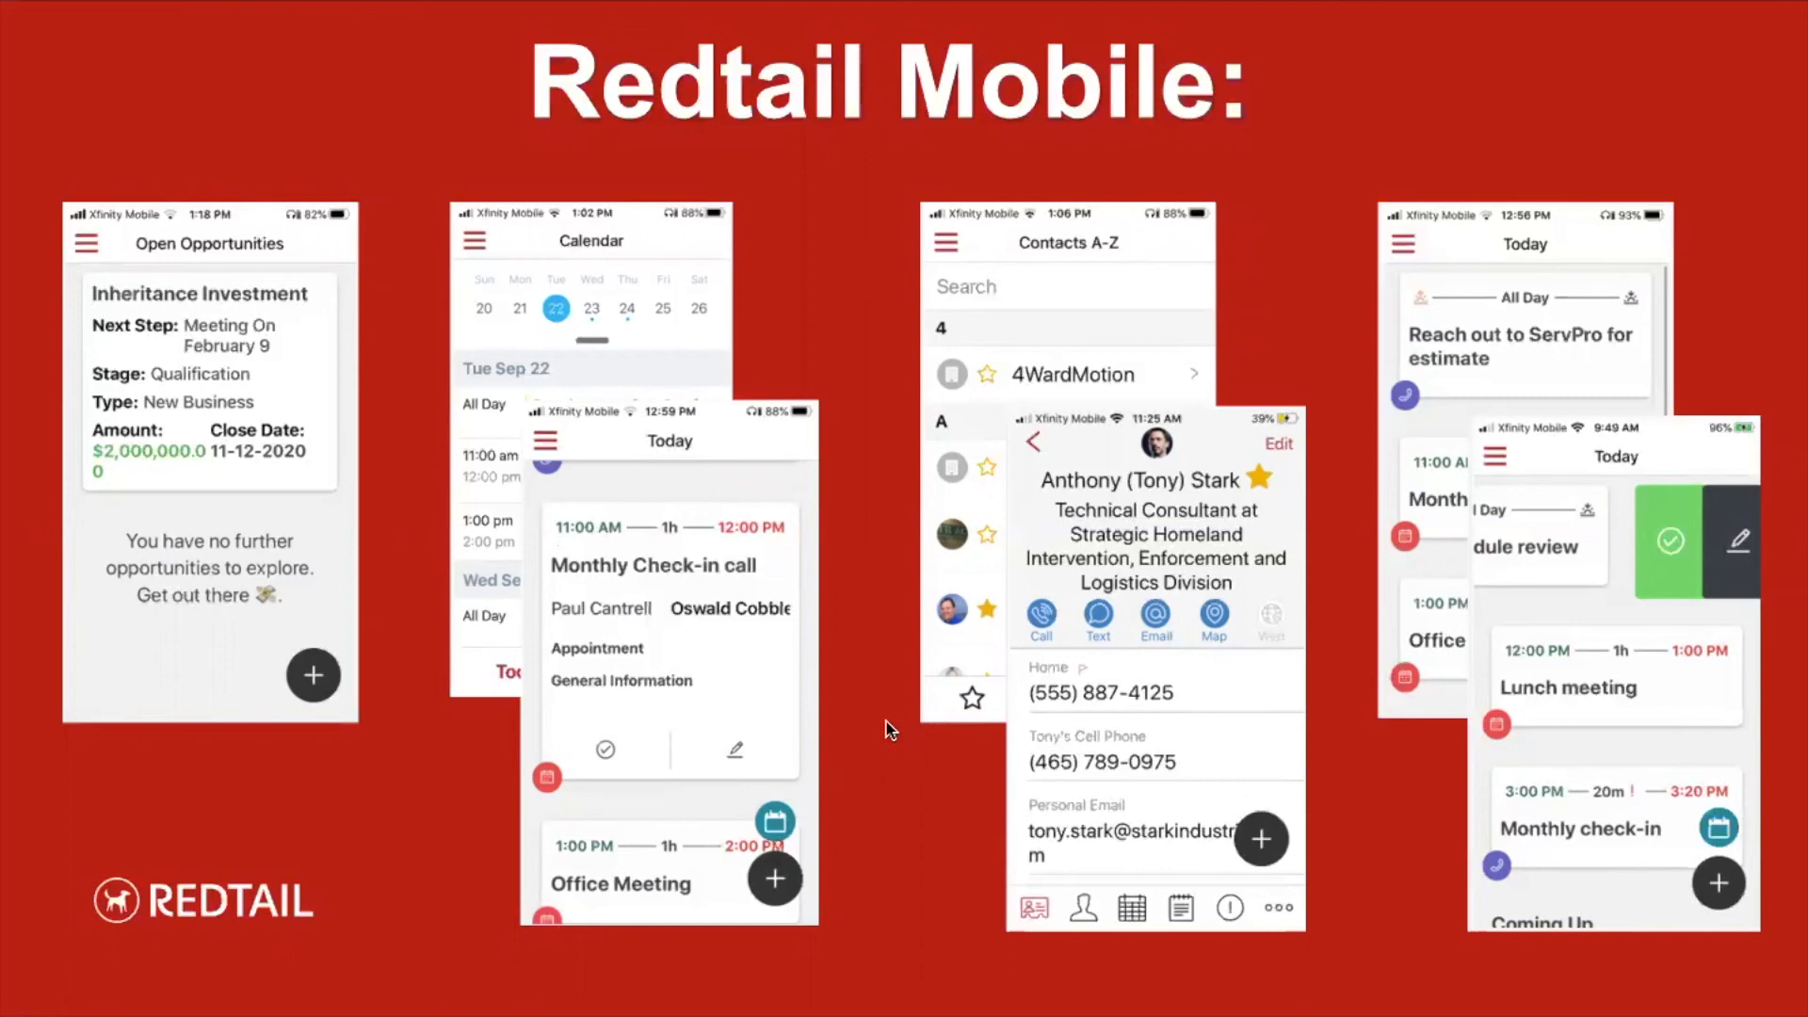
mouse_move(1037, 712)
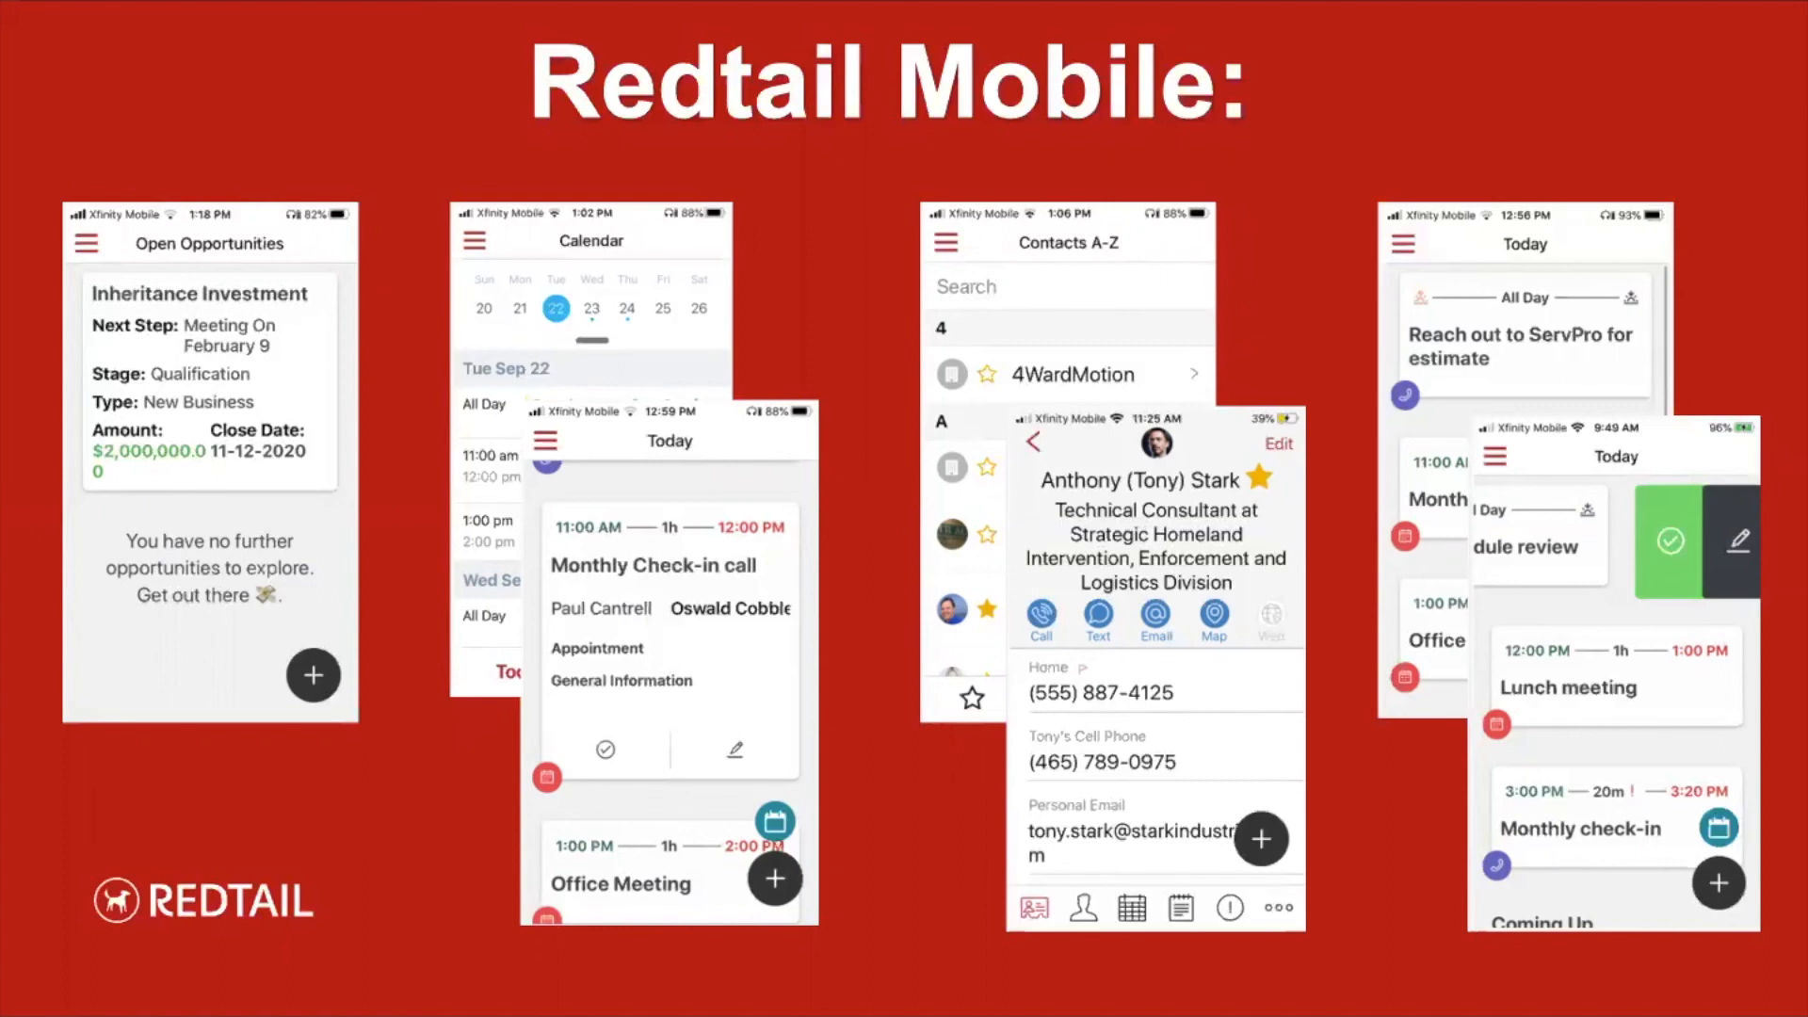
mouse_move(1126, 648)
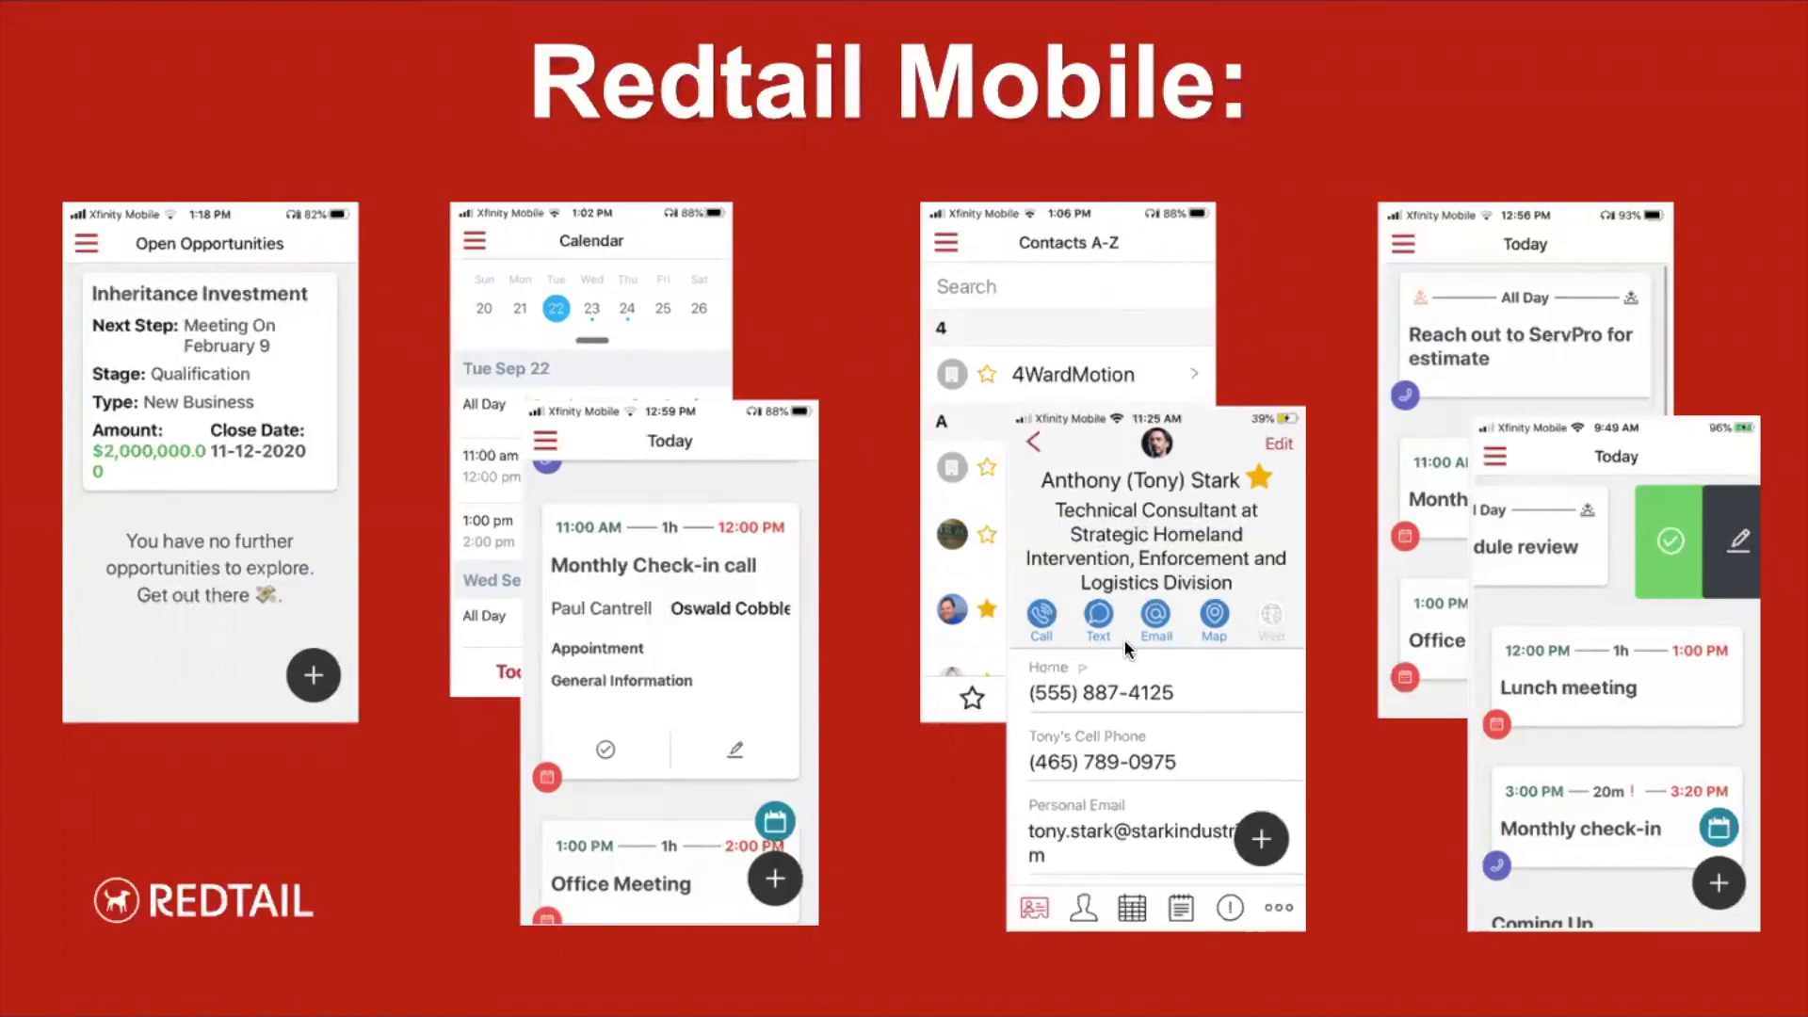
mouse_move(1039, 728)
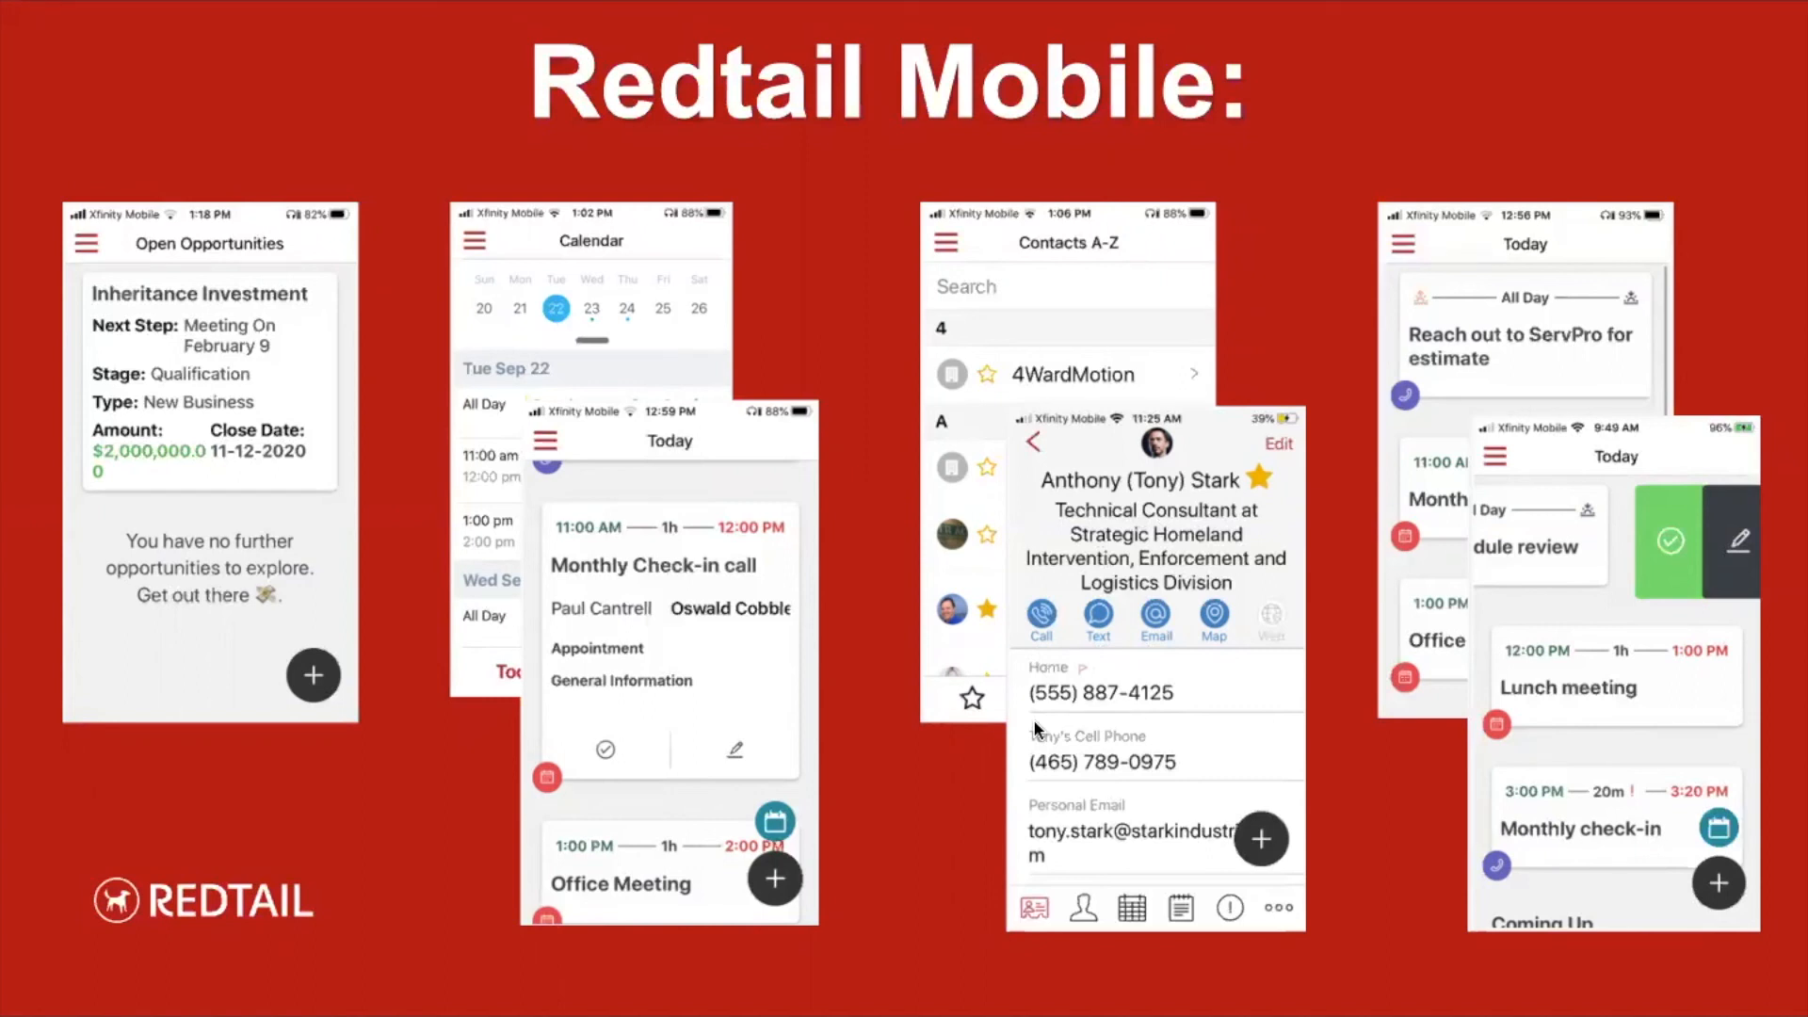
mouse_move(1395, 429)
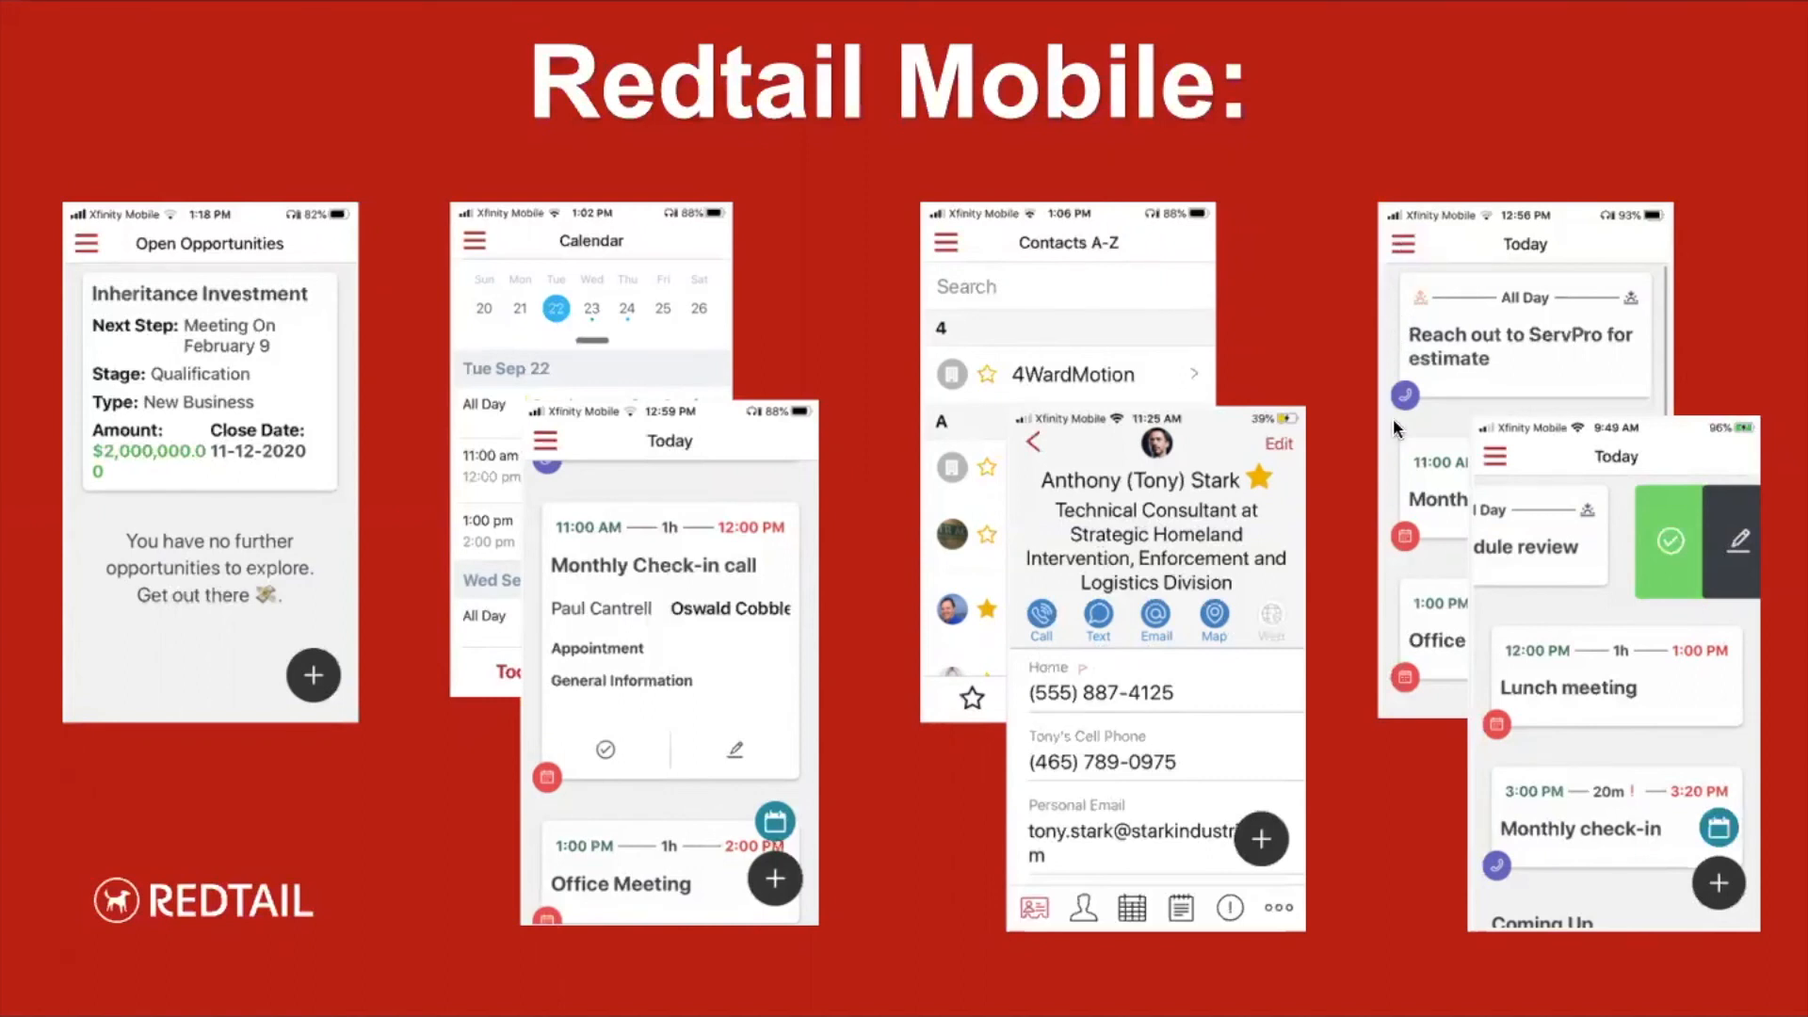
mouse_move(1398, 452)
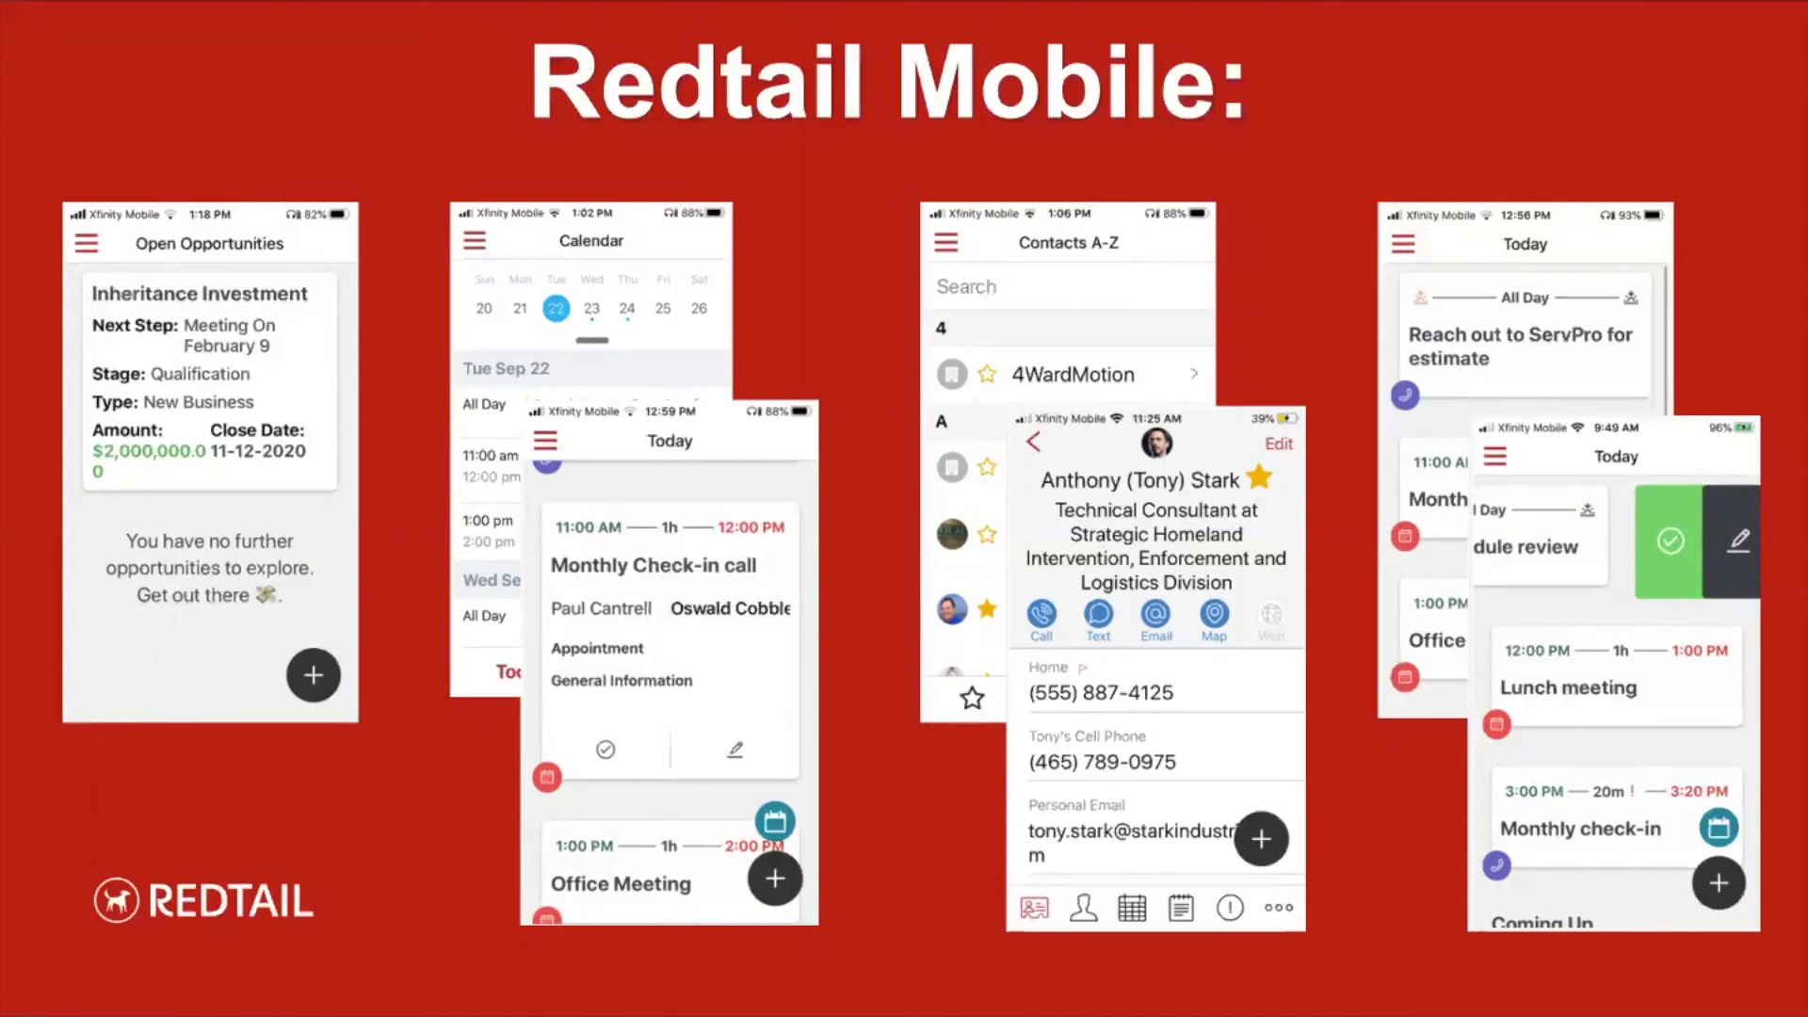
mouse_move(1643, 910)
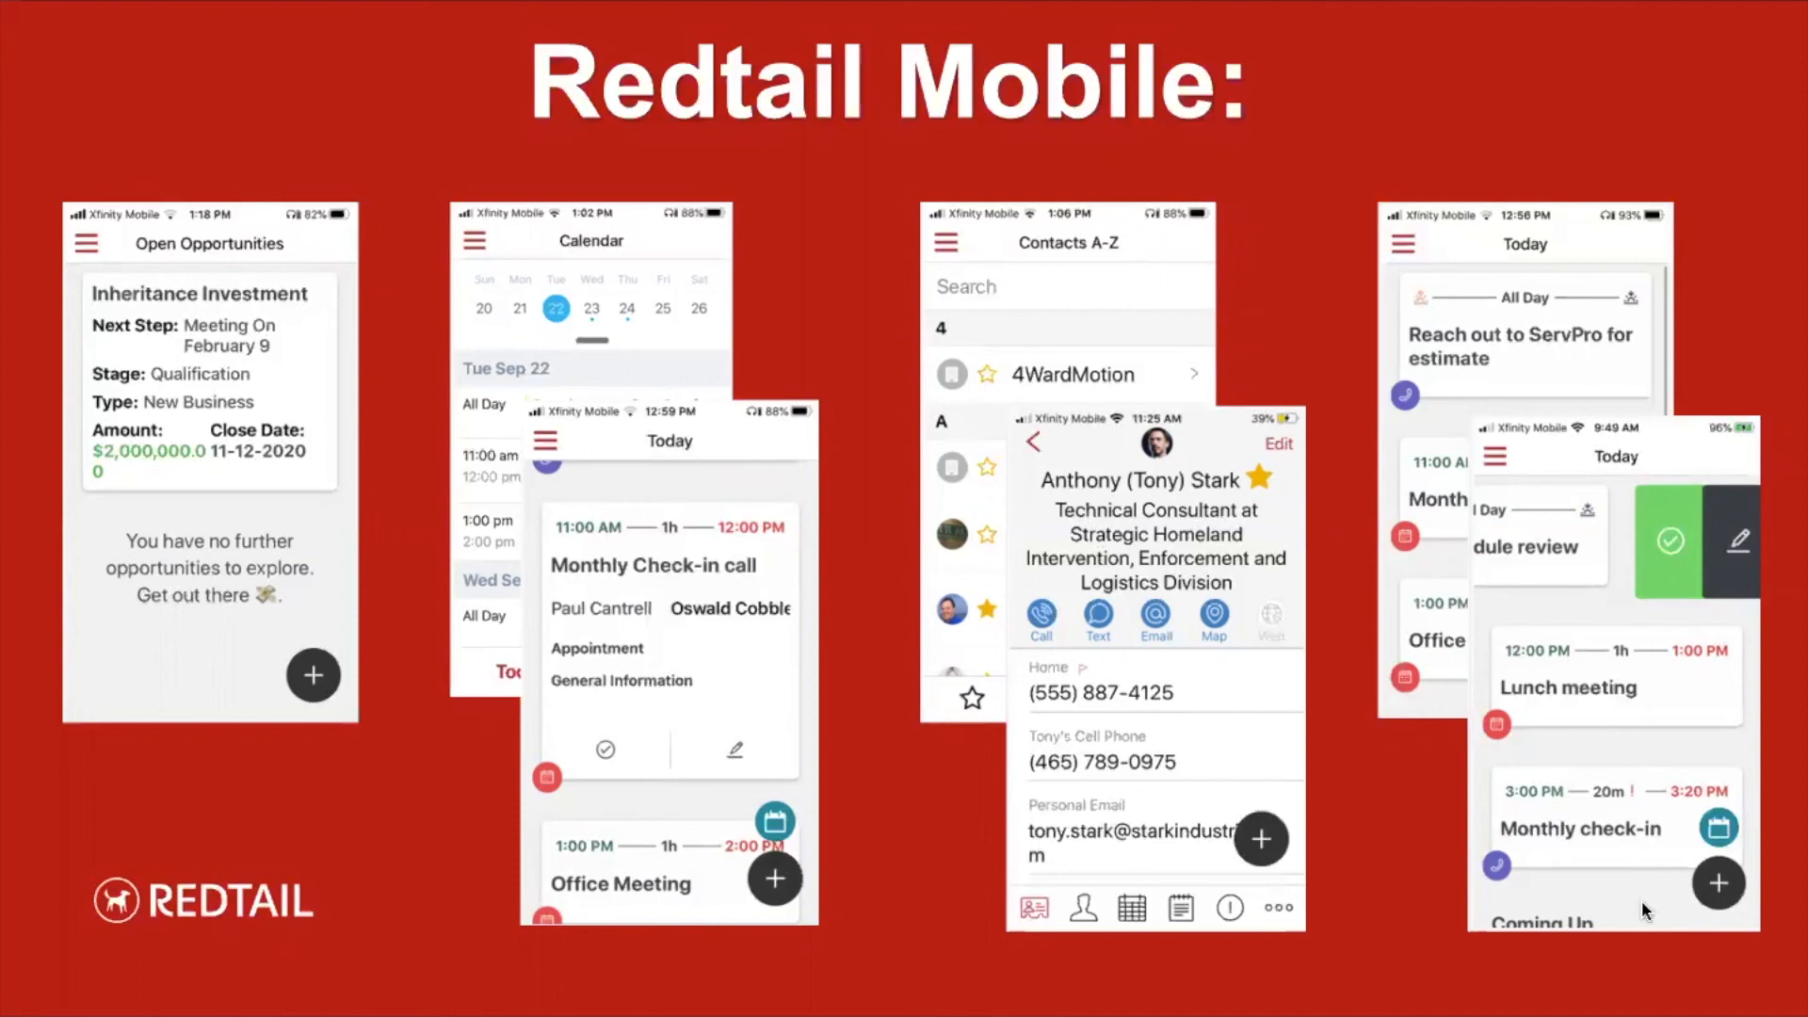
mouse_move(1684, 900)
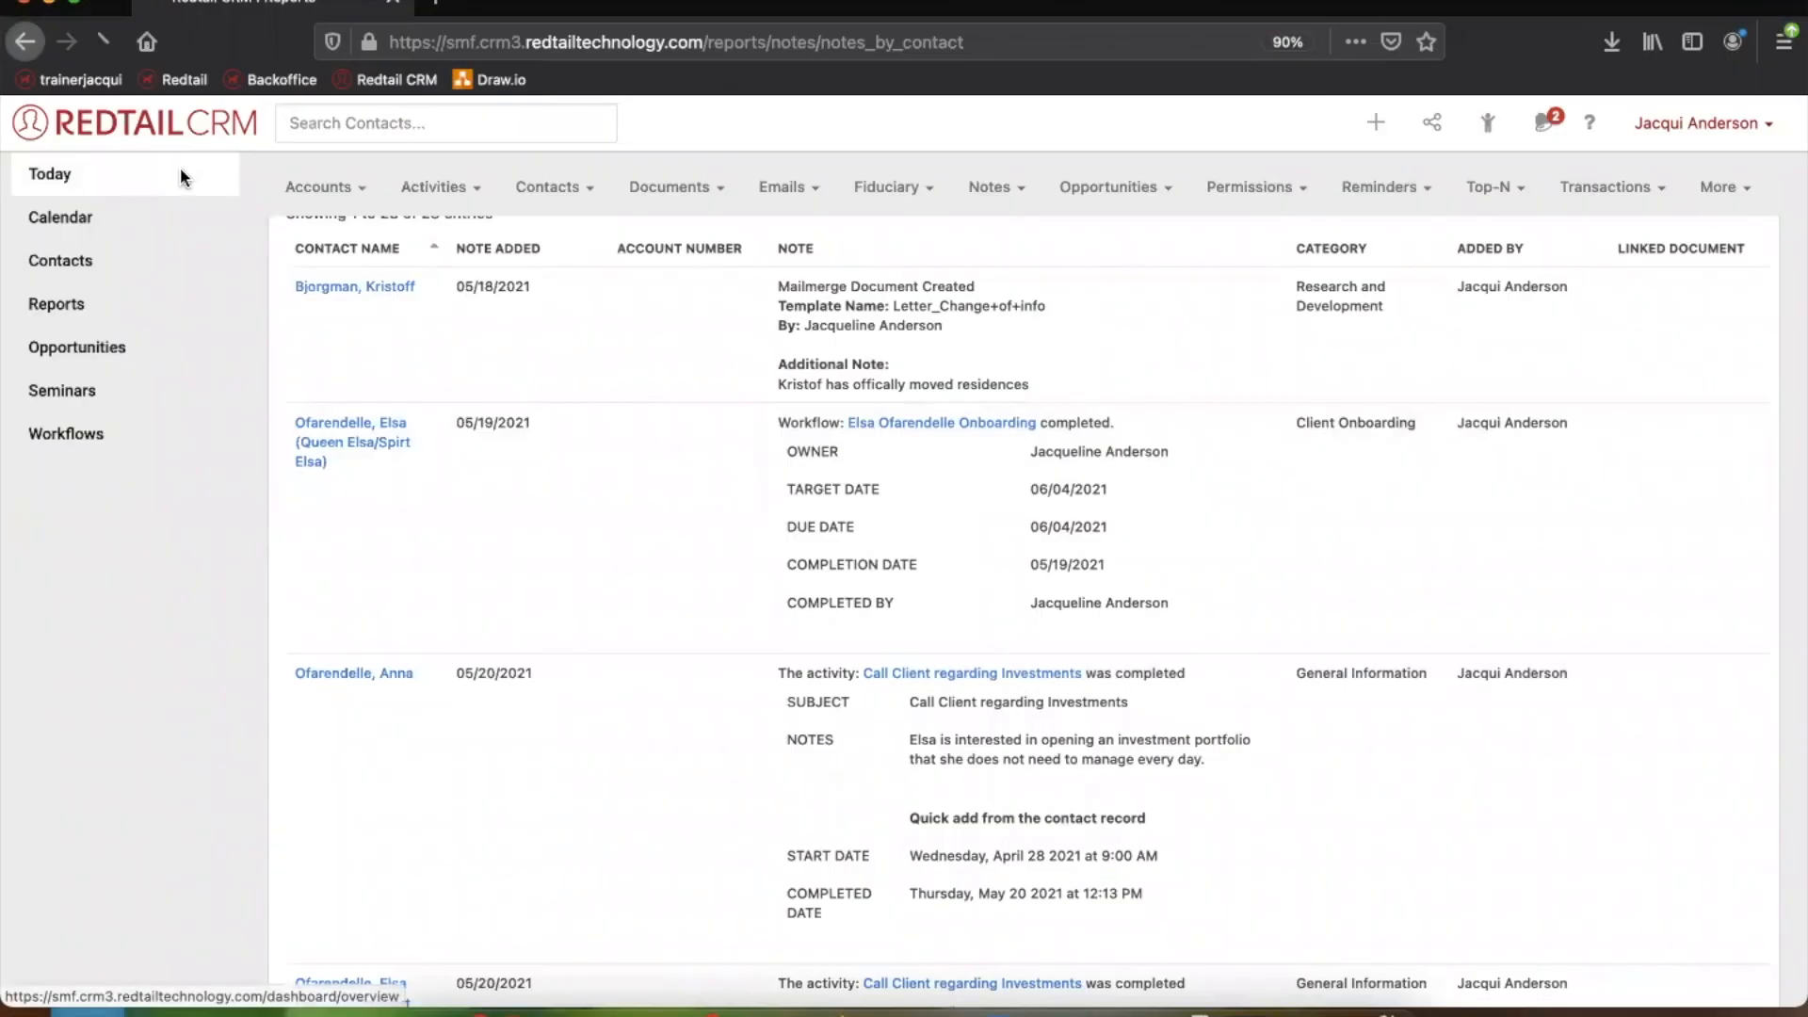
Review the four to-do items on the Today dashboard, then head to Calendar
click(49, 174)
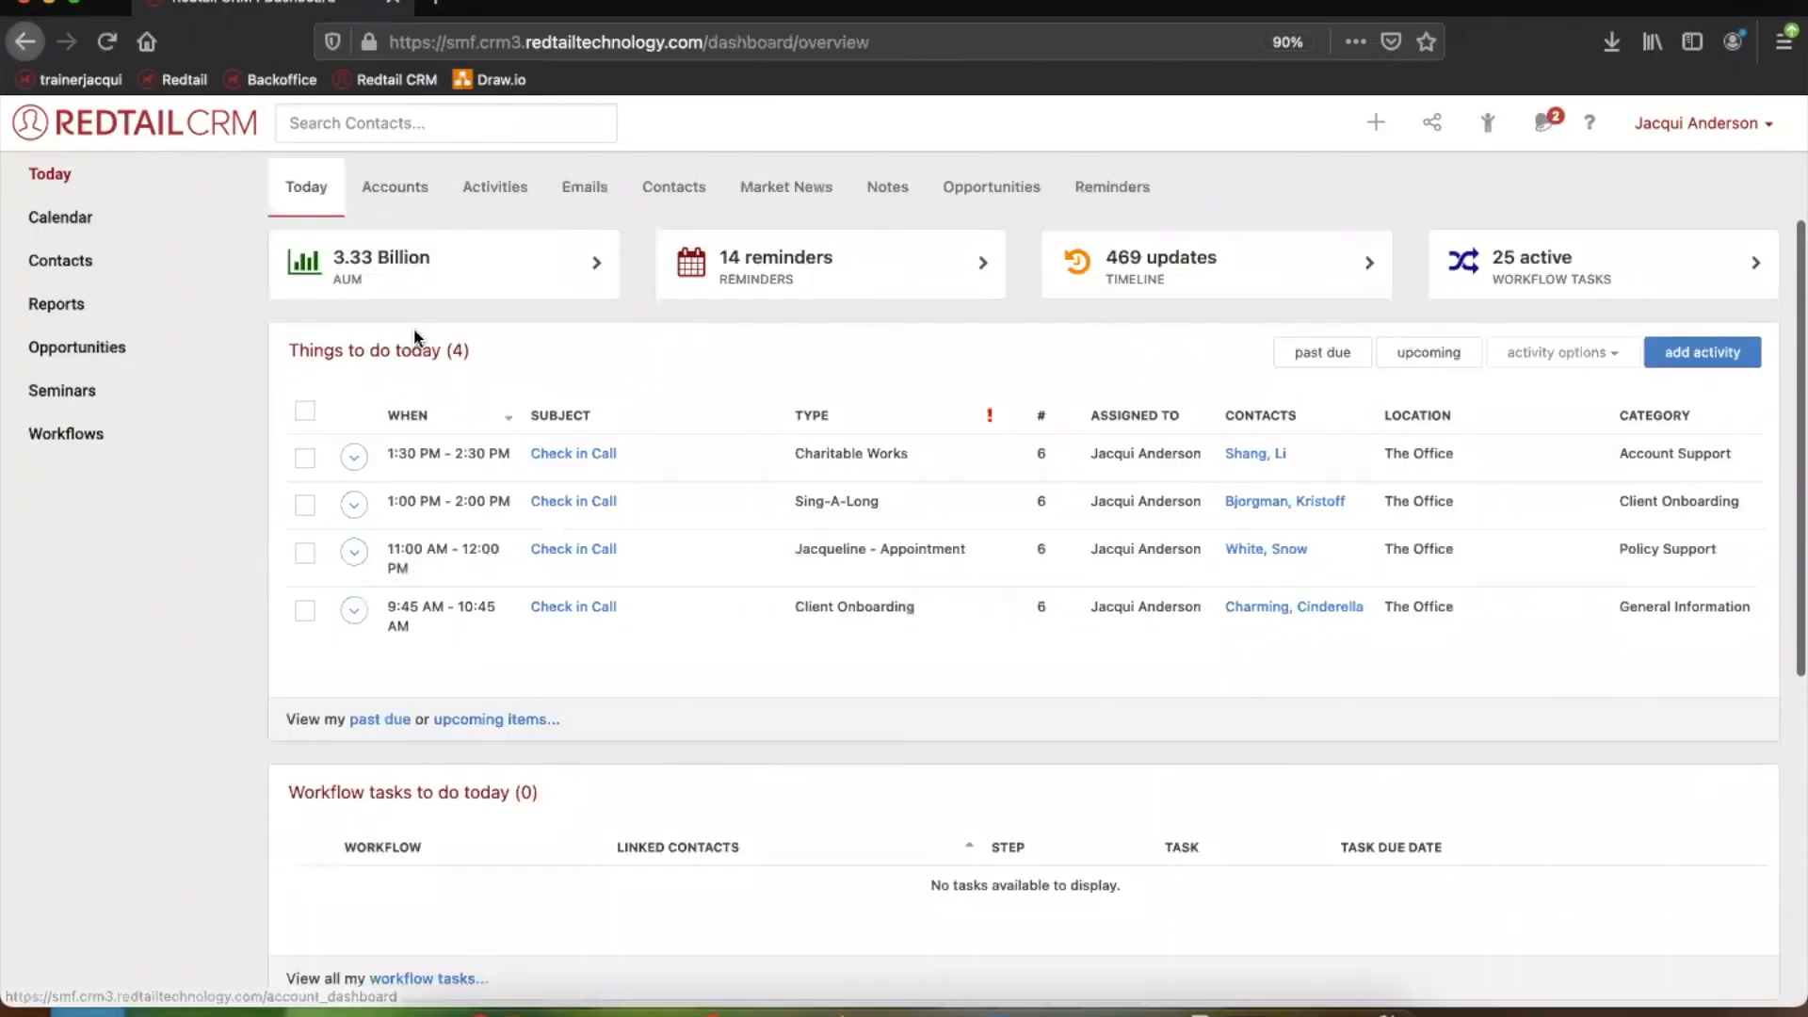
mouse_move(407, 213)
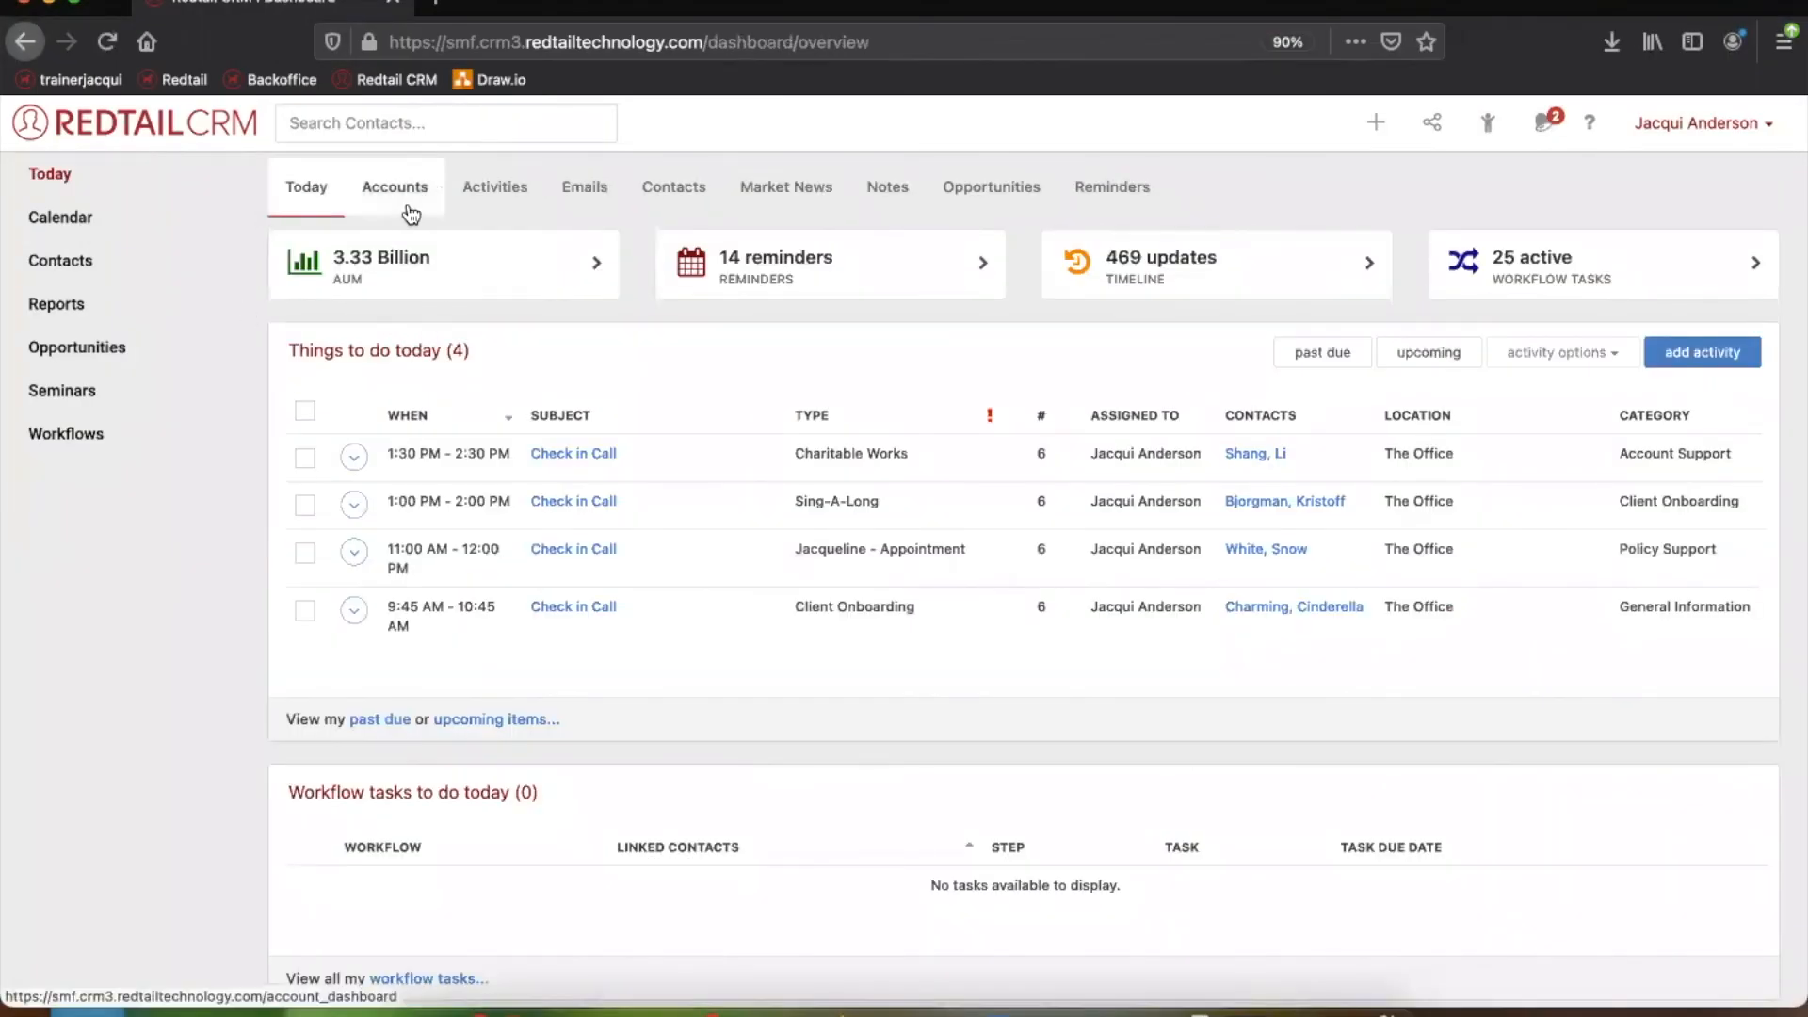
mouse_move(1011, 326)
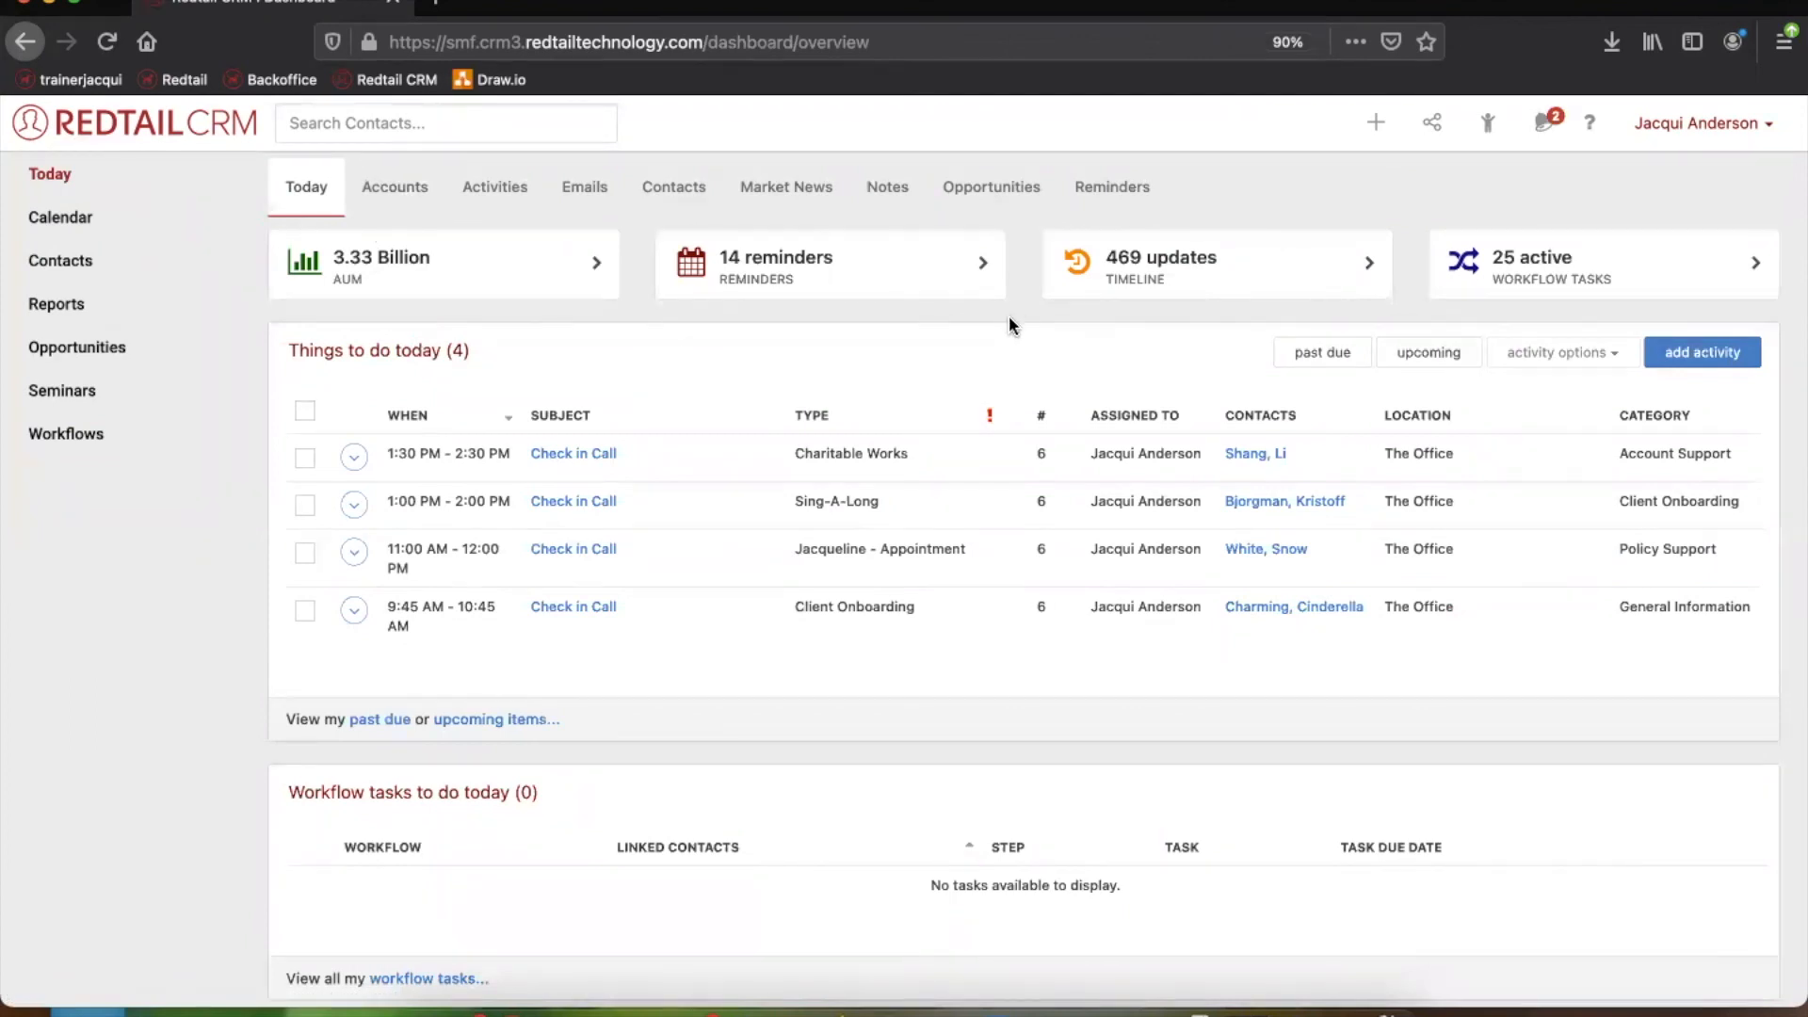
mouse_move(1590, 201)
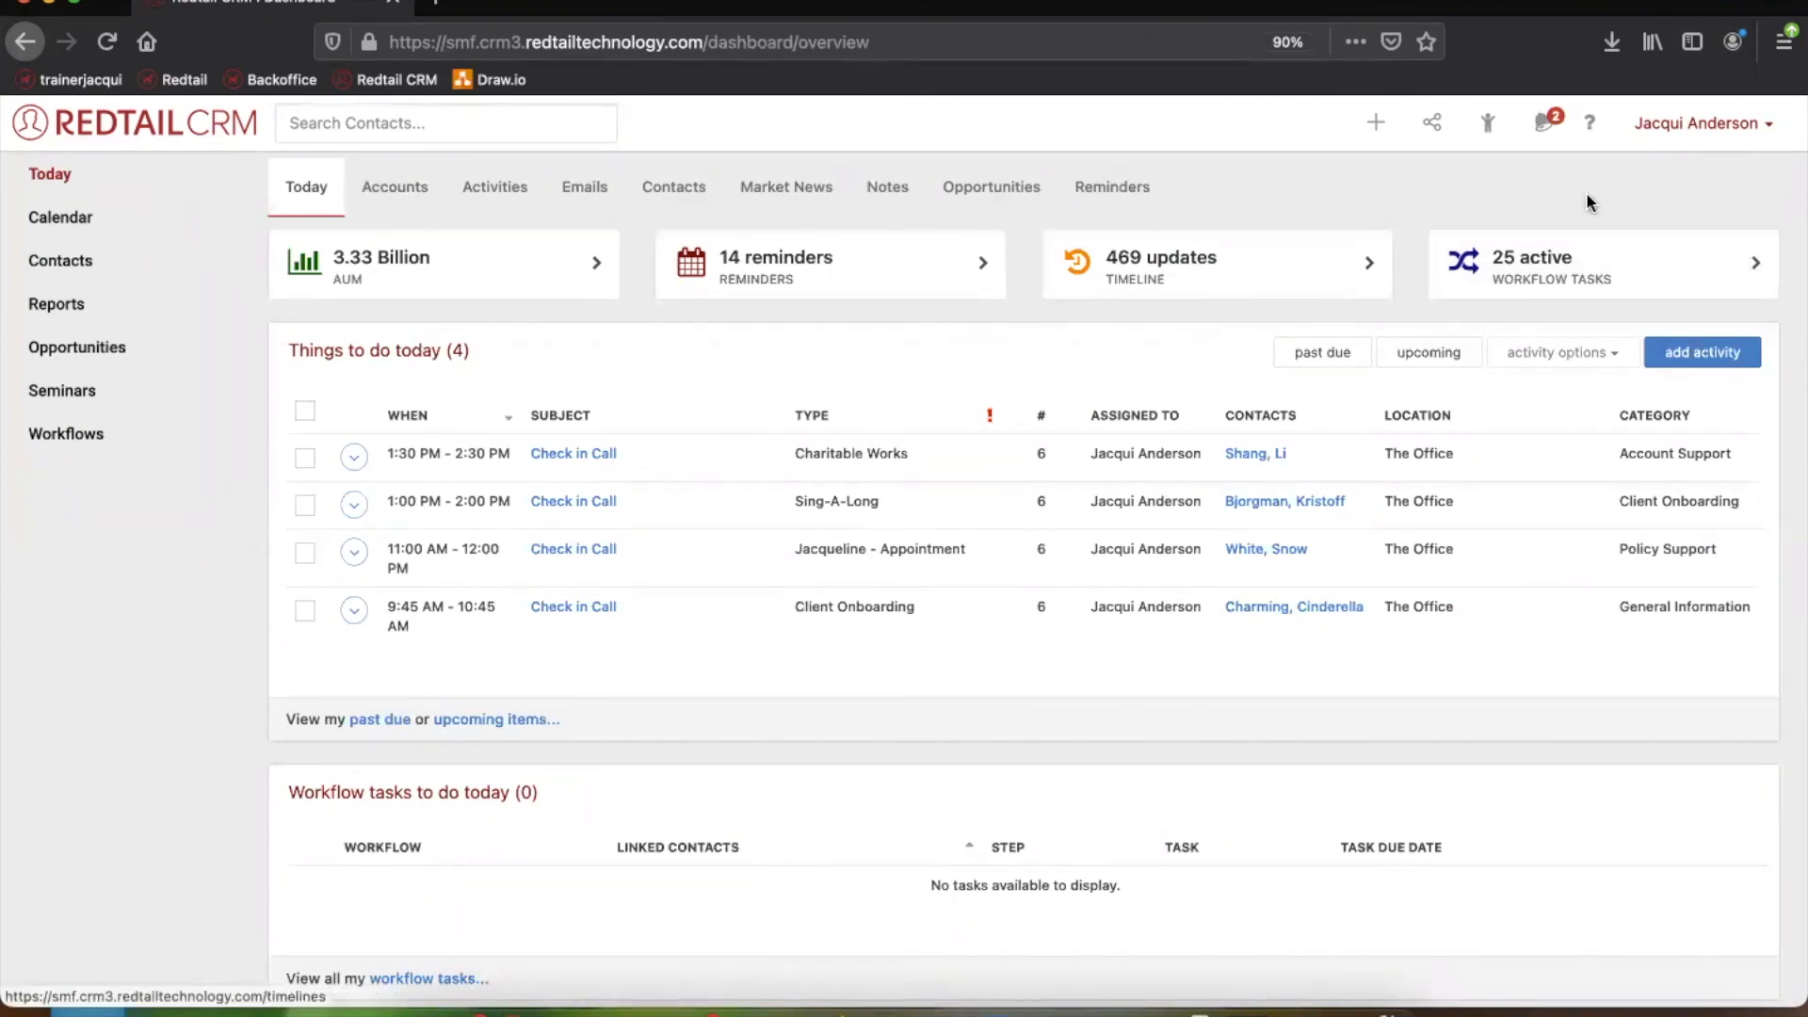
mouse_move(629, 427)
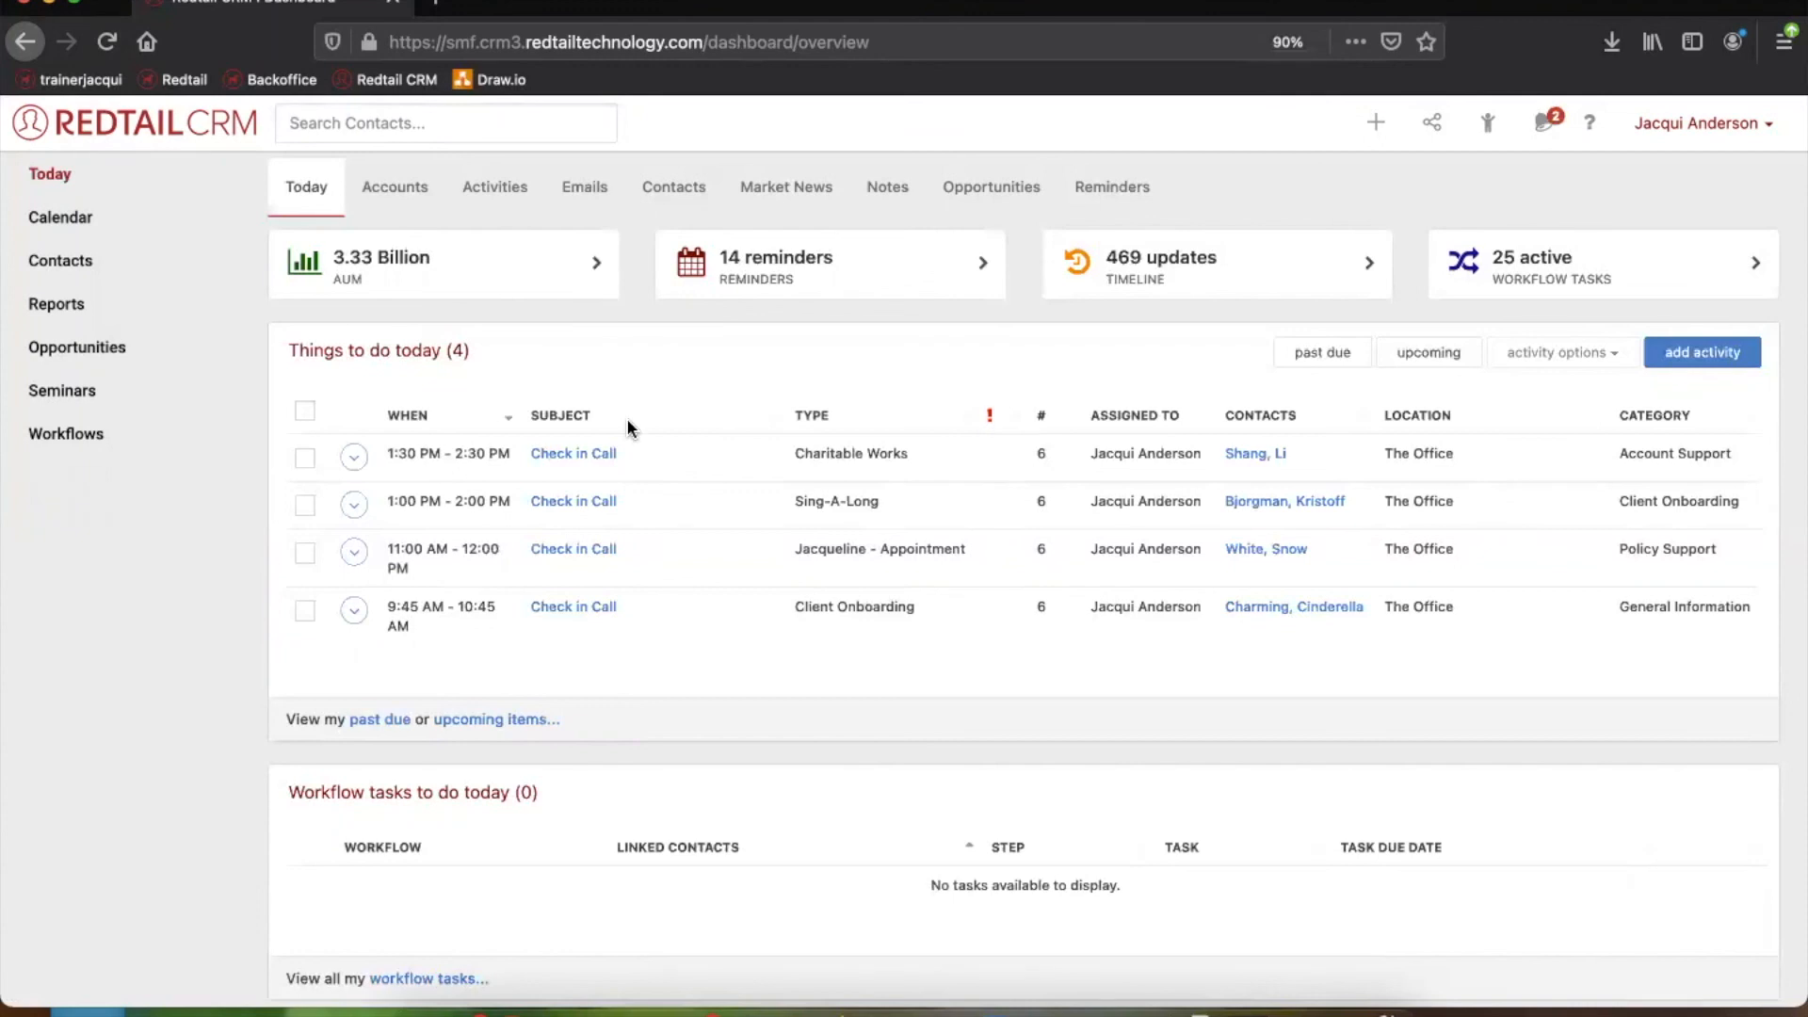
double_click(378, 351)
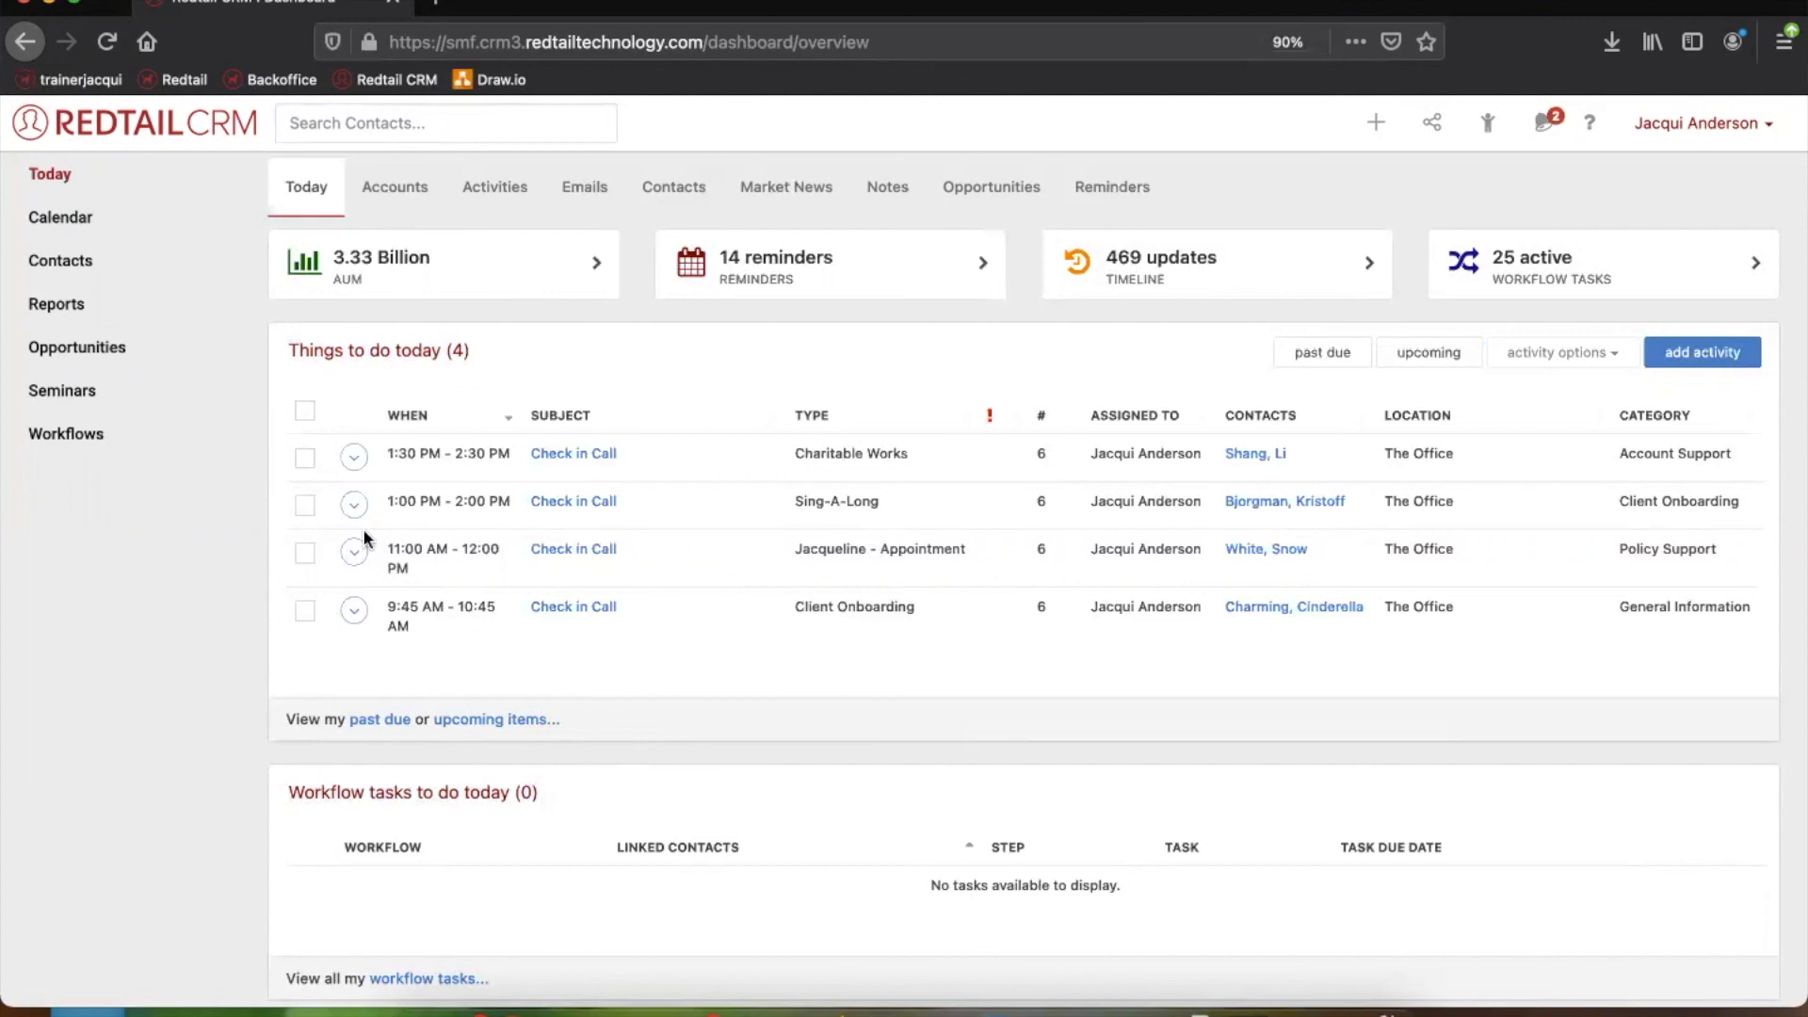
click(60, 217)
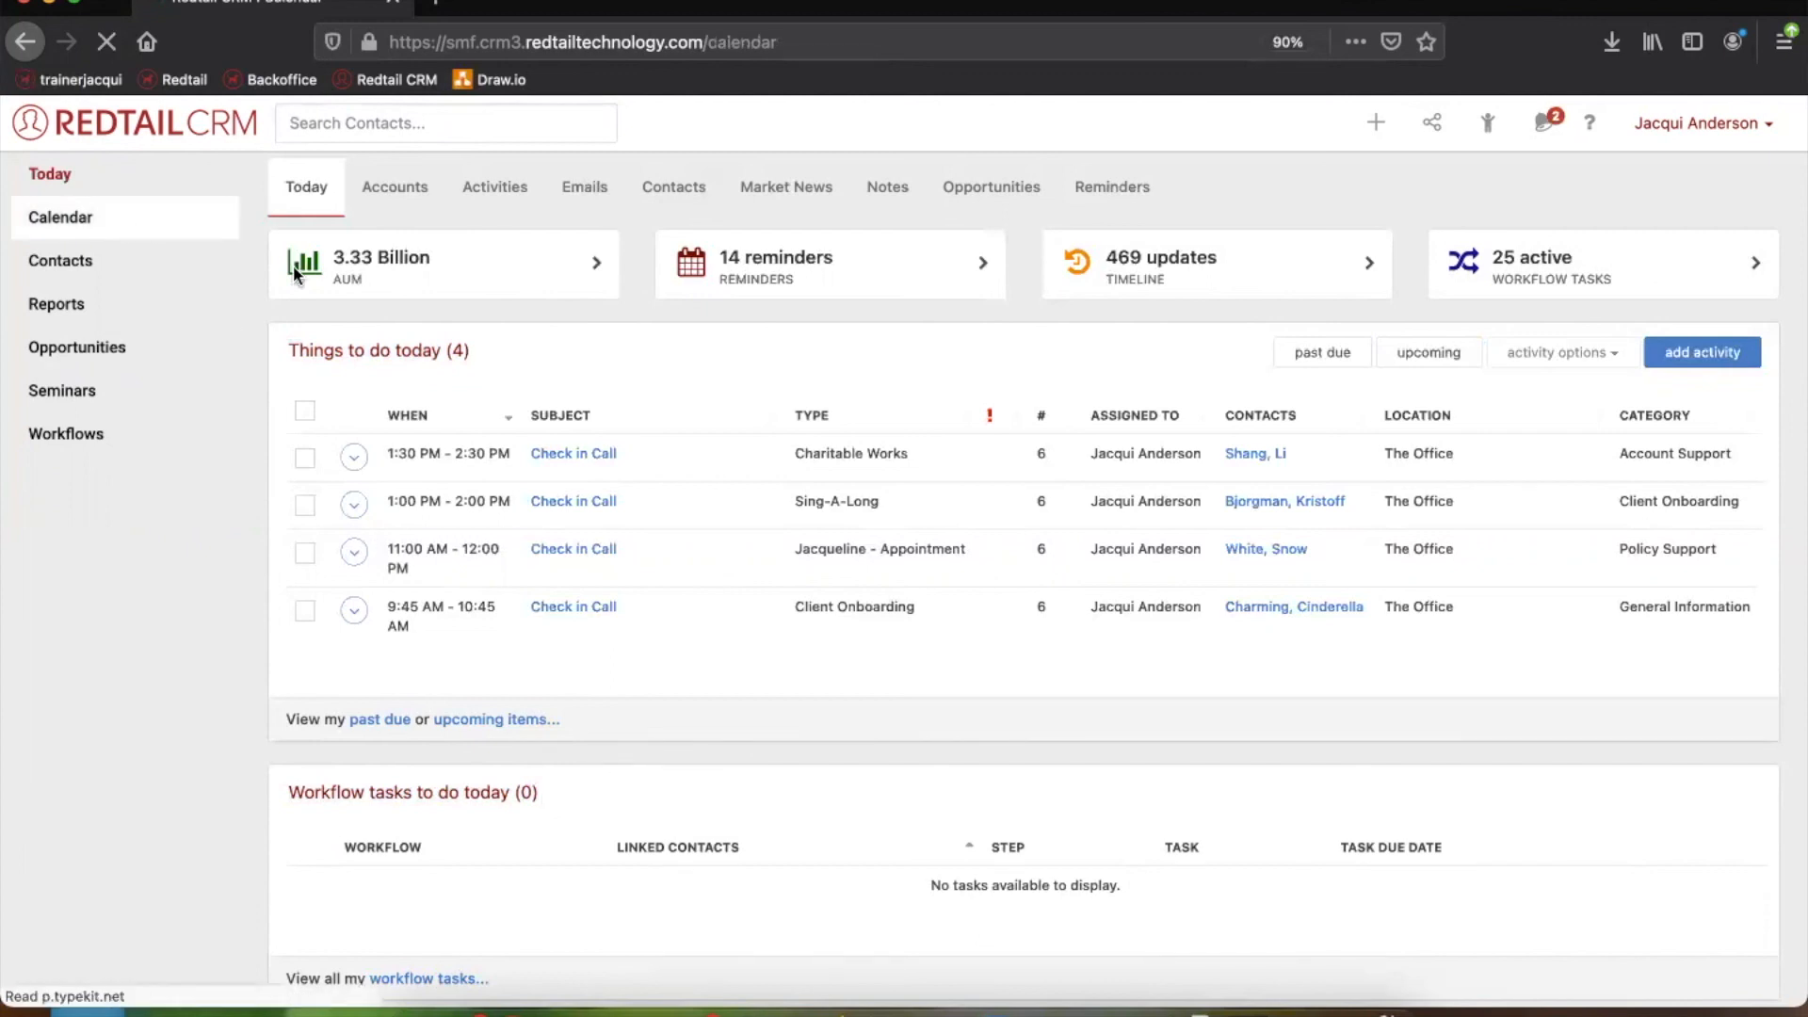
Scroll the Jul 26 – Aug 1, 2021 week view and preview the Actions dropdown
click(61, 216)
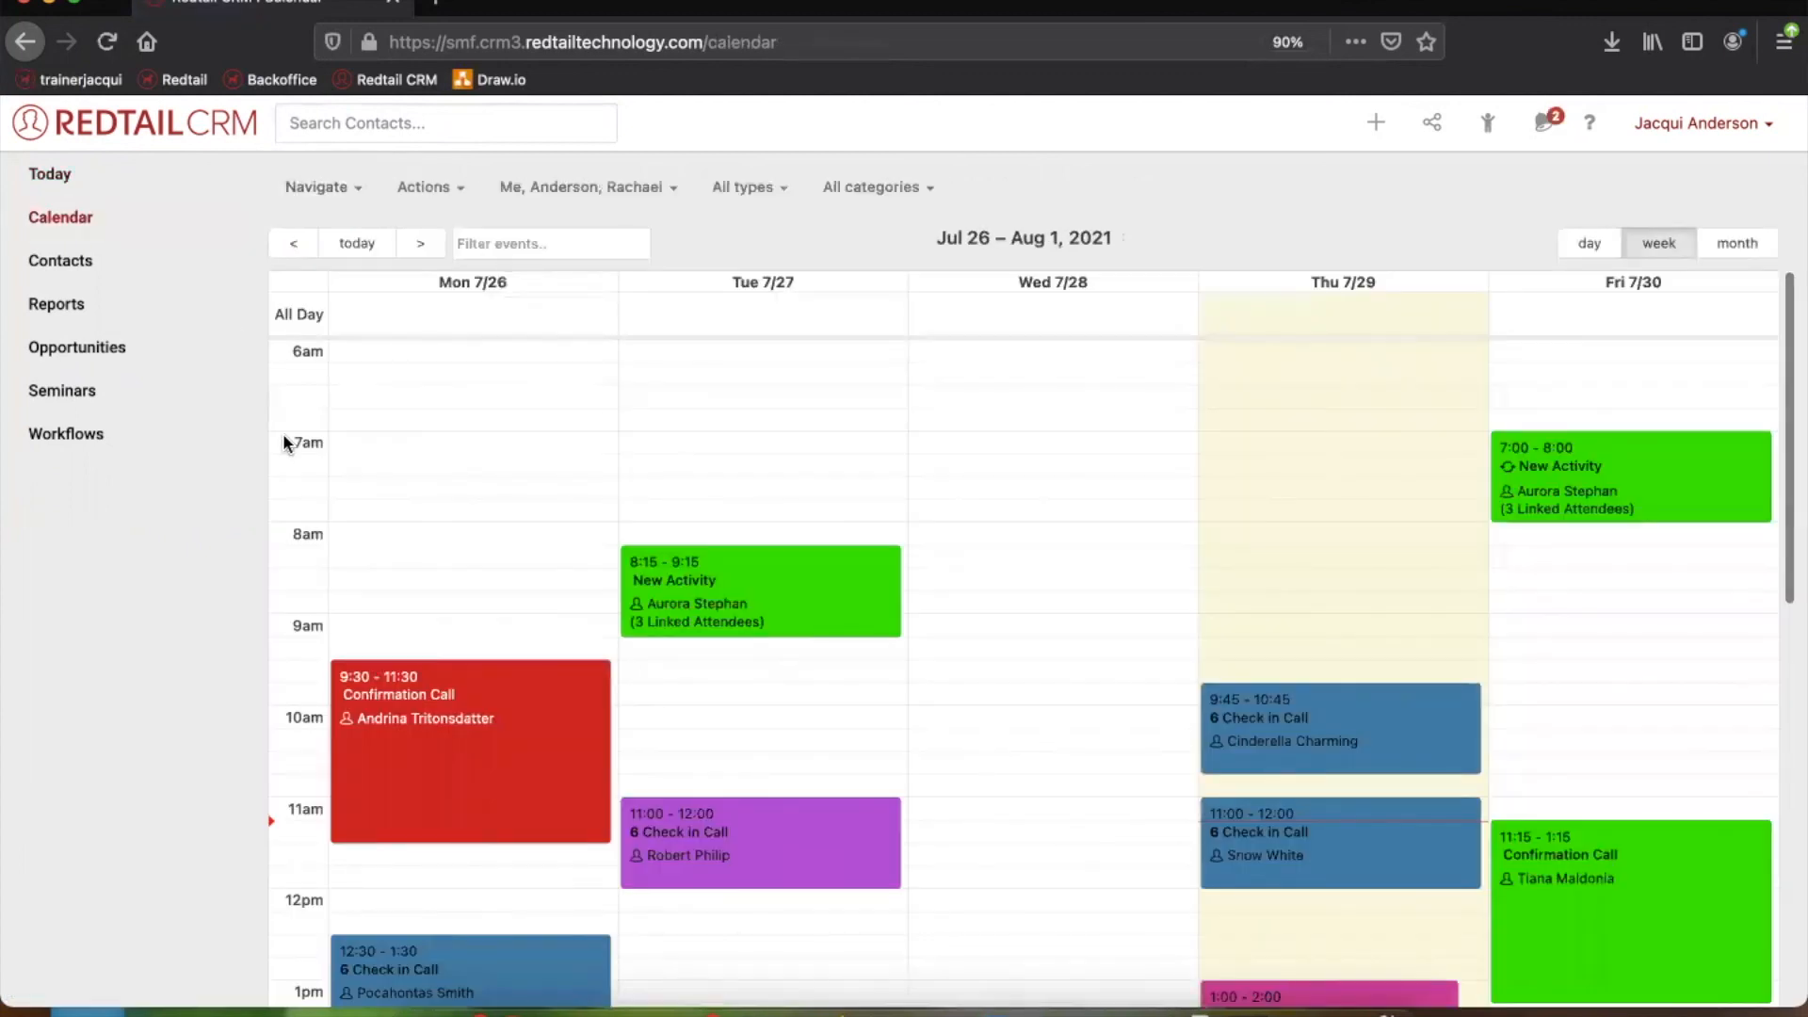
scroll(down, 3)
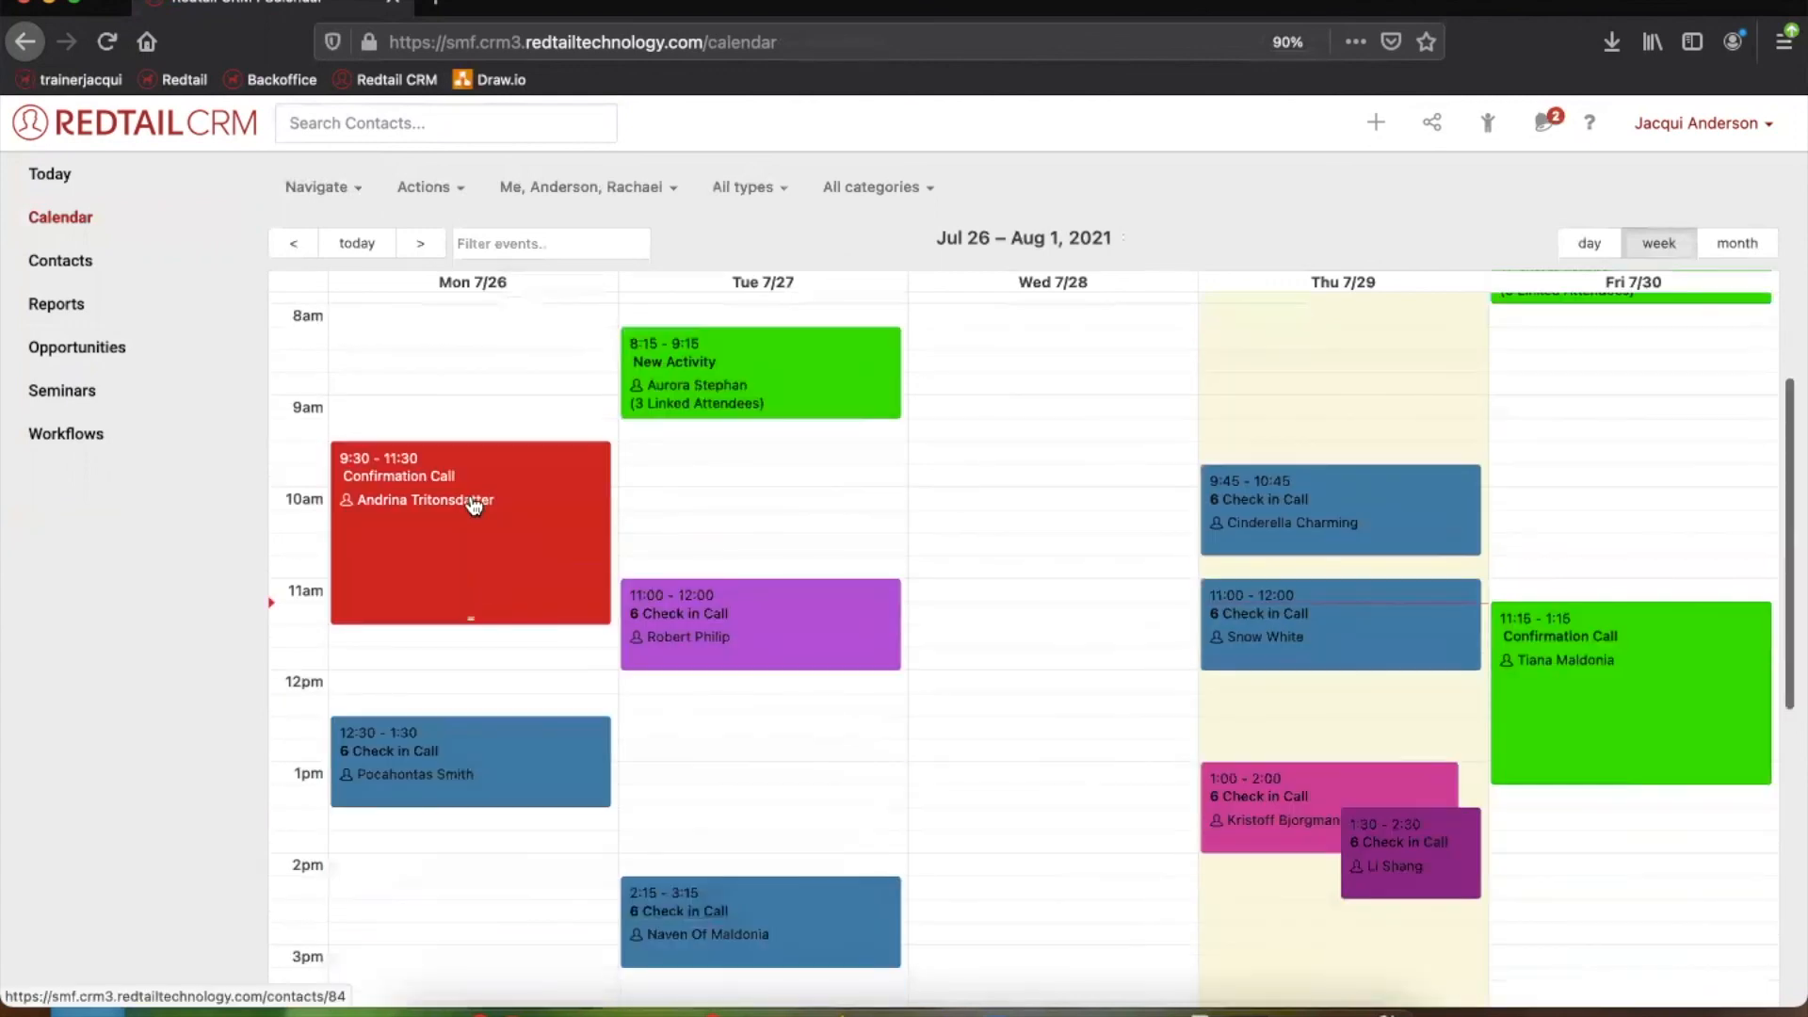
click(425, 186)
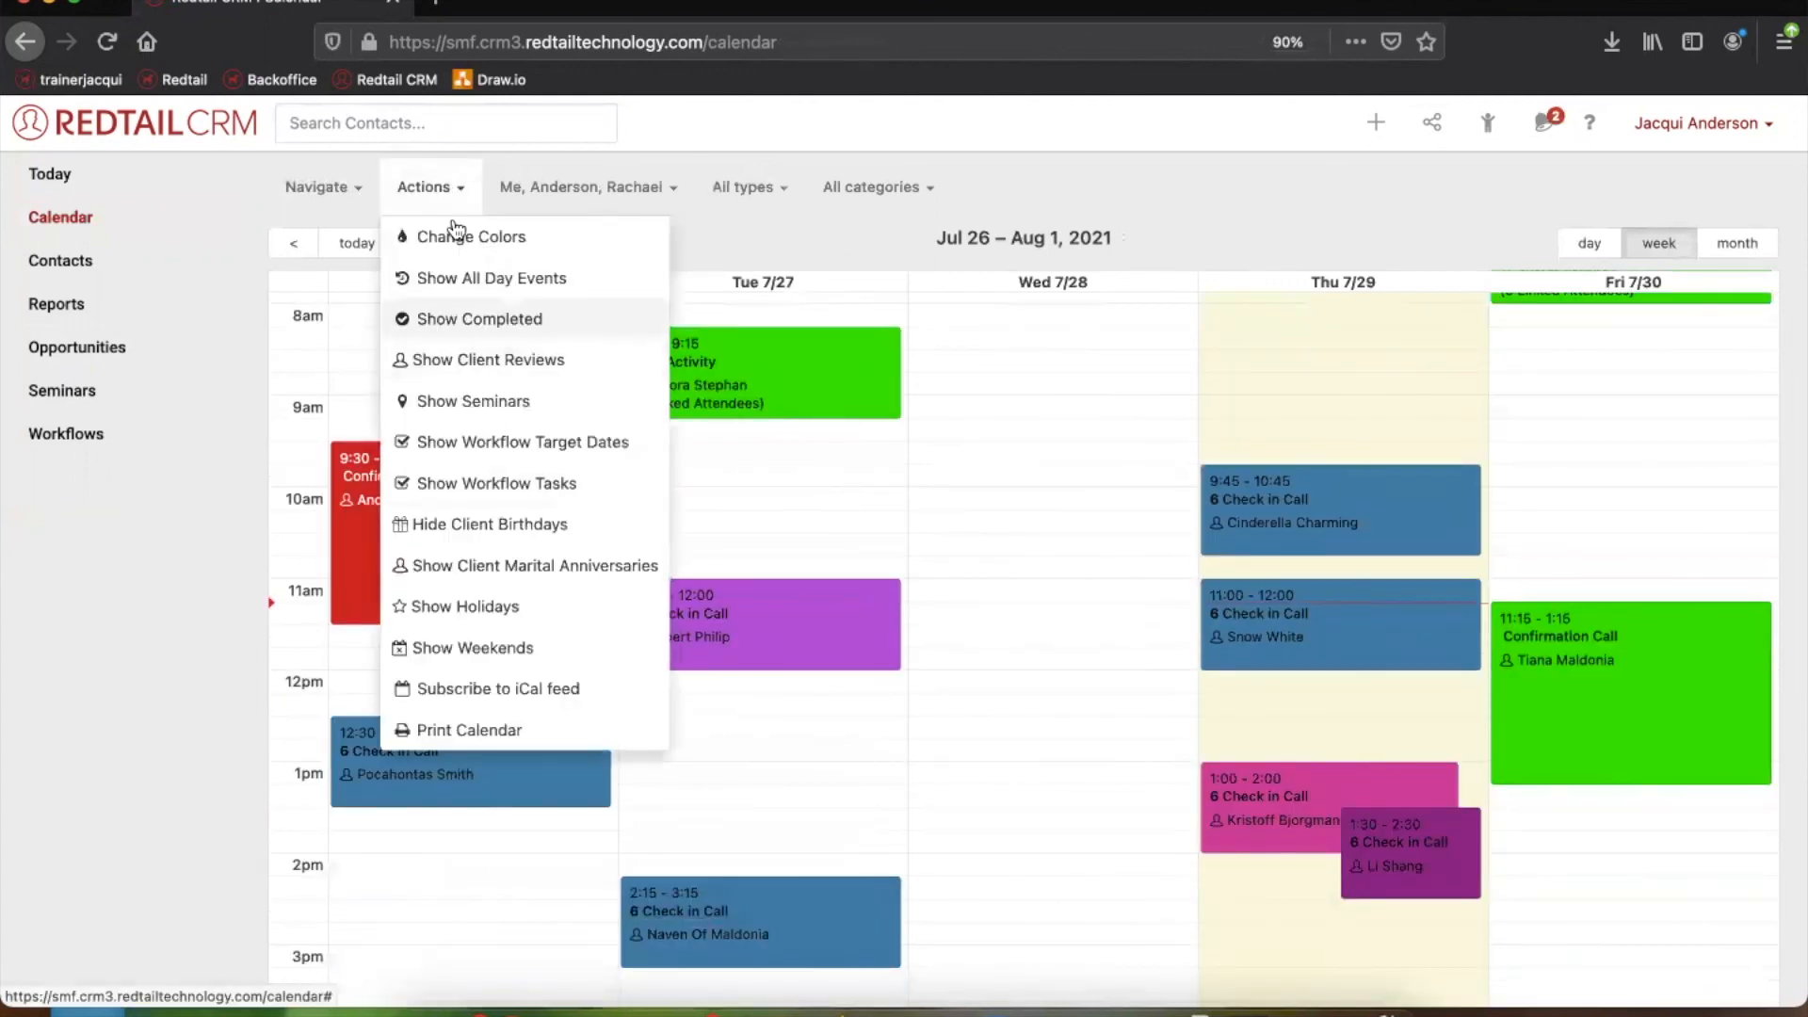
click(431, 187)
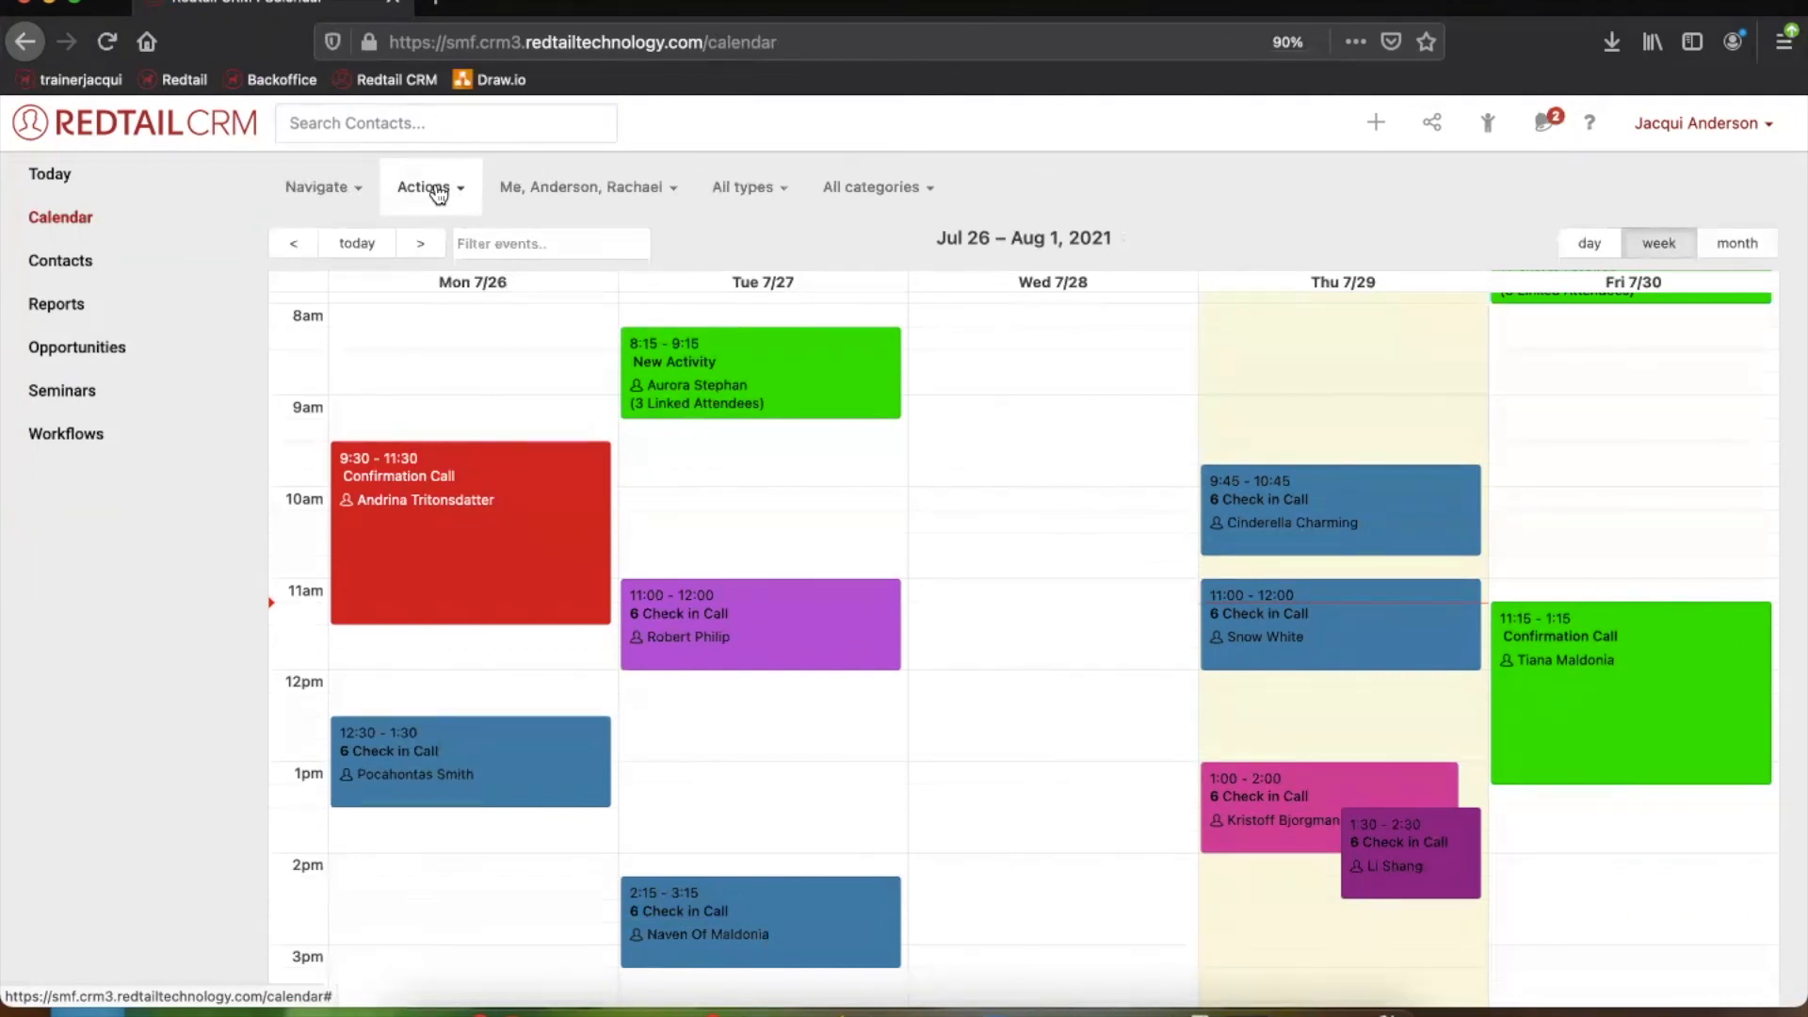
mouse_move(113, 323)
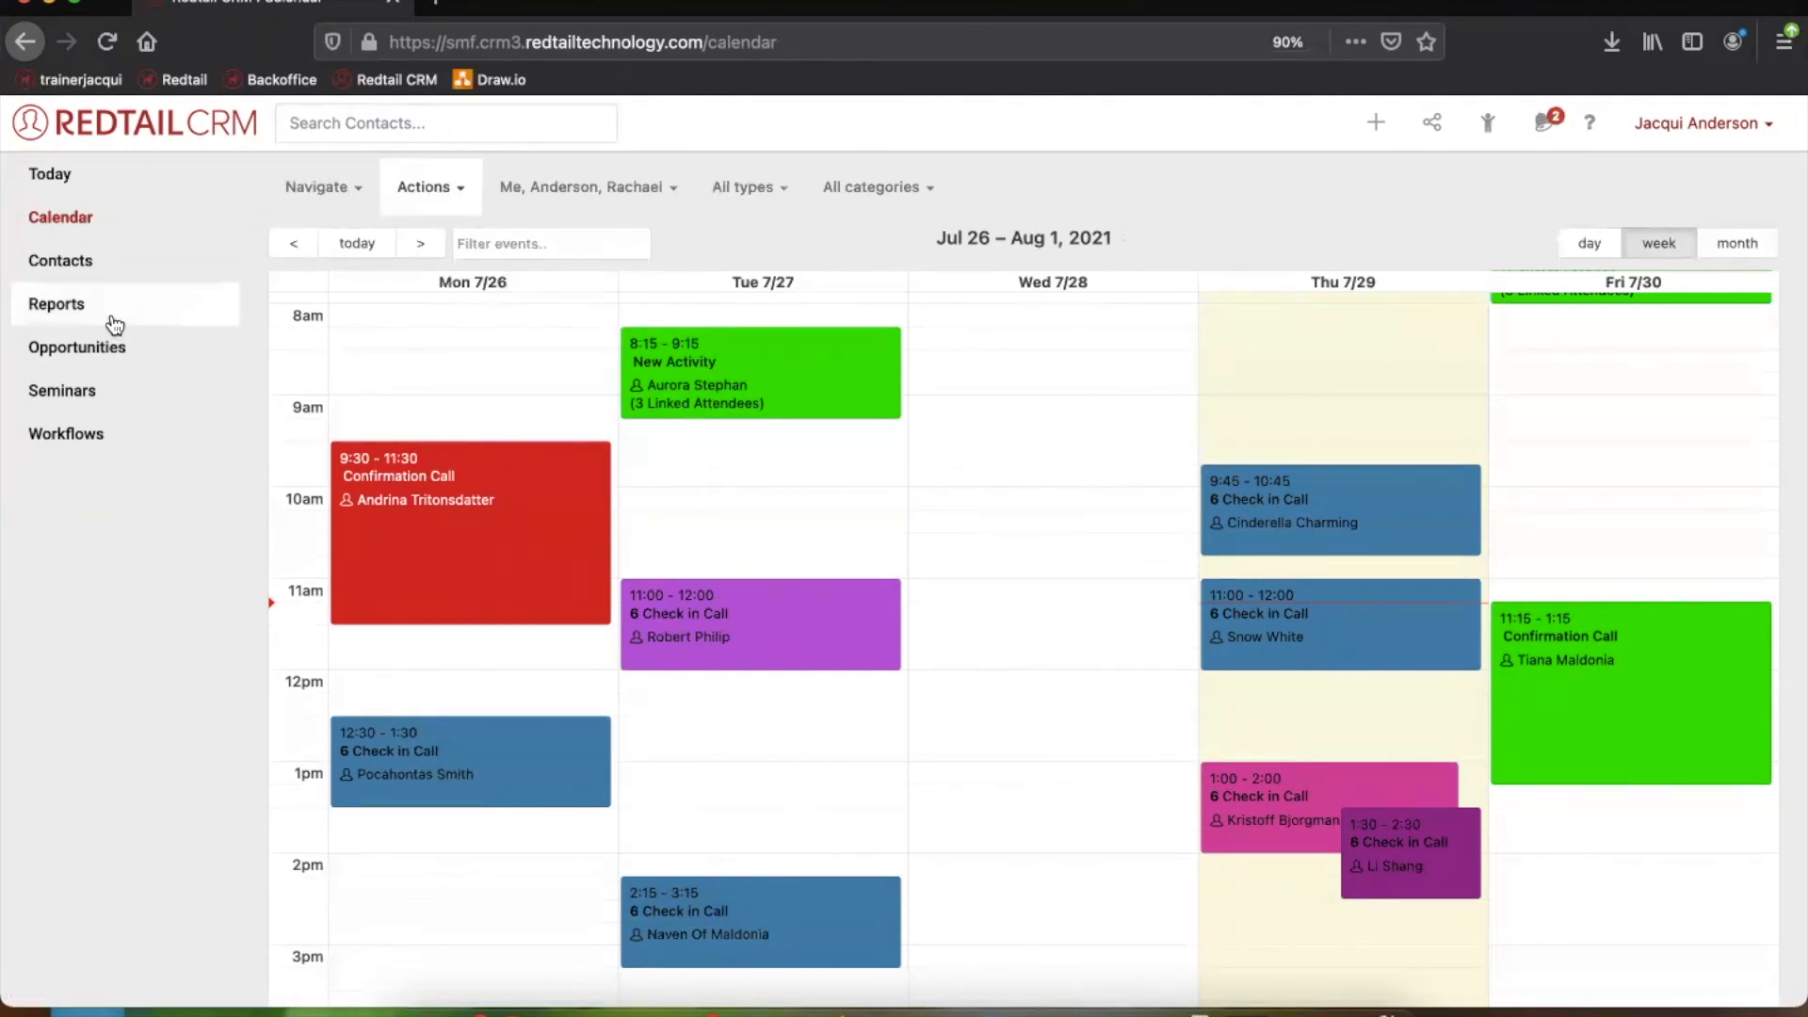
Browse the Favorites and Account Reports lists on Reports, then return to Today
click(57, 303)
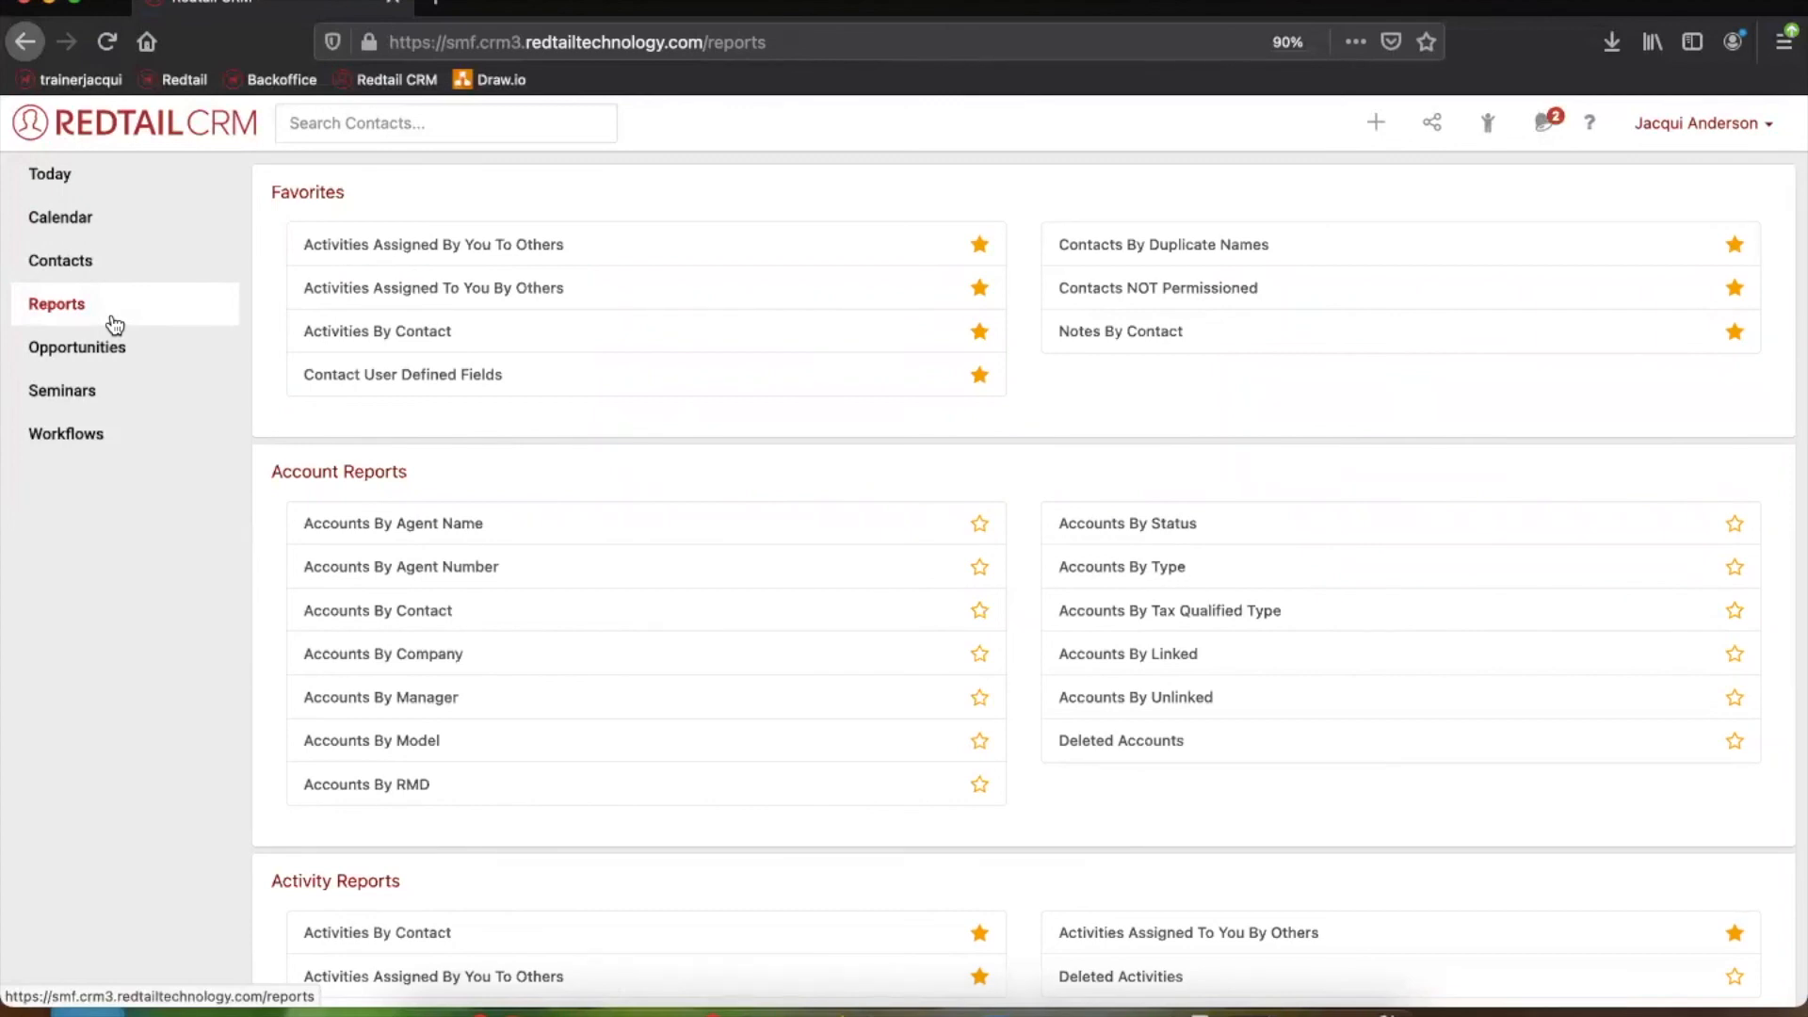
mouse_move(107, 355)
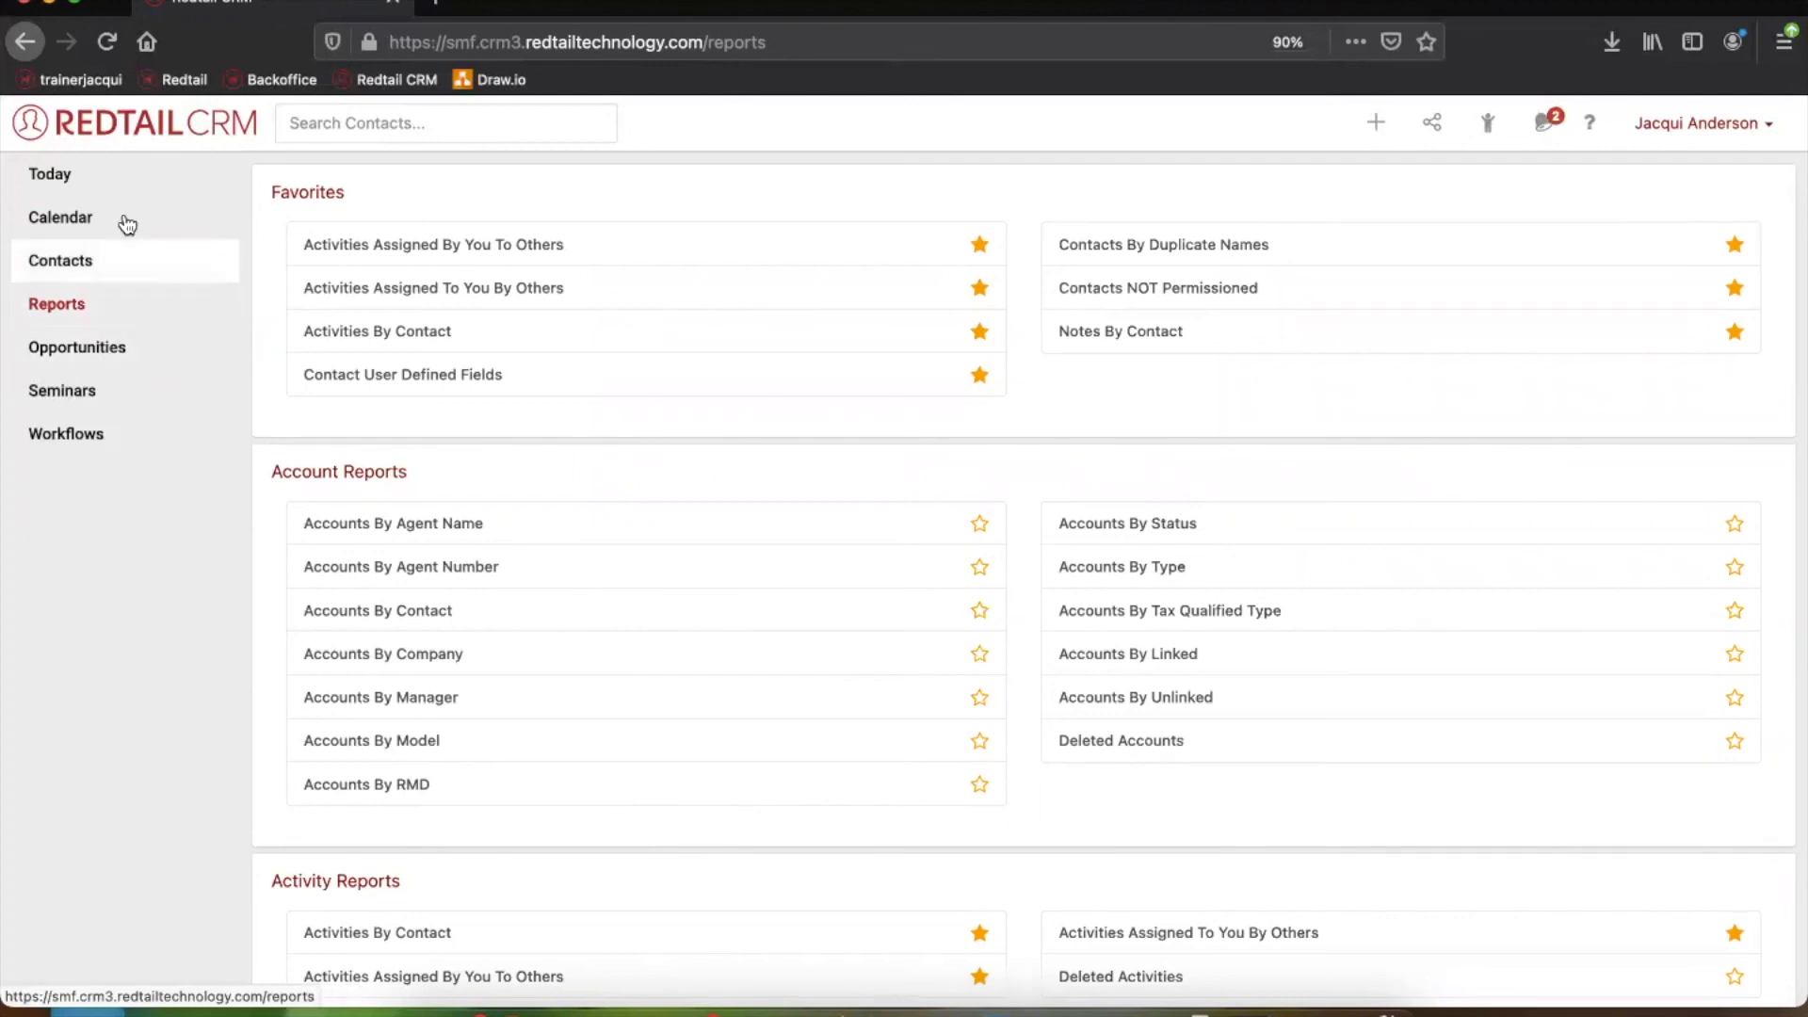
click(50, 173)
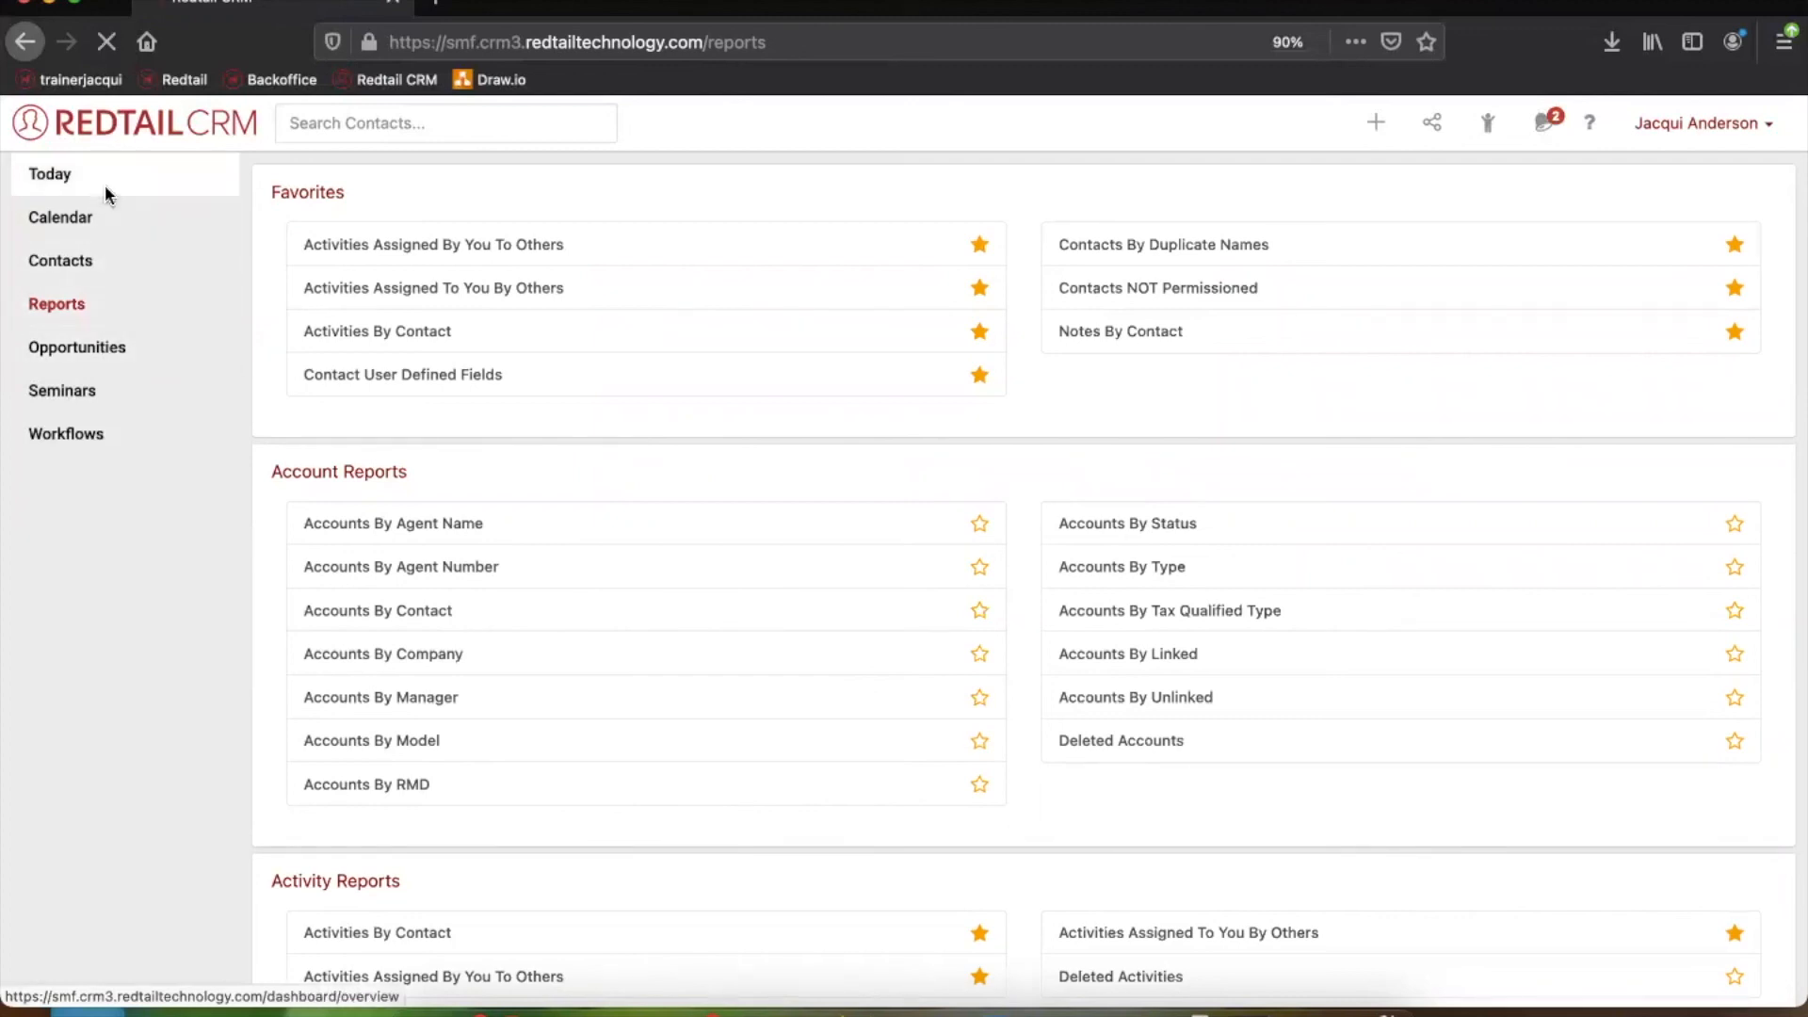
click(49, 173)
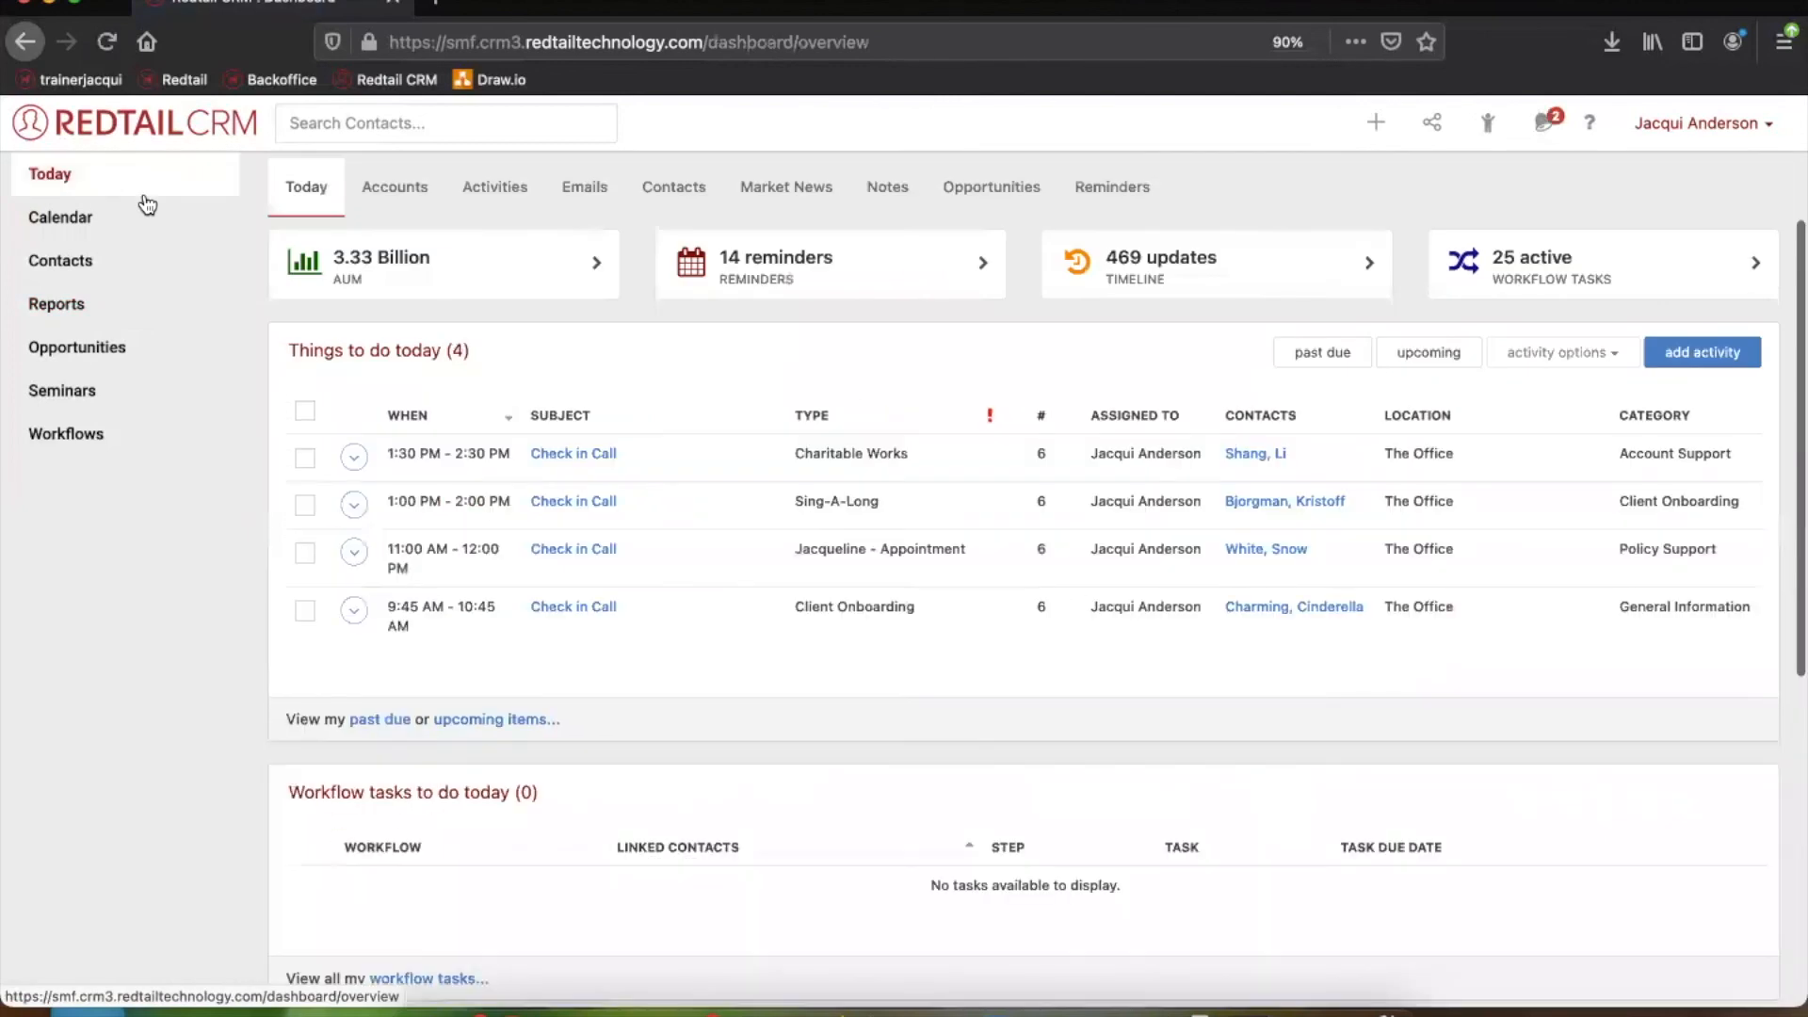
mouse_move(711, 202)
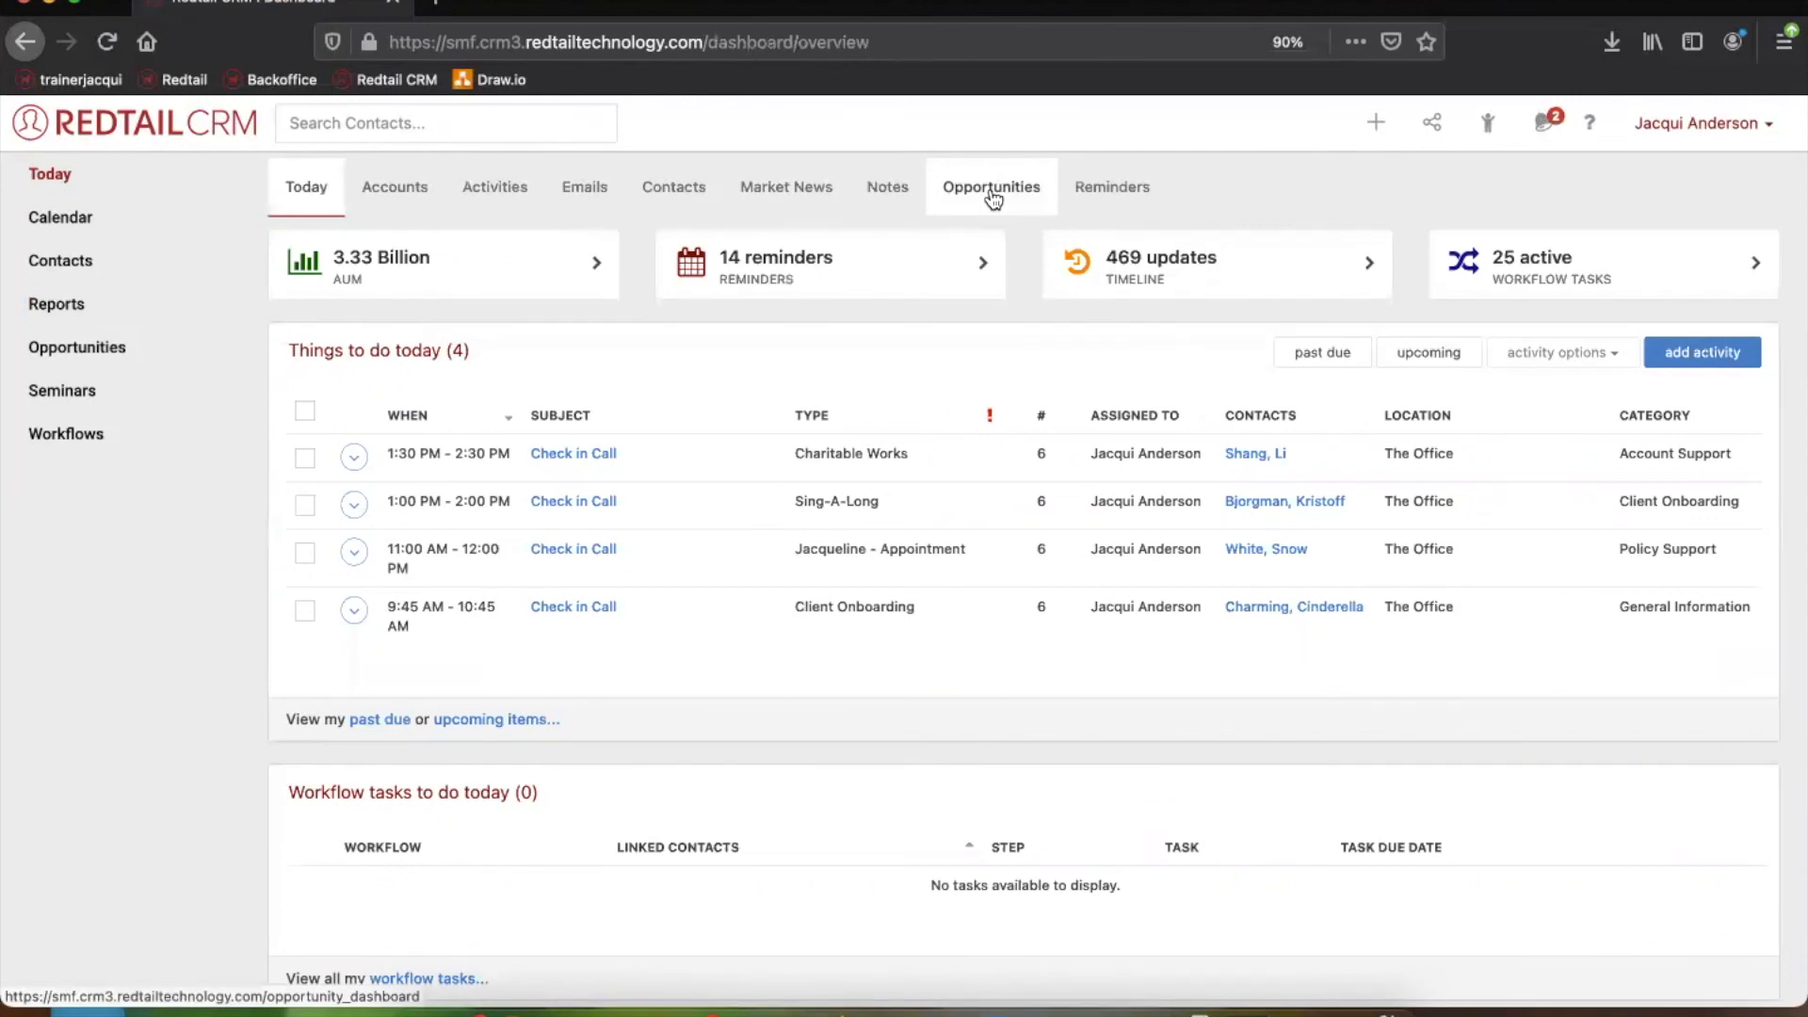
View opportunities closing within 60 days, then all six active ones, and return to the dashboard
click(991, 187)
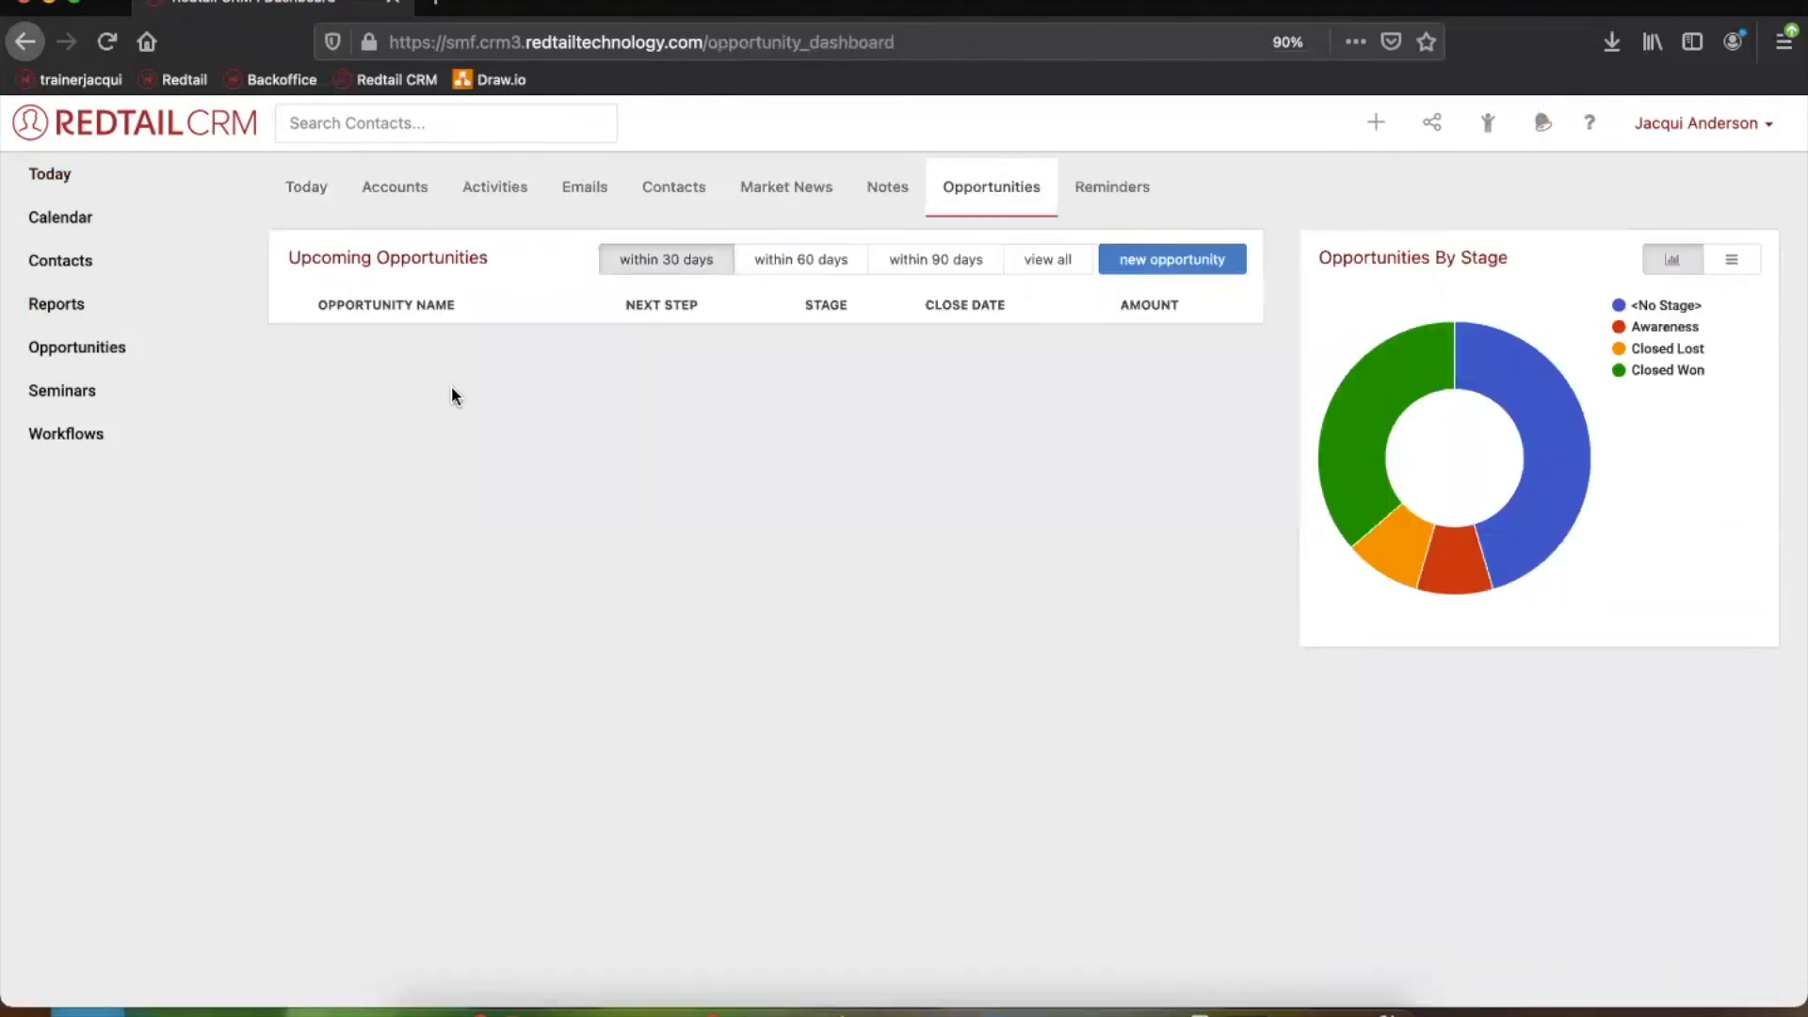
mouse_move(458, 395)
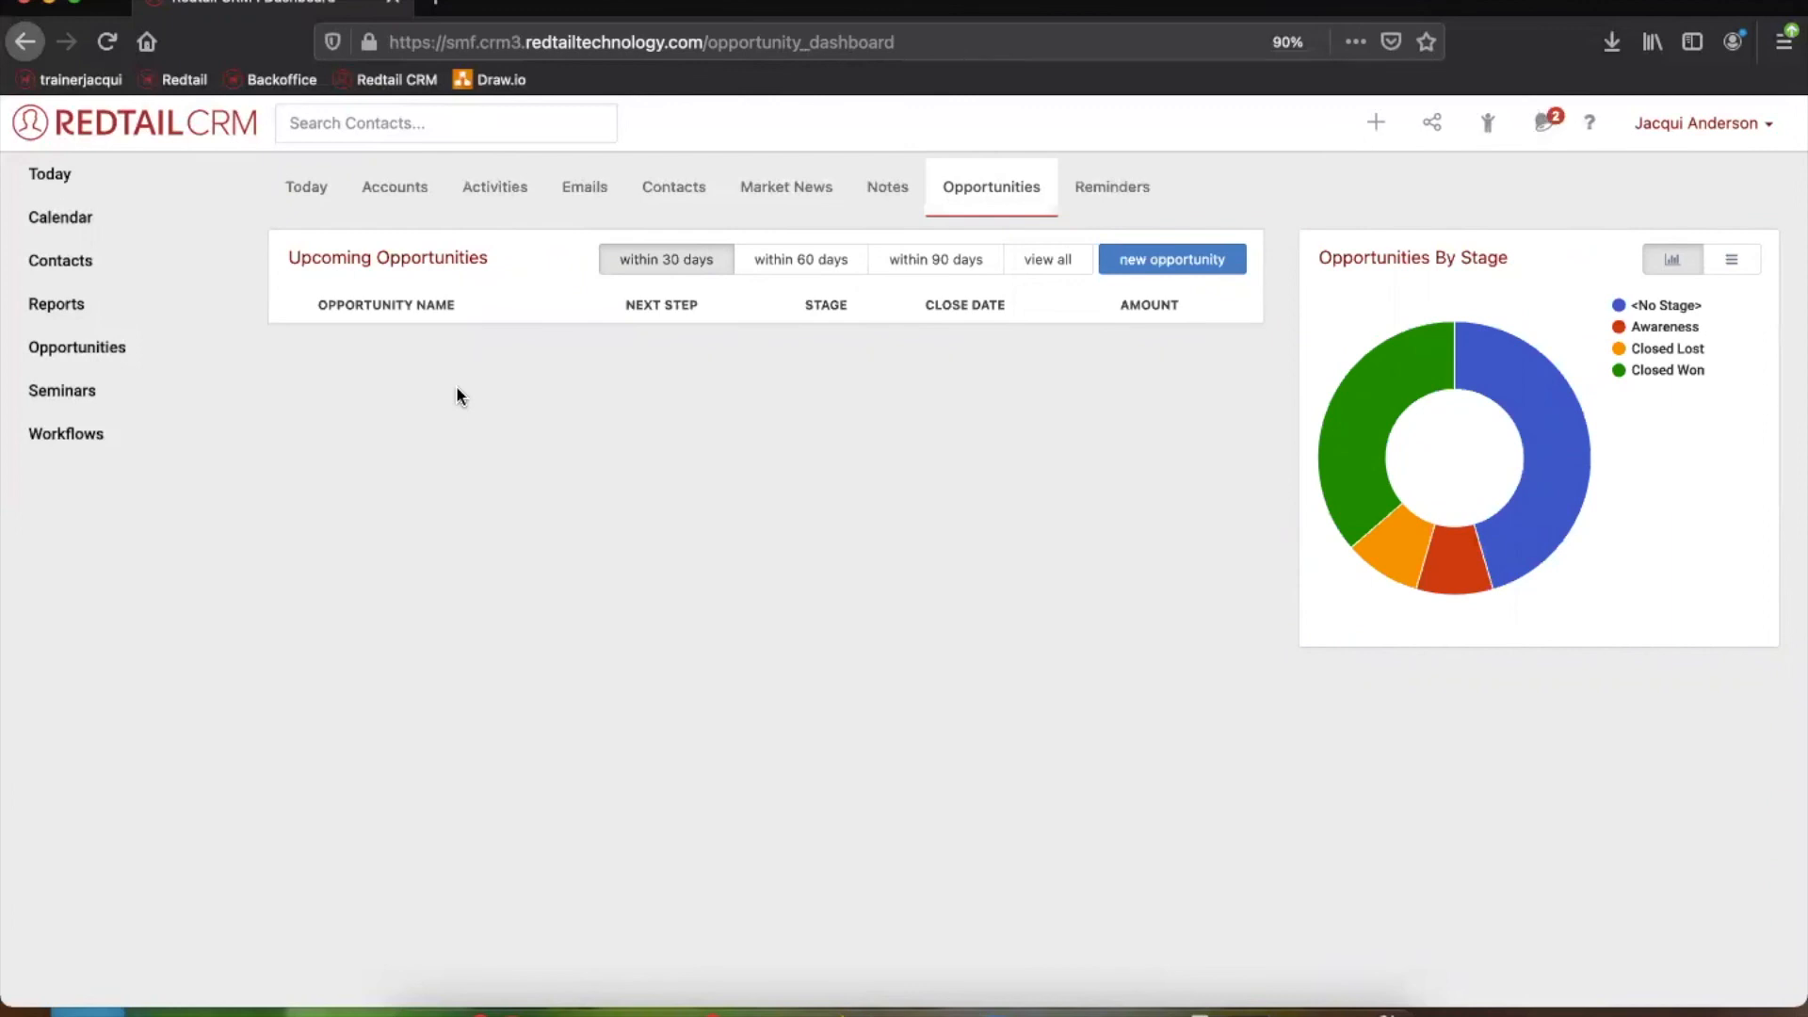
mouse_move(410, 191)
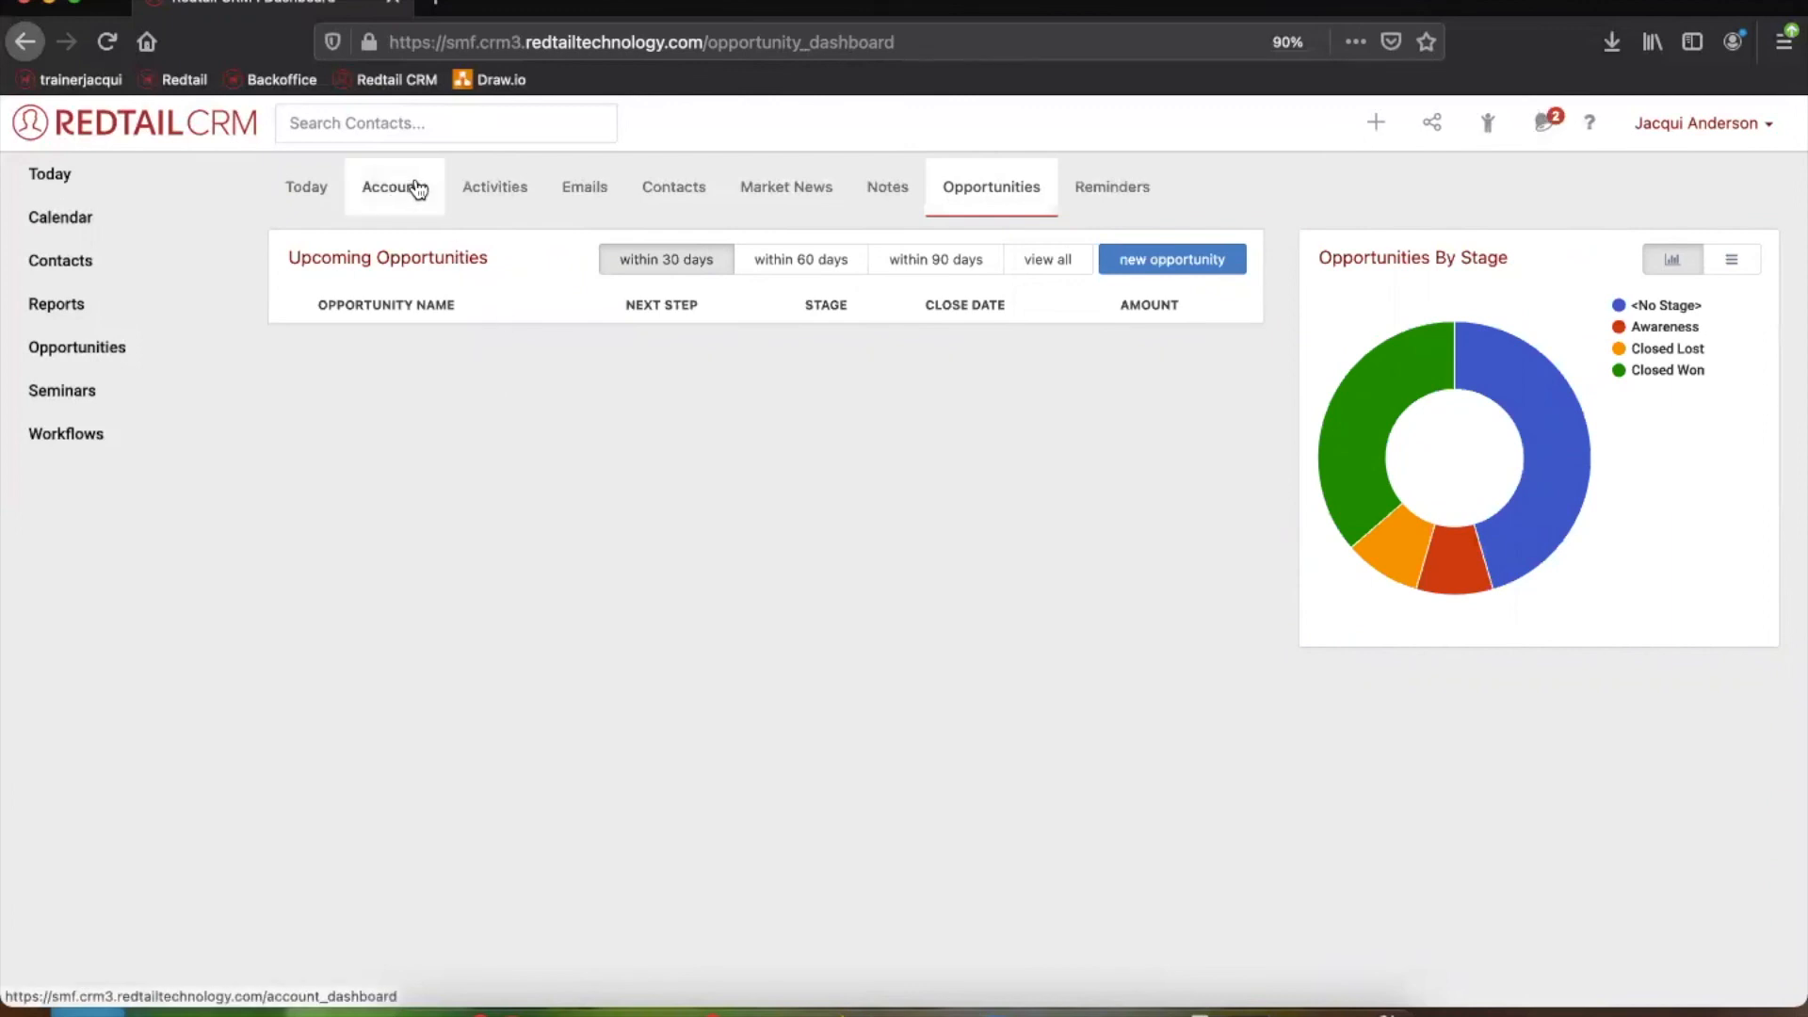
mouse_move(496, 198)
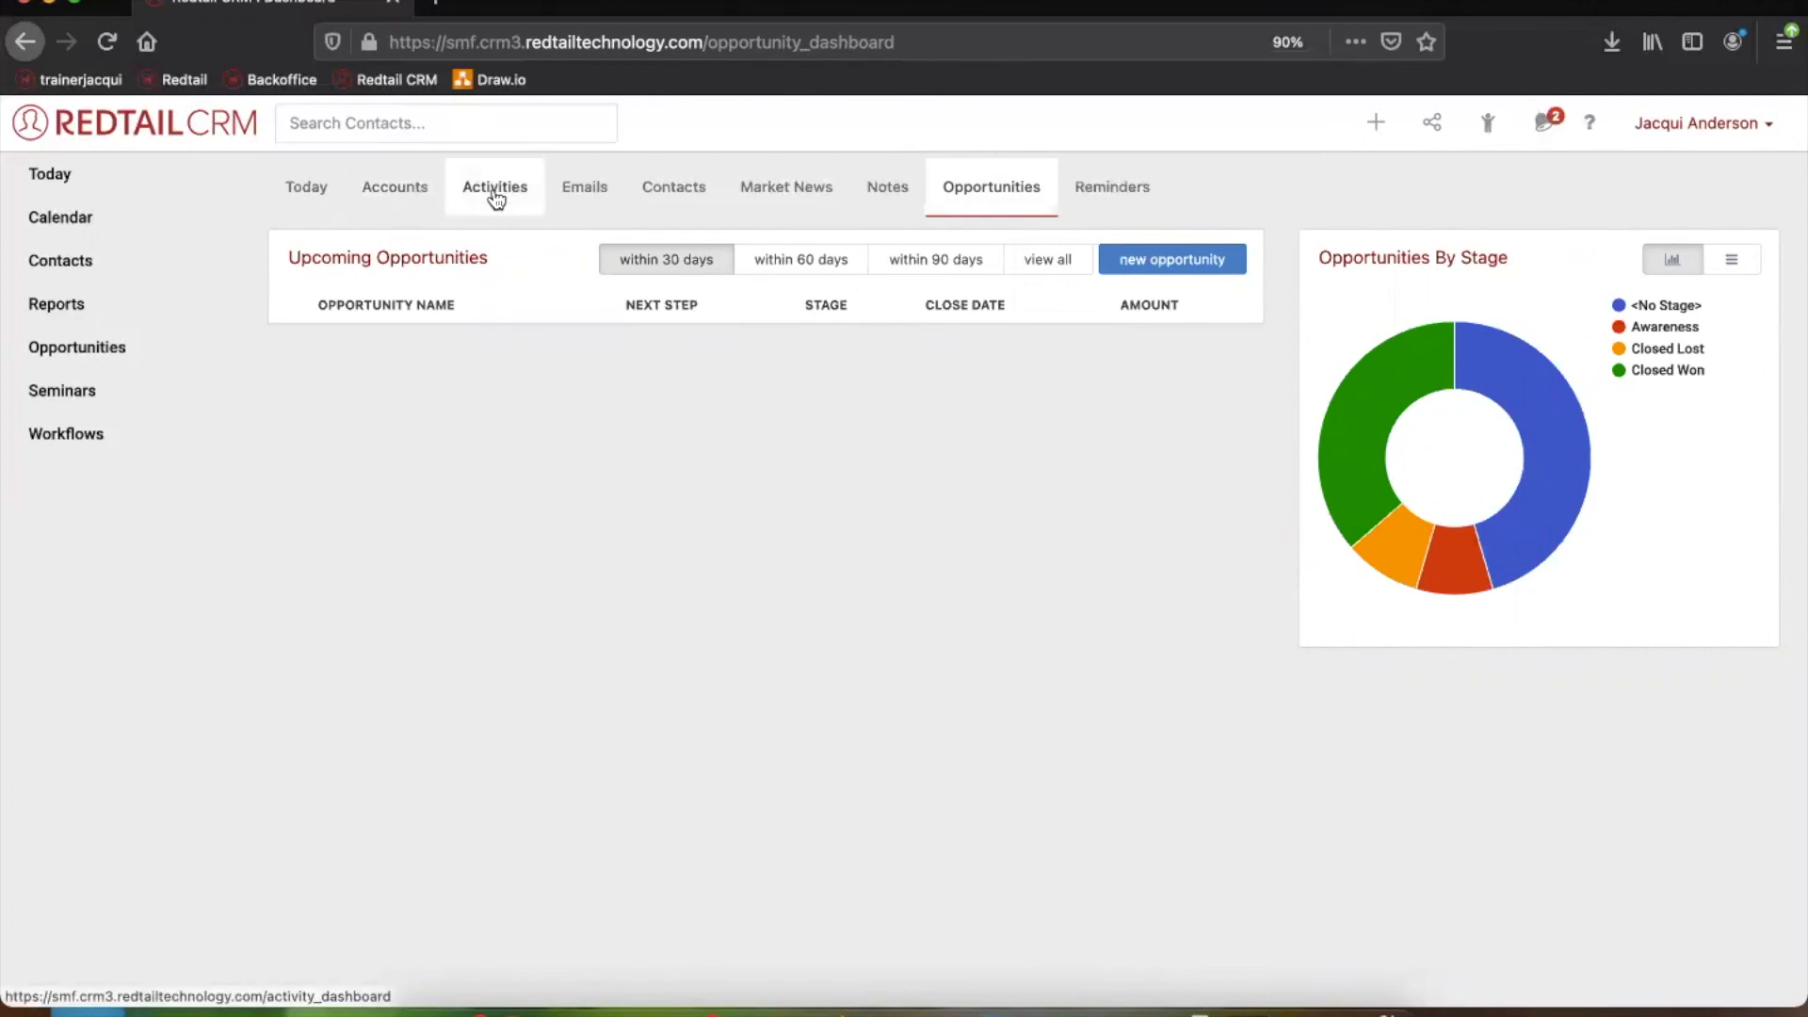
mouse_move(696, 271)
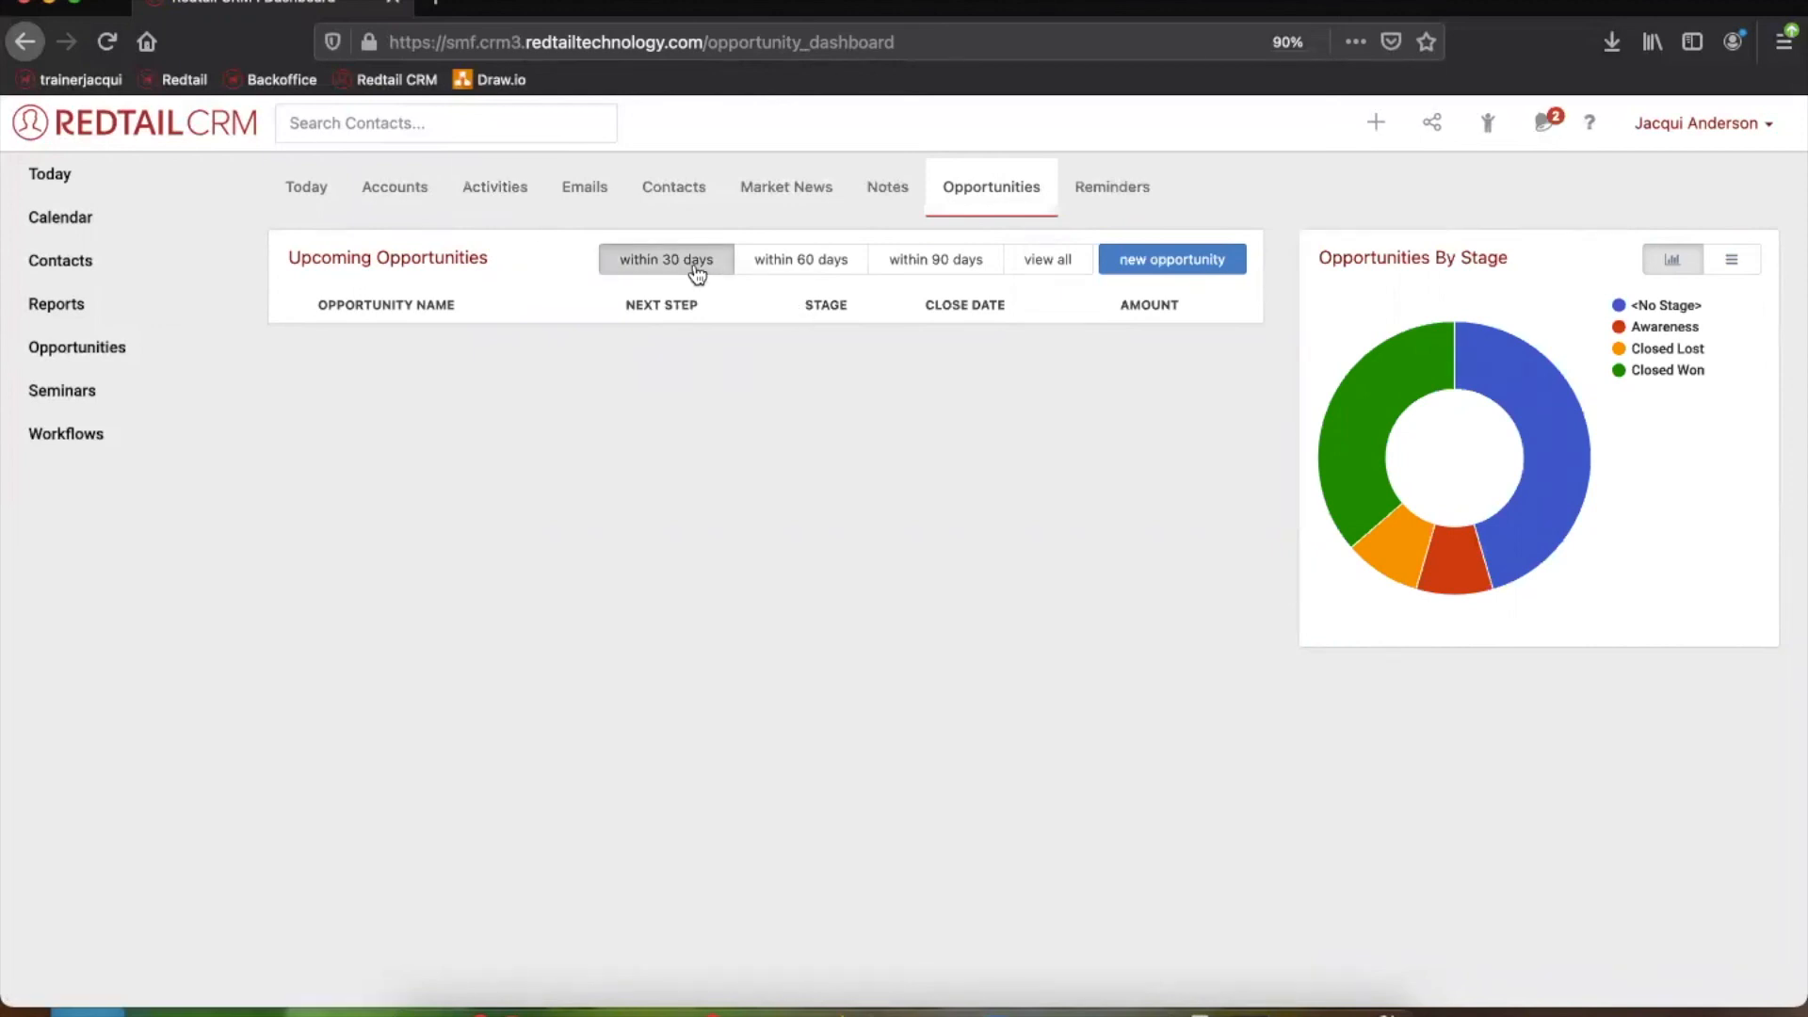
click(800, 259)
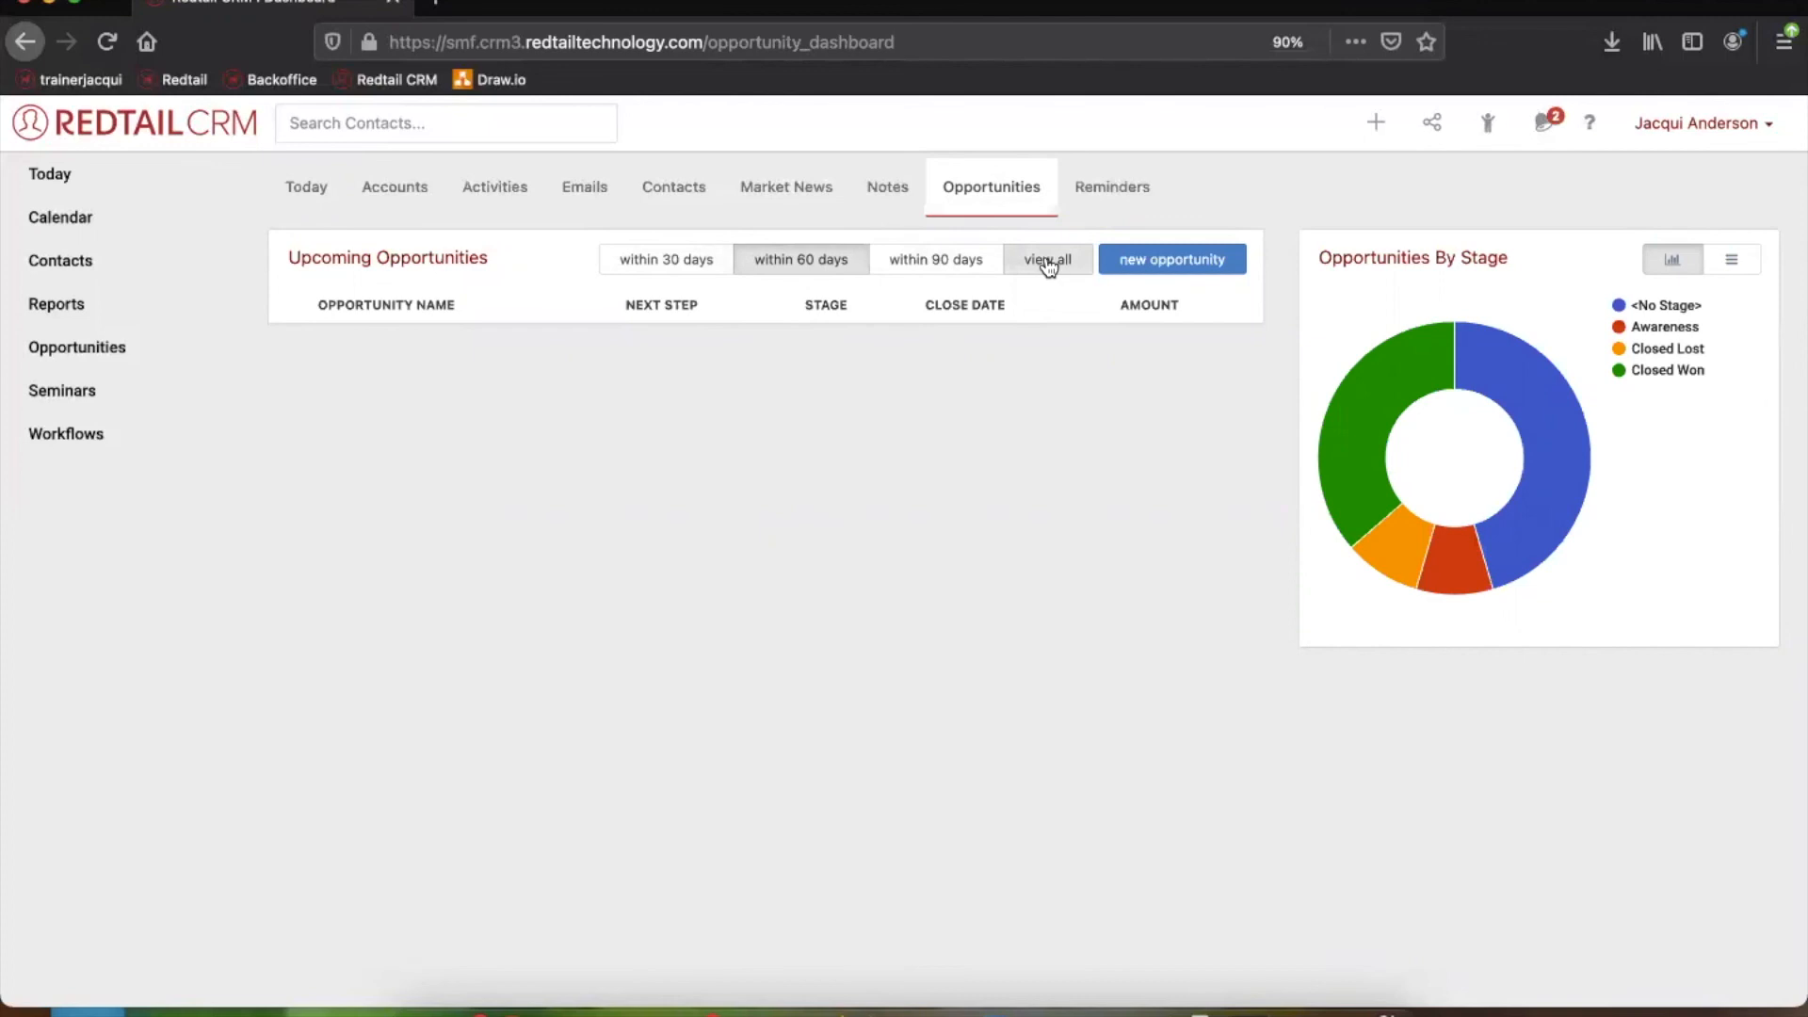
click(1047, 259)
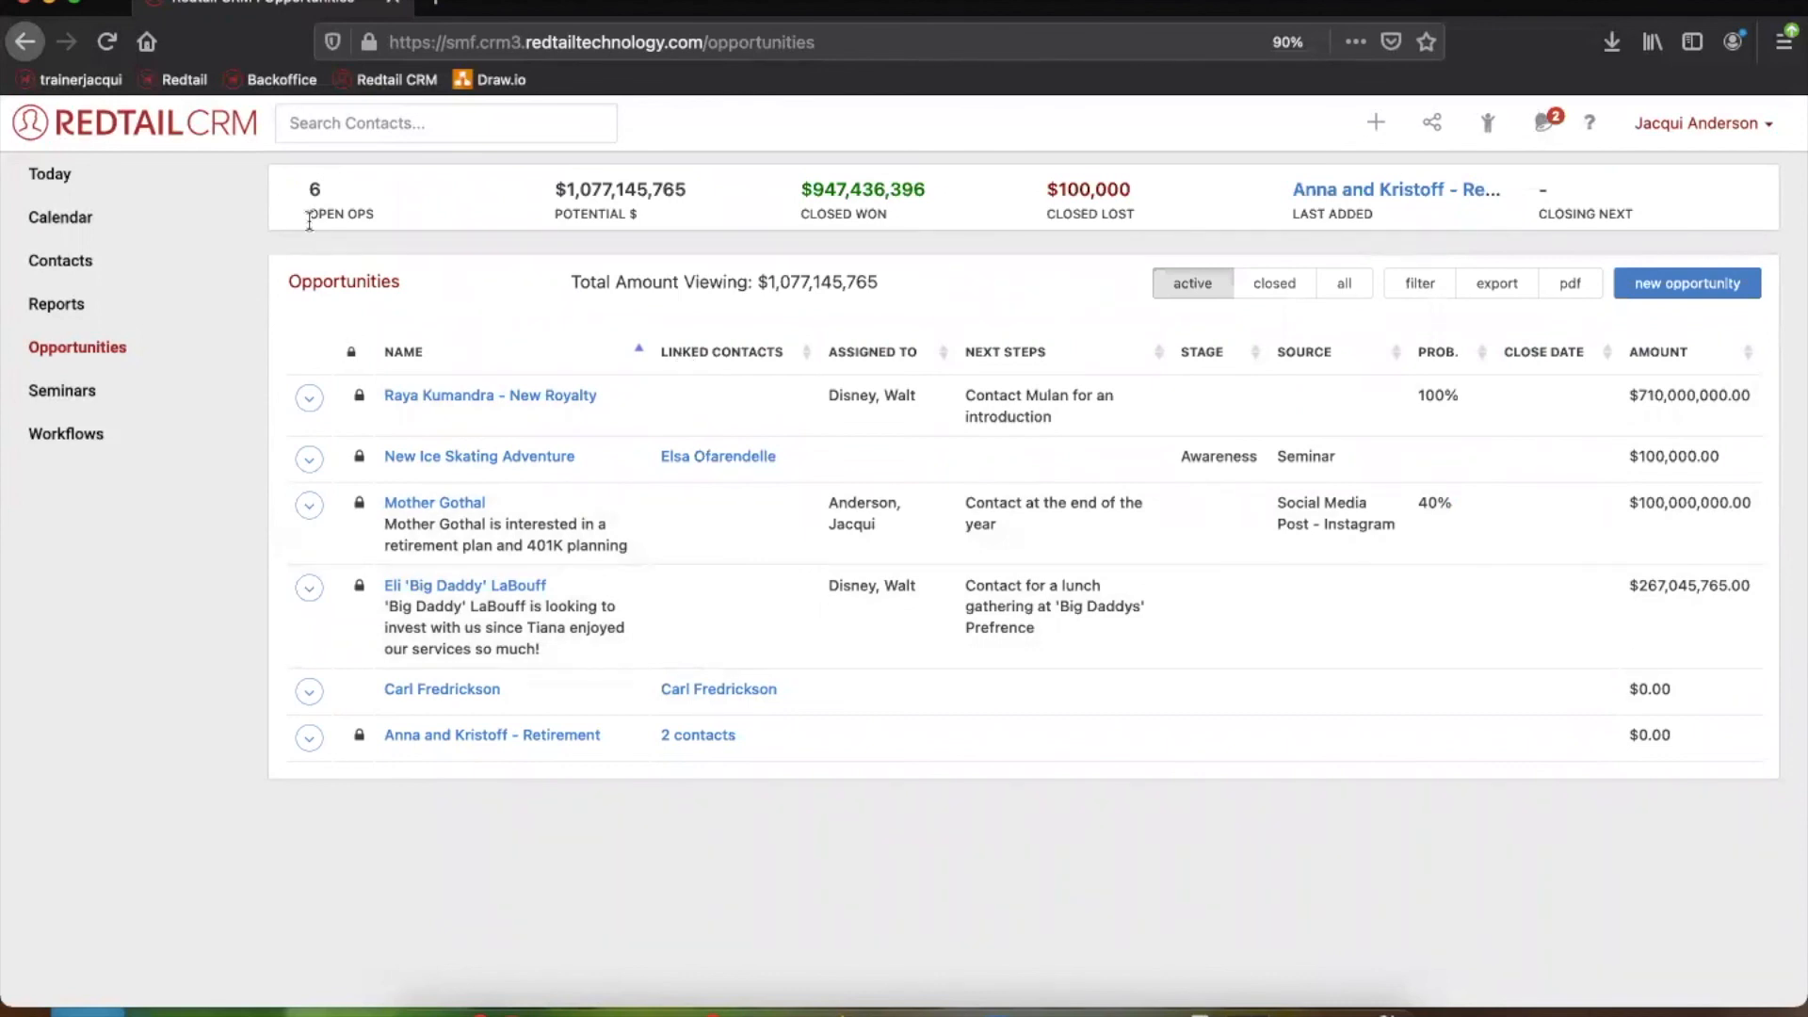
click(50, 174)
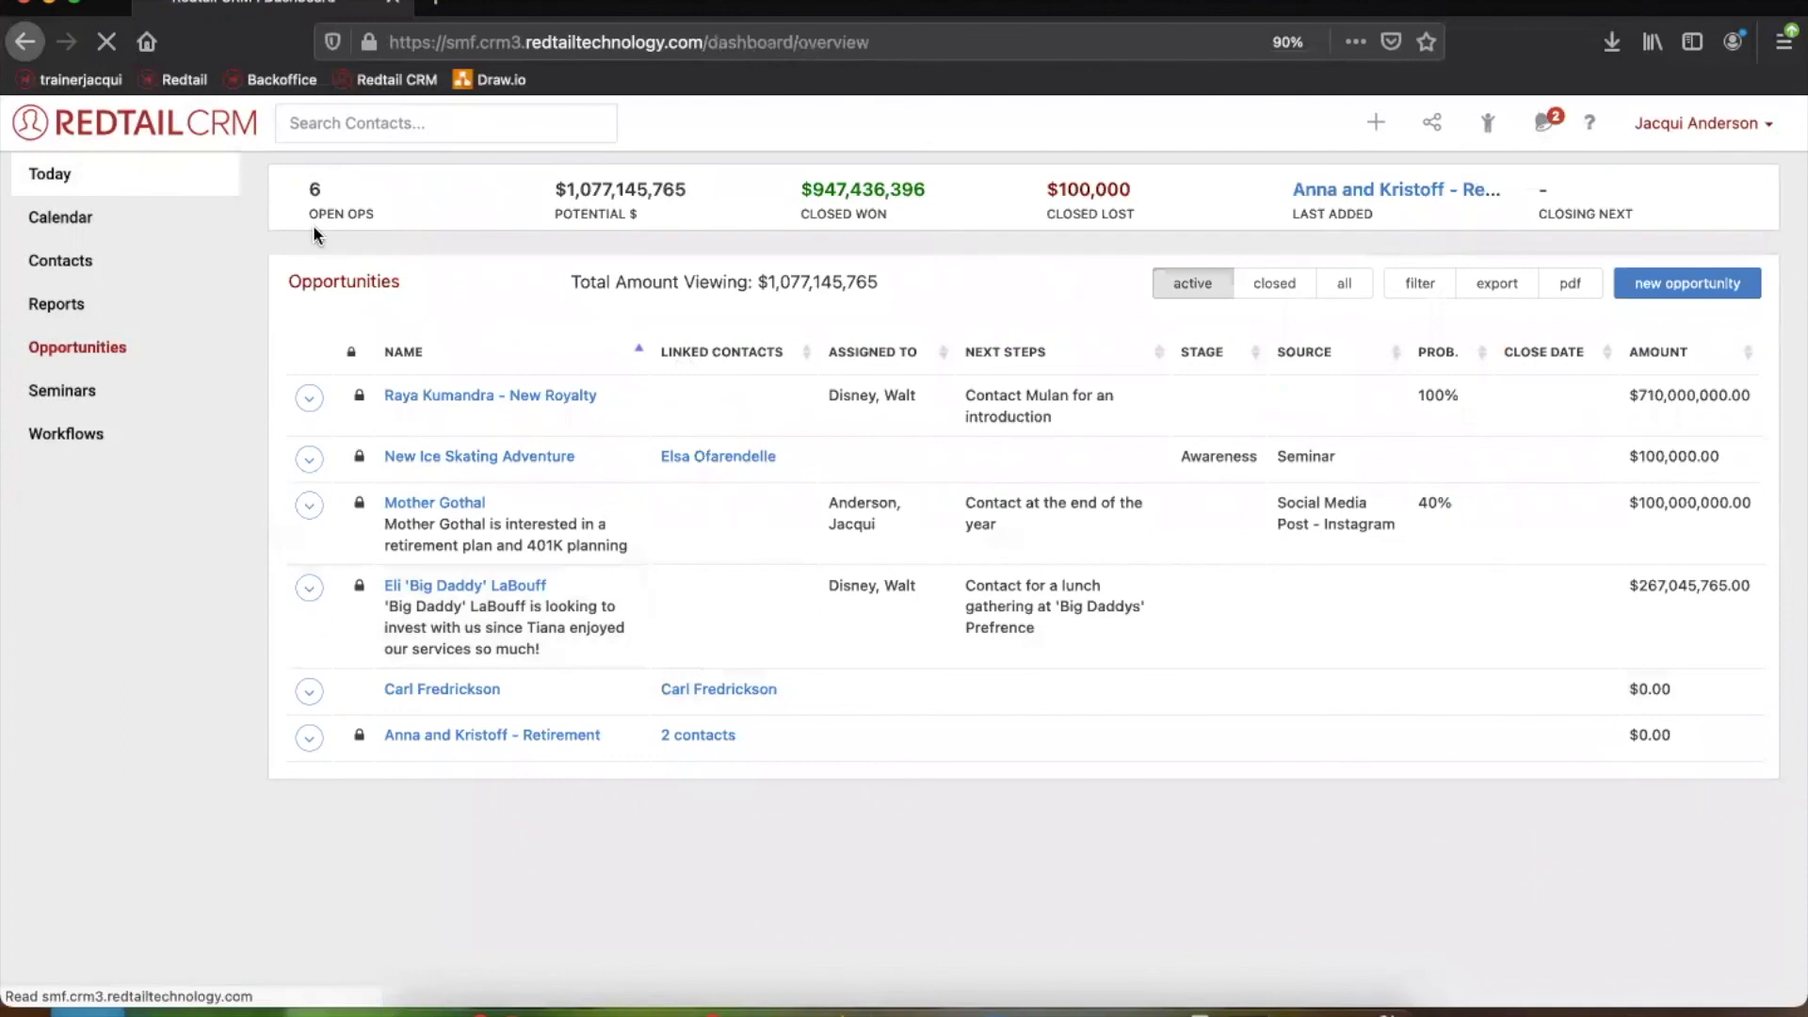
click(77, 346)
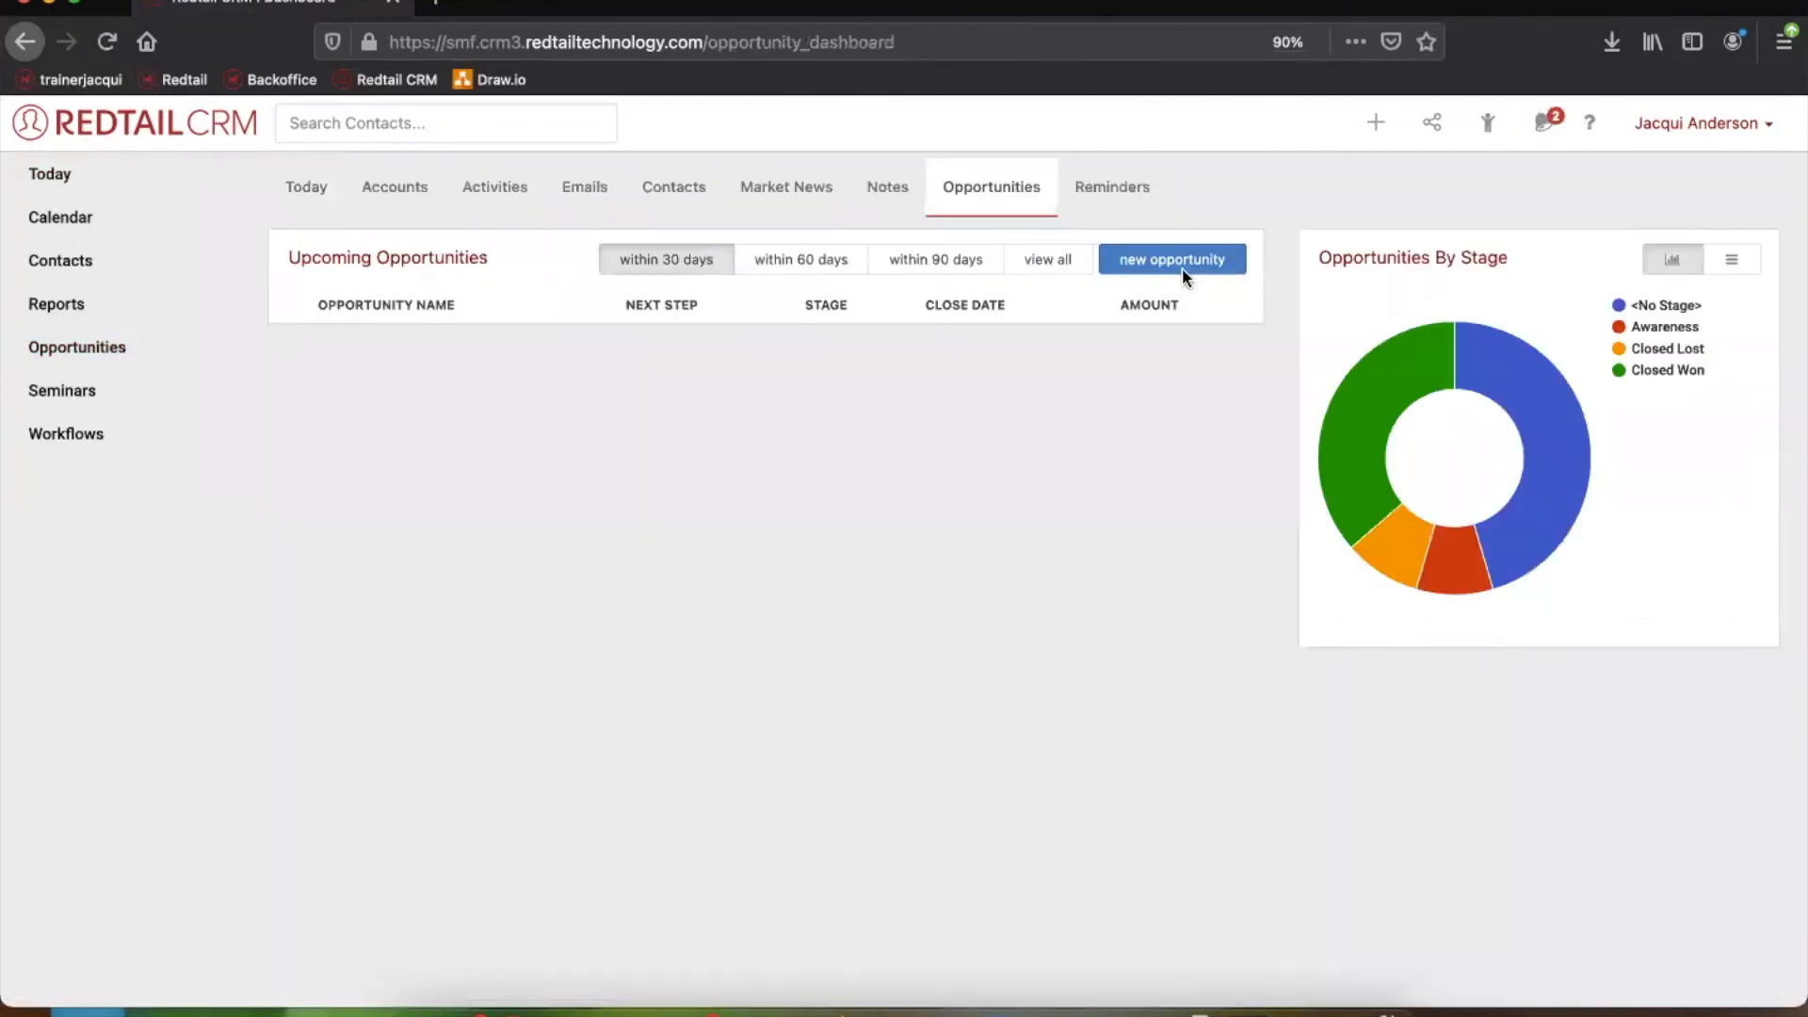
mouse_move(1252, 243)
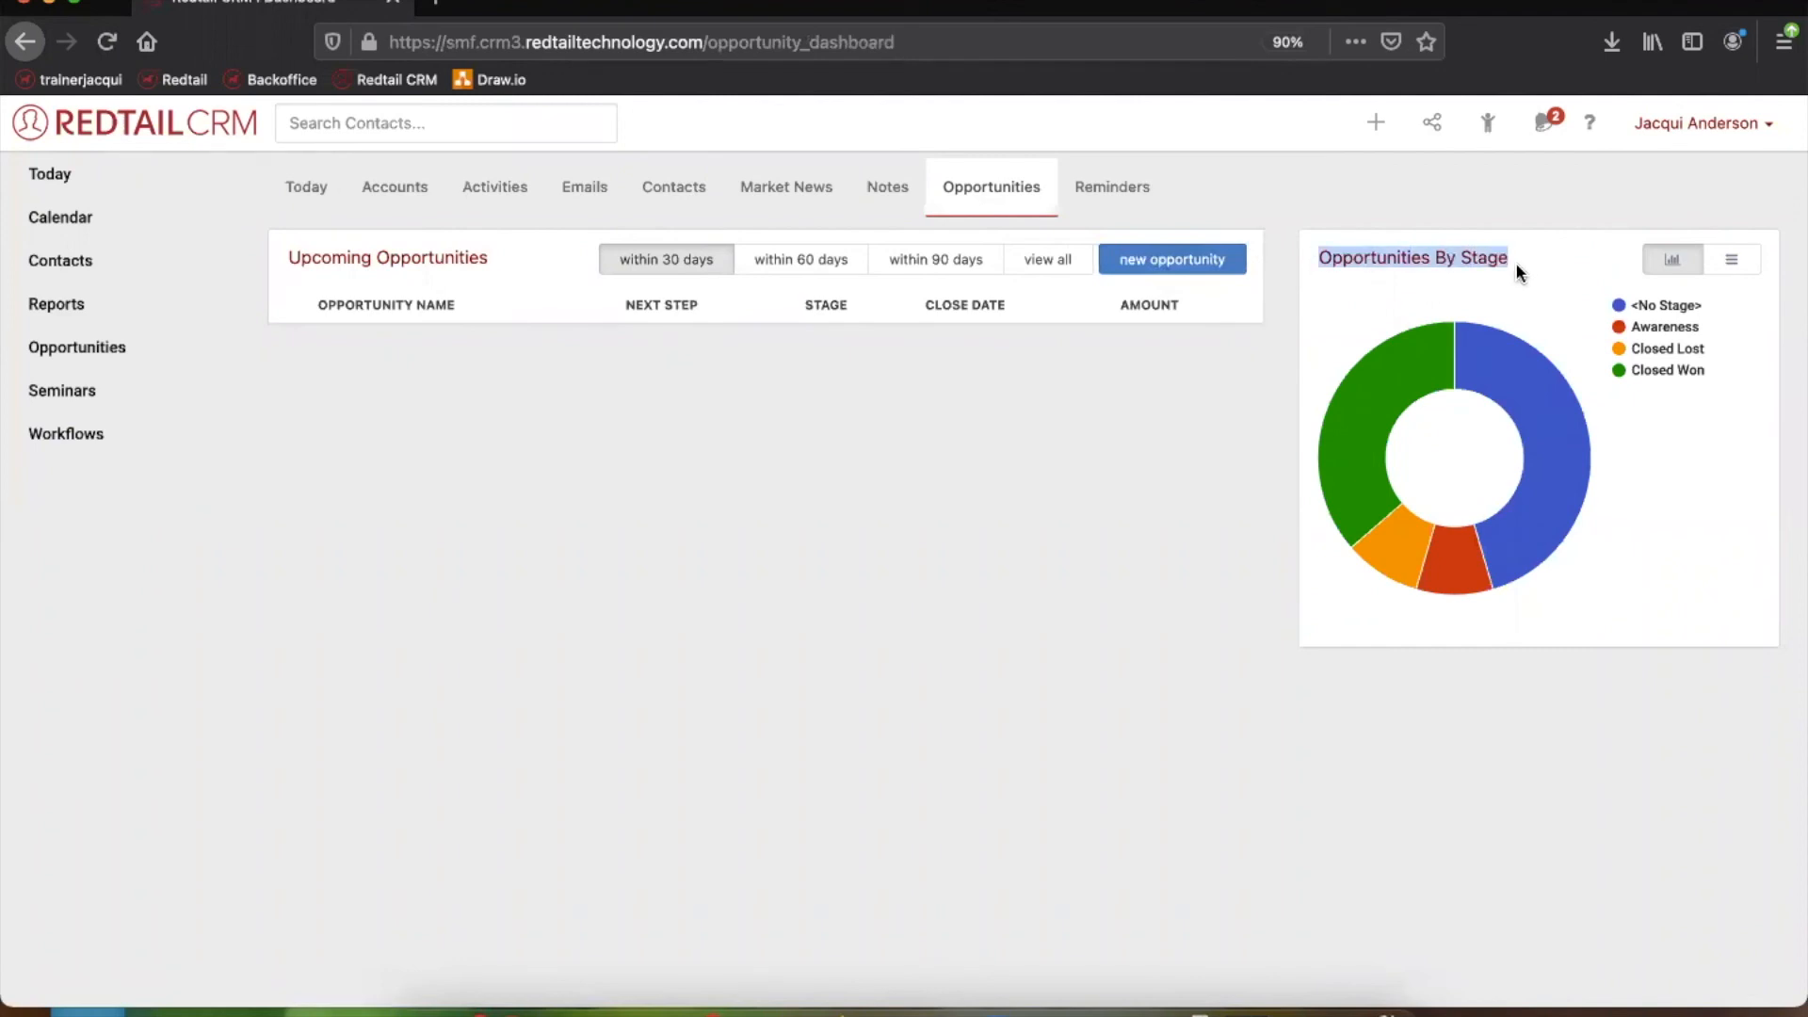
mouse_move(1446, 286)
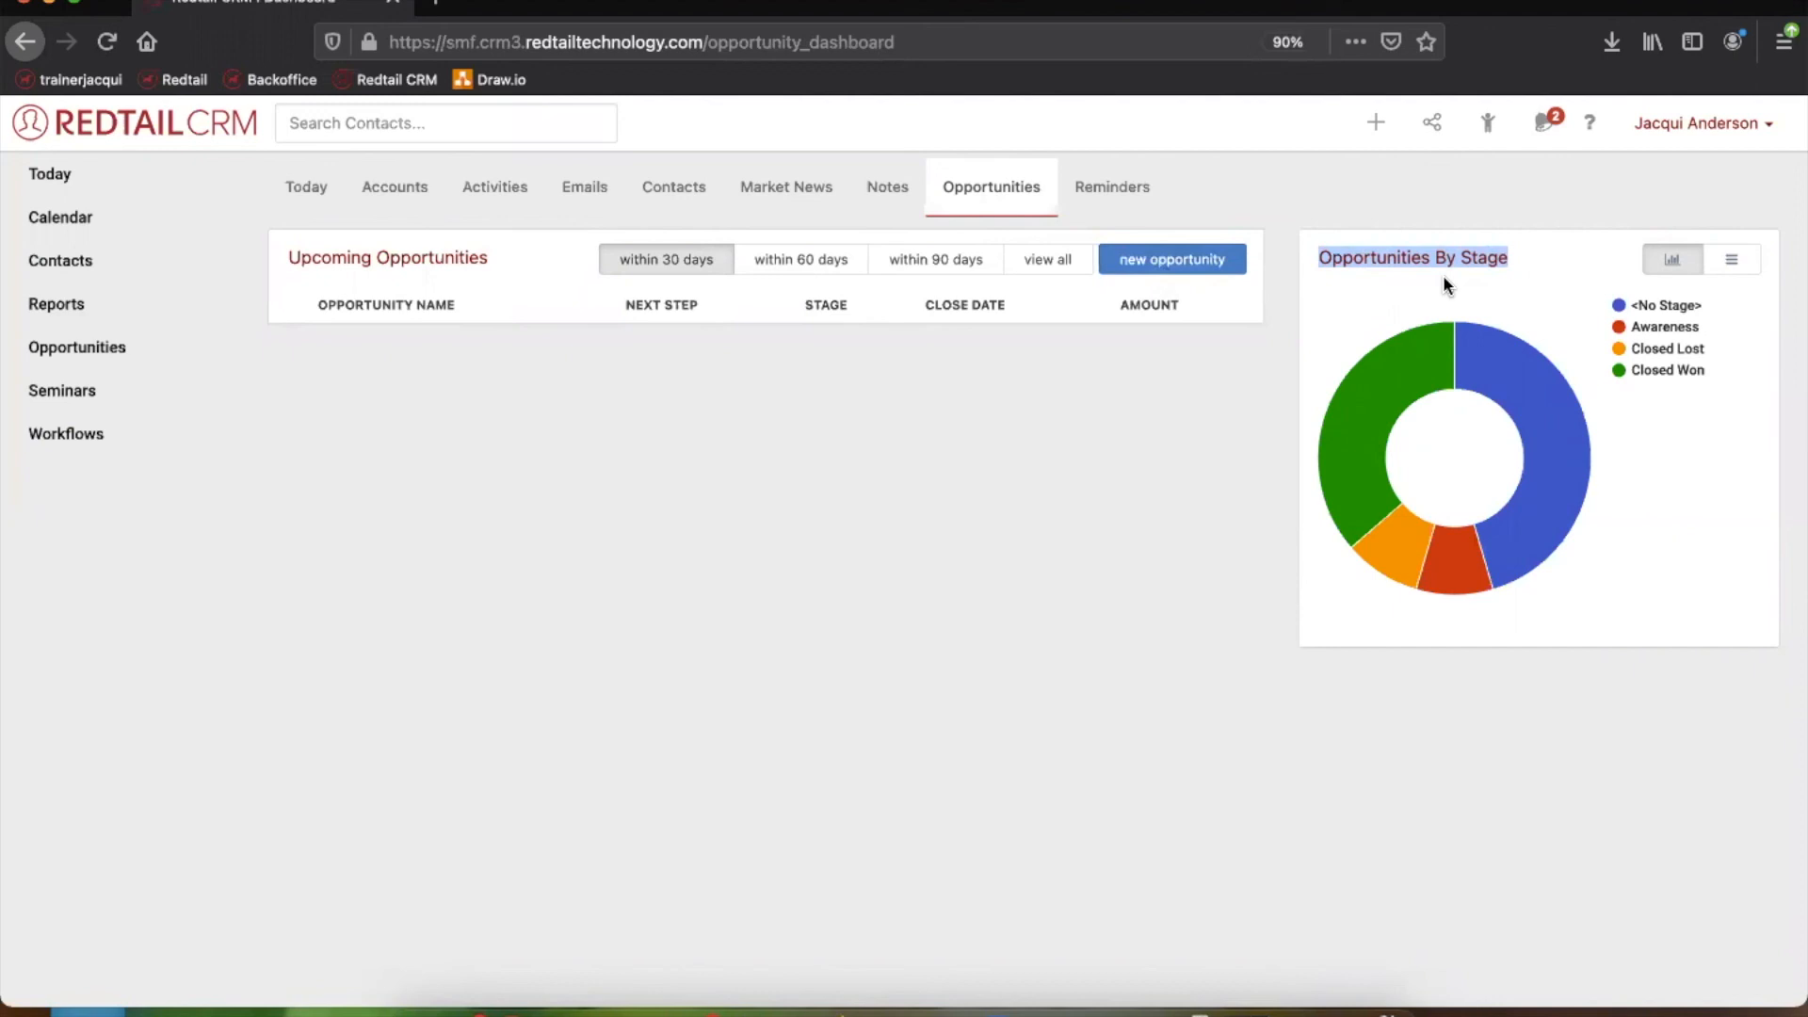